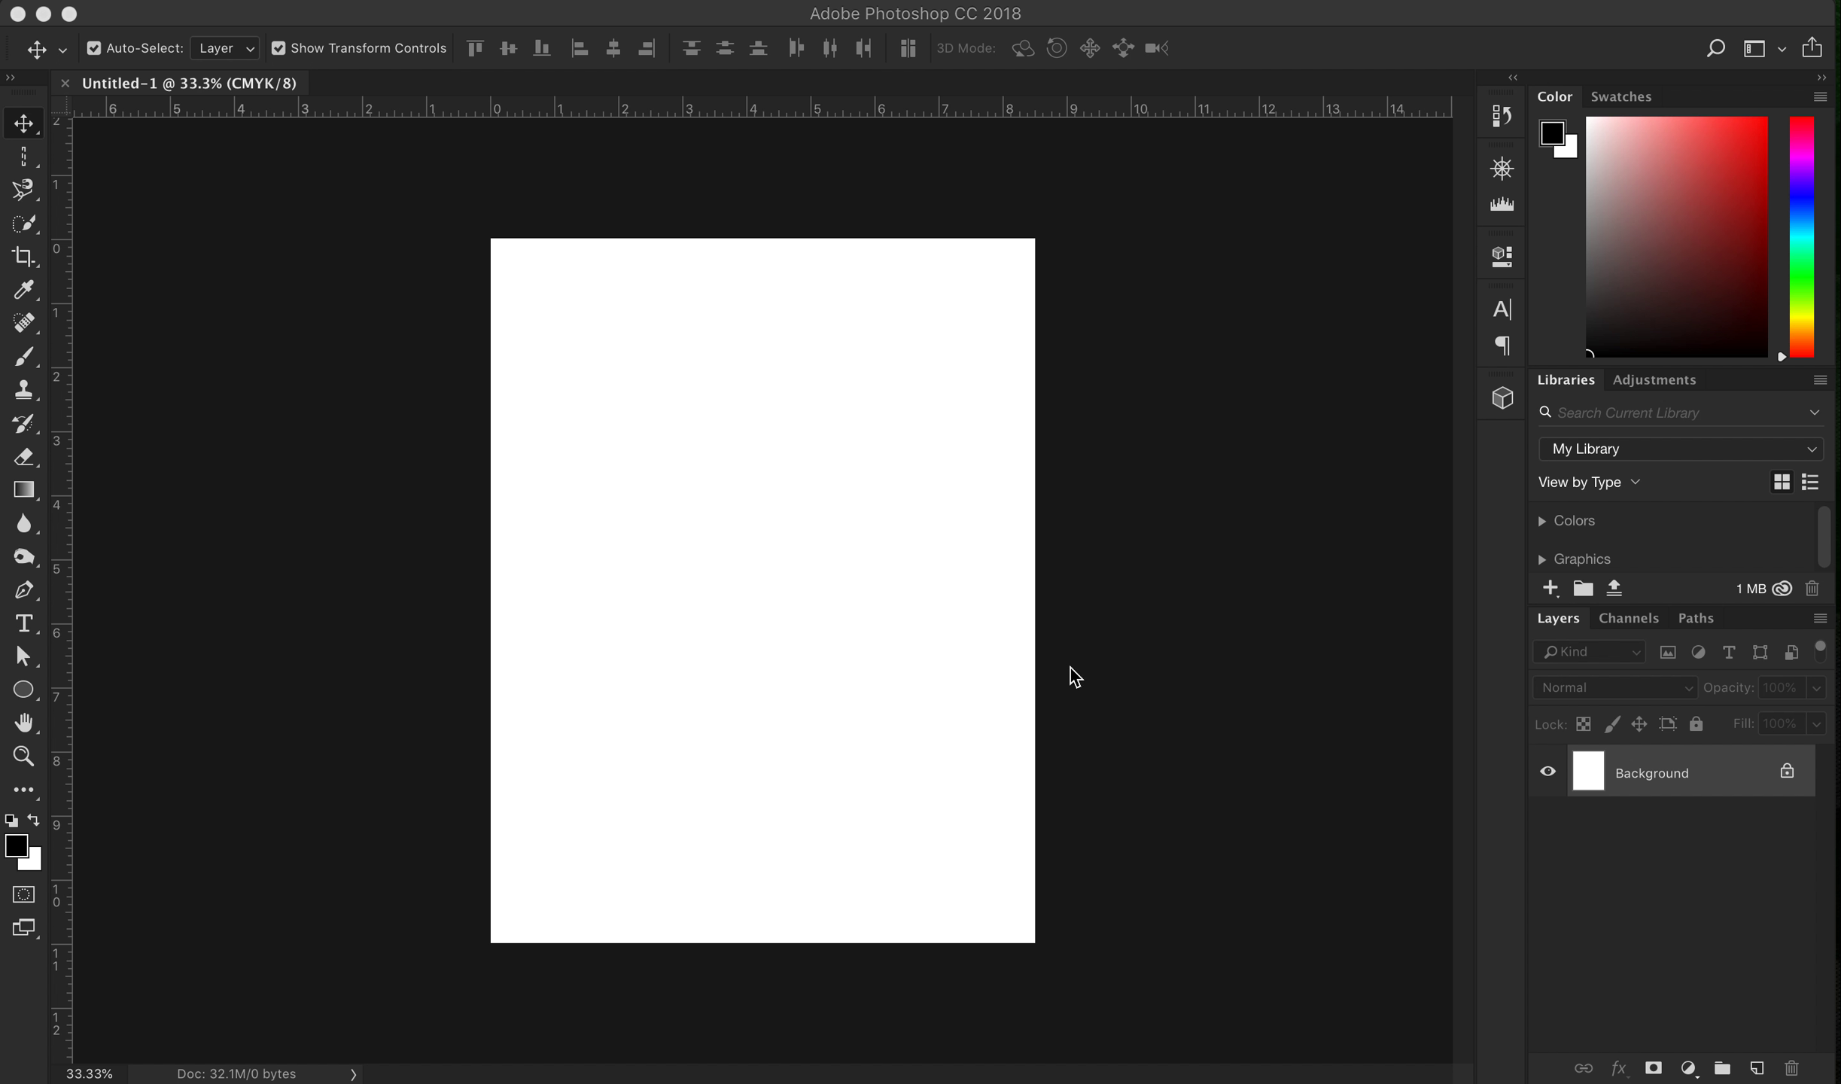
mouse_move(1007, 296)
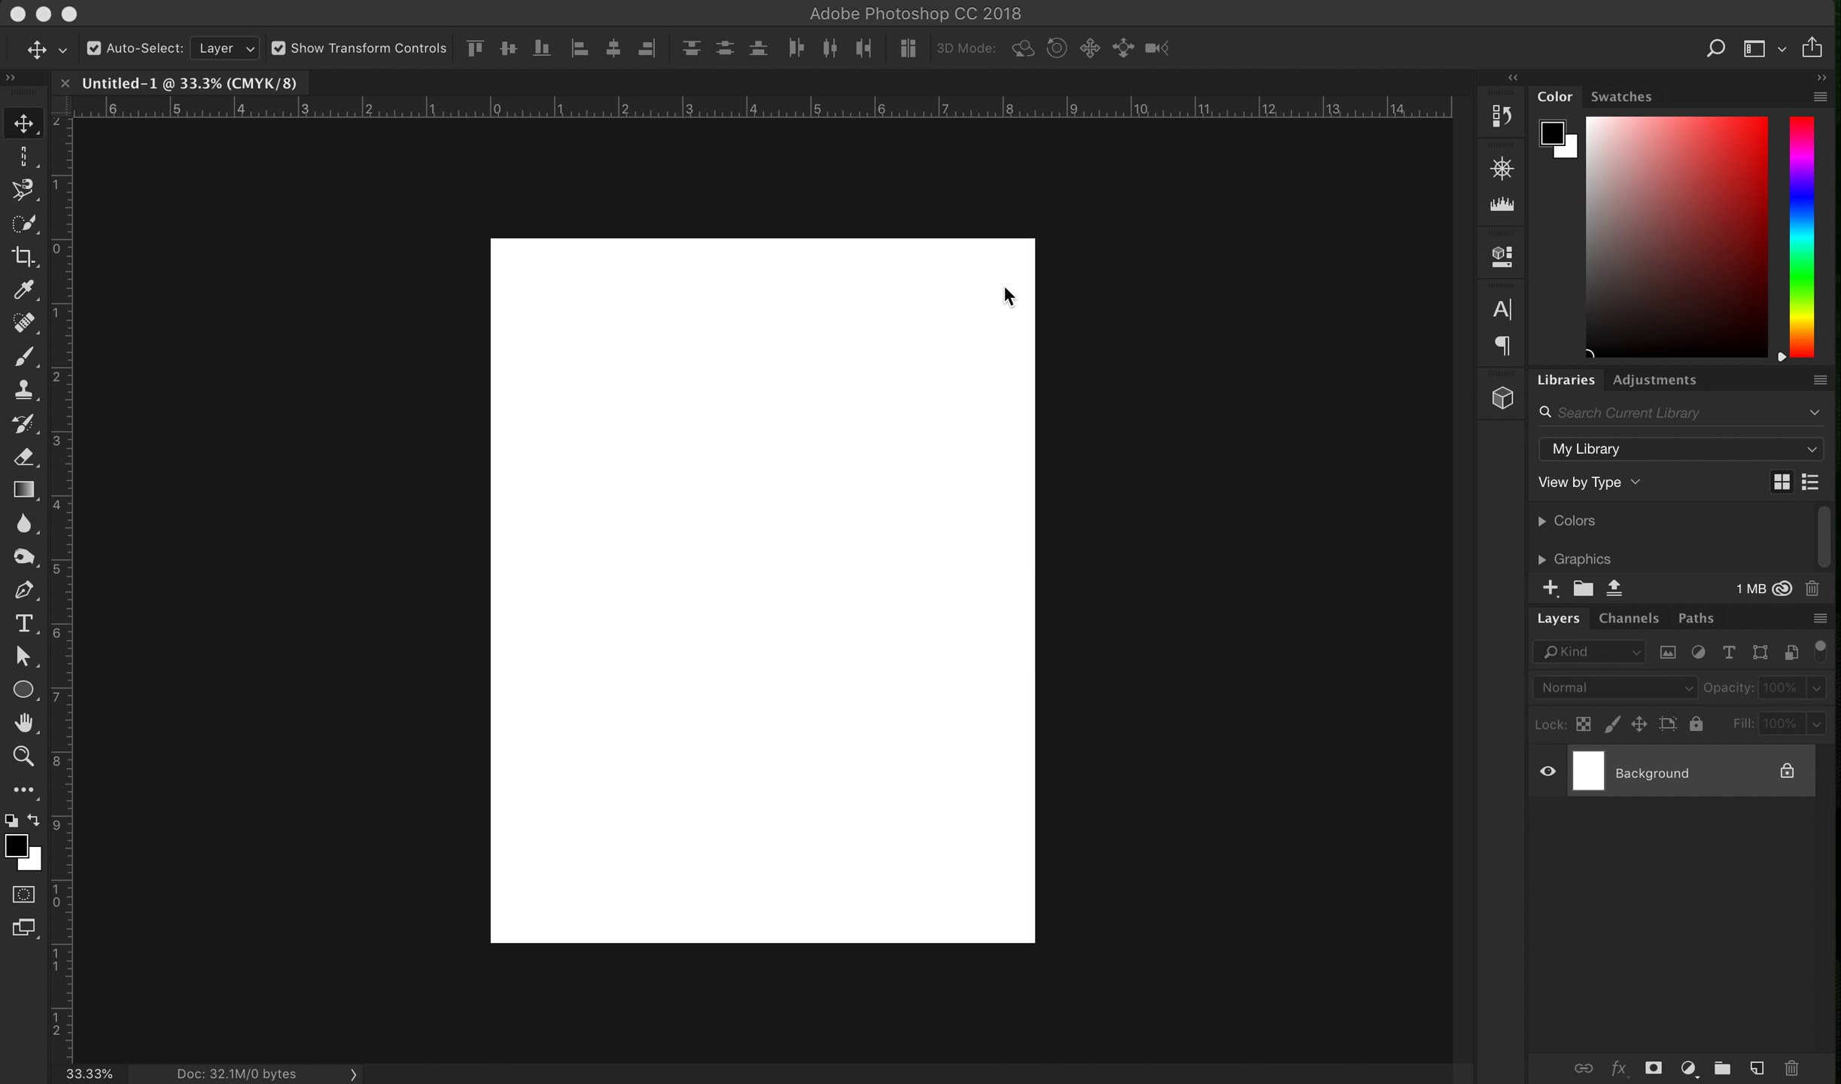
mouse_move(300, 742)
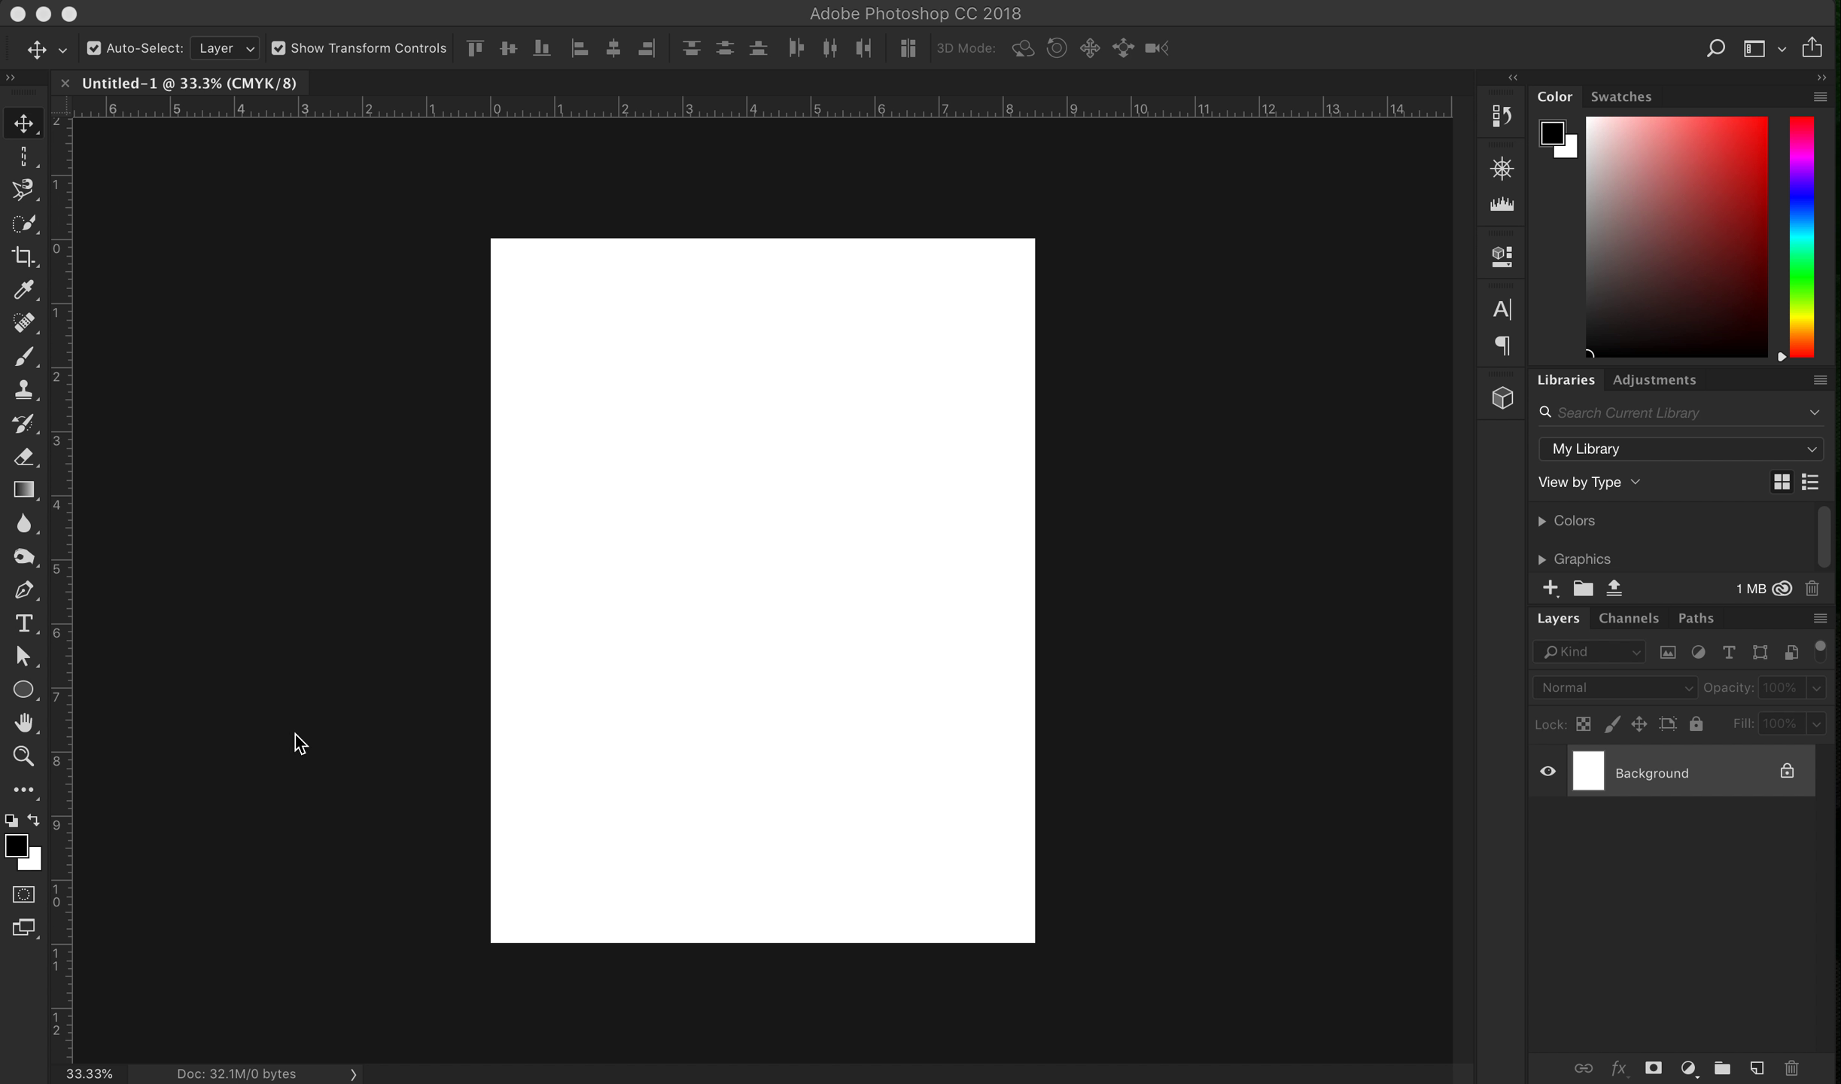
mouse_move(880, 733)
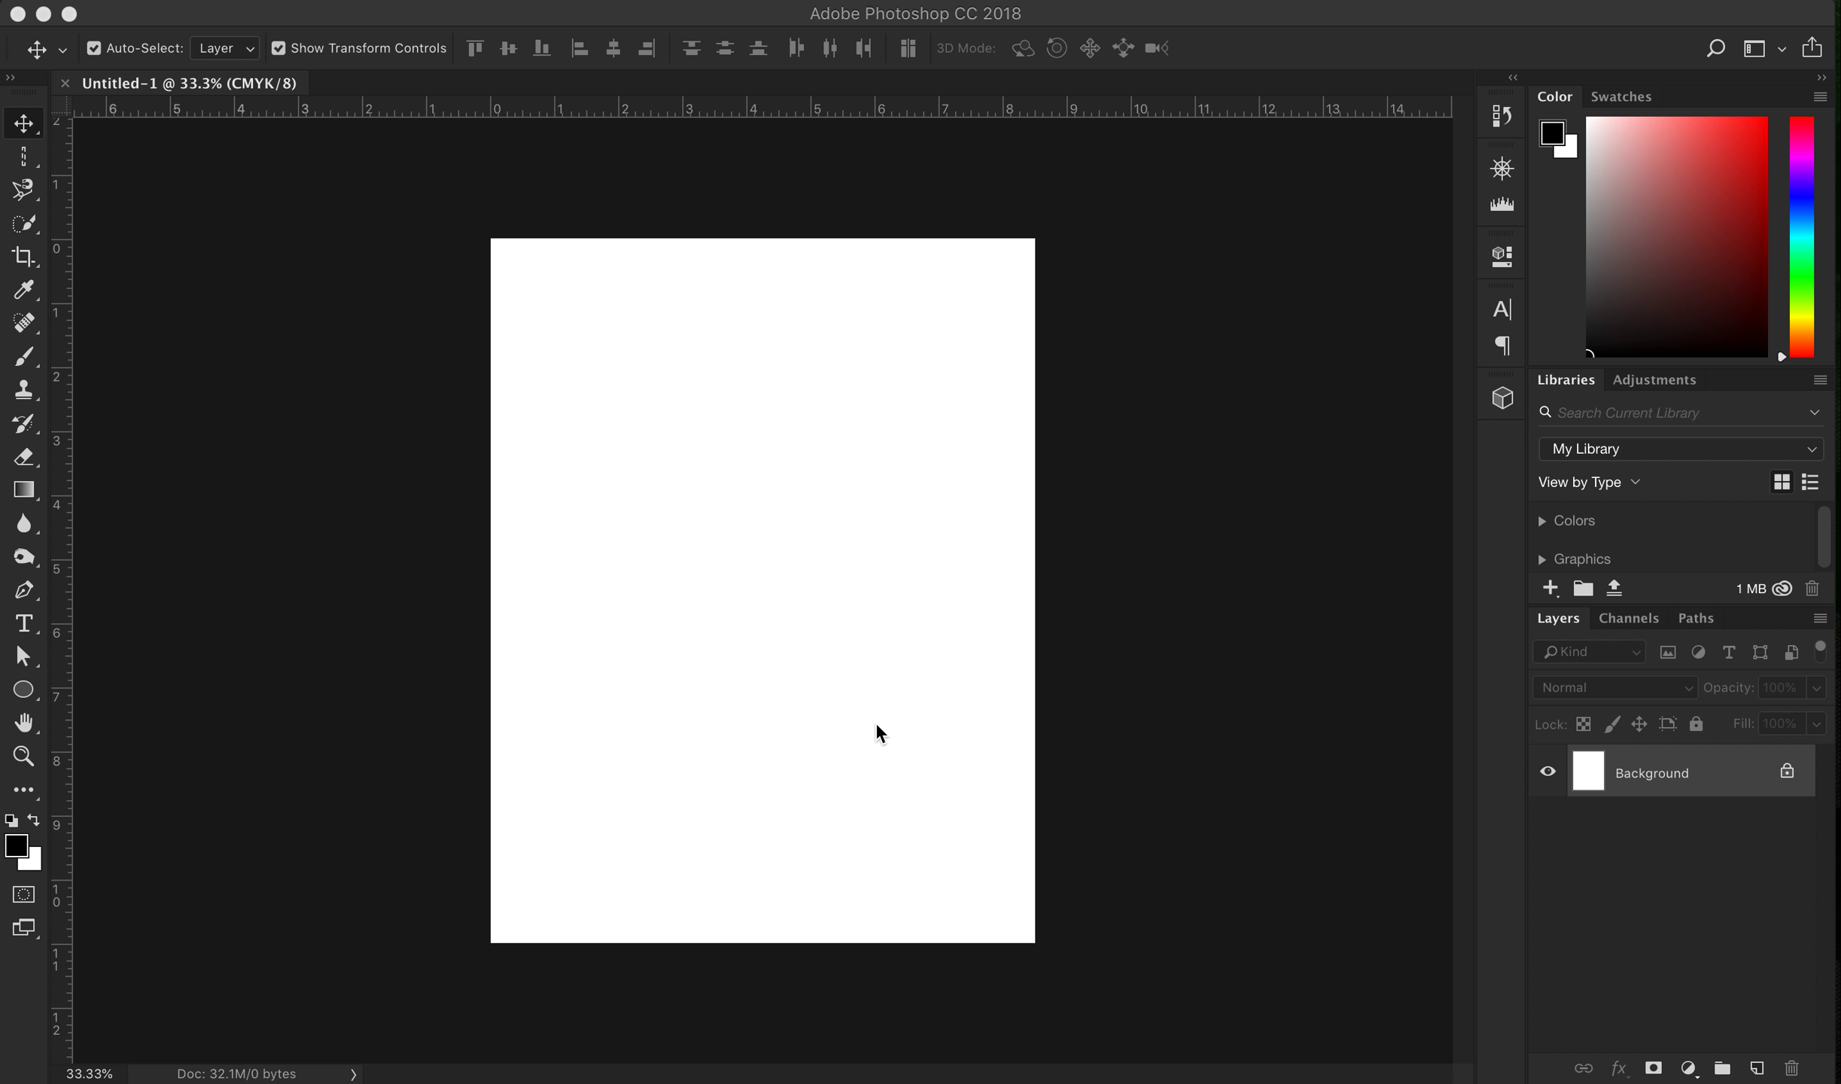
mouse_move(1325, 749)
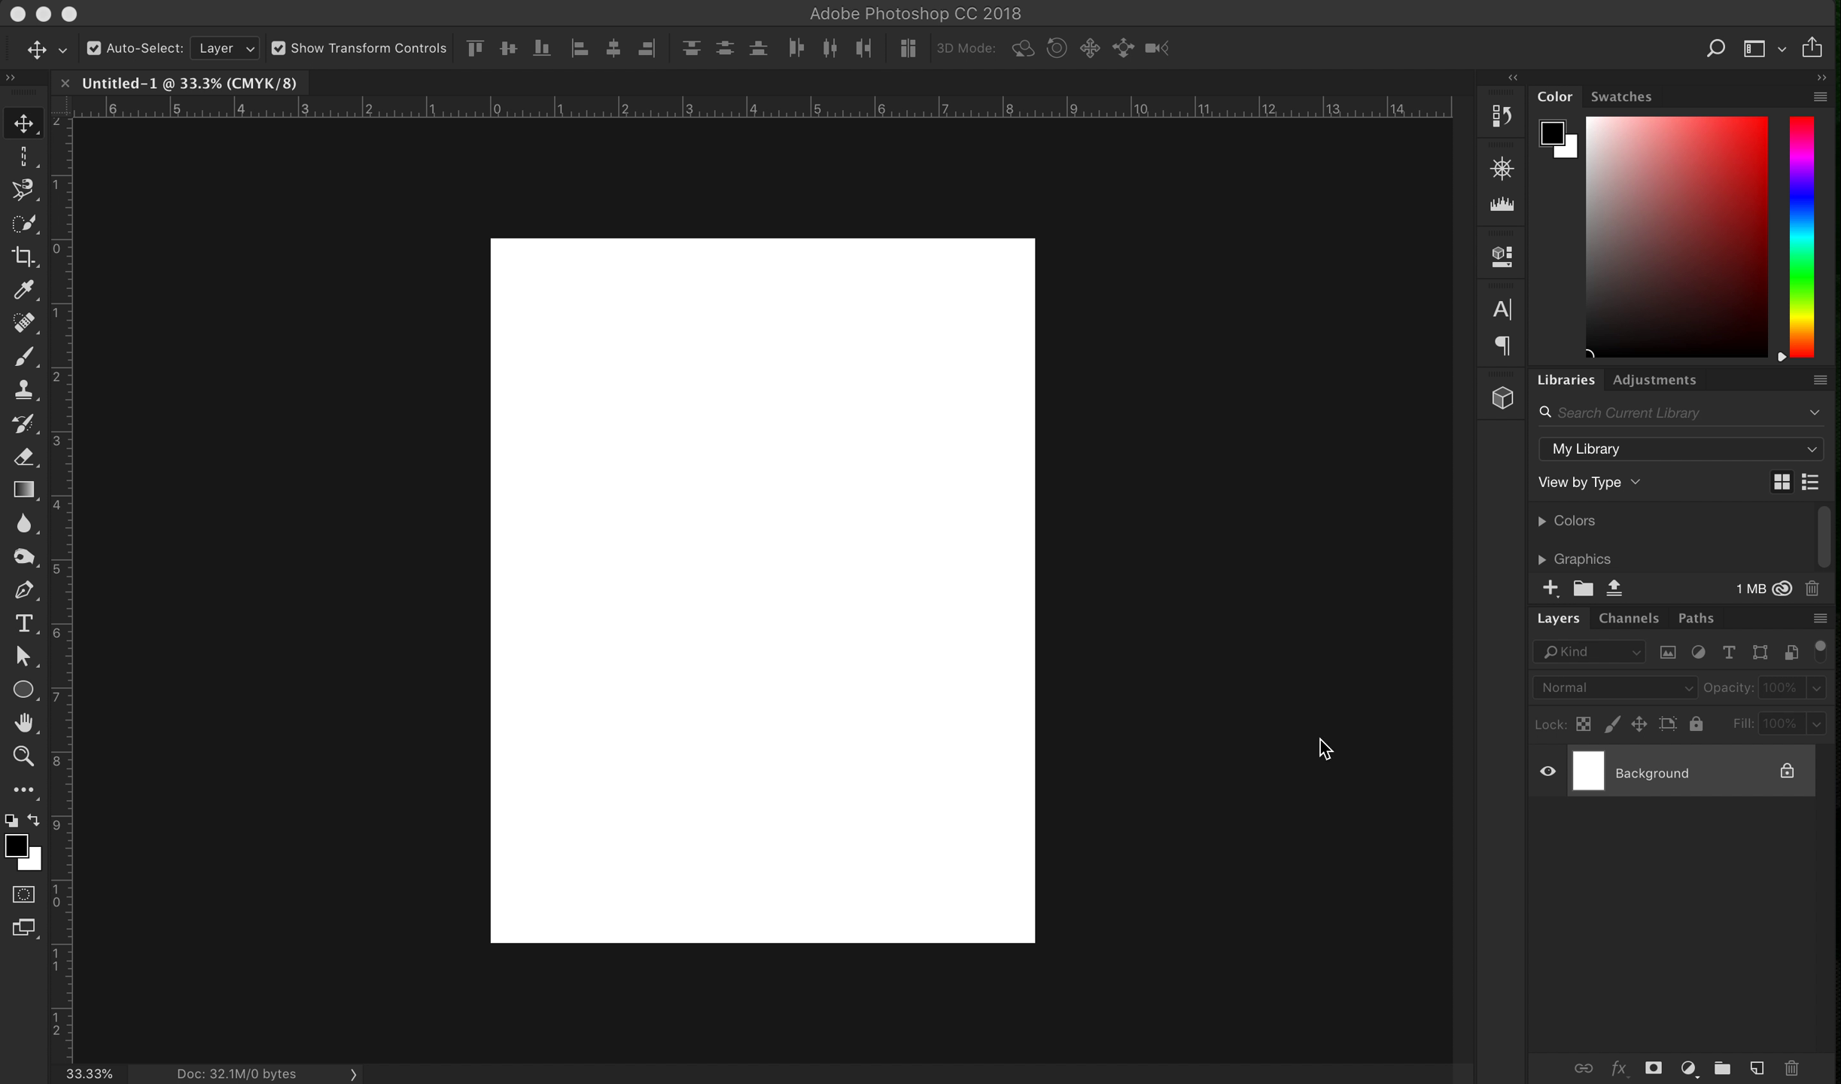
mouse_move(329, 142)
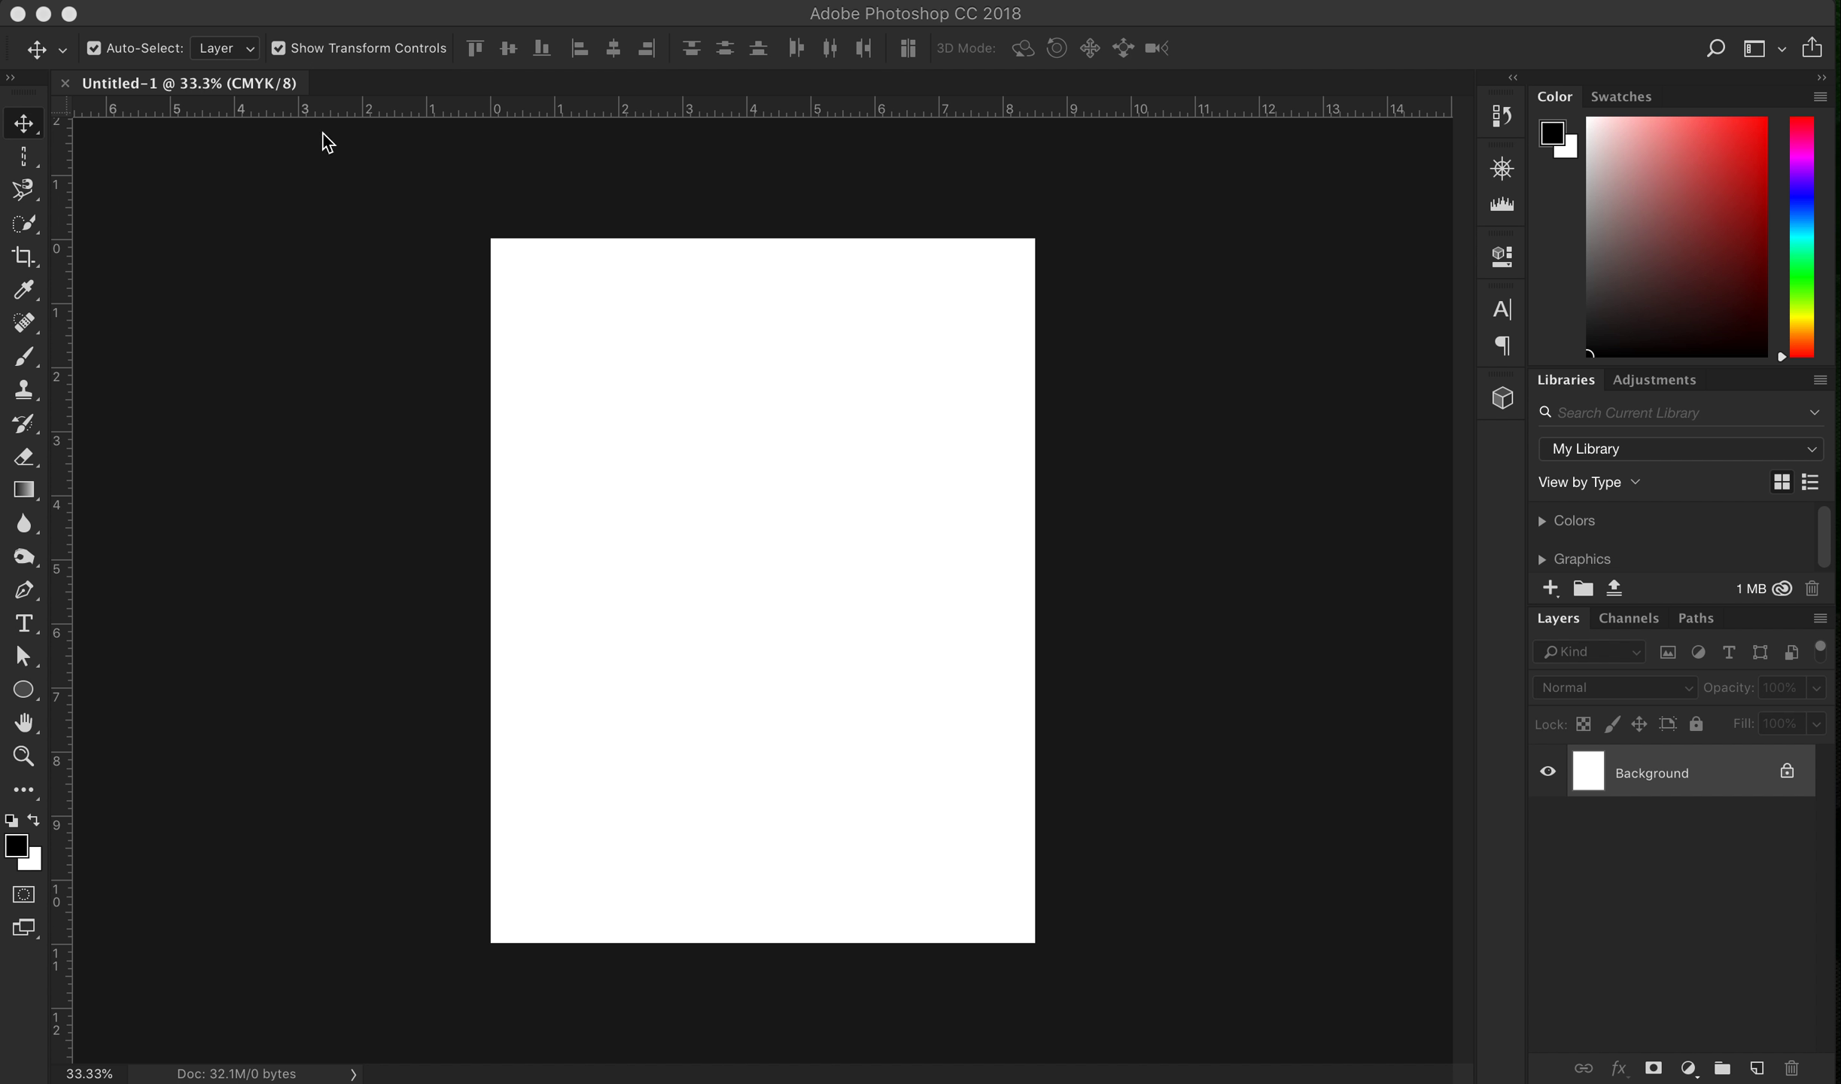
mouse_move(1172, 640)
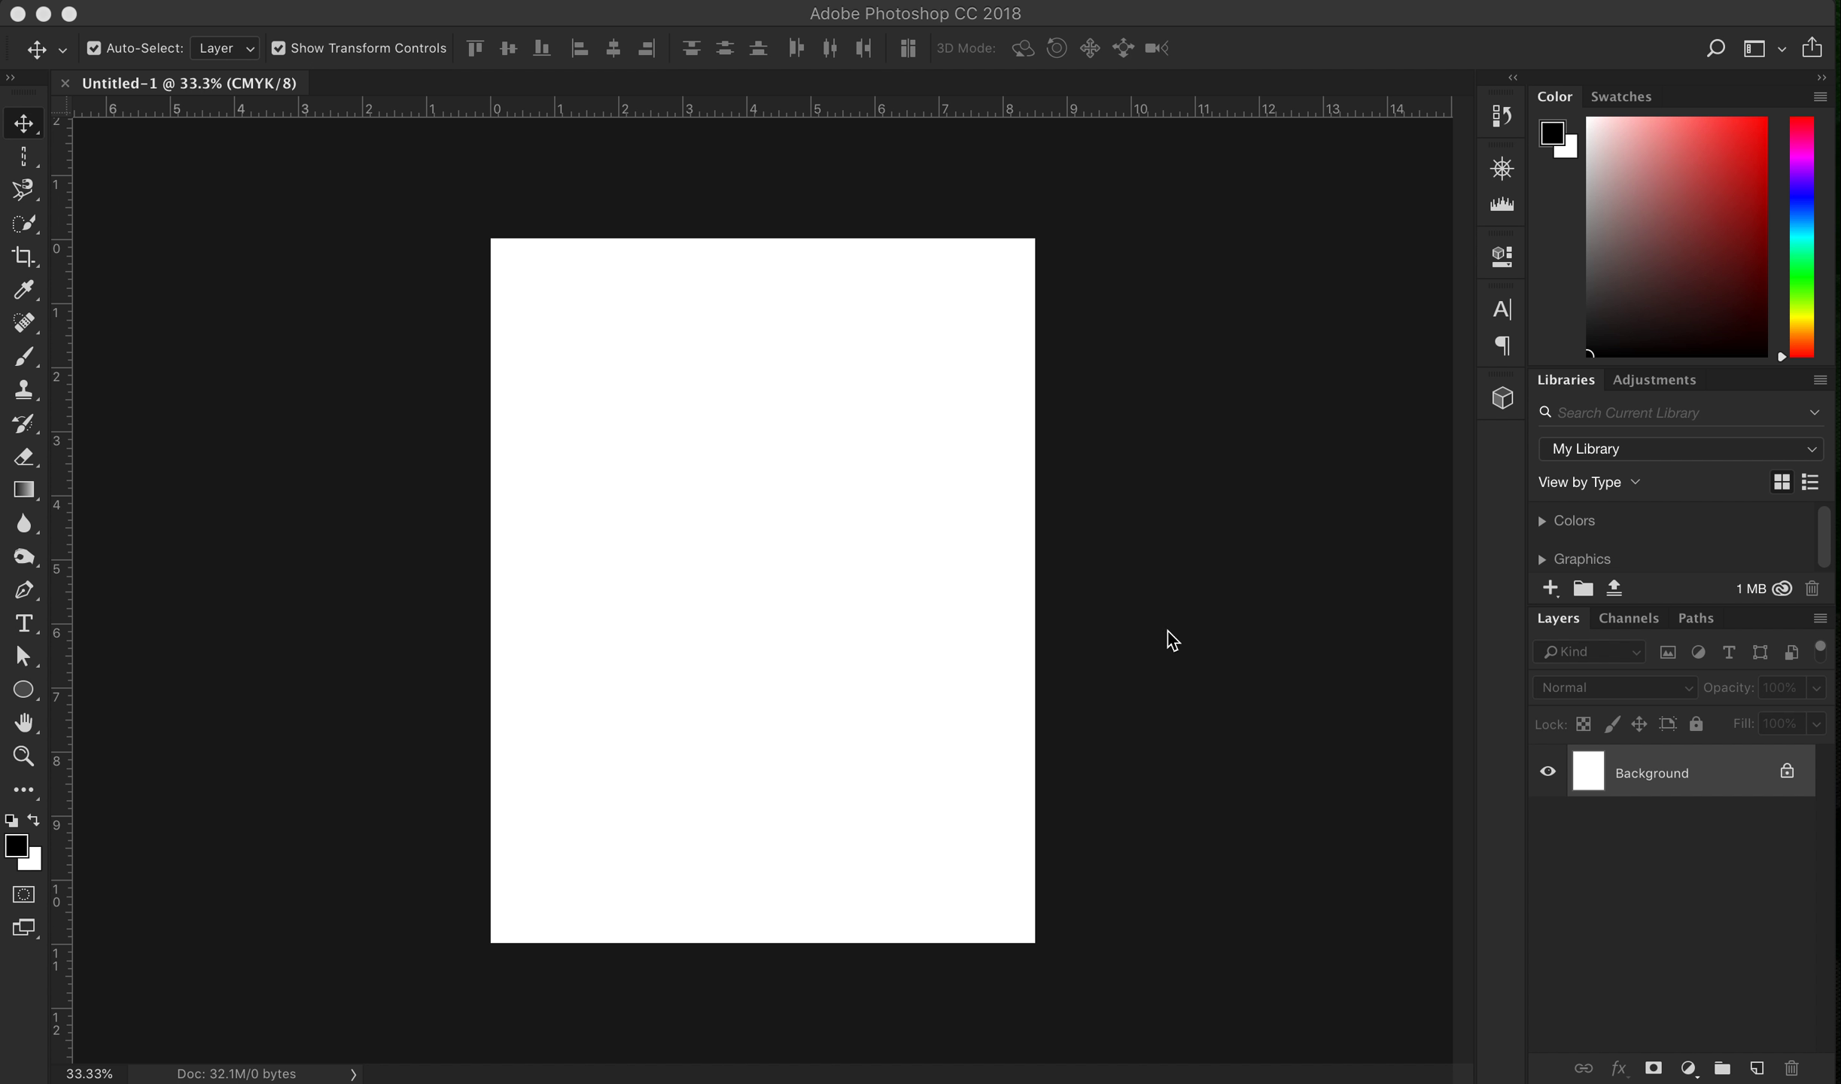
mouse_move(648, 515)
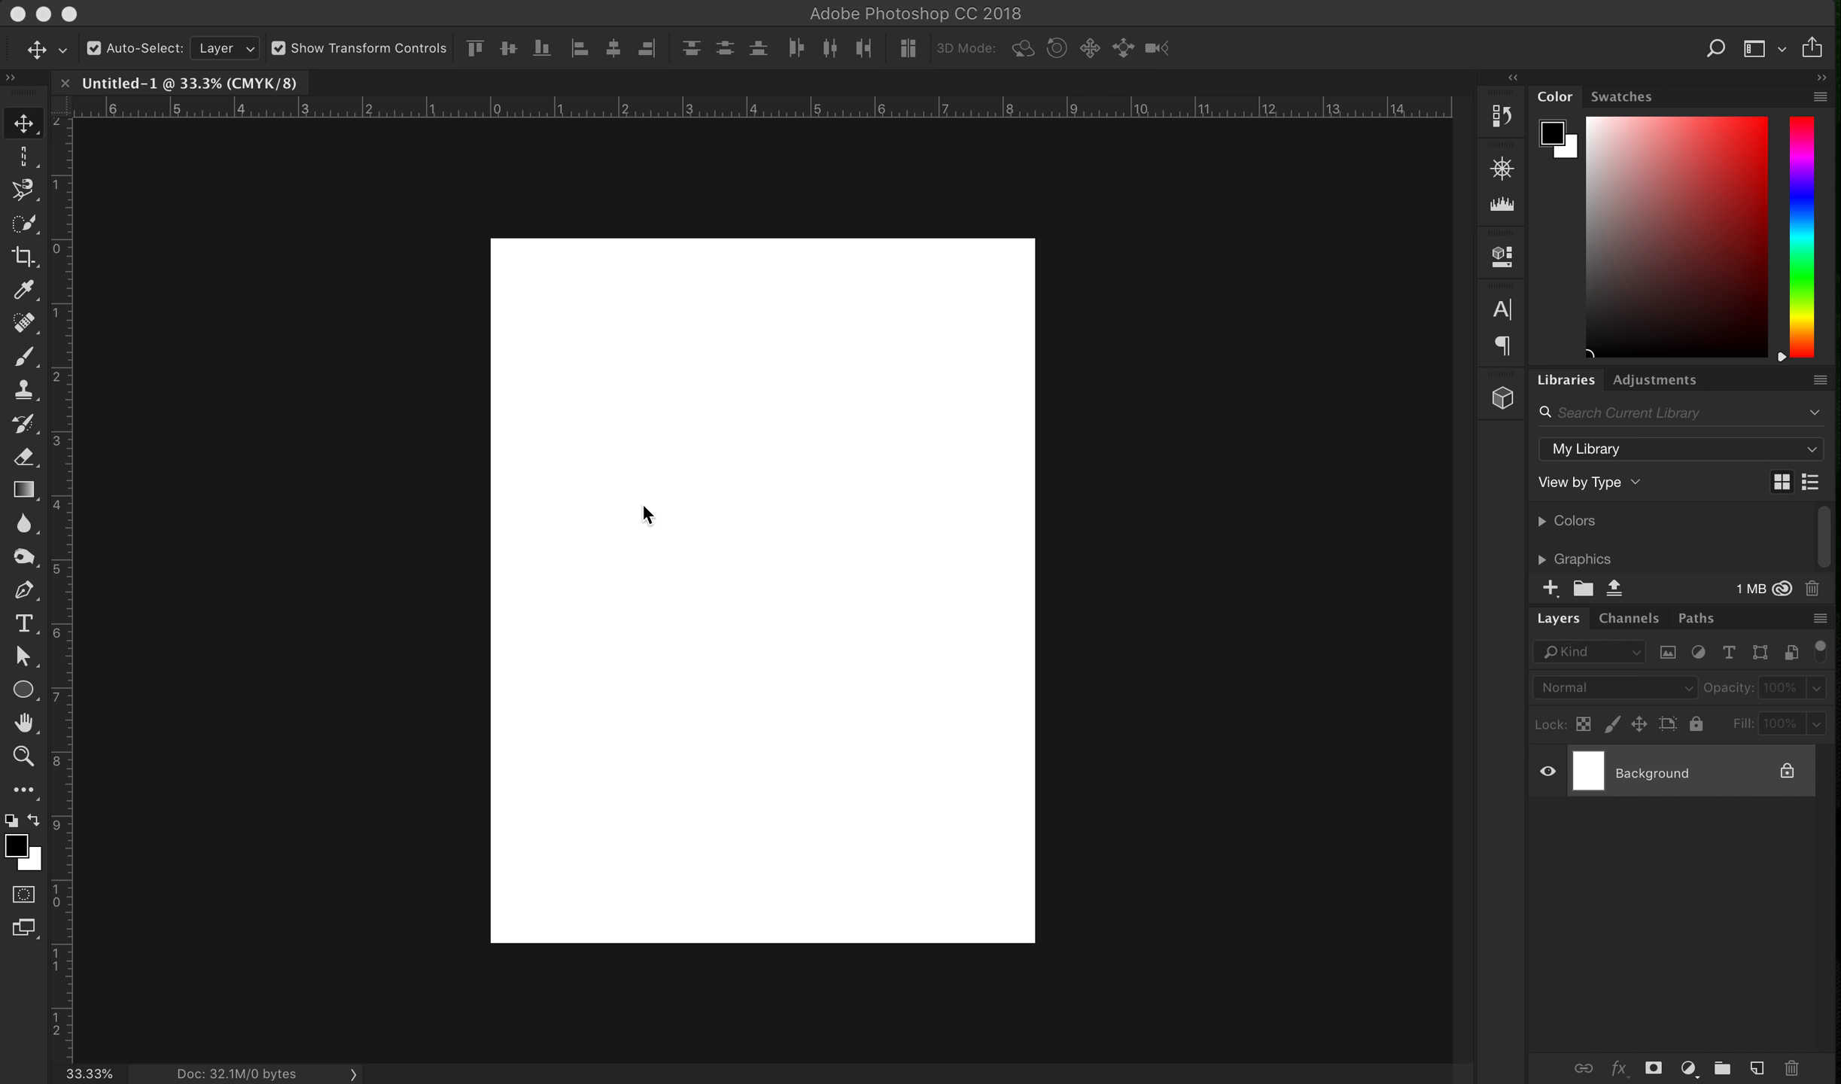
mouse_move(1791, 797)
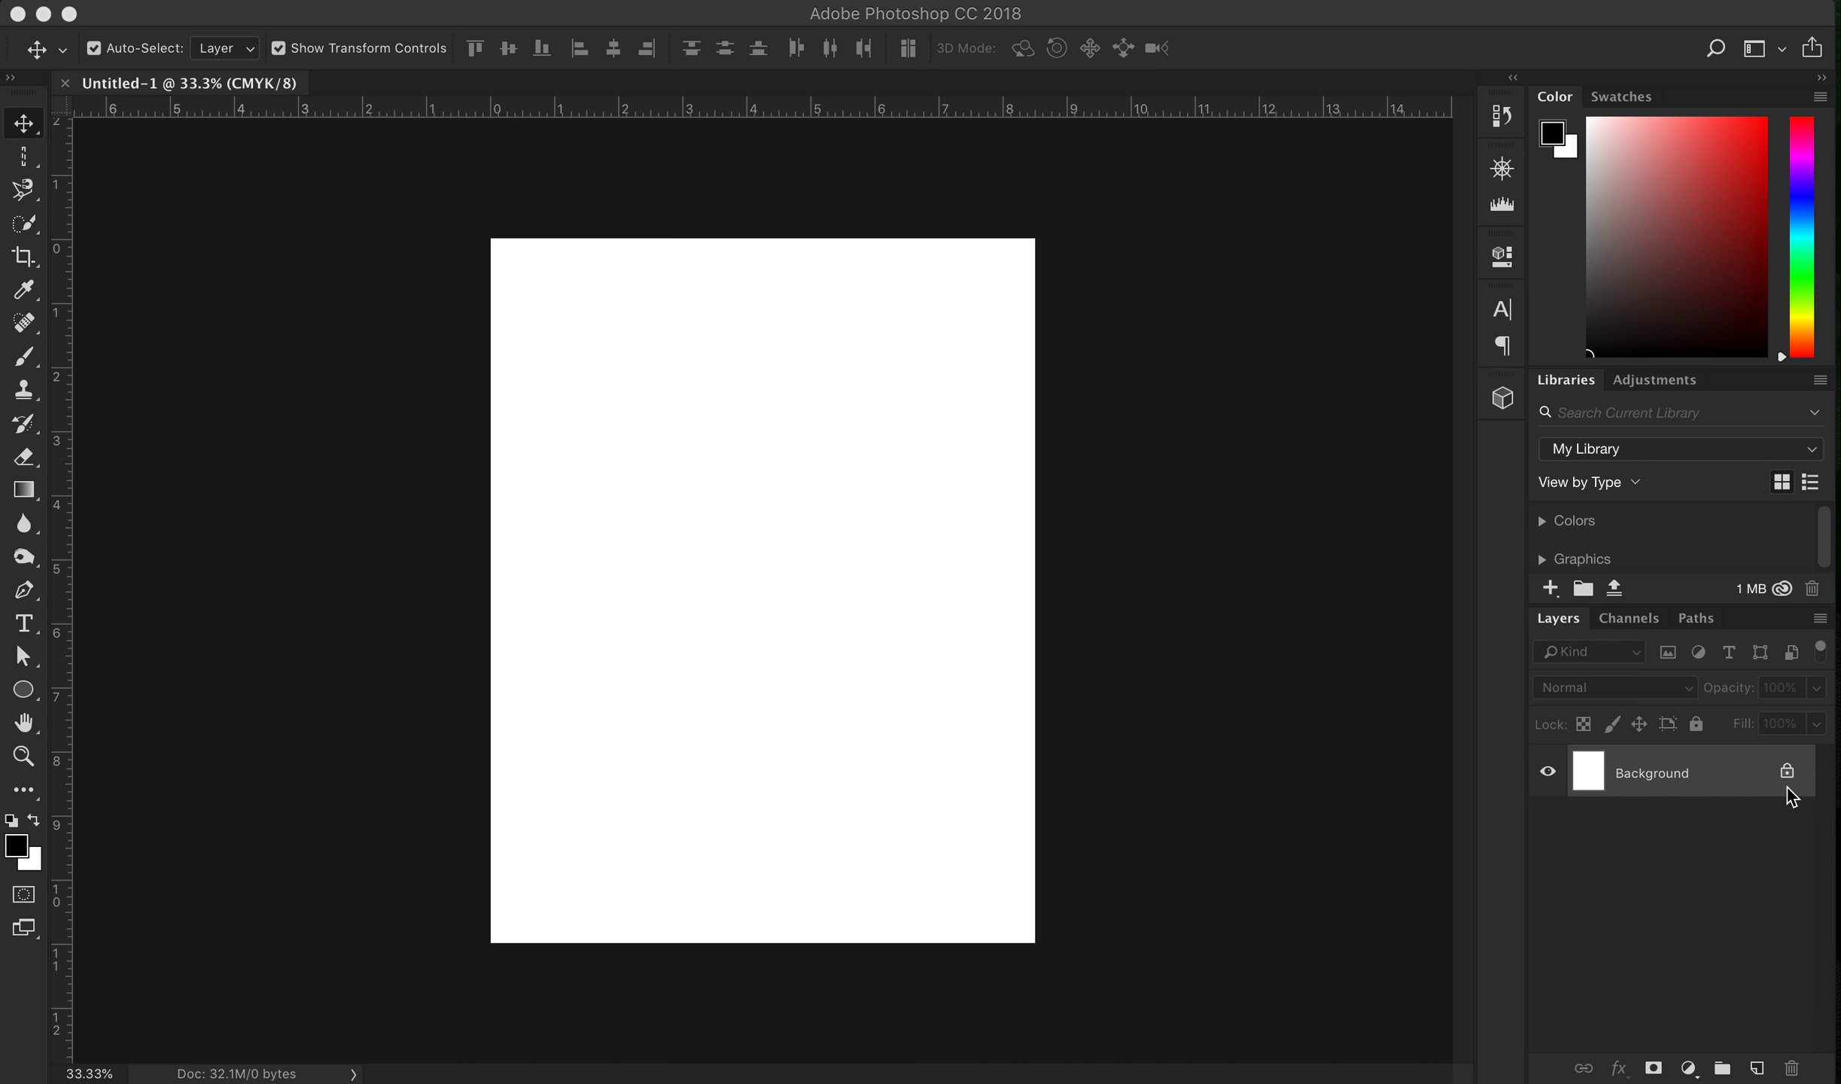
Convert the Background into an editable Layer 0 and lock it completely
double_click(1650, 772)
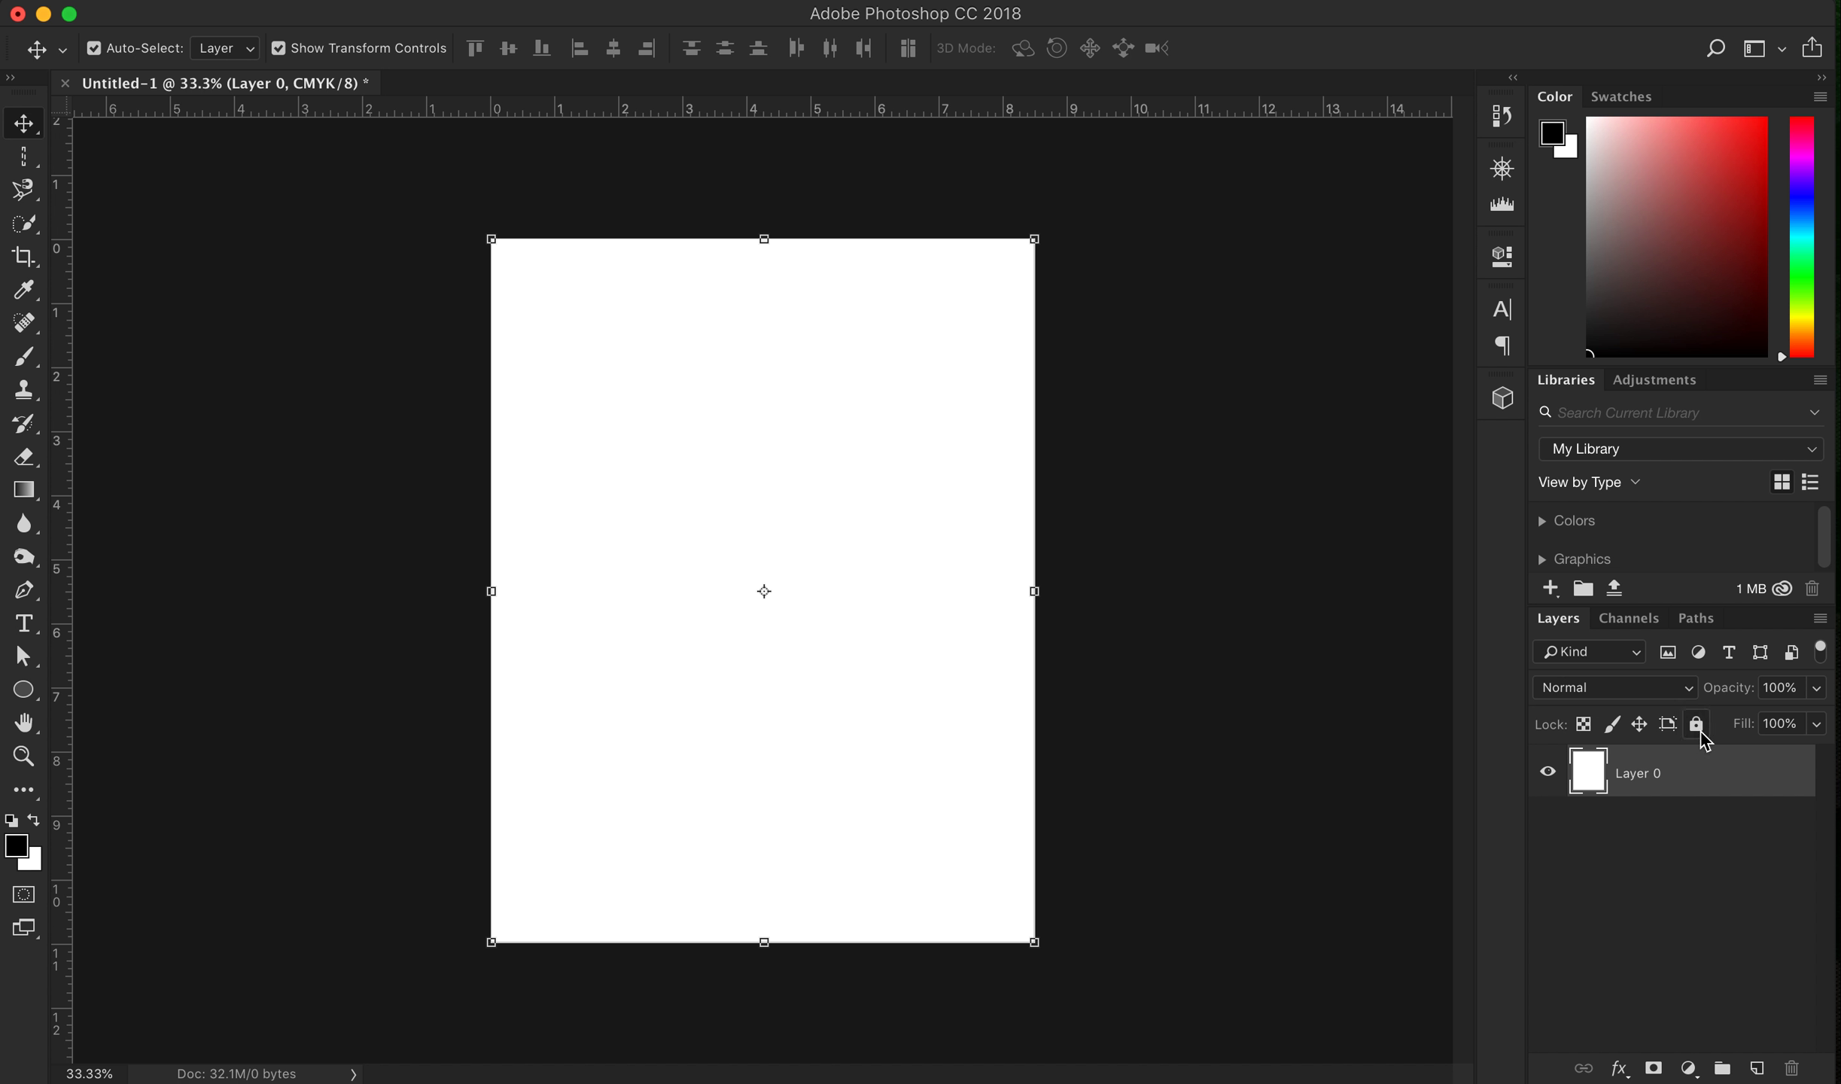
left_click(1696, 723)
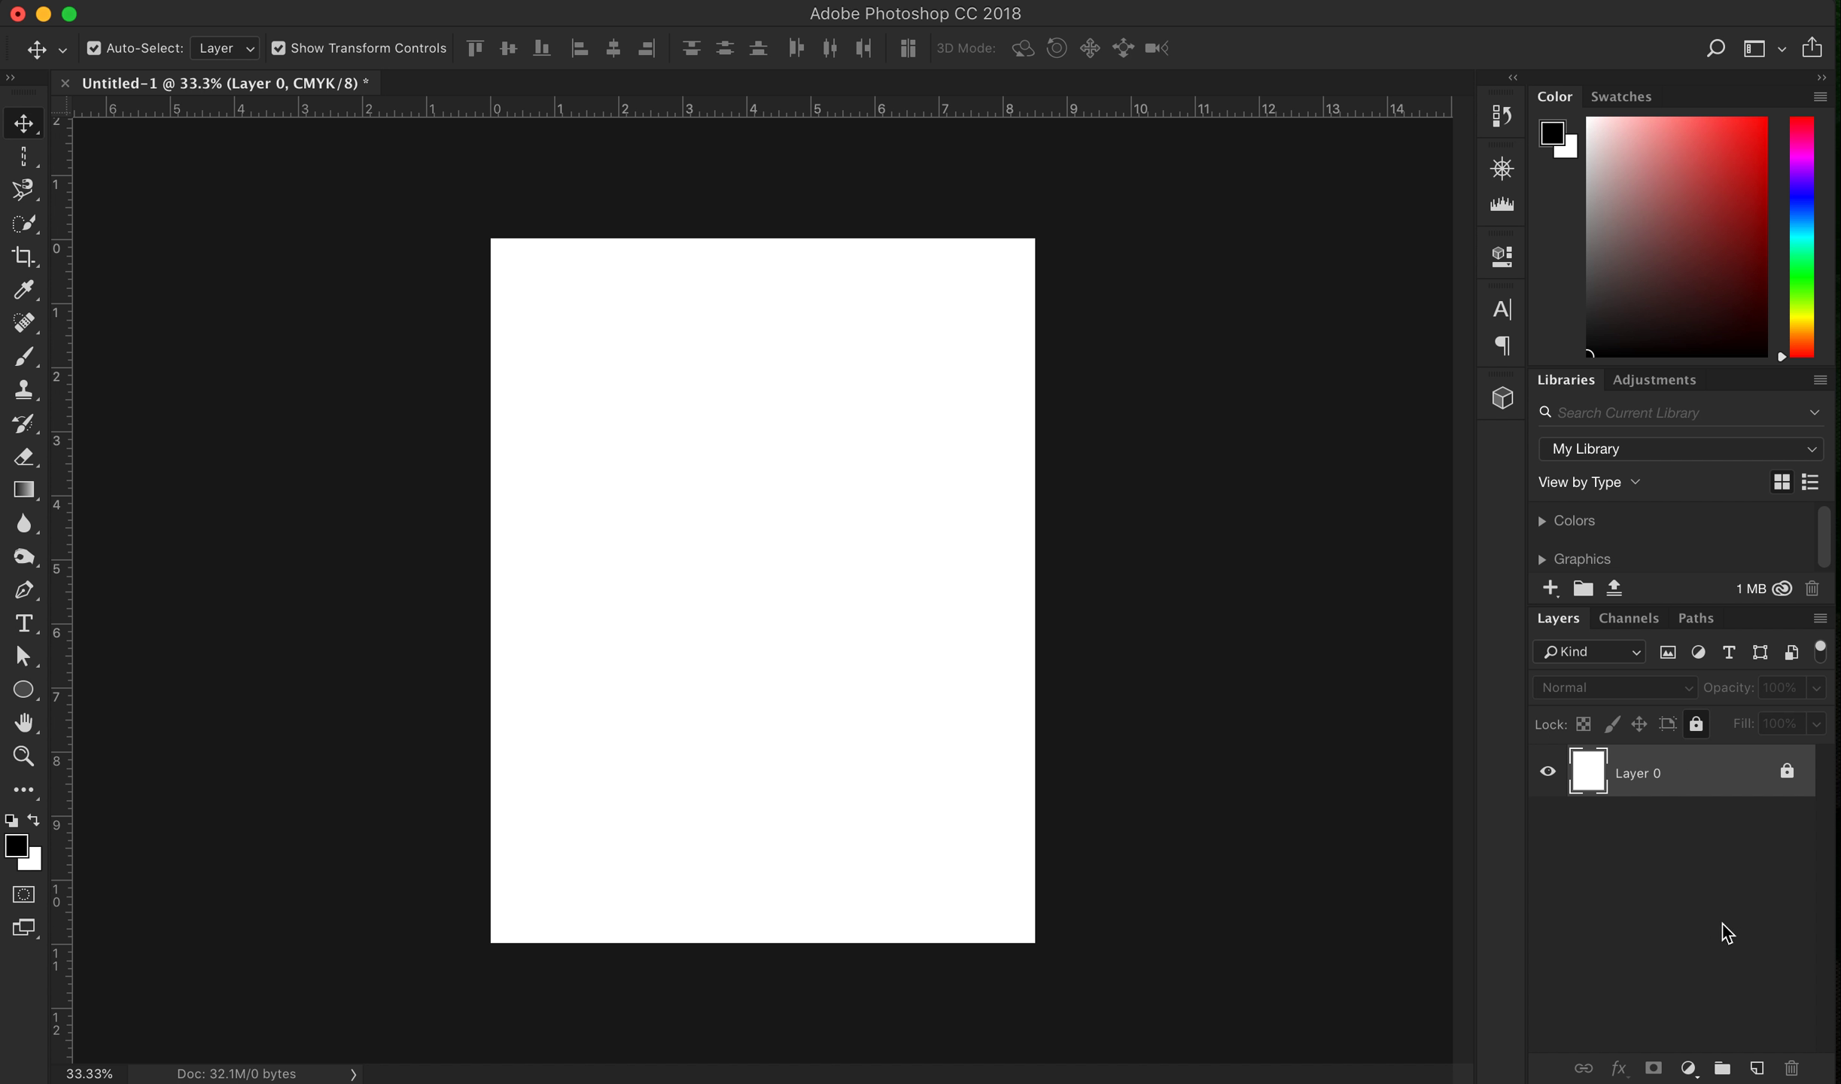
mouse_move(1759, 1070)
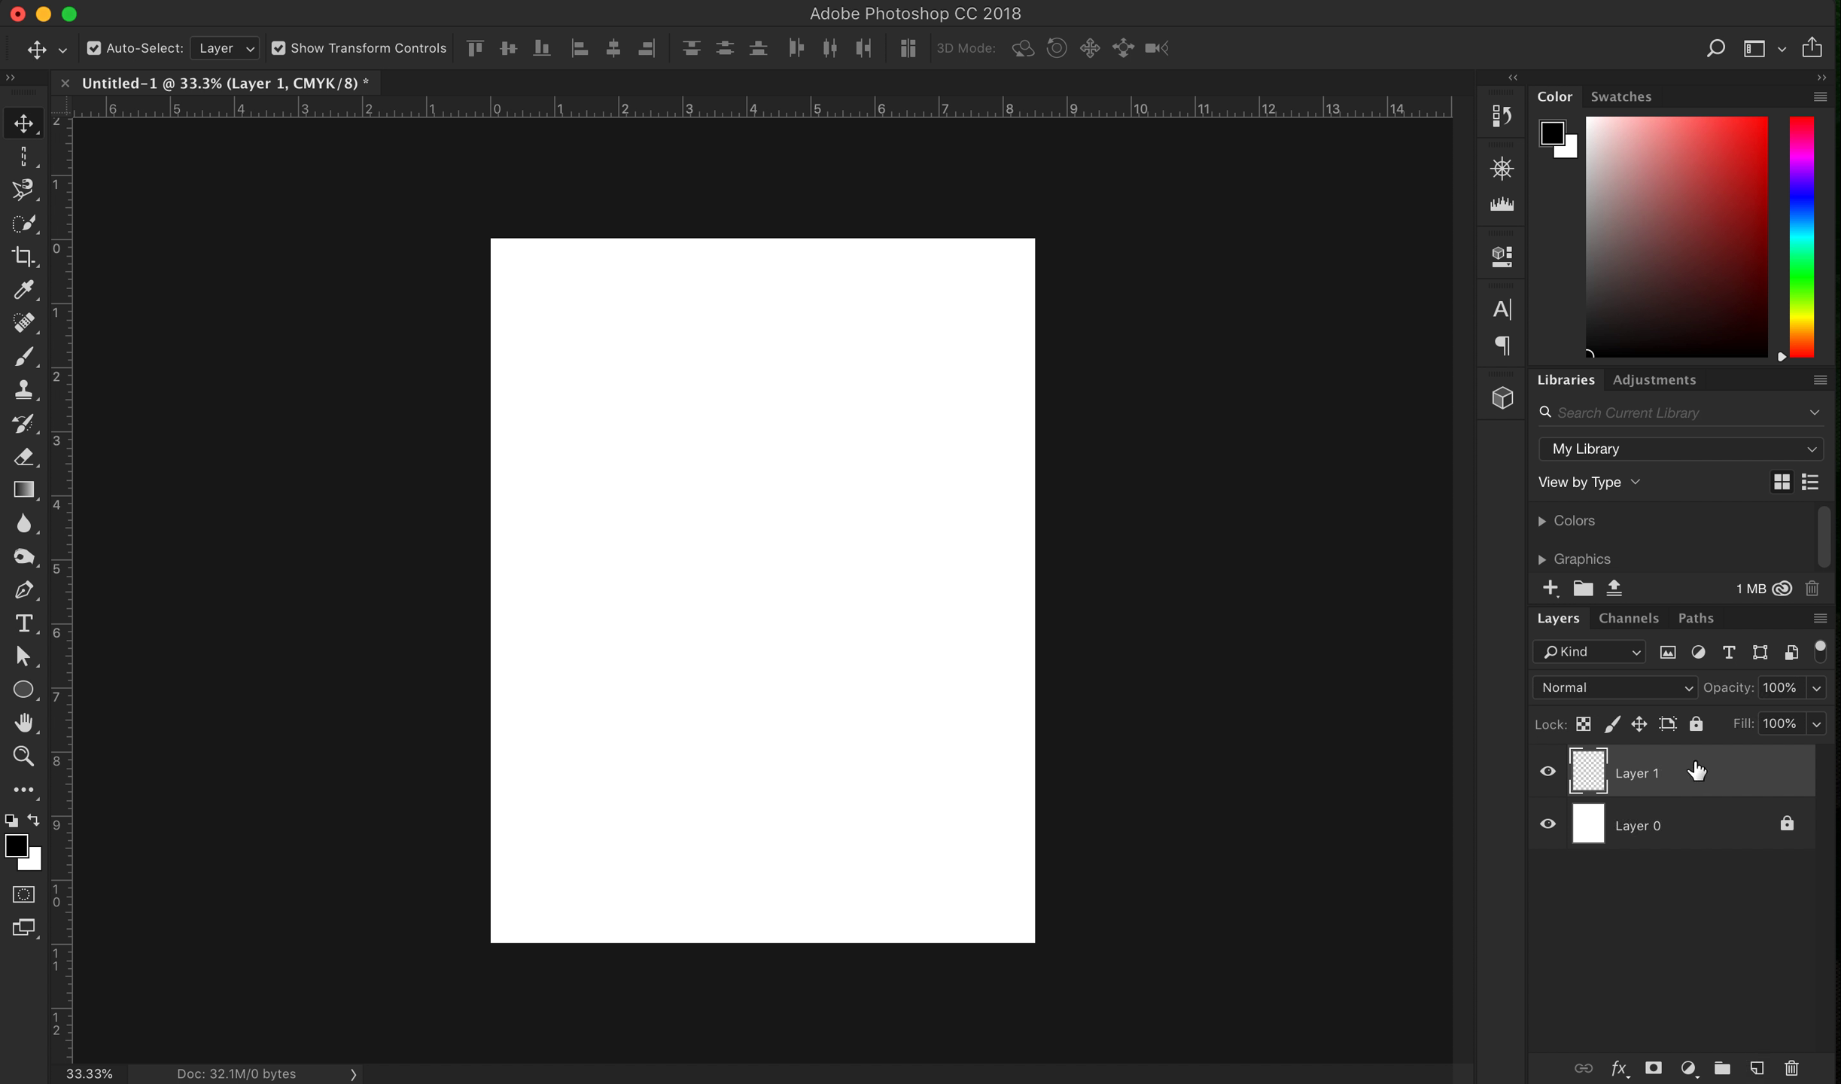
mouse_move(23, 287)
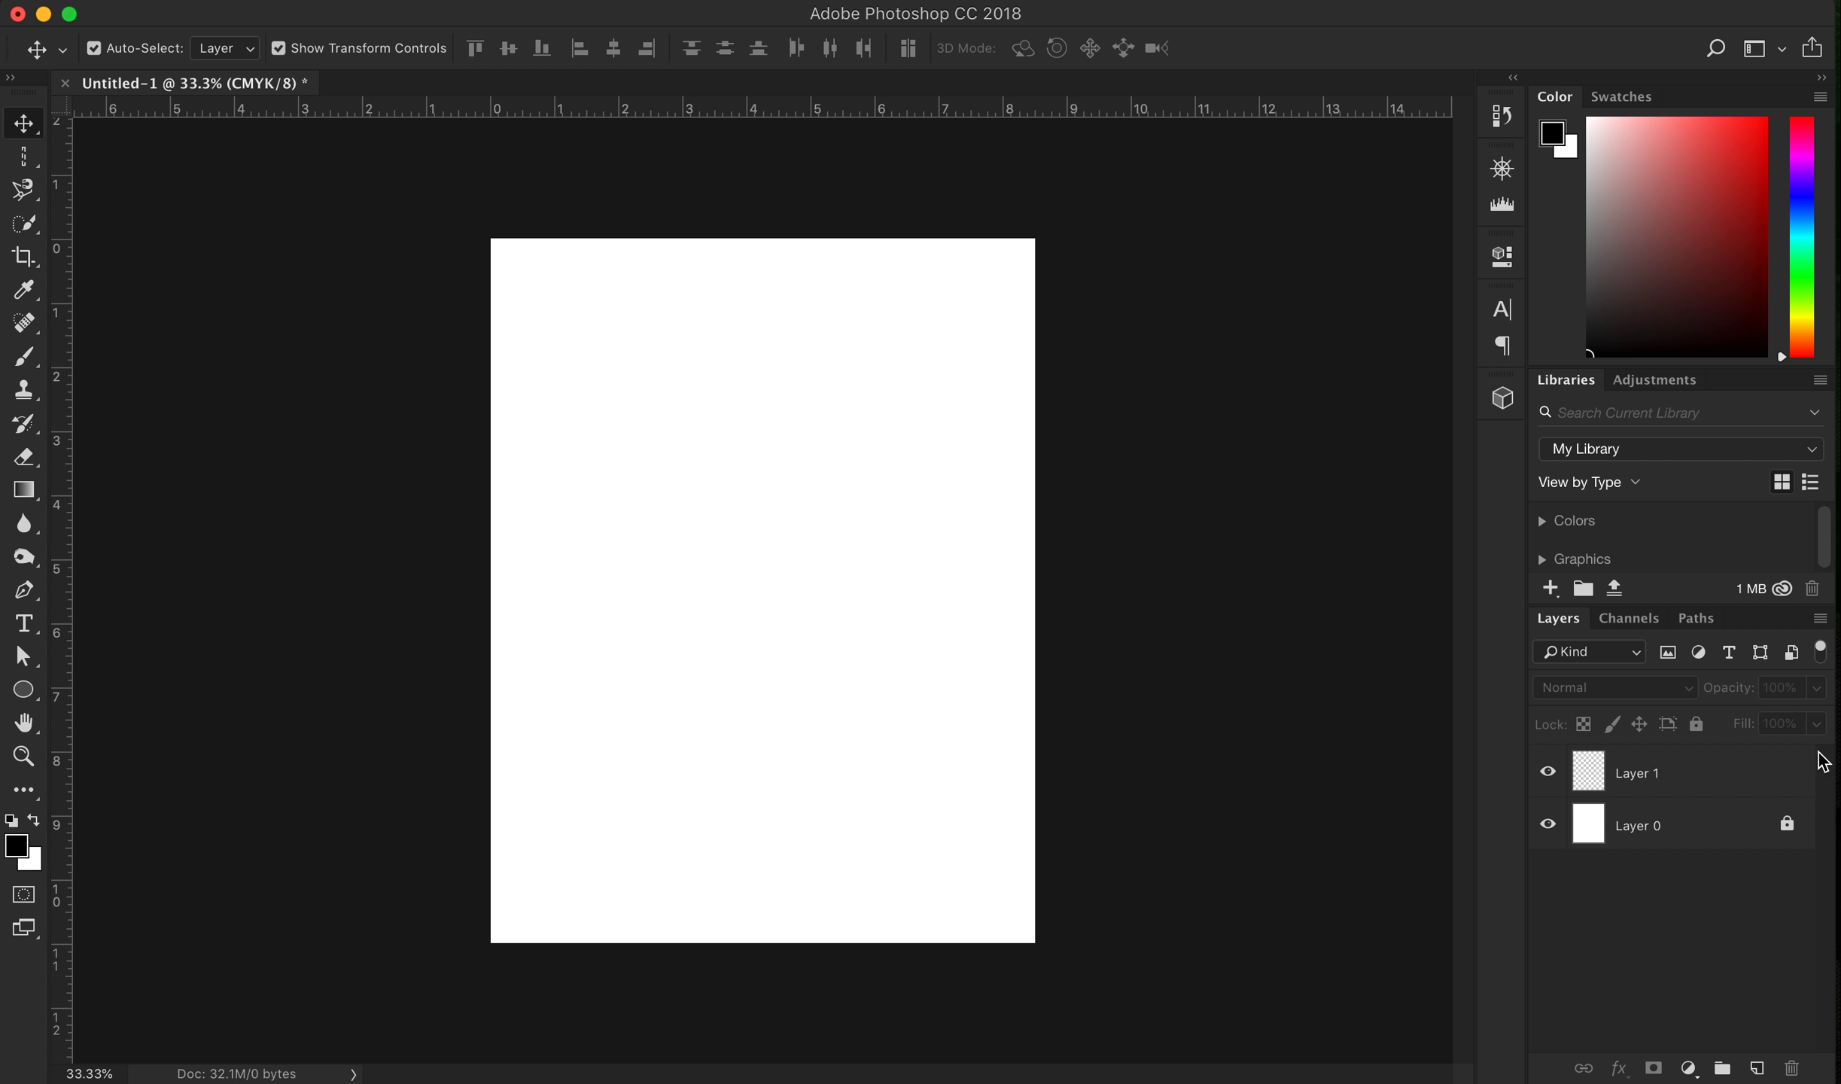
mouse_move(73, 434)
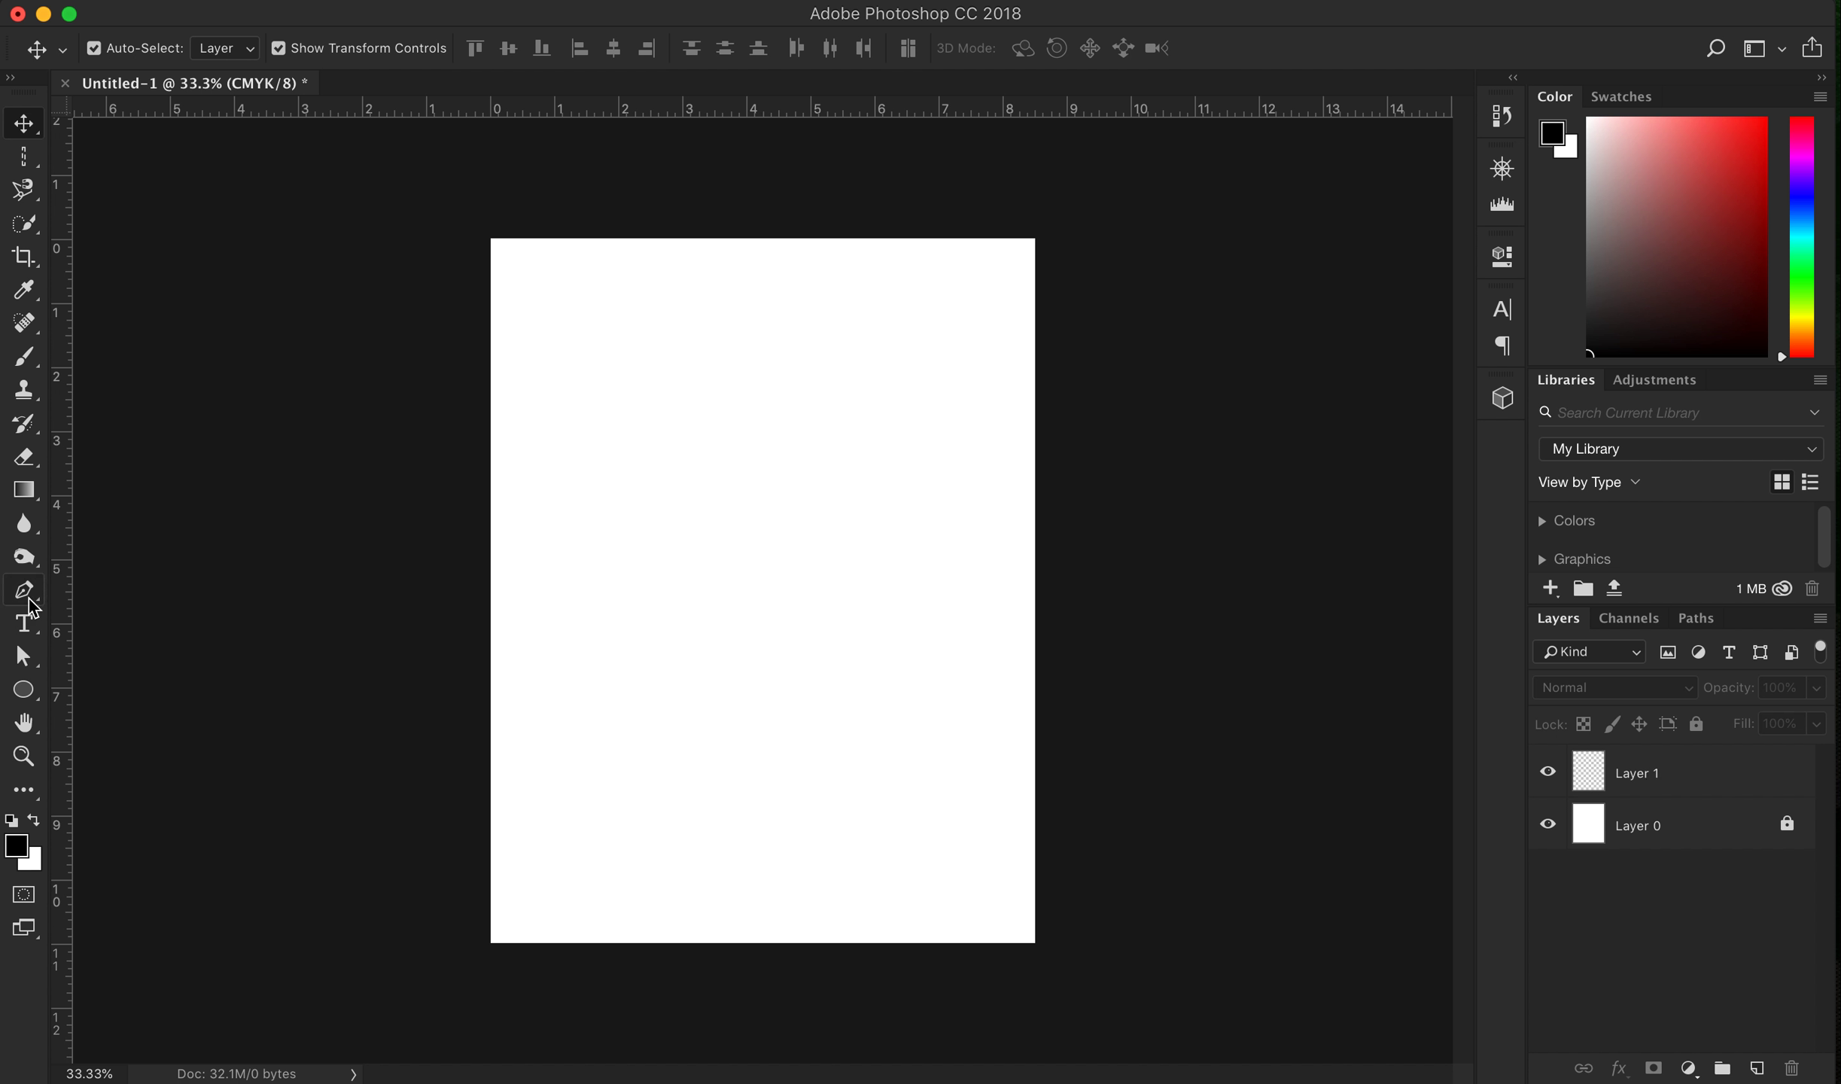
mouse_move(23, 621)
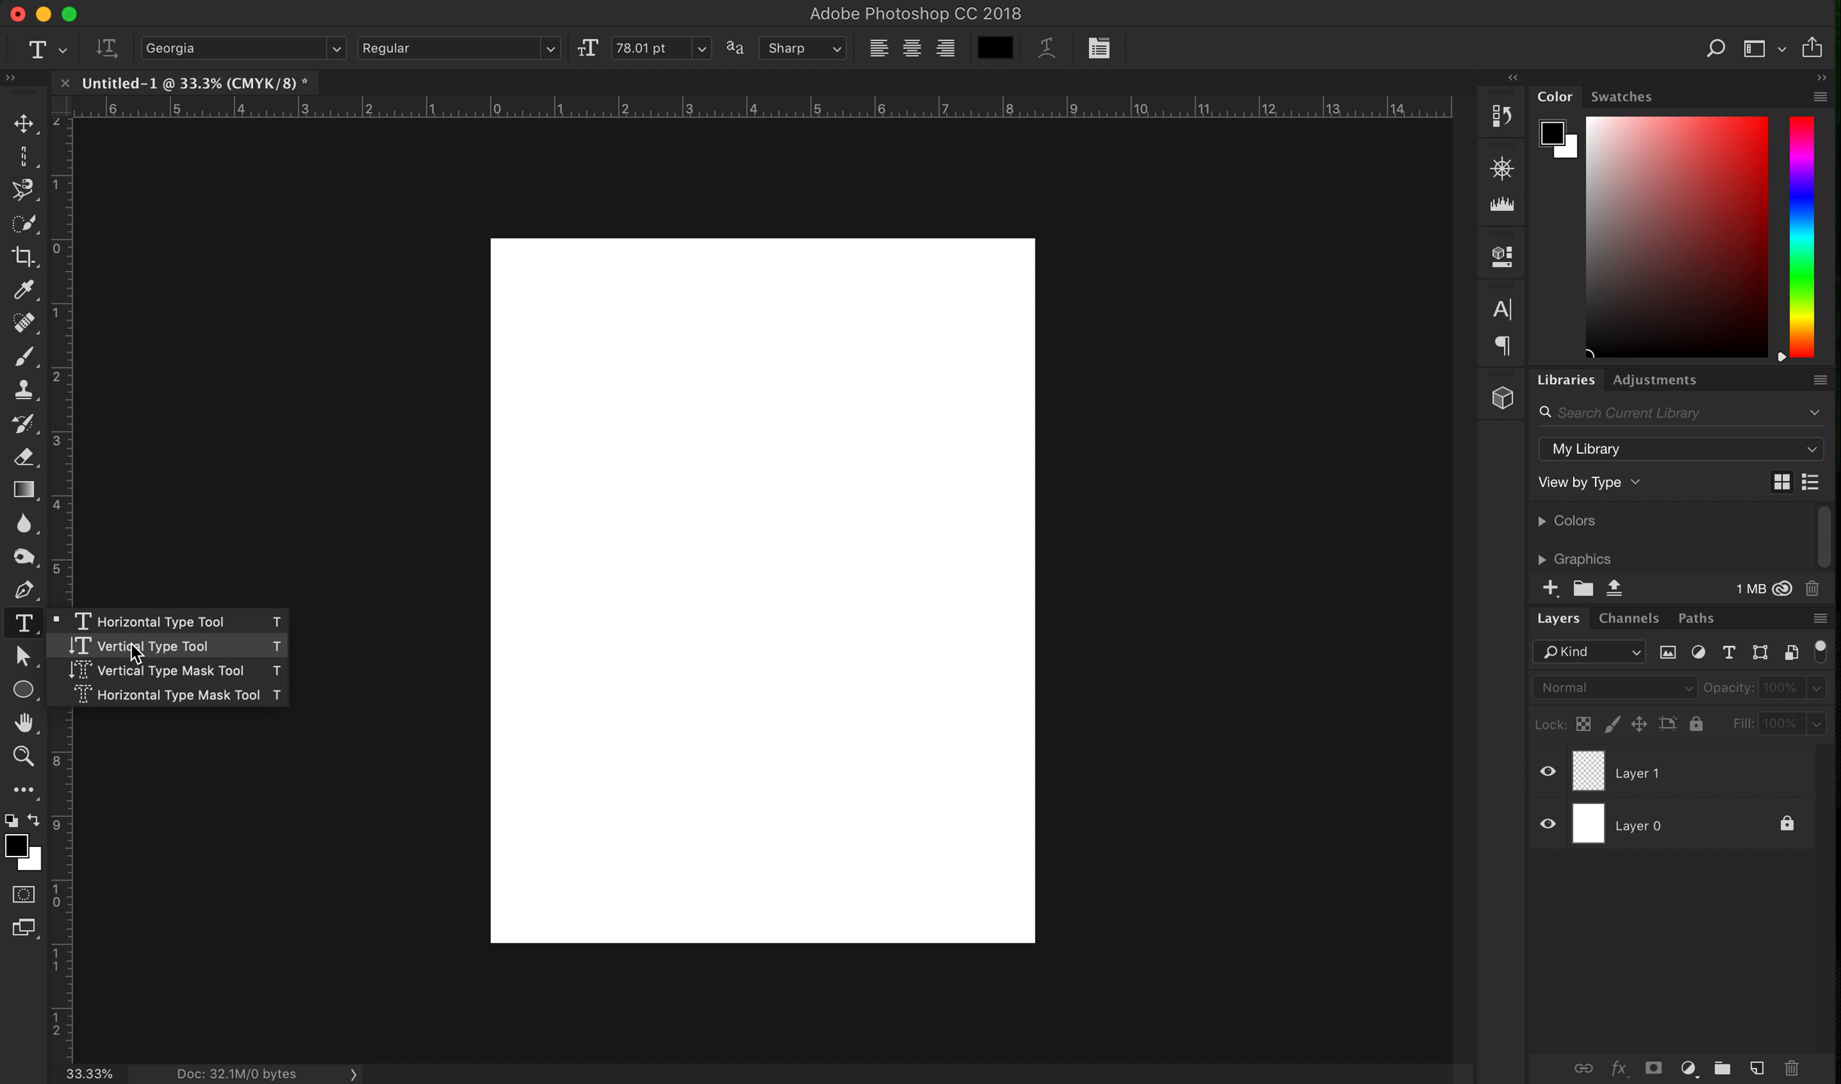
mouse_move(221, 651)
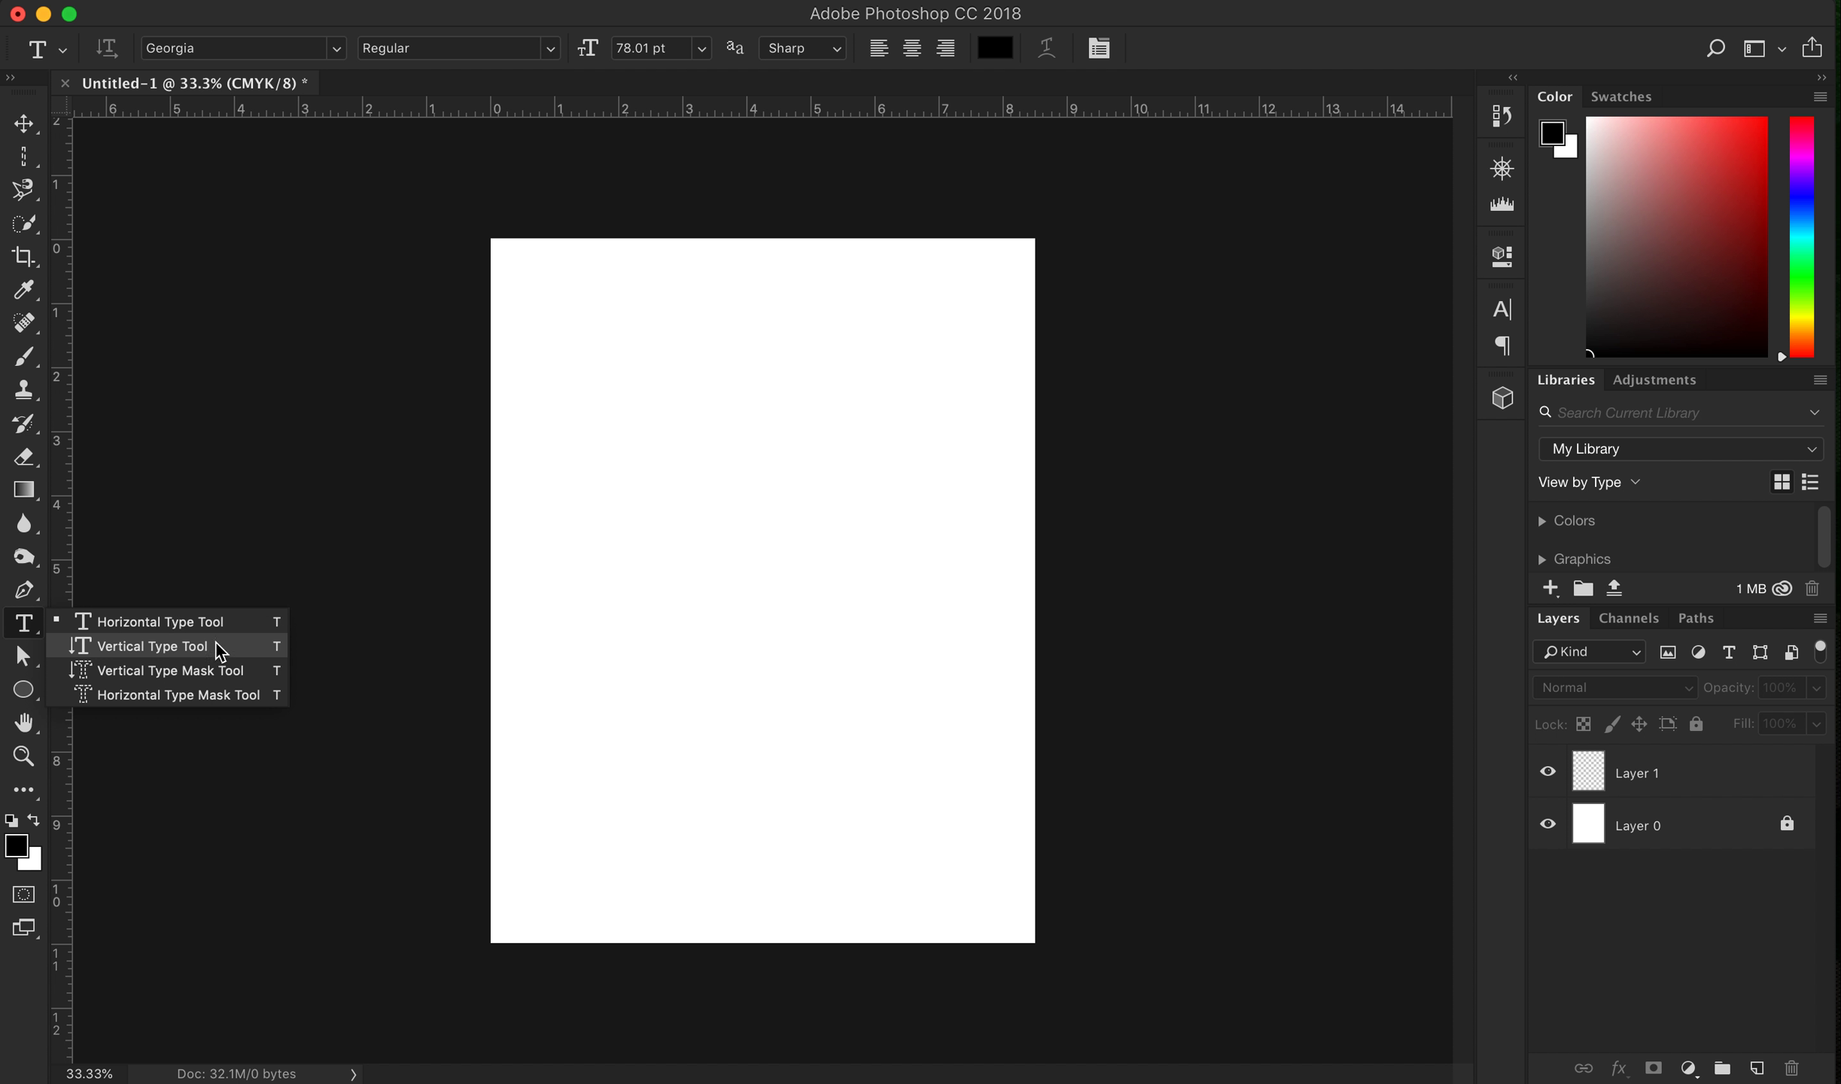
mouse_move(229, 621)
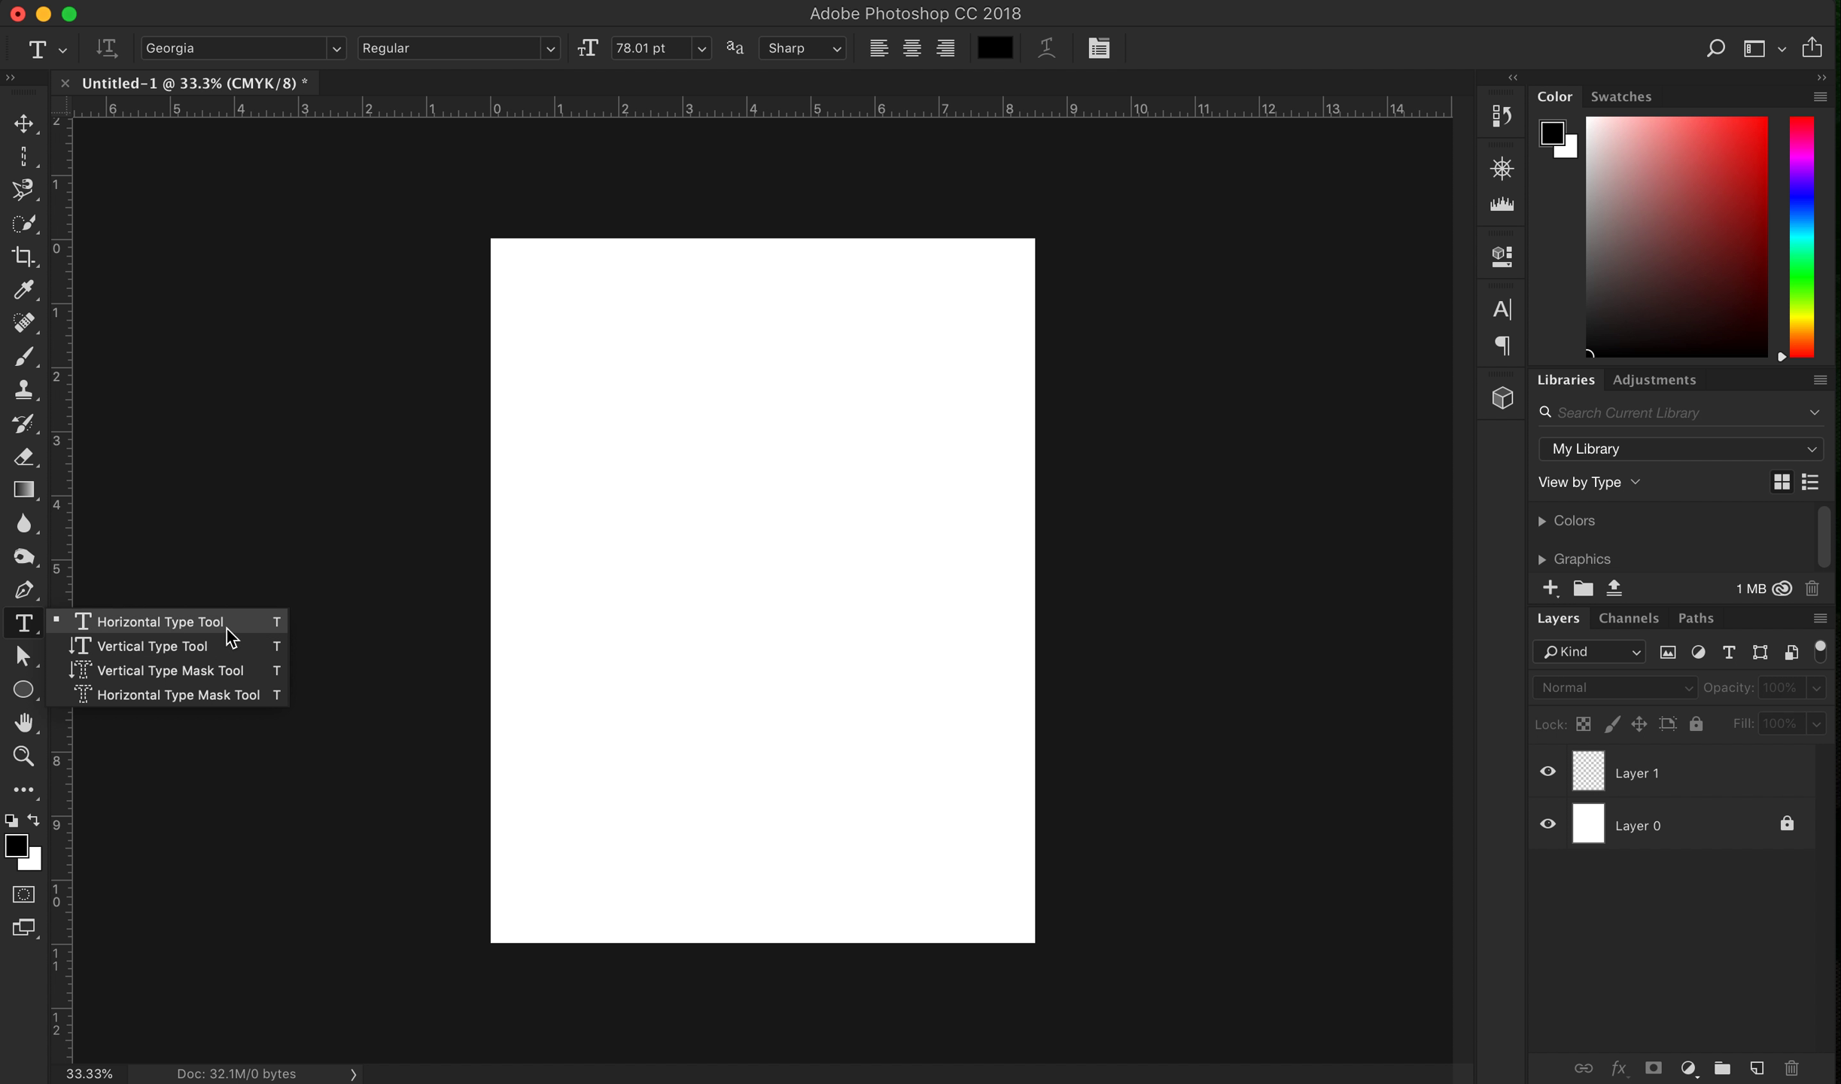
Choose the Horizontal Type Tool, keeping Georgia Regular style and Sharp anti-aliasing
left_click(156, 621)
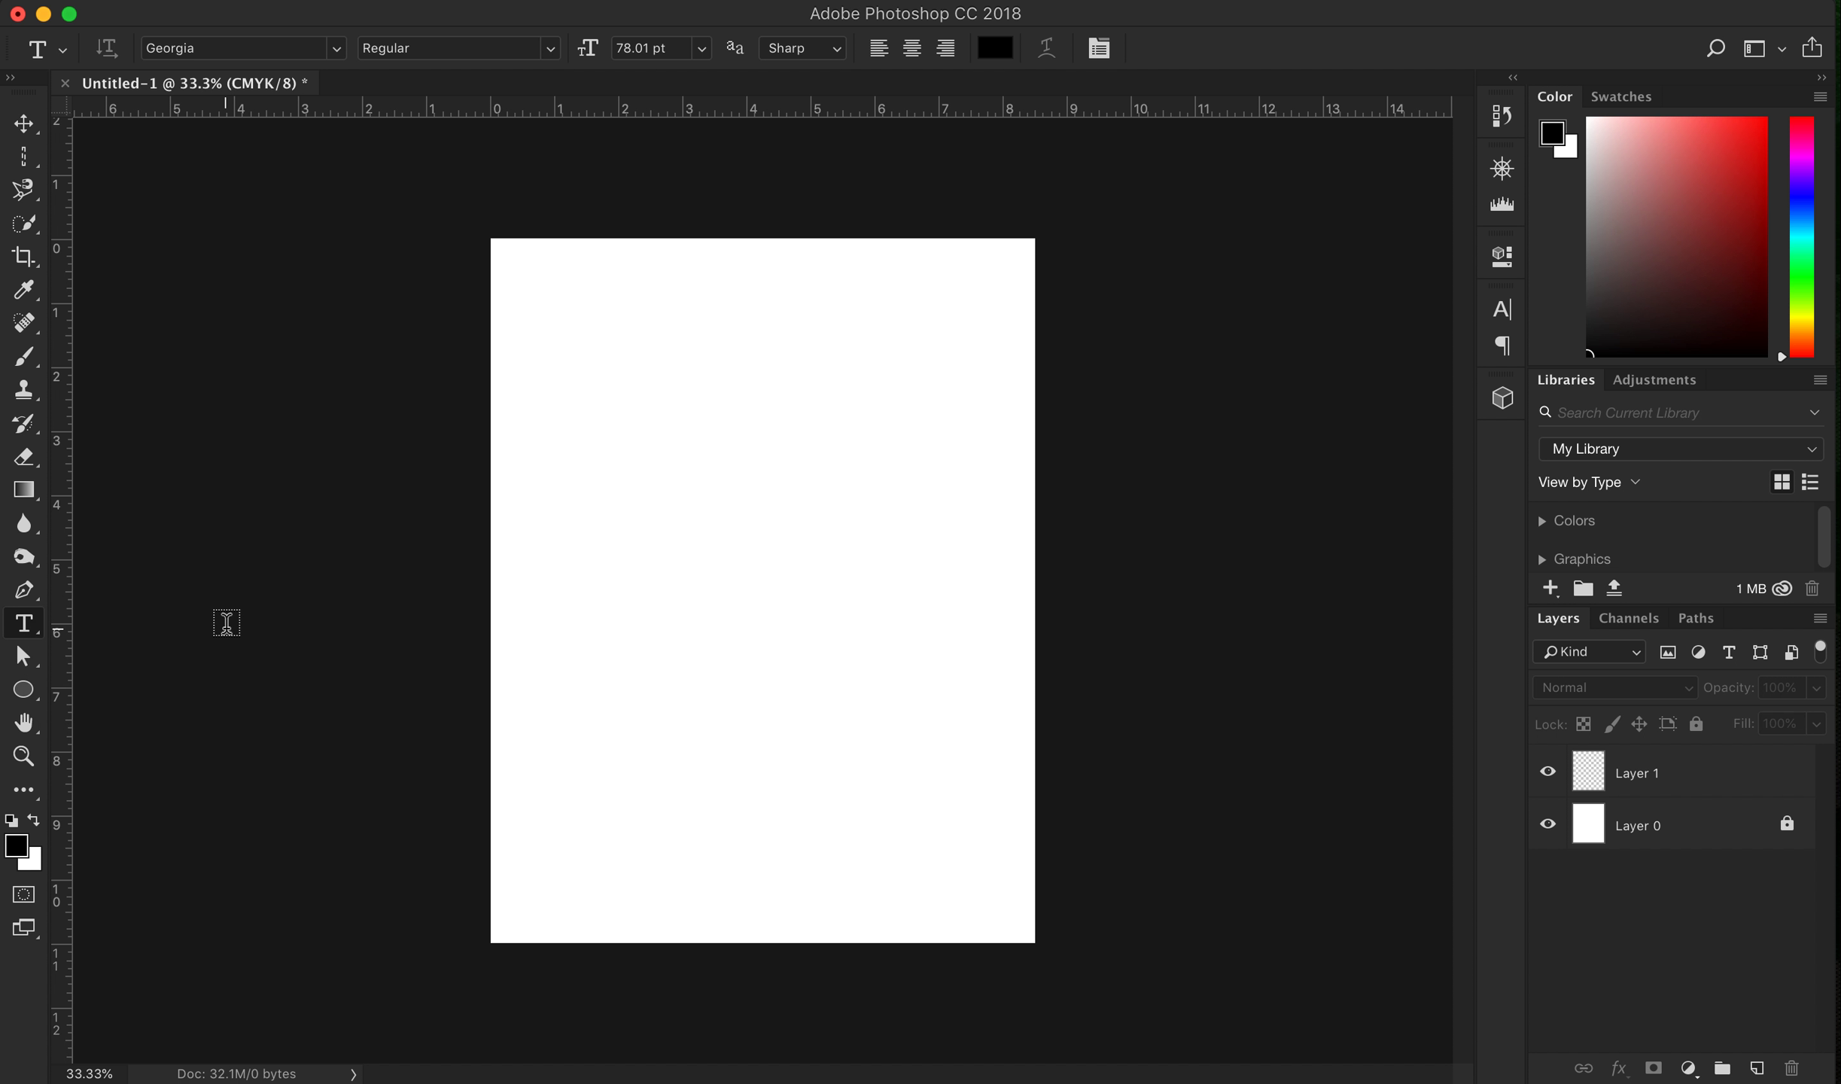
mouse_move(570, 306)
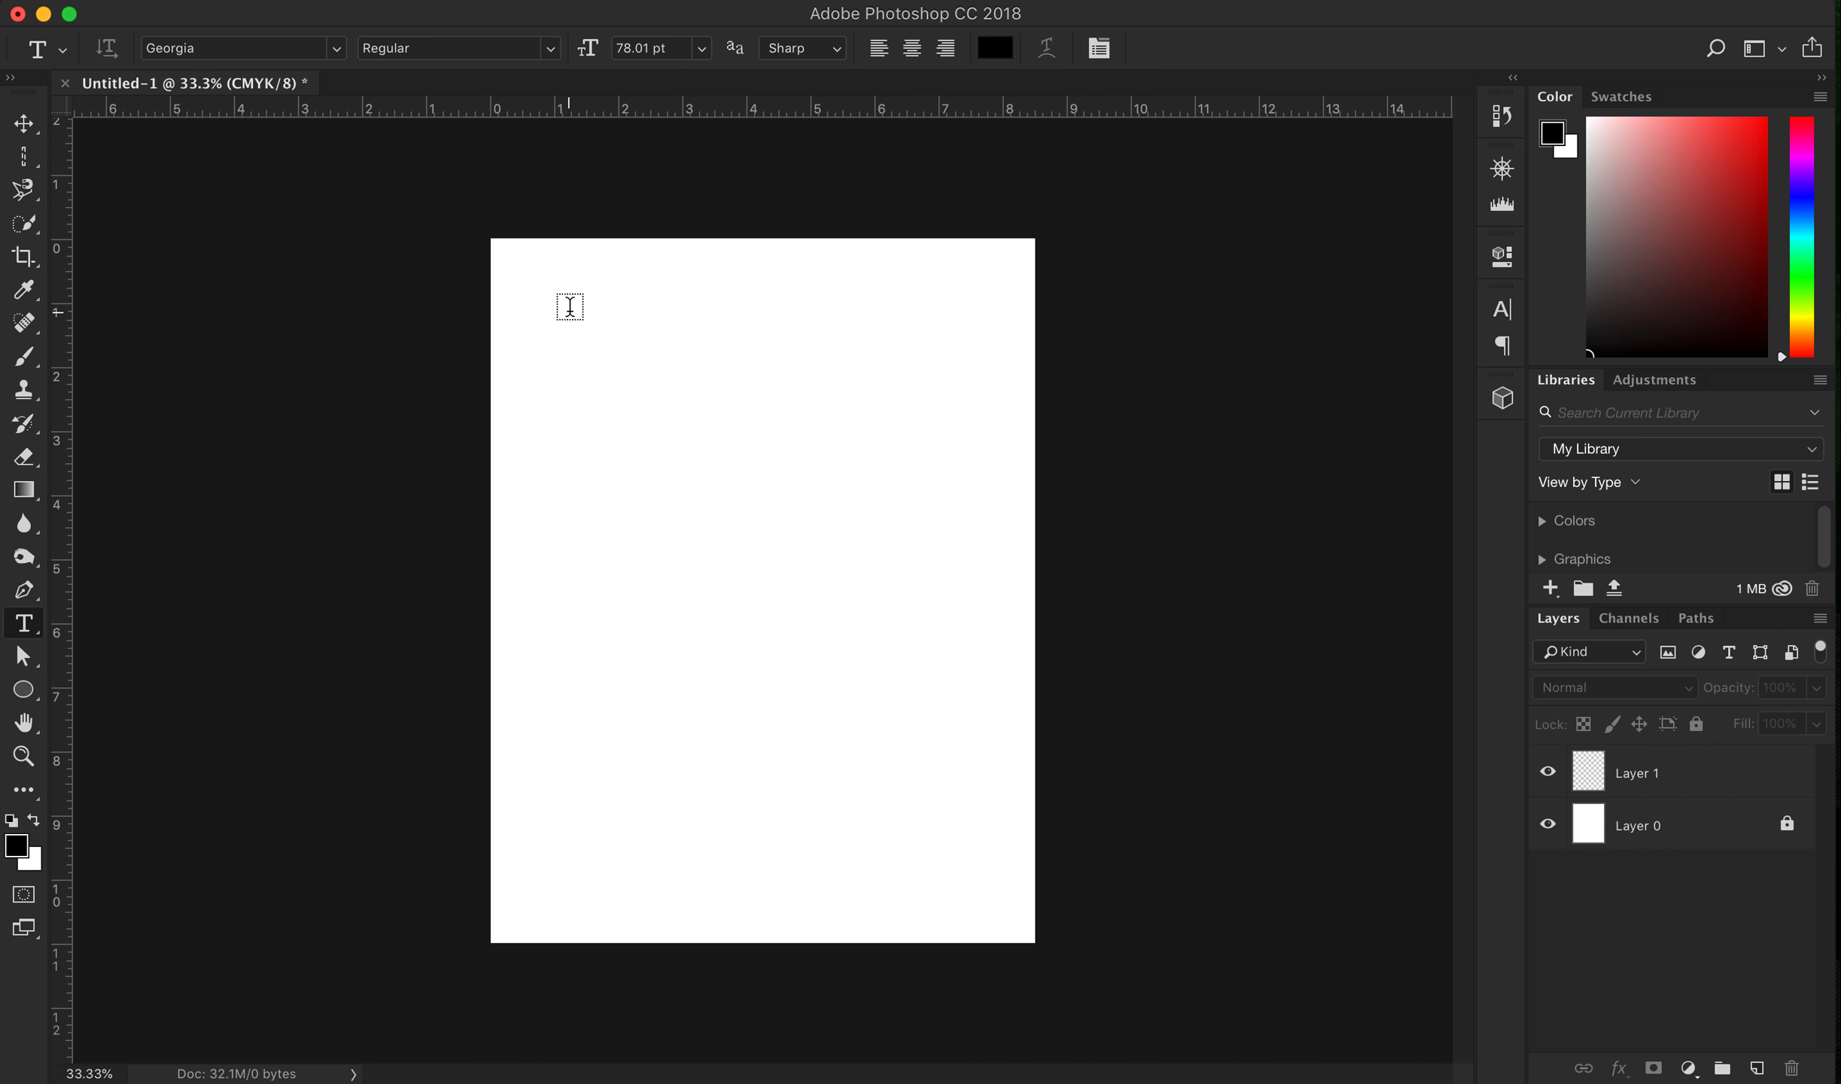
mouse_move(361, 648)
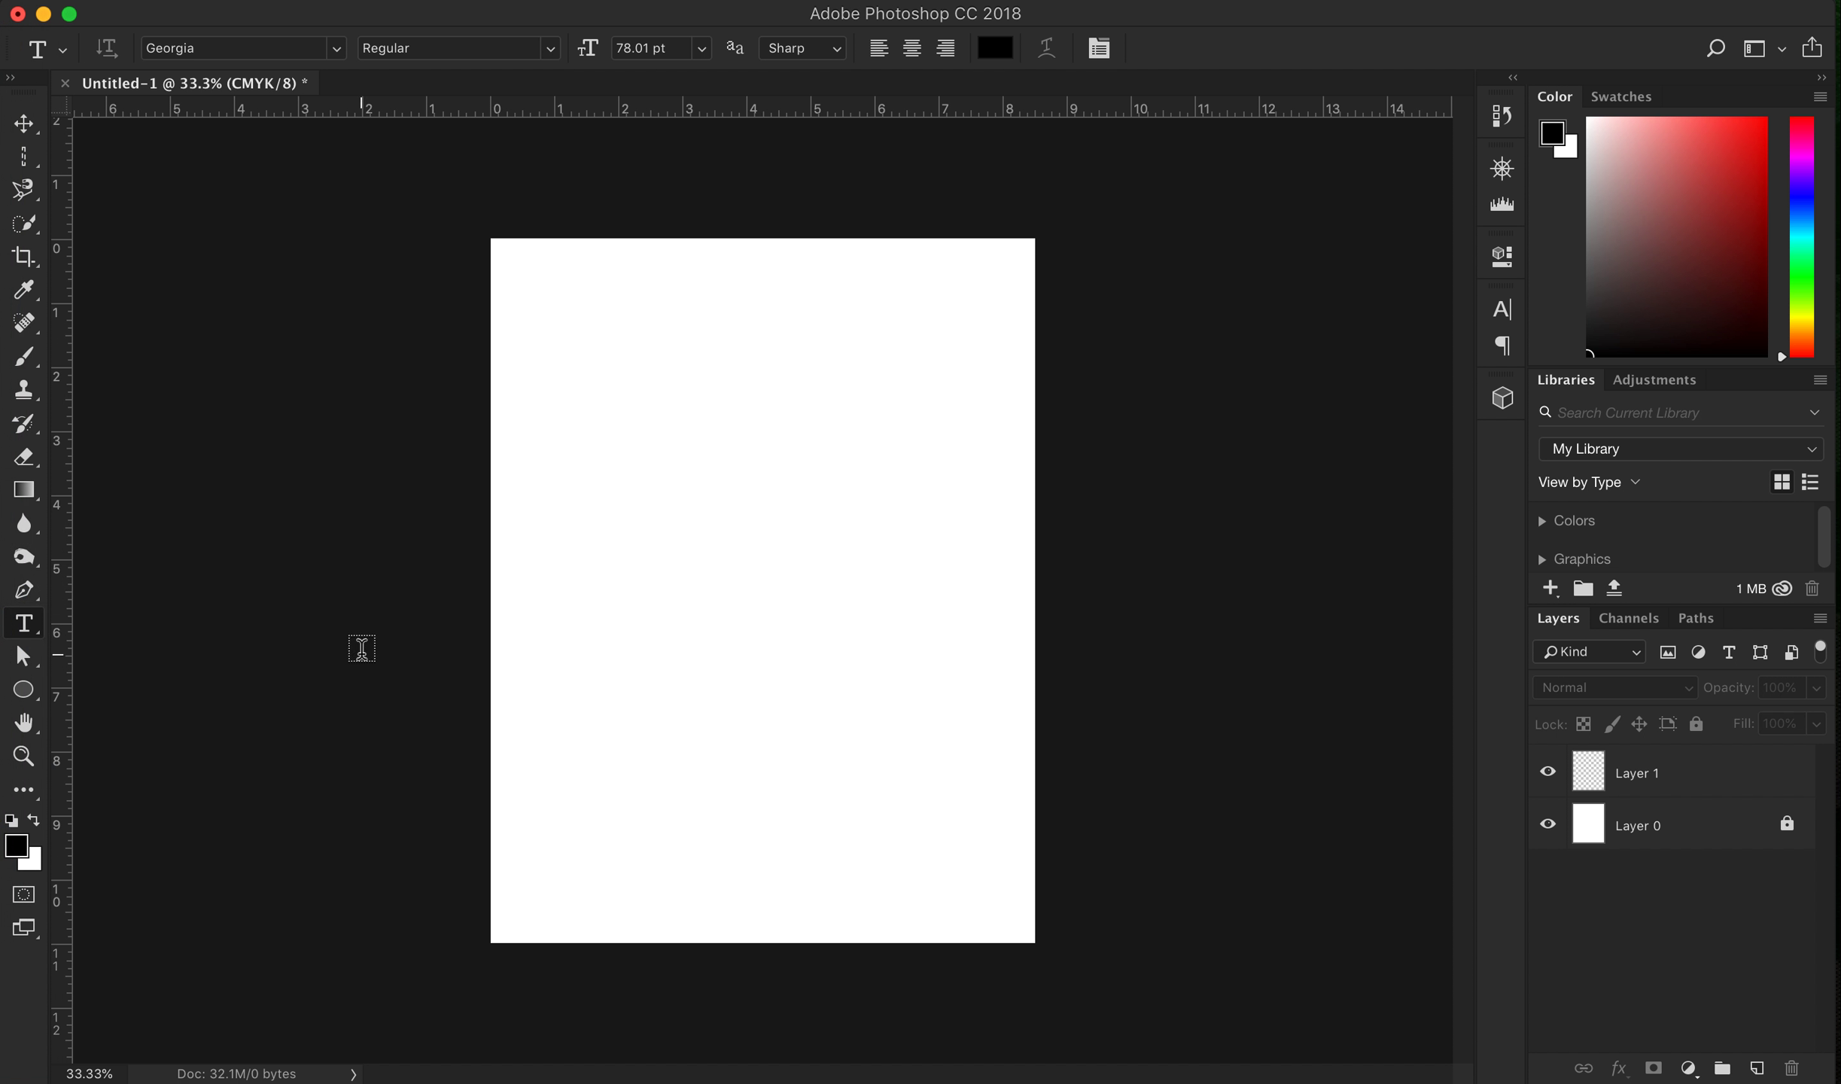
mouse_move(116, 749)
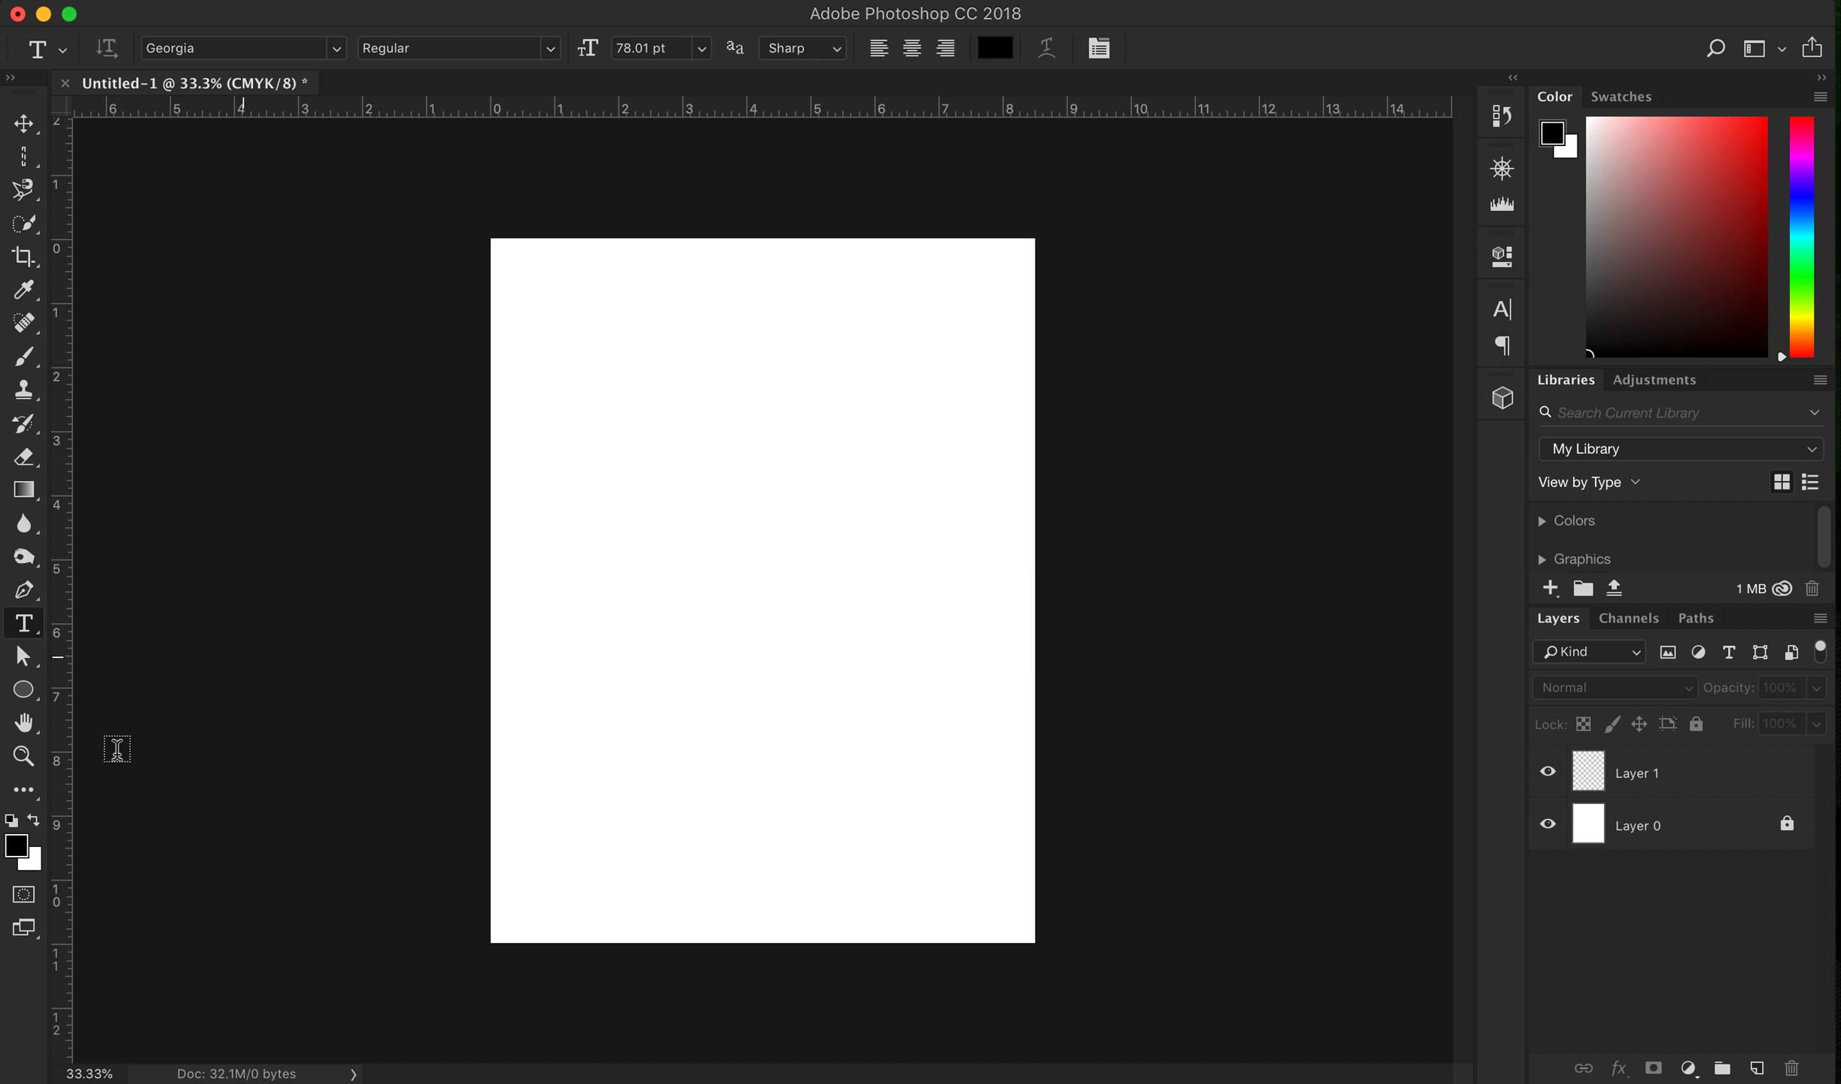
mouse_move(238, 48)
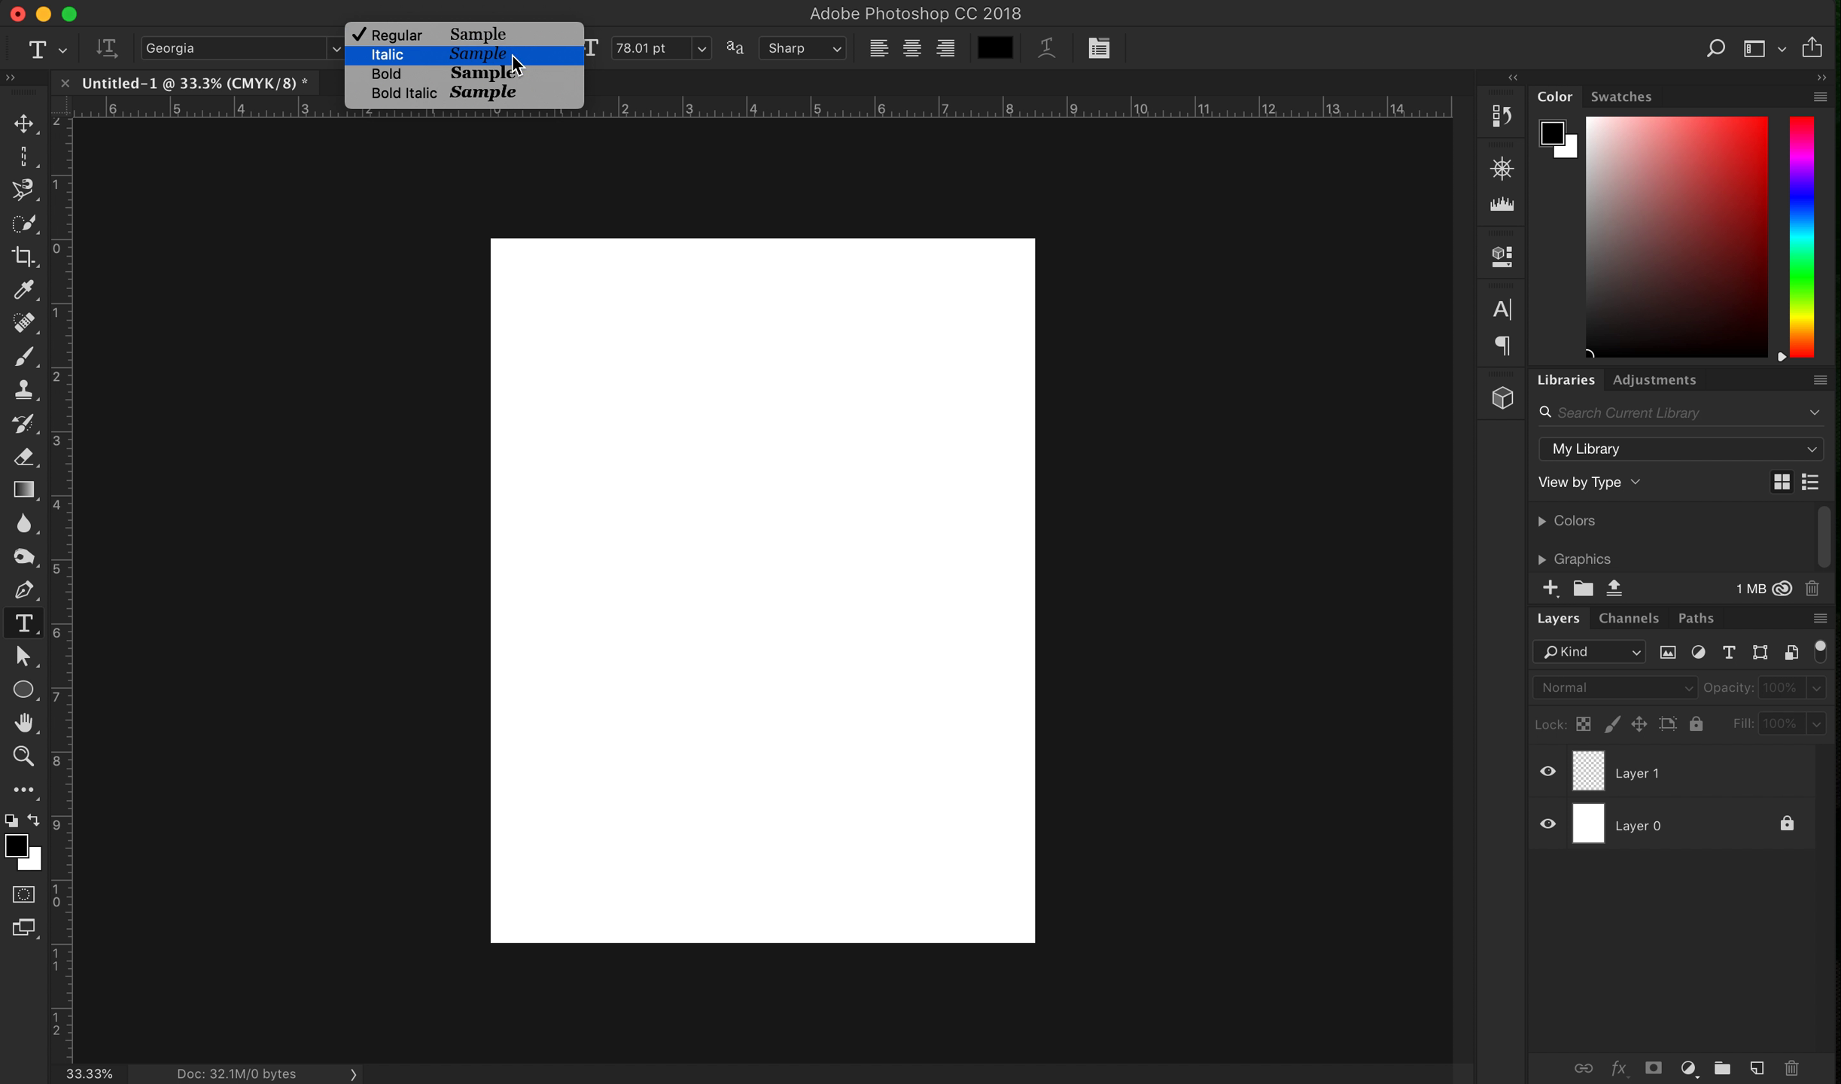
left_click(392, 34)
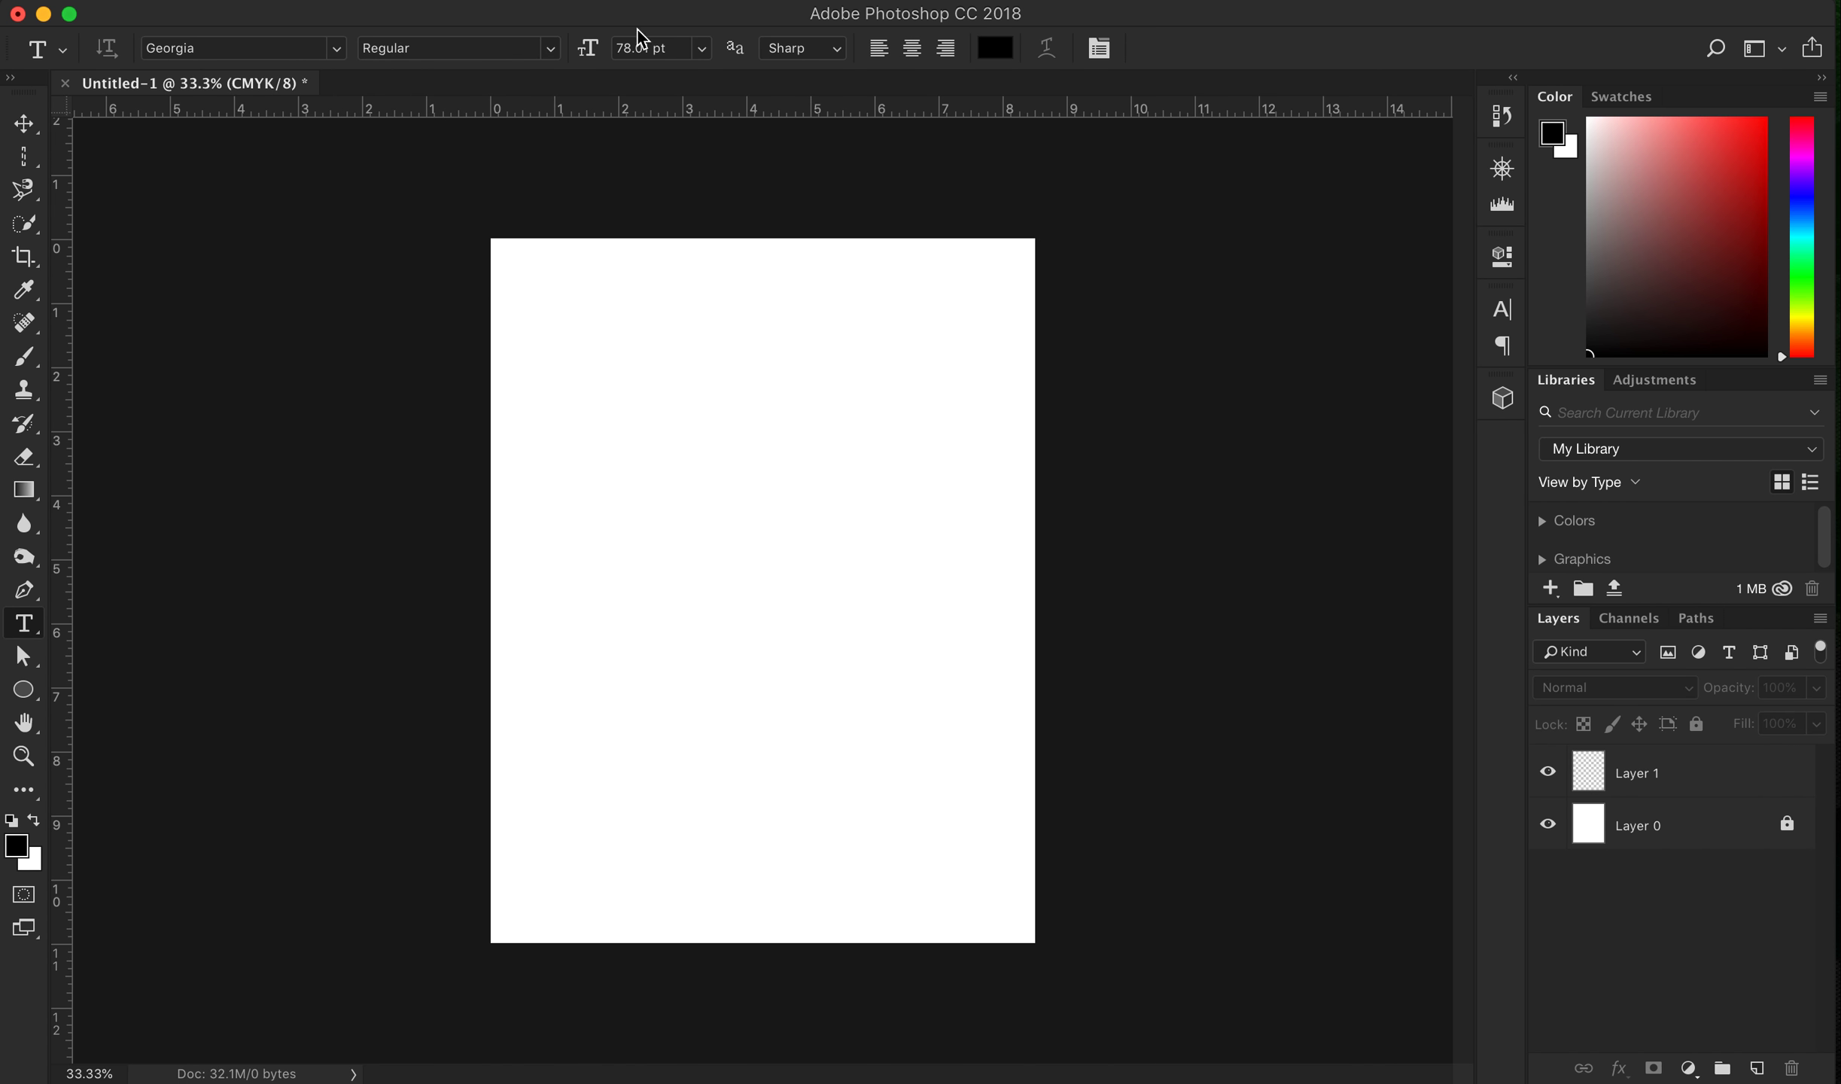
left_click(803, 48)
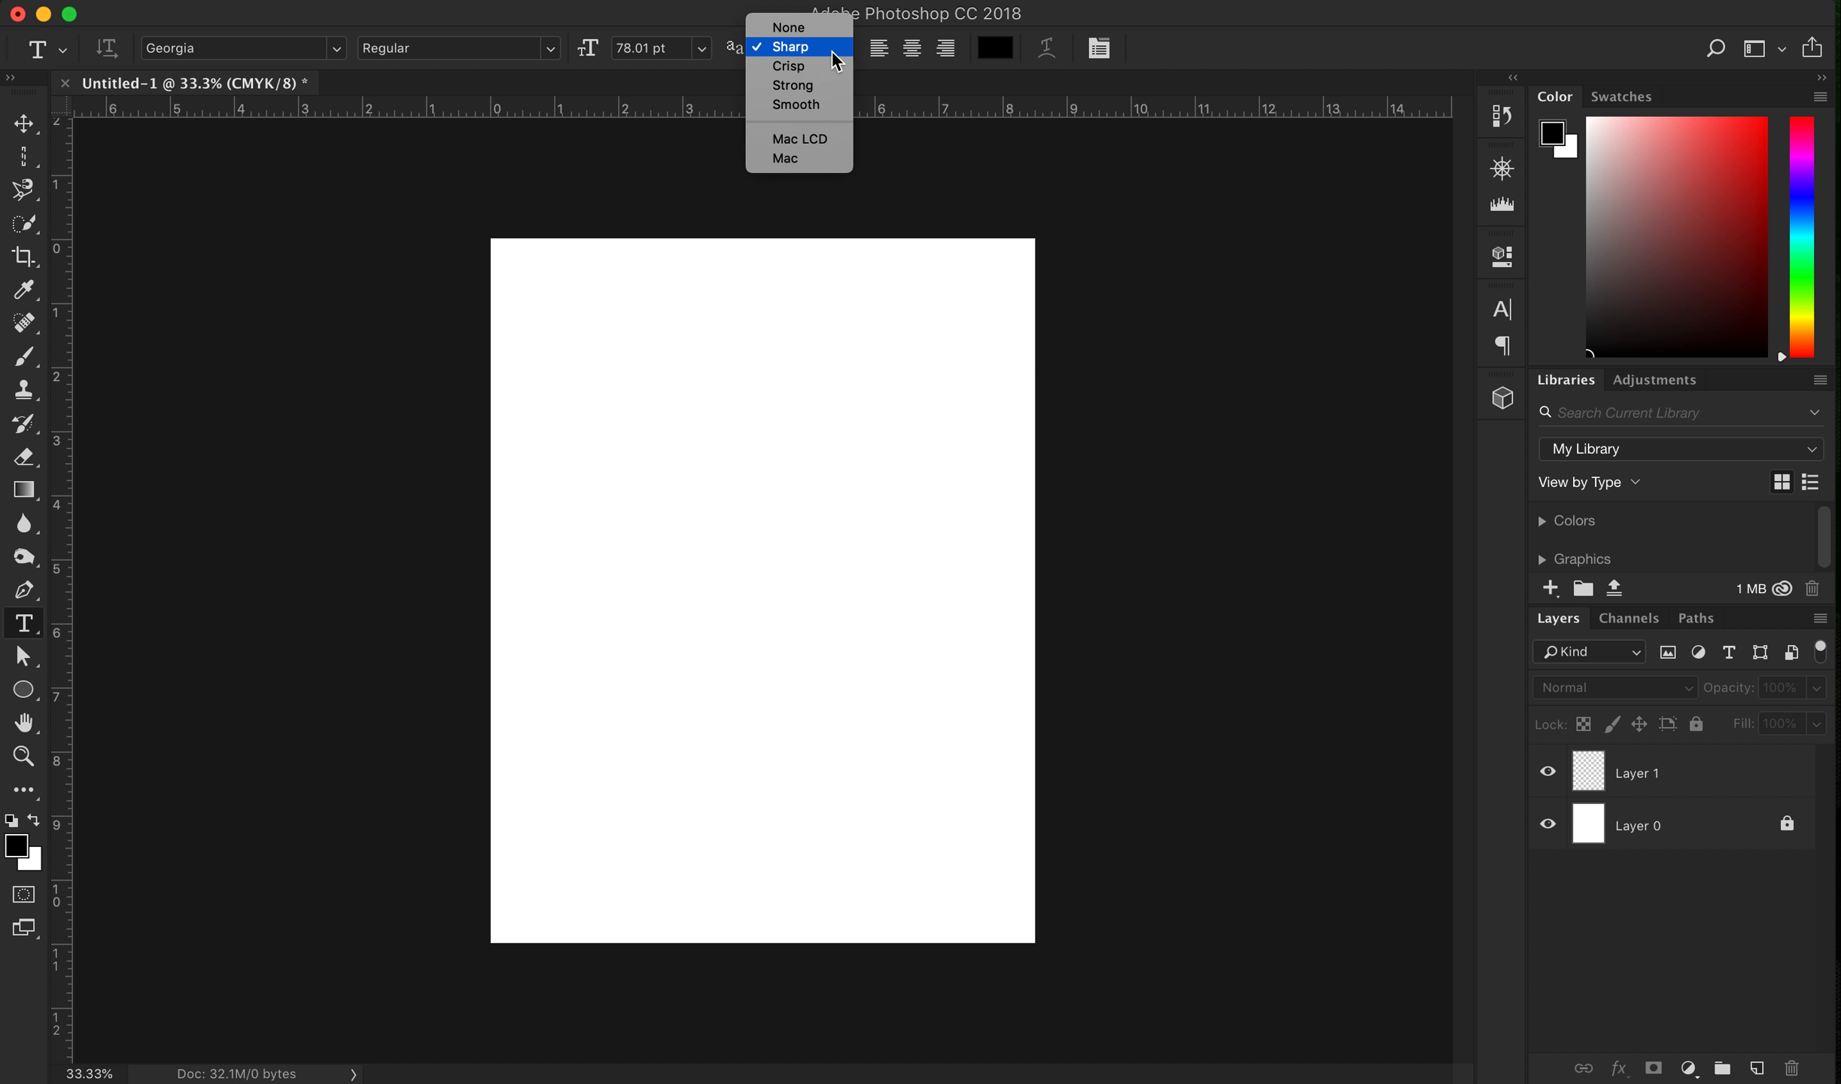
left_click(791, 47)
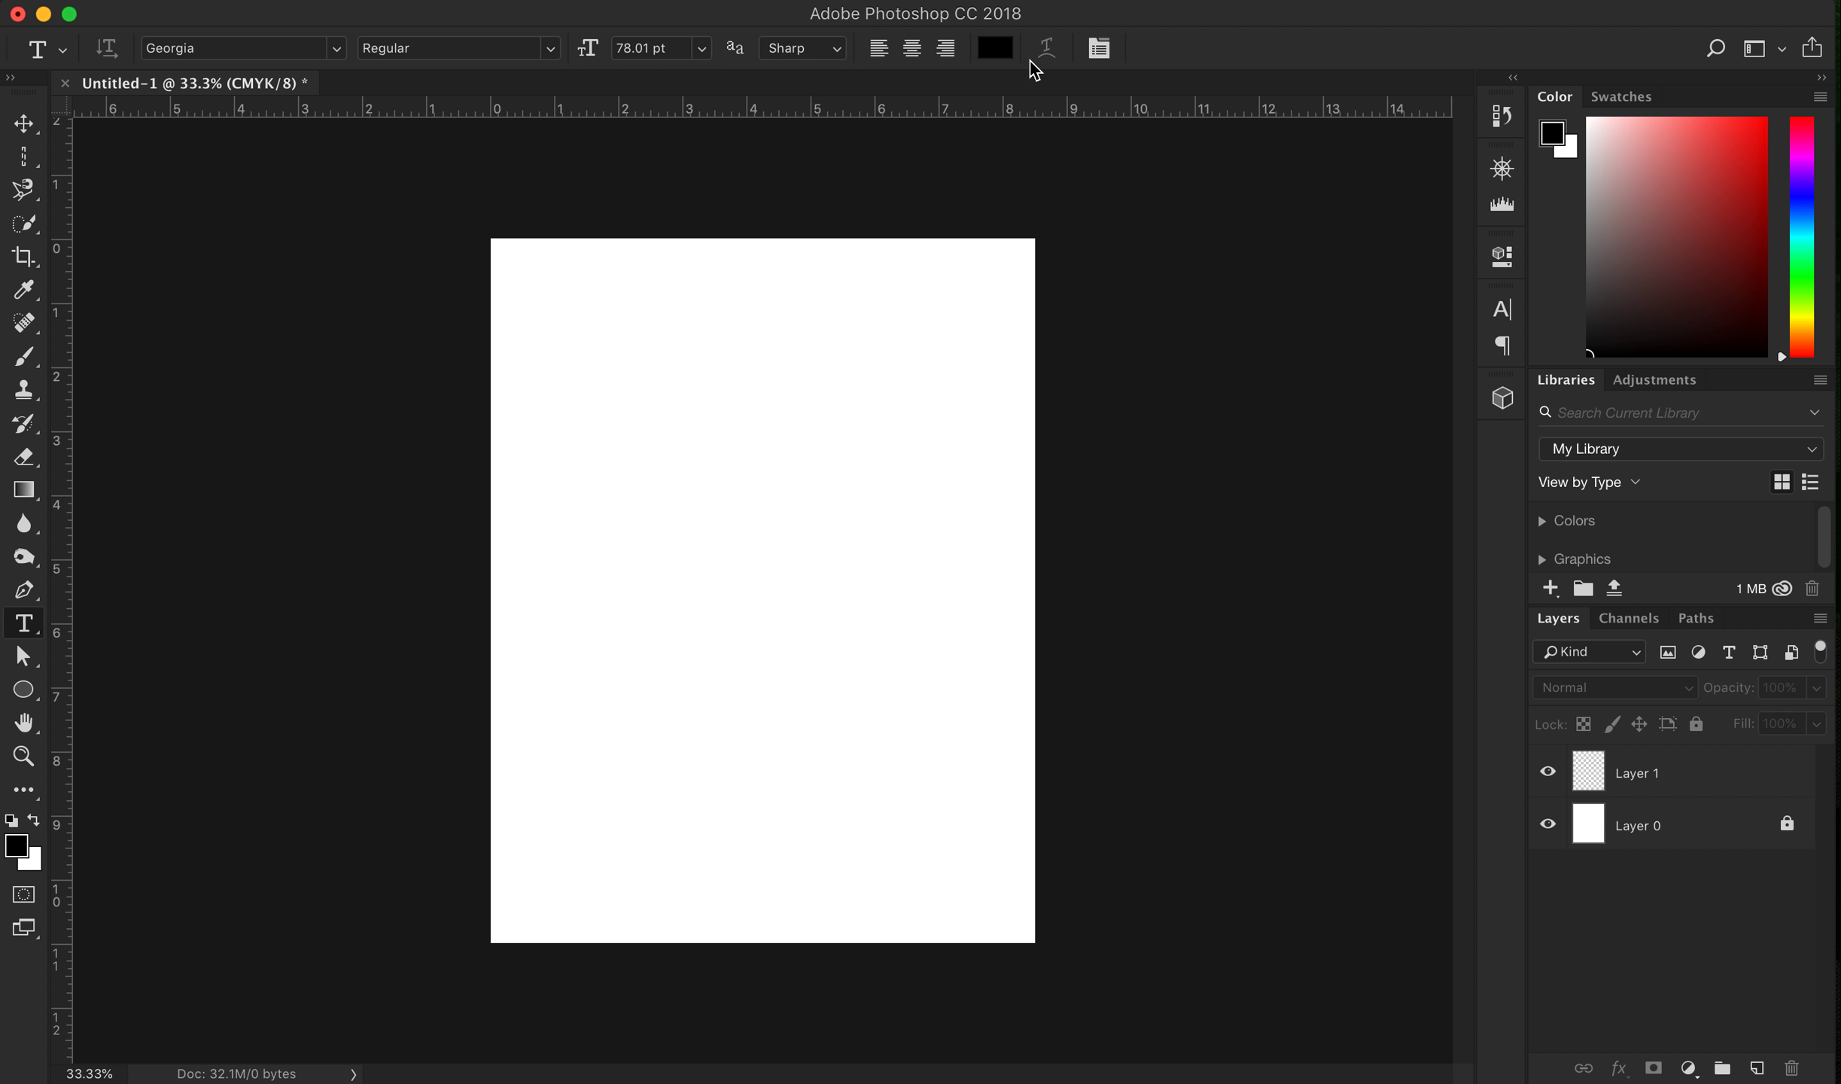
mouse_move(332, 94)
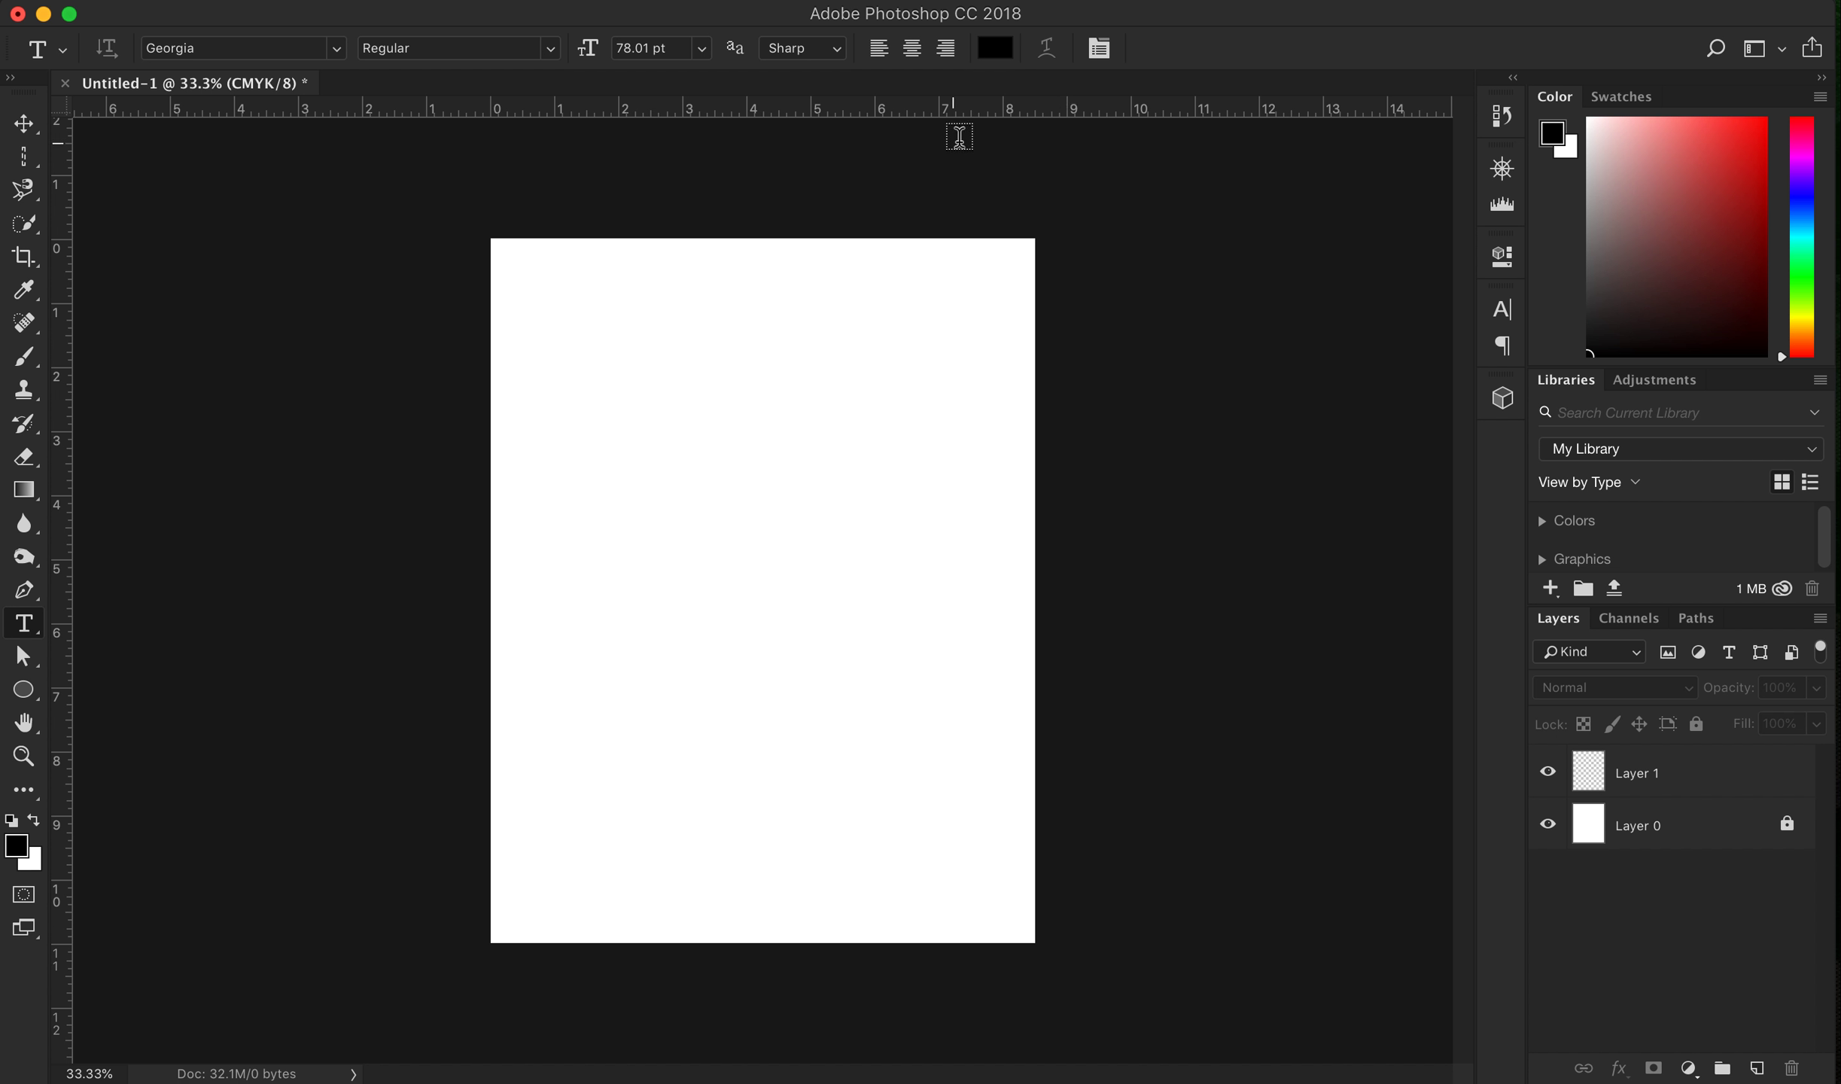
mouse_move(866, 148)
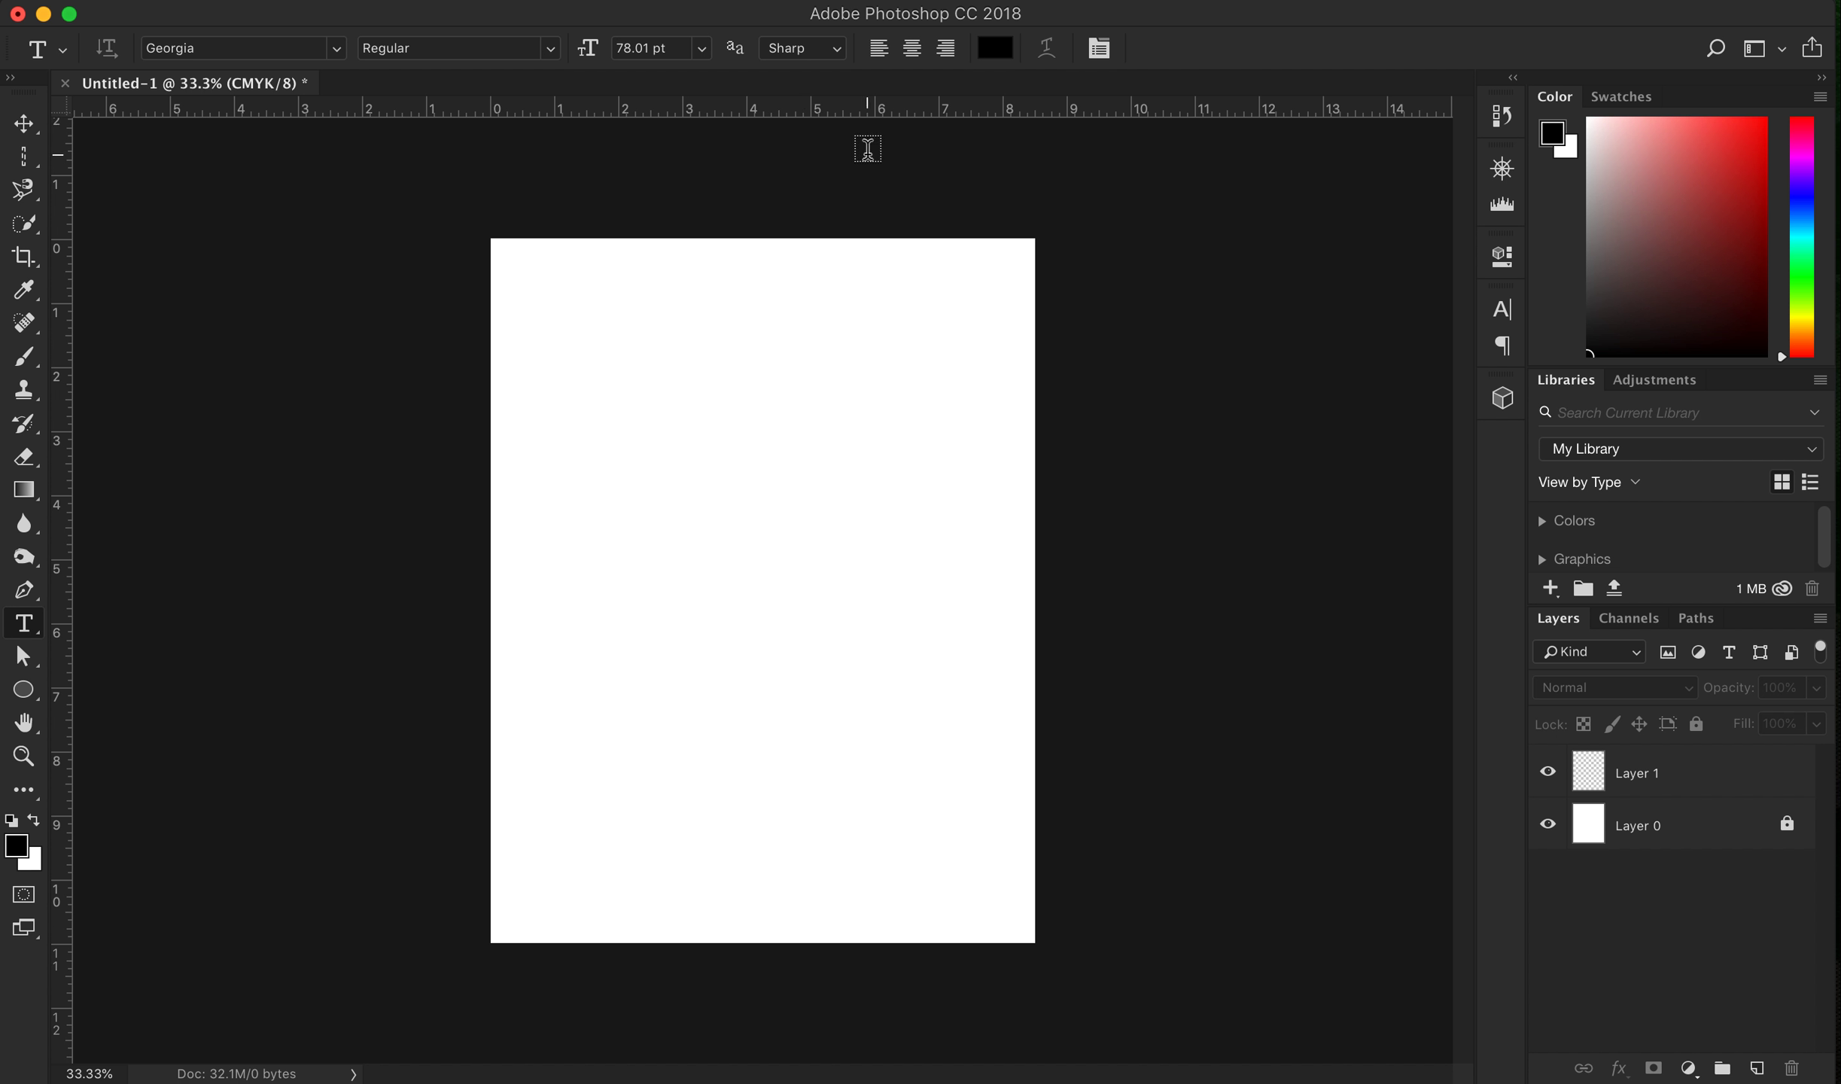
mouse_move(843, 180)
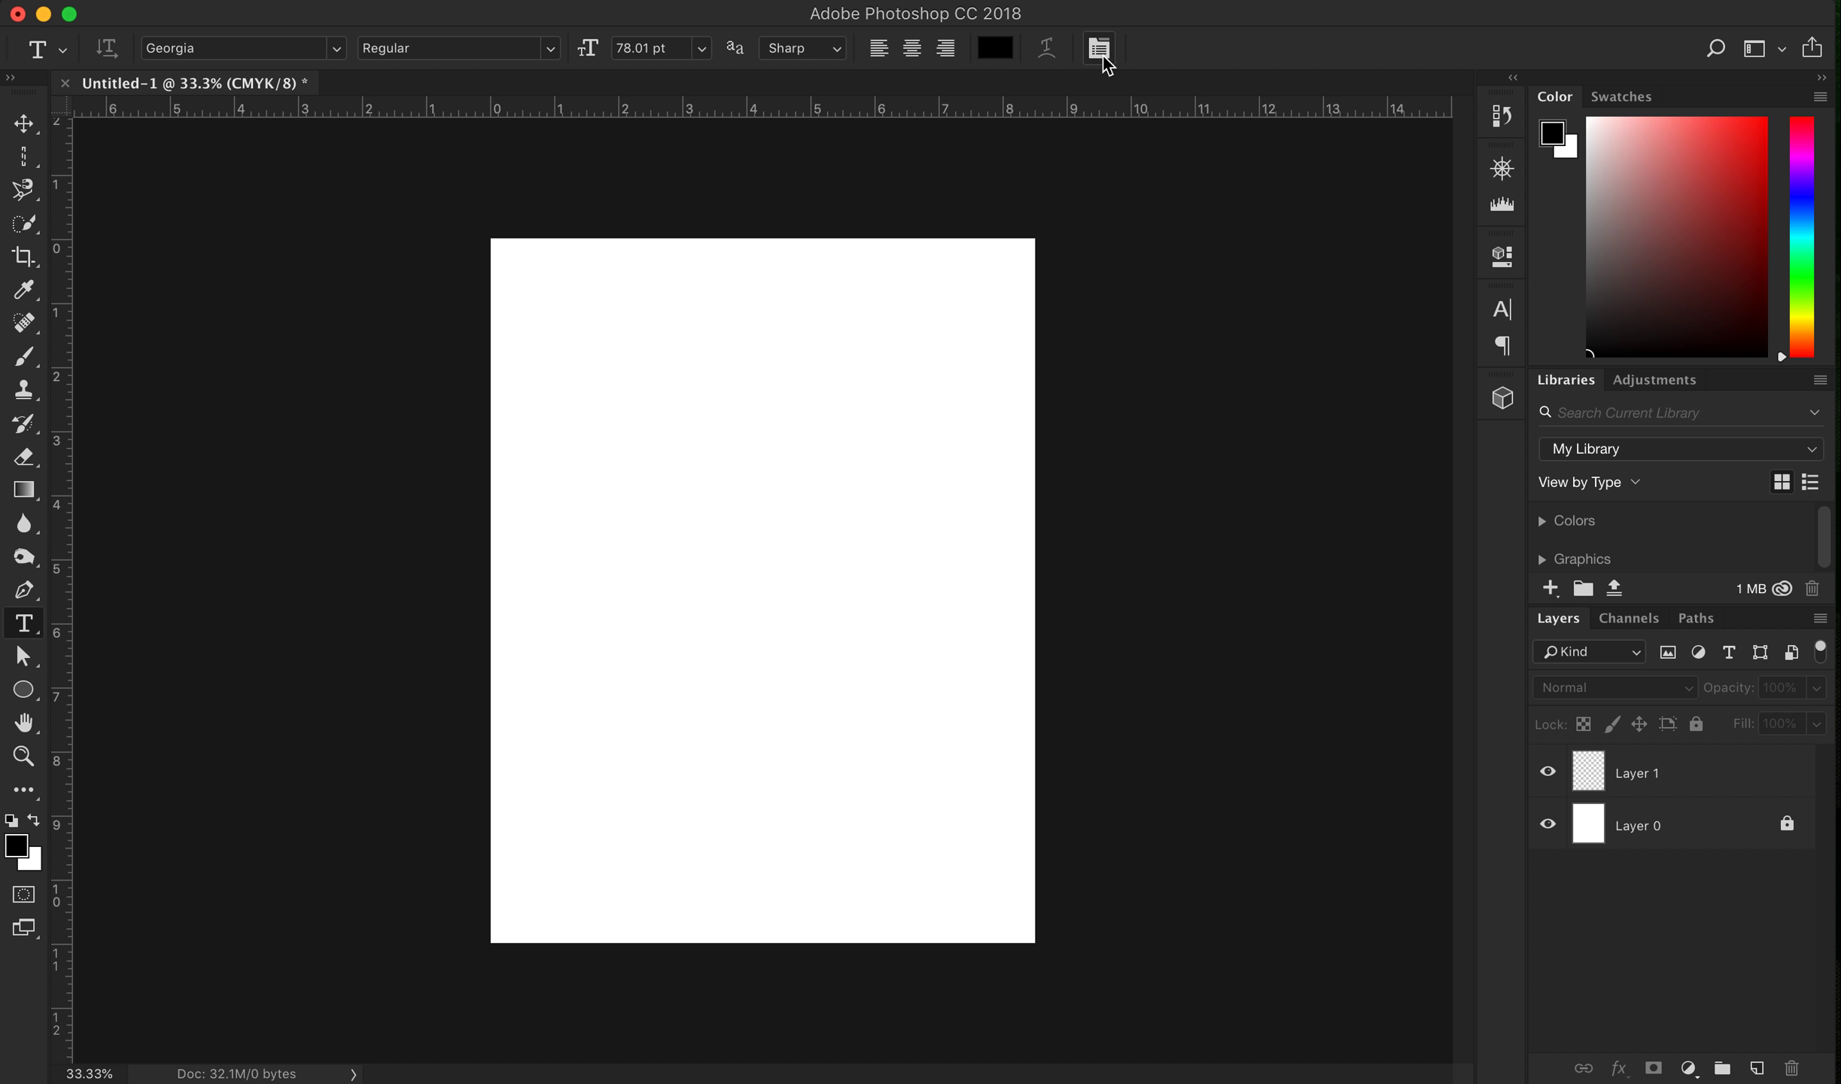
mouse_move(1098, 48)
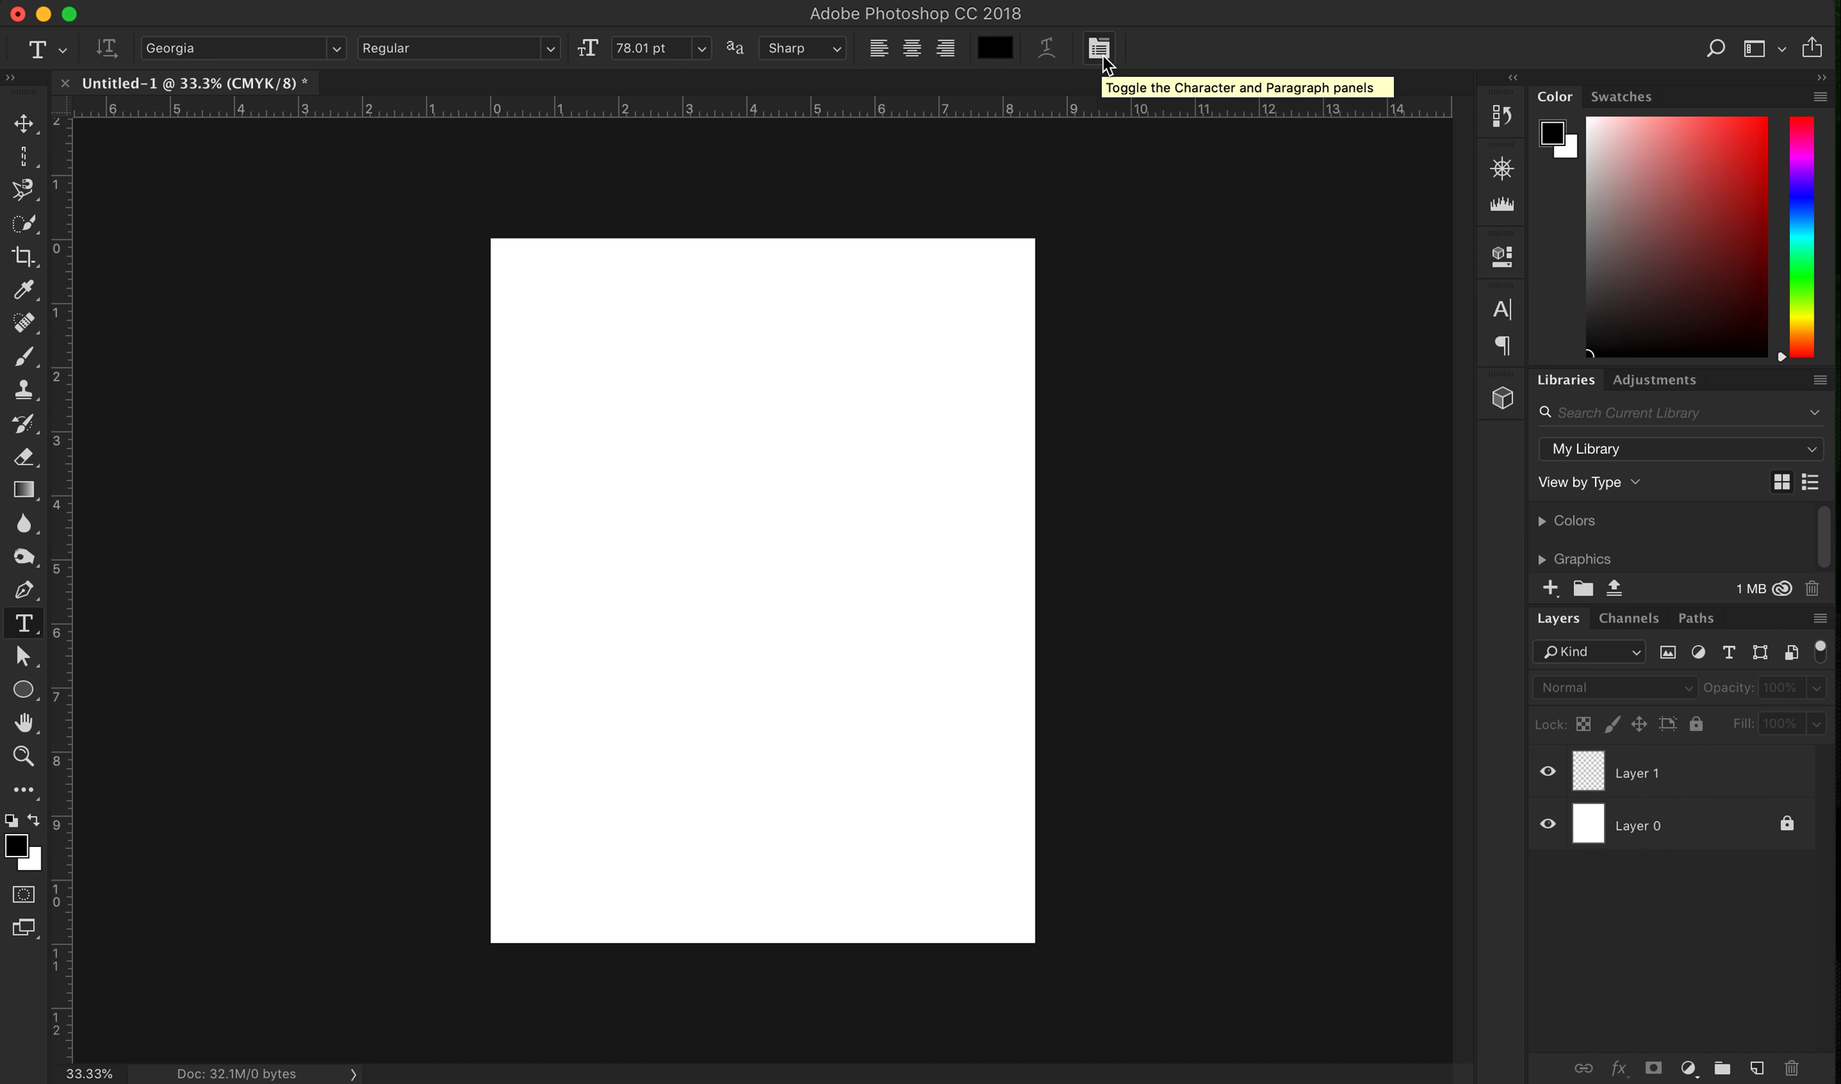
mouse_move(1099, 50)
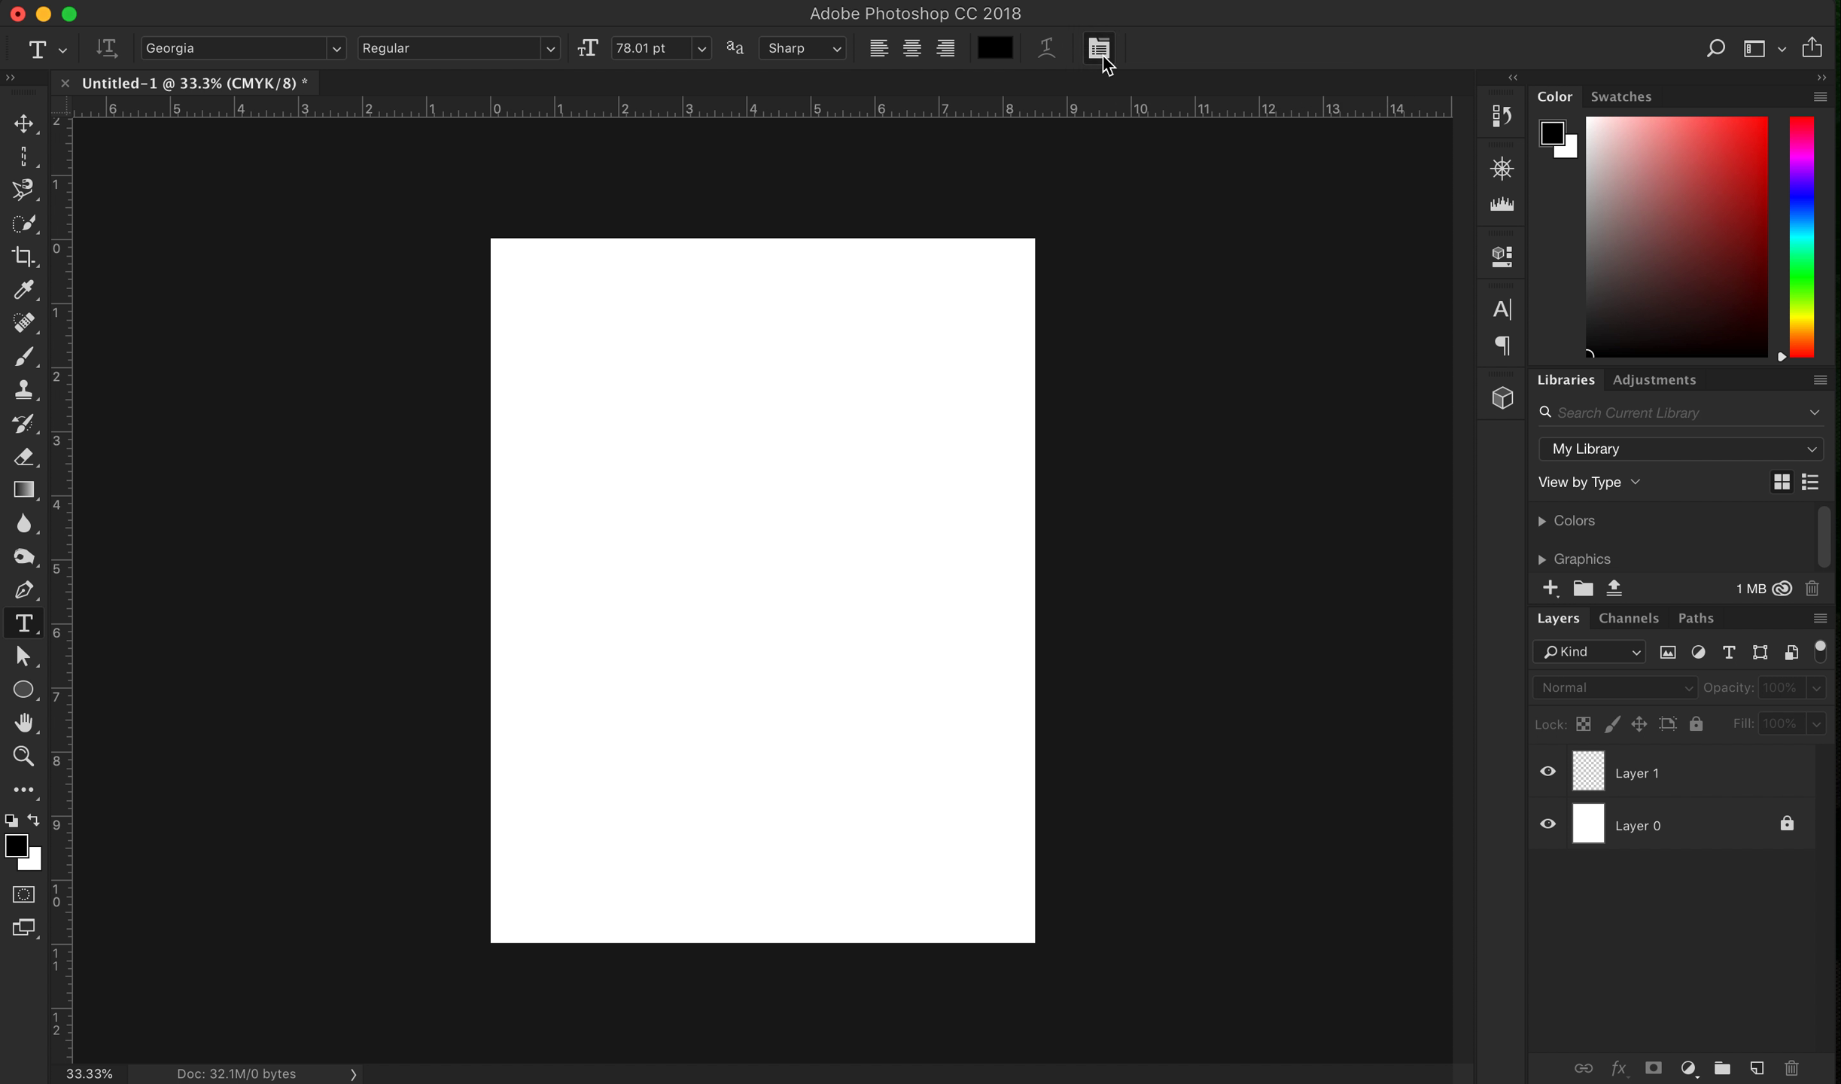
Open the Character and Paragraph panels, view Paragraph, then return to Character
left_click(1099, 49)
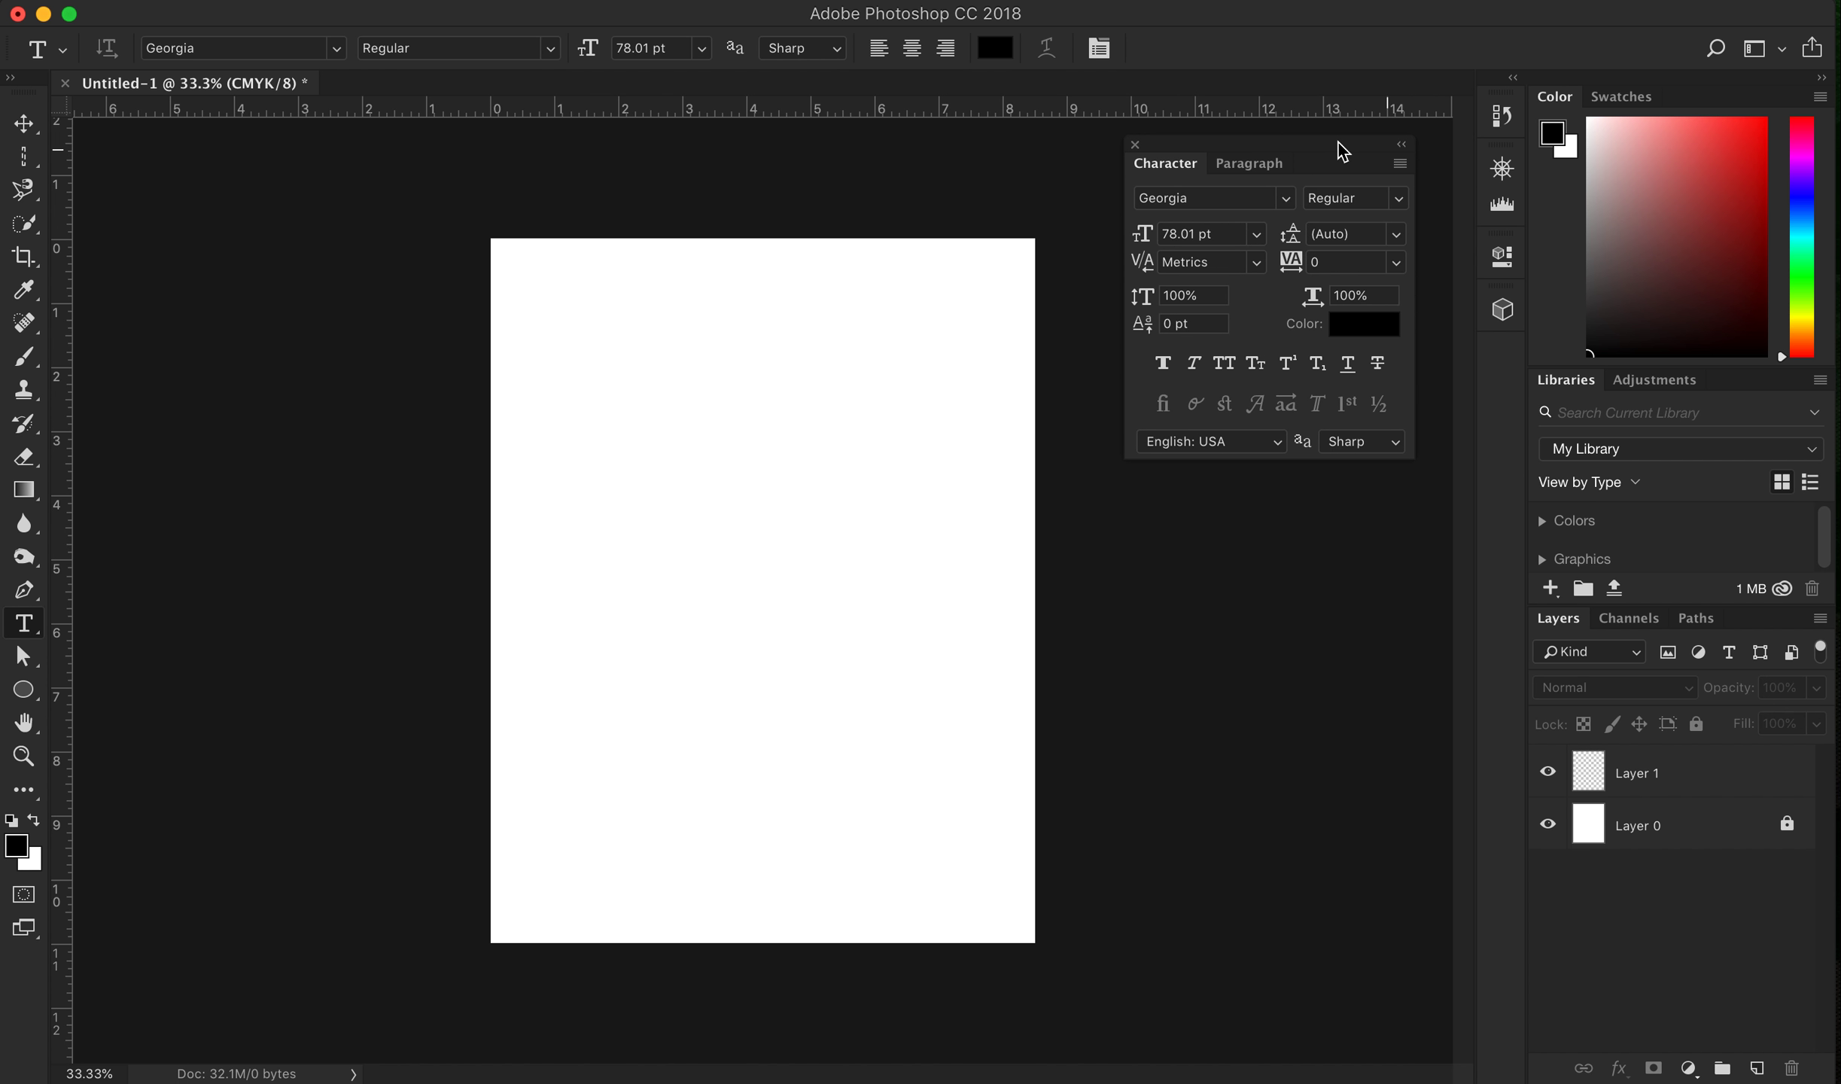
mouse_move(1266, 151)
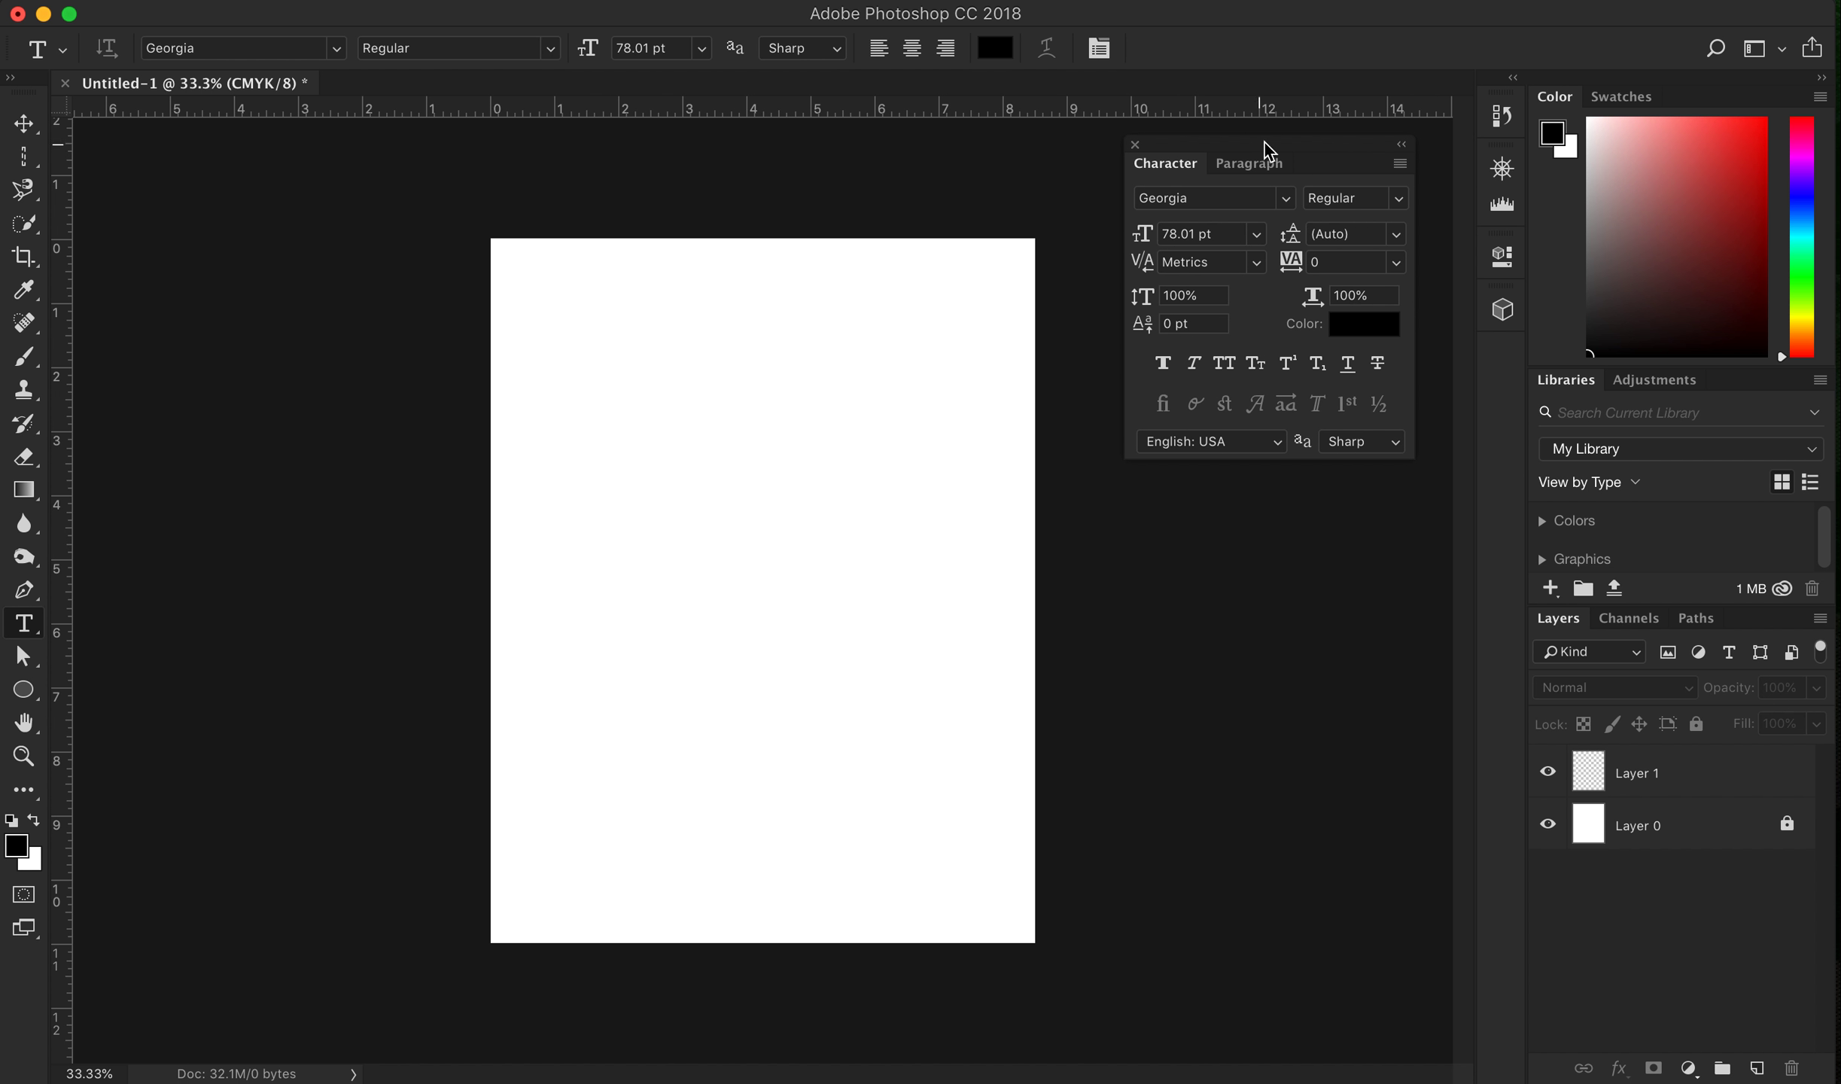
left_click(1246, 164)
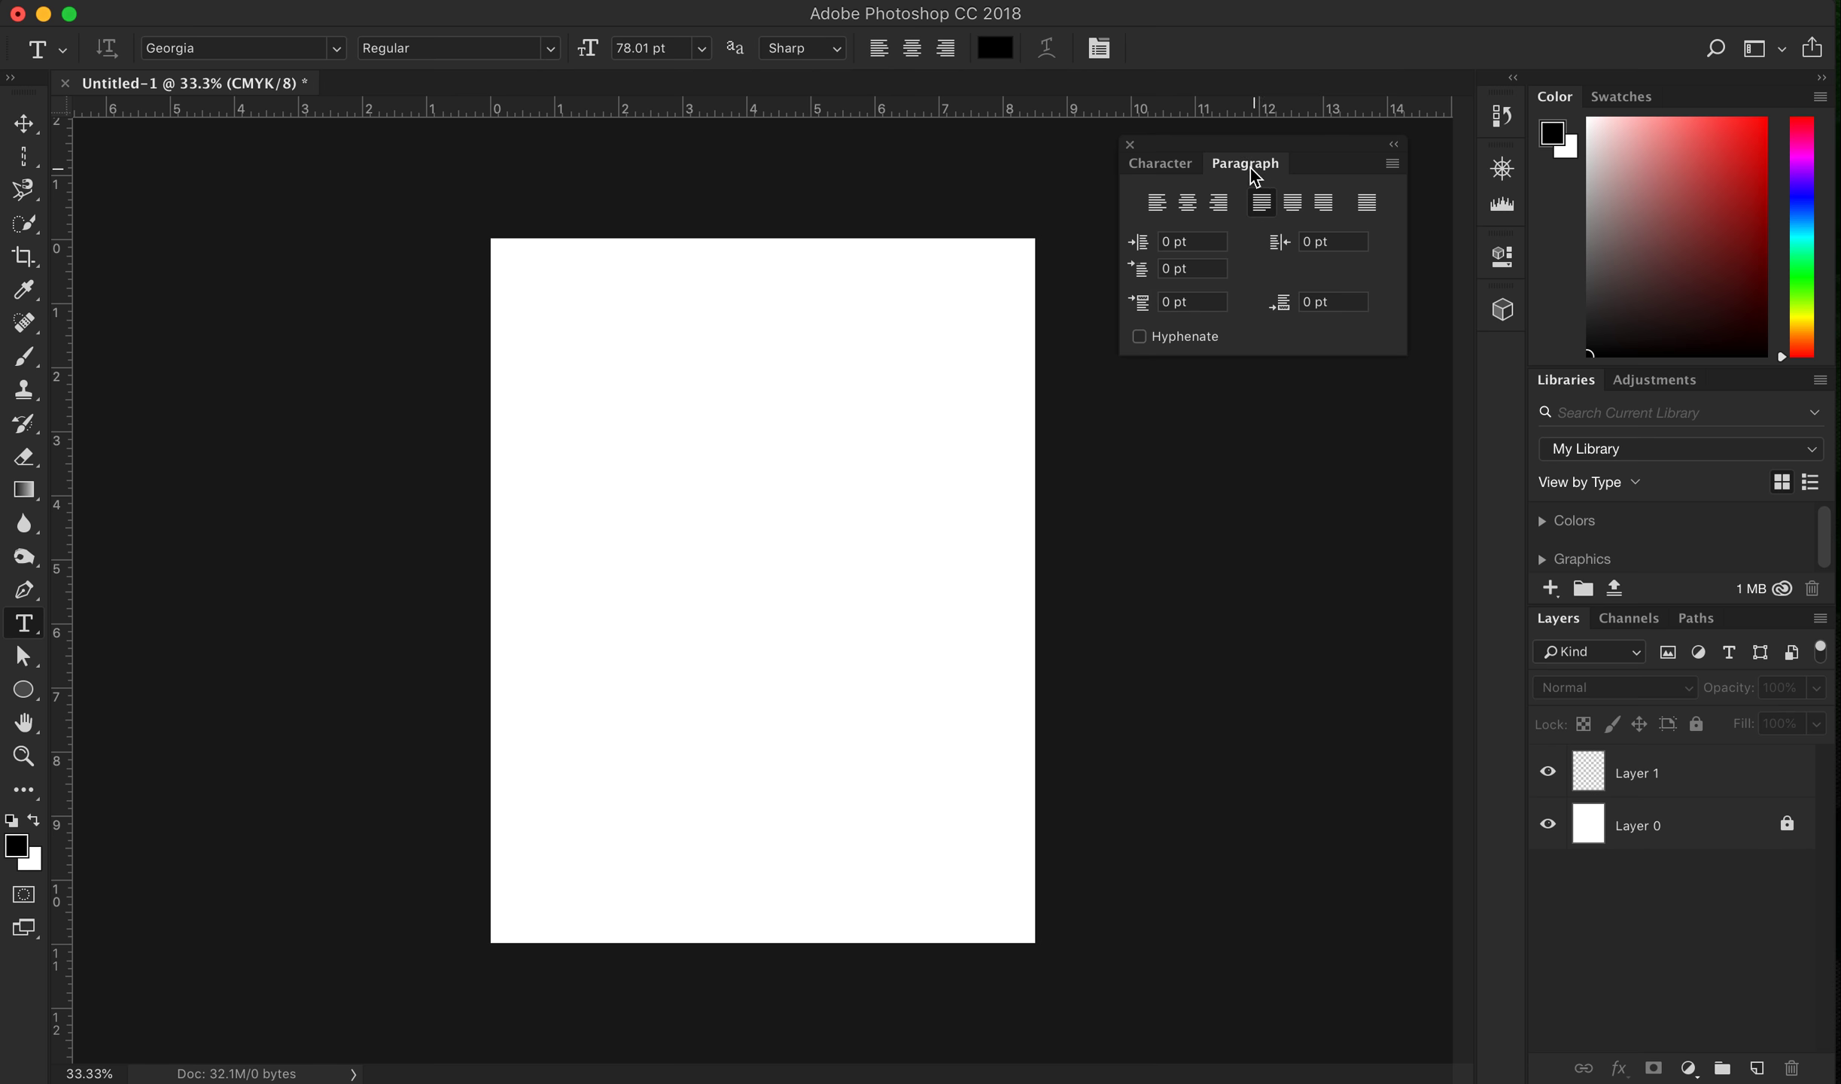
left_click(1159, 164)
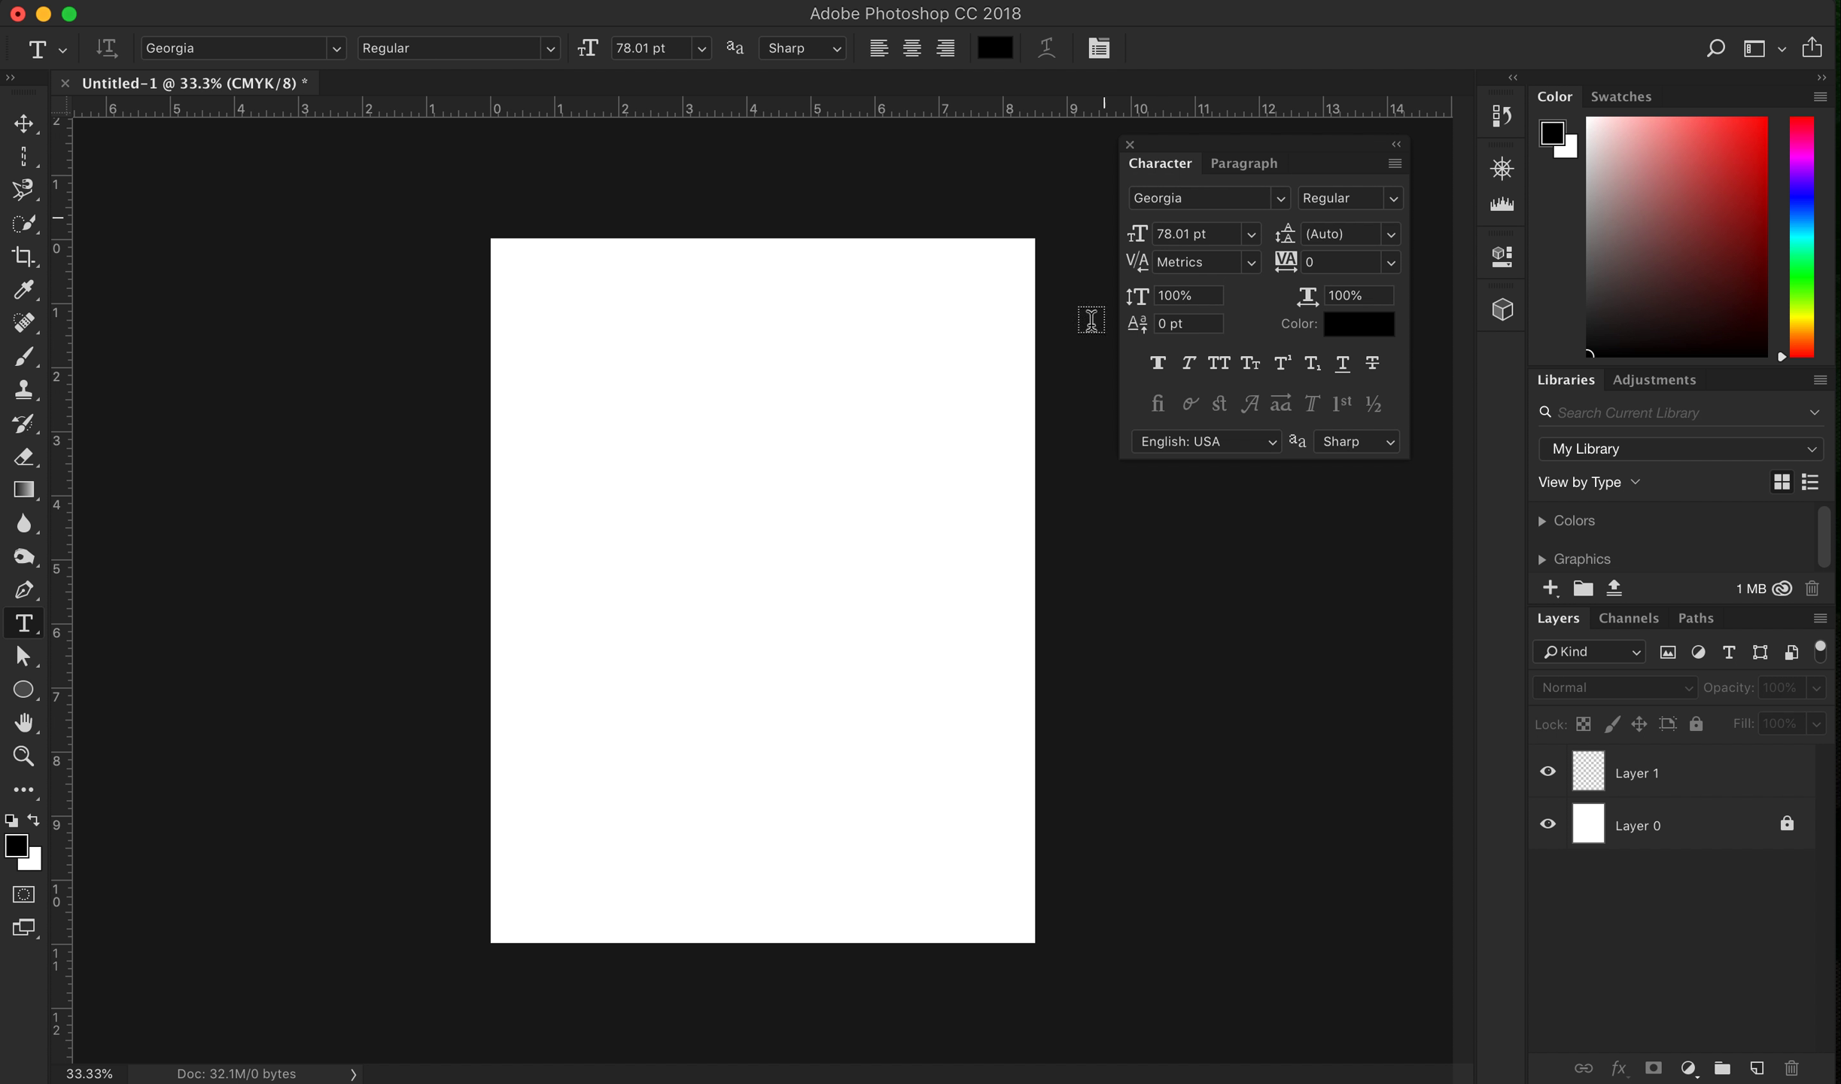
mouse_move(1111, 240)
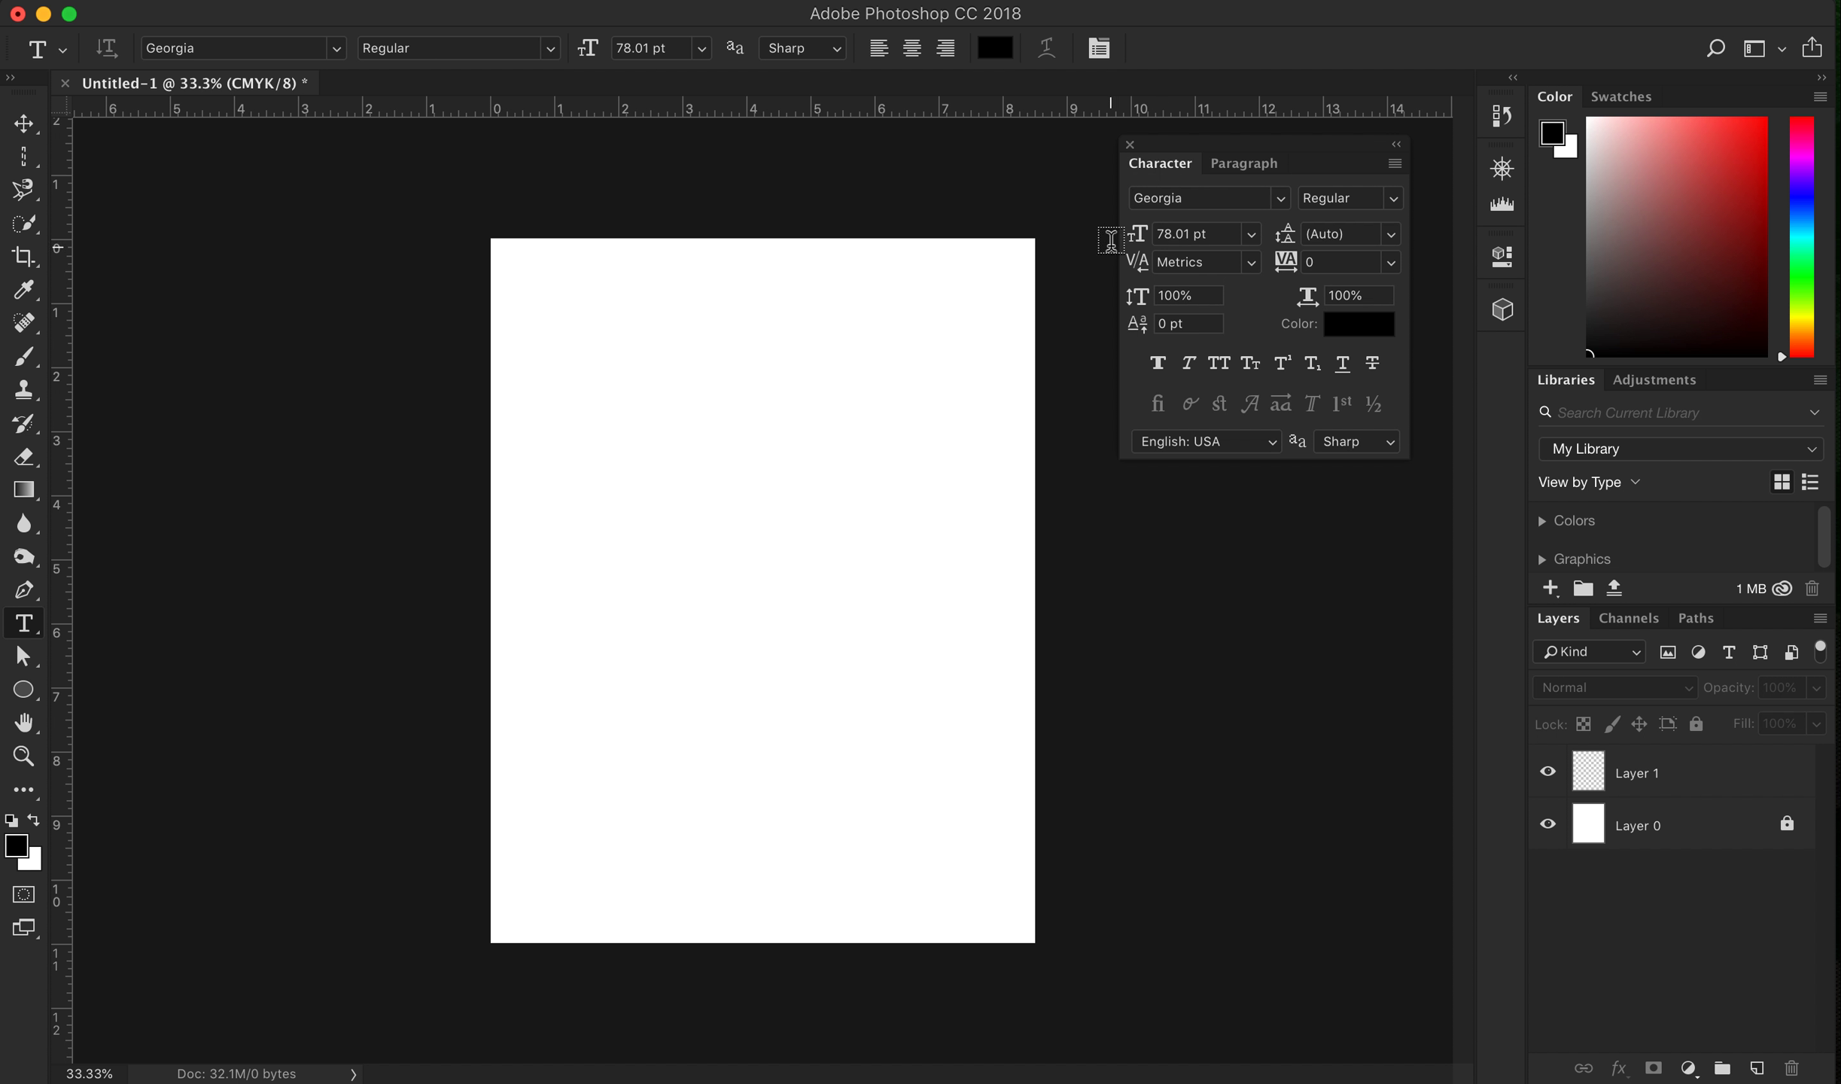
mouse_move(691, 323)
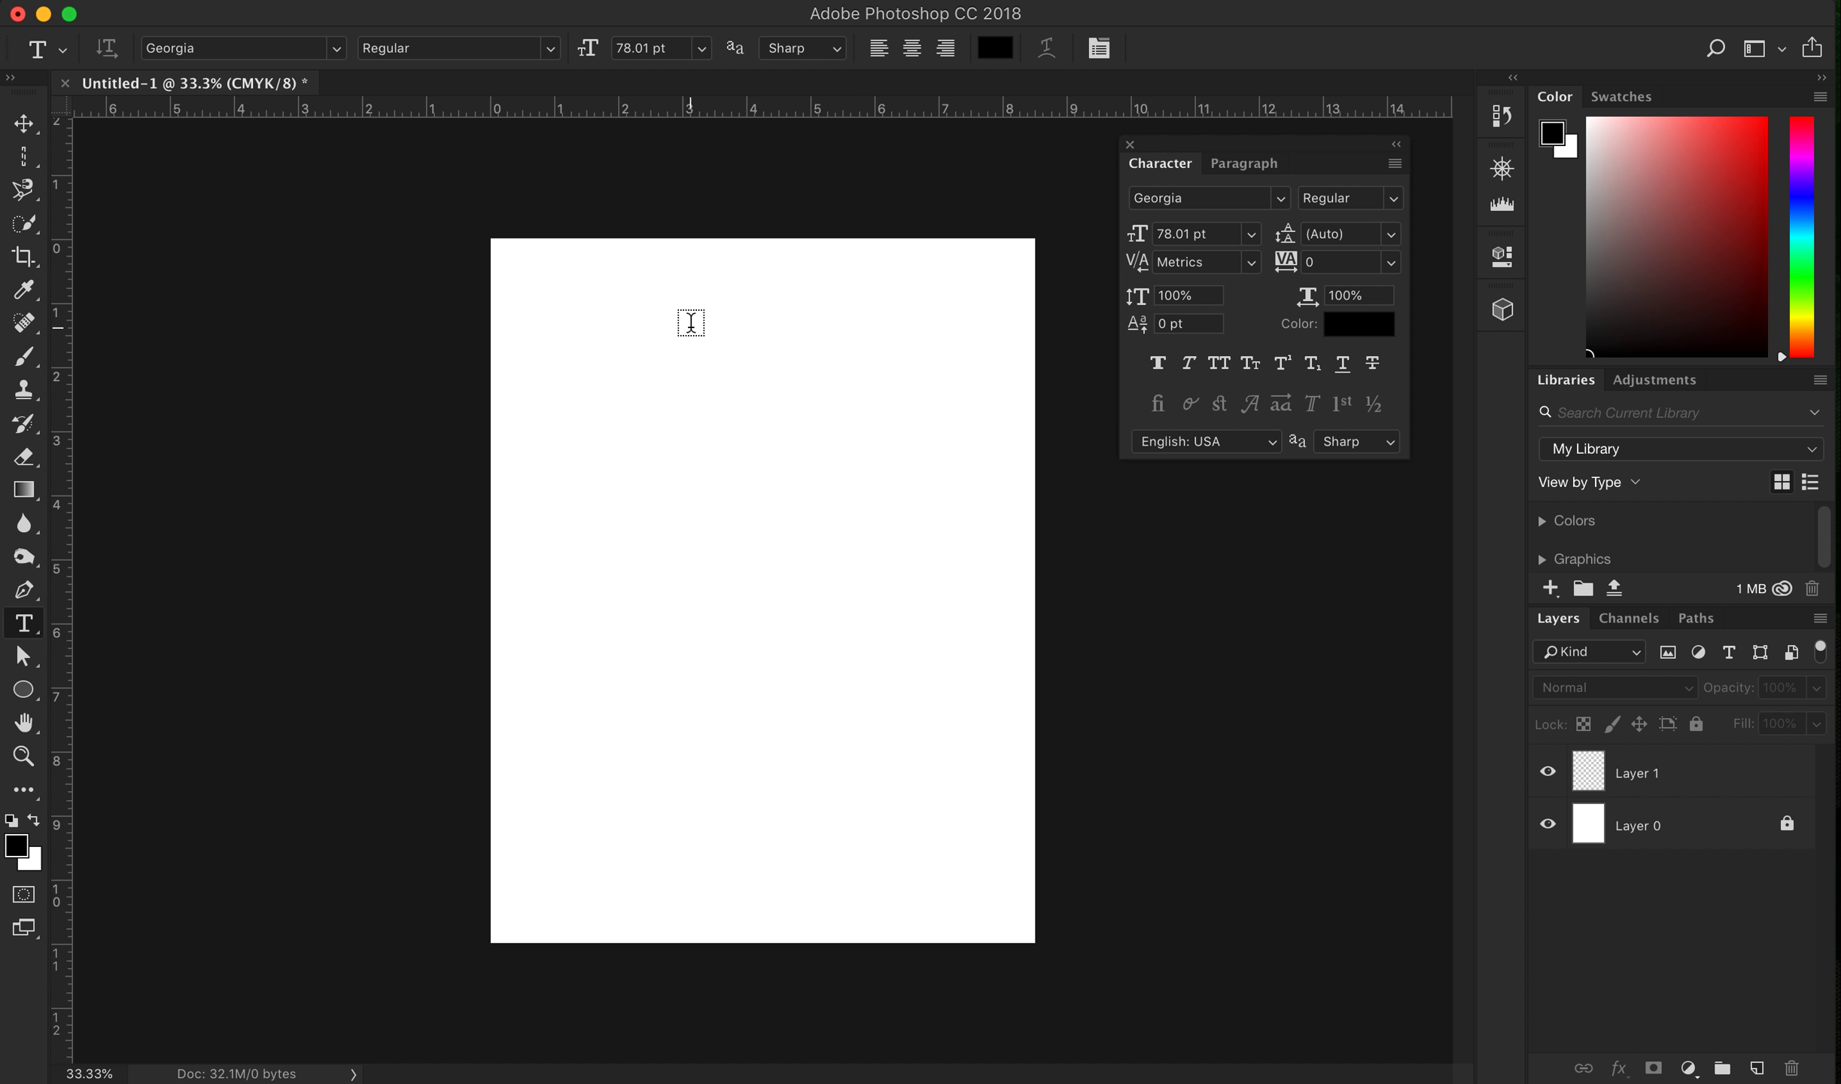
mouse_move(1010, 325)
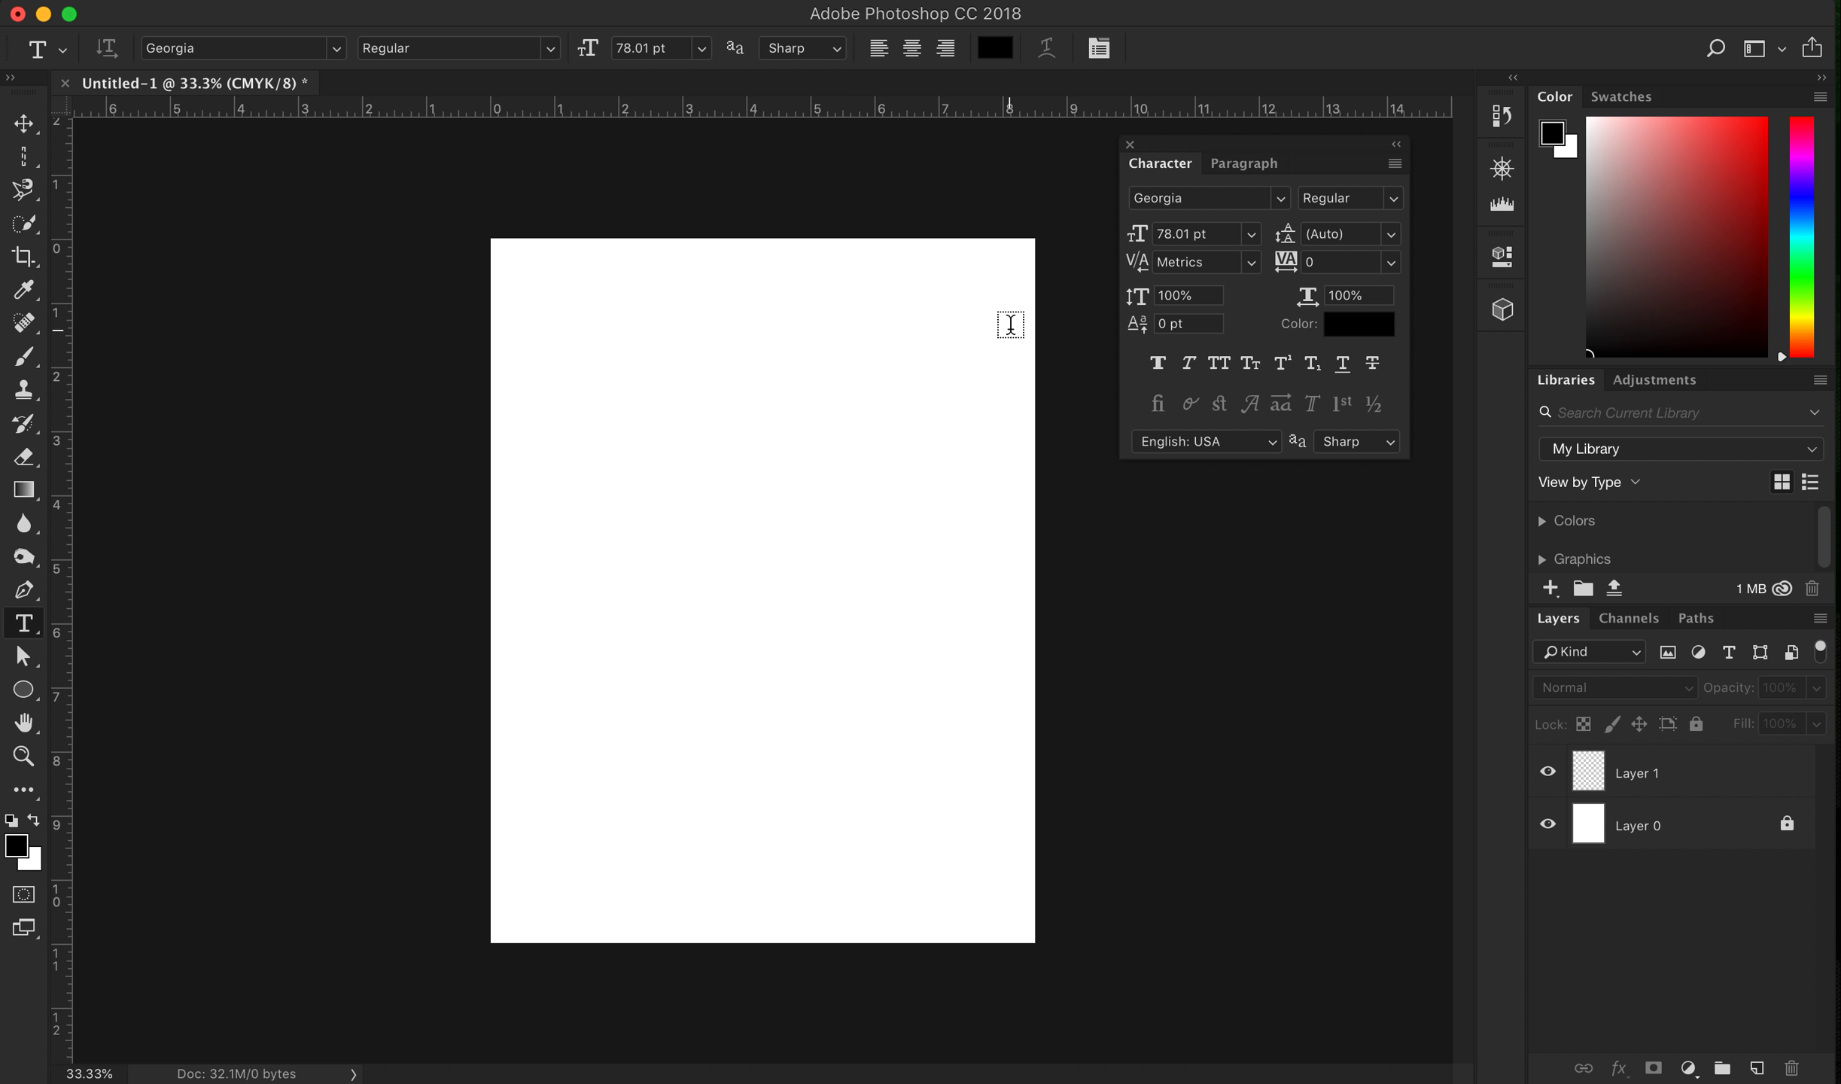
mouse_move(1333, 301)
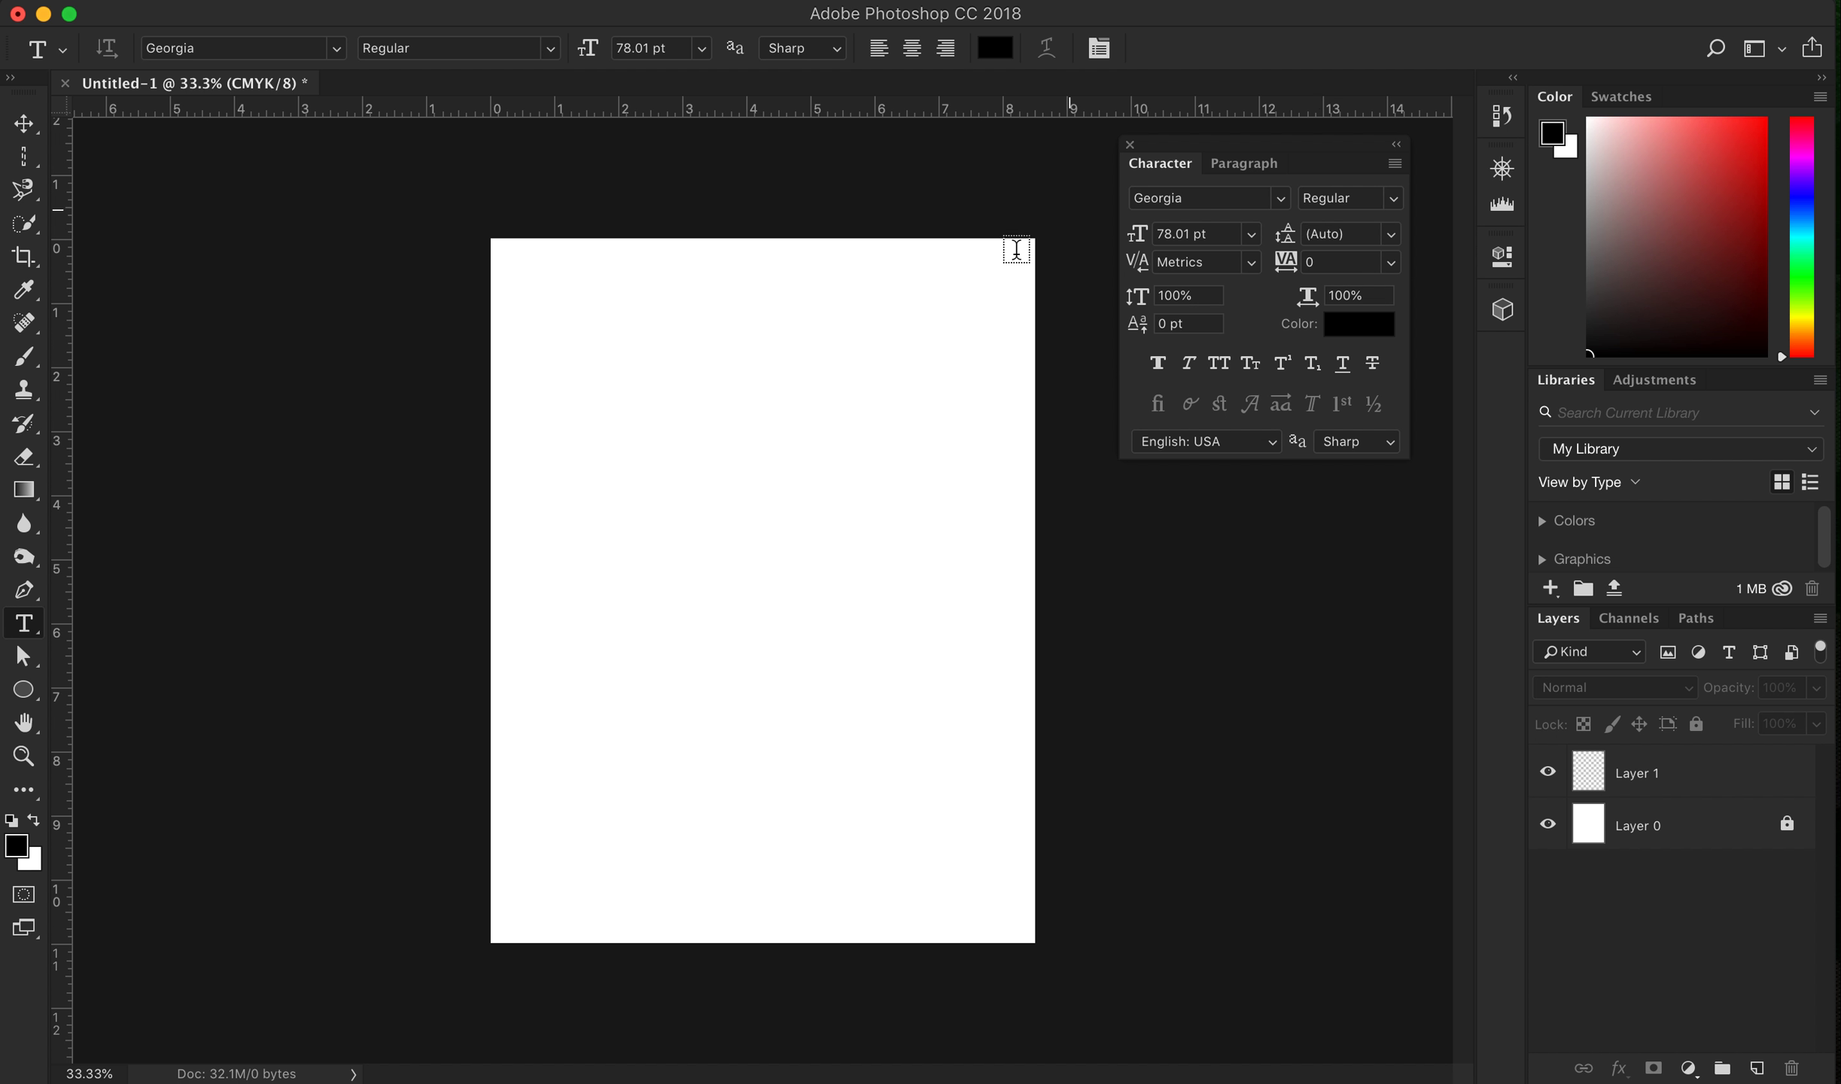
mouse_move(664, 403)
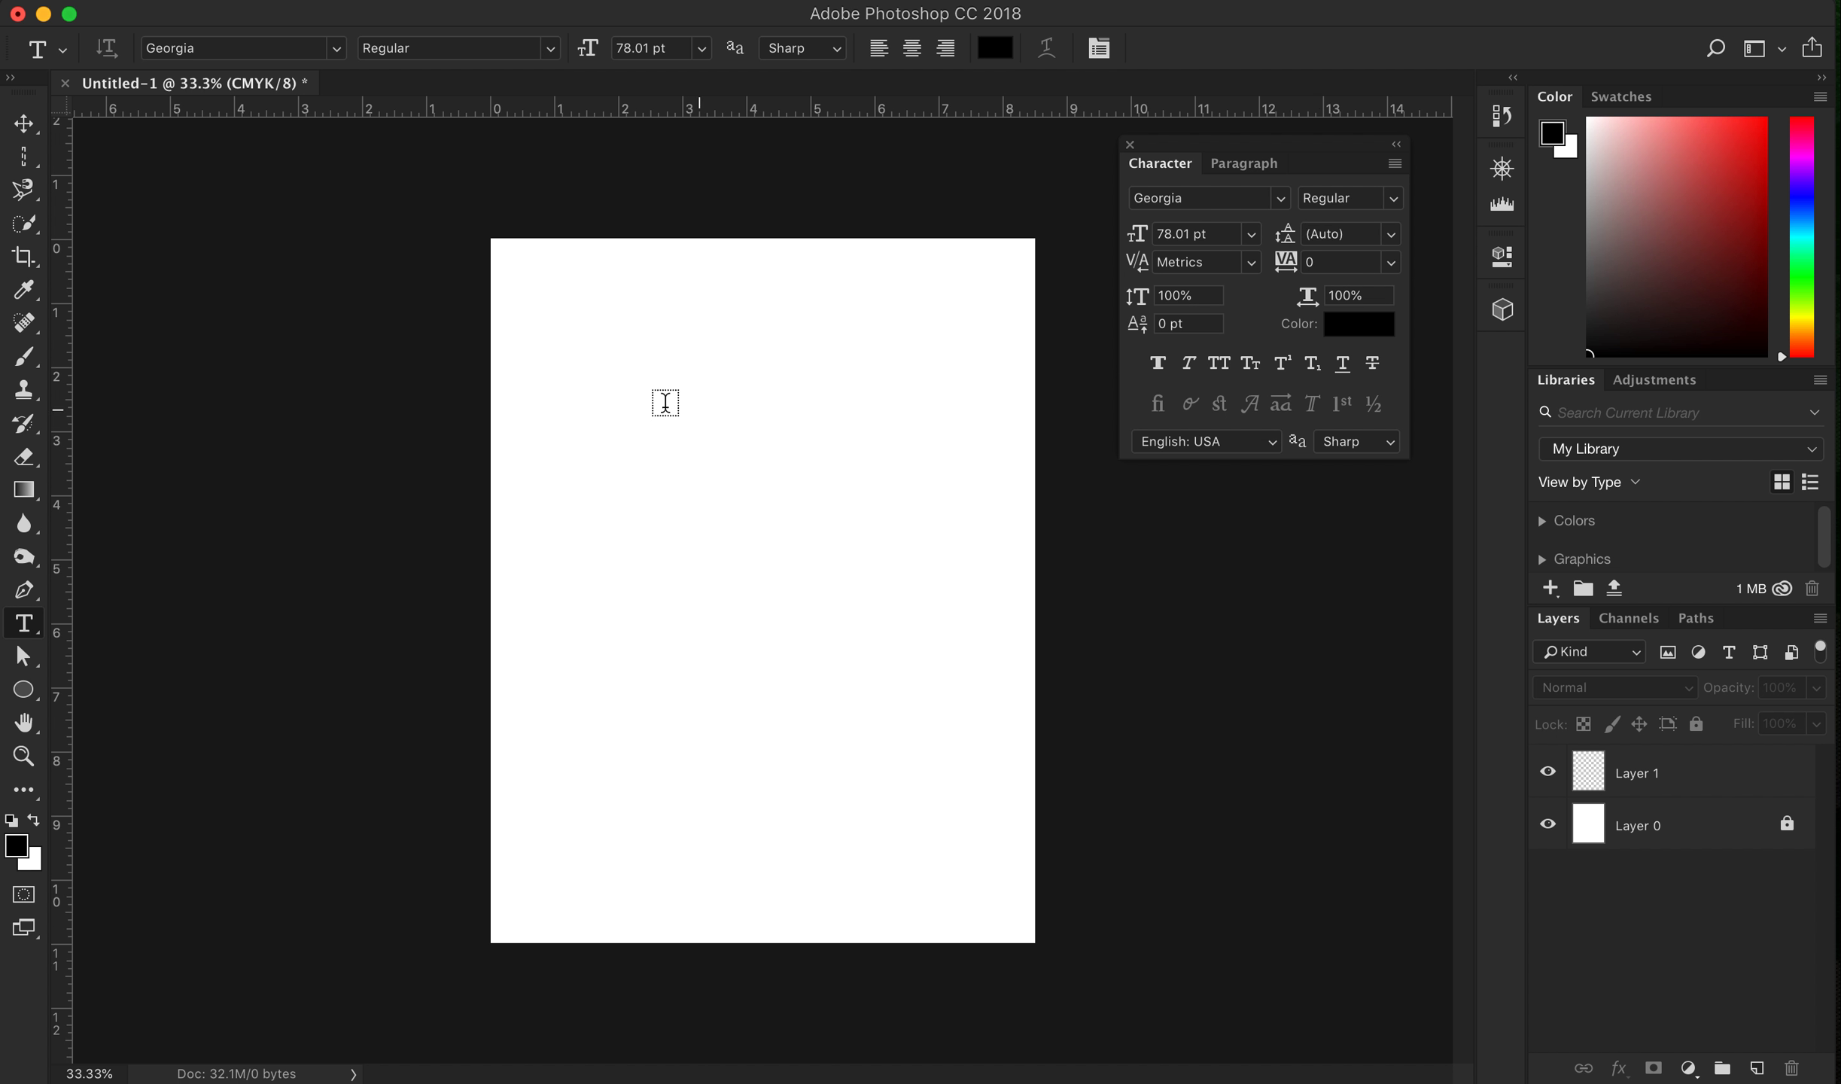
mouse_move(563, 323)
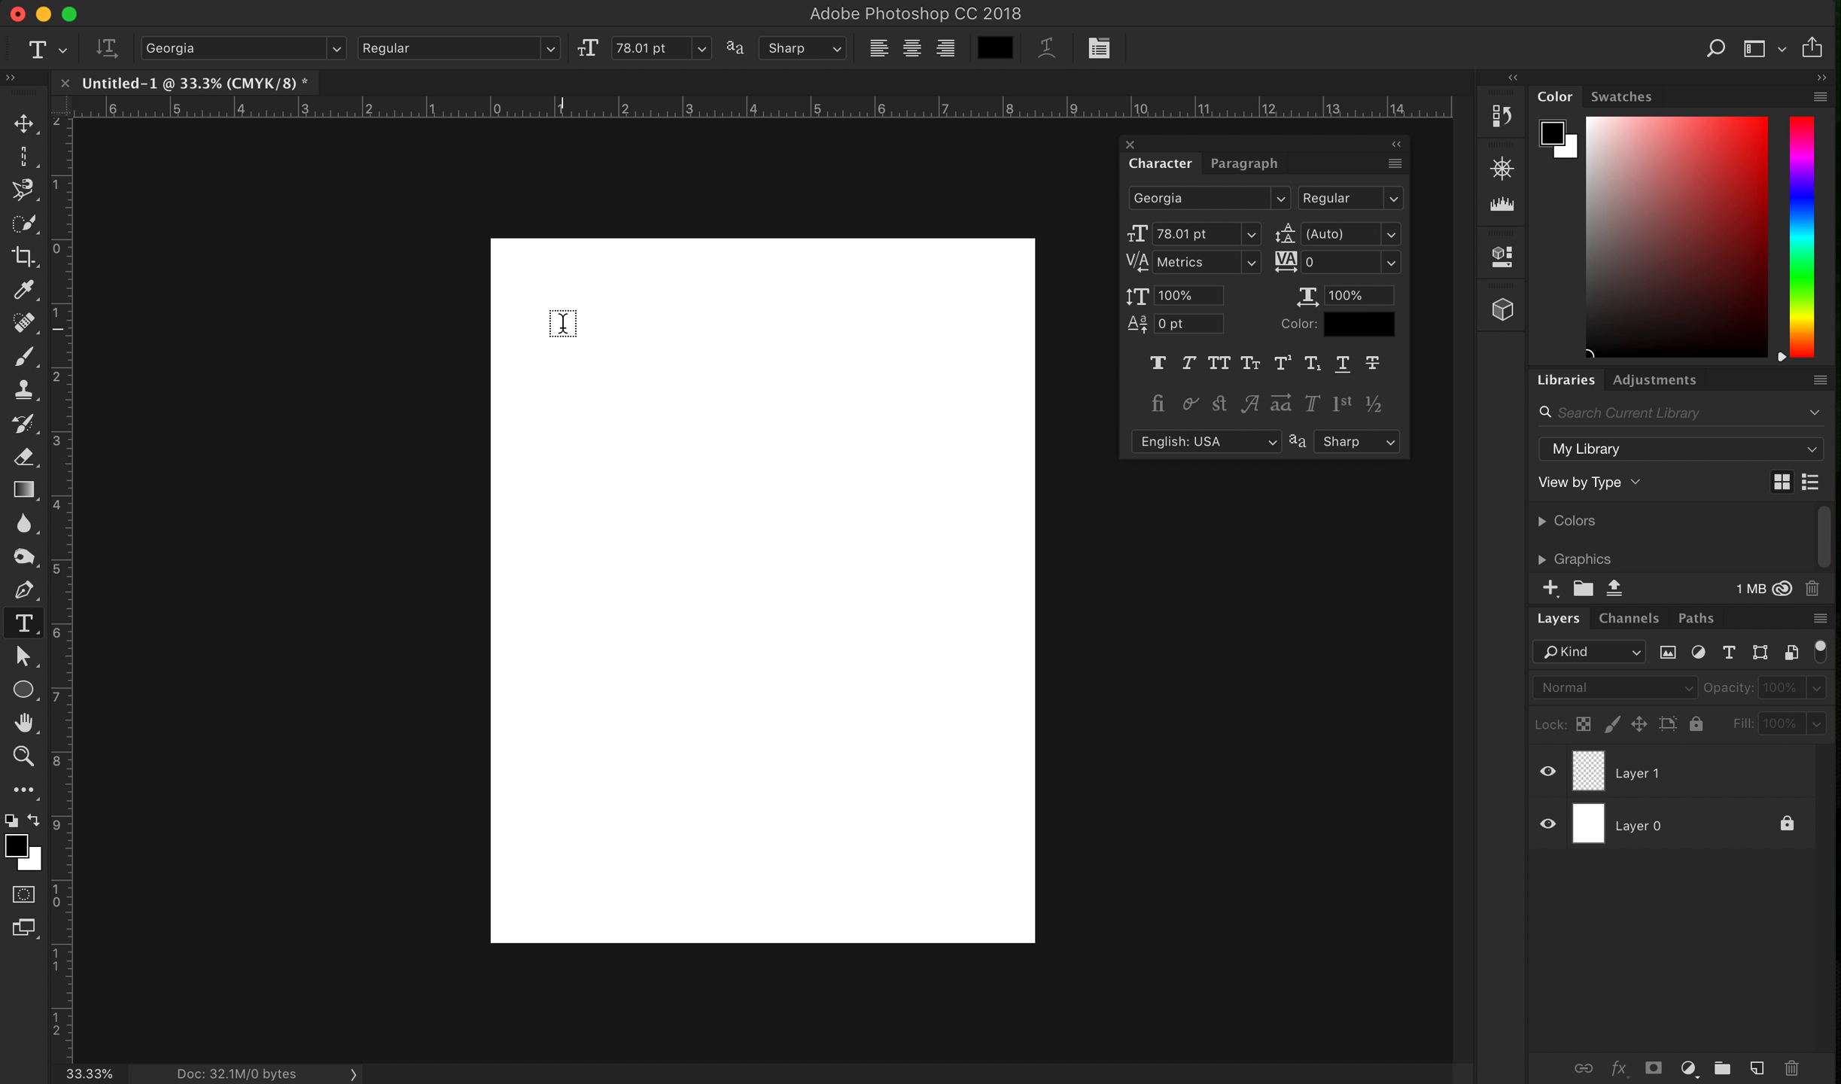
mouse_move(968, 319)
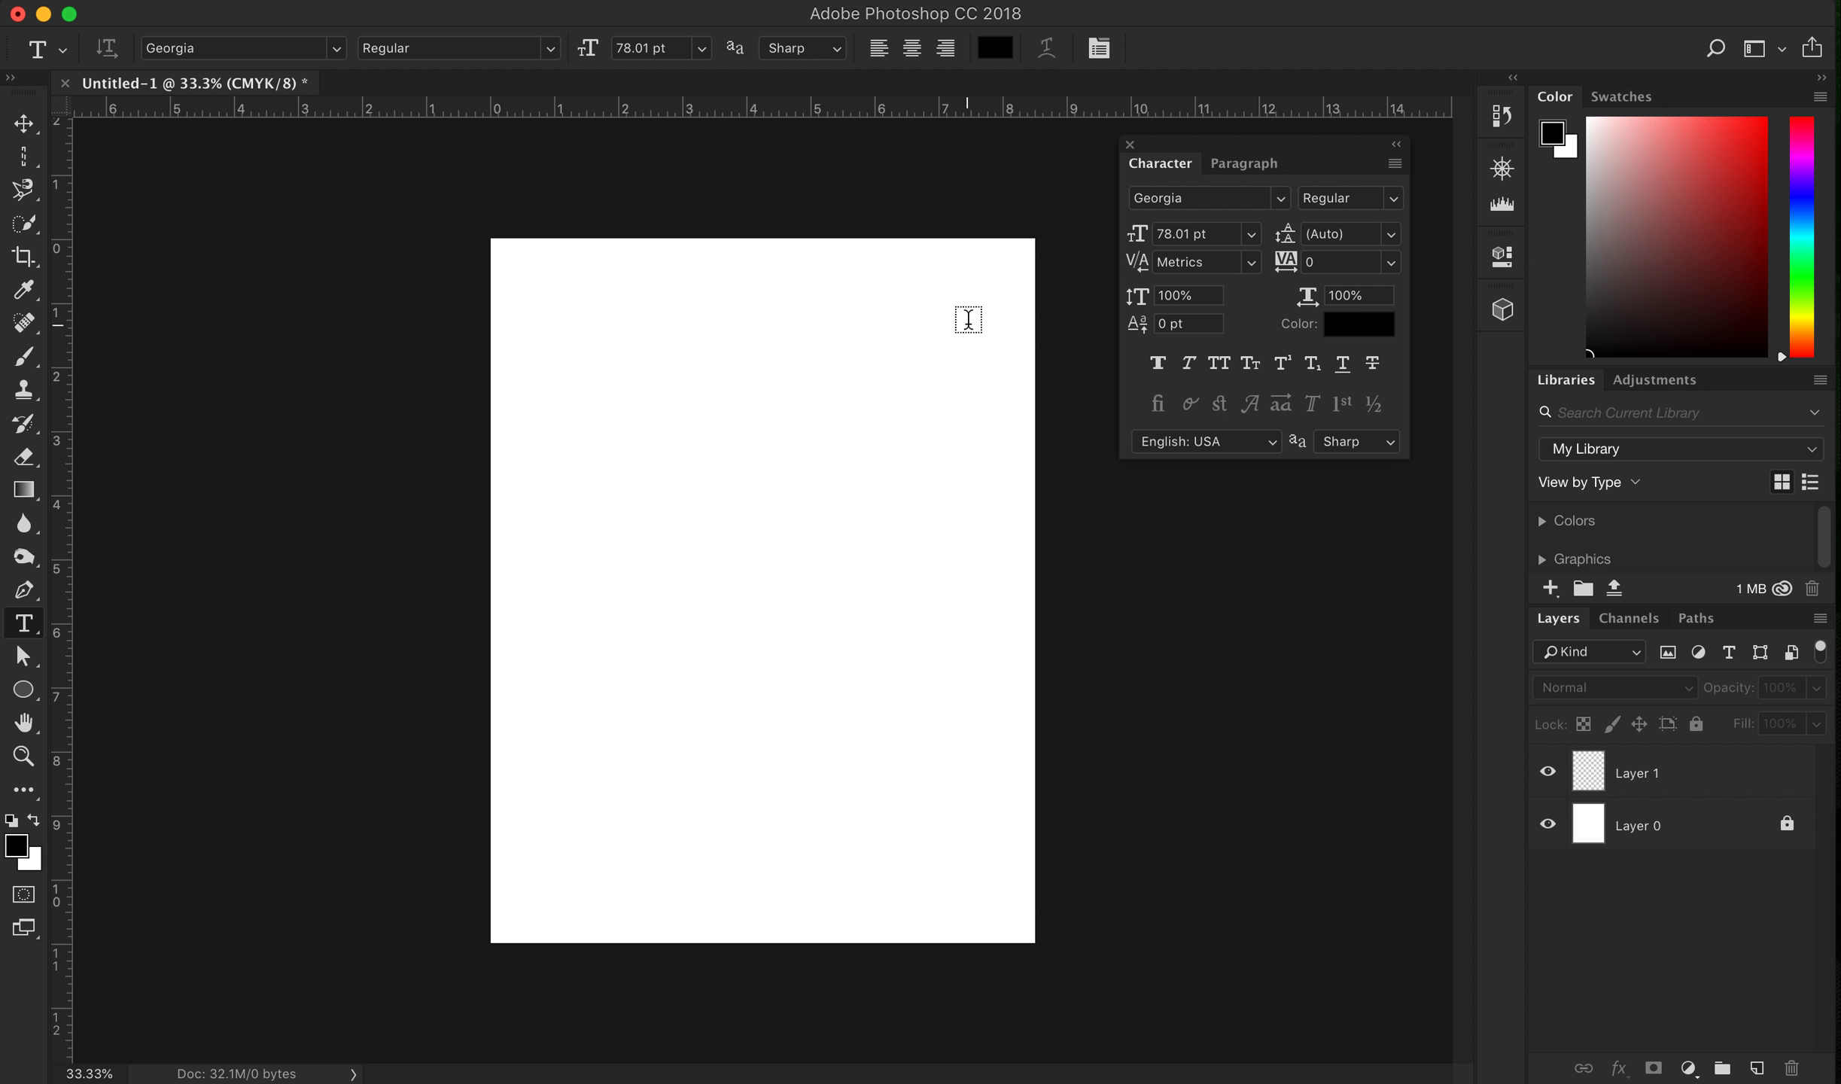
mouse_move(912, 143)
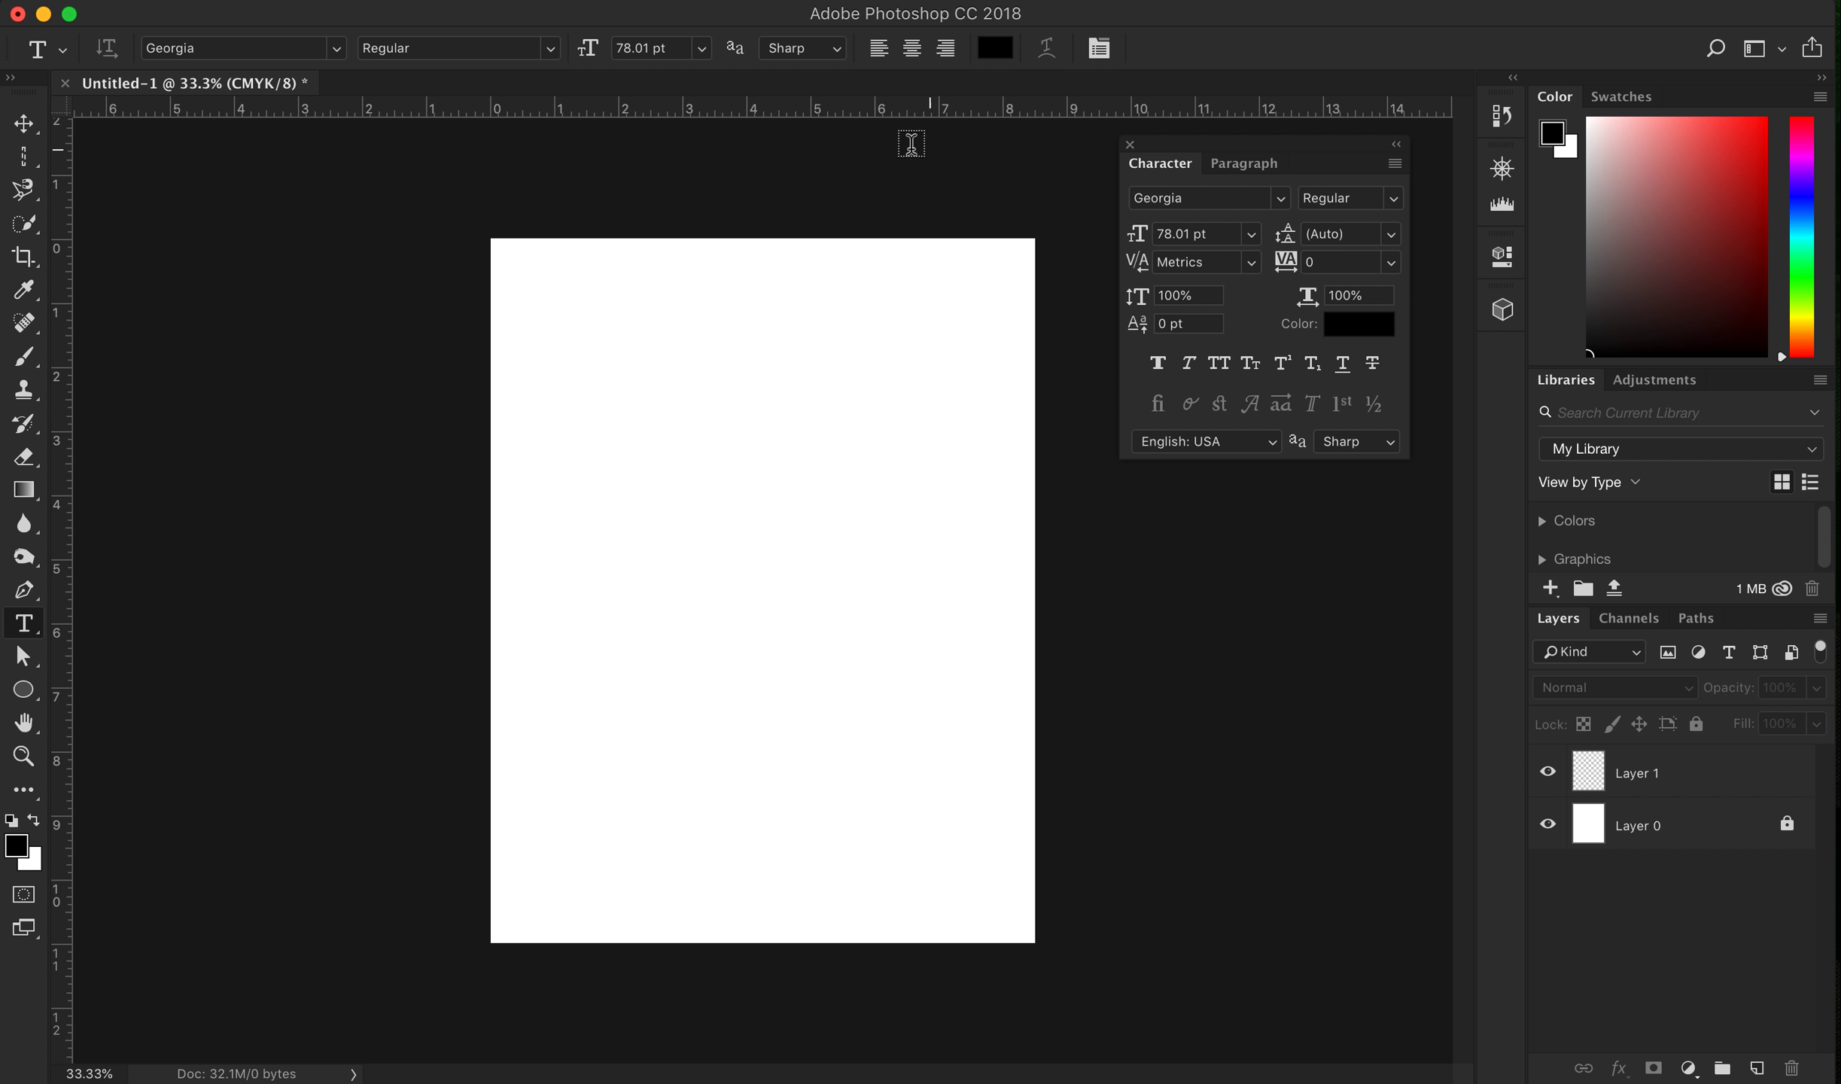
mouse_move(1265, 337)
type("kaljdfl;kjasdfl;kja")
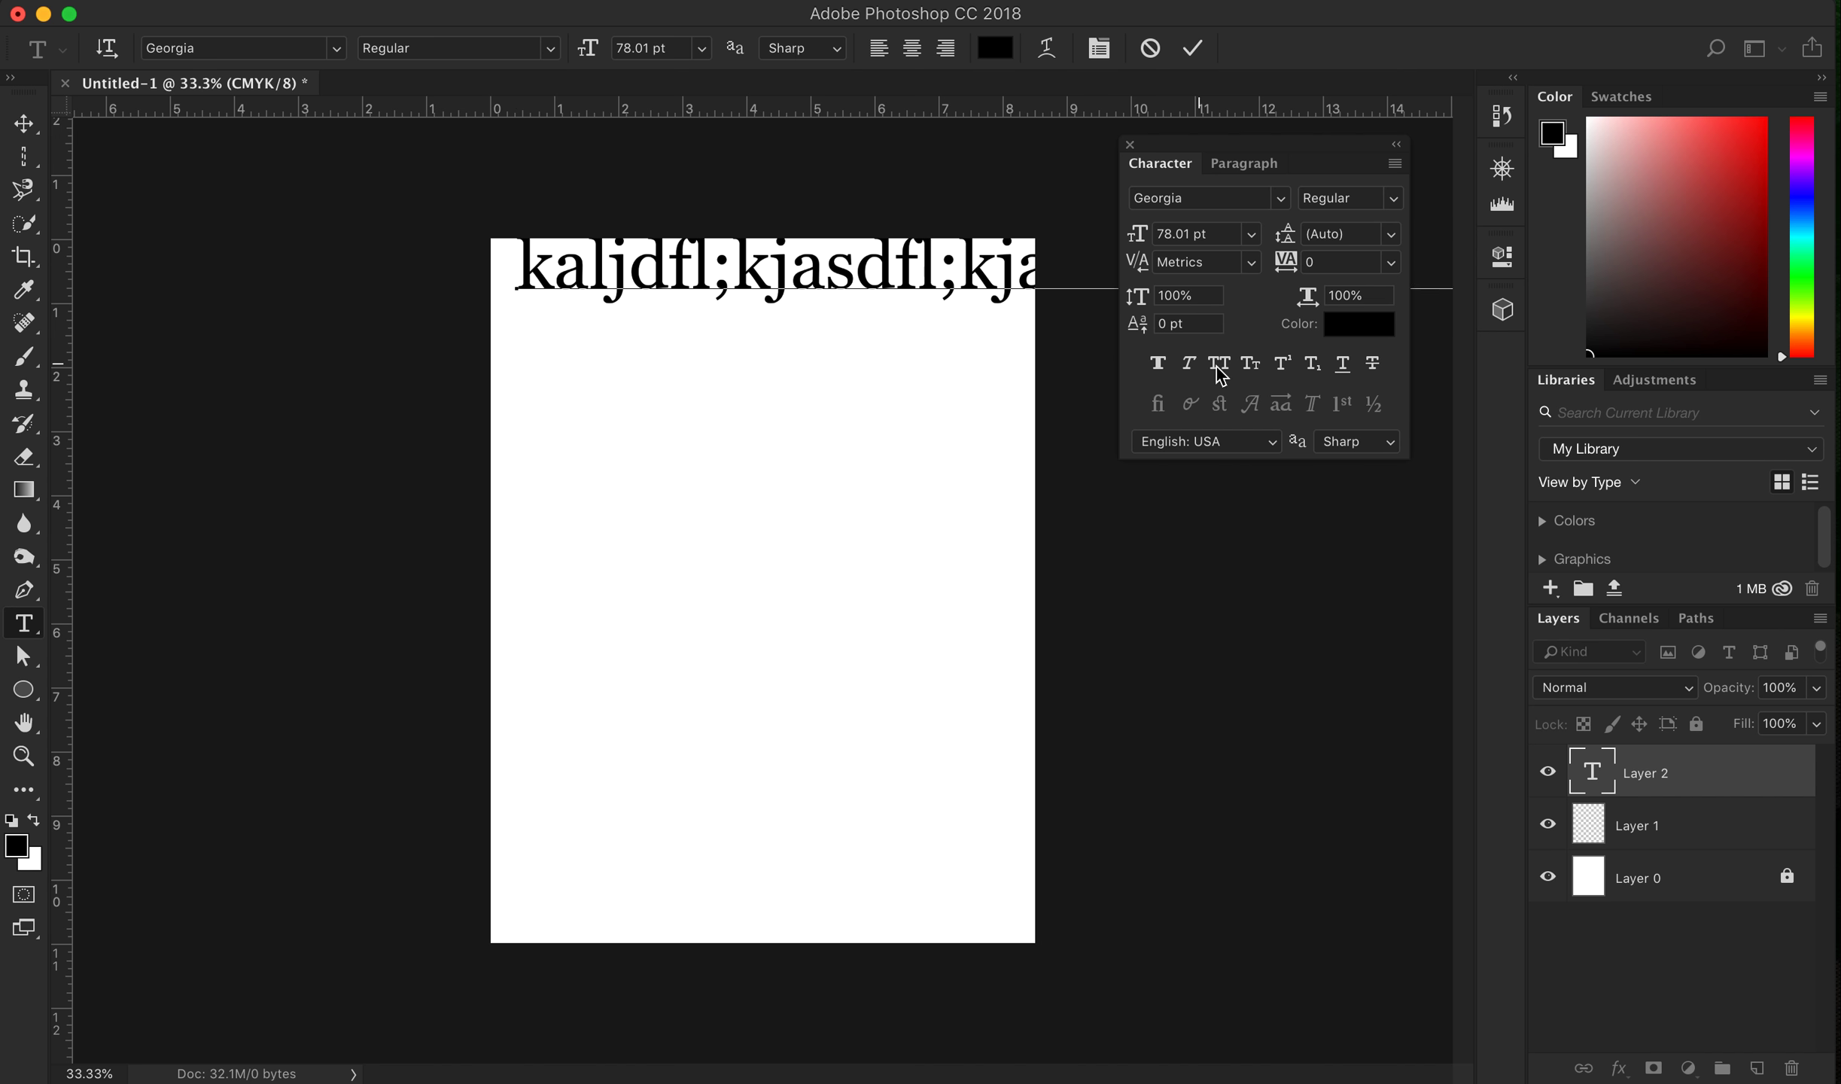
mouse_move(1712, 807)
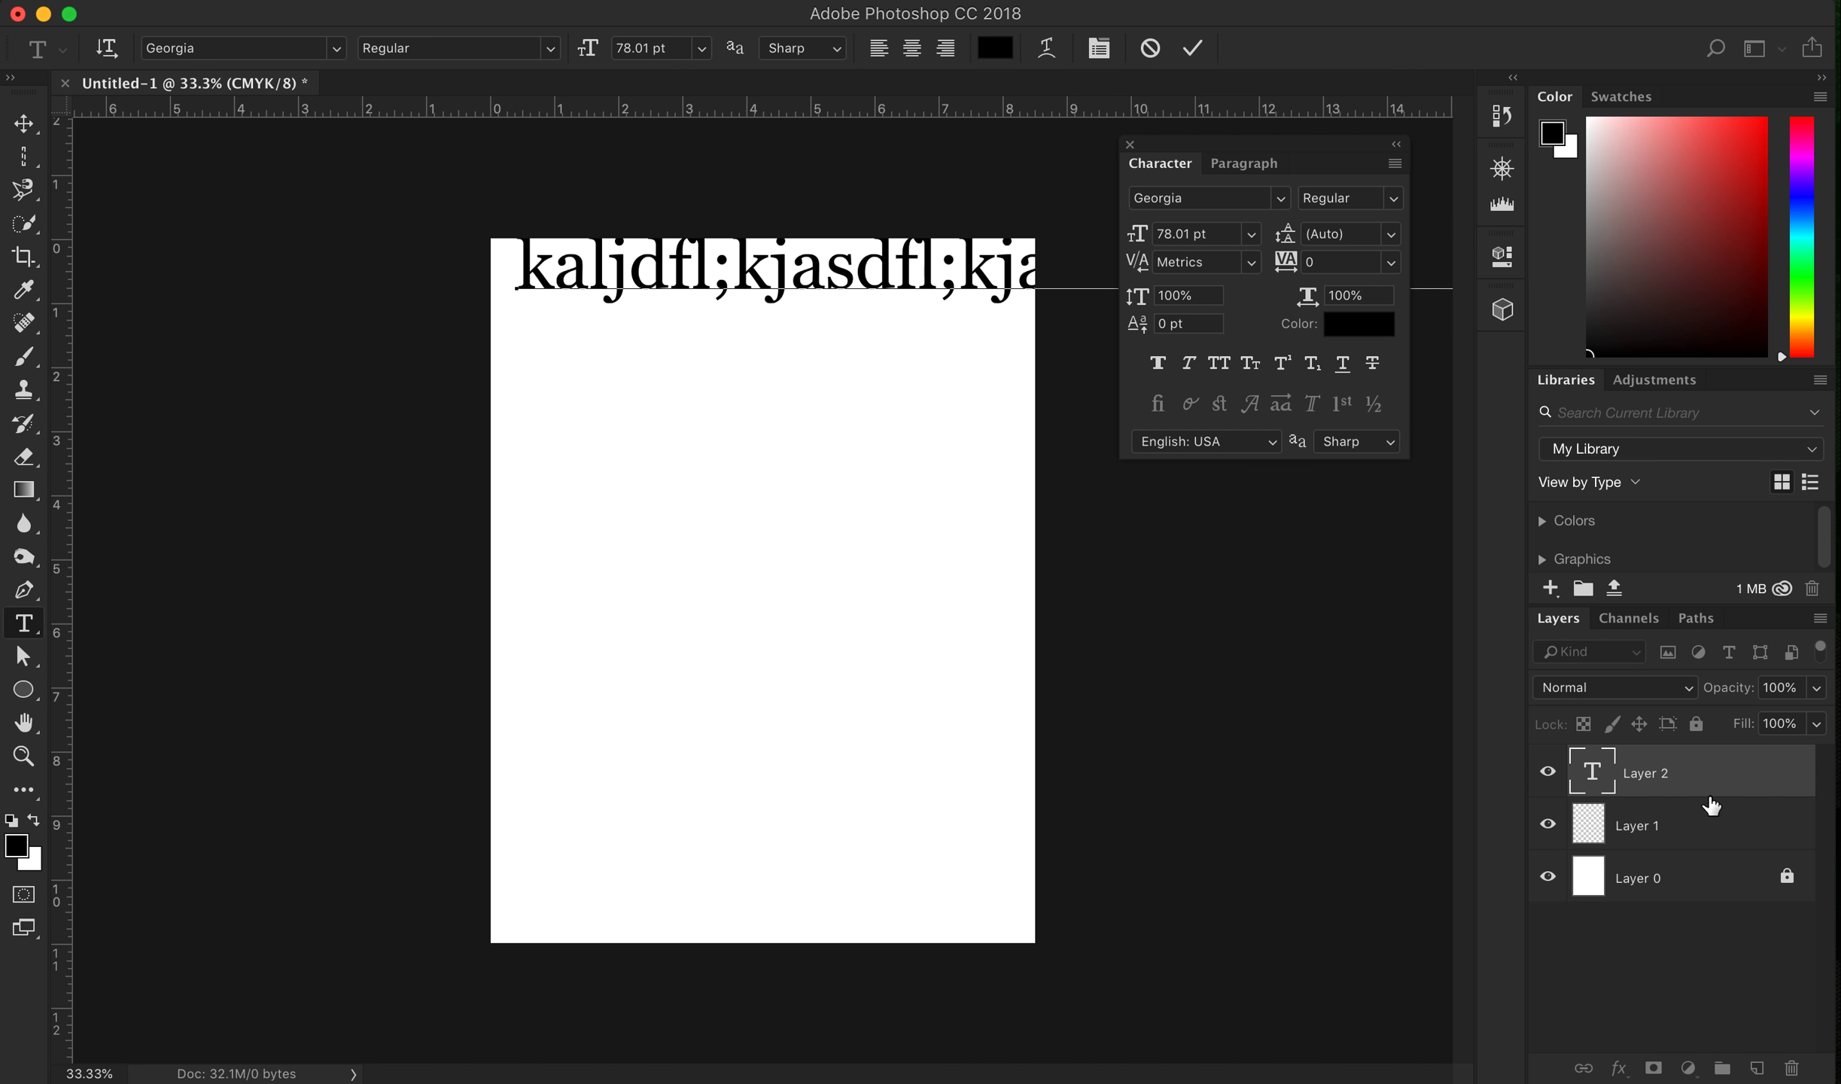
mouse_move(1432, 277)
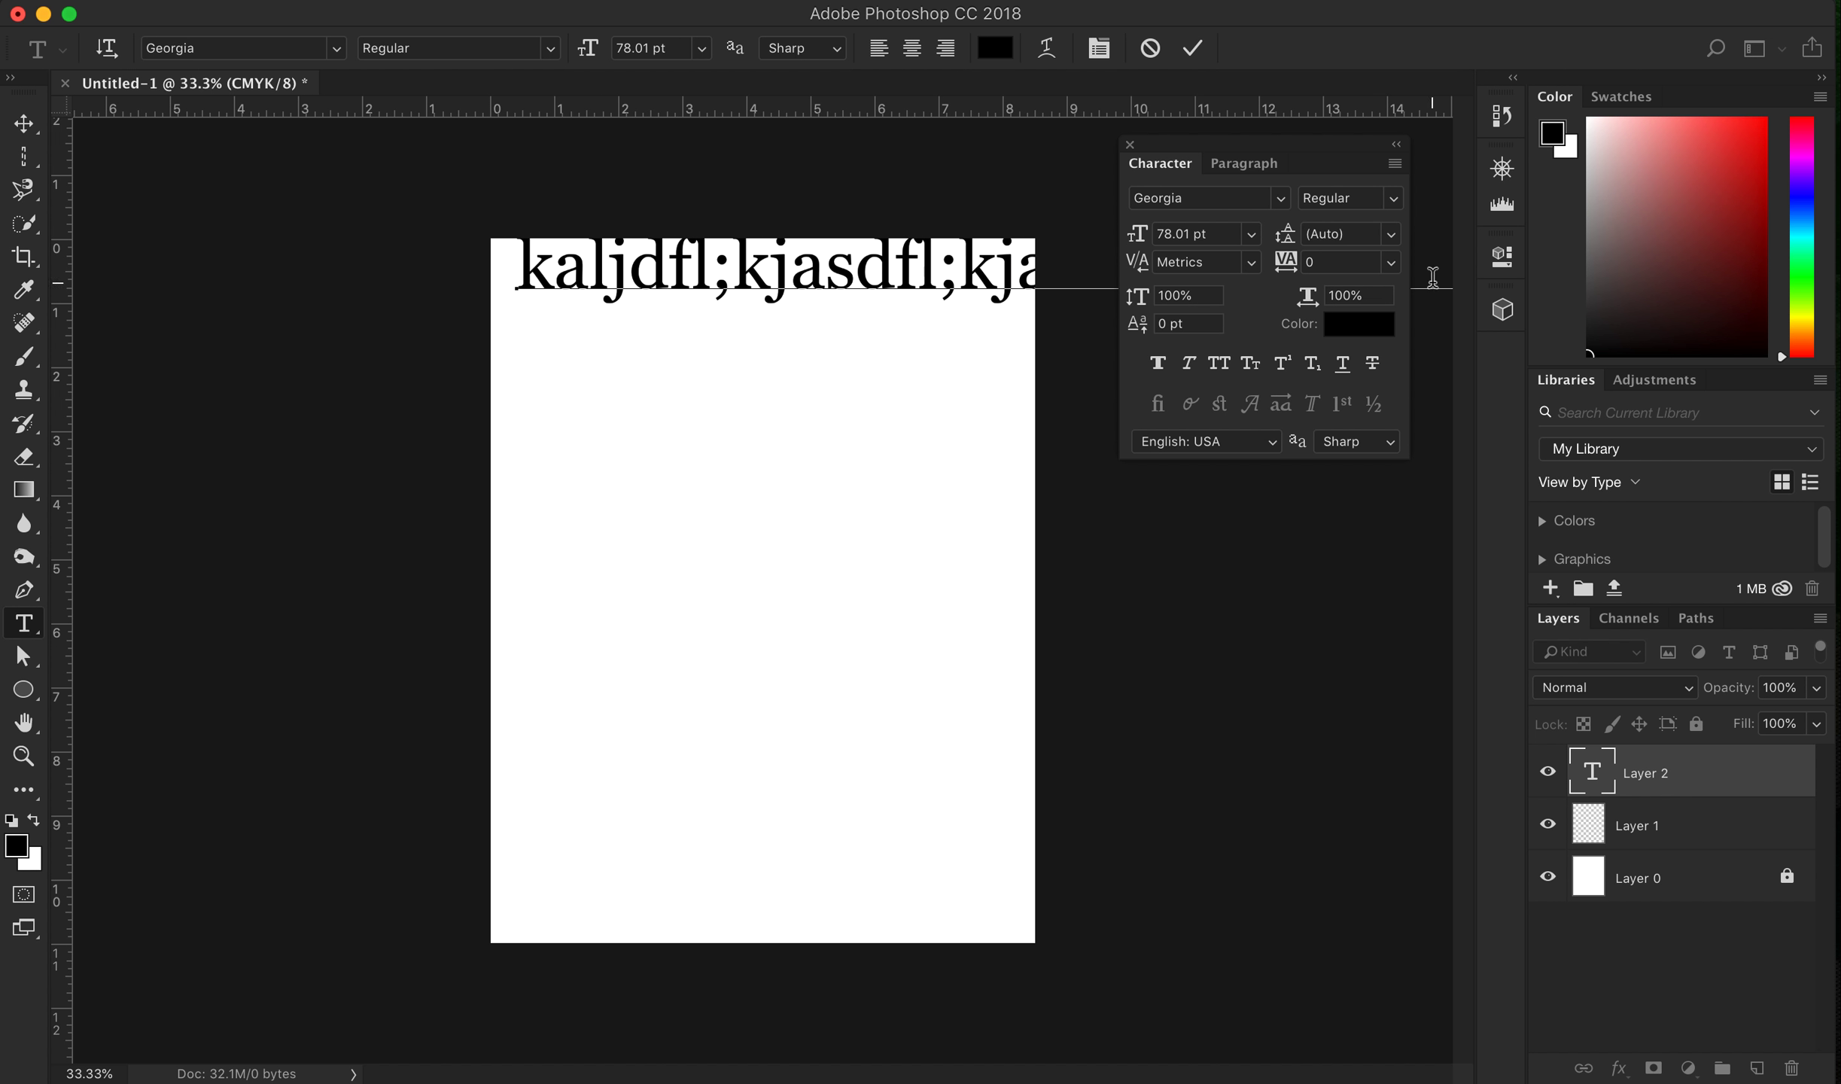
Cancel the text edit, discarding the placeholder text and its Layer 2
left_click(1194, 48)
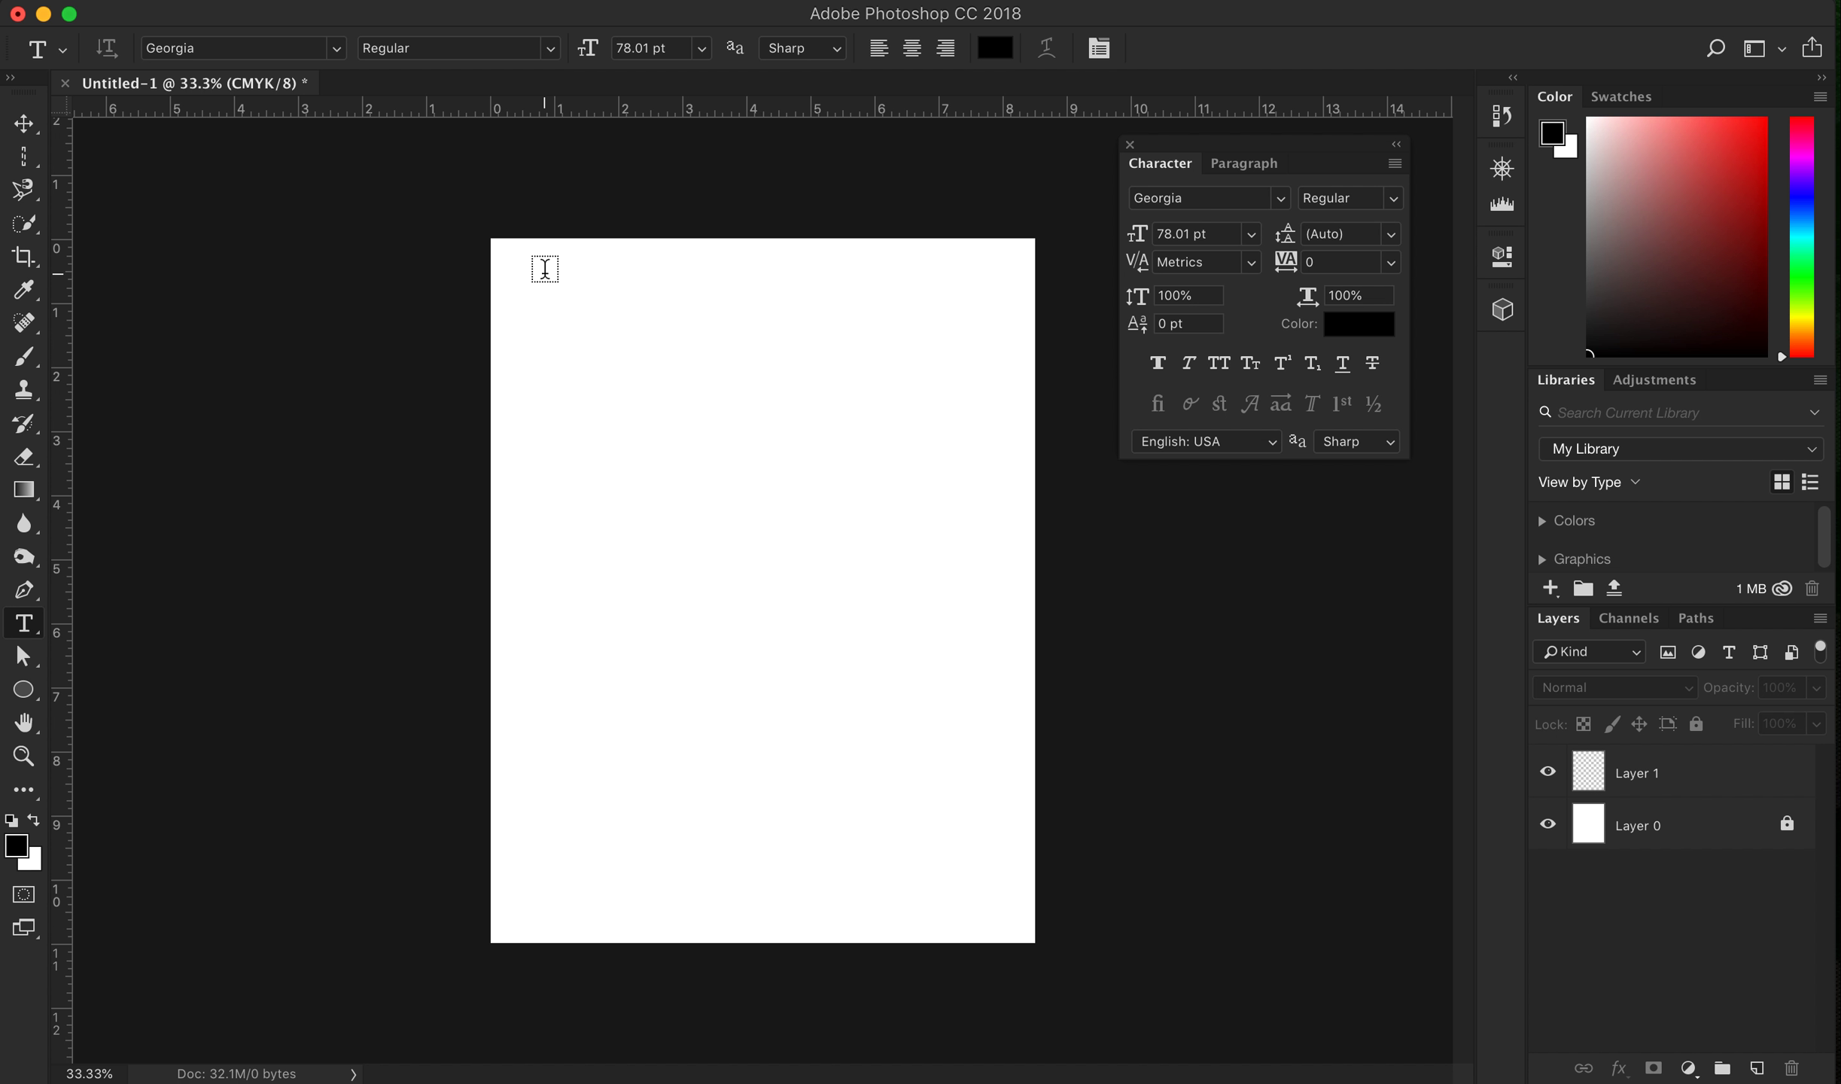
mouse_move(530, 290)
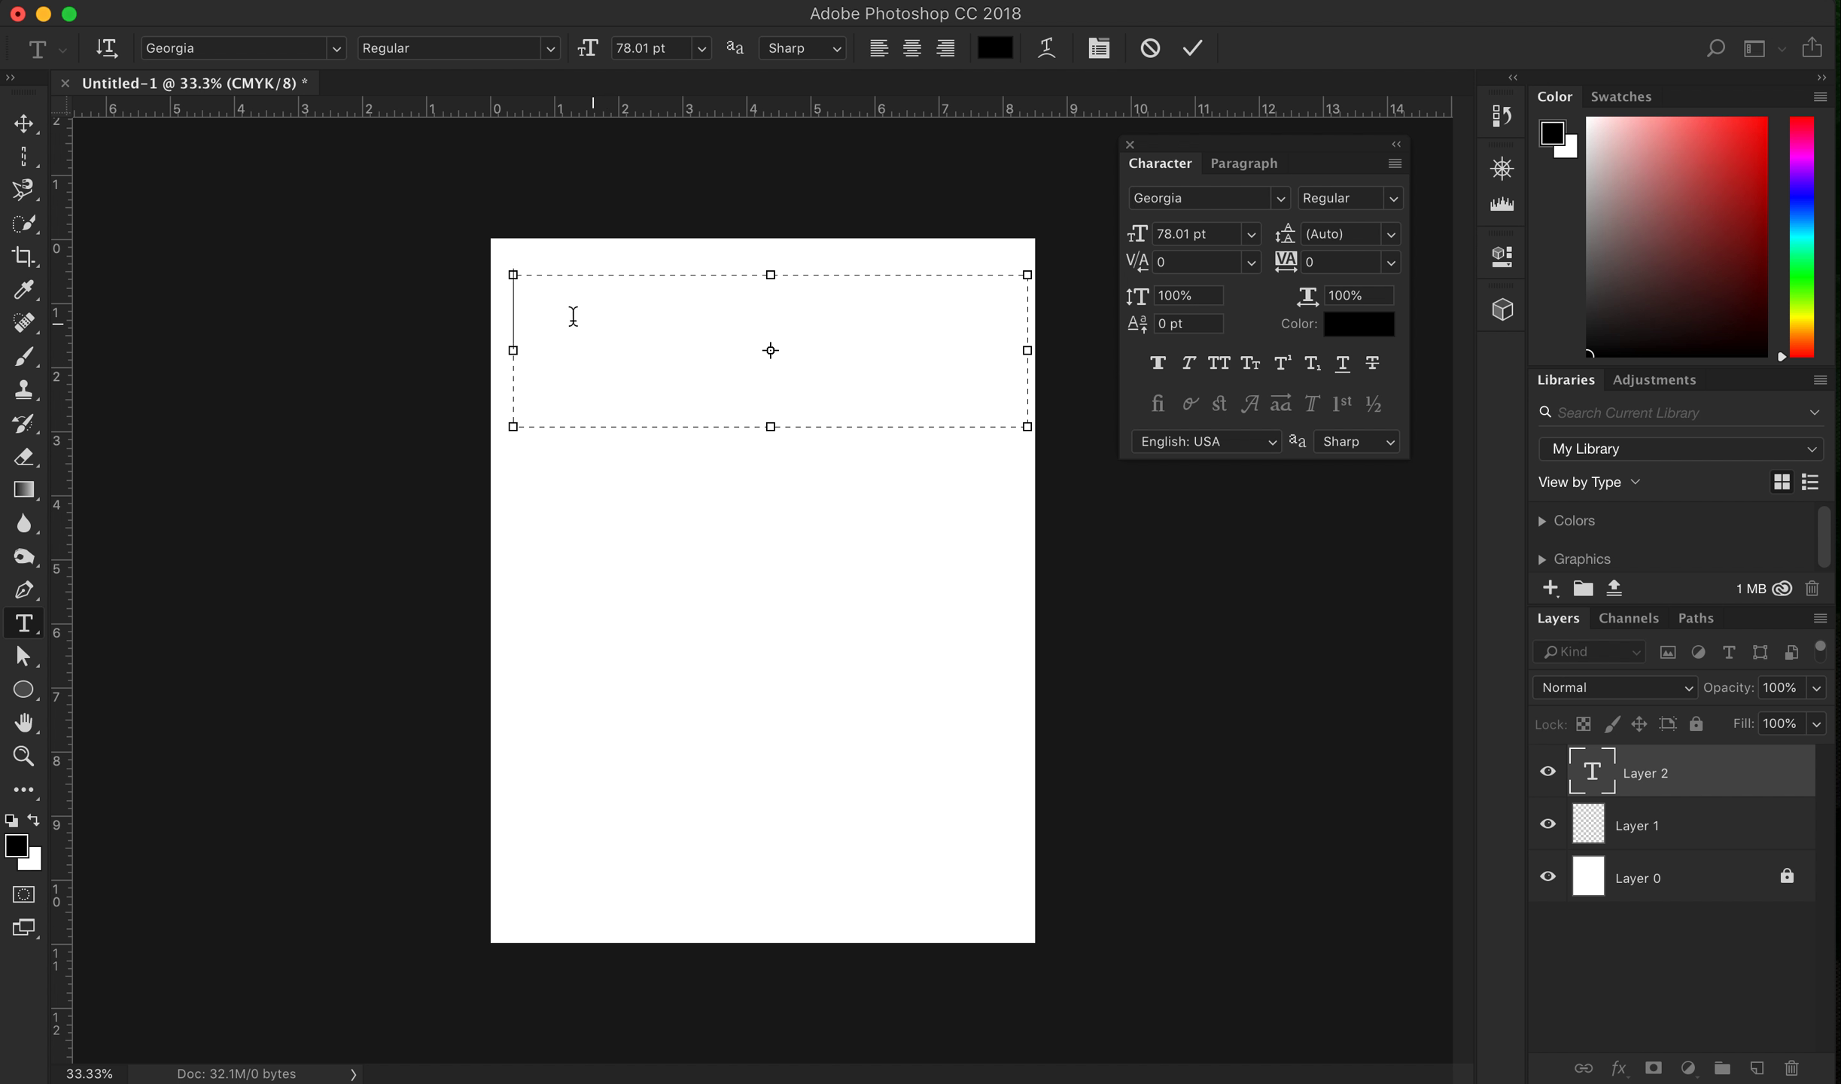
mouse_move(533, 298)
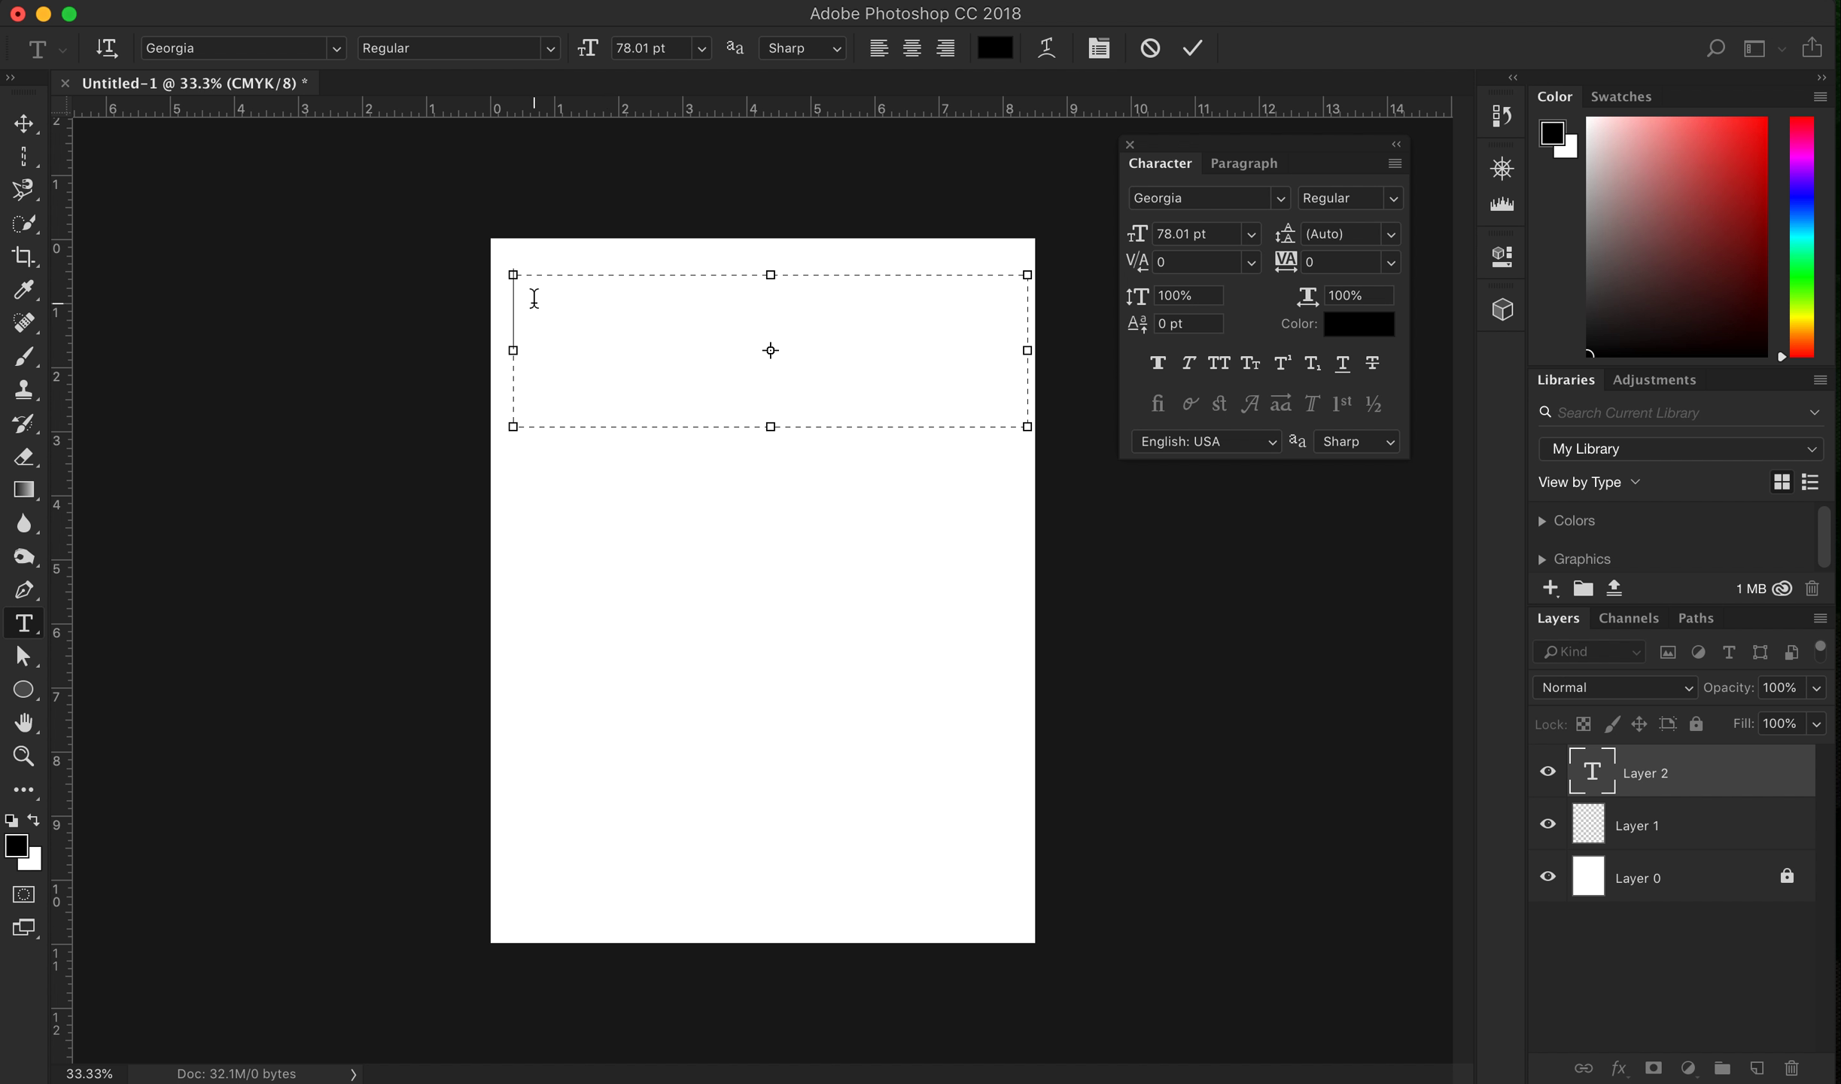
mouse_move(609, 428)
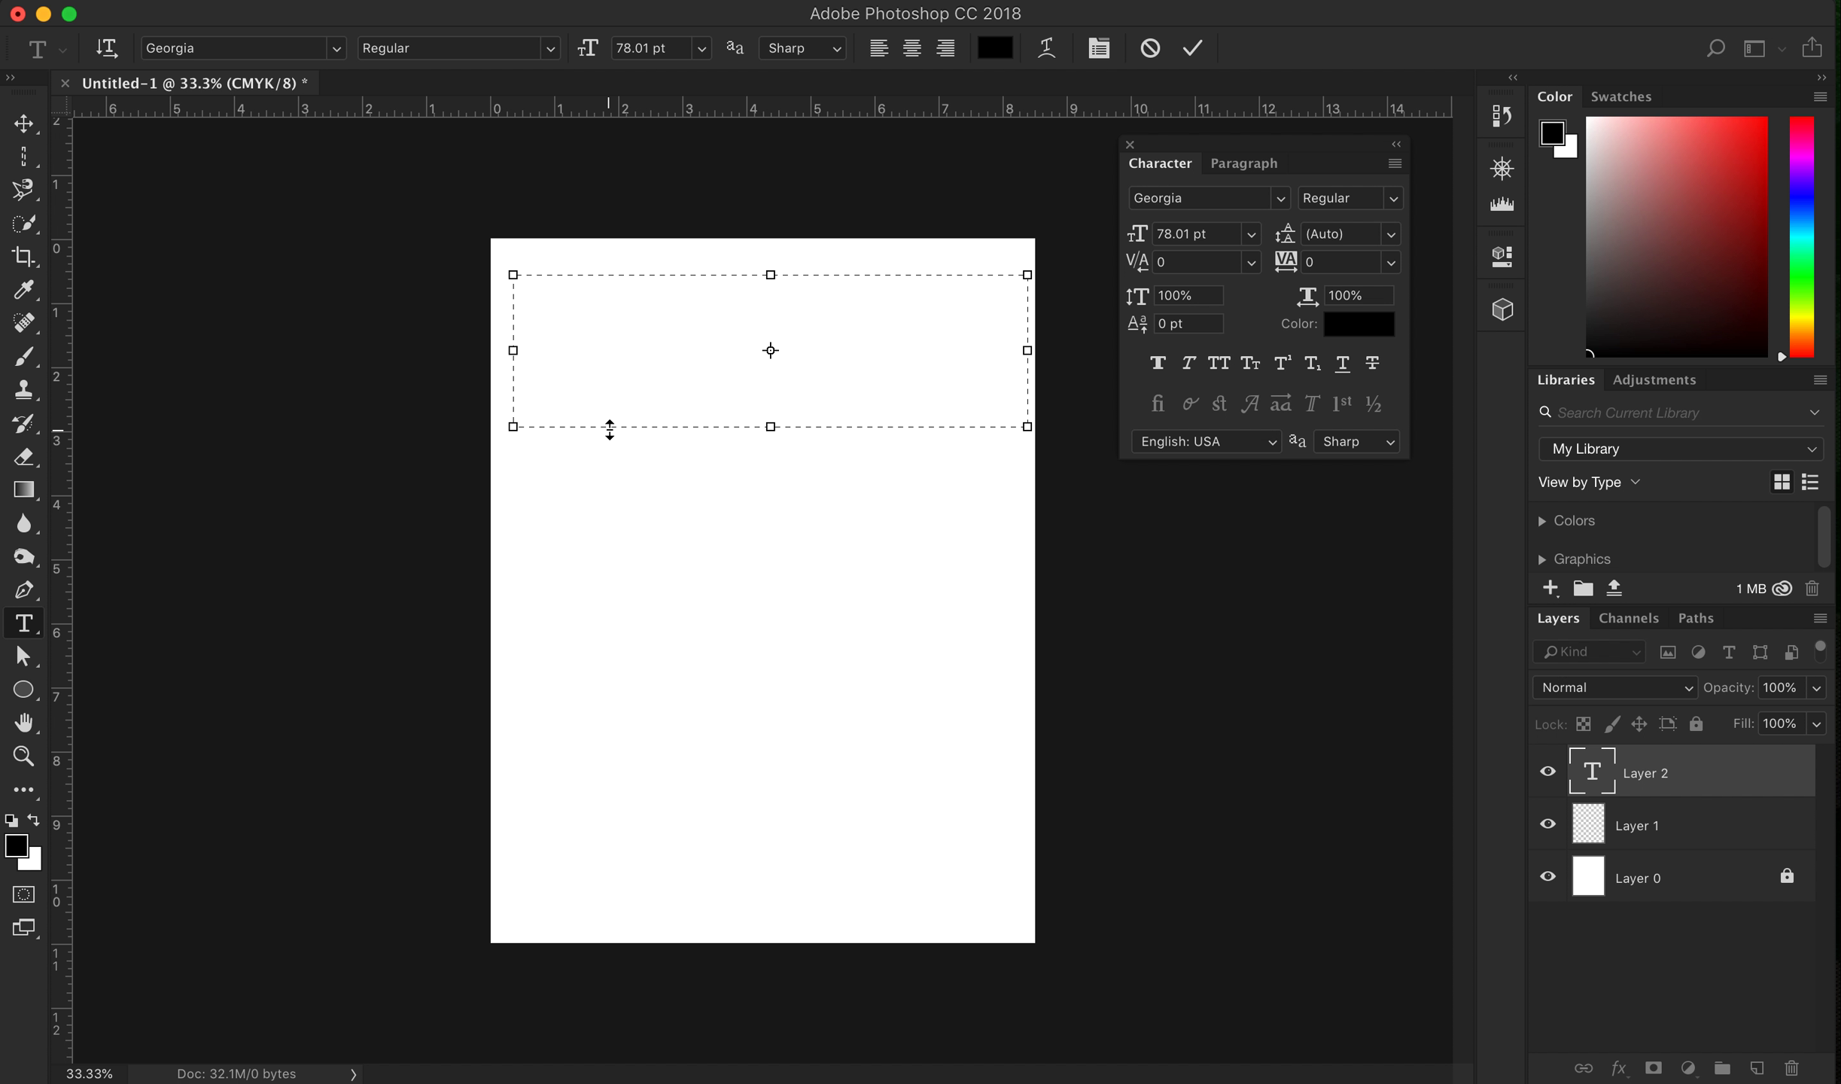
Type 'The Explorer' into the top text box and place the cursor inside it
type("The")
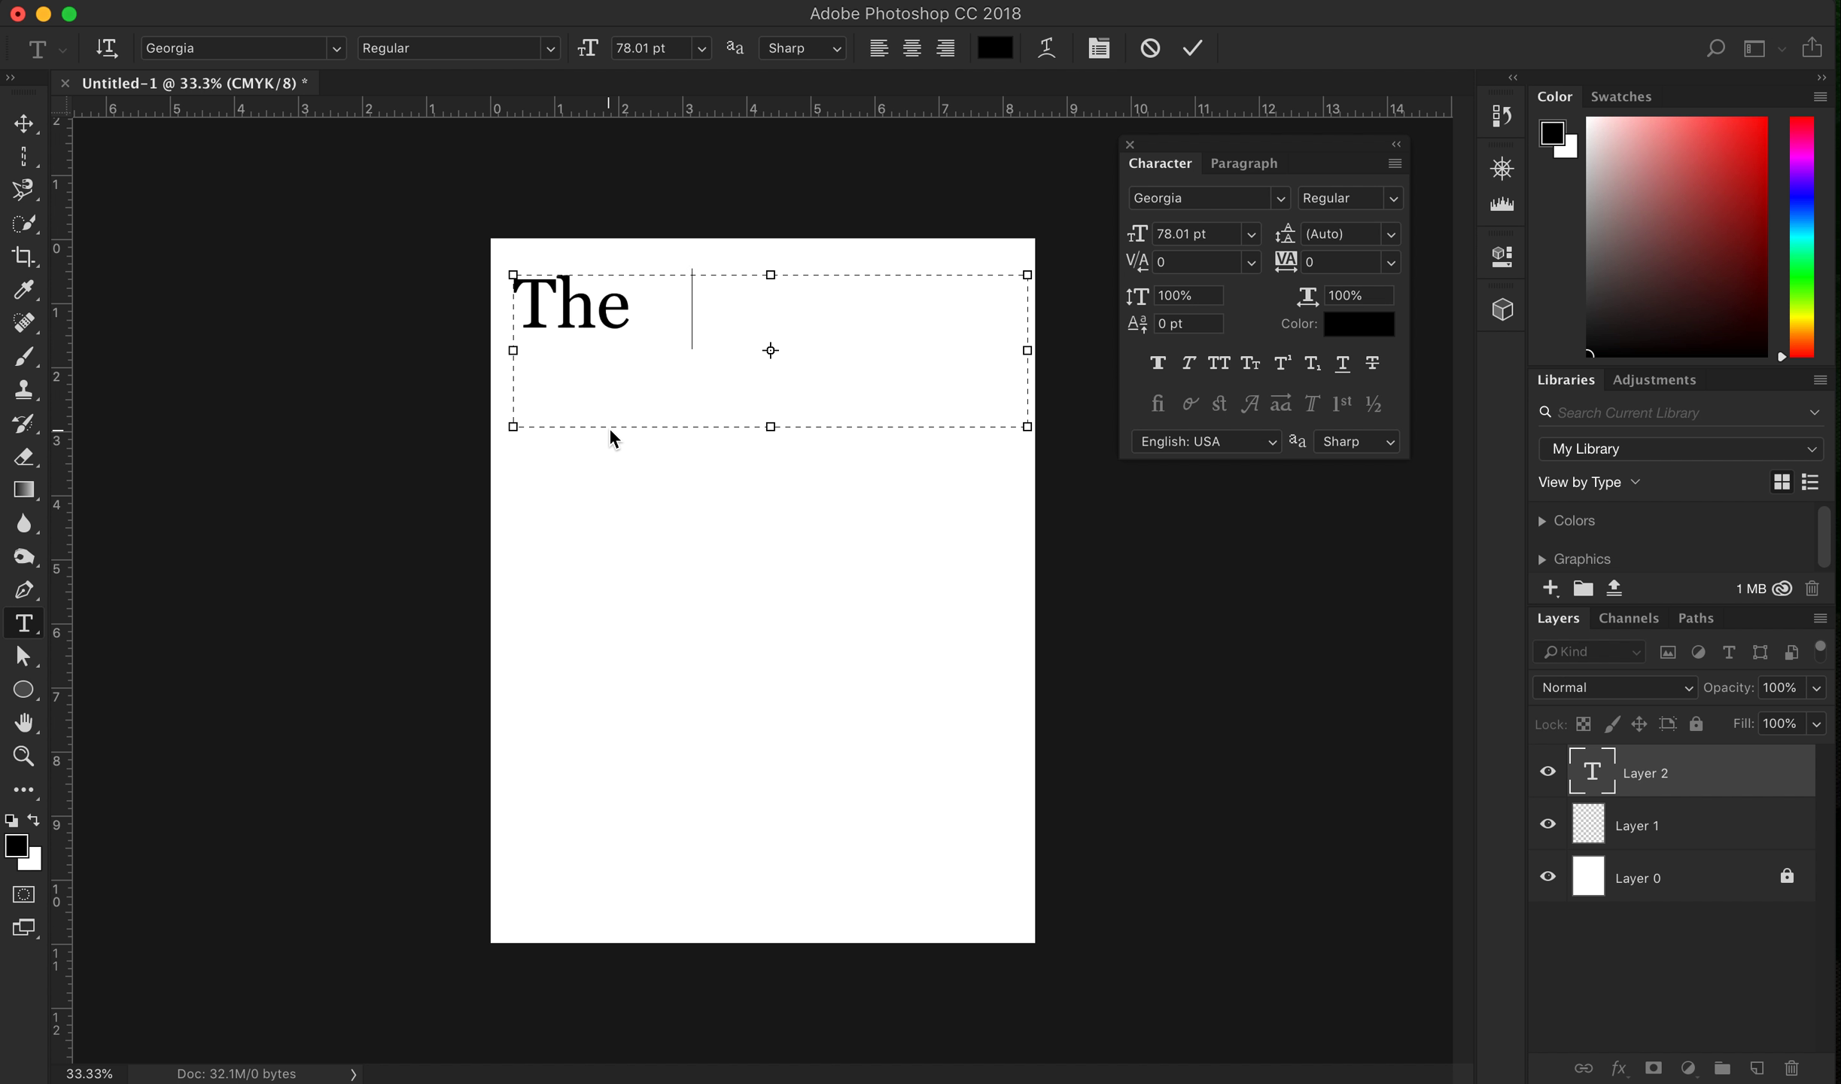
type("Explore")
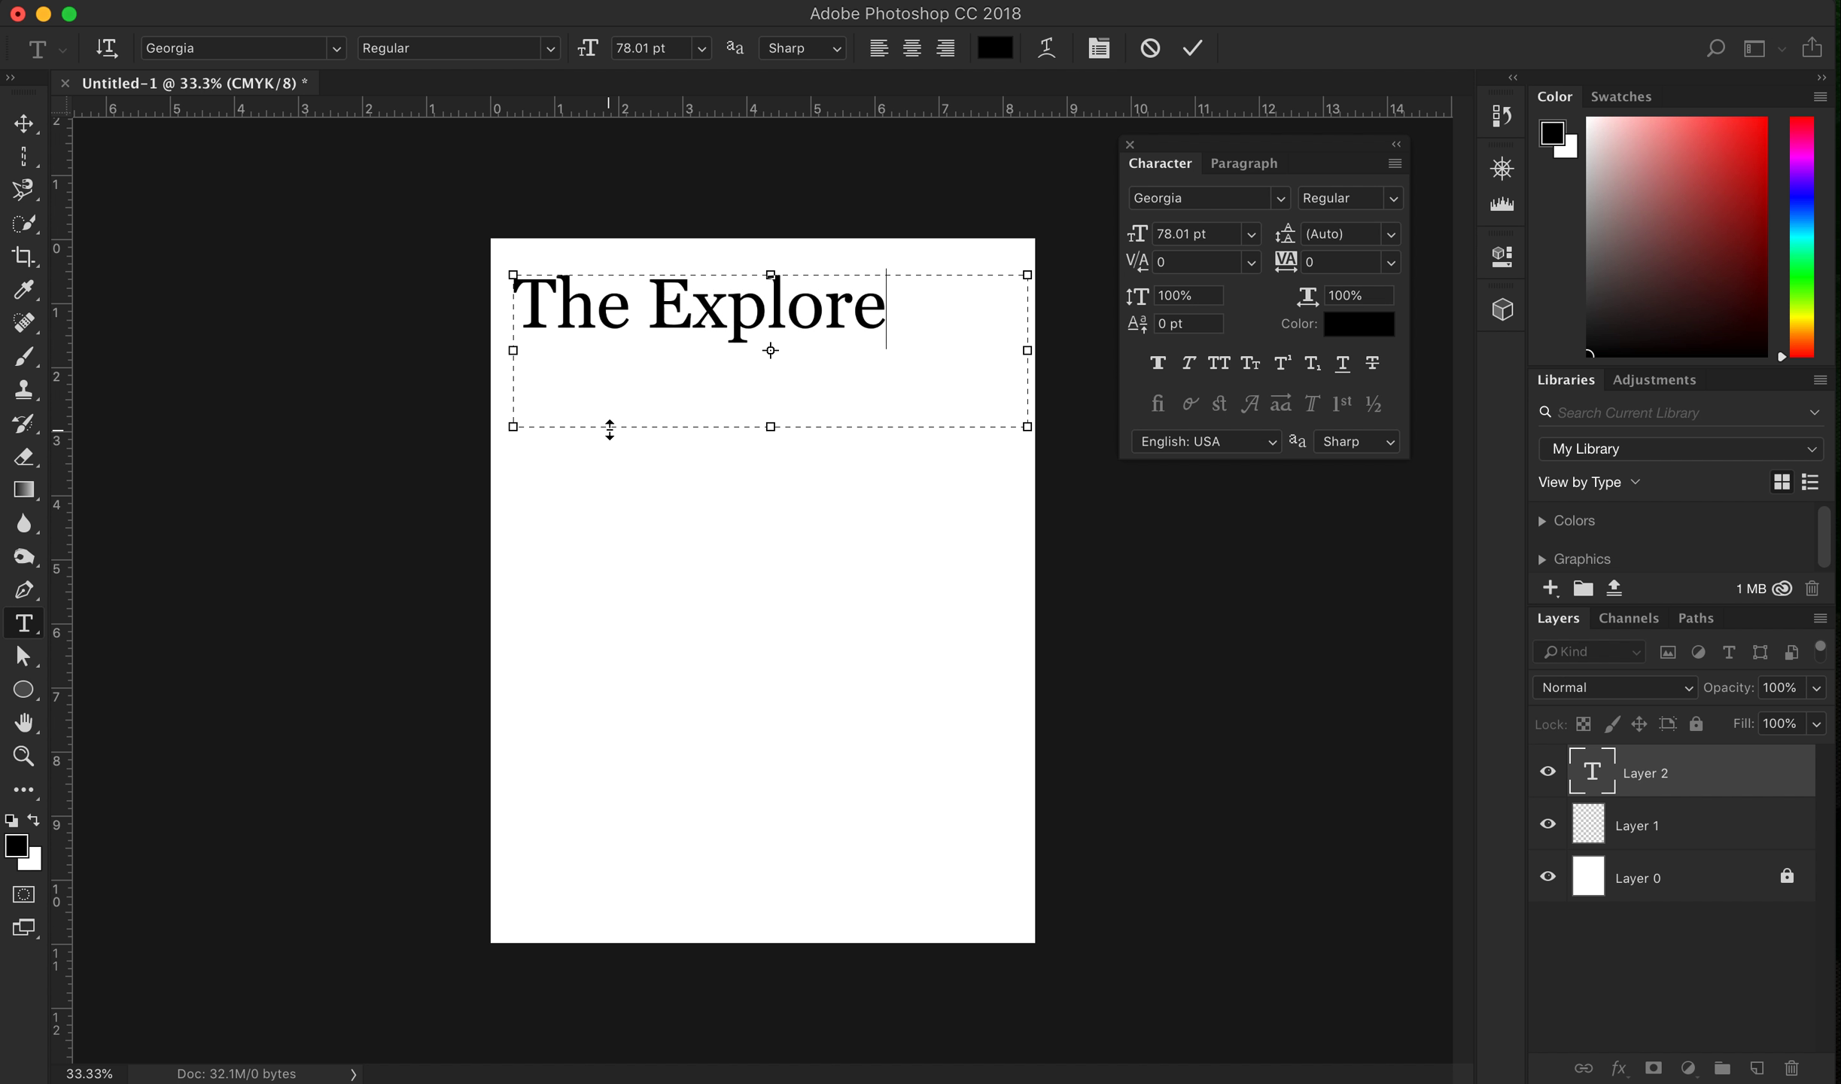
type("r")
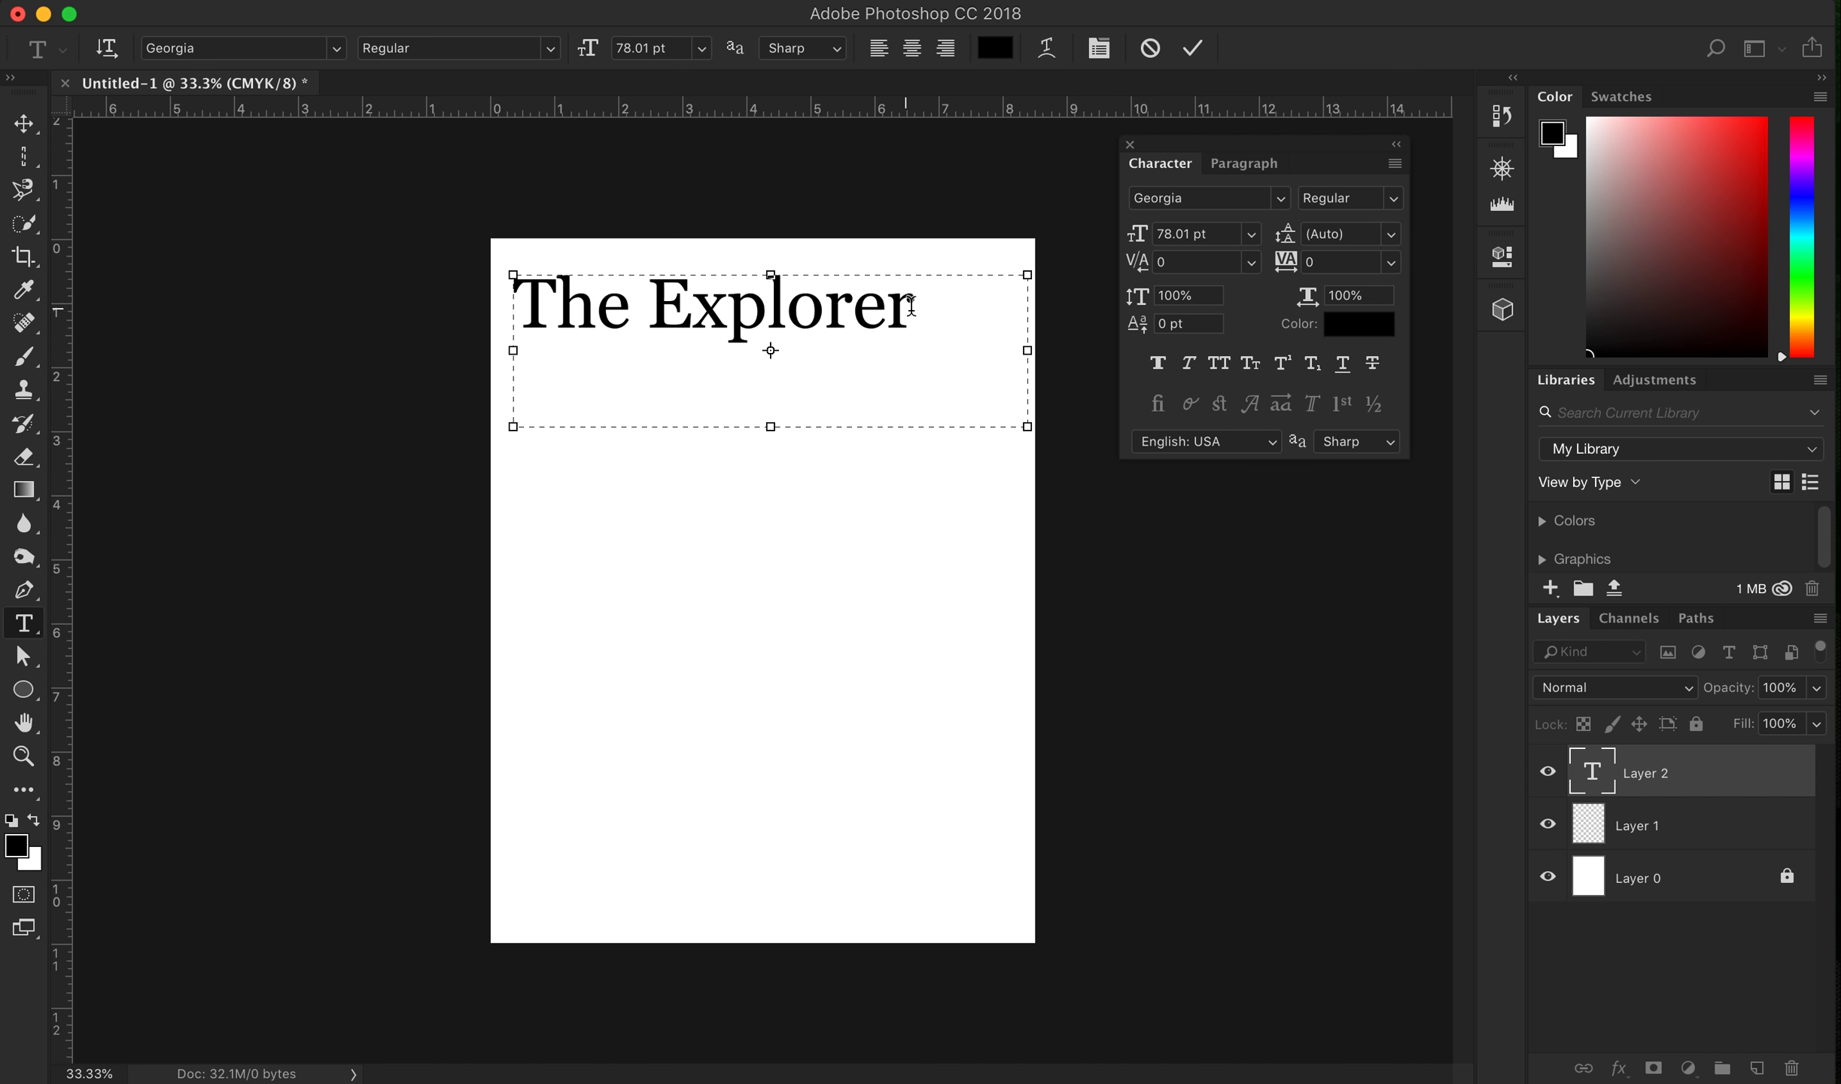
left_click(1198, 262)
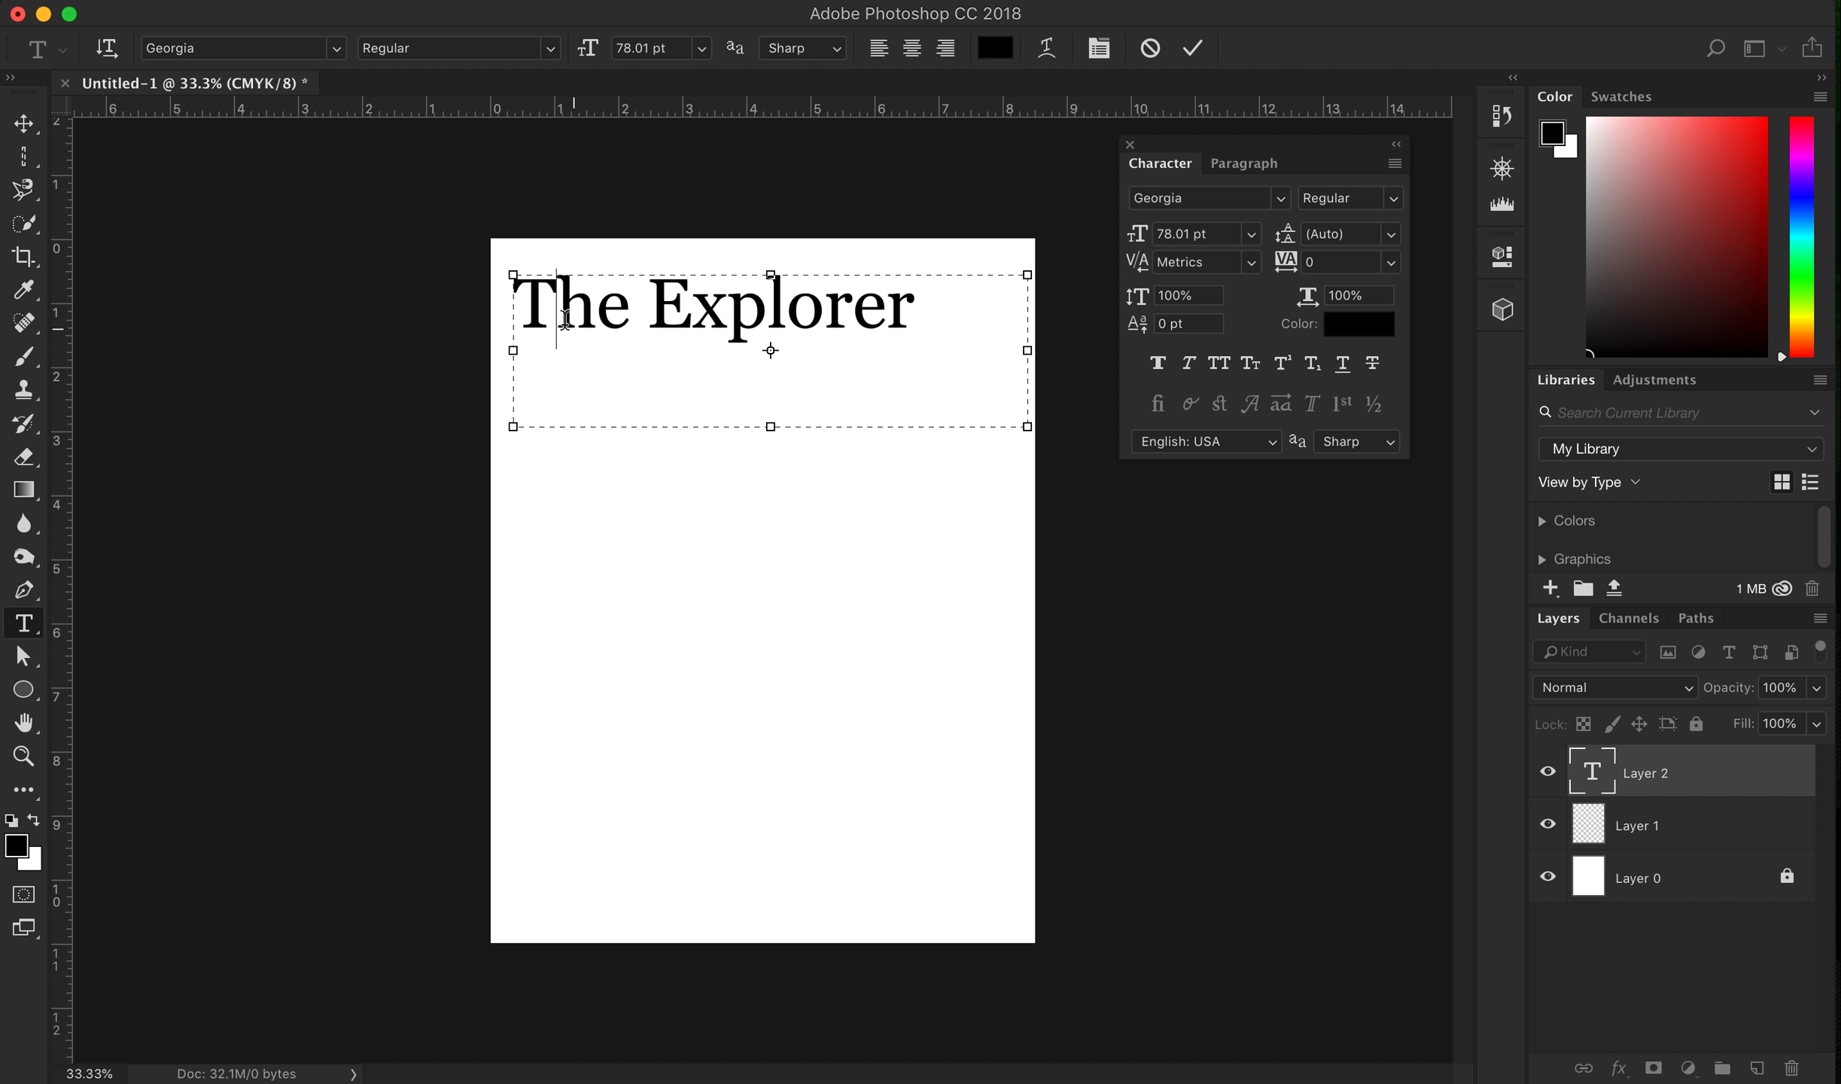
mouse_move(476, 359)
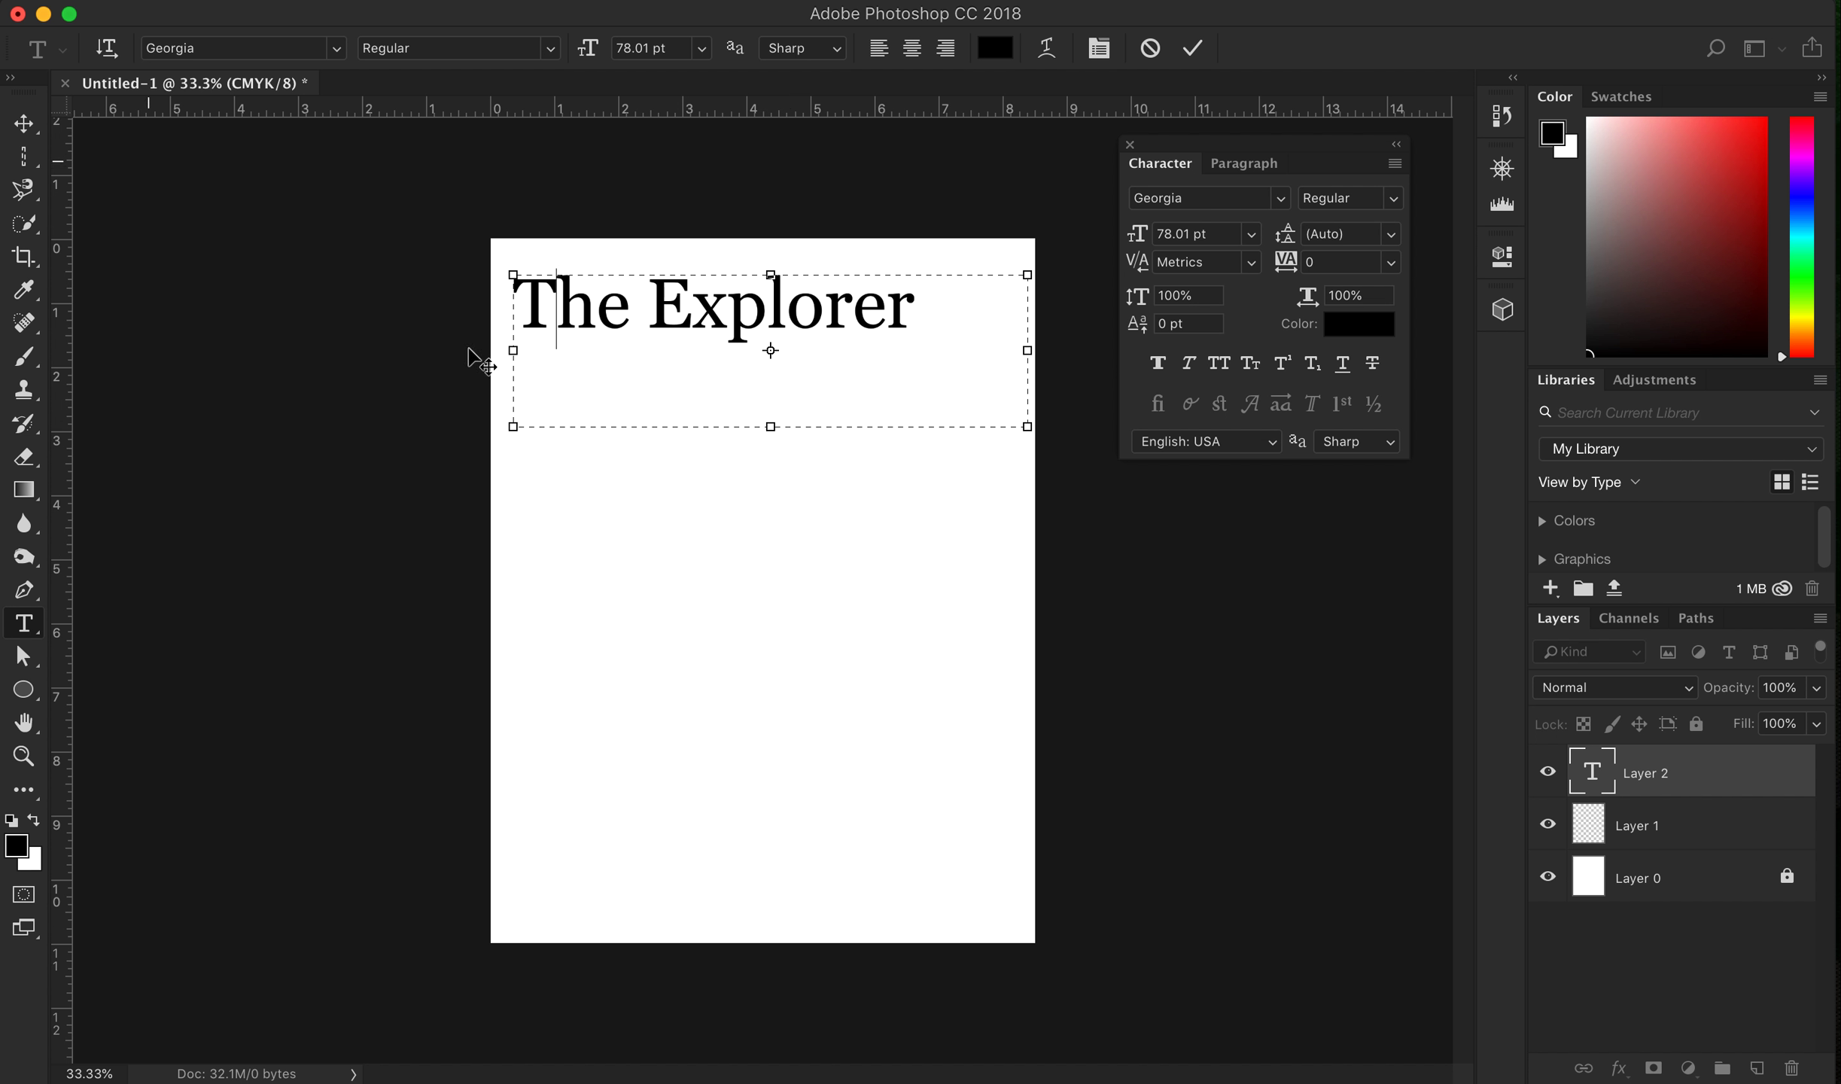
mouse_move(749, 426)
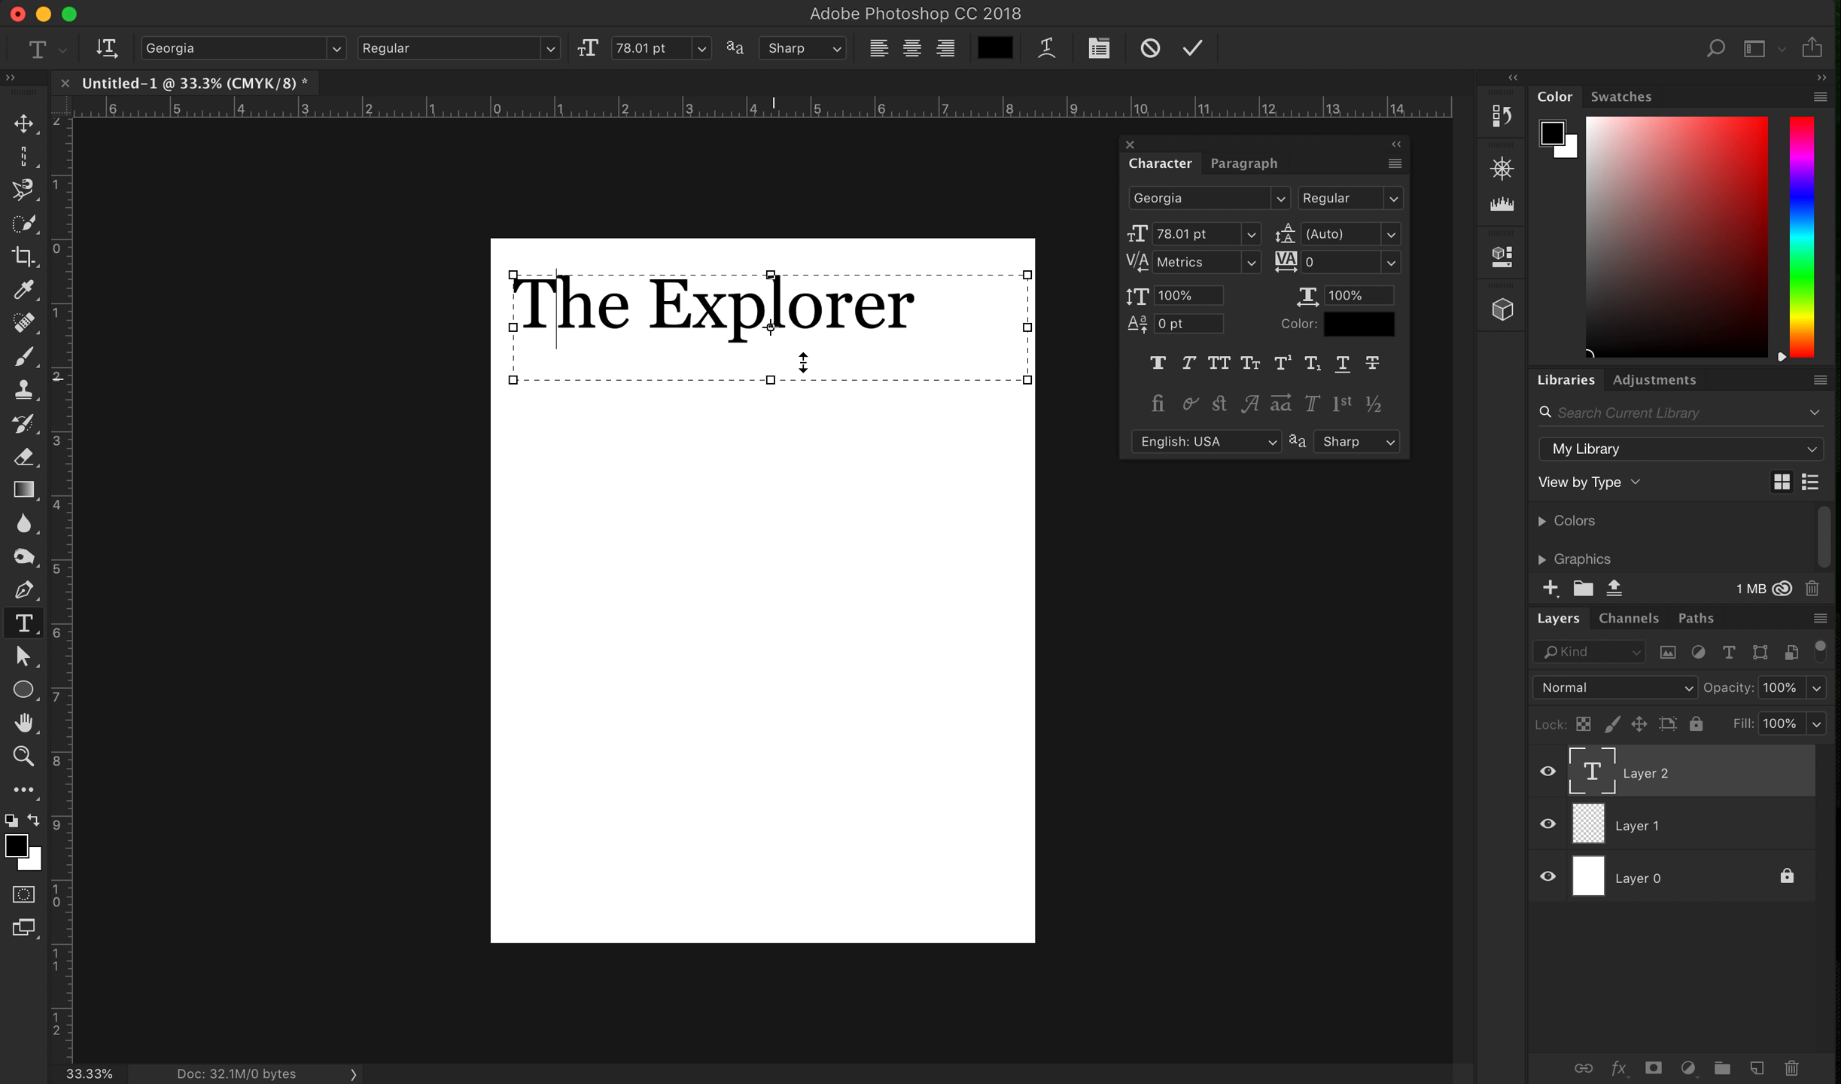
mouse_move(1022, 329)
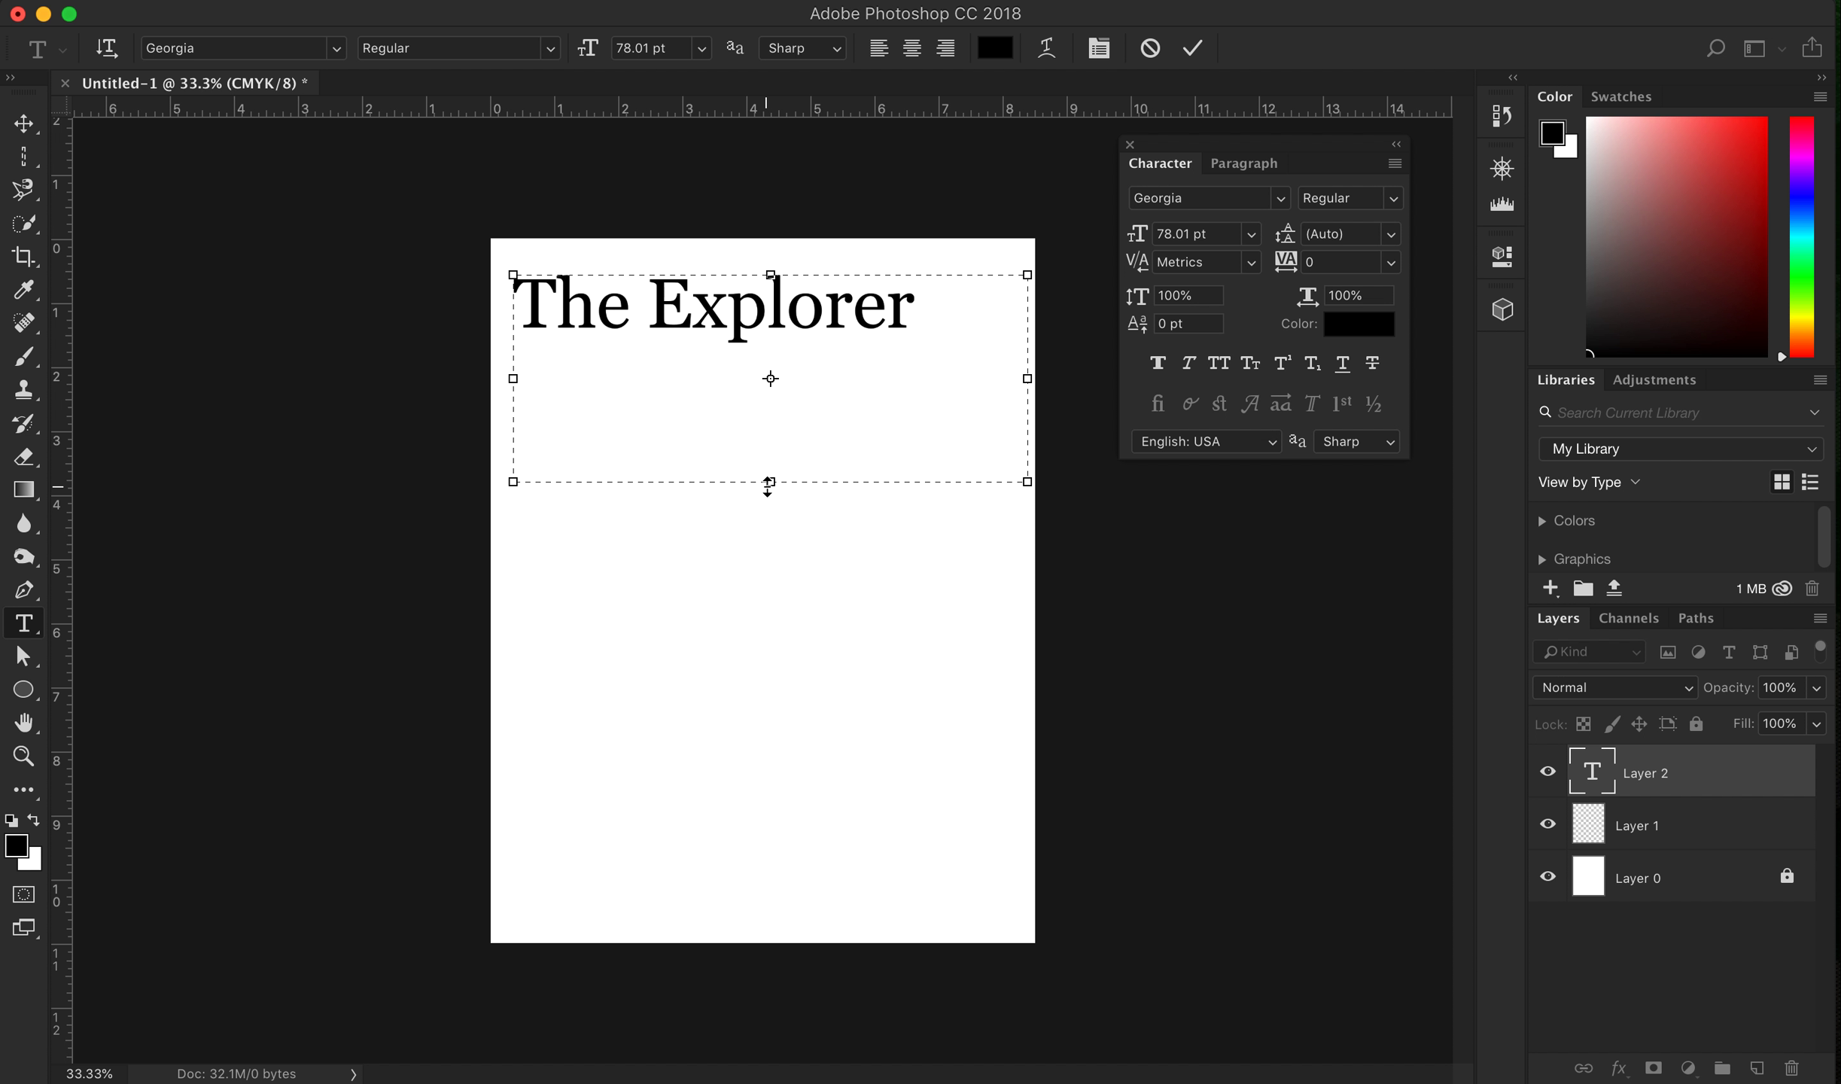
mouse_move(1029, 383)
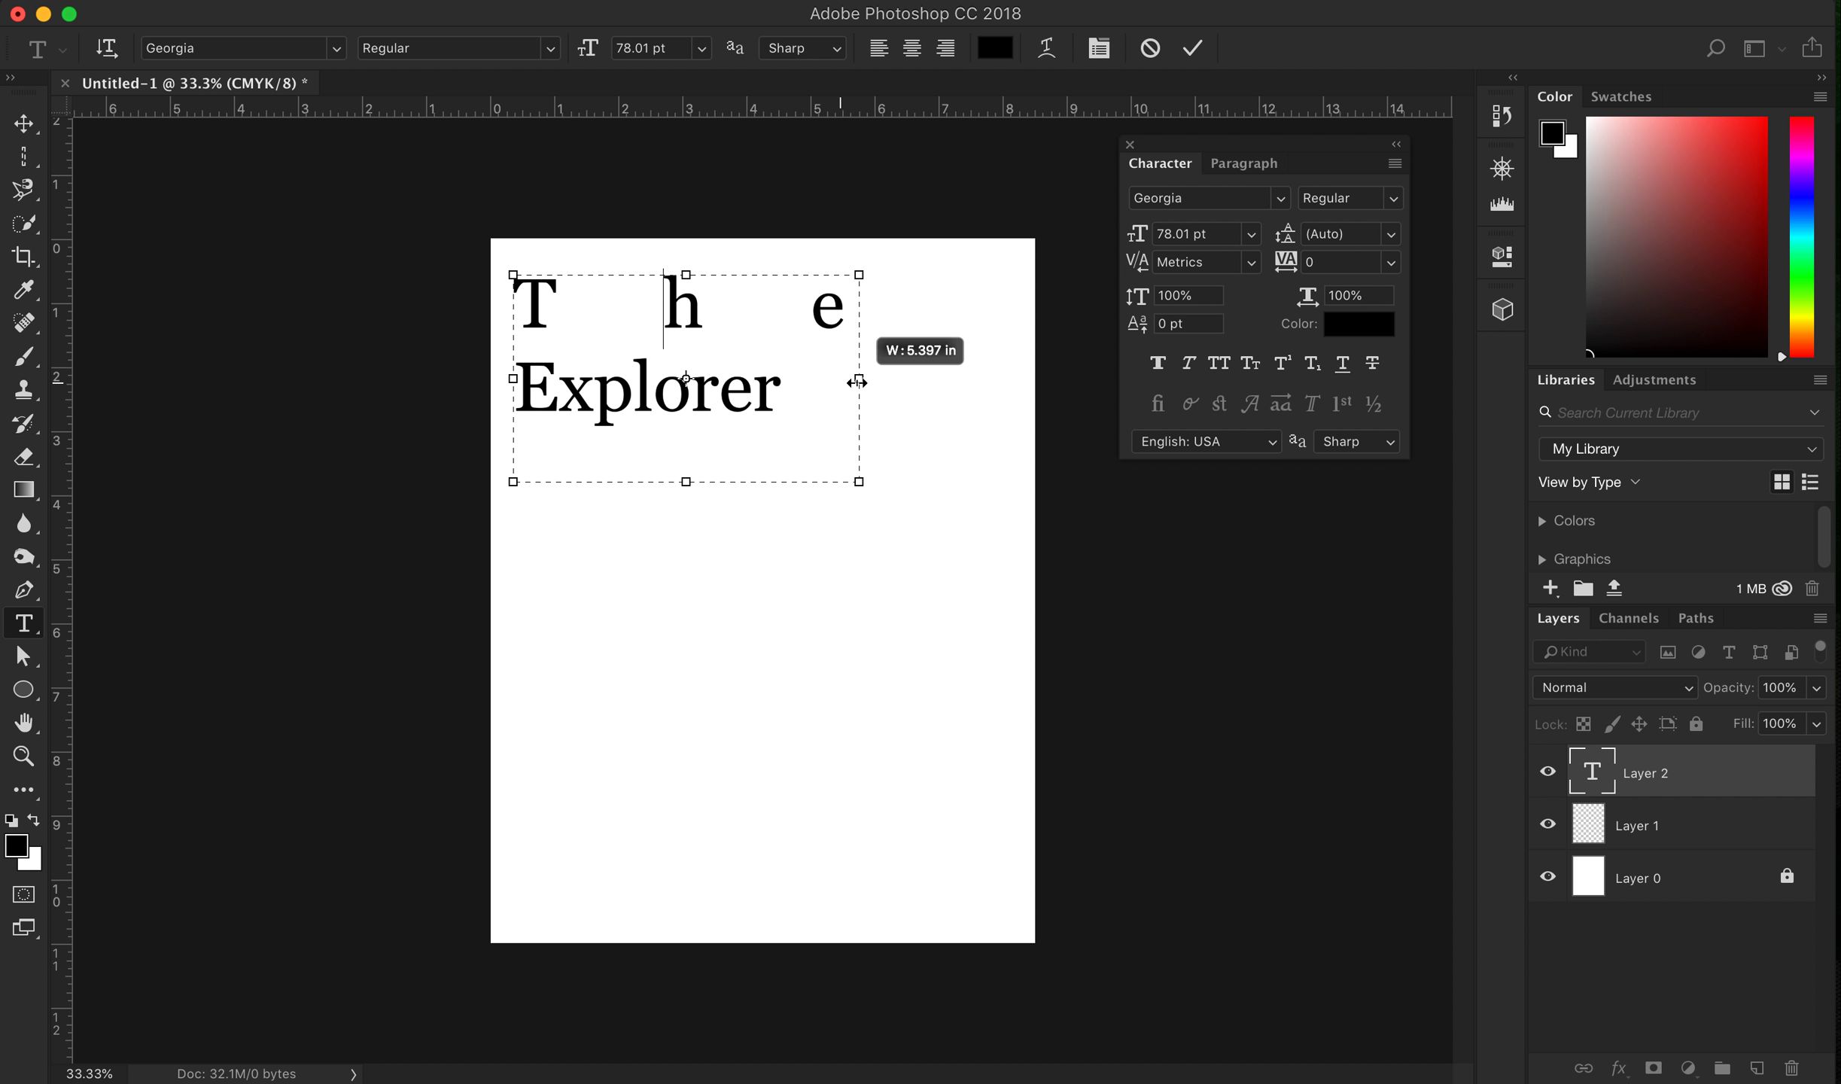
Check the Paragraph tab, return to Character, and click back into the title text
left_click(1243, 164)
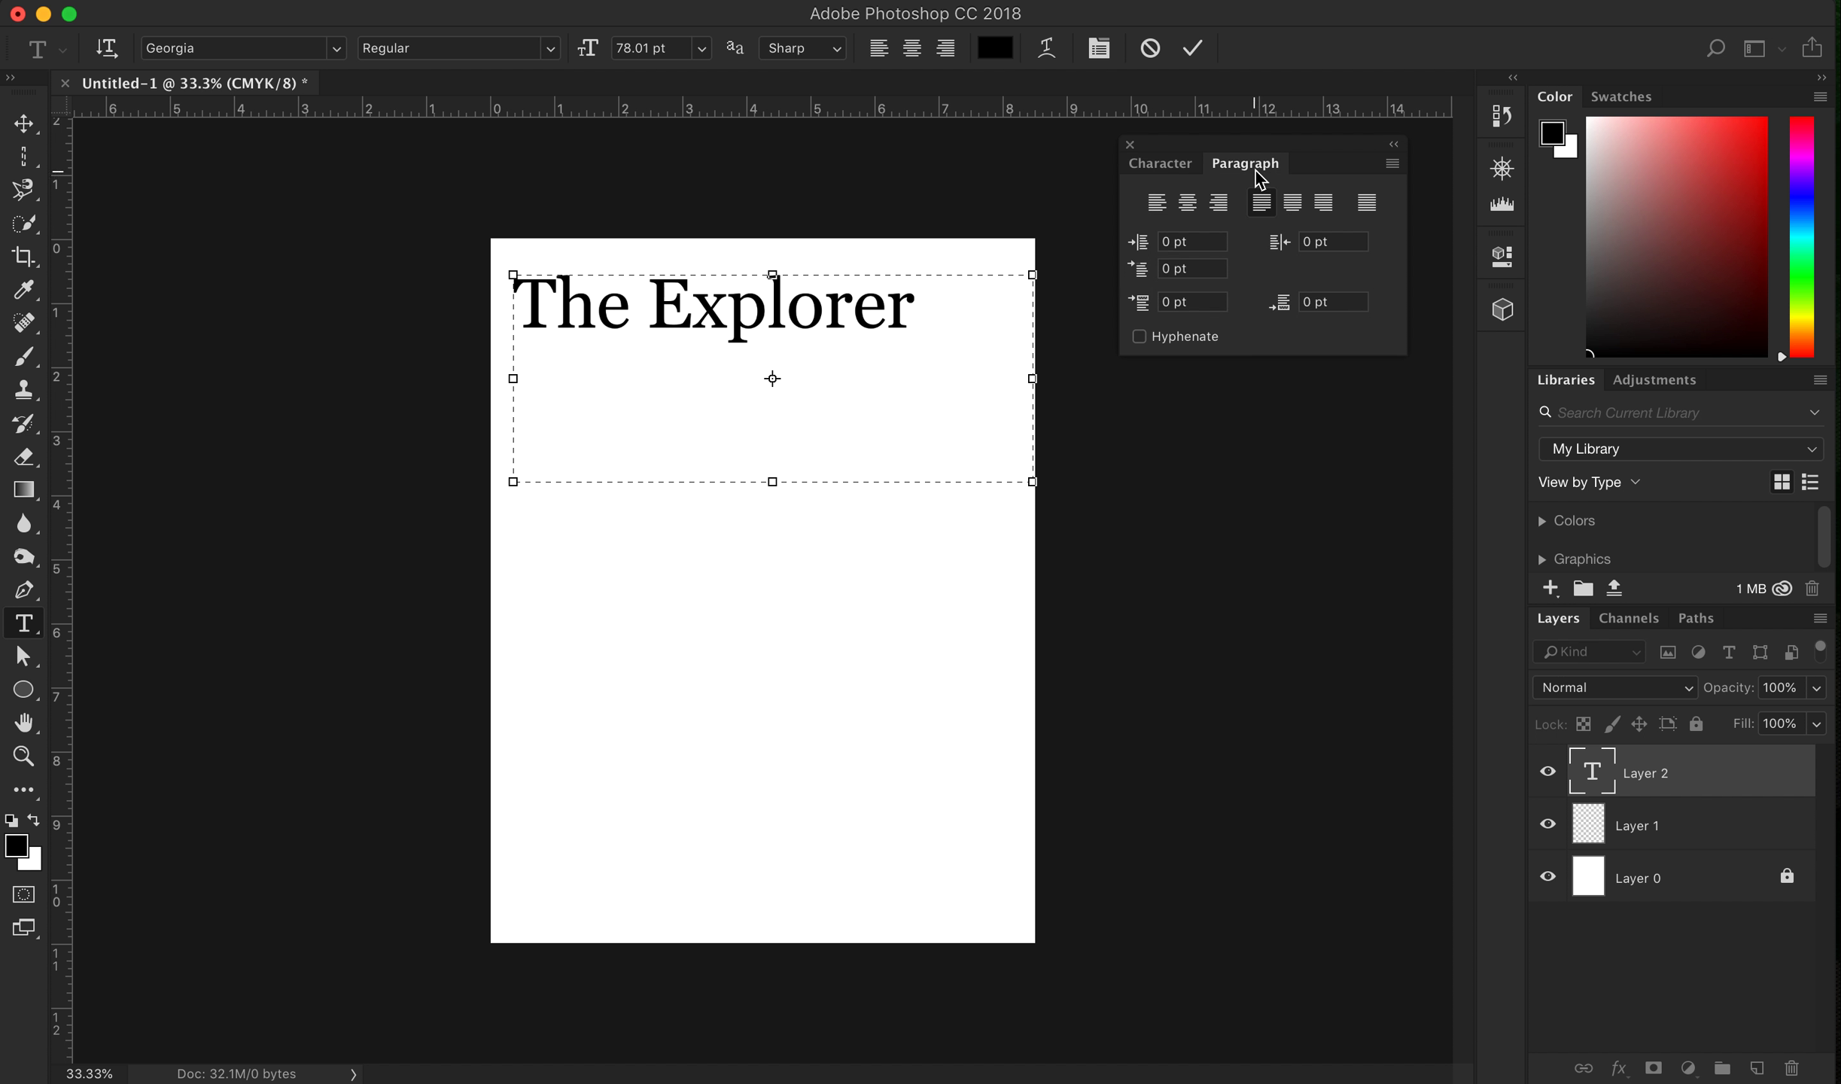
left_click(1159, 163)
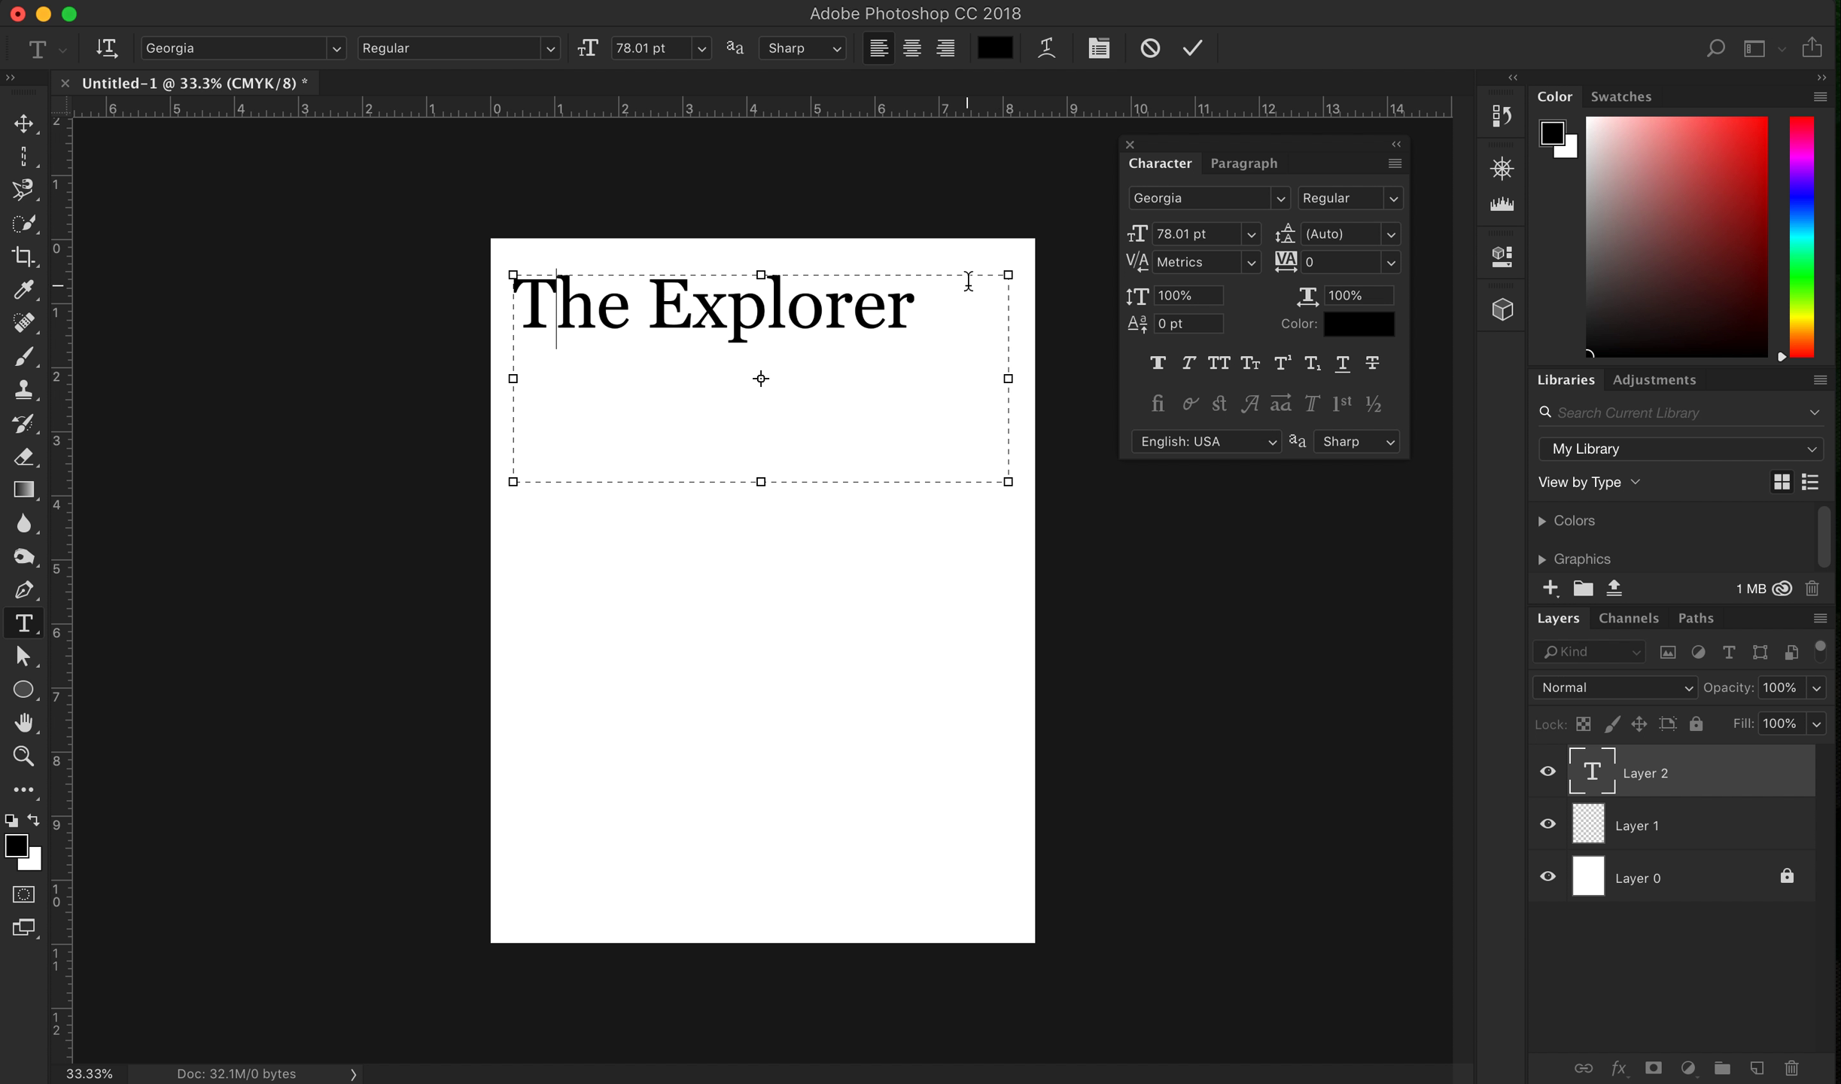
left_click(922, 303)
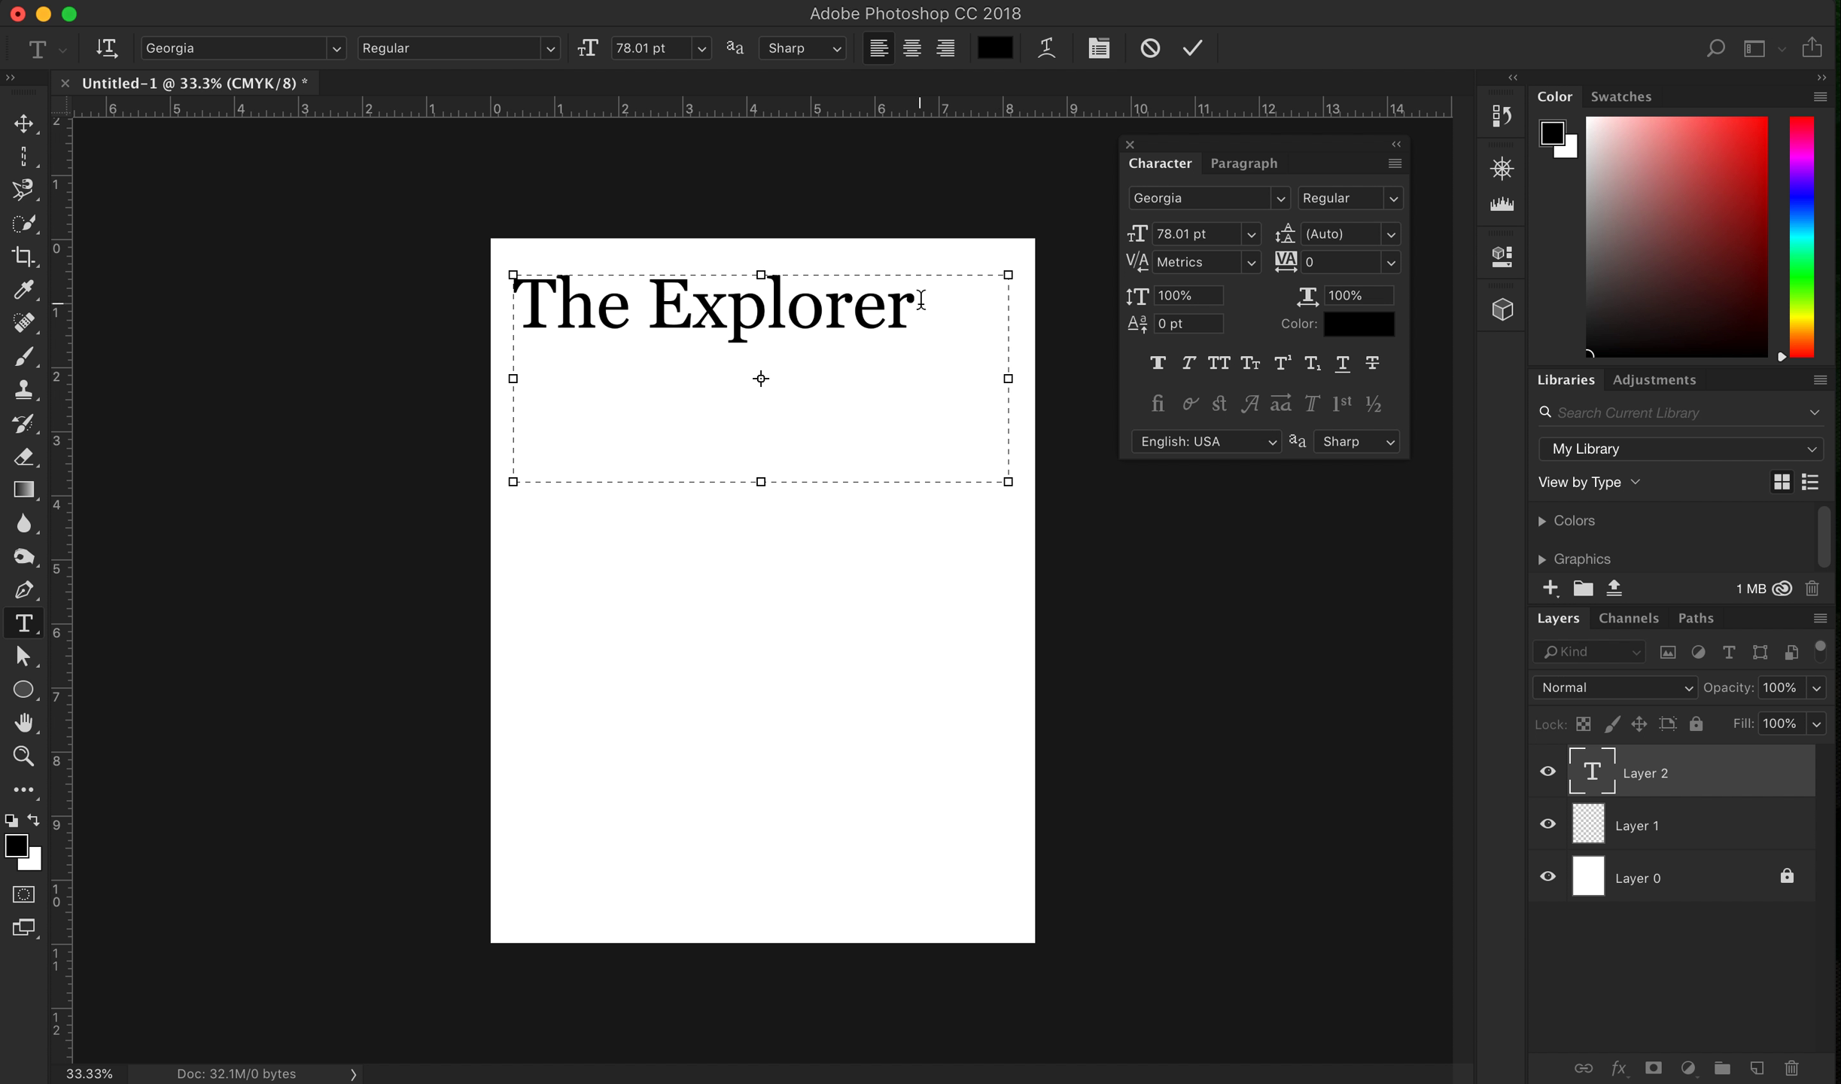
mouse_move(1002, 380)
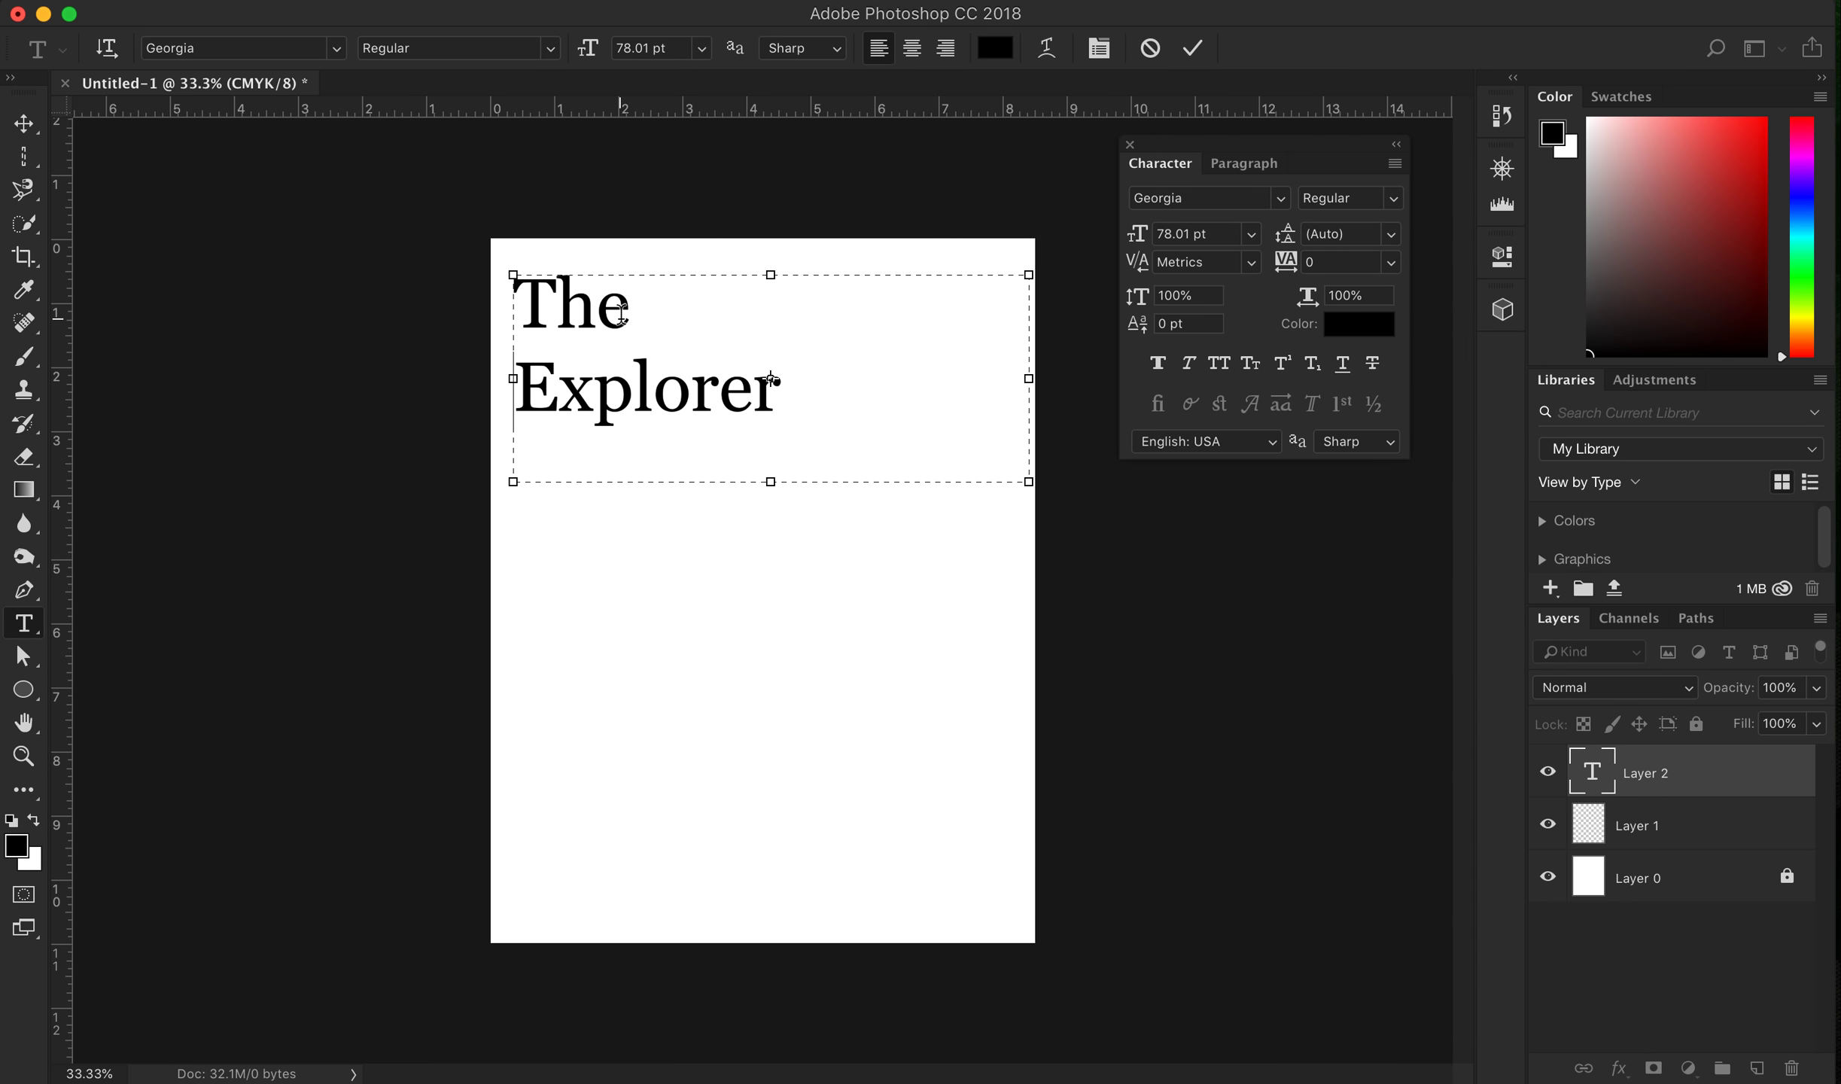
mouse_move(1013, 361)
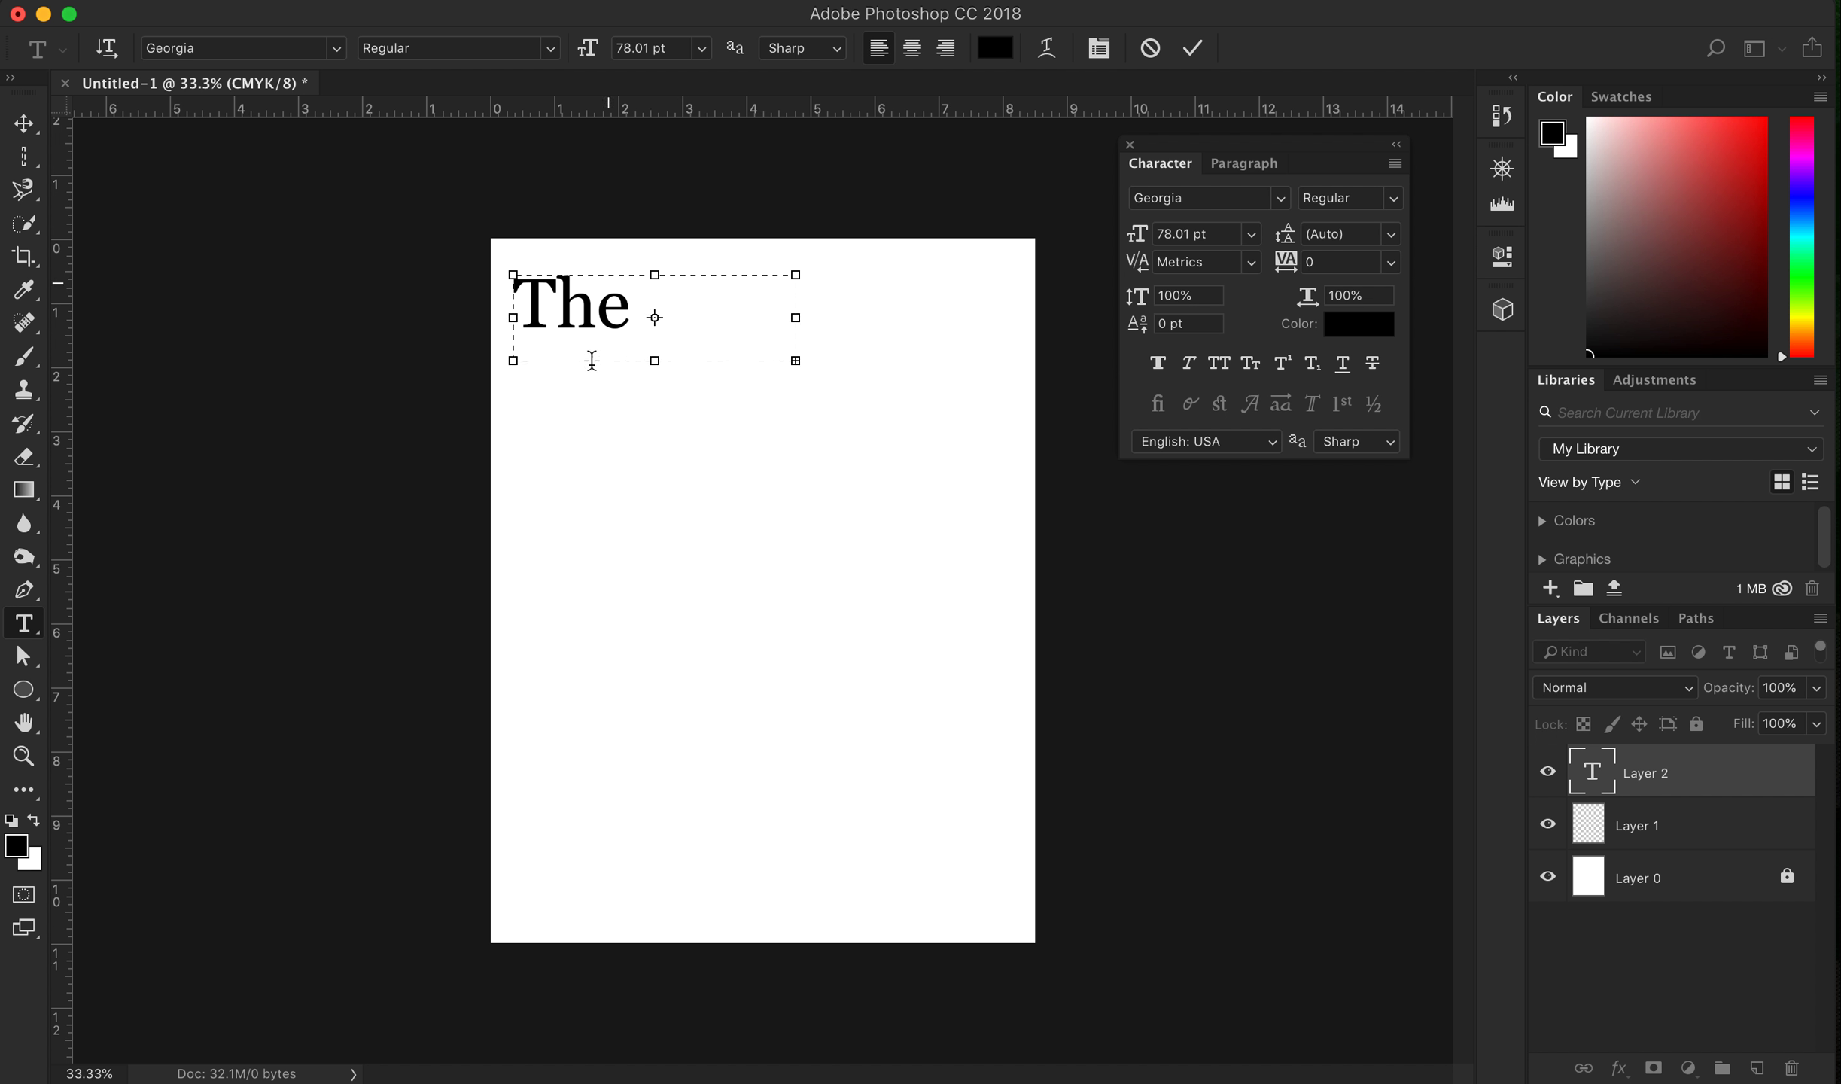
mouse_move(657, 360)
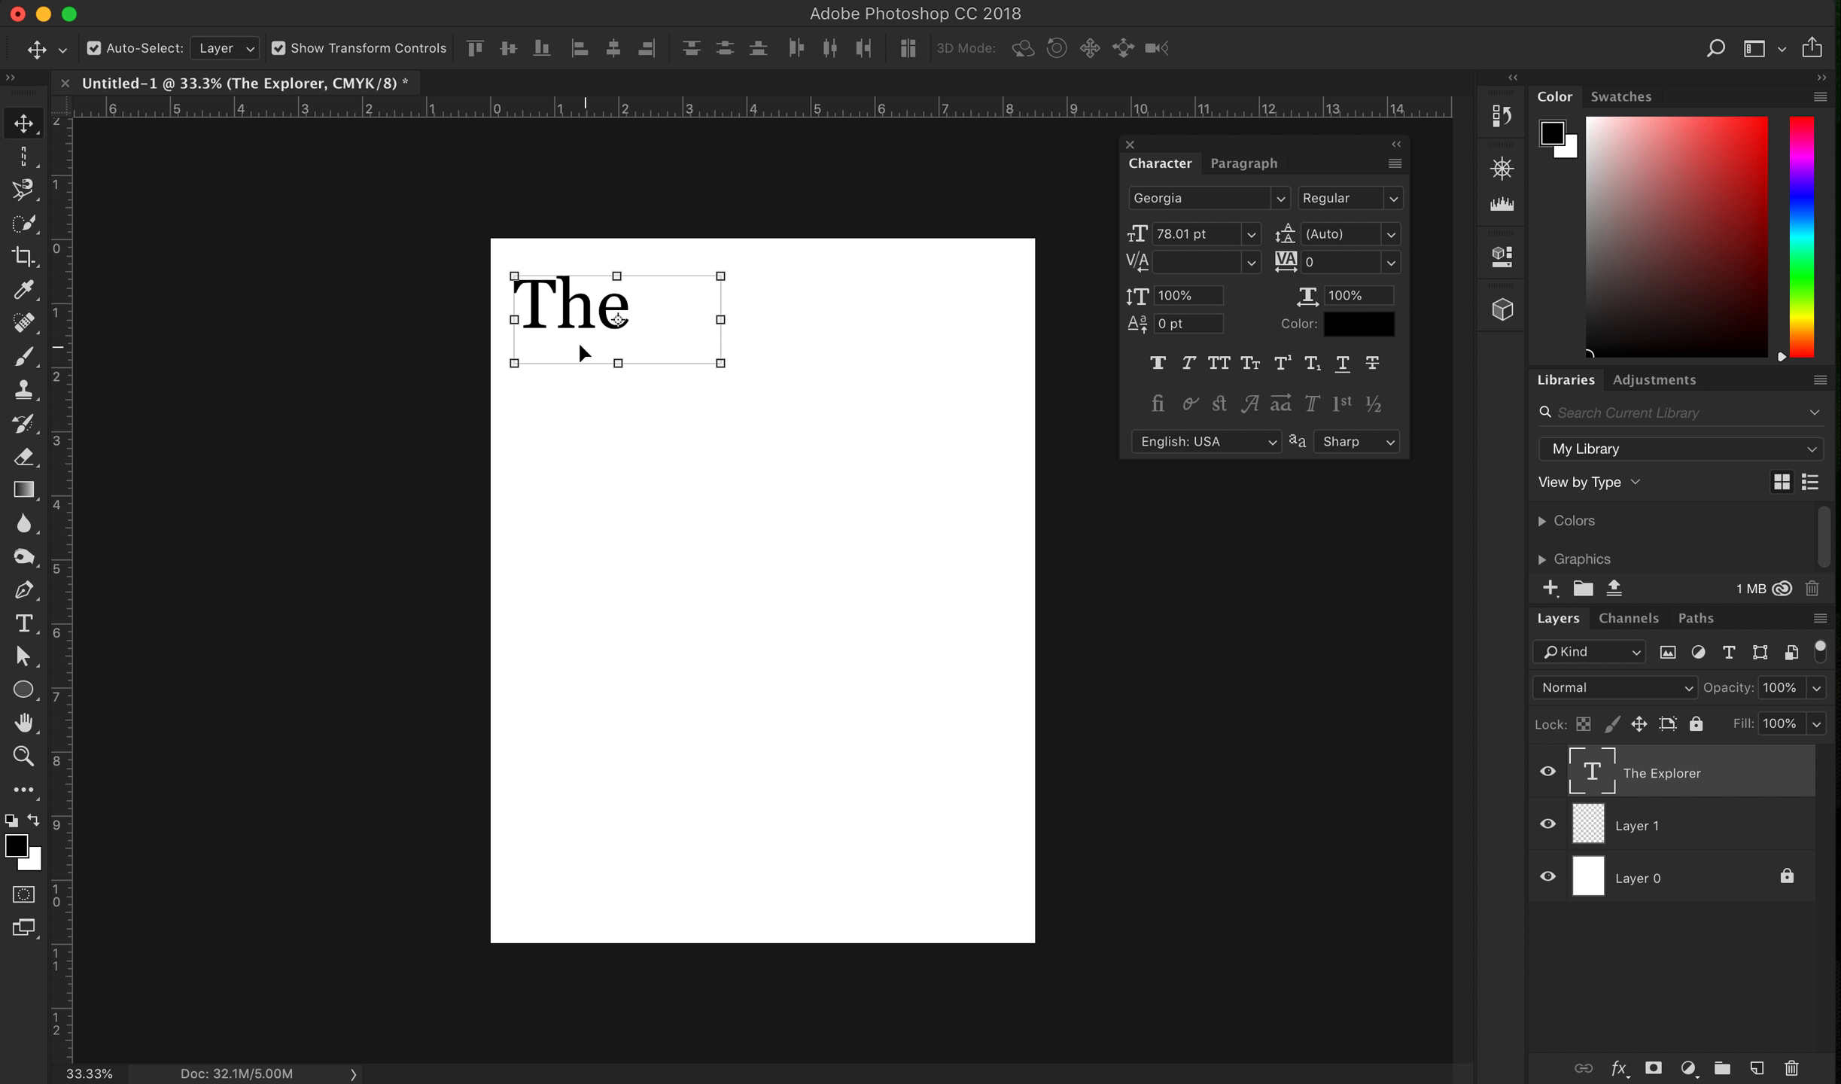
mouse_move(765, 421)
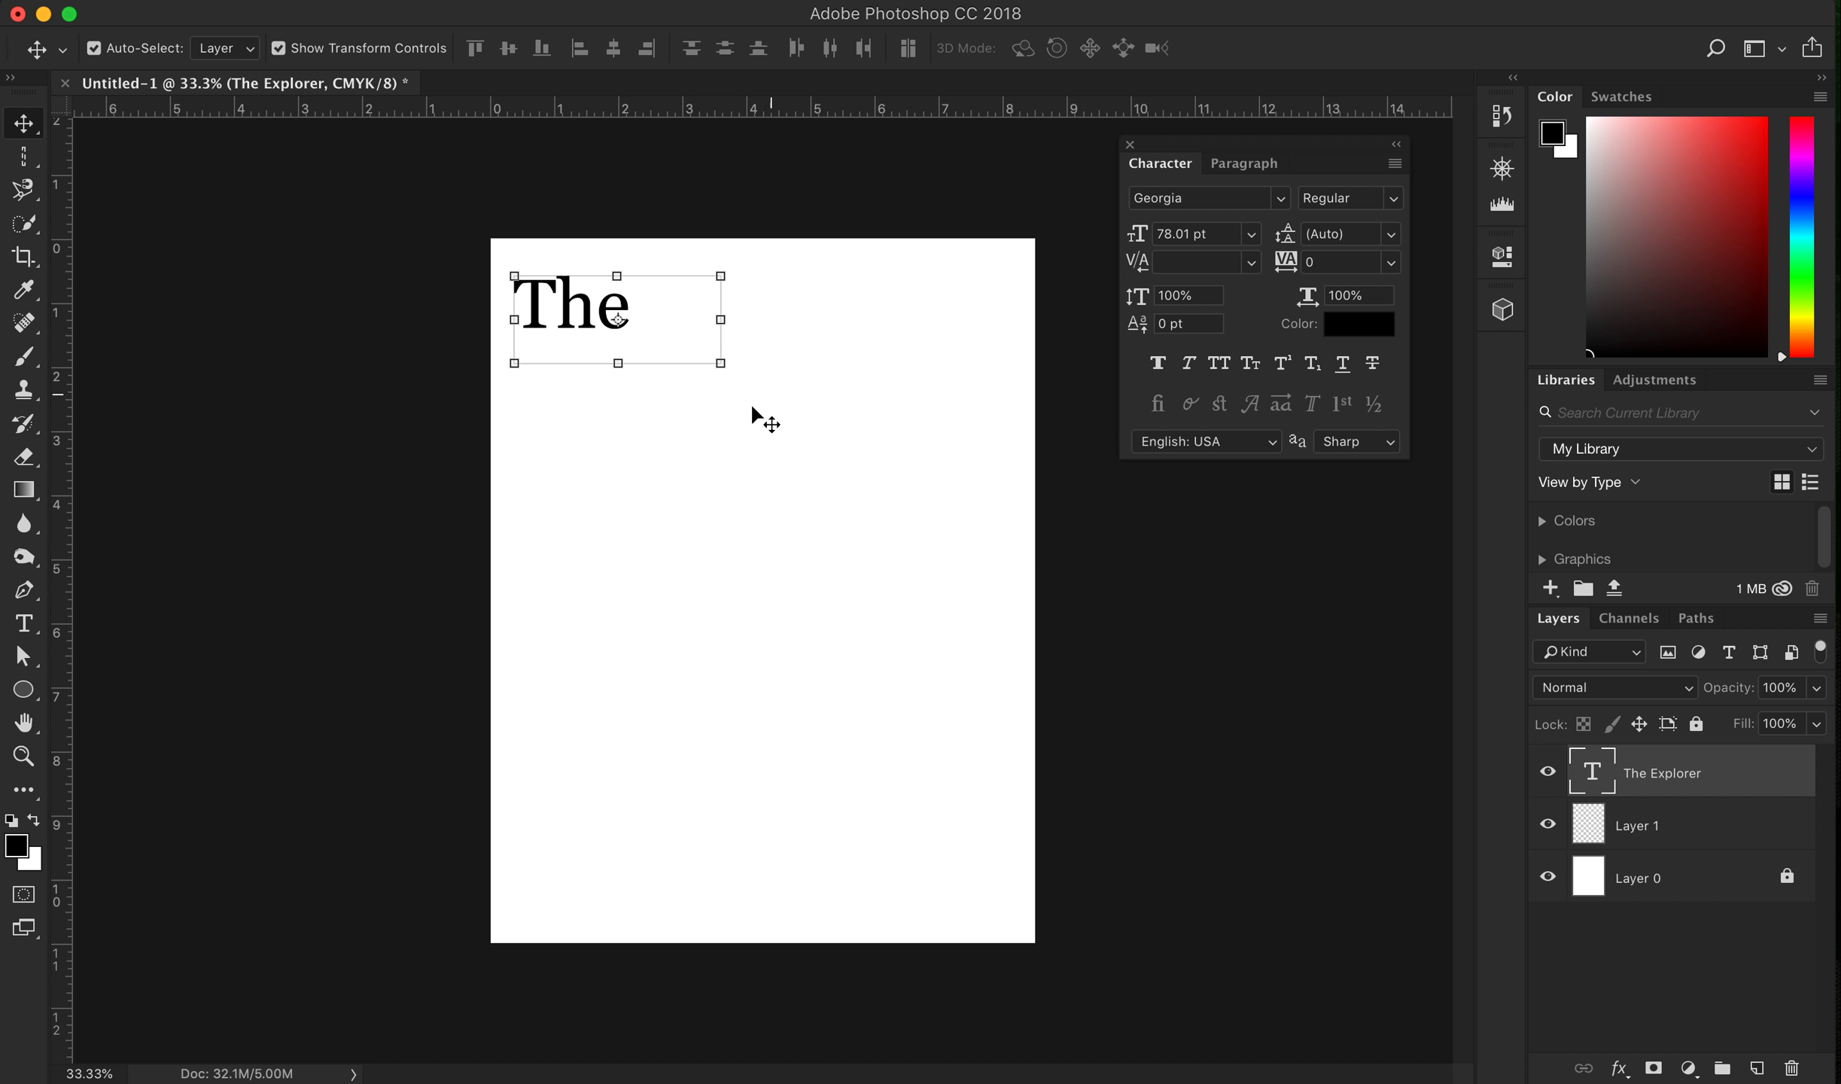
mouse_move(629, 309)
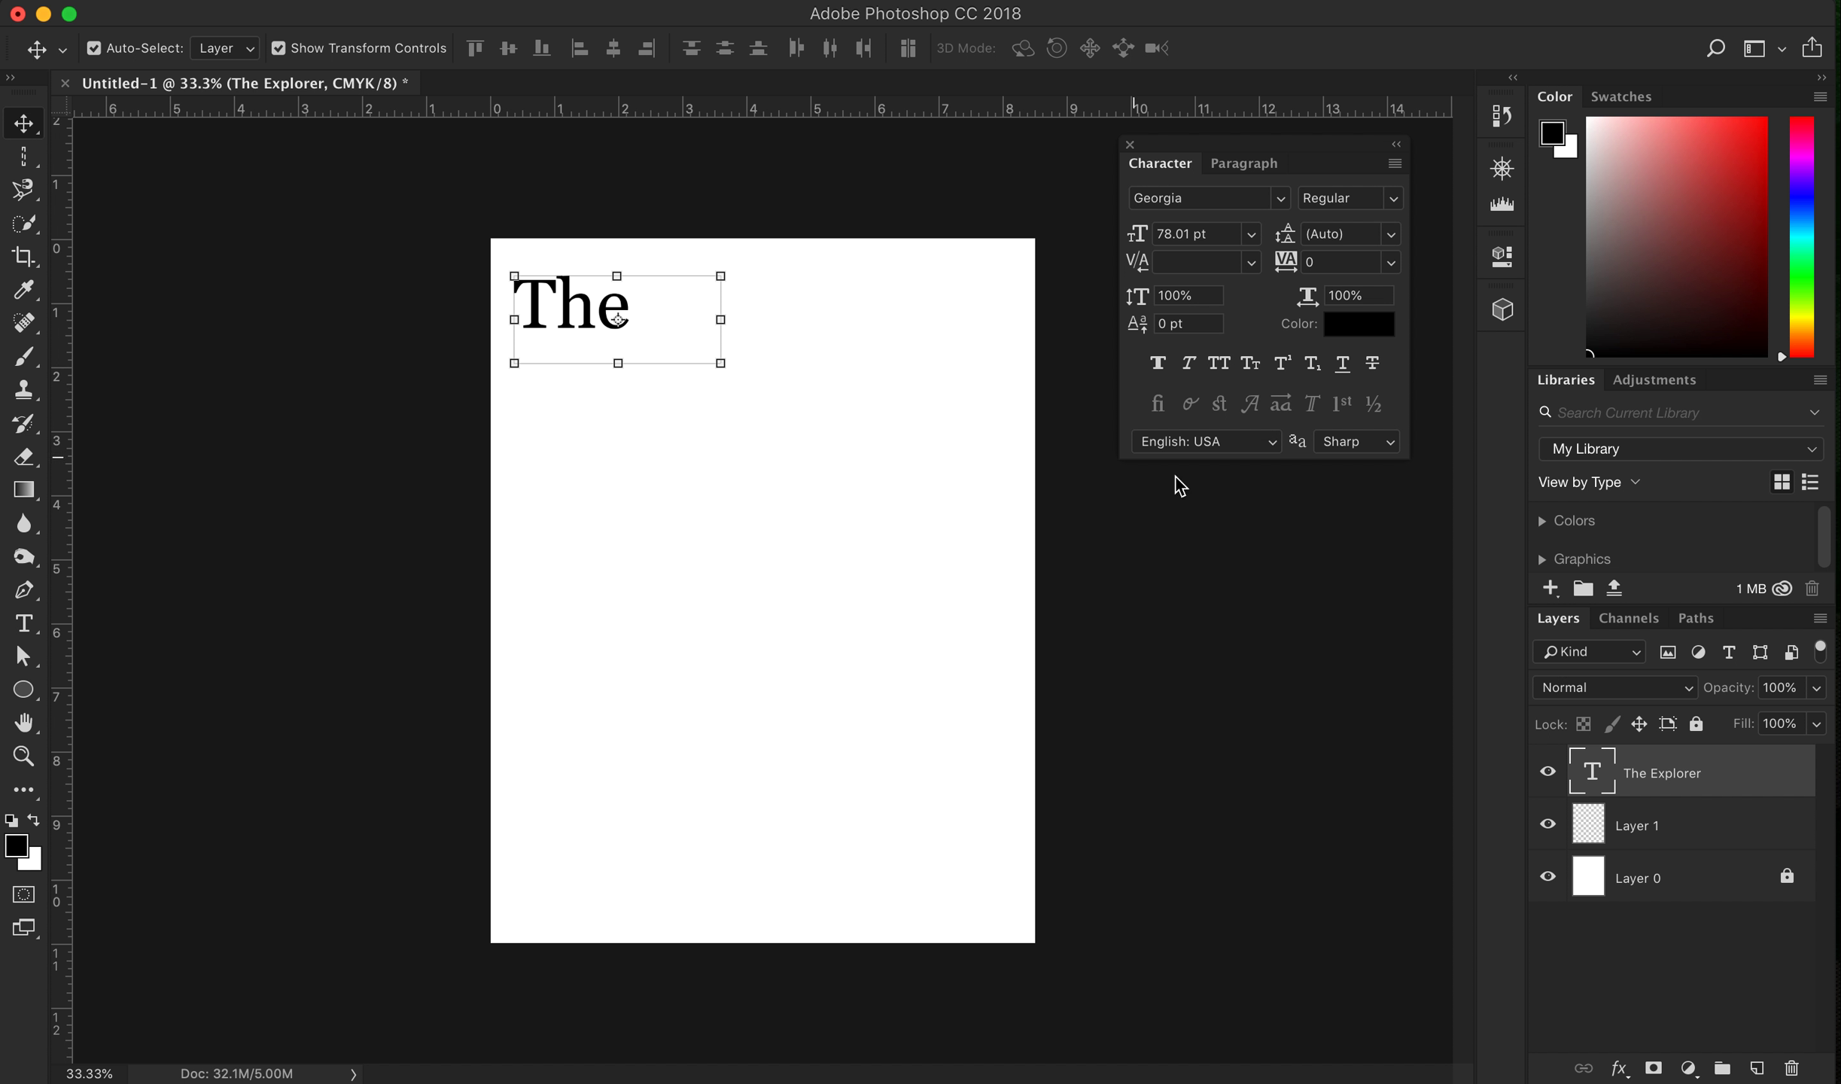
mouse_move(608, 323)
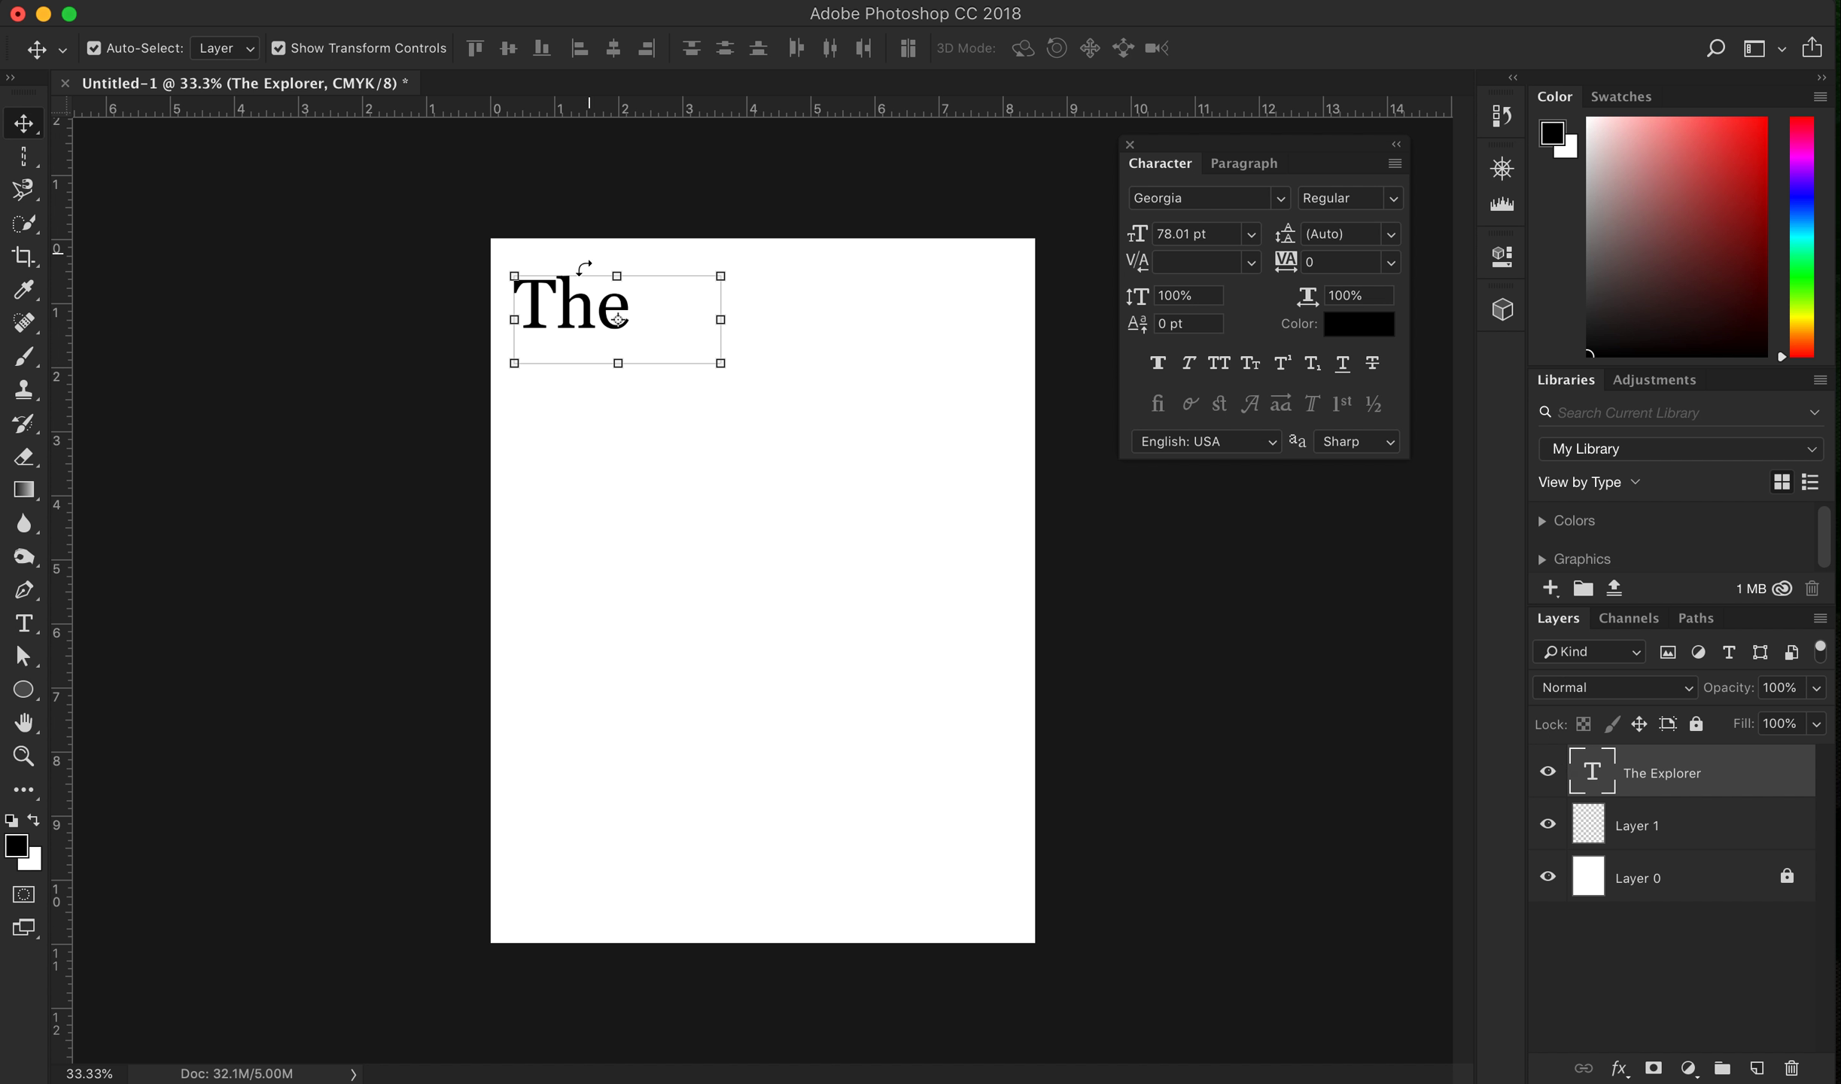
mouse_move(854, 431)
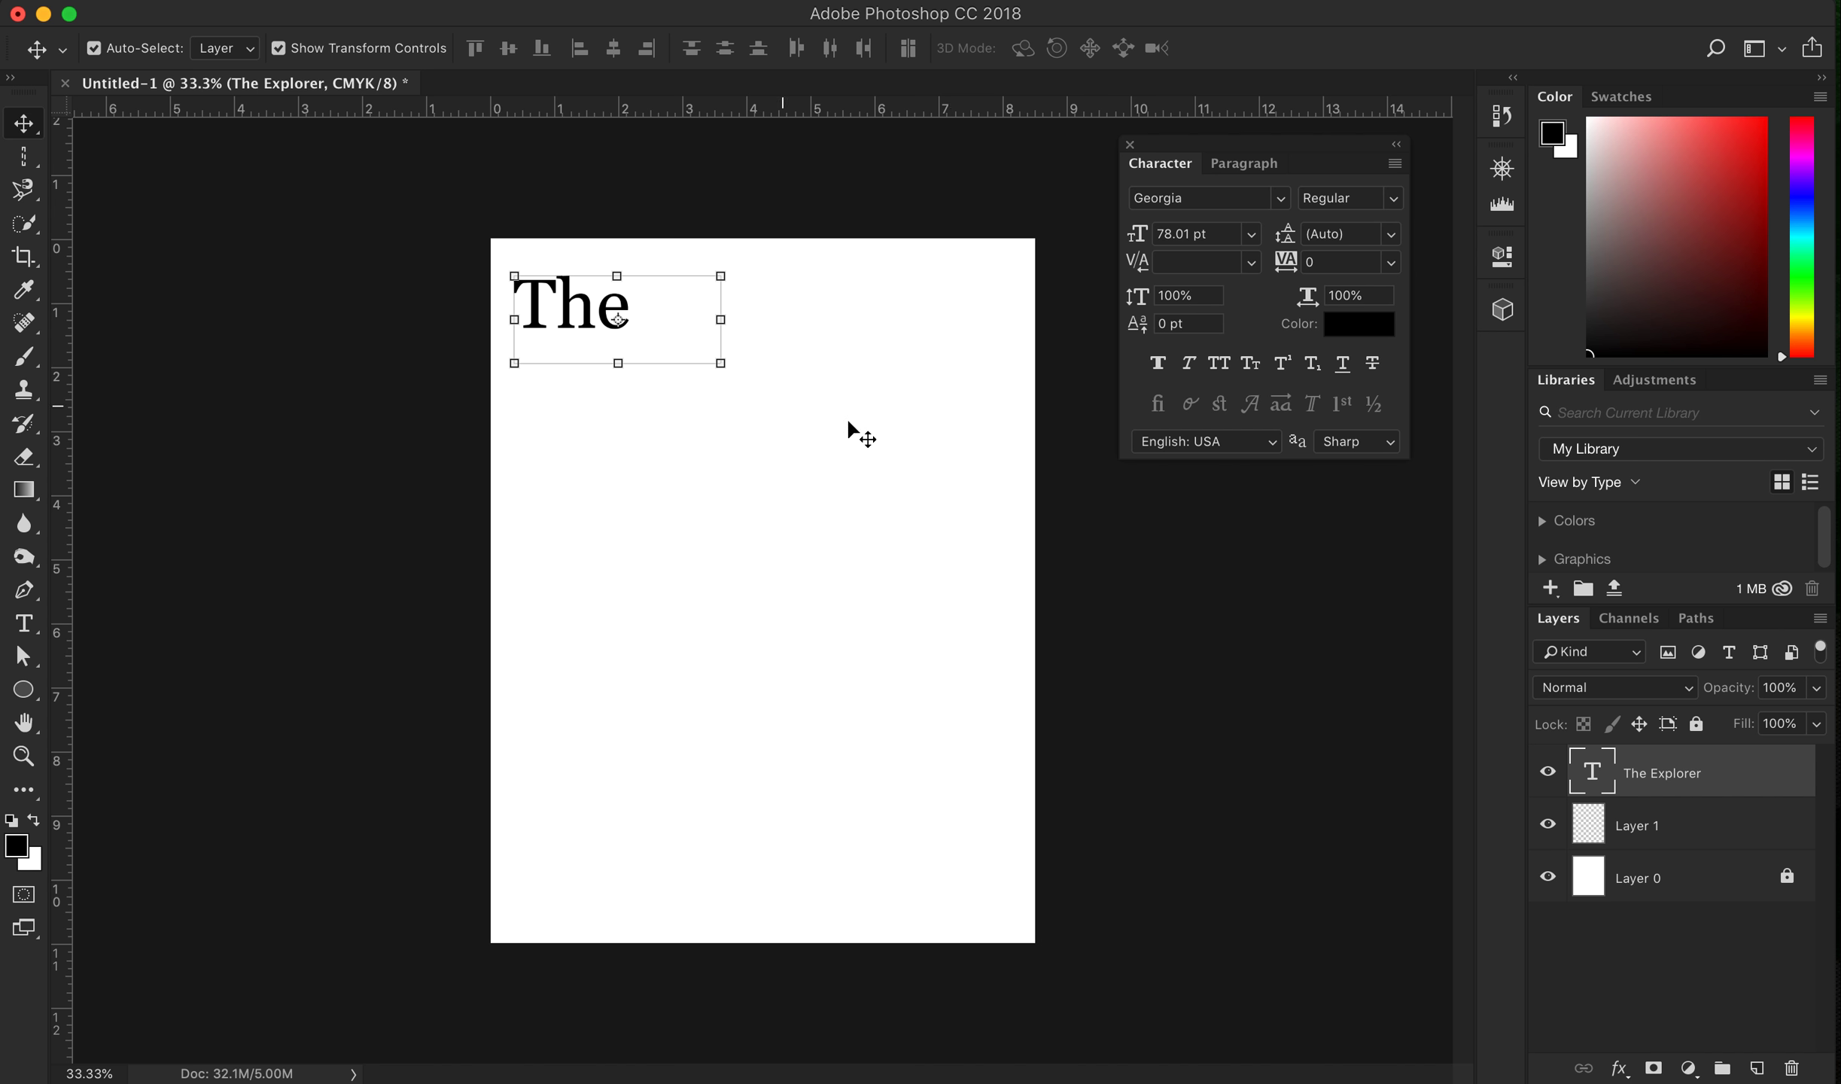
mouse_move(1604, 784)
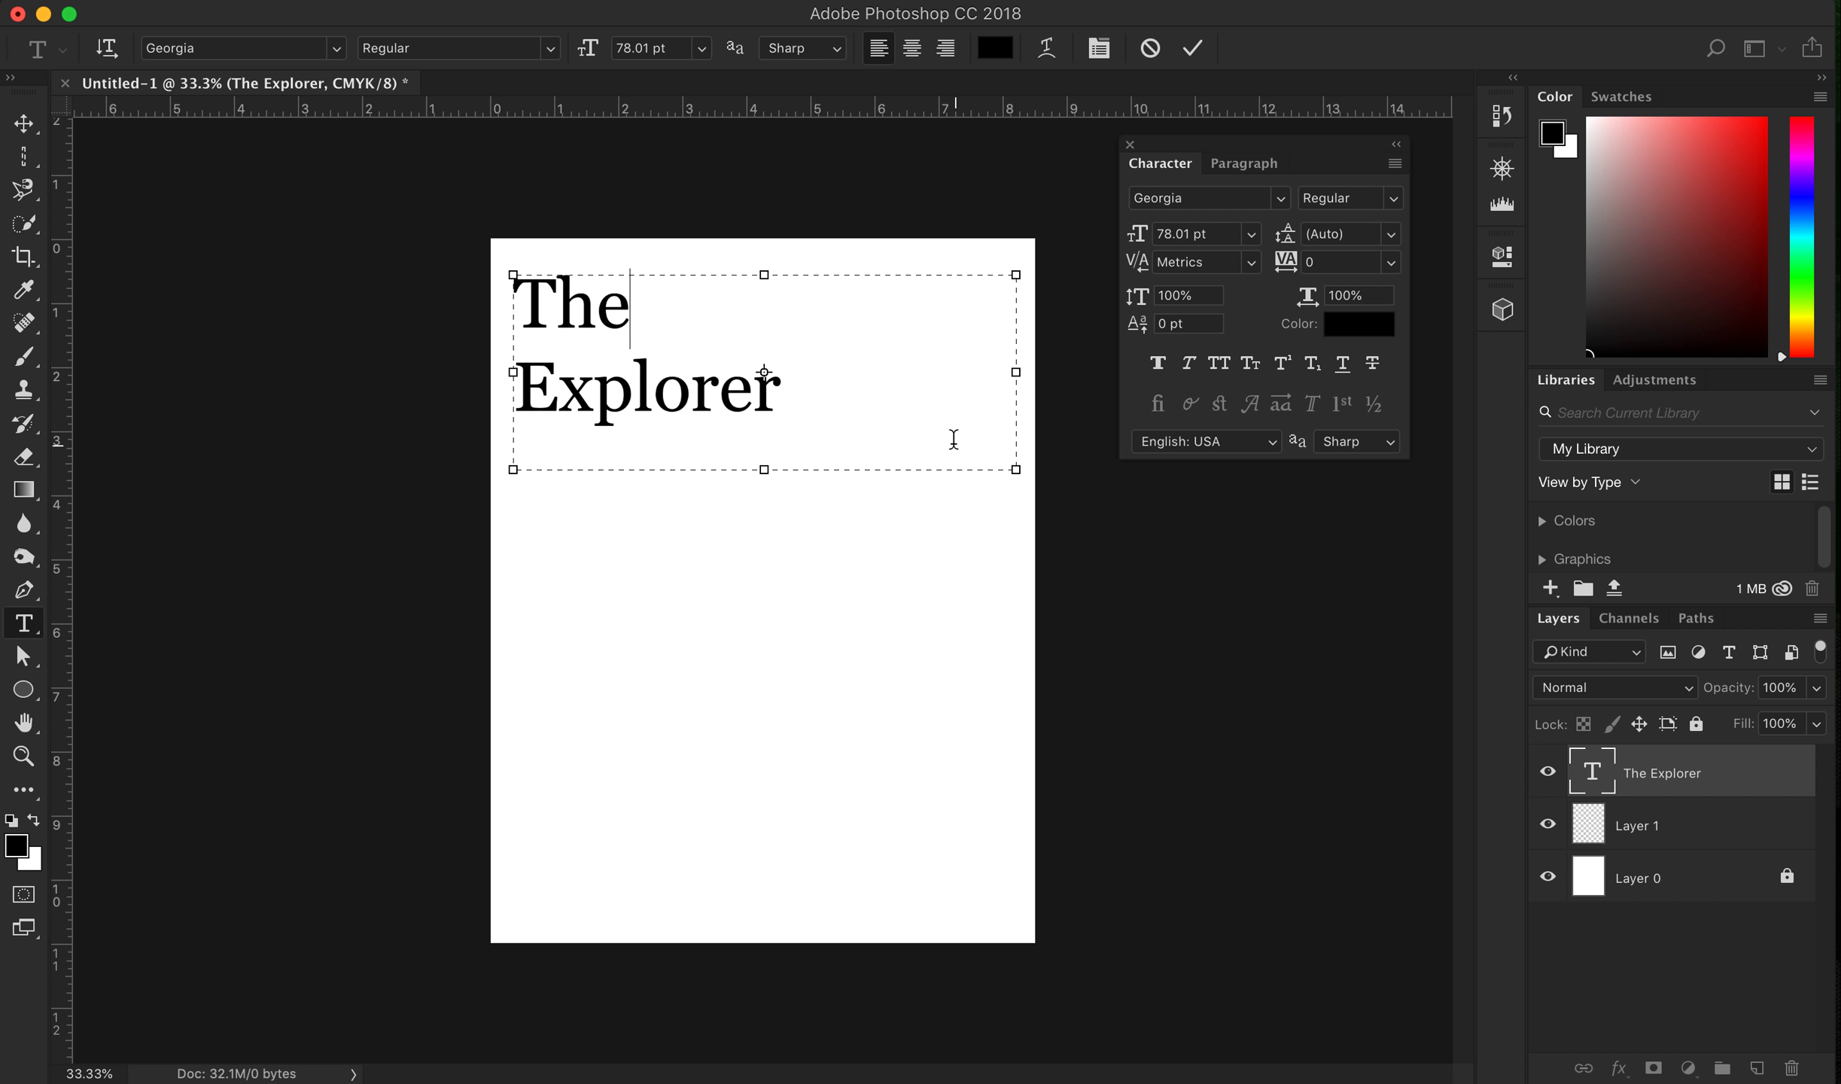
mouse_move(1000, 475)
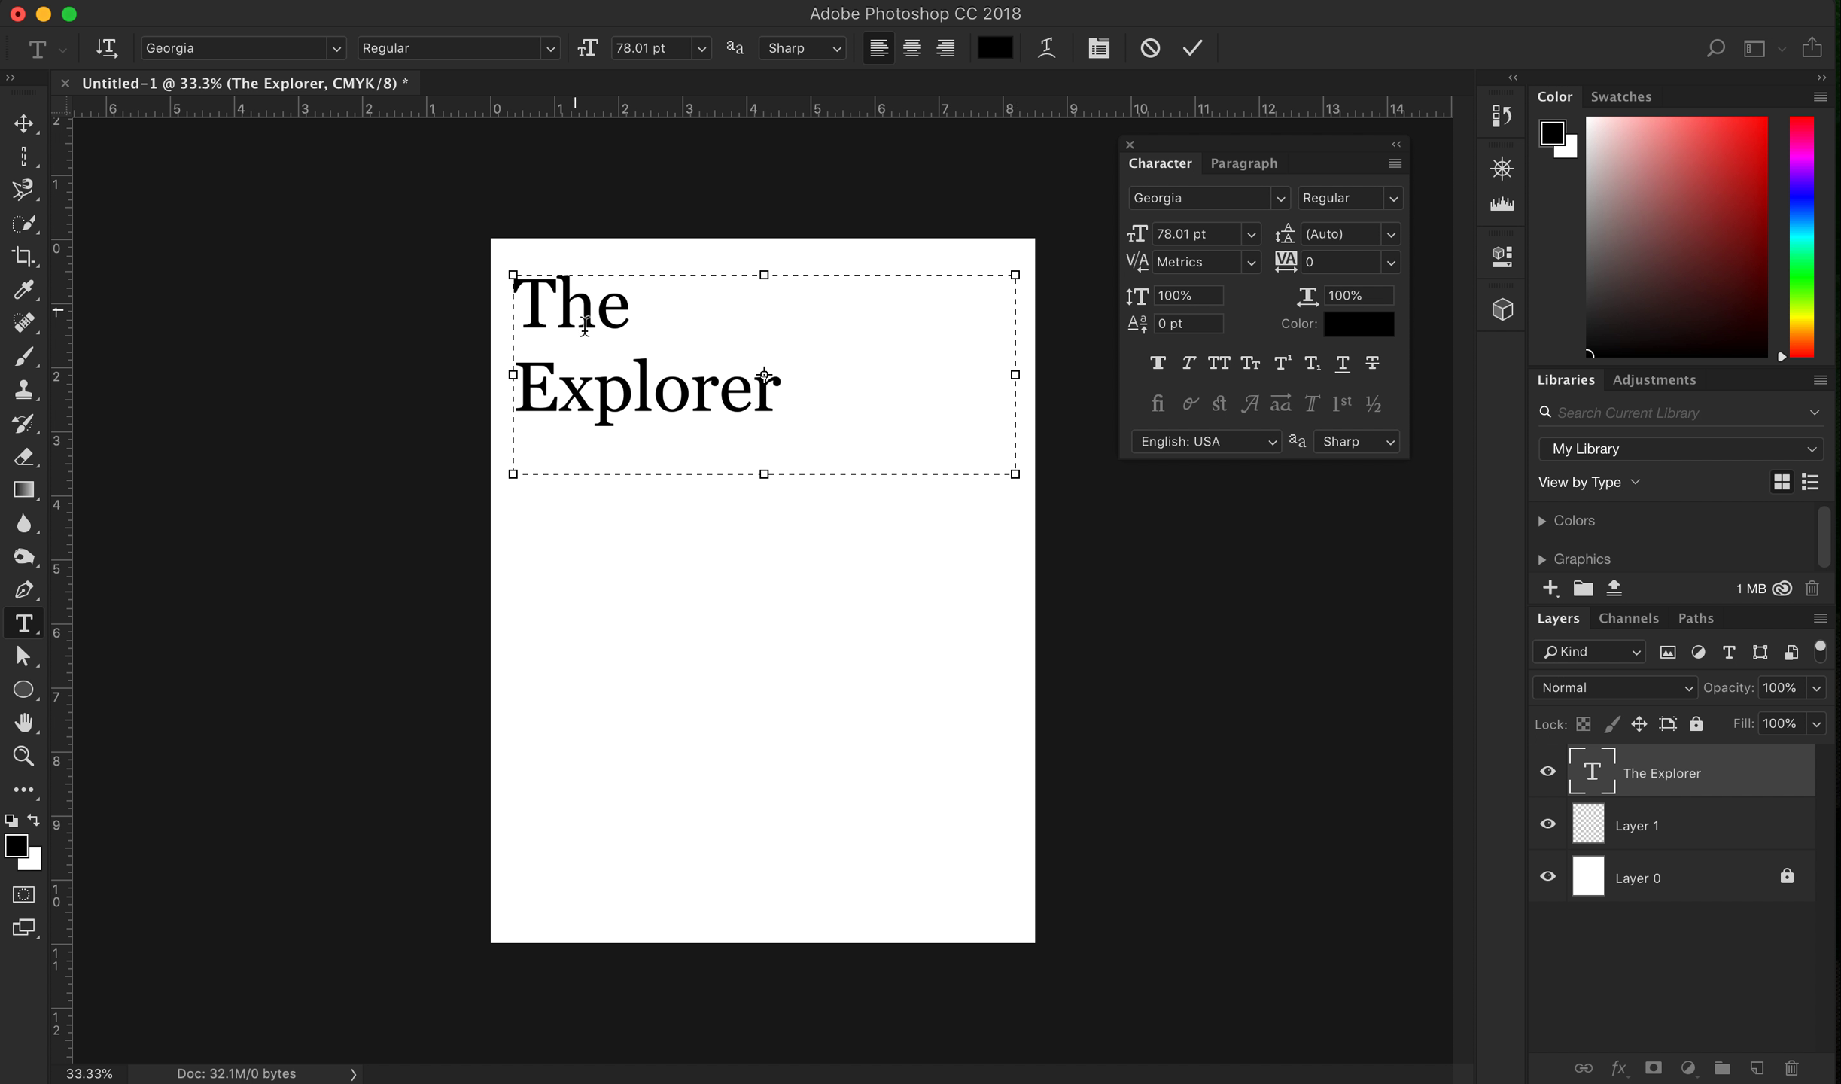
mouse_move(742, 338)
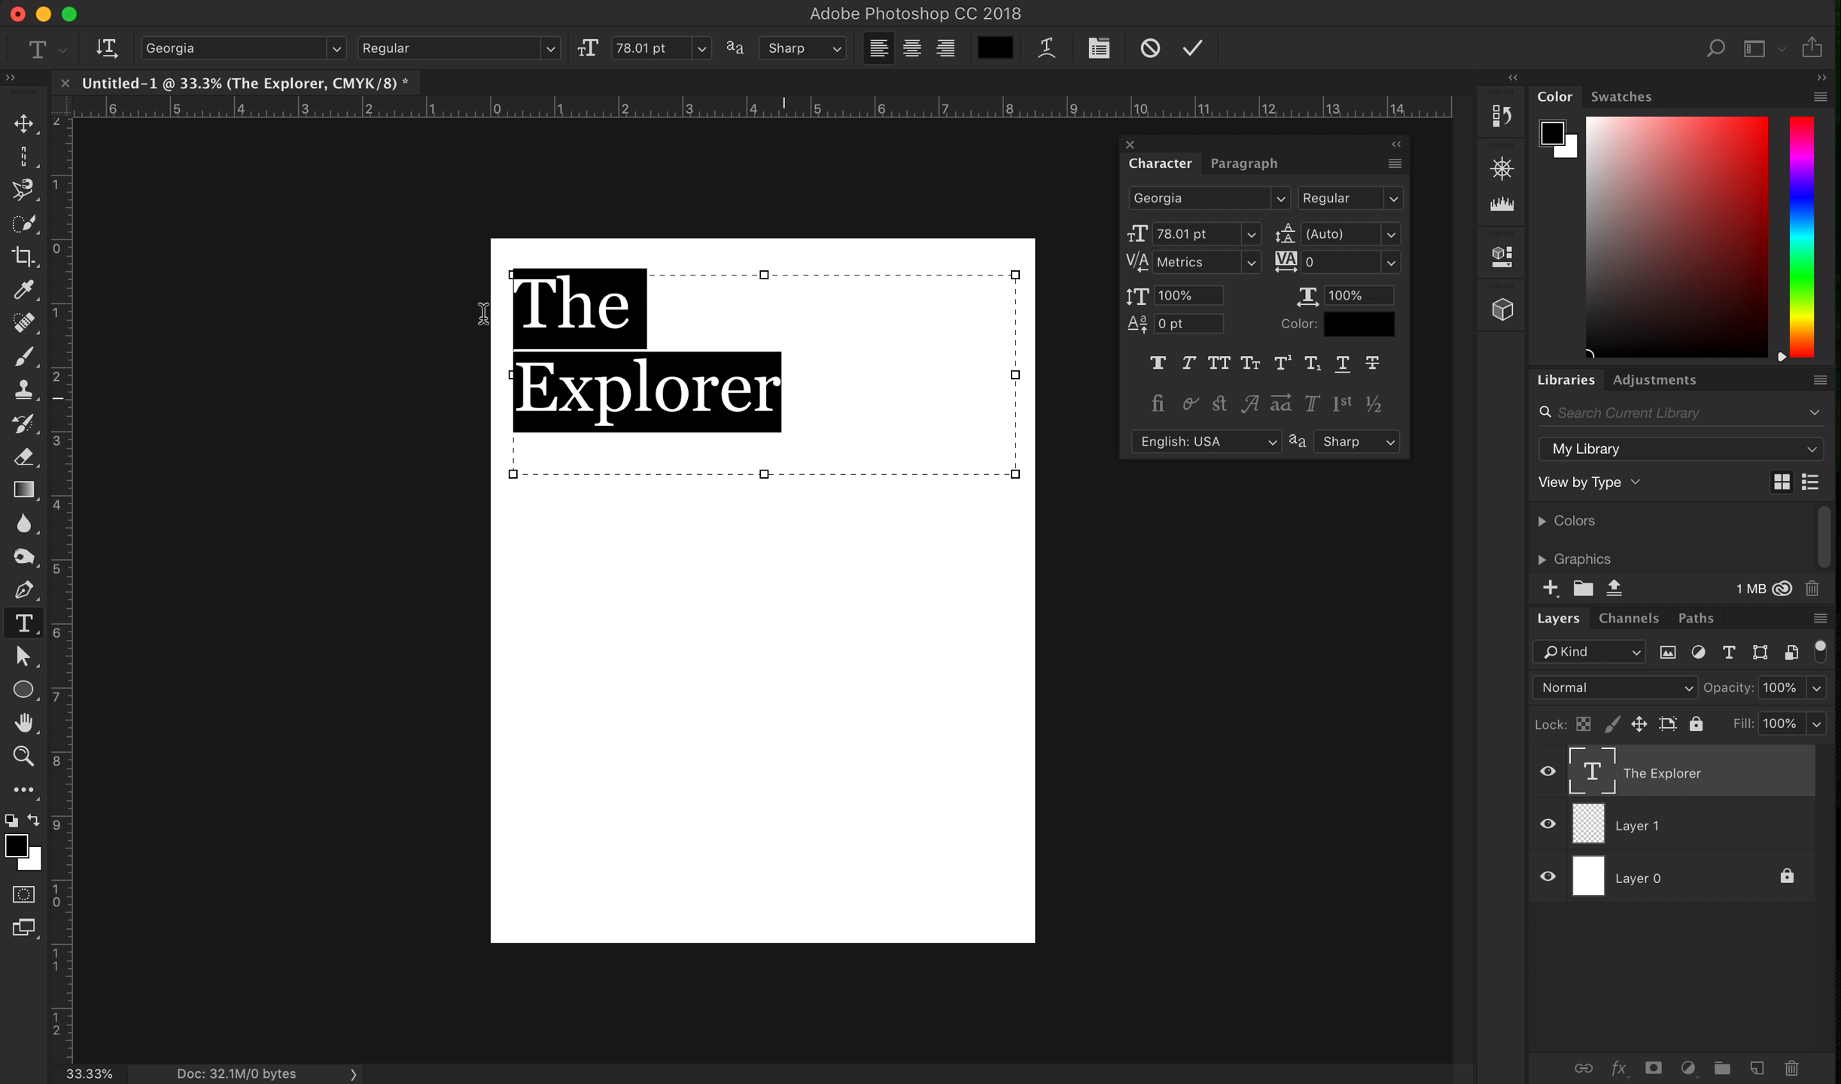
Highlight both lines of 'The Explorer' in the title text box
left_click(770, 388)
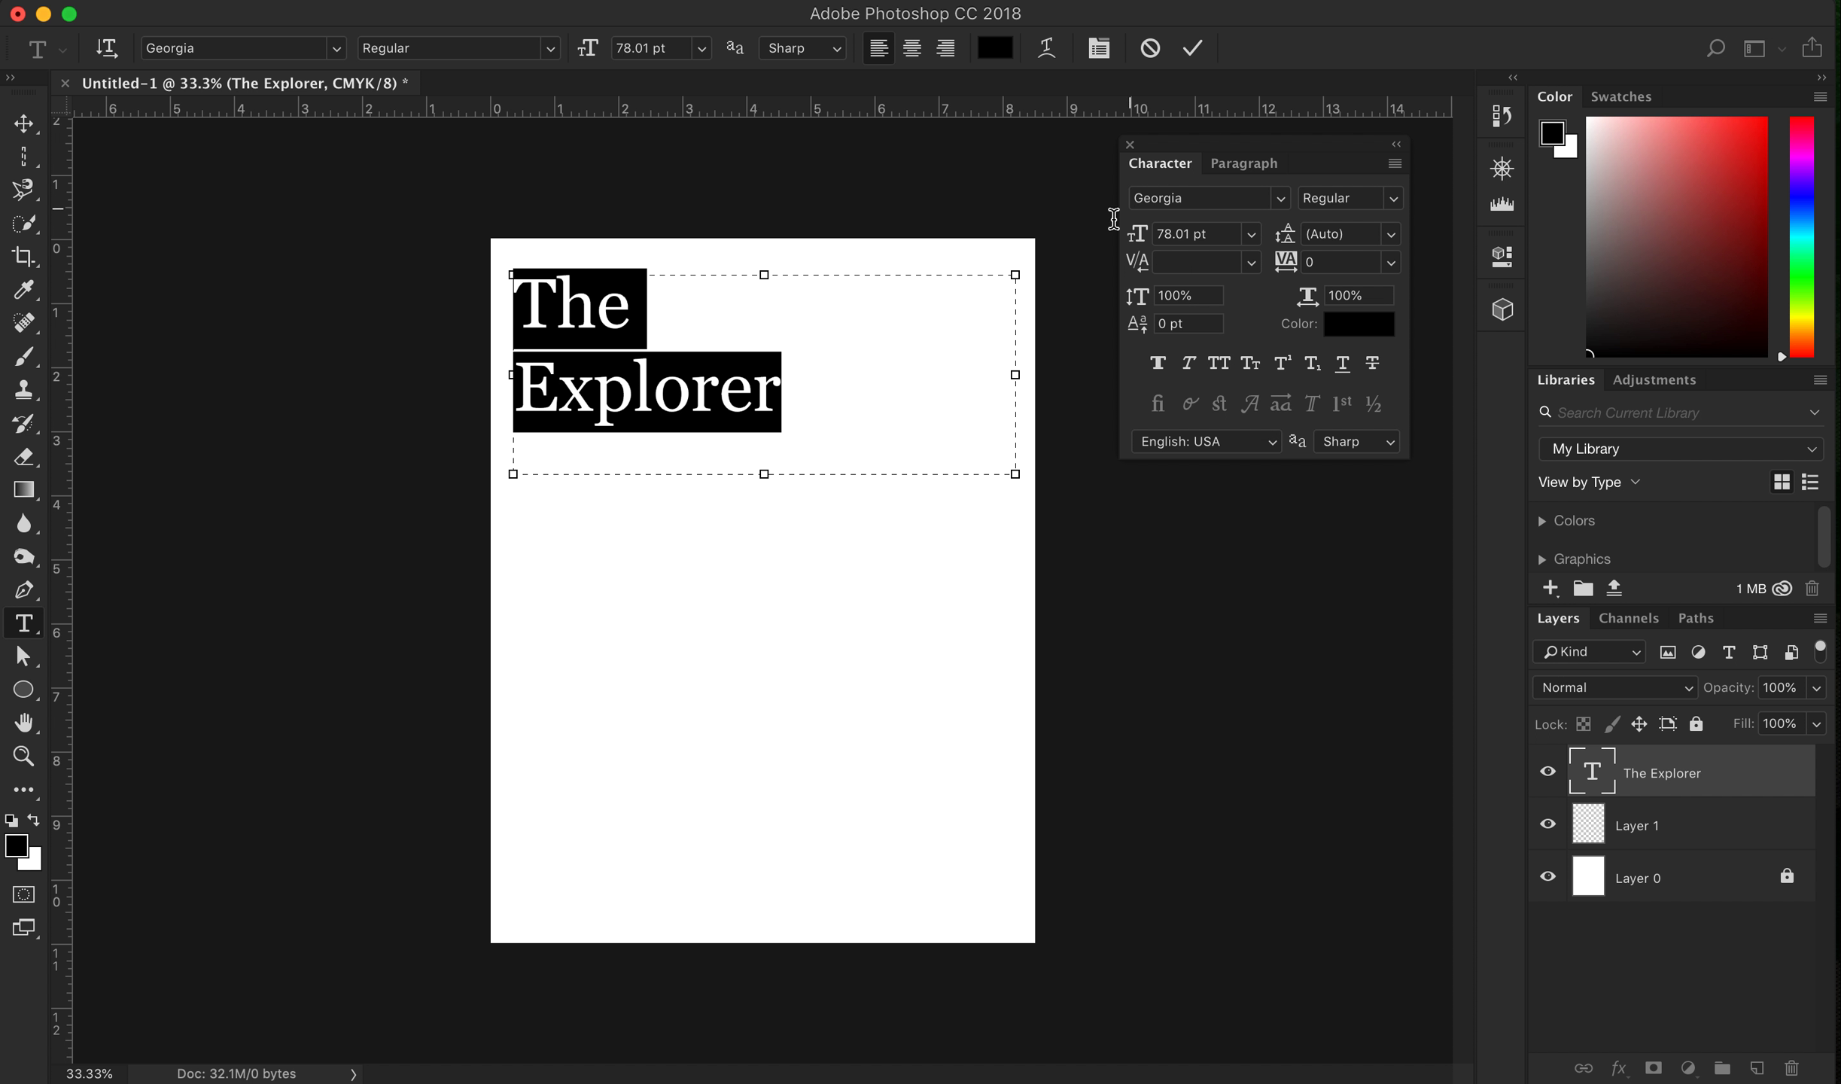
mouse_move(1290, 212)
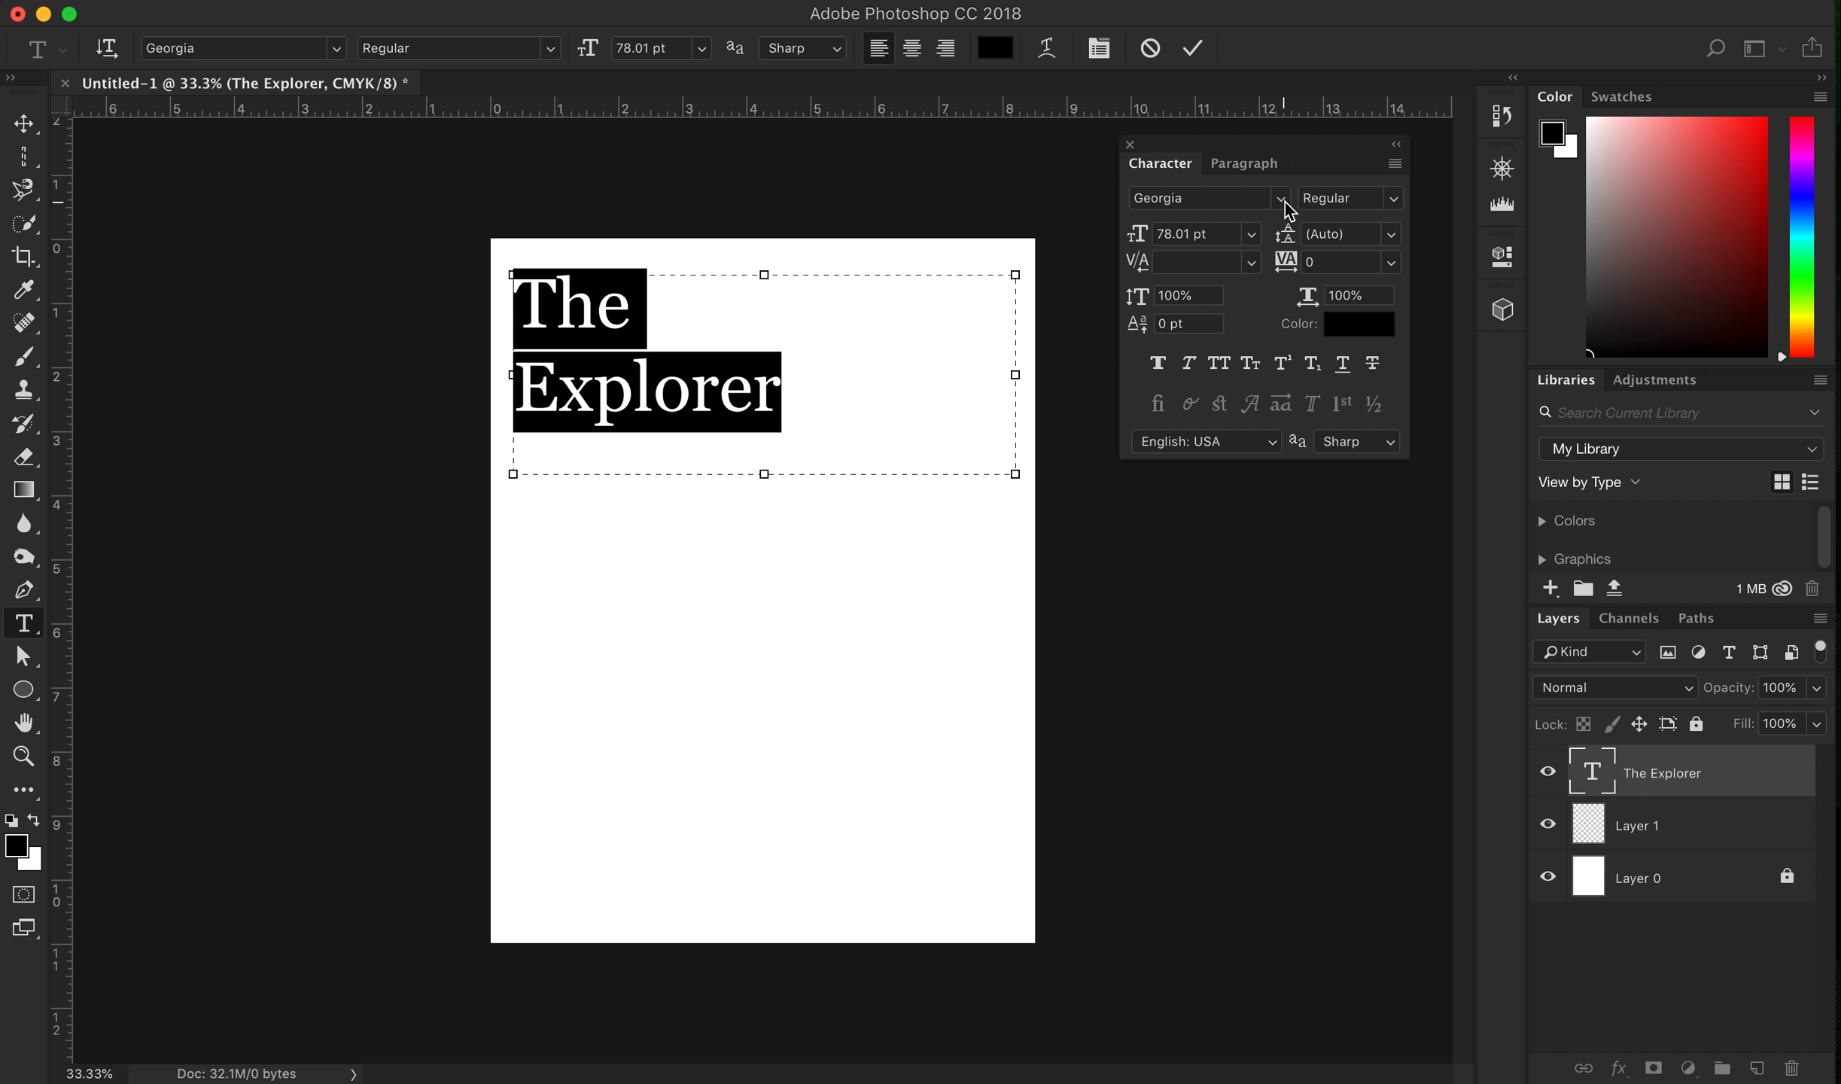
mouse_move(1286, 206)
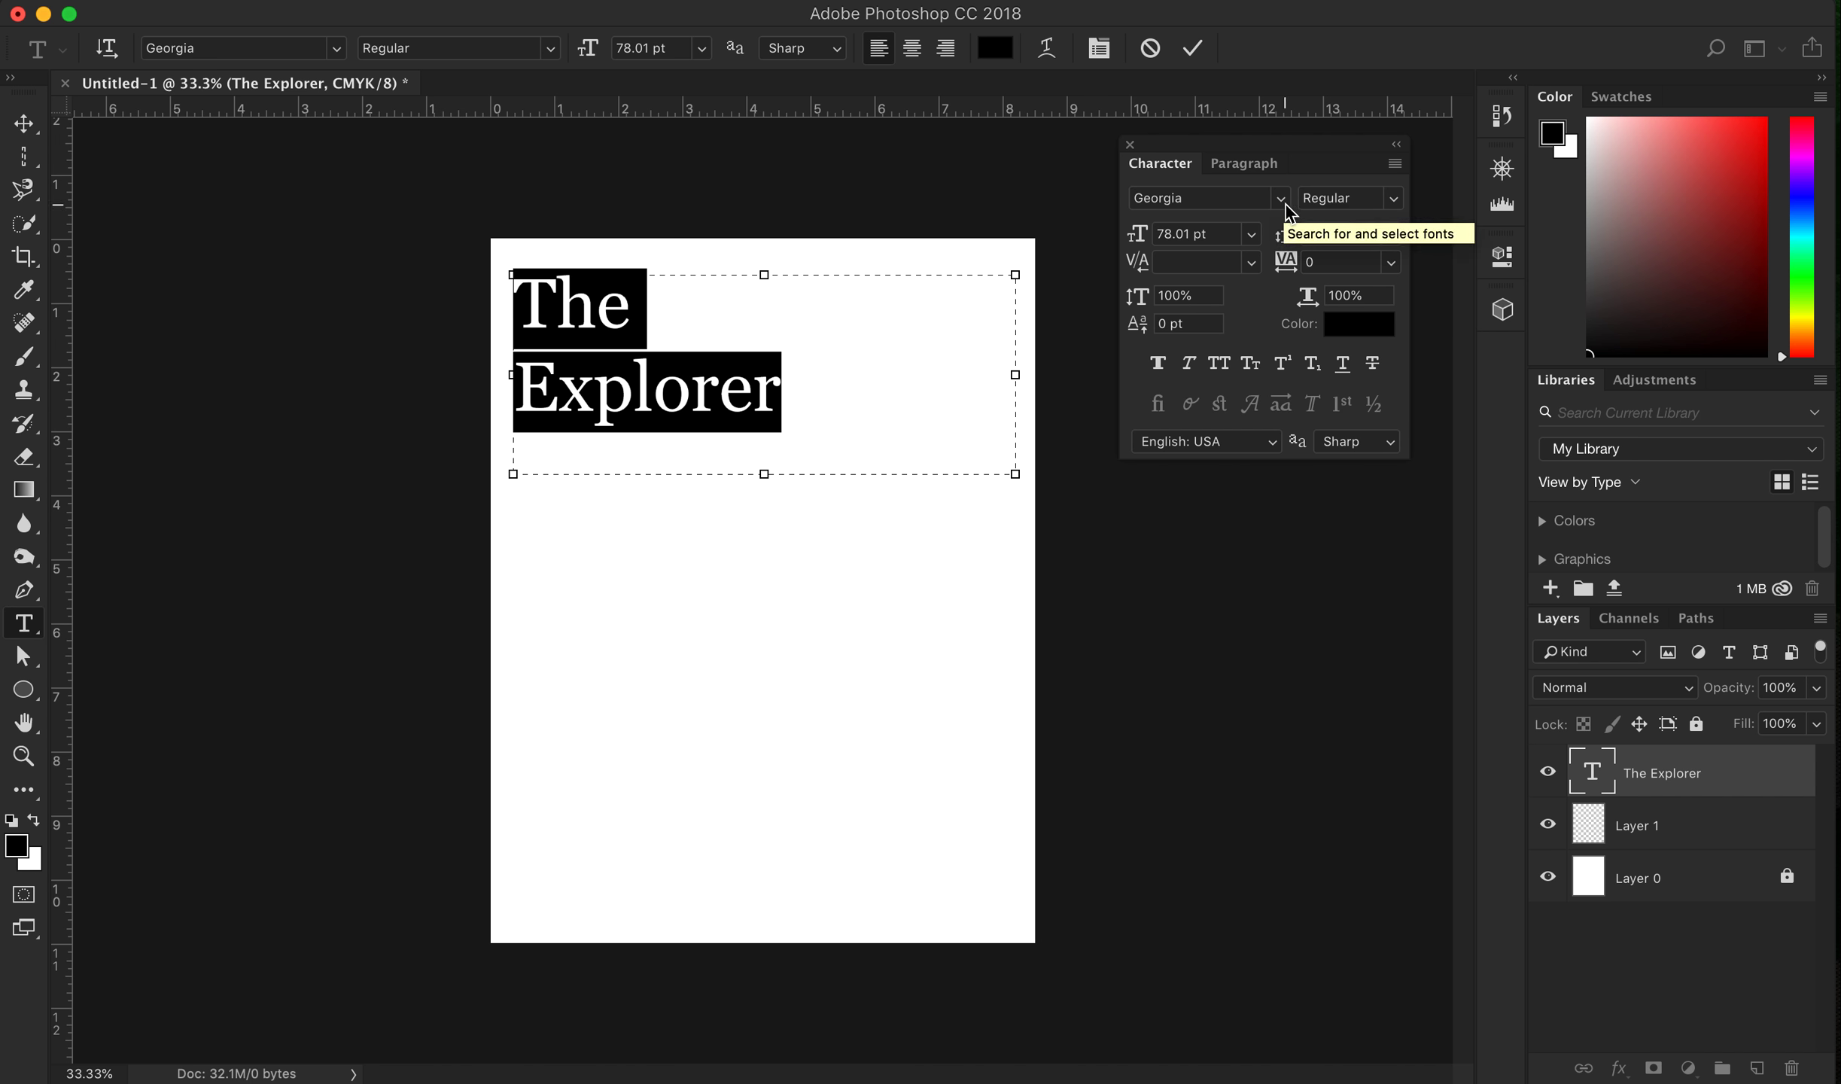
Preview Impact, DIN Alternate, Agent Red, American Typewriter, Apple Braille and Apple Symbols on the title
left_click(1279, 197)
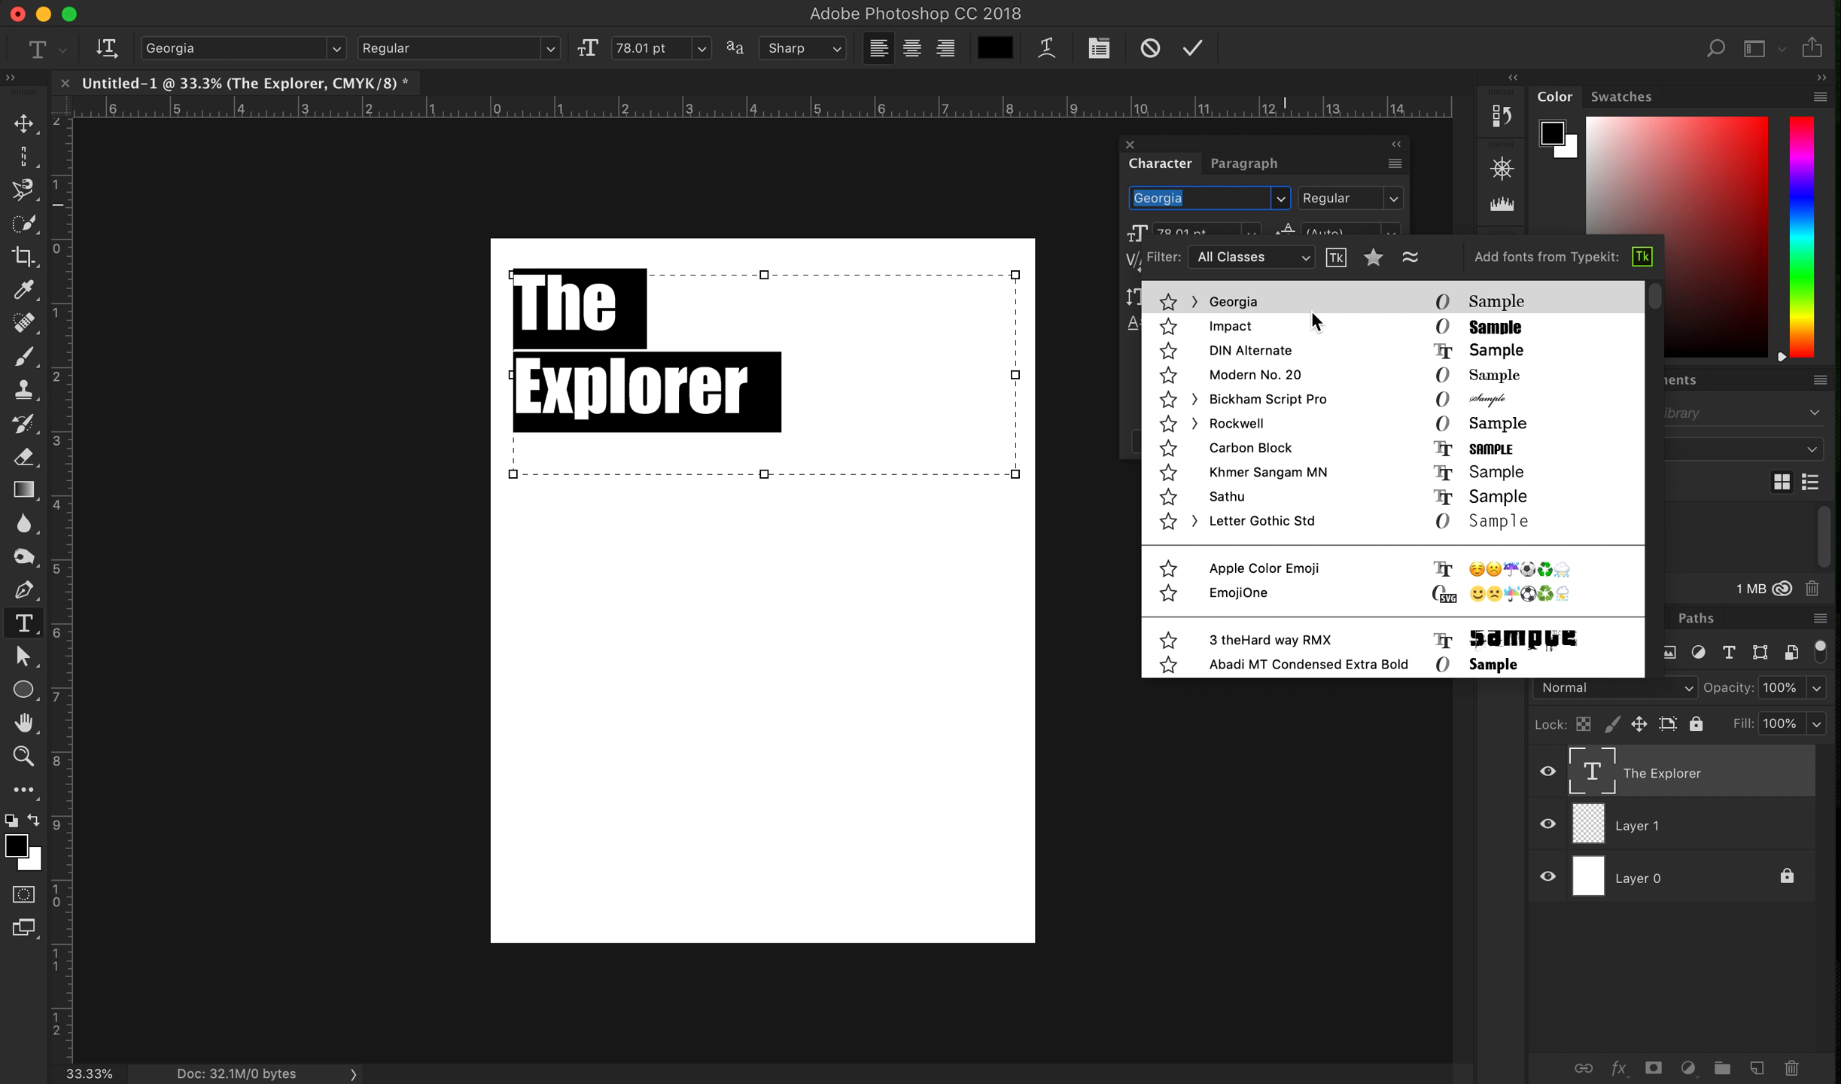
left_click(1229, 325)
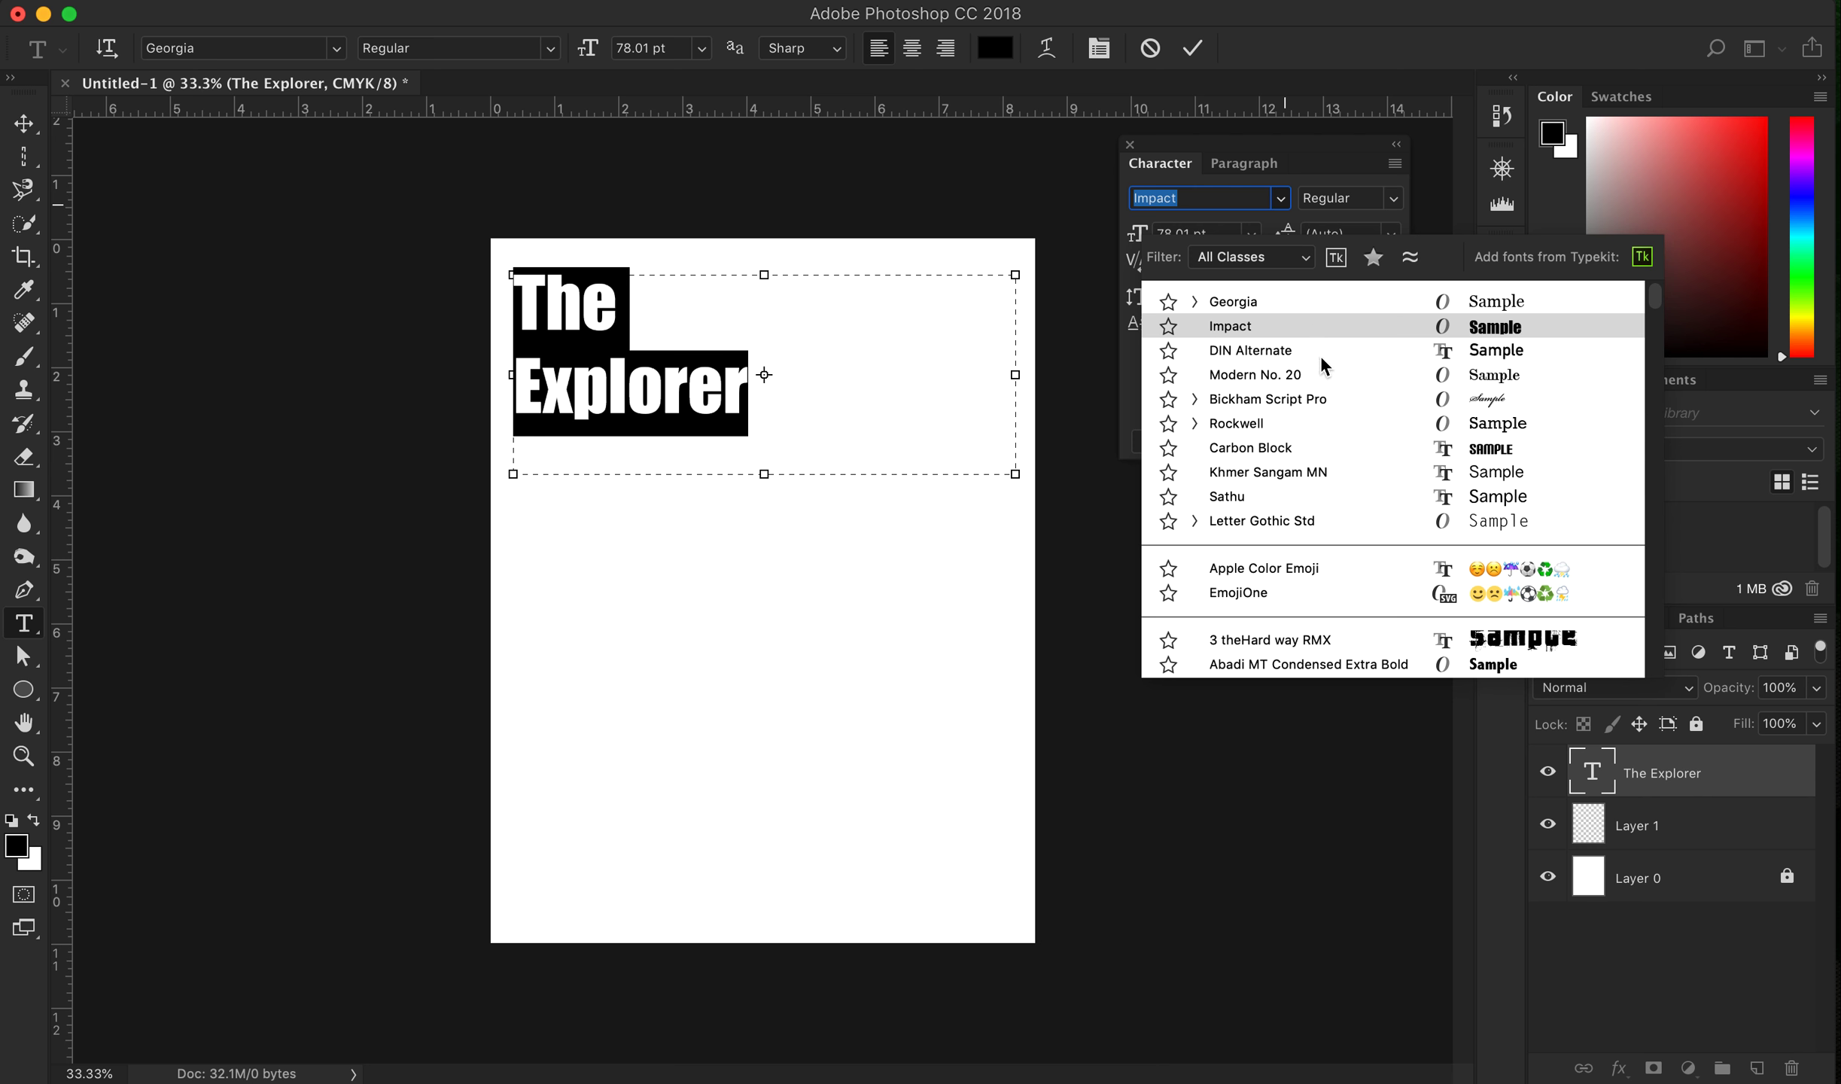
left_click(1251, 350)
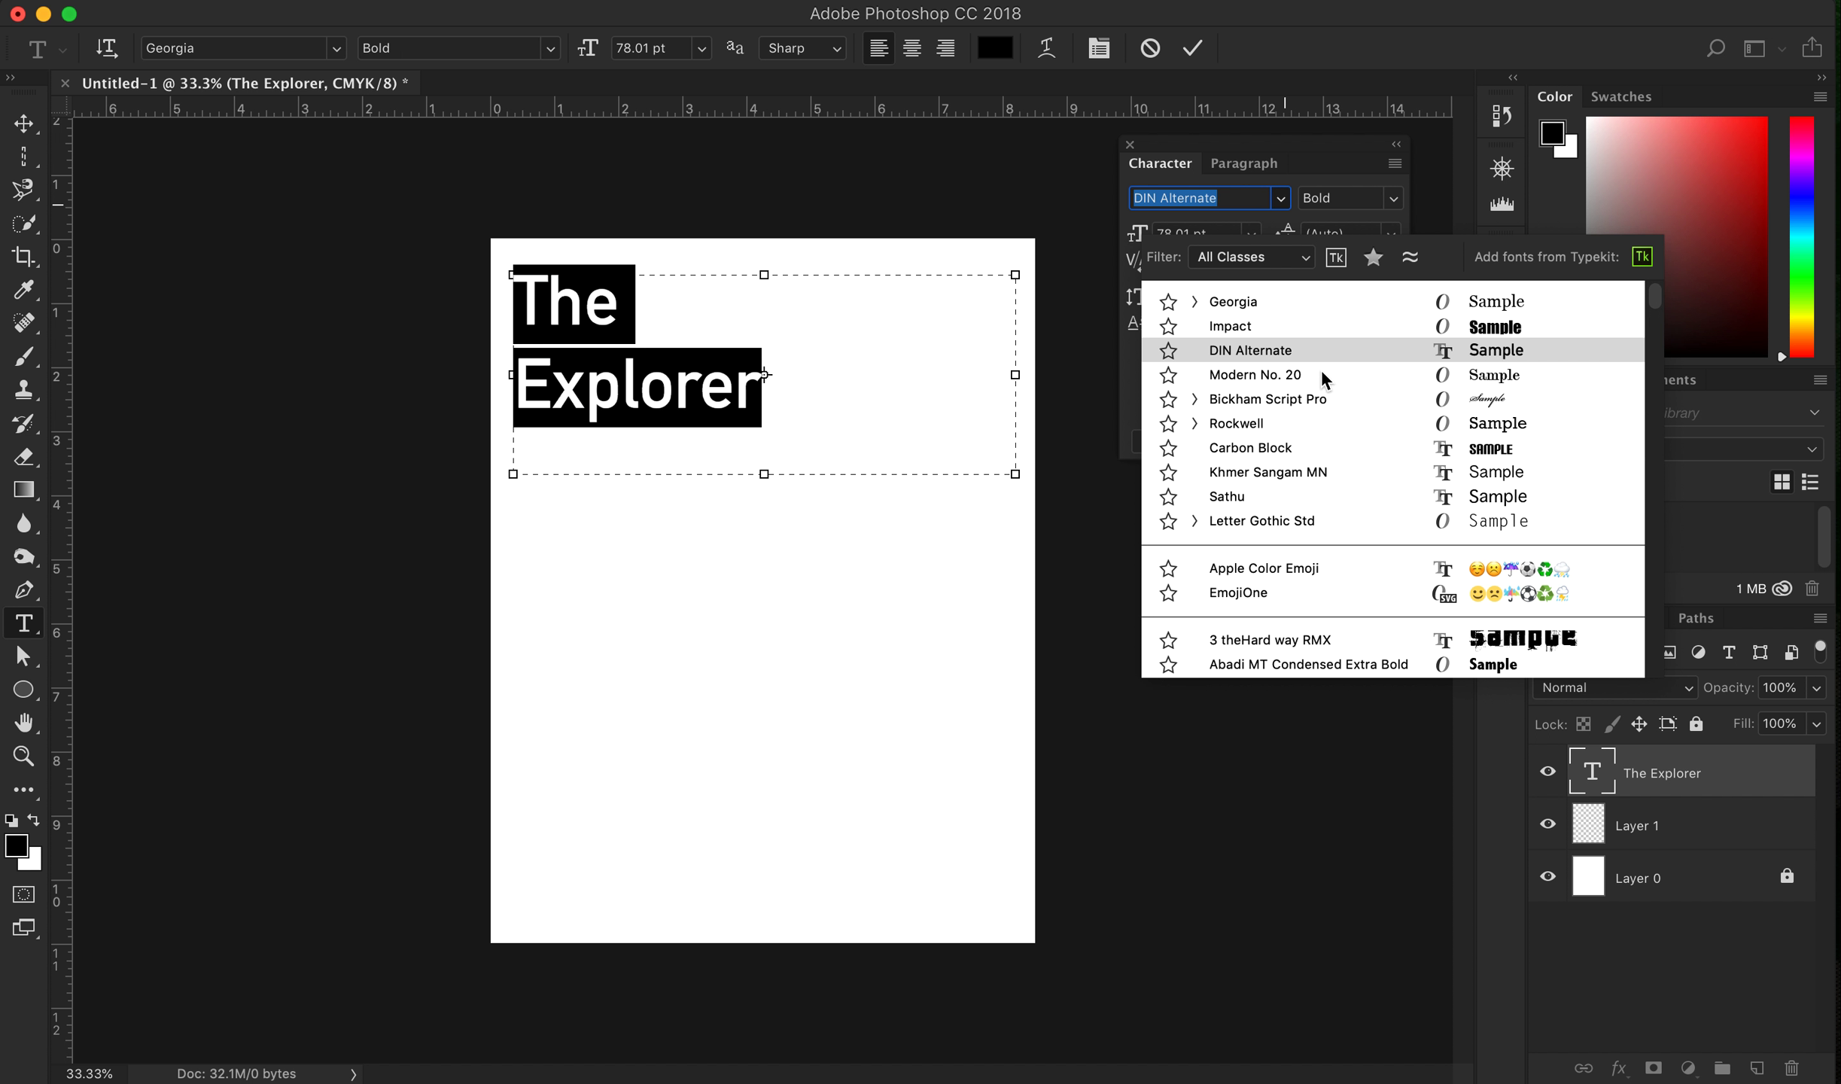
left_click(1267, 398)
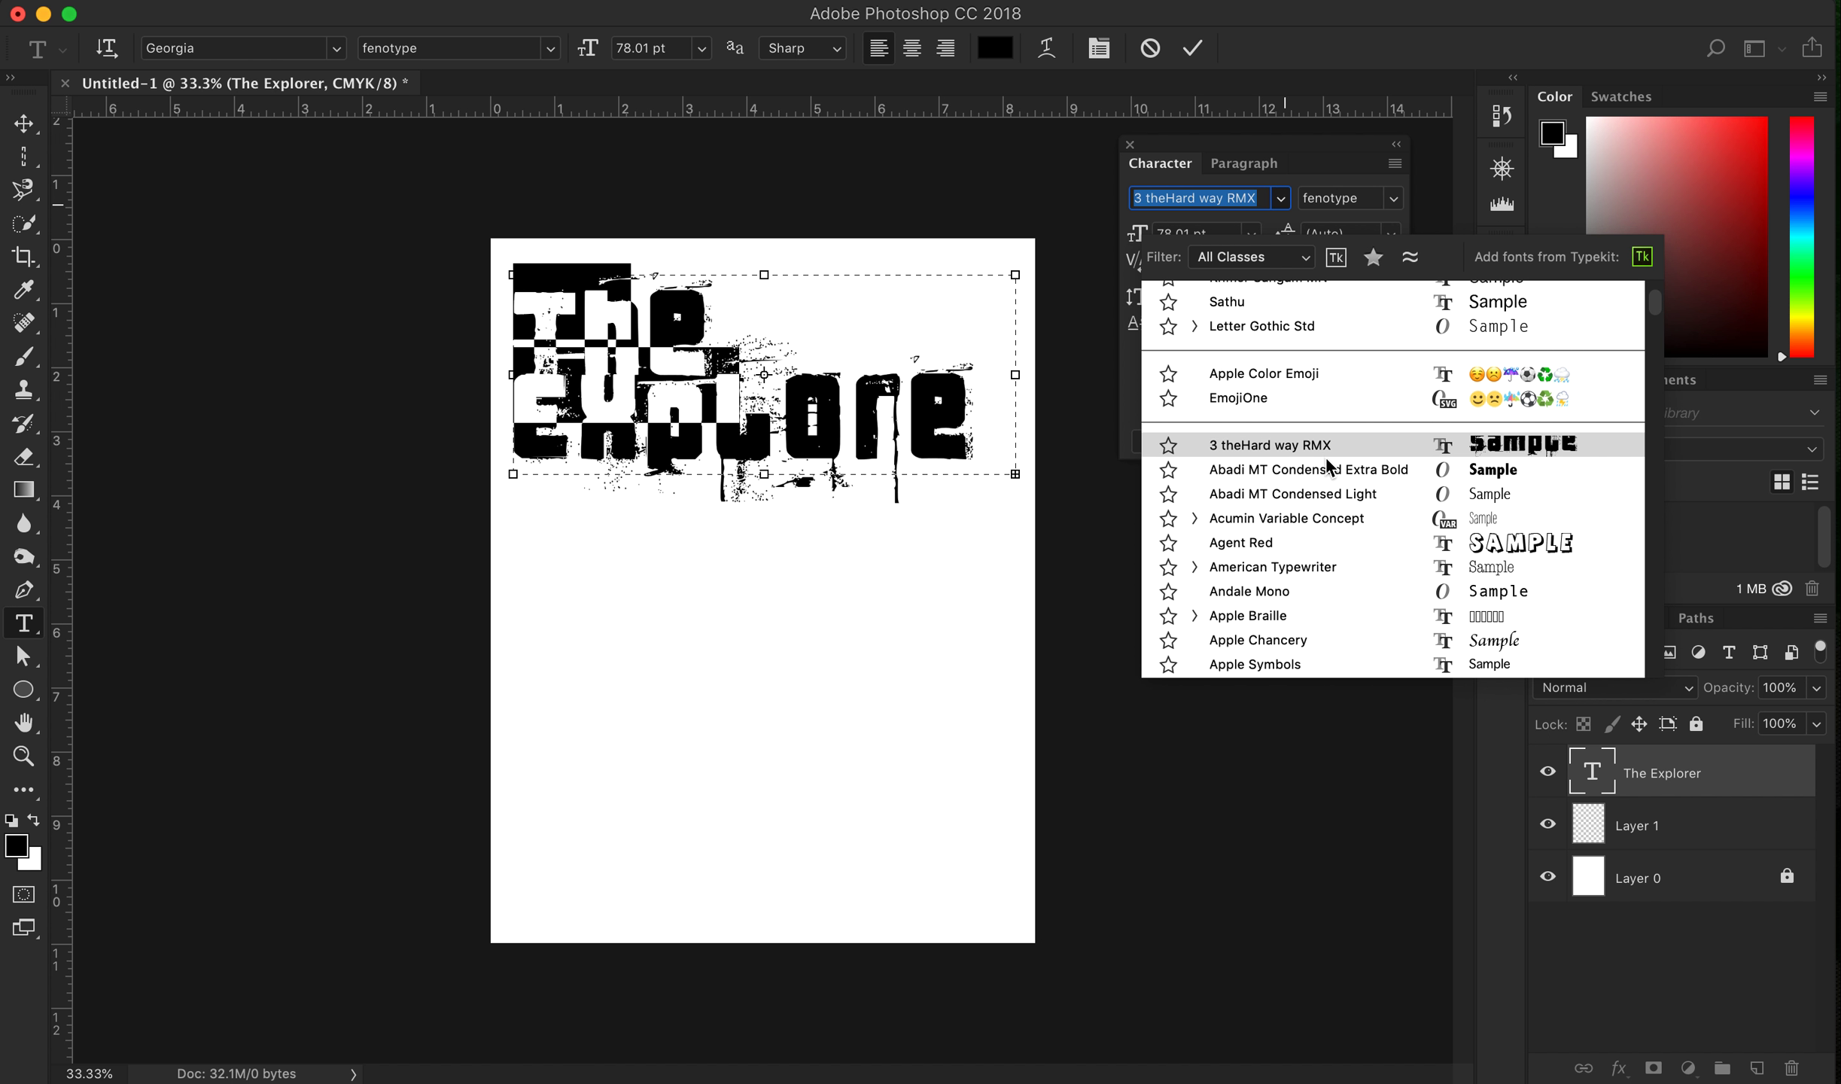
left_click(1239, 541)
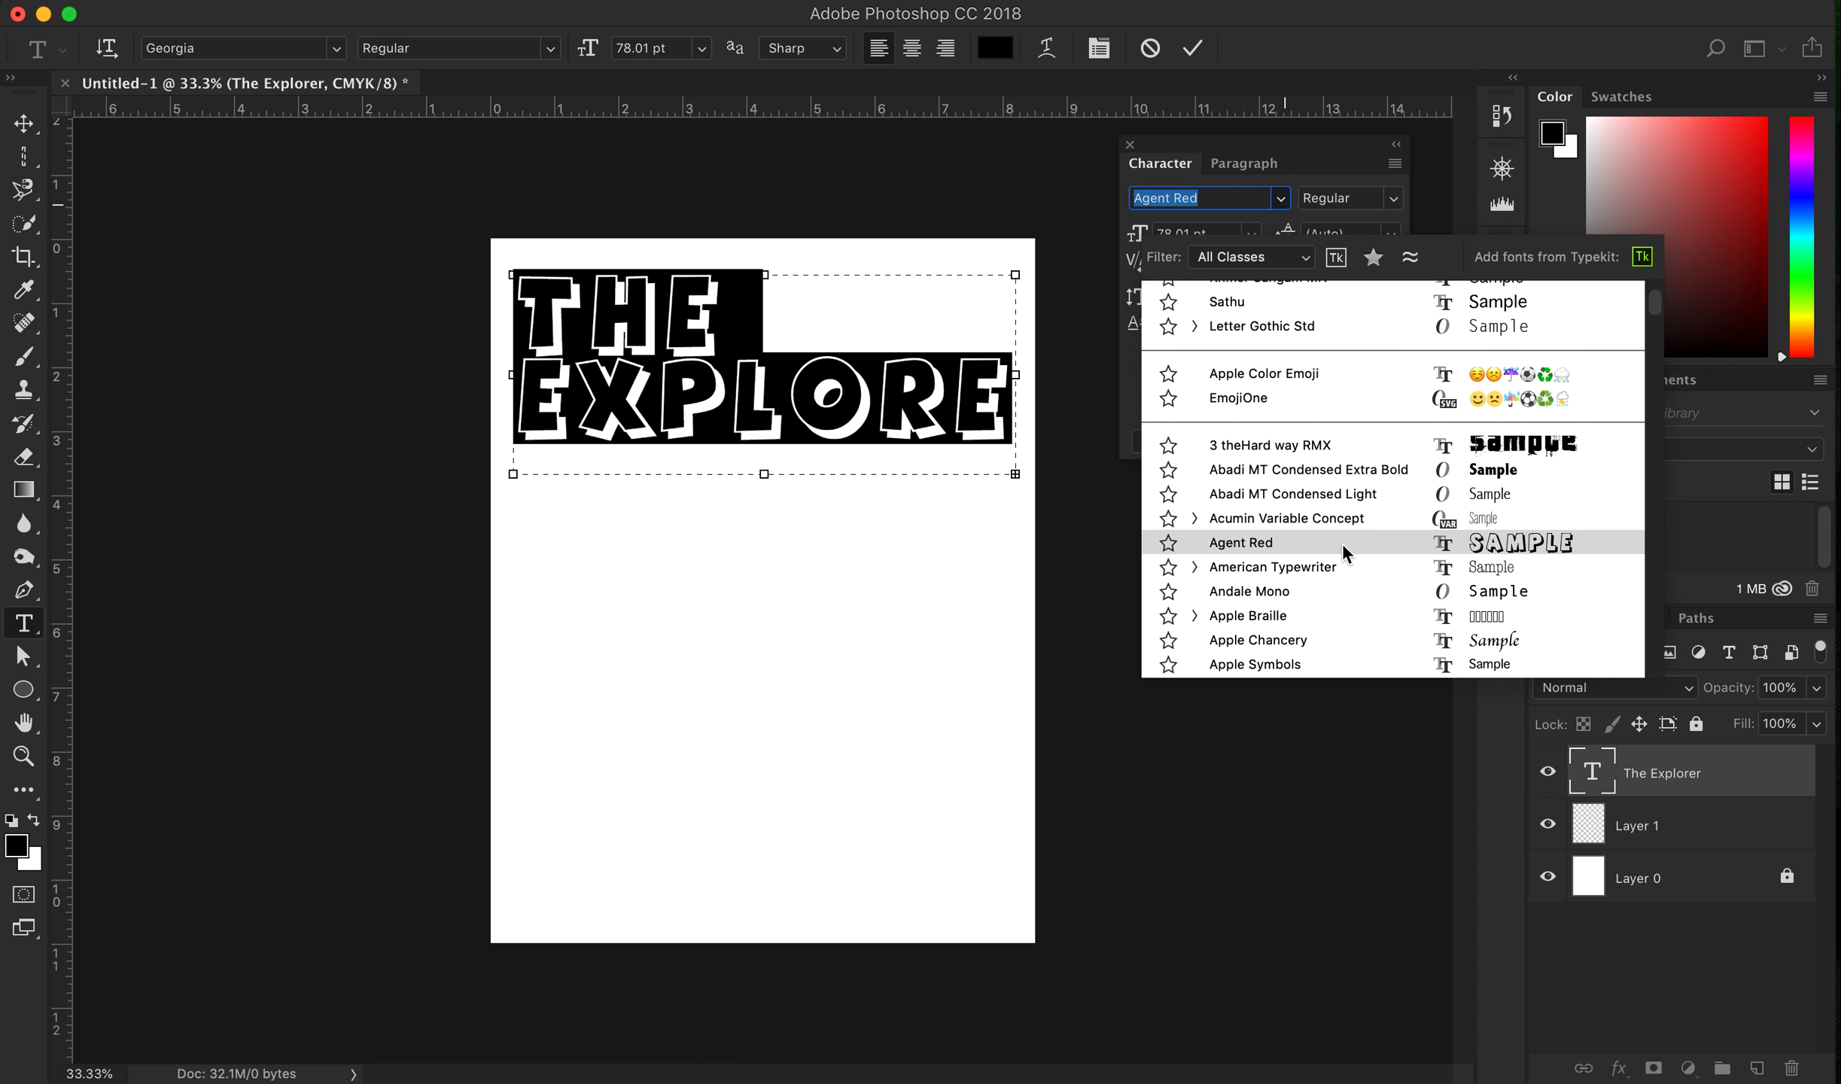
left_click(1271, 567)
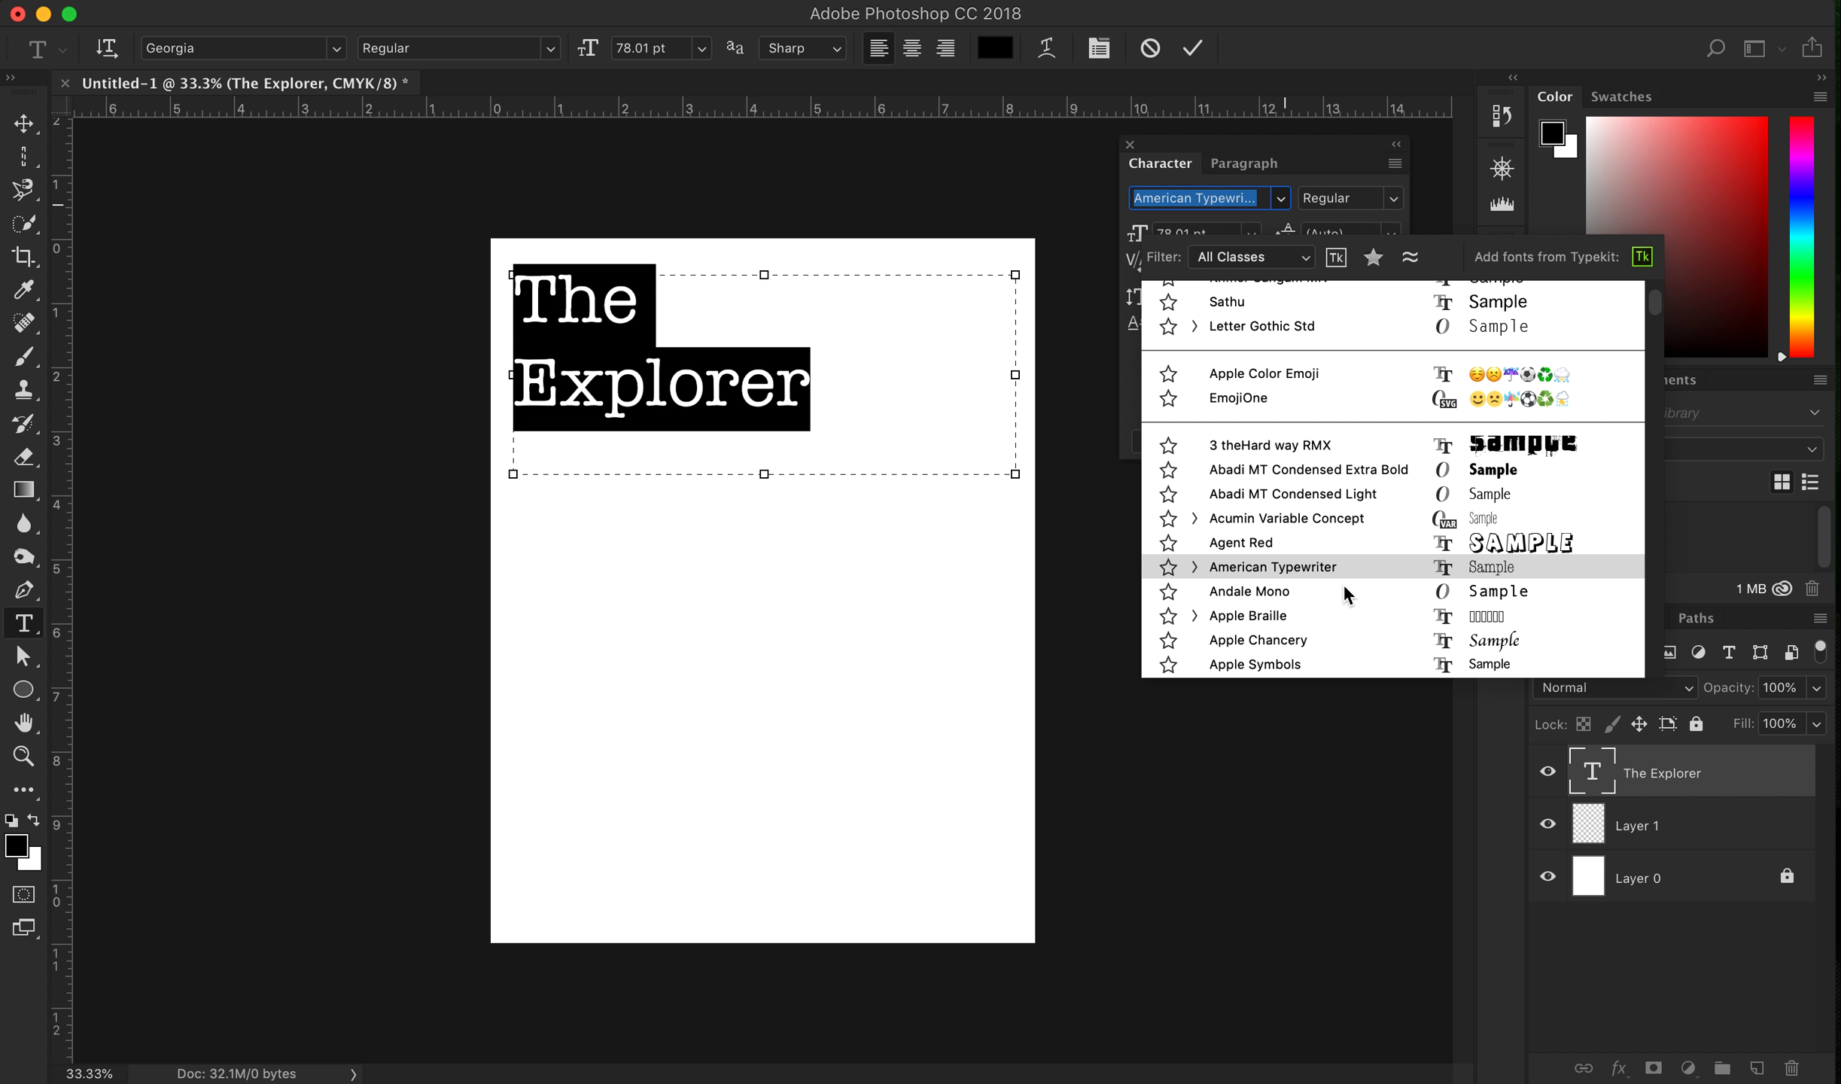
left_click(1248, 615)
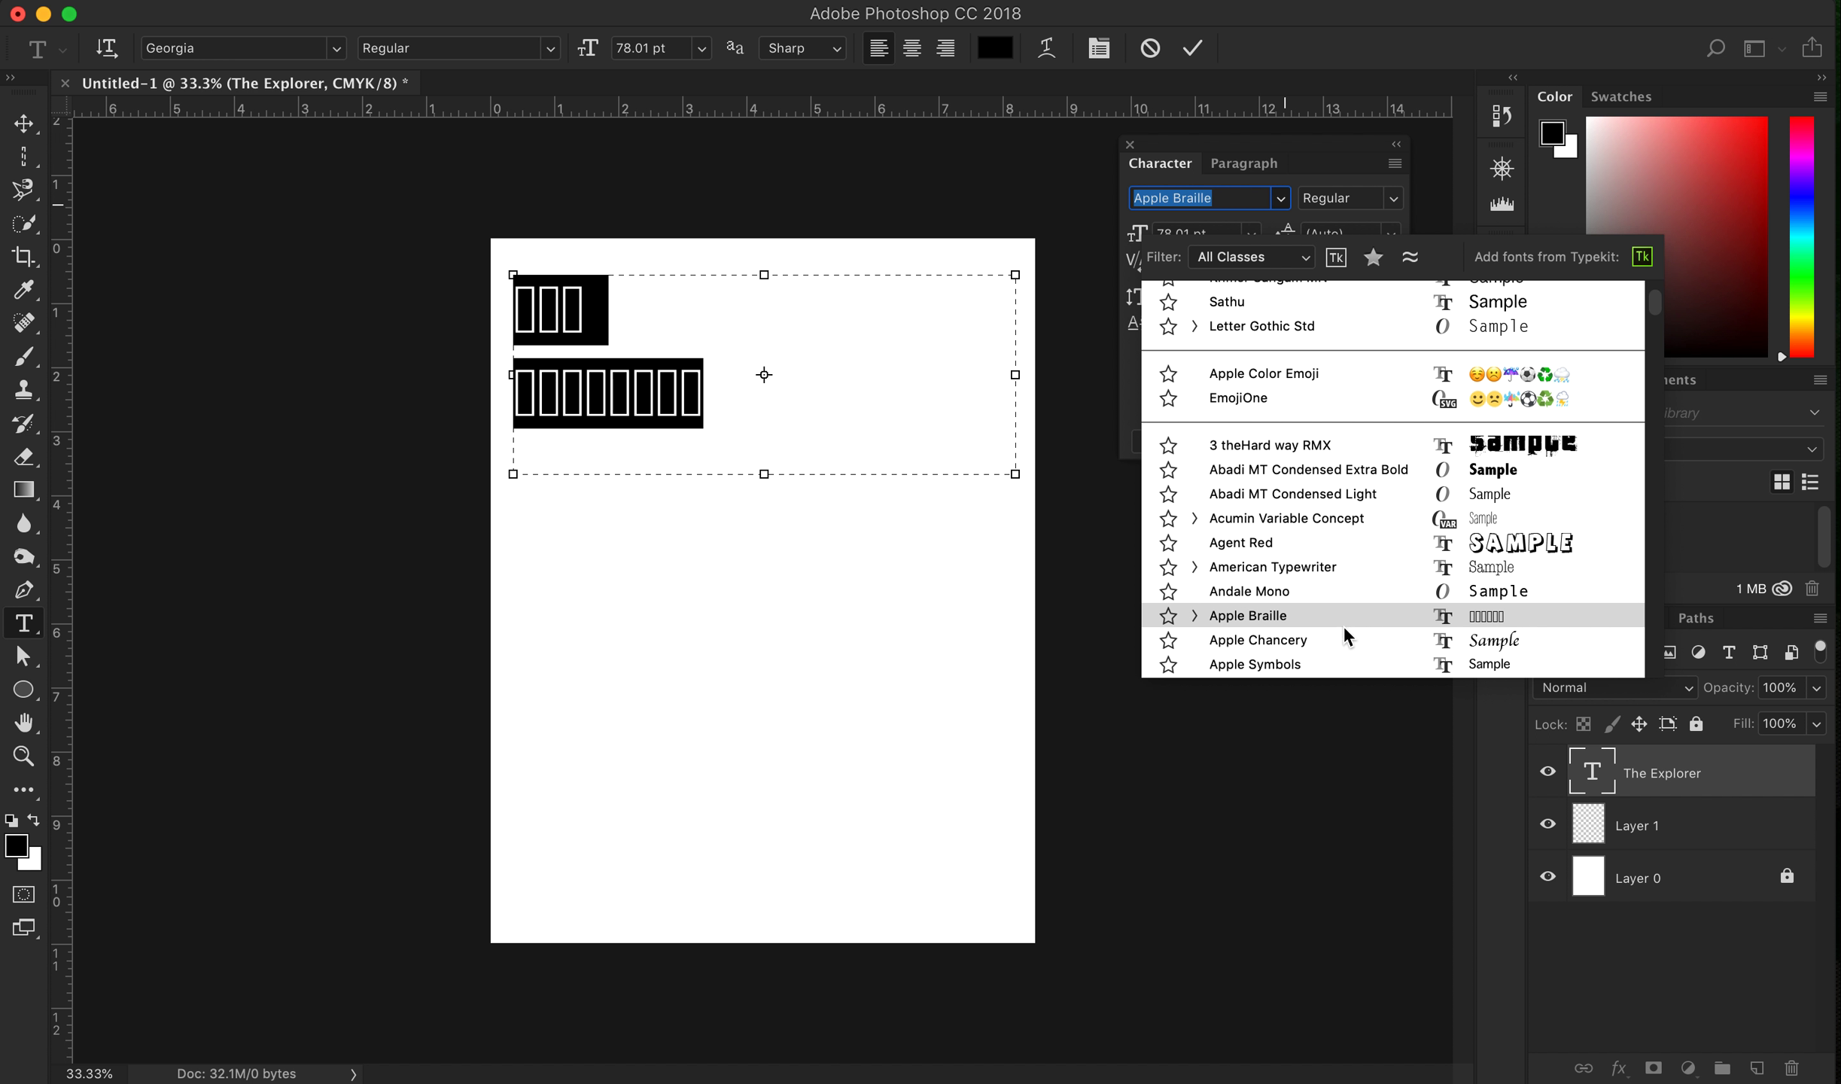
left_click(1258, 640)
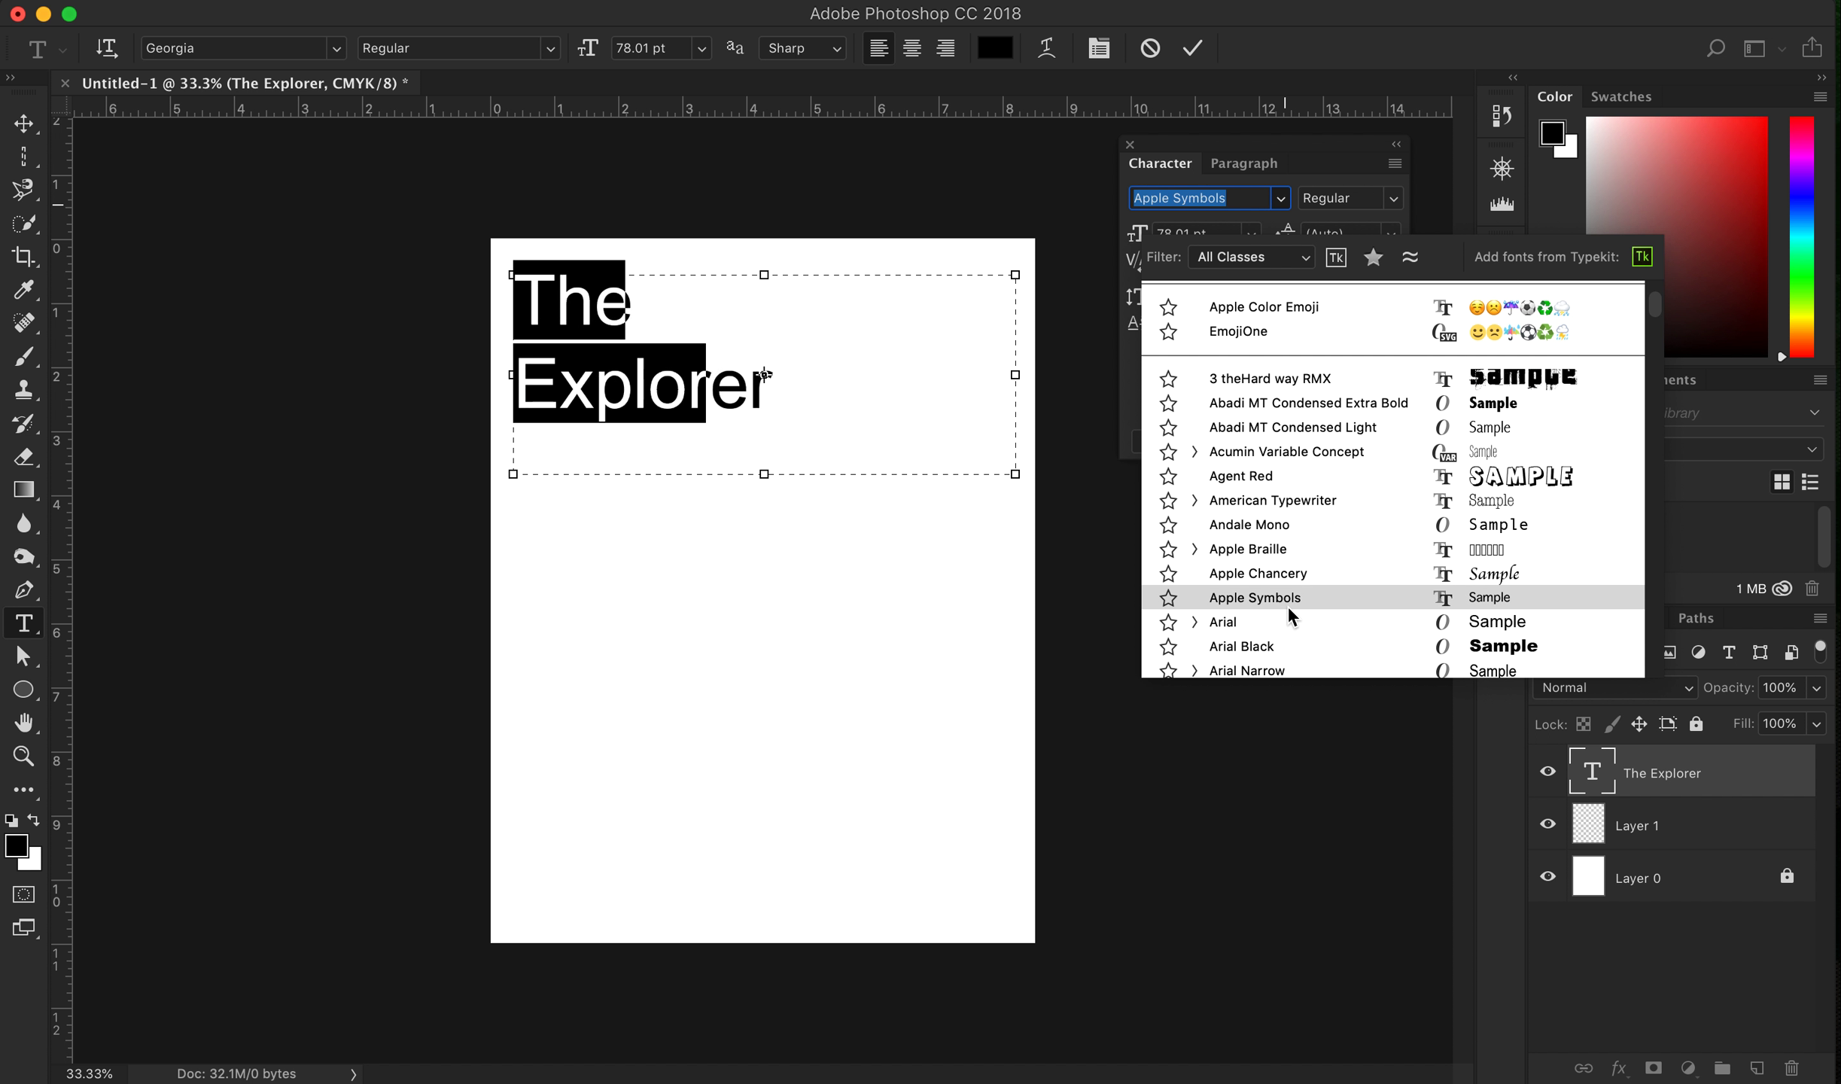
Try Arial Black, then apply Arial to the title and reselect its text
left_click(1223, 621)
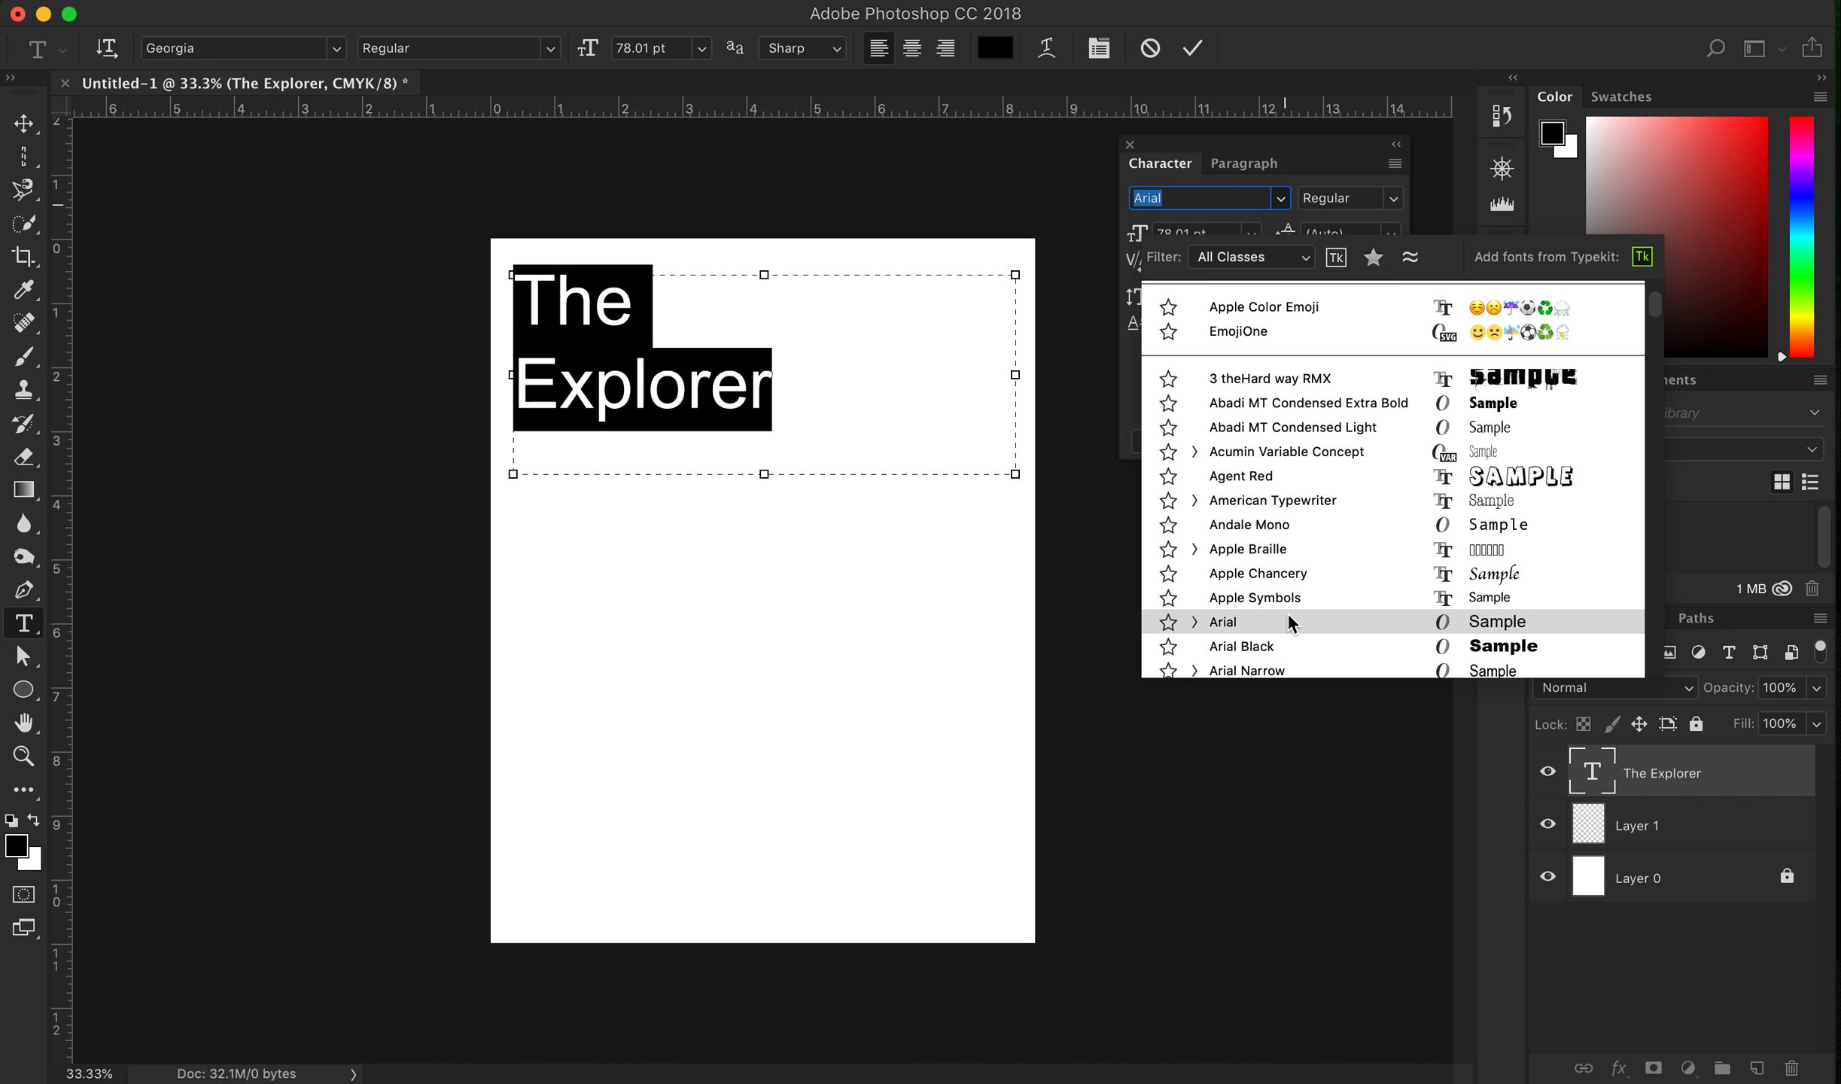
left_click(1240, 646)
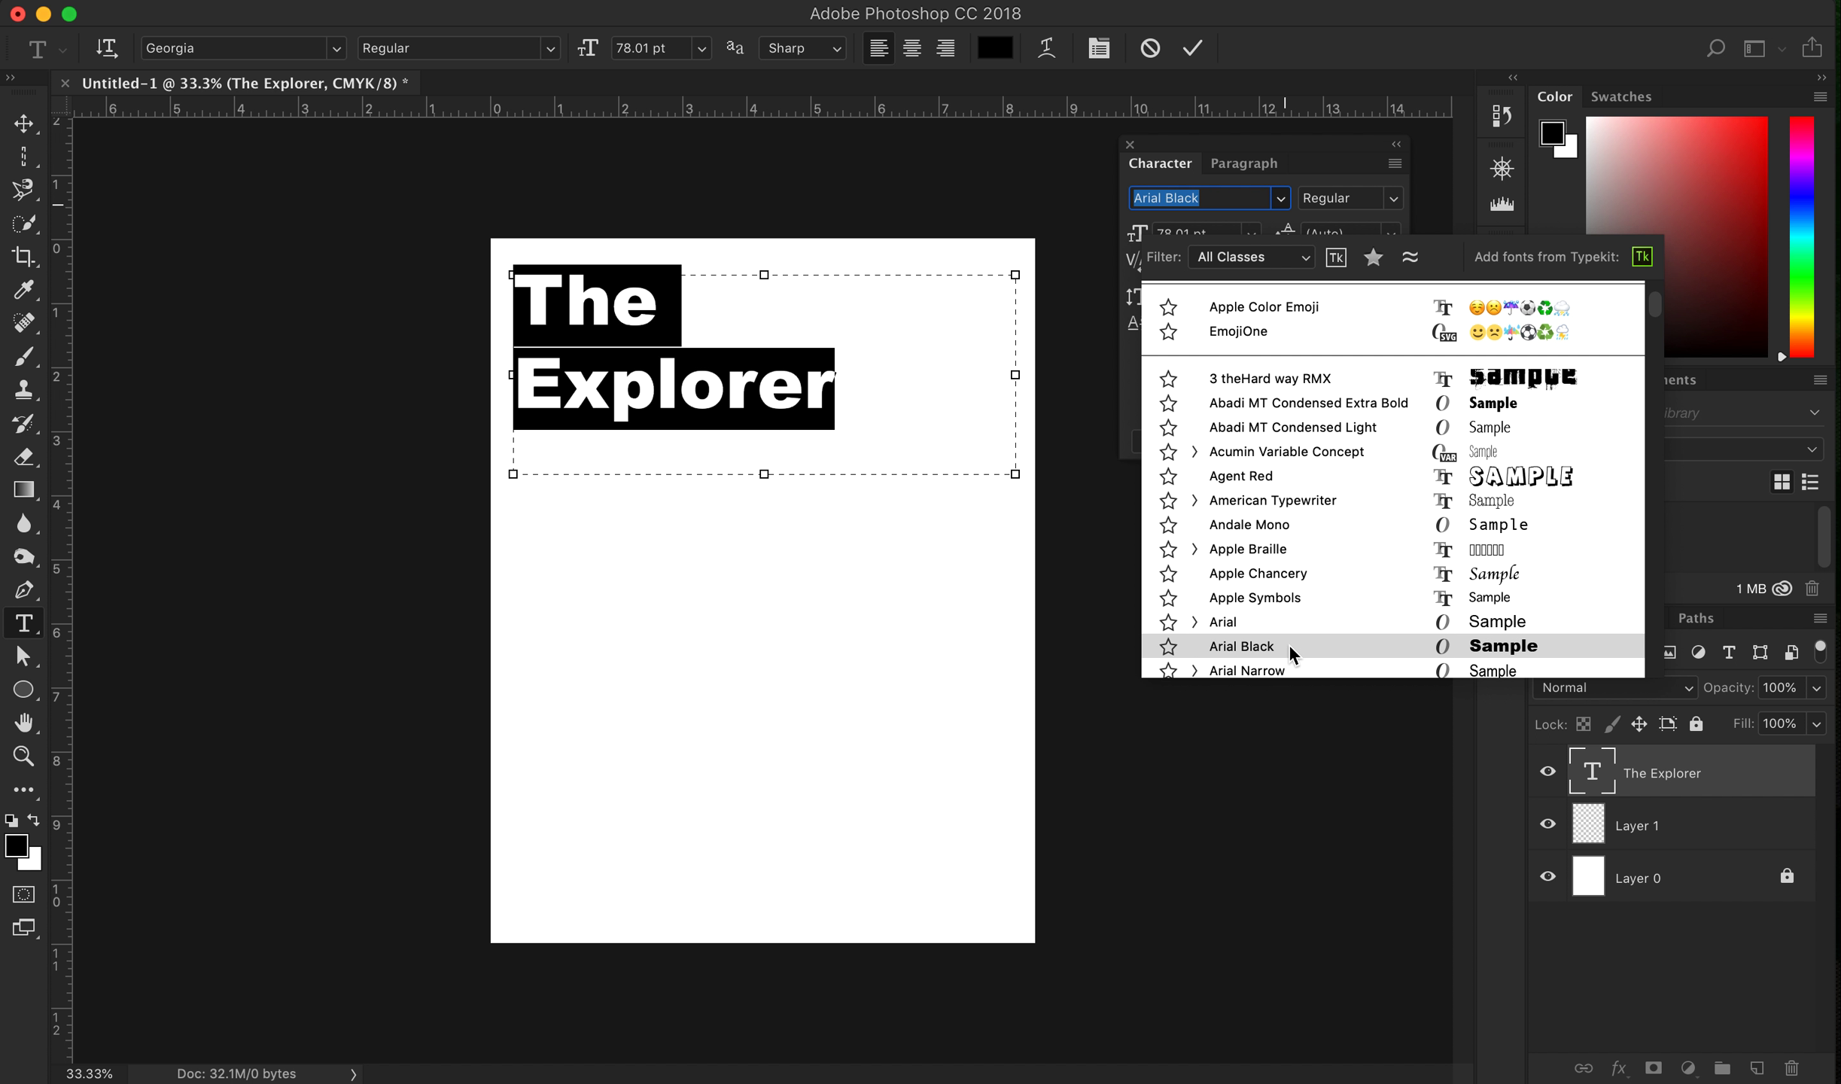
left_click(1222, 621)
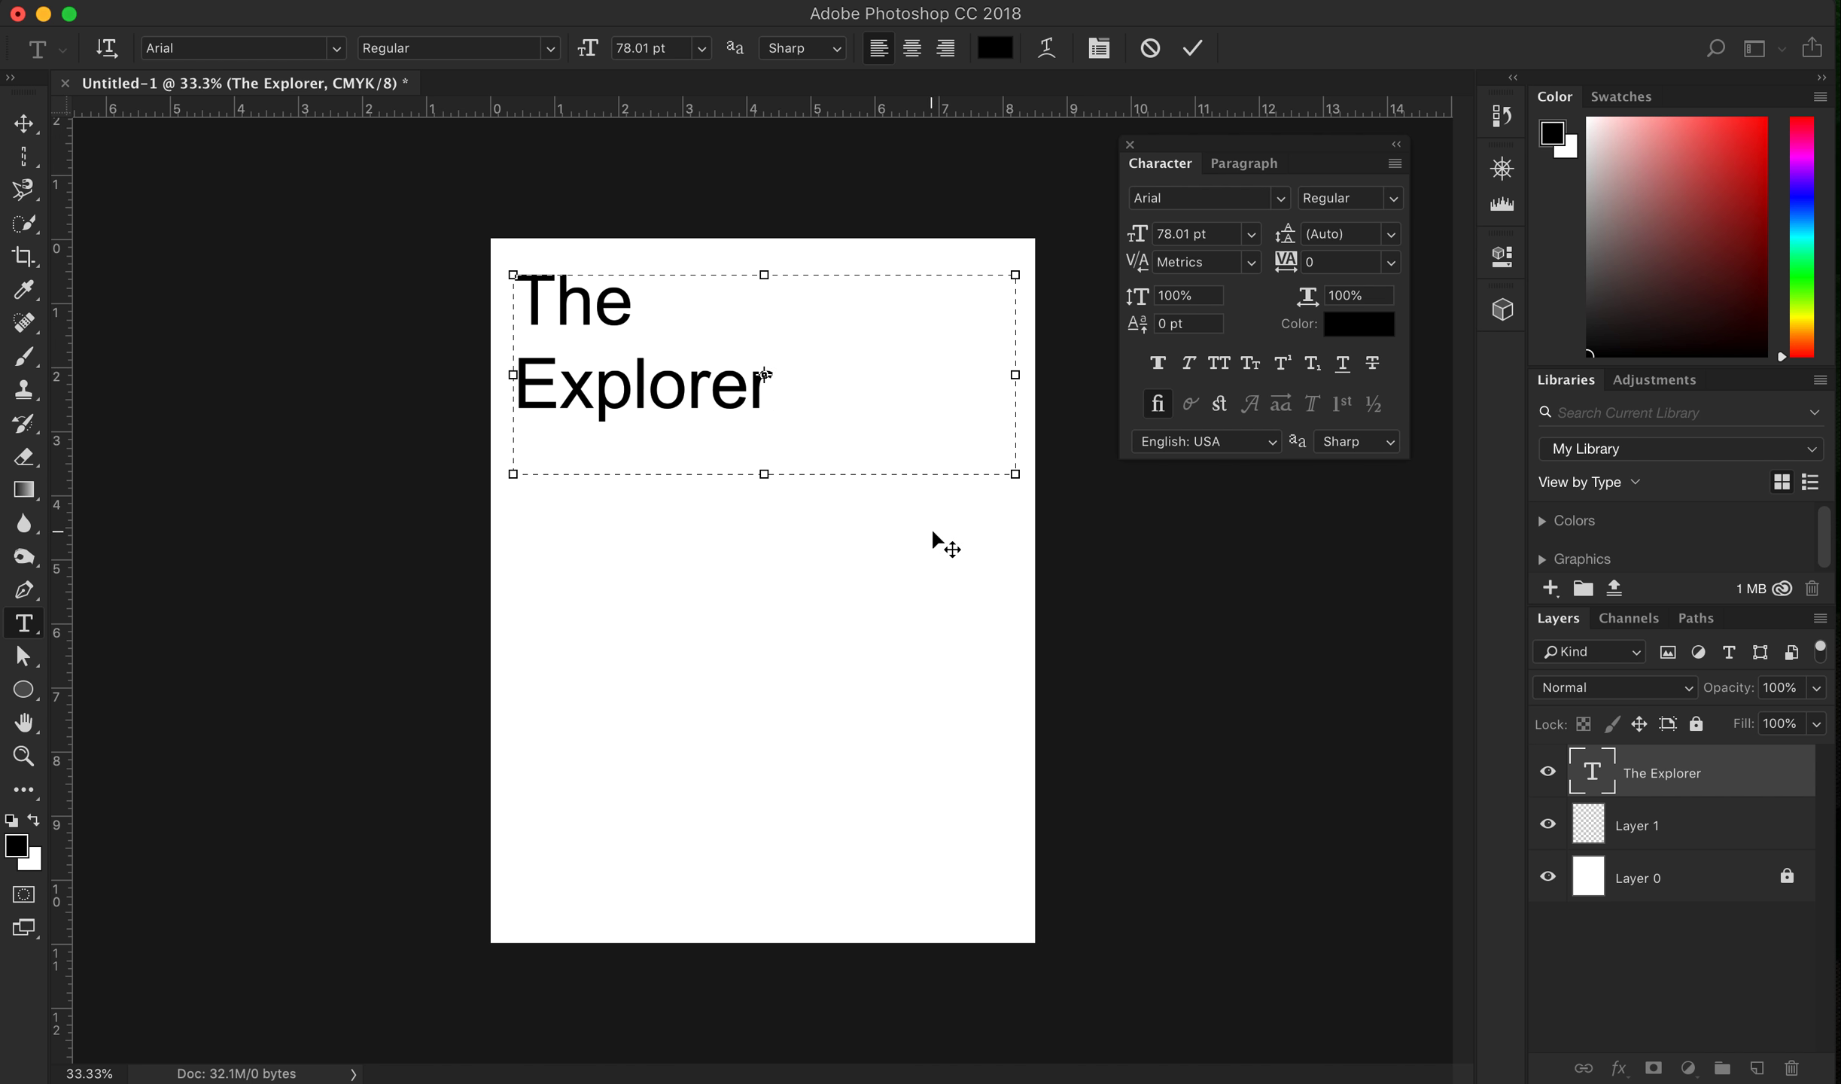
double_click(642, 385)
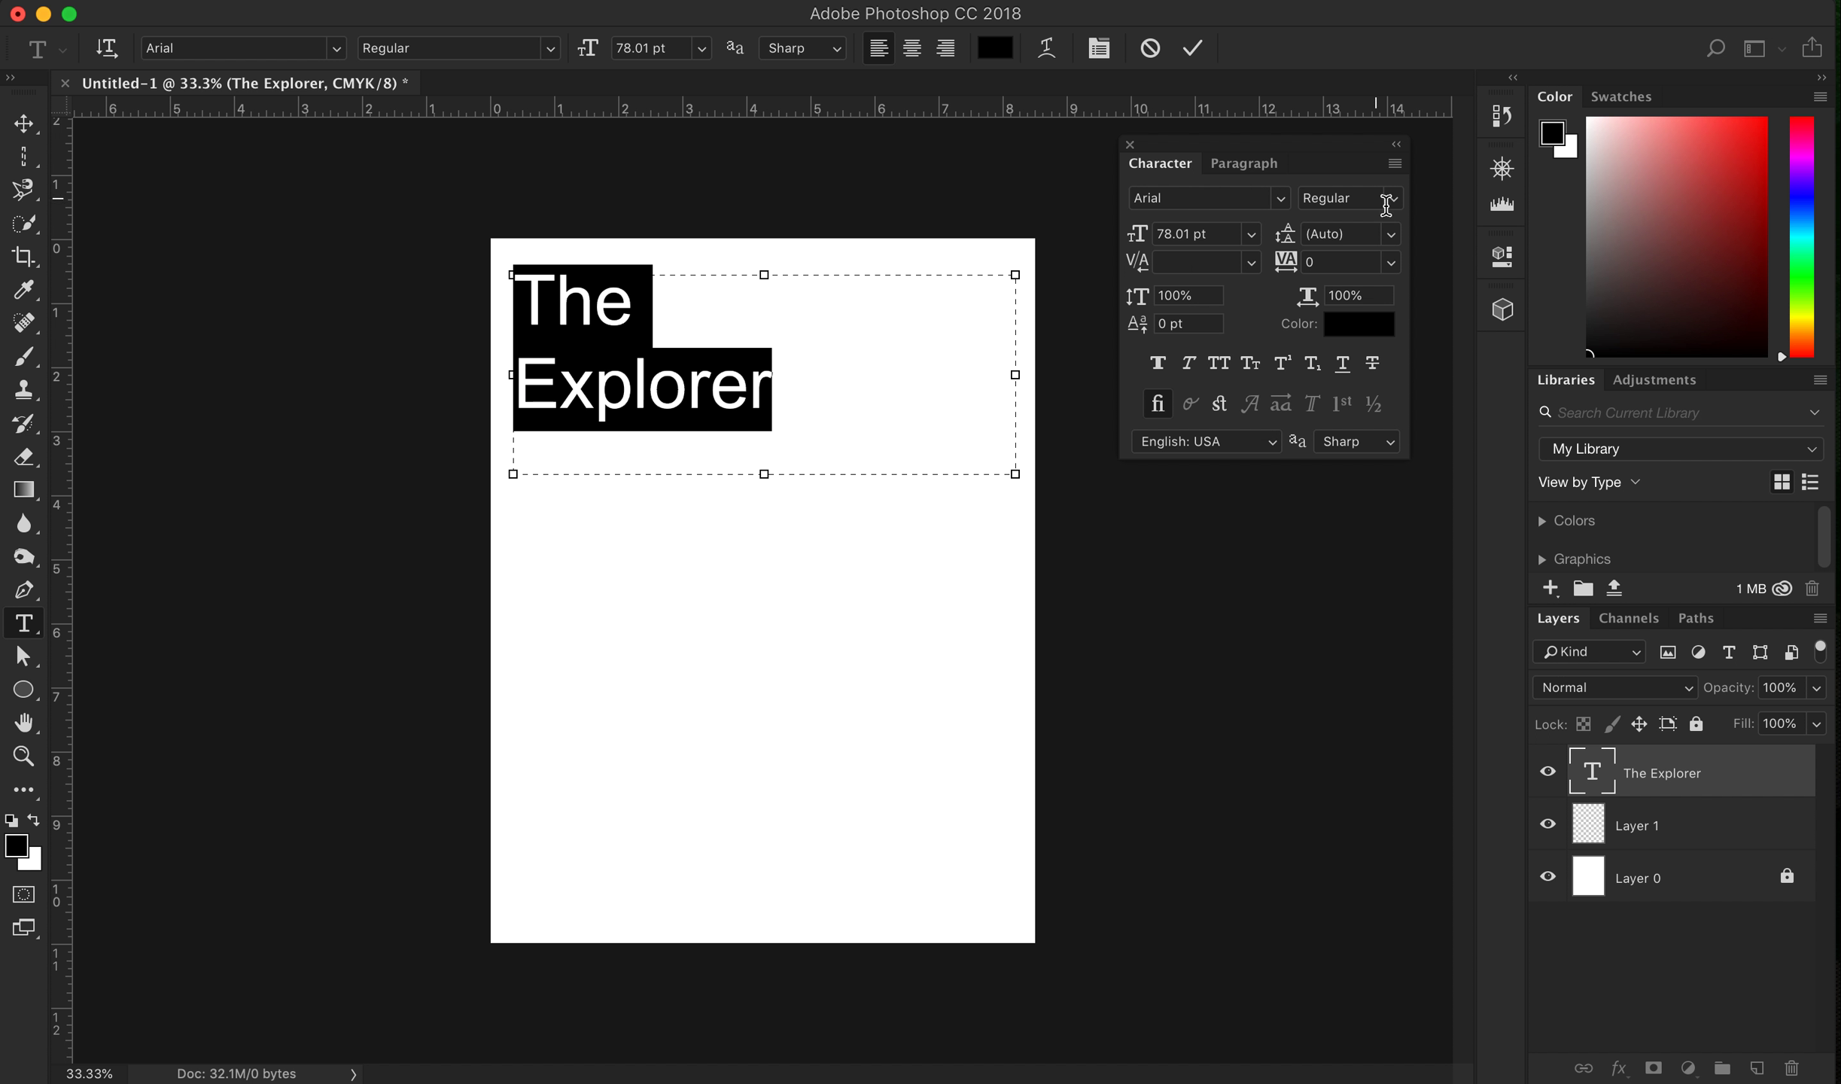
Try Italic and Bold Italic on the title, then settle on Arial Regular
left_click(1390, 197)
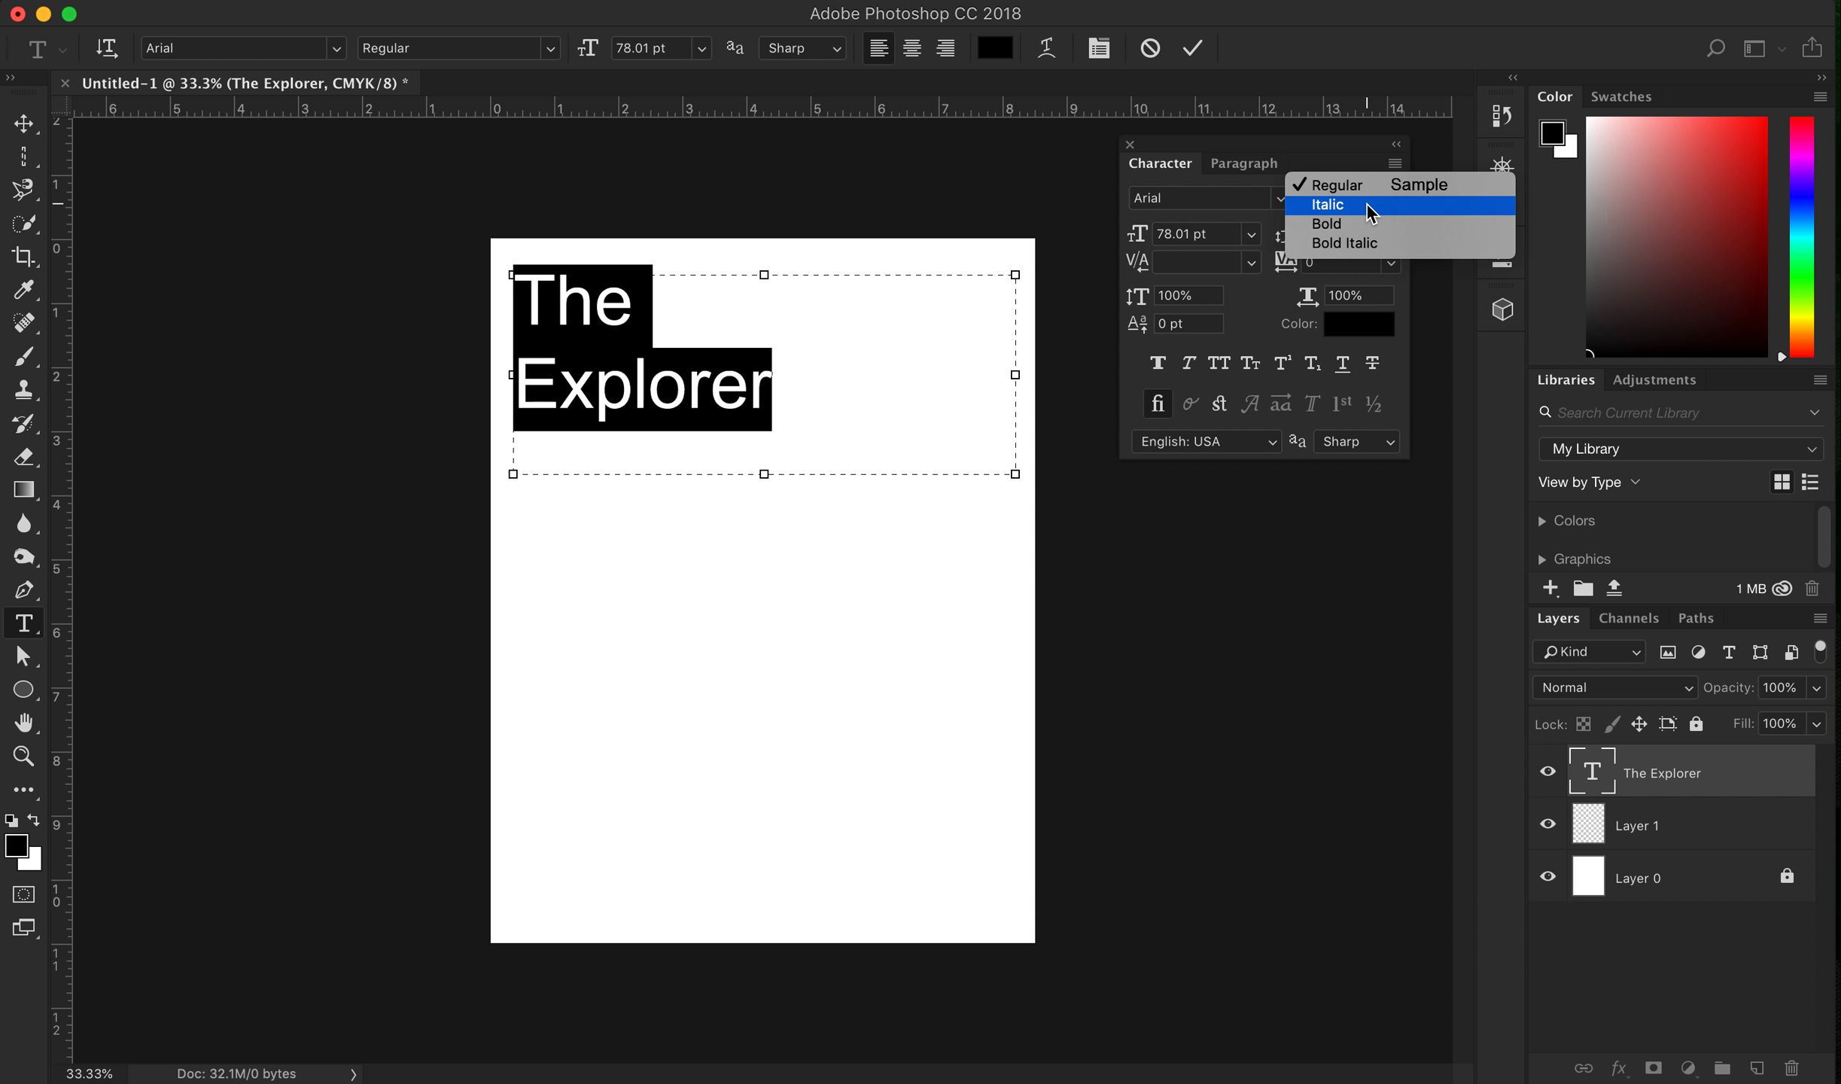
left_click(1336, 185)
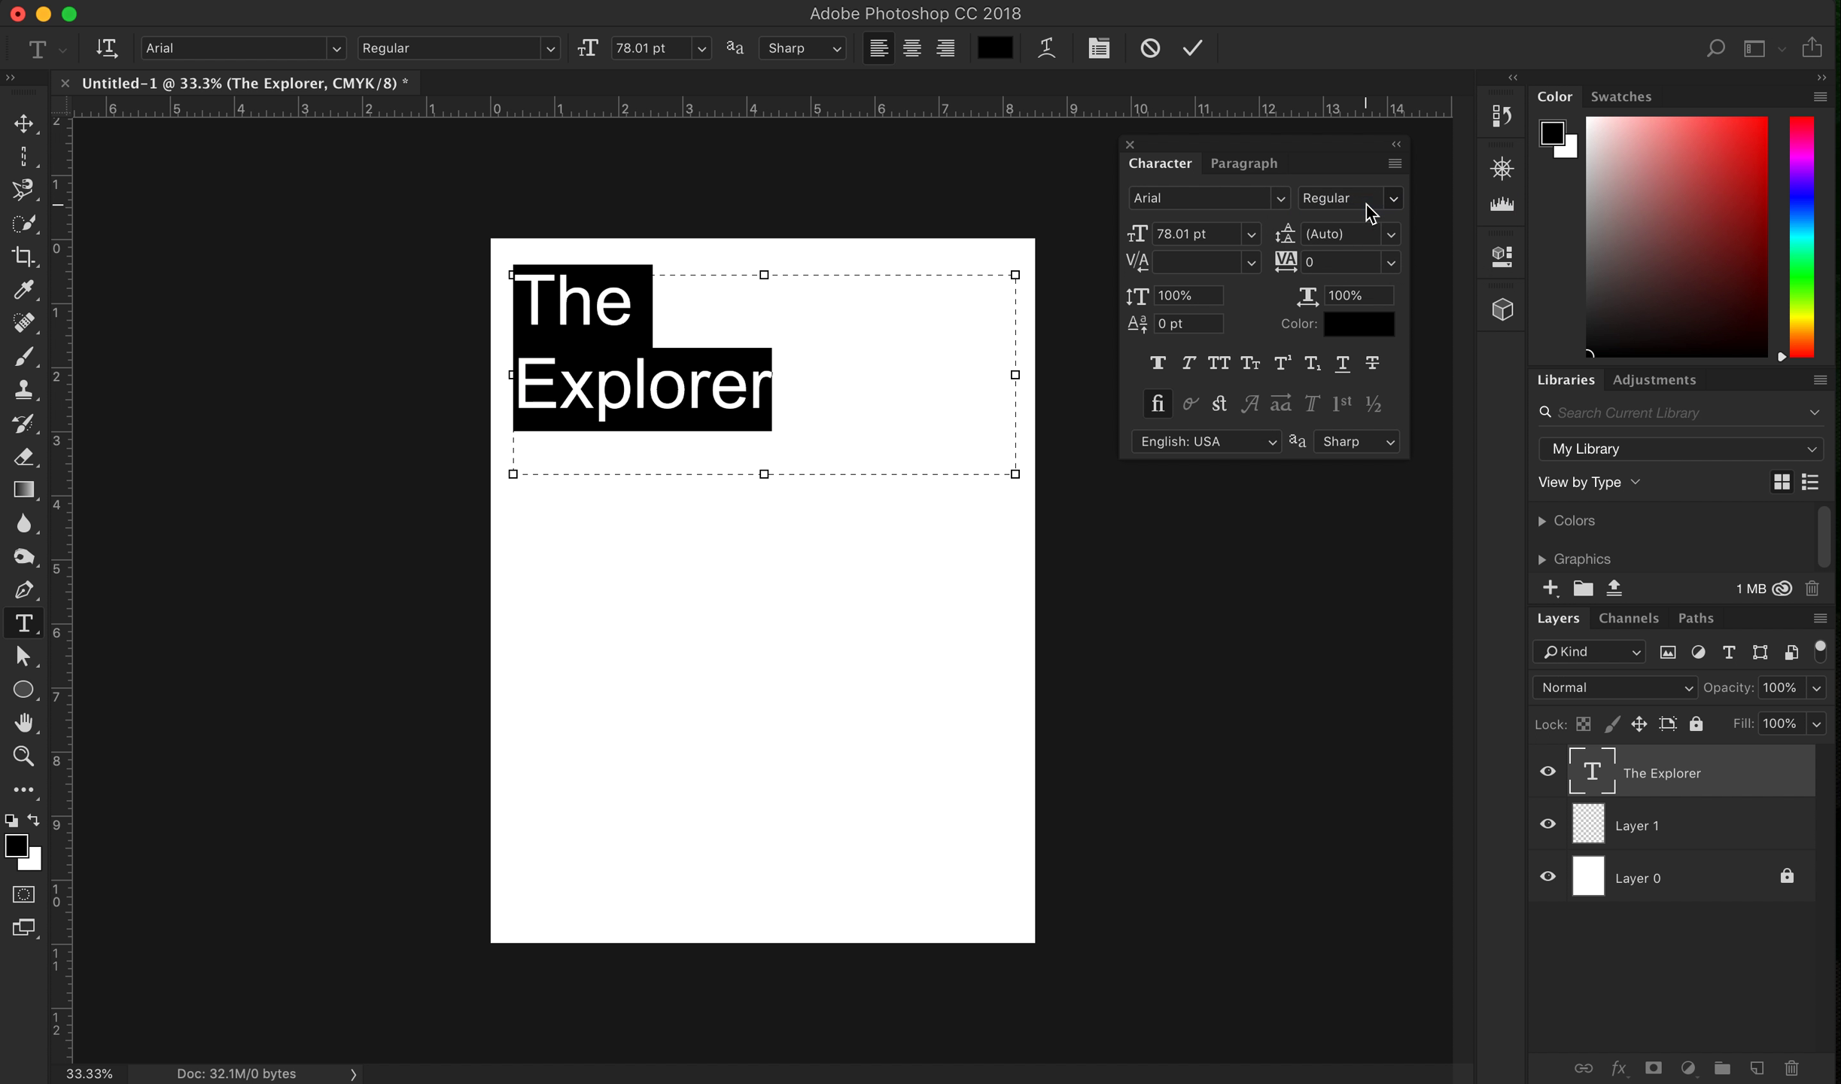
left_click(1392, 197)
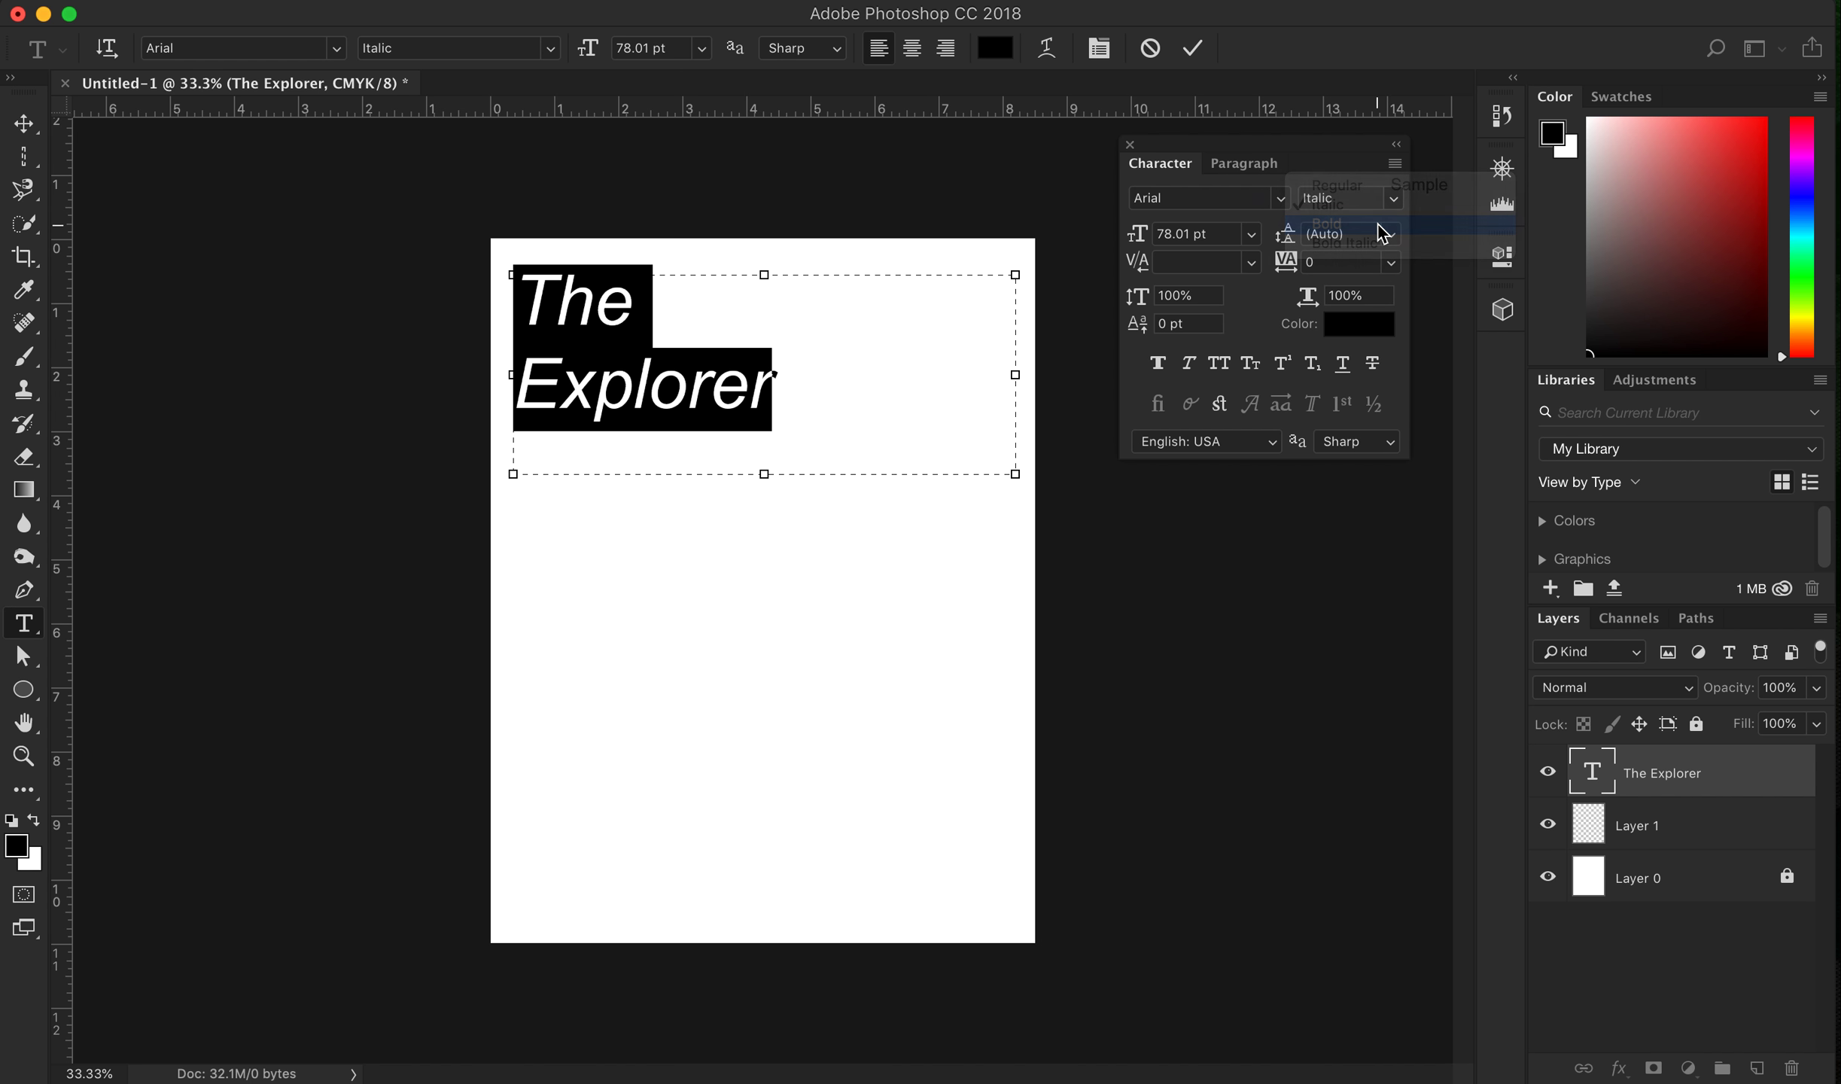
left_click(1325, 223)
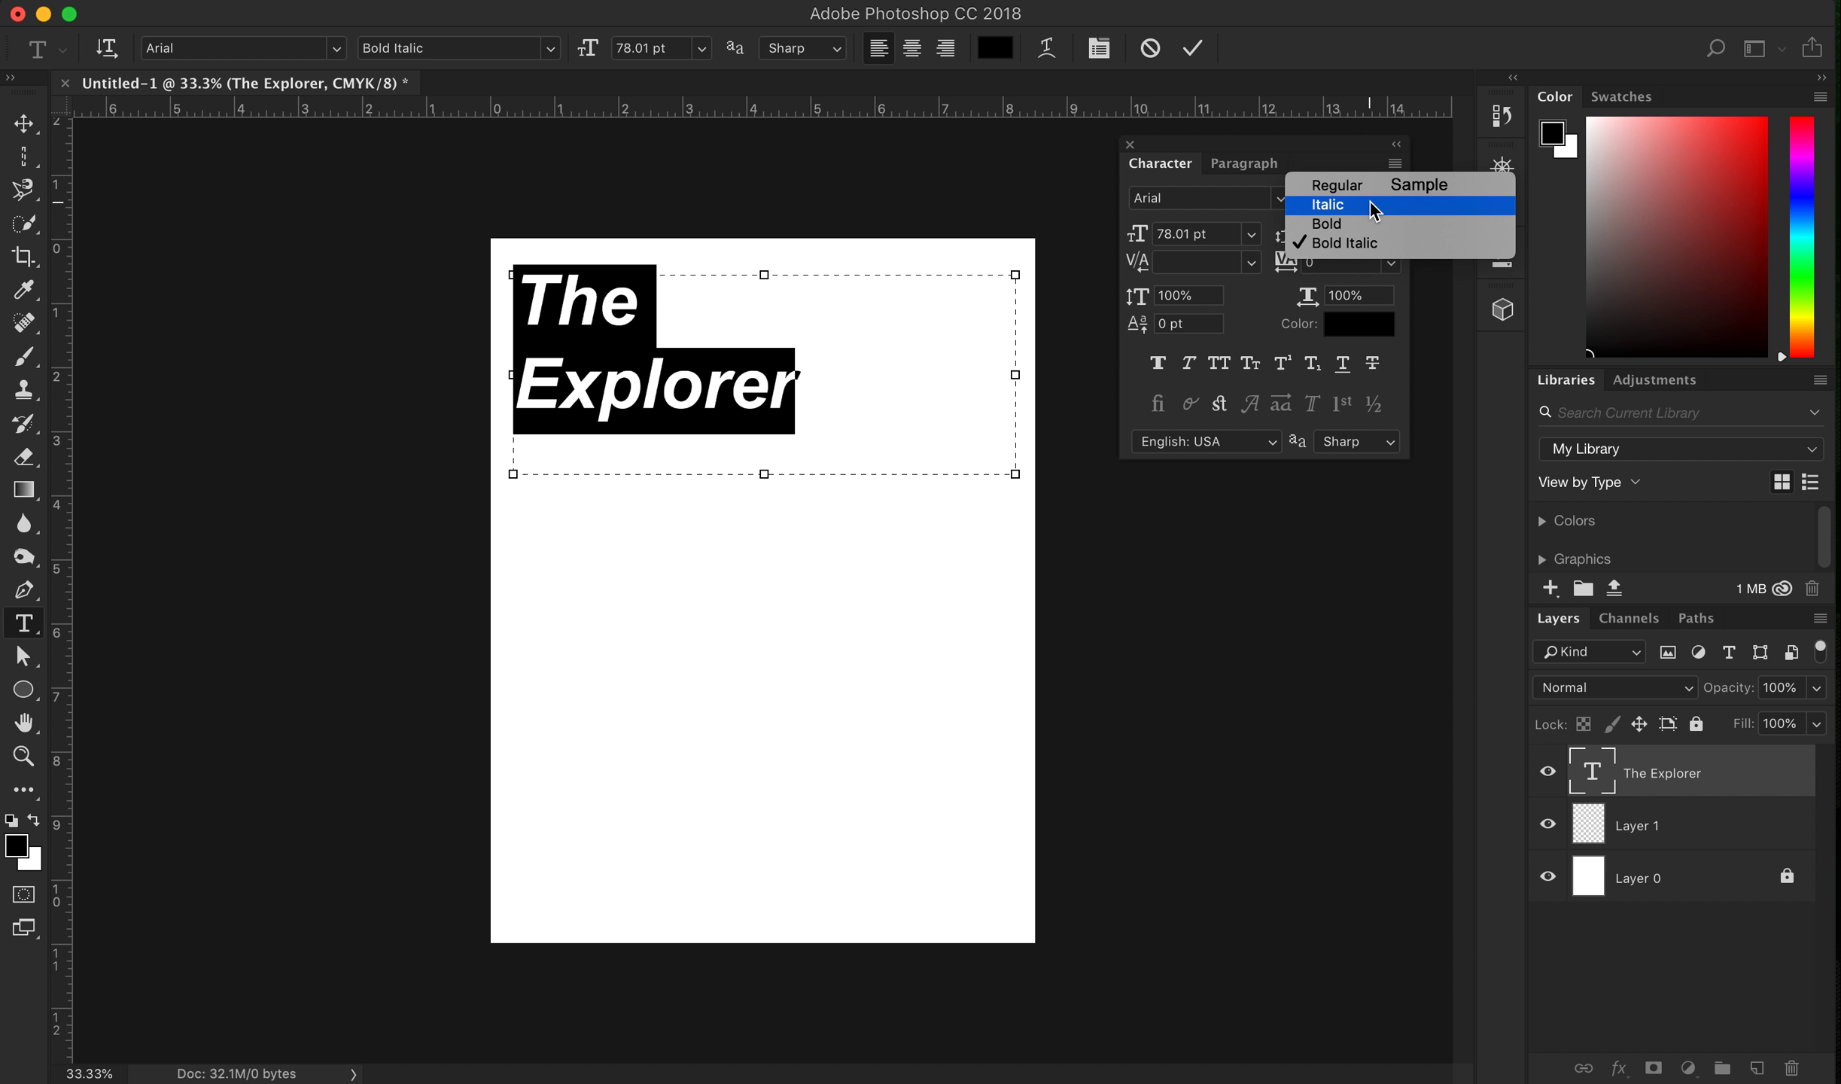
left_click(1328, 204)
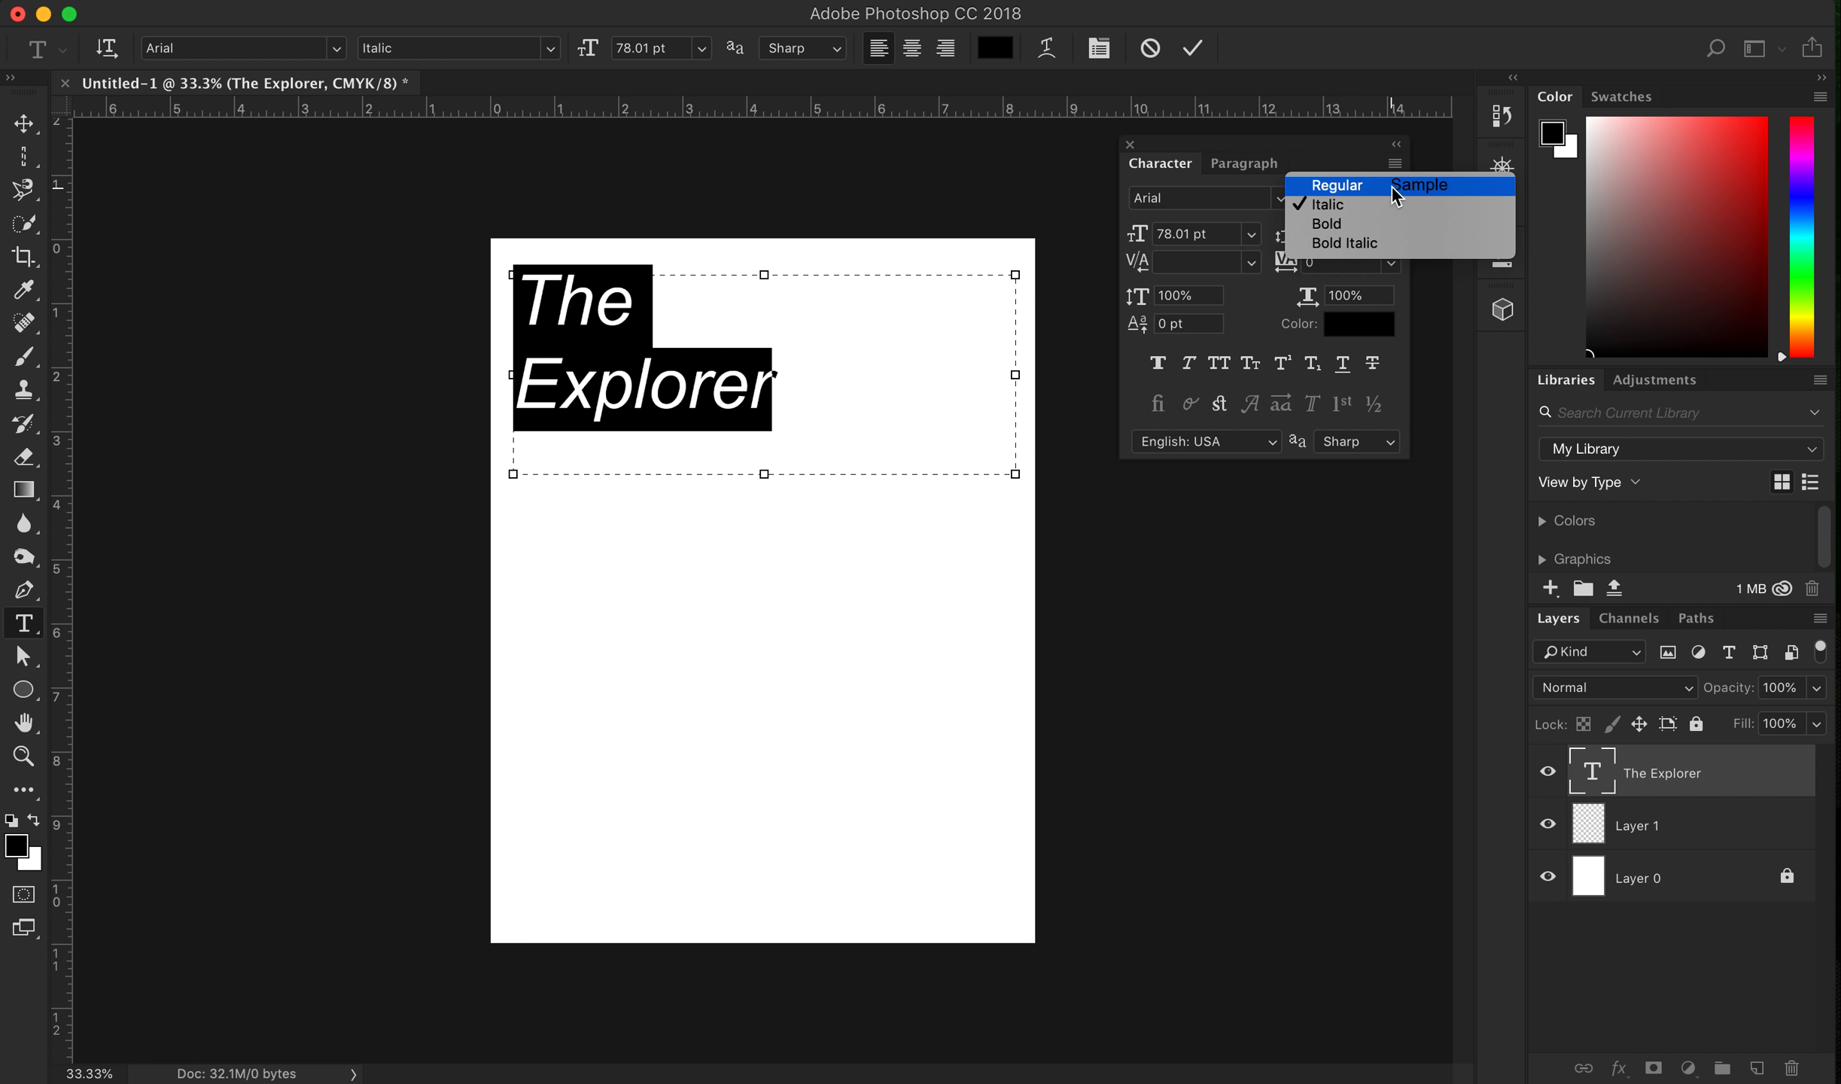
left_click(1338, 186)
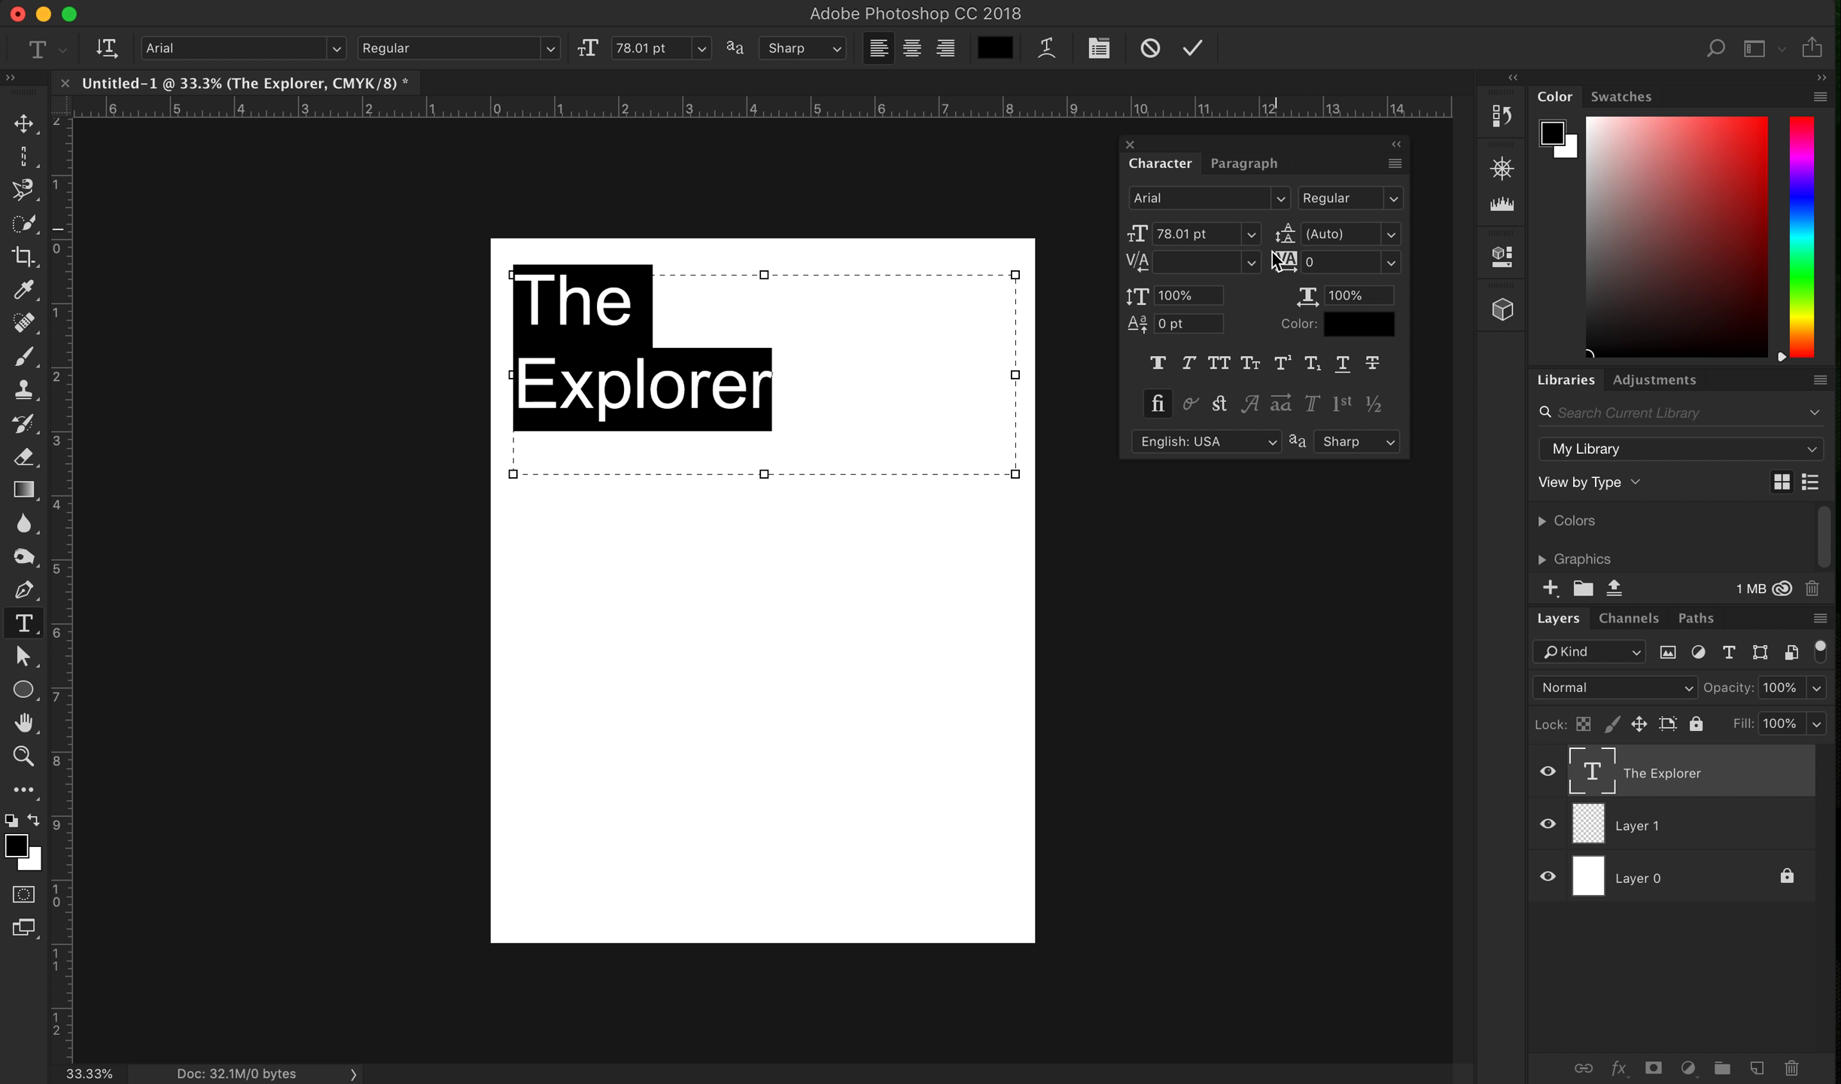
left_click(1392, 197)
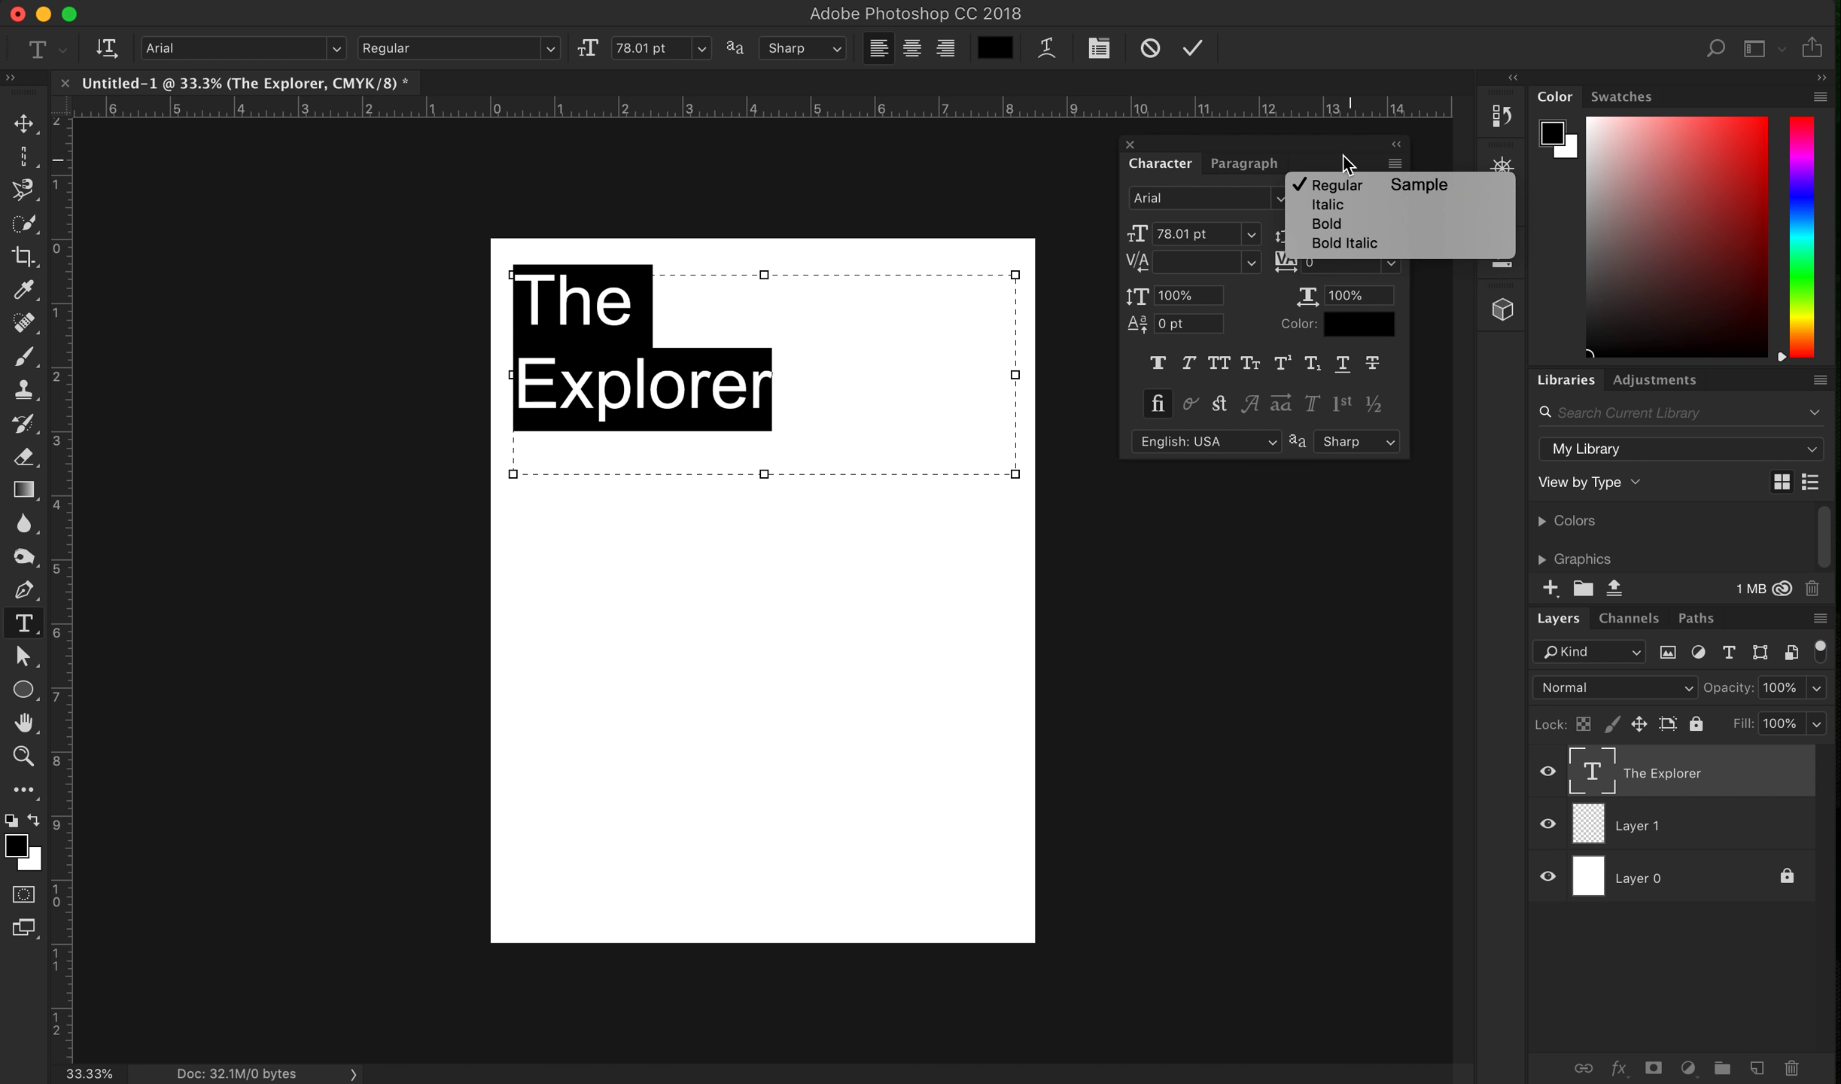
left_click(1334, 184)
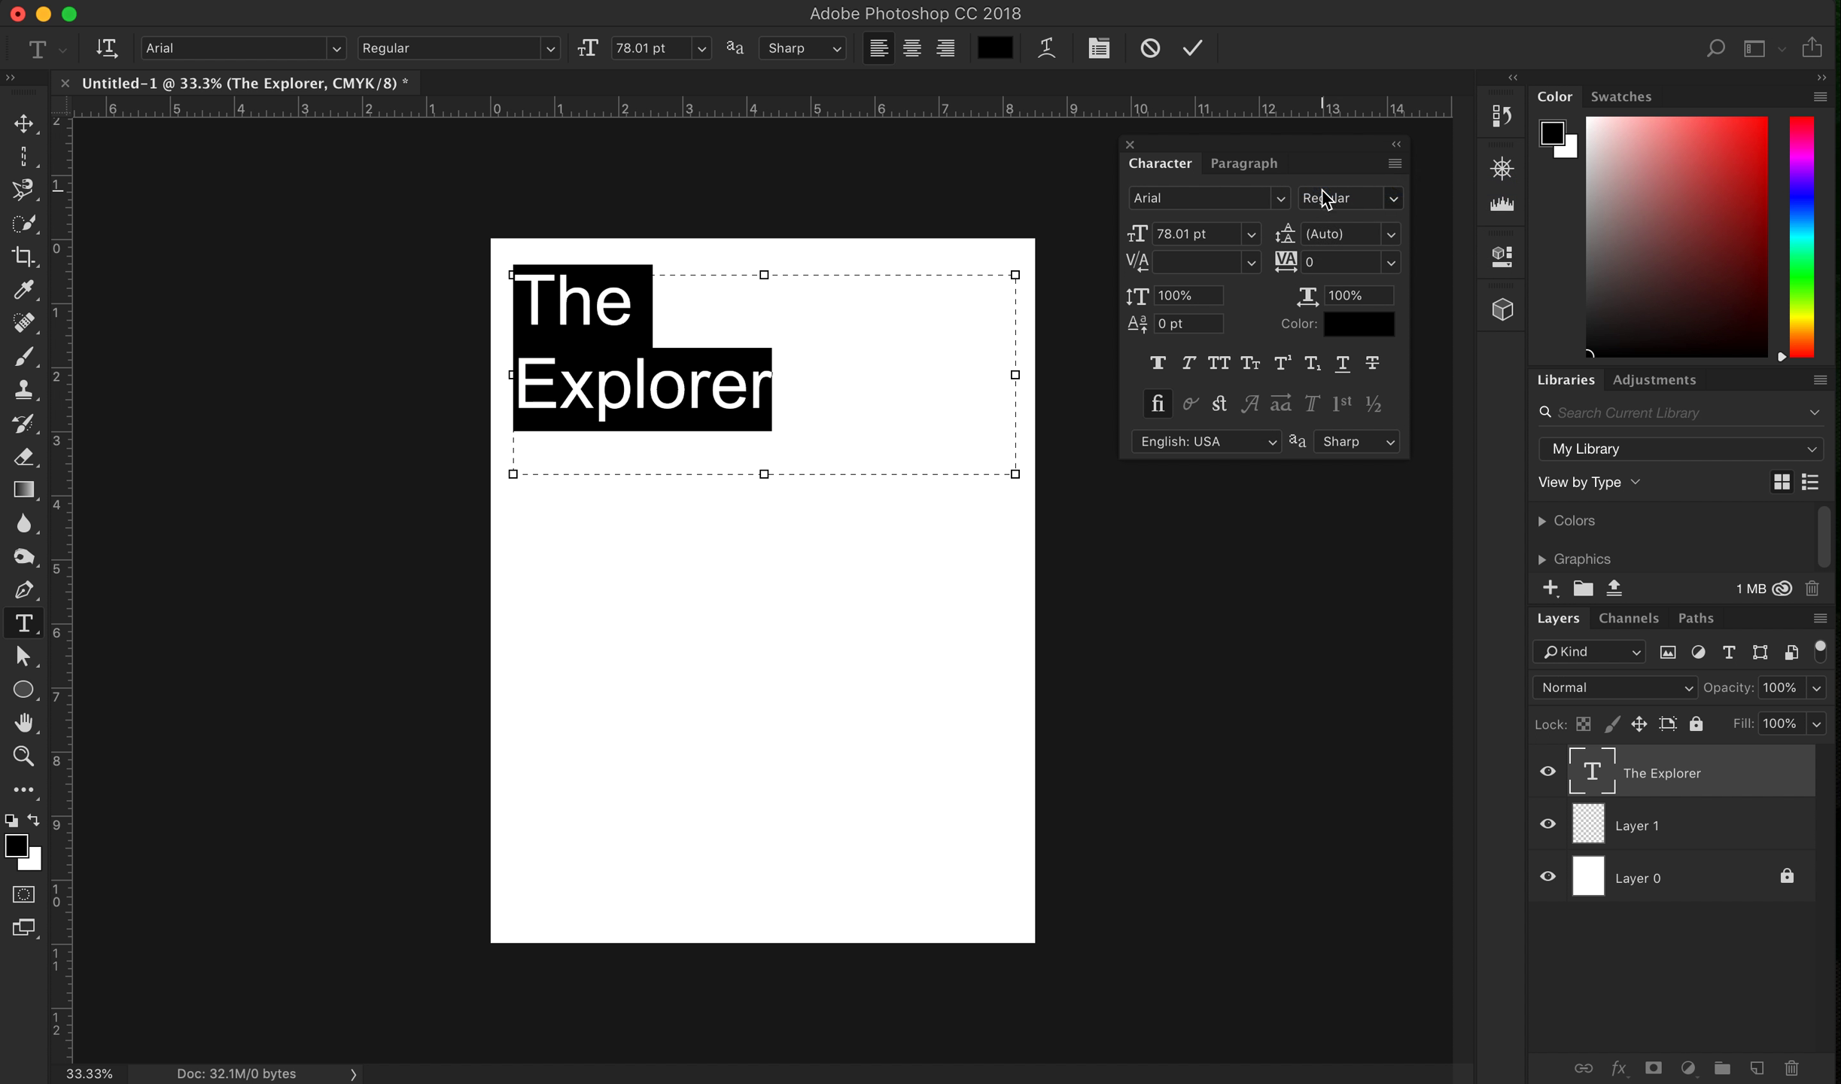
left_click(1278, 197)
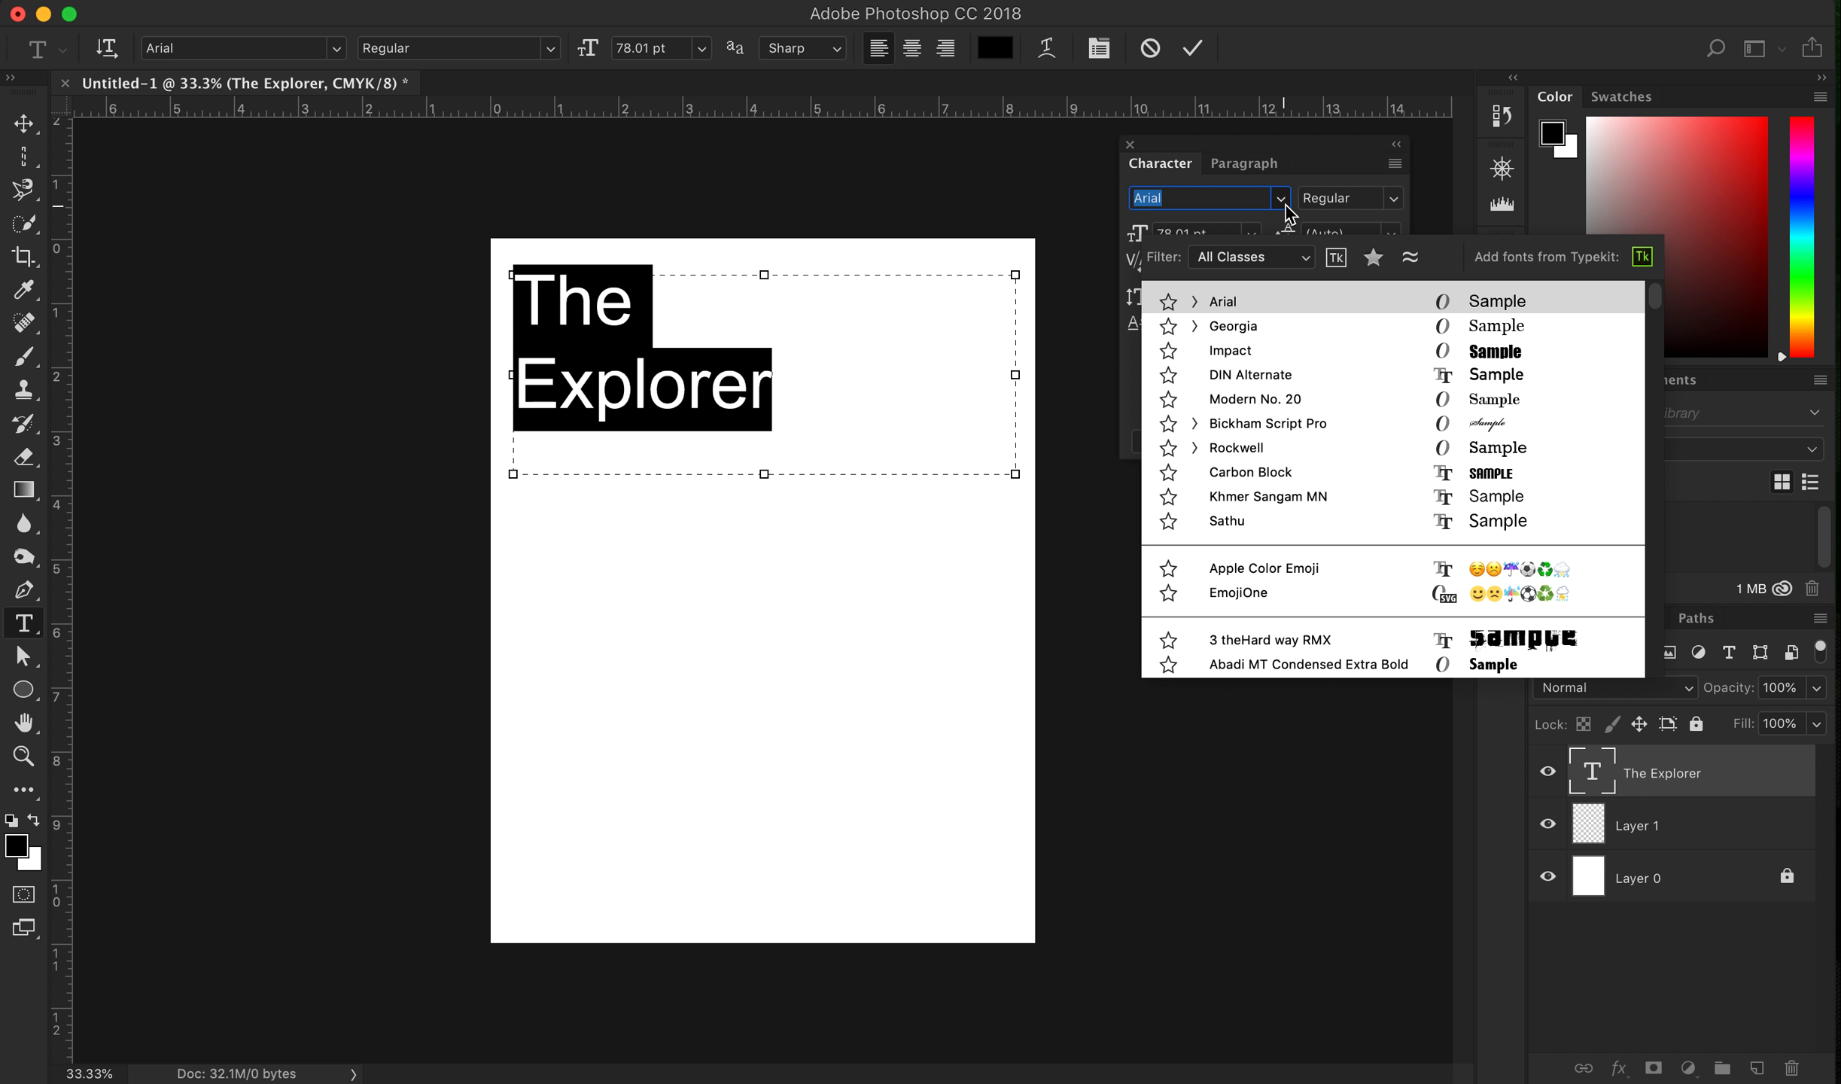
left_click(1237, 447)
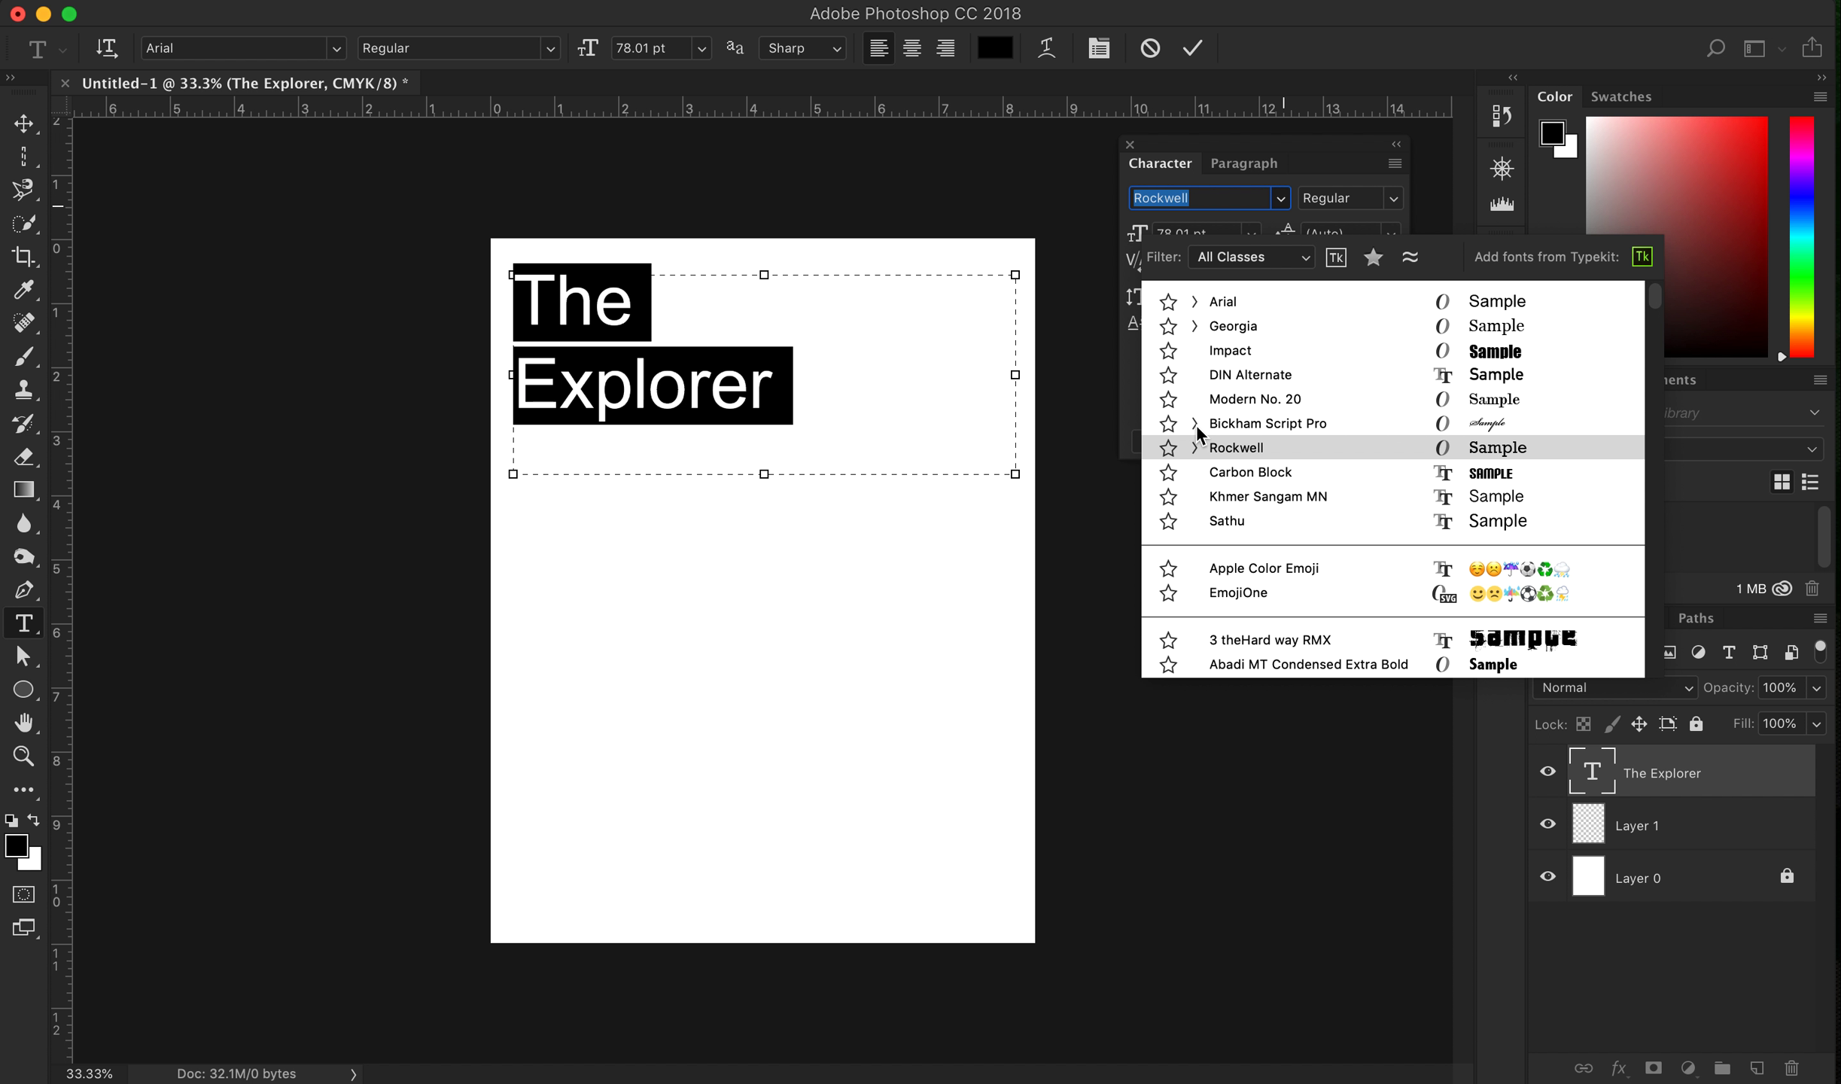
left_click(1268, 423)
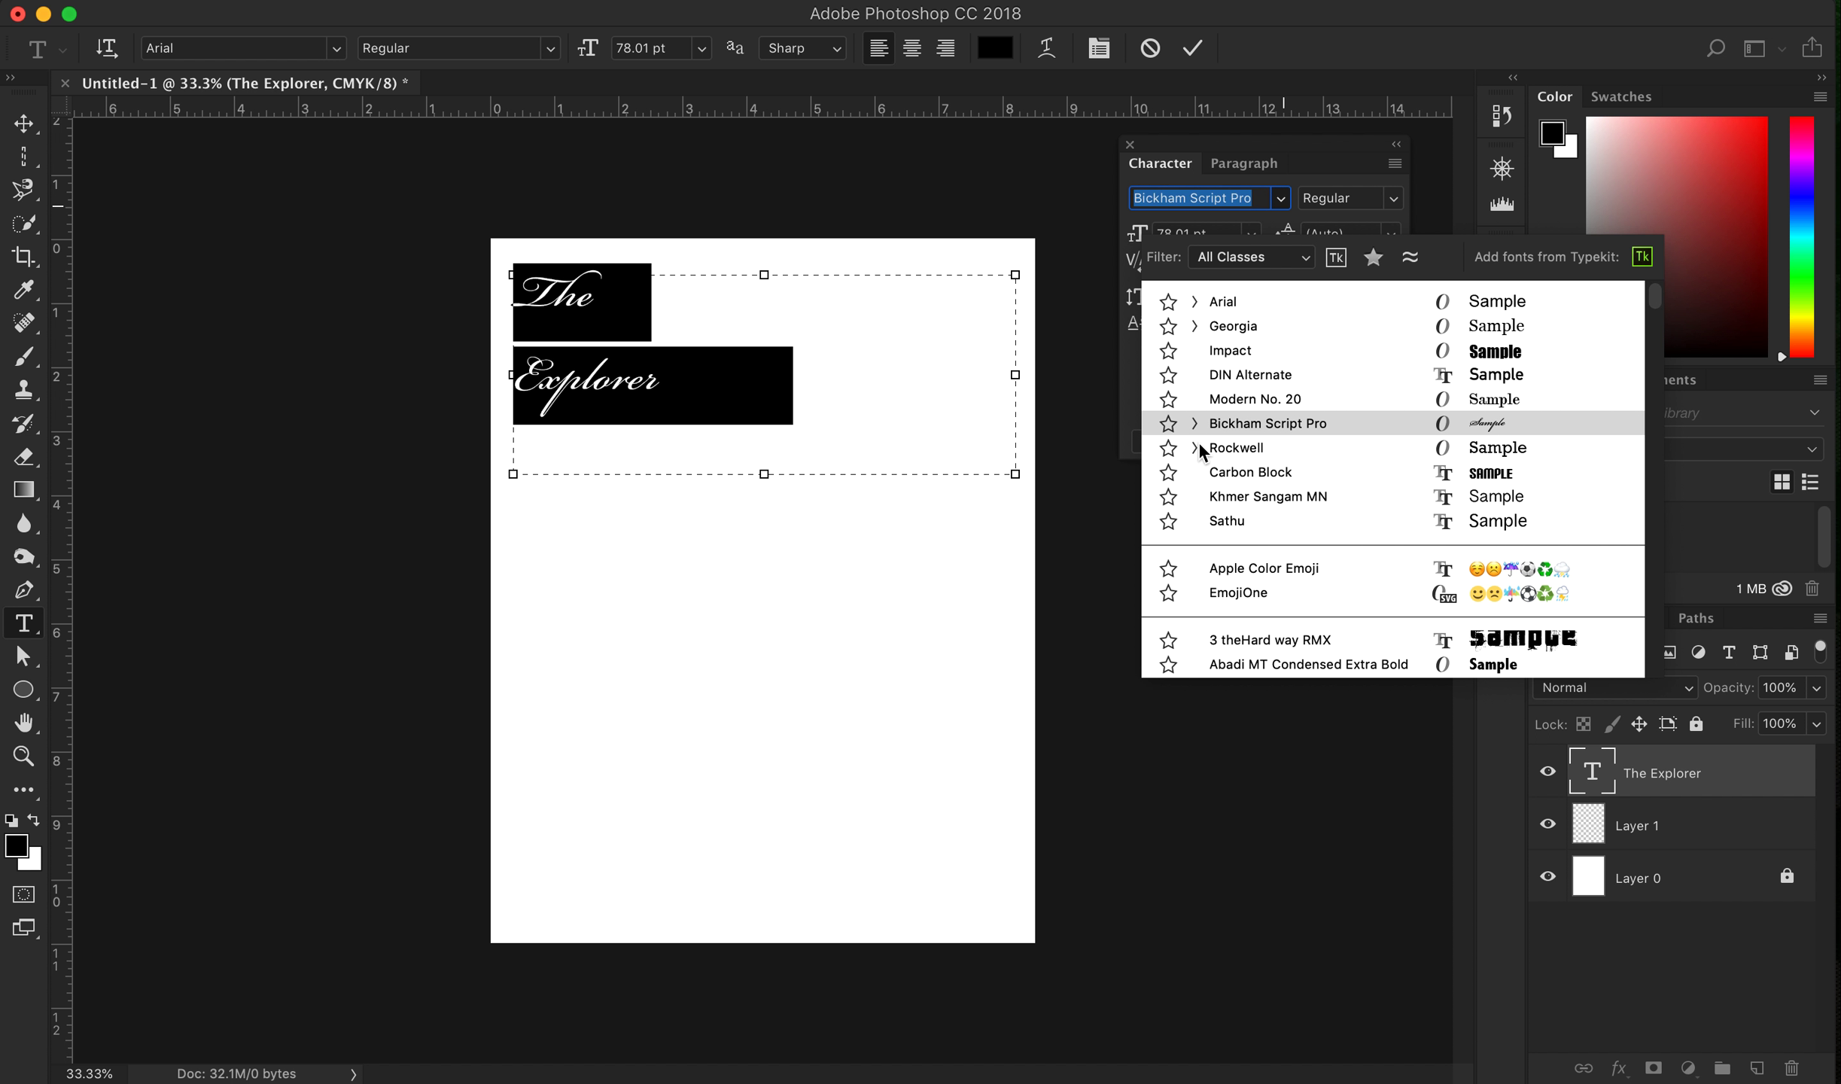
left_click(1223, 300)
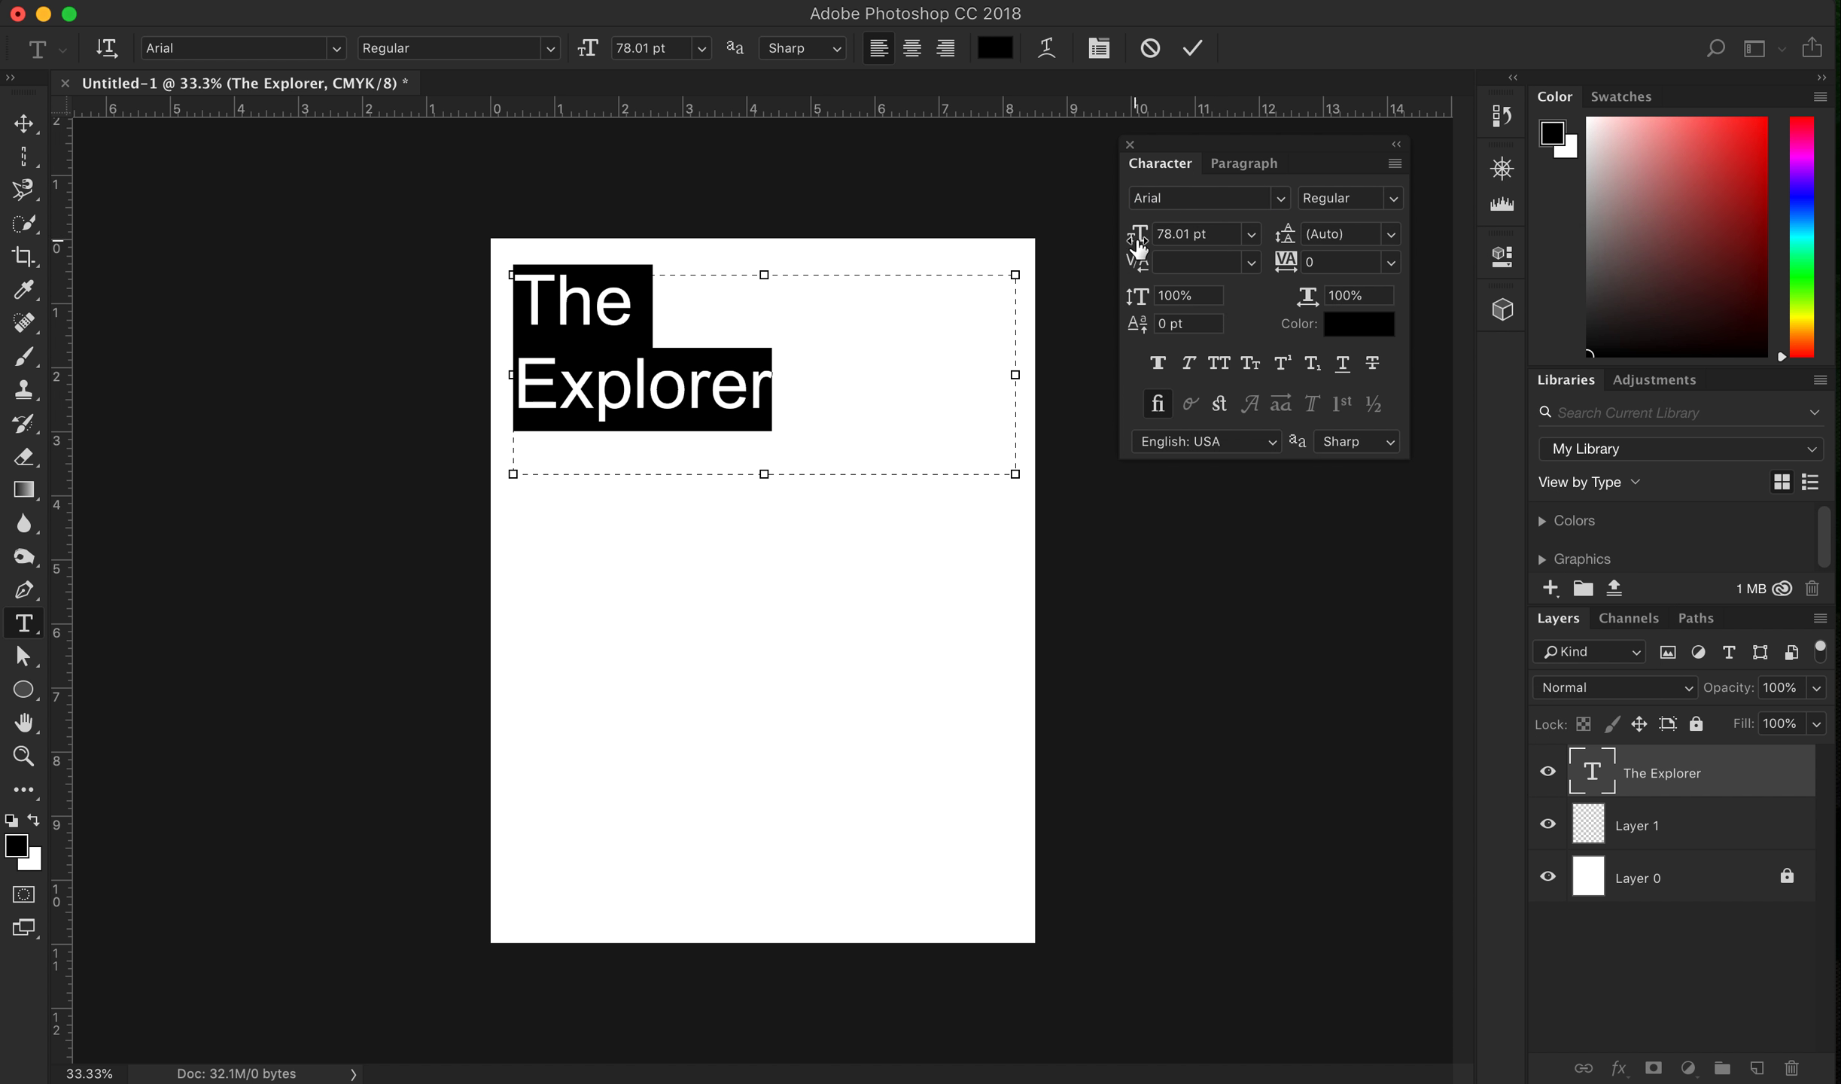
Check the preset sizes, then enter 82.01 pt as the title's font size
left_click(1250, 233)
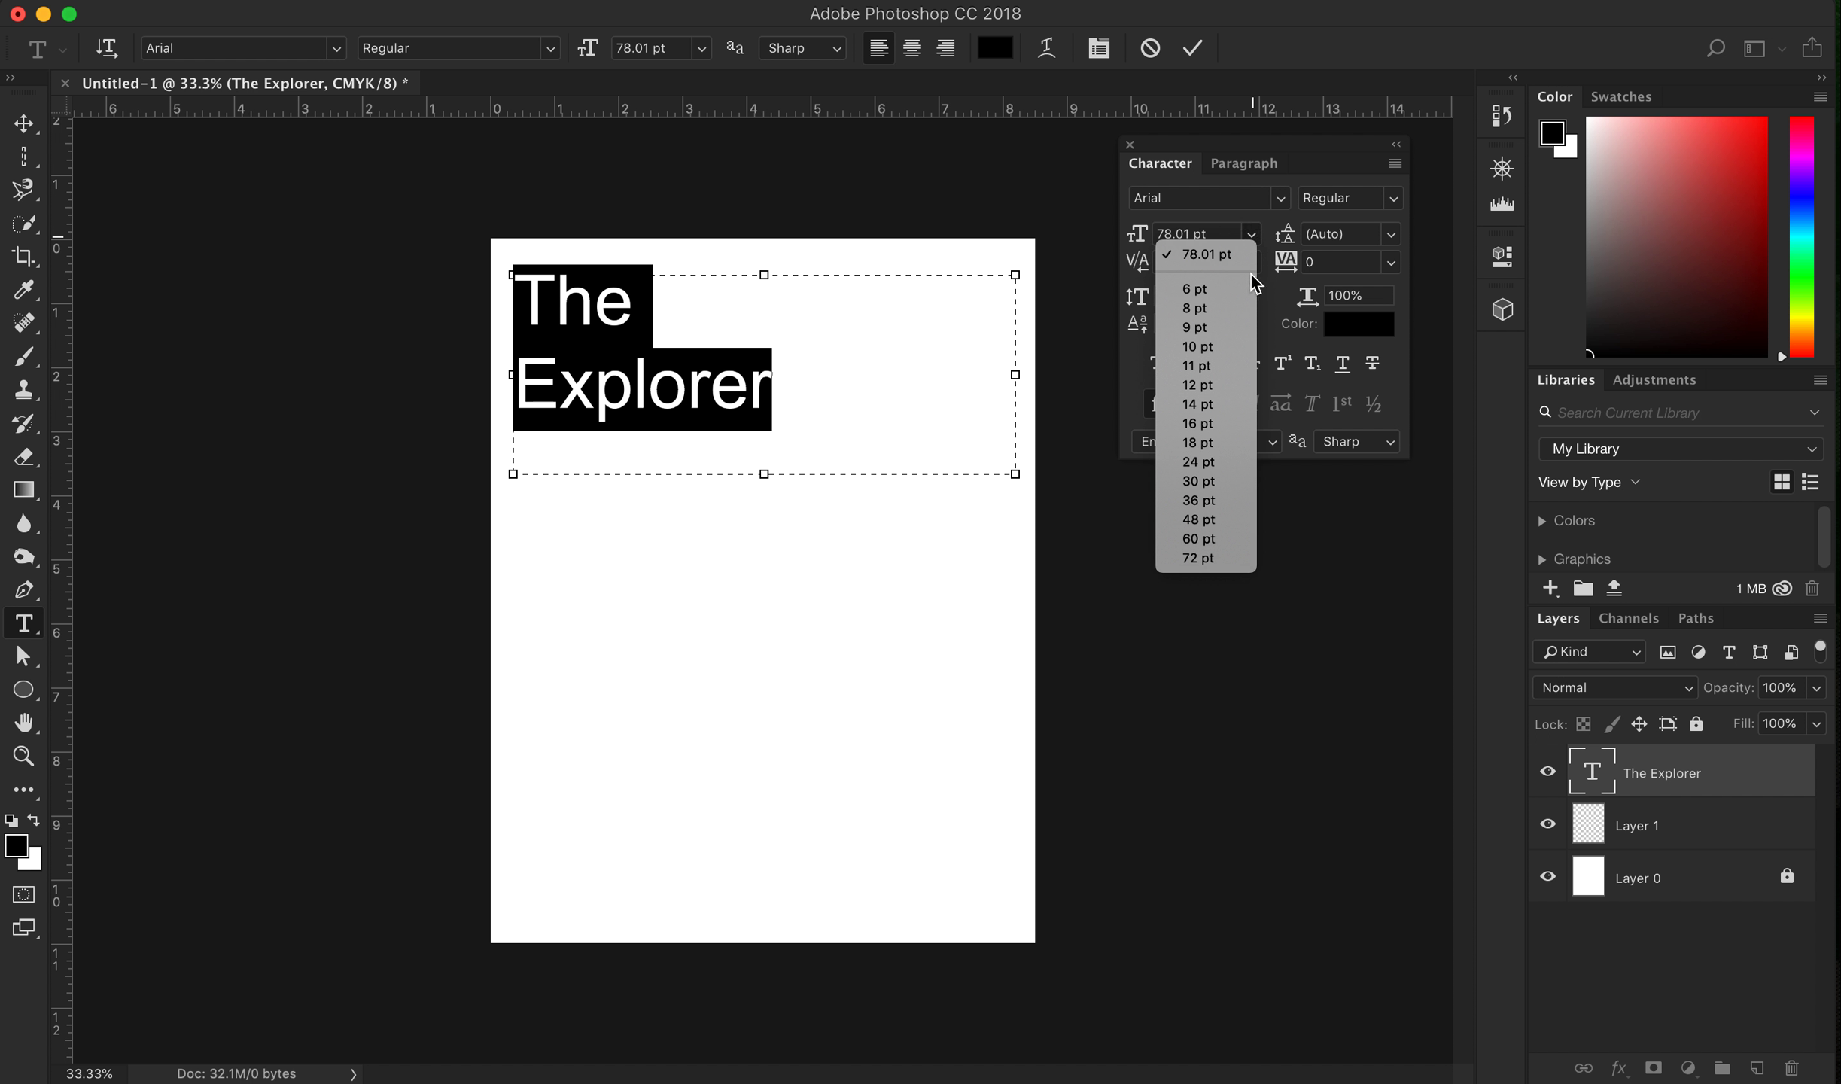
mouse_move(1196, 289)
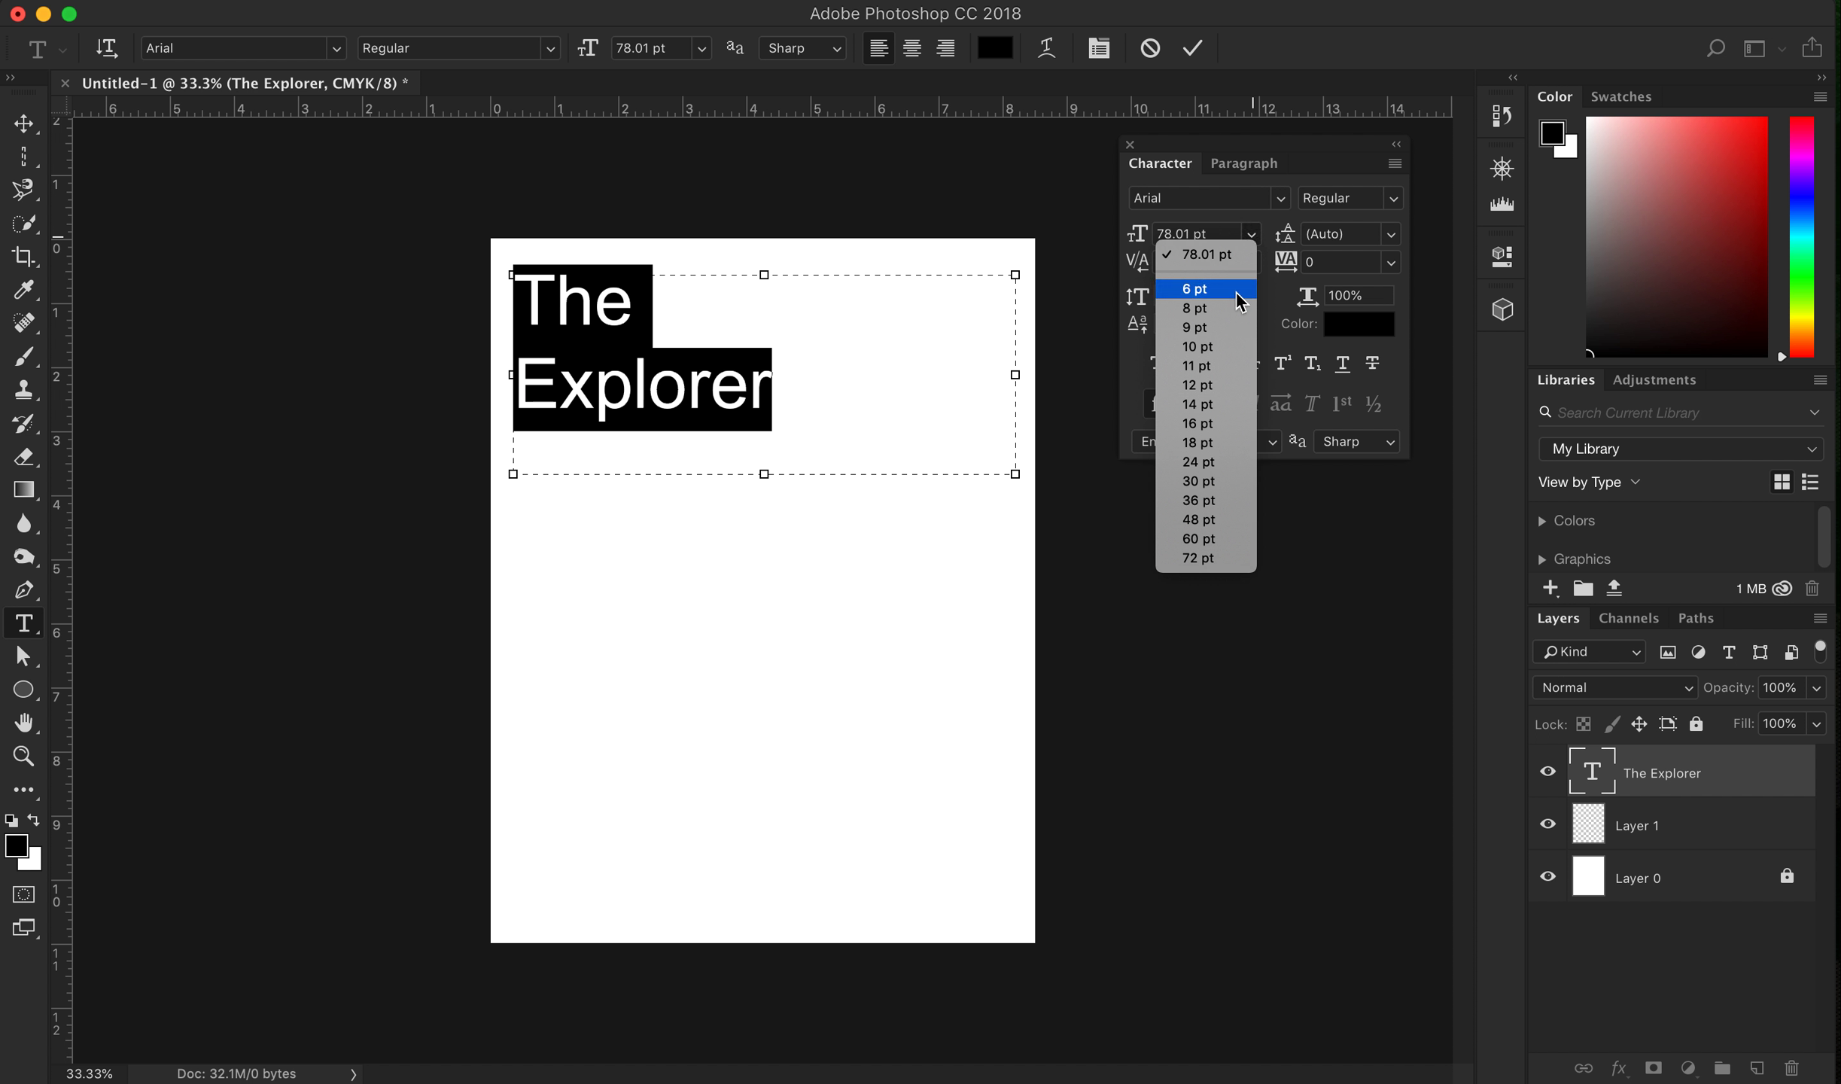
mouse_move(1195, 365)
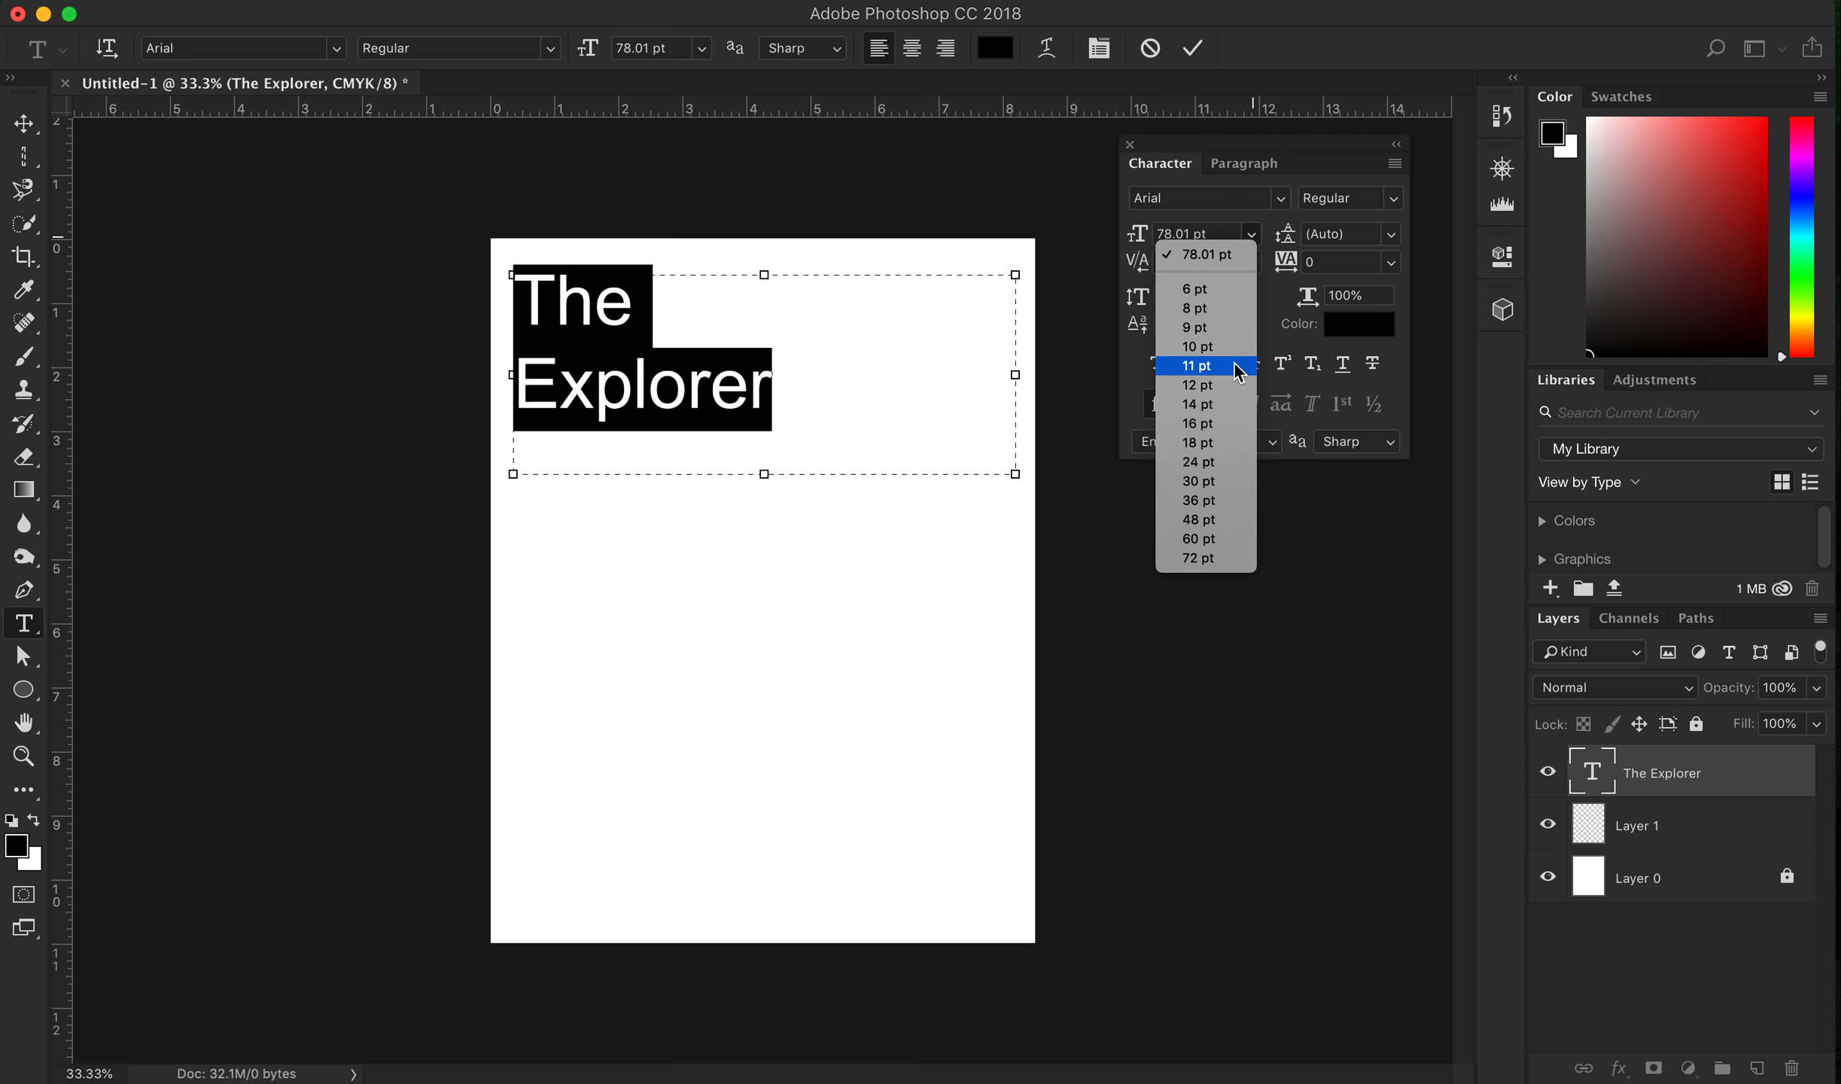
mouse_move(1197, 385)
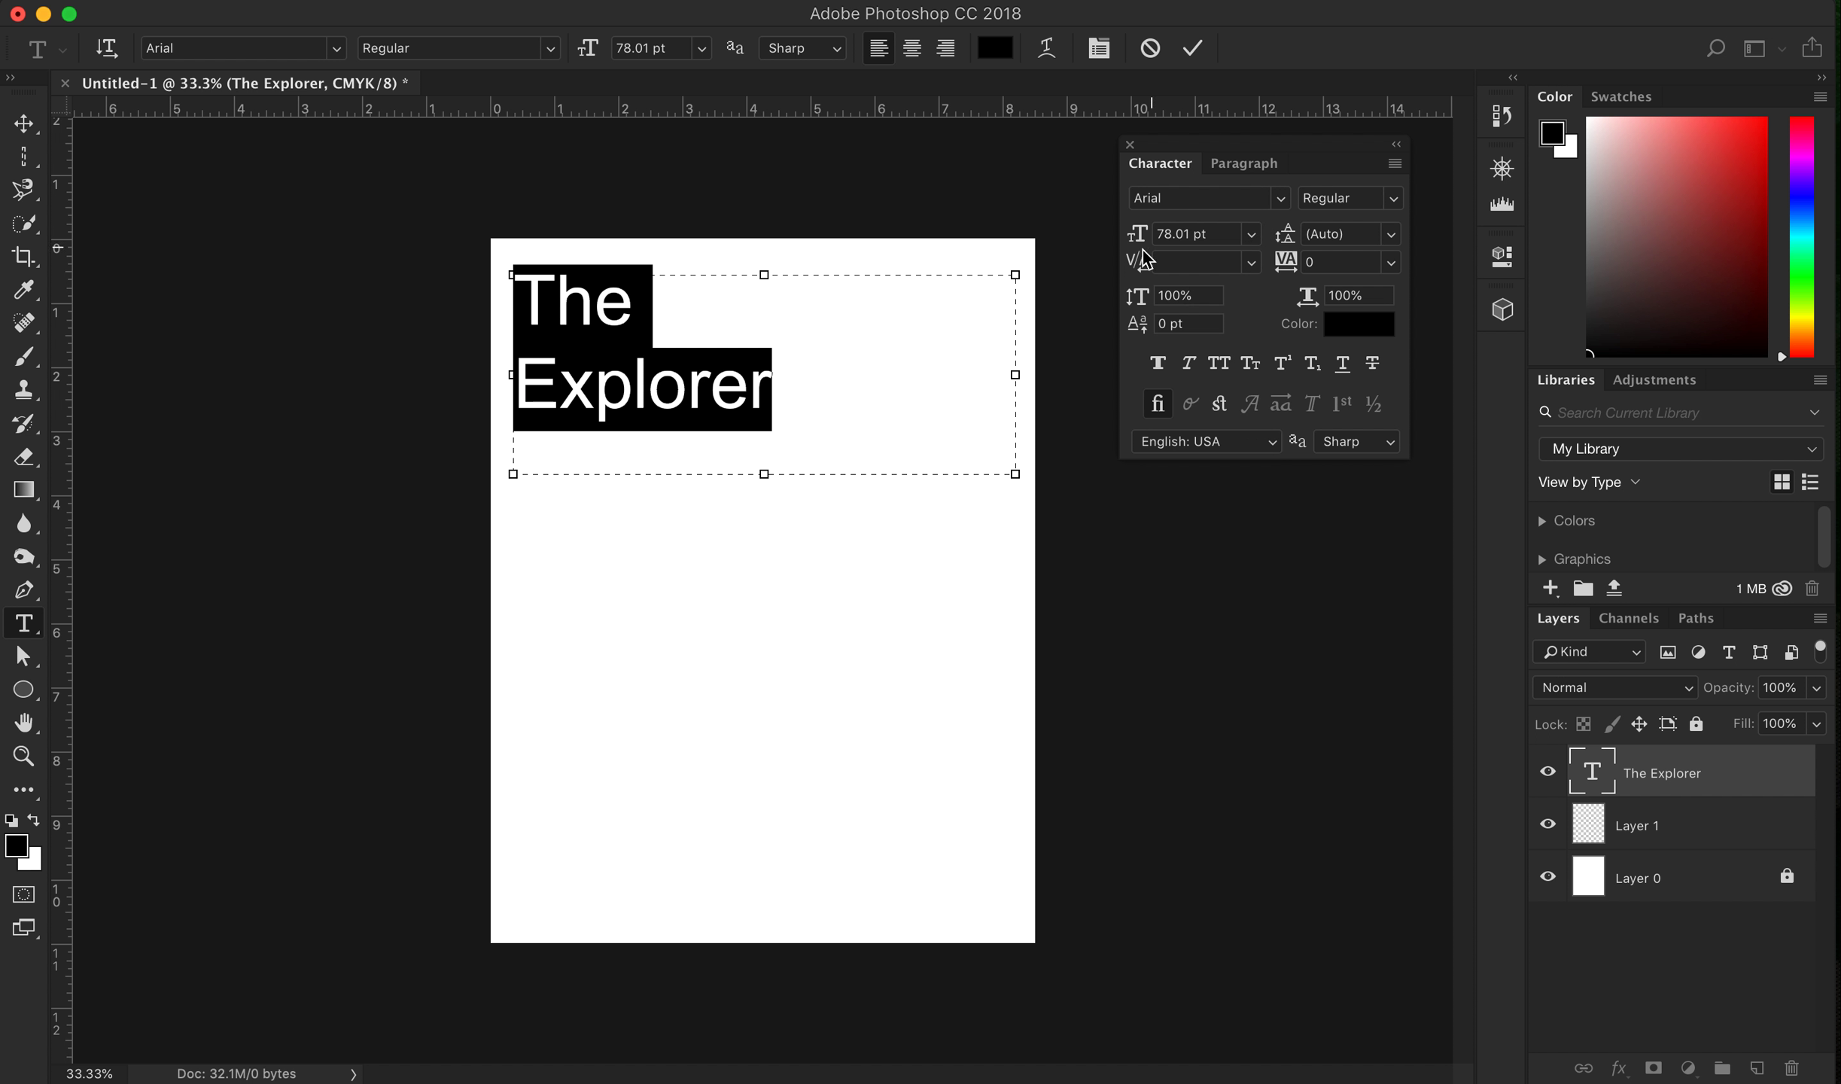
mouse_move(1144, 252)
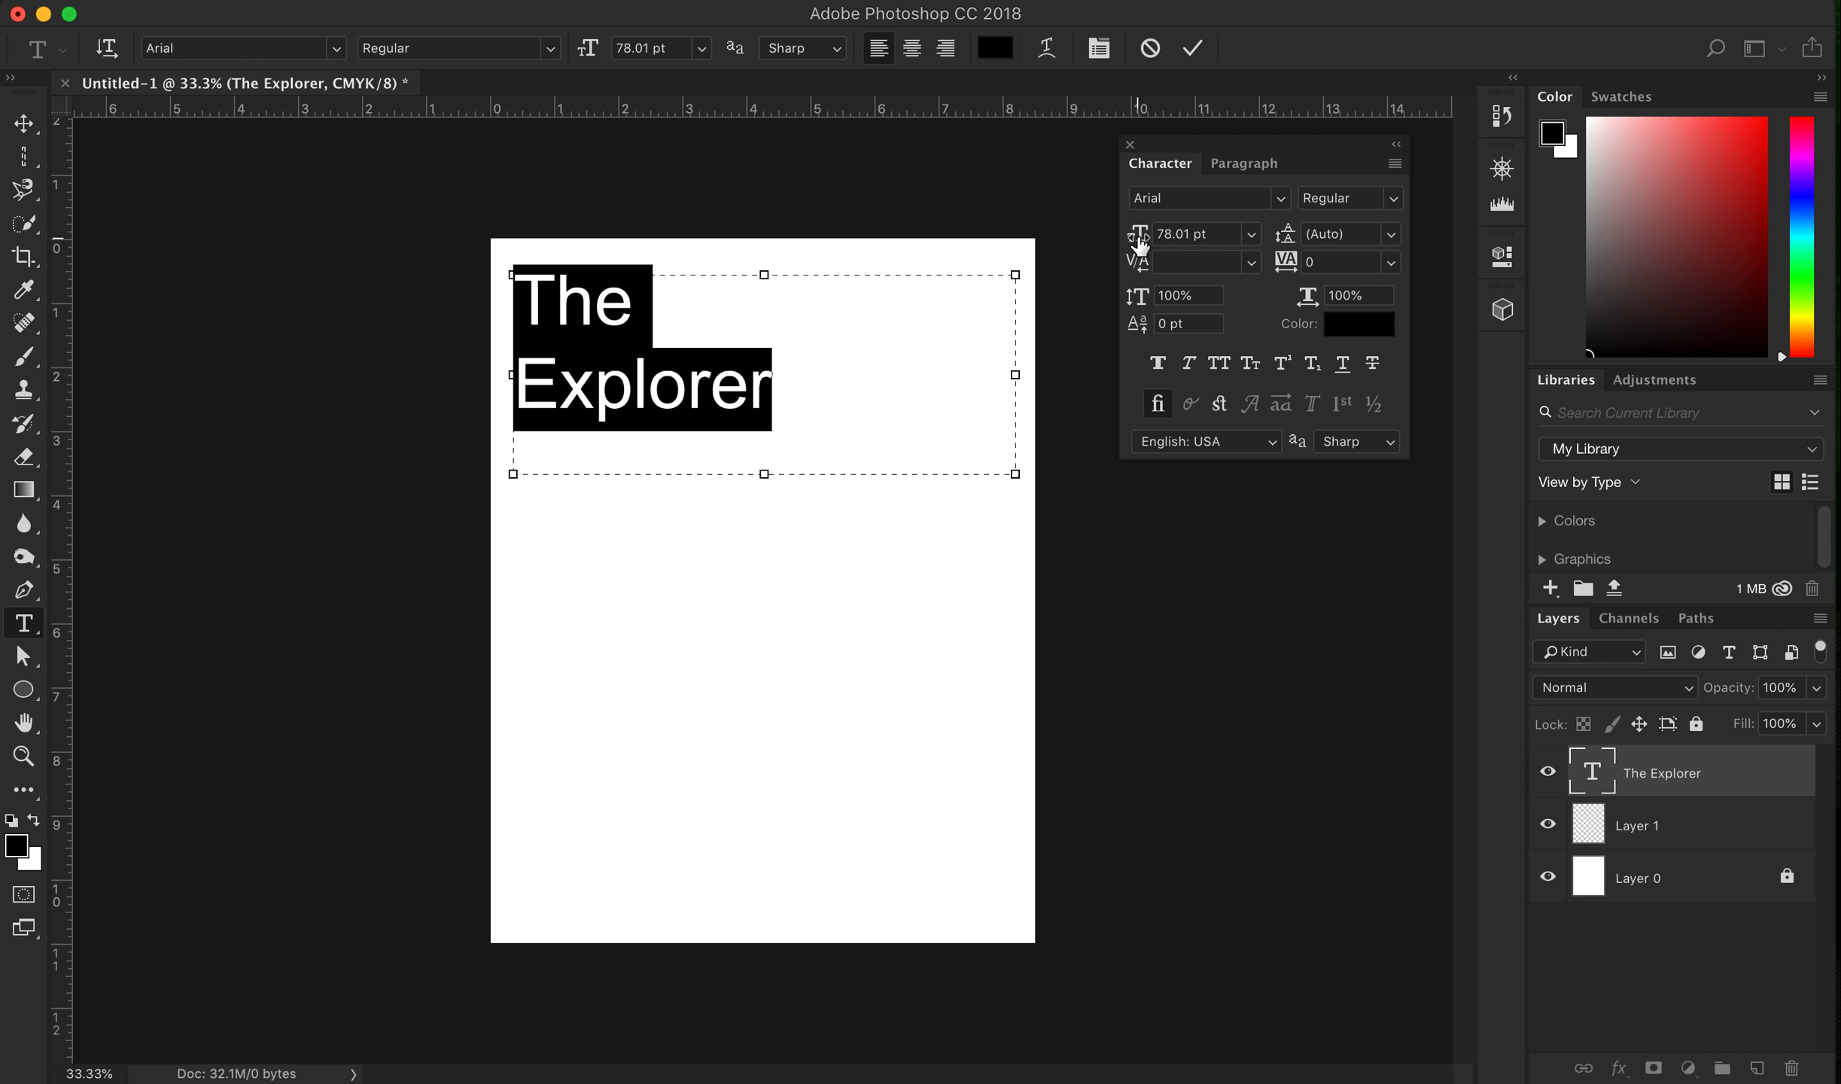
mouse_move(1137, 241)
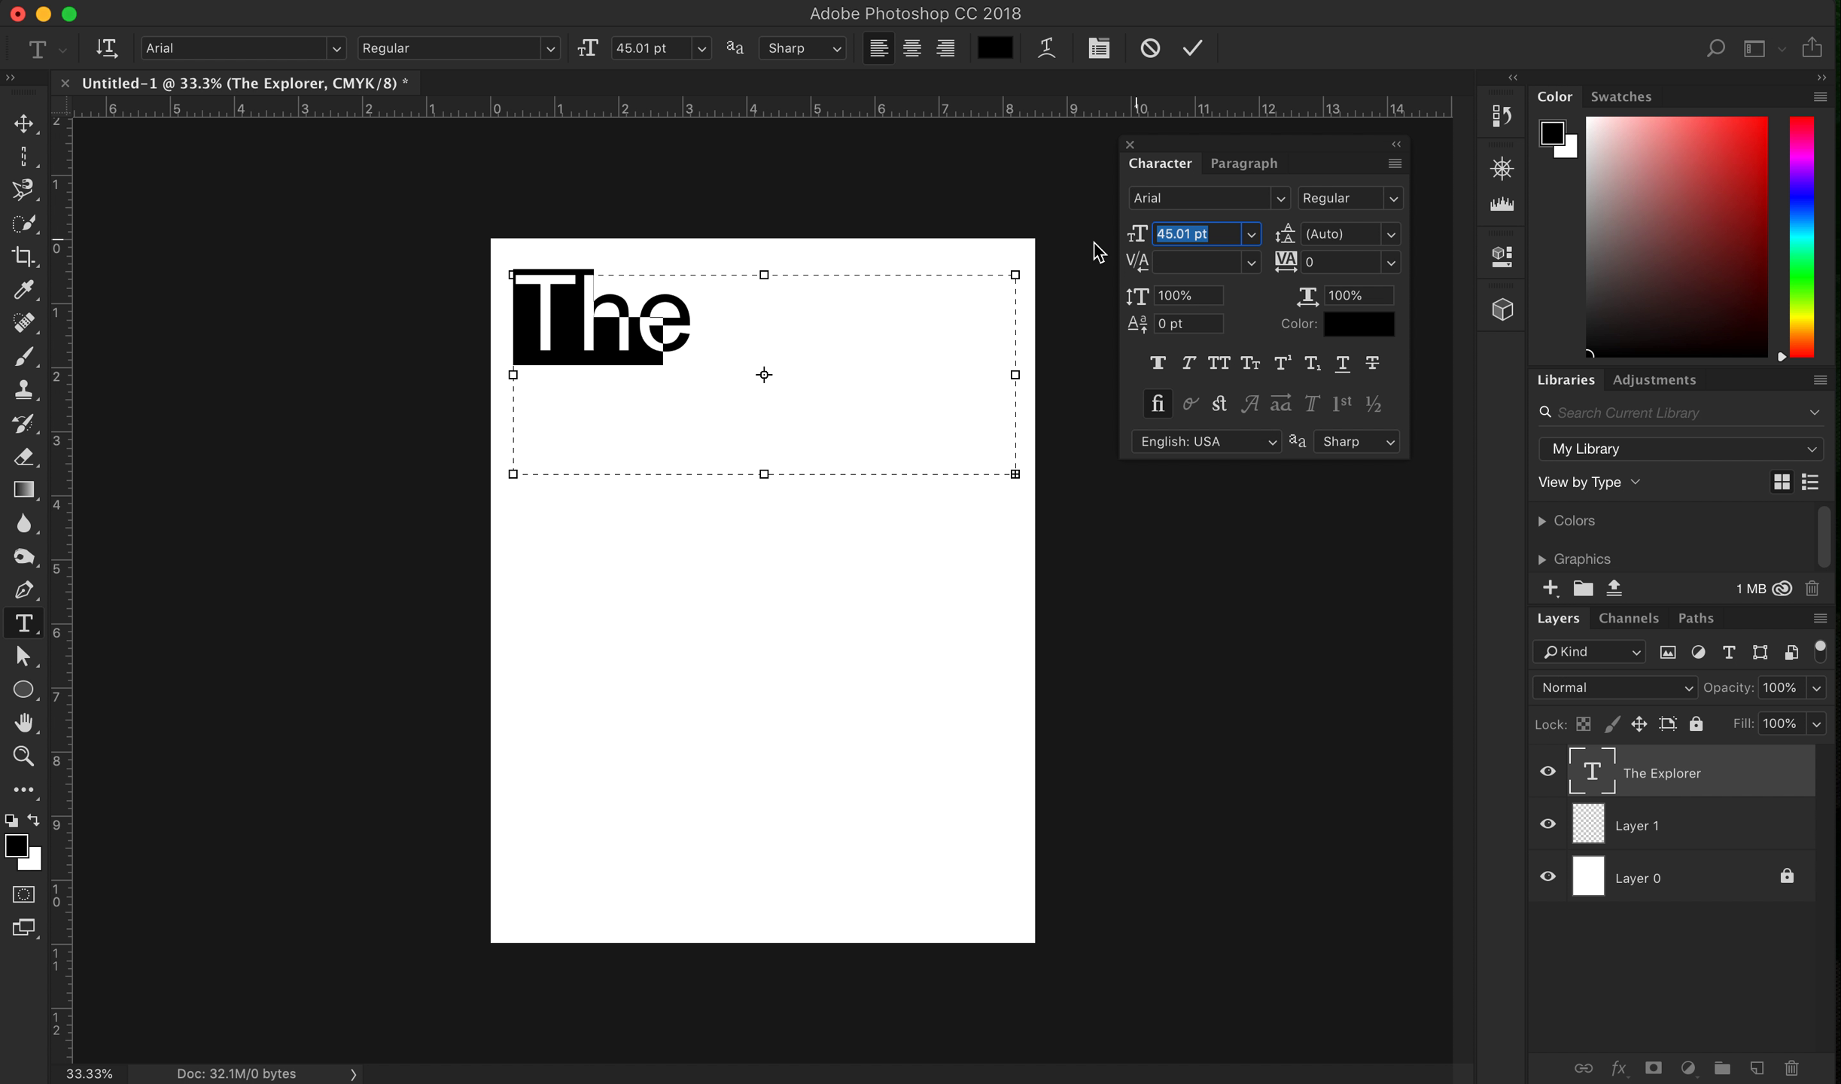
type("77.01 pt")
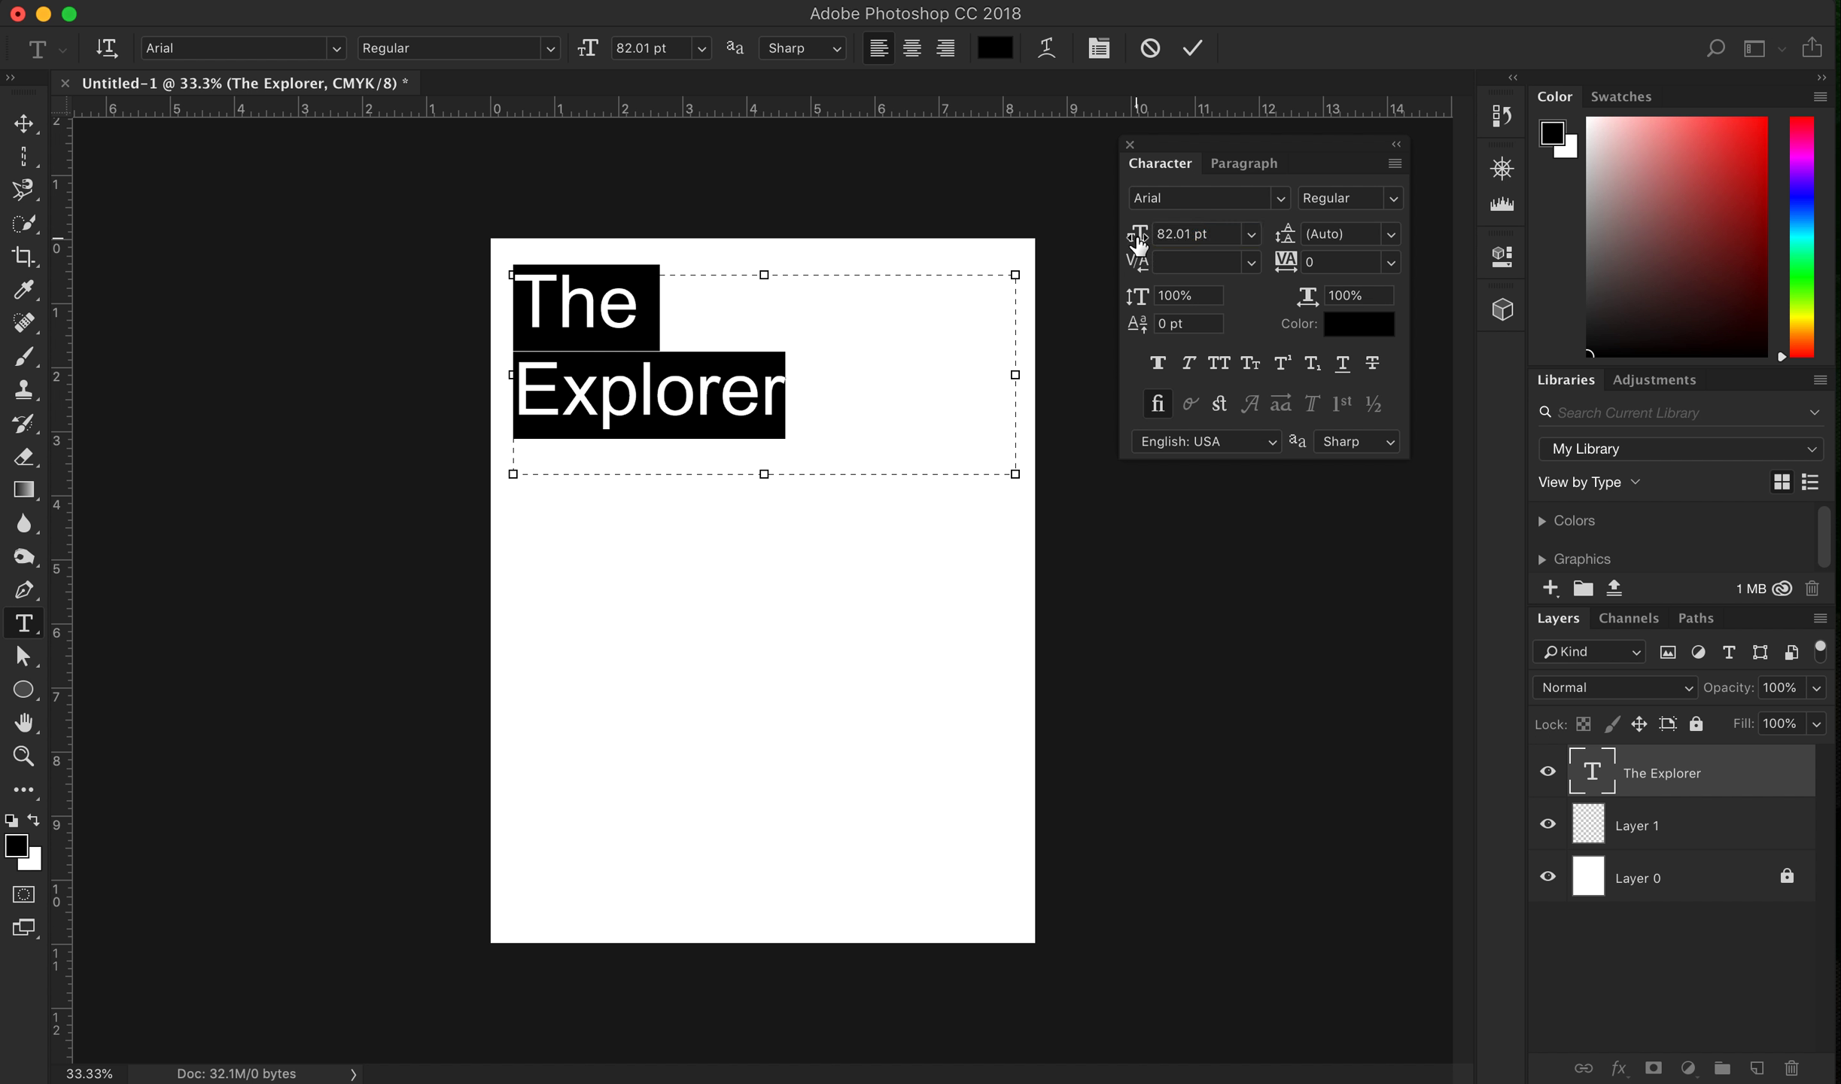
mouse_move(1288, 241)
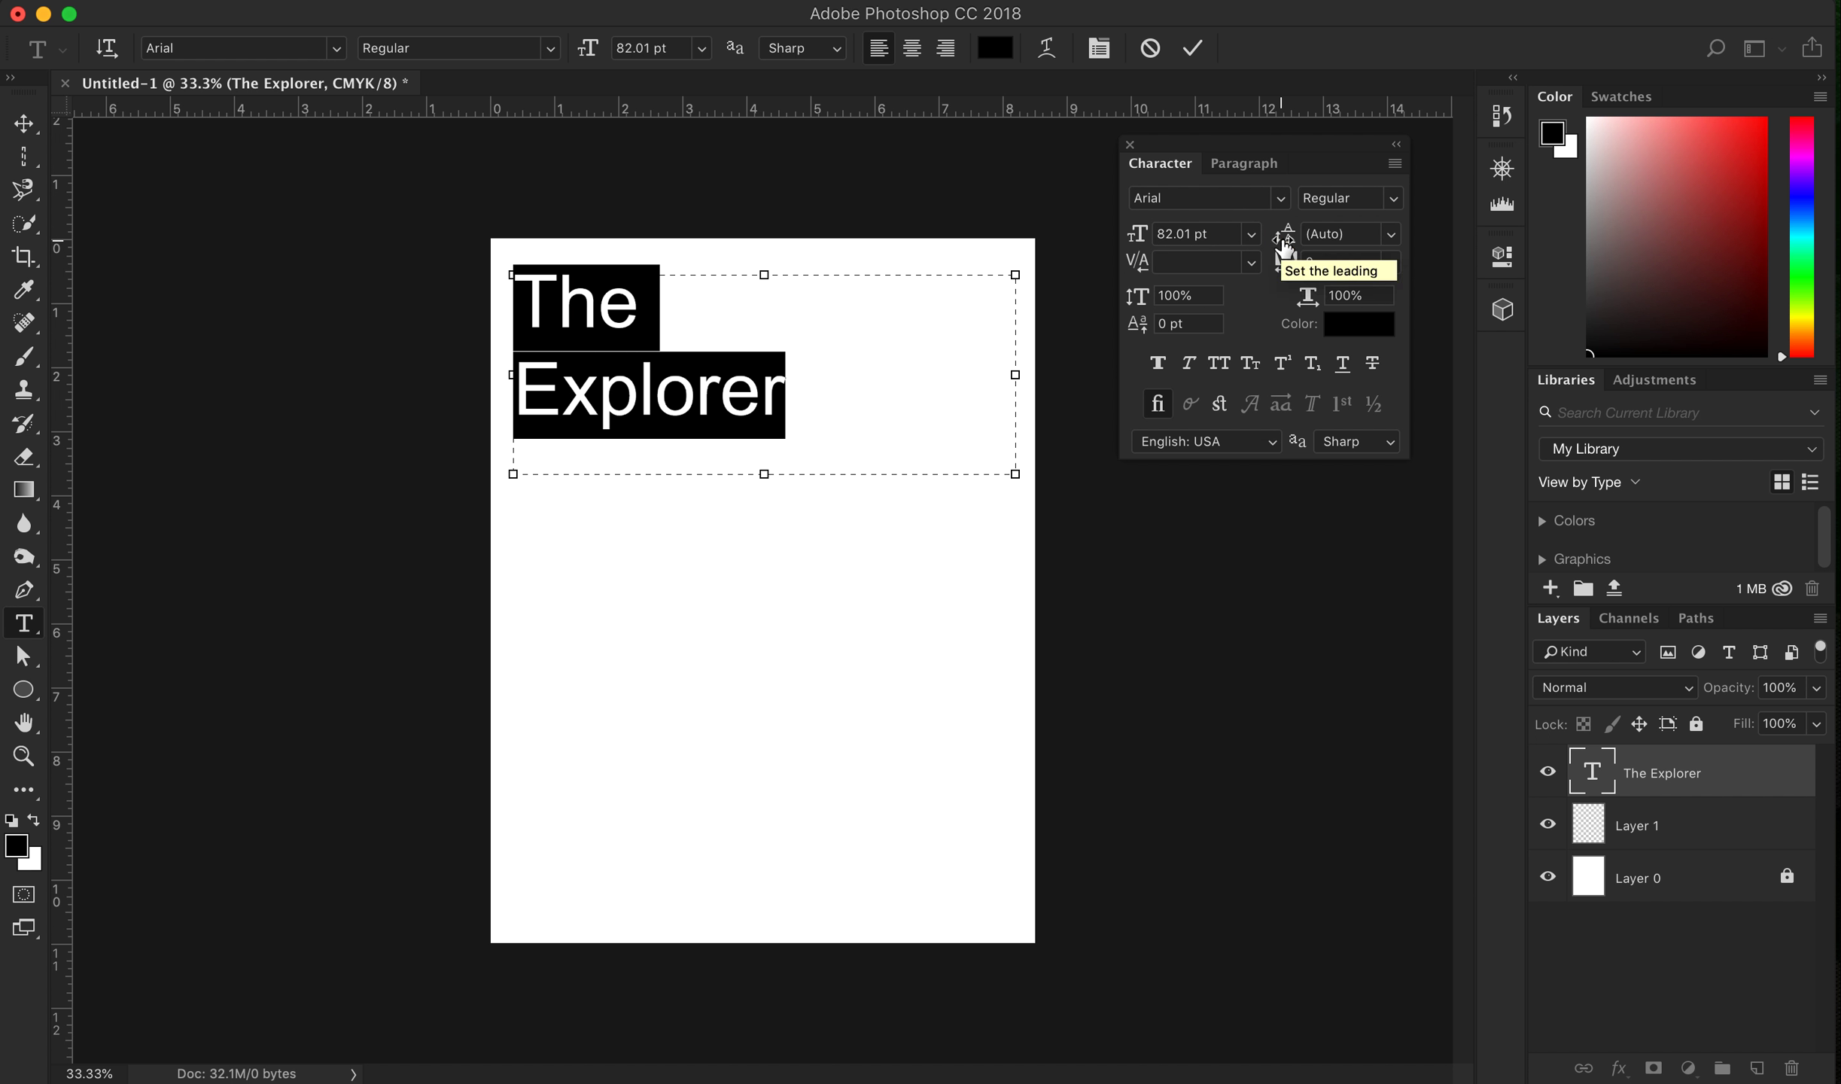
mouse_move(1135, 233)
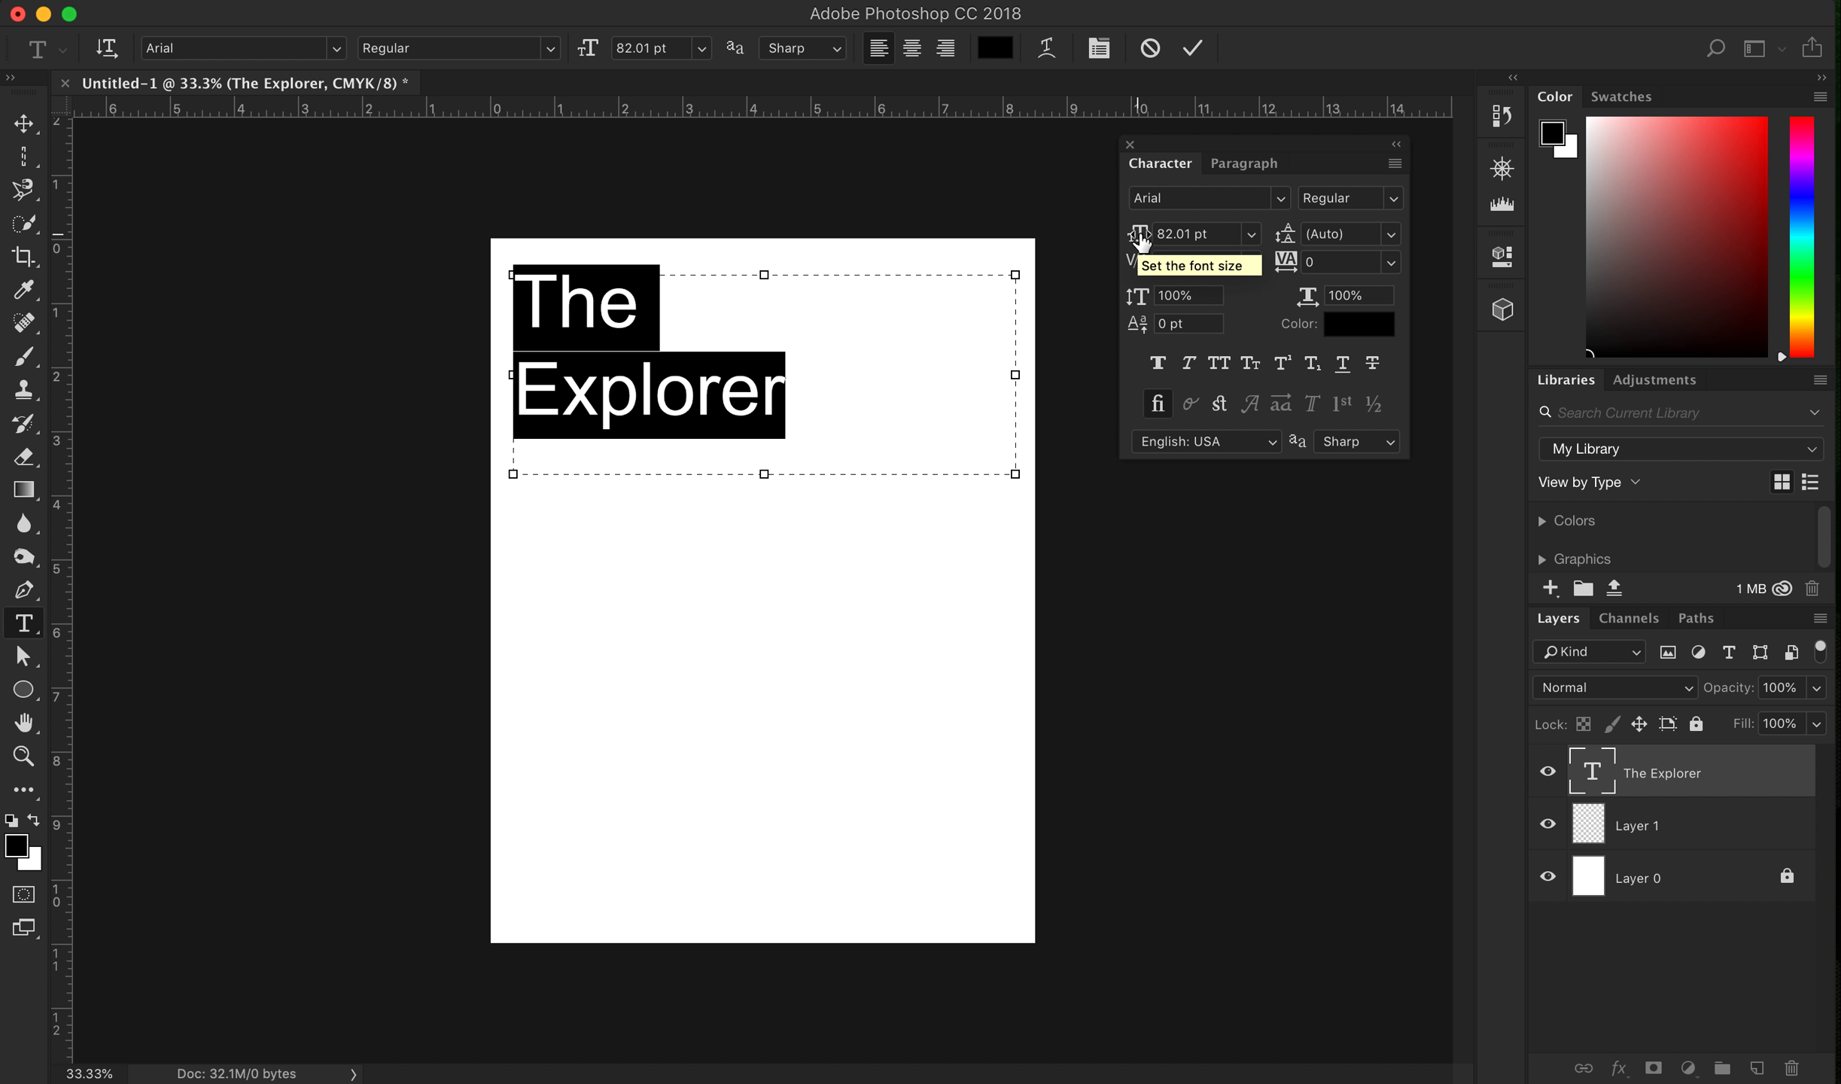
mouse_move(1287, 241)
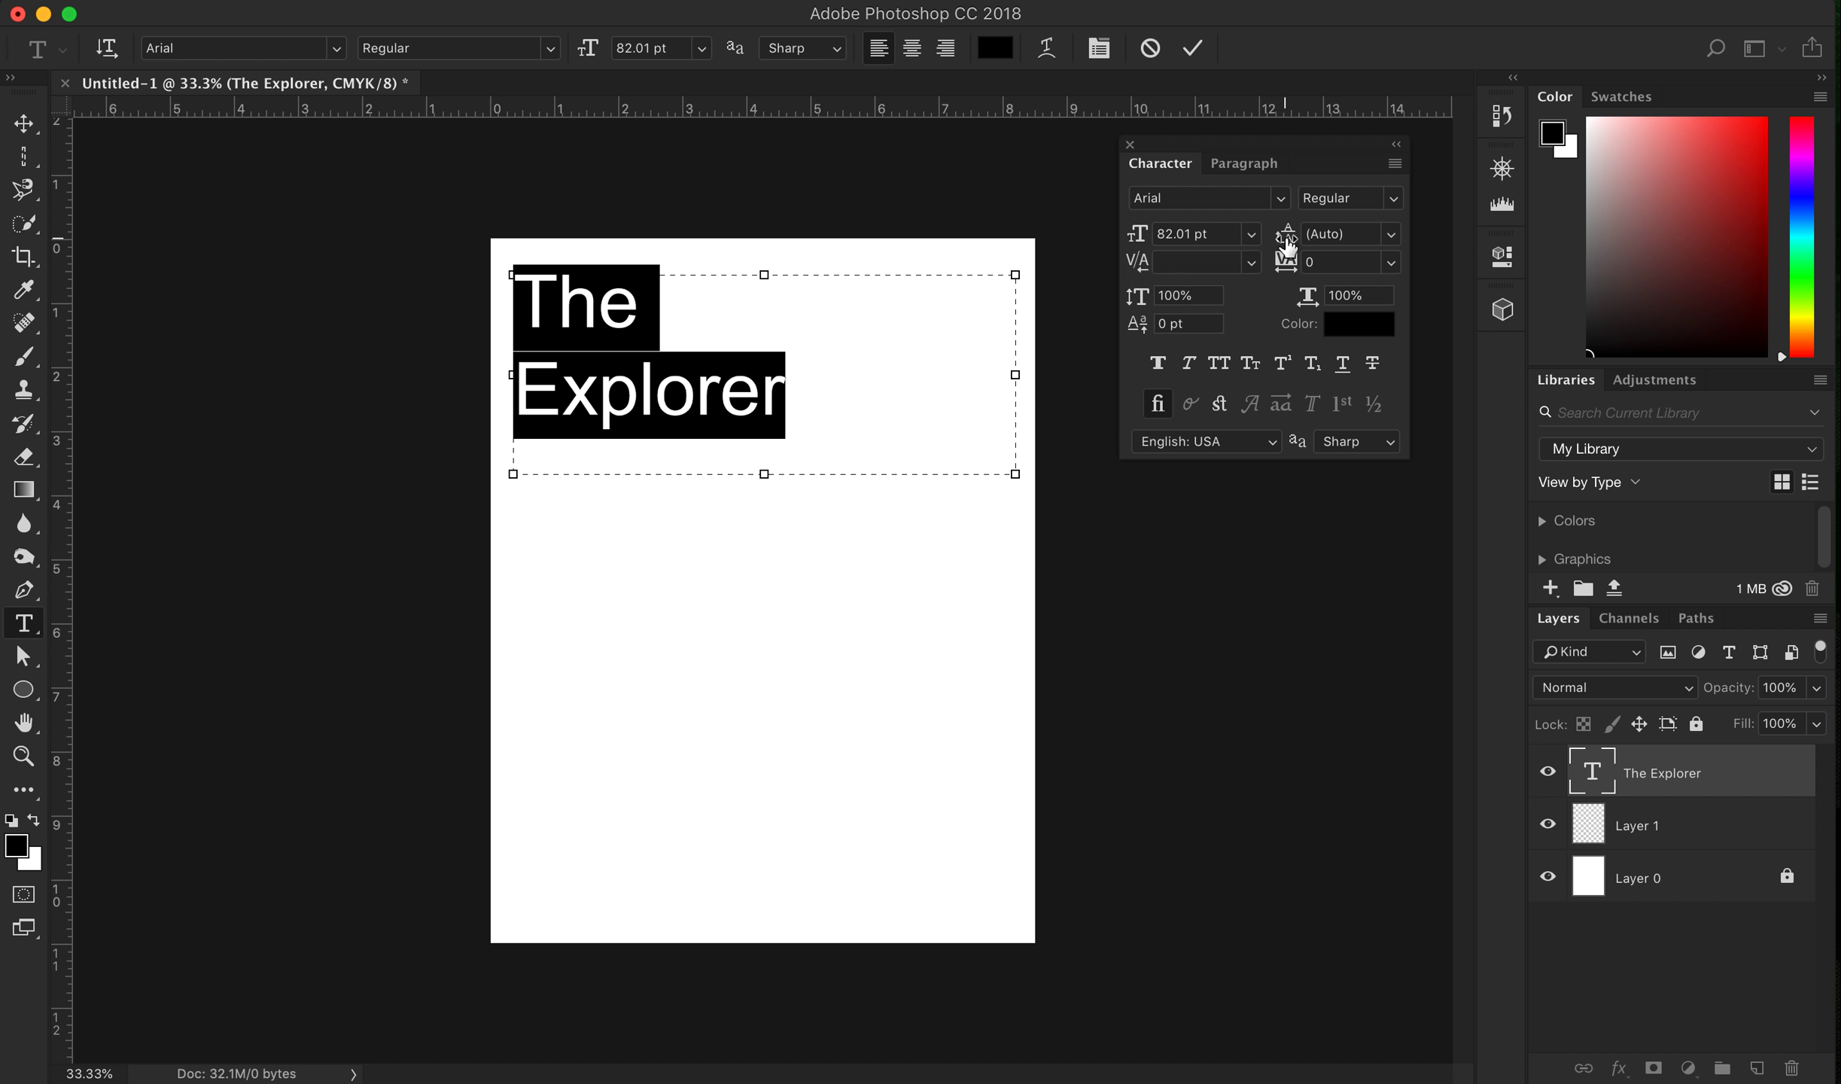
mouse_move(1124, 294)
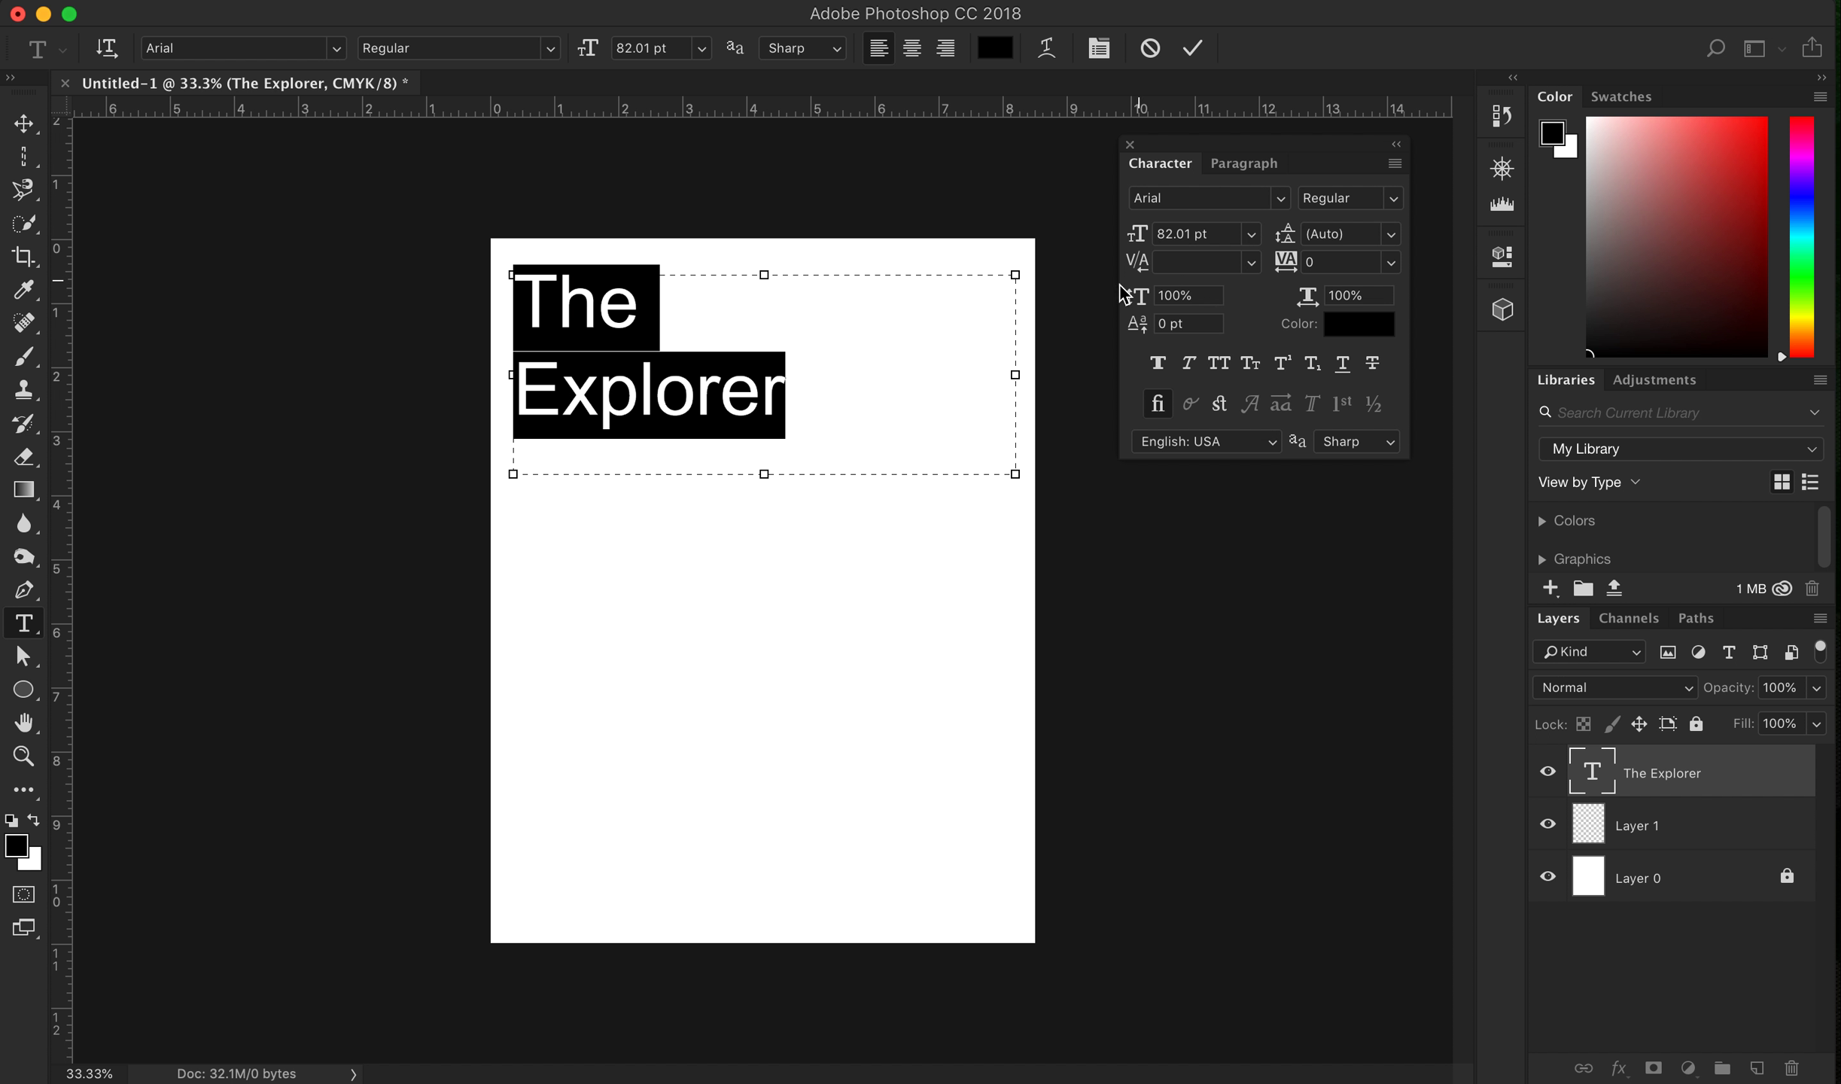
mouse_move(1288, 262)
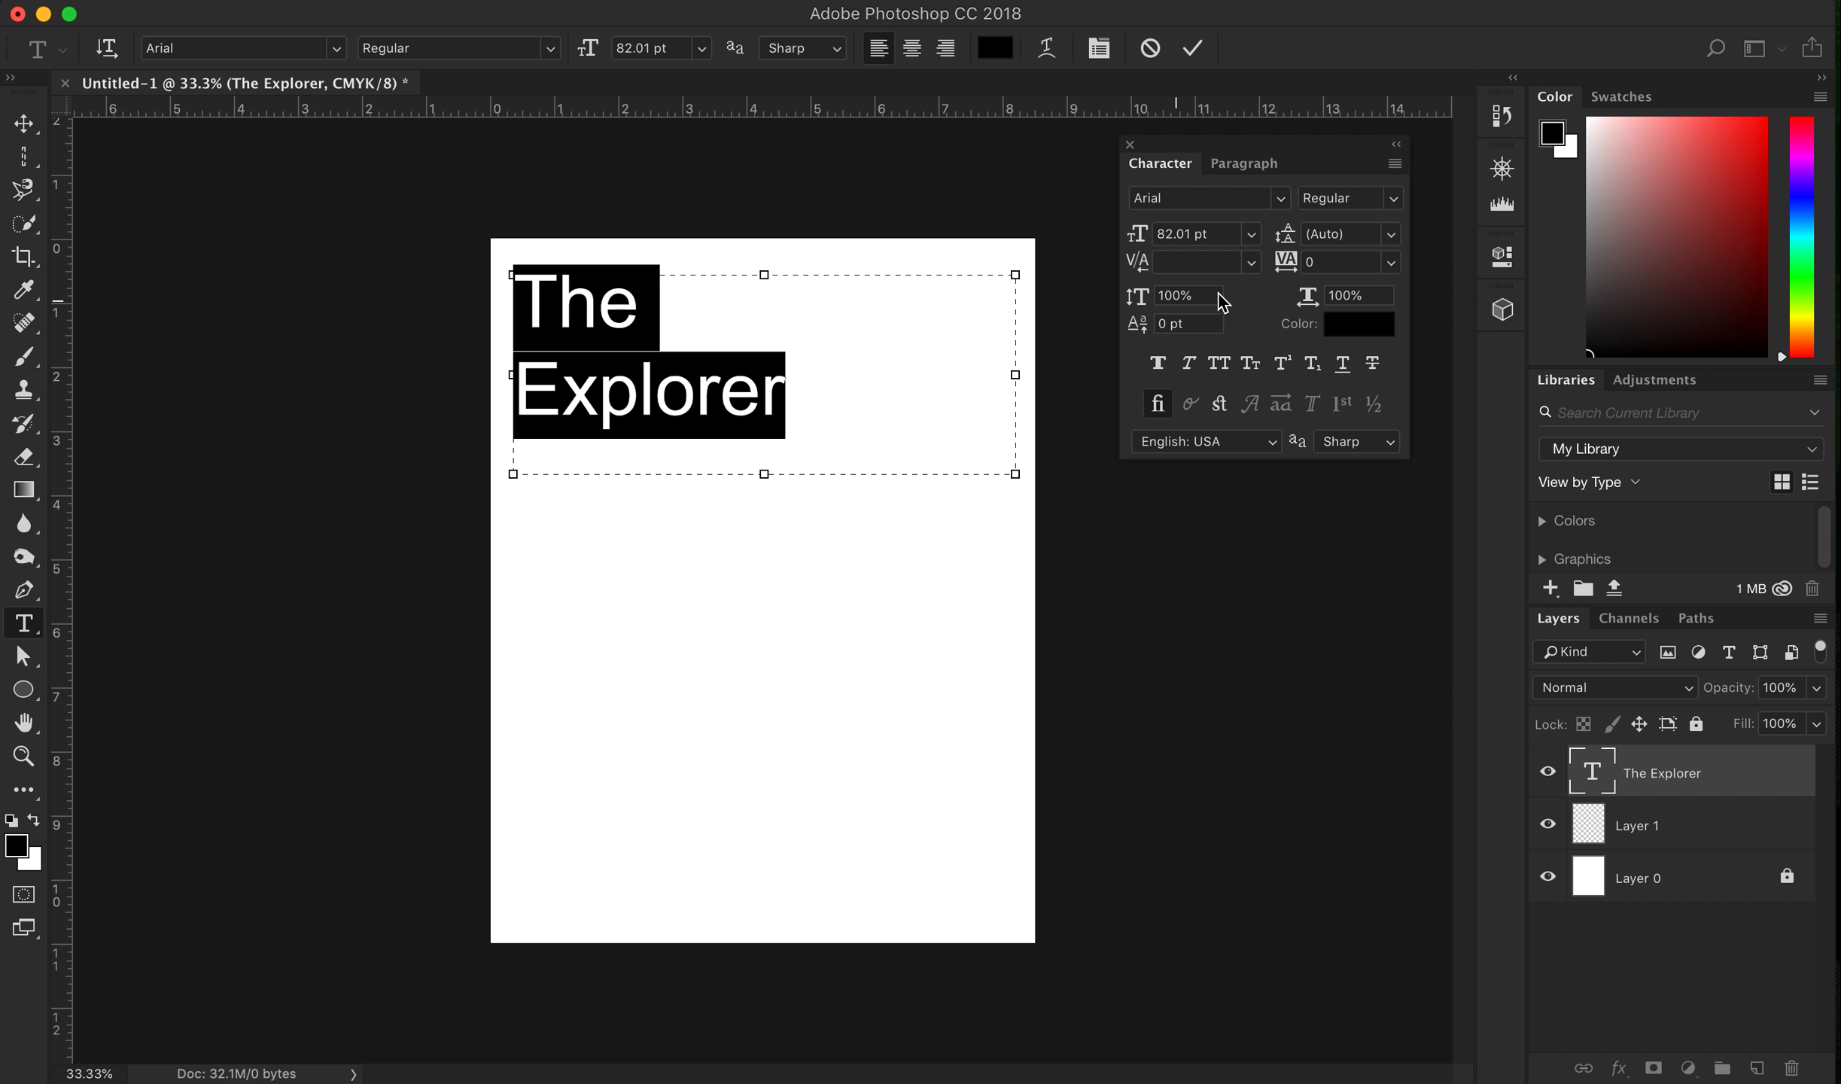
mouse_move(1287, 233)
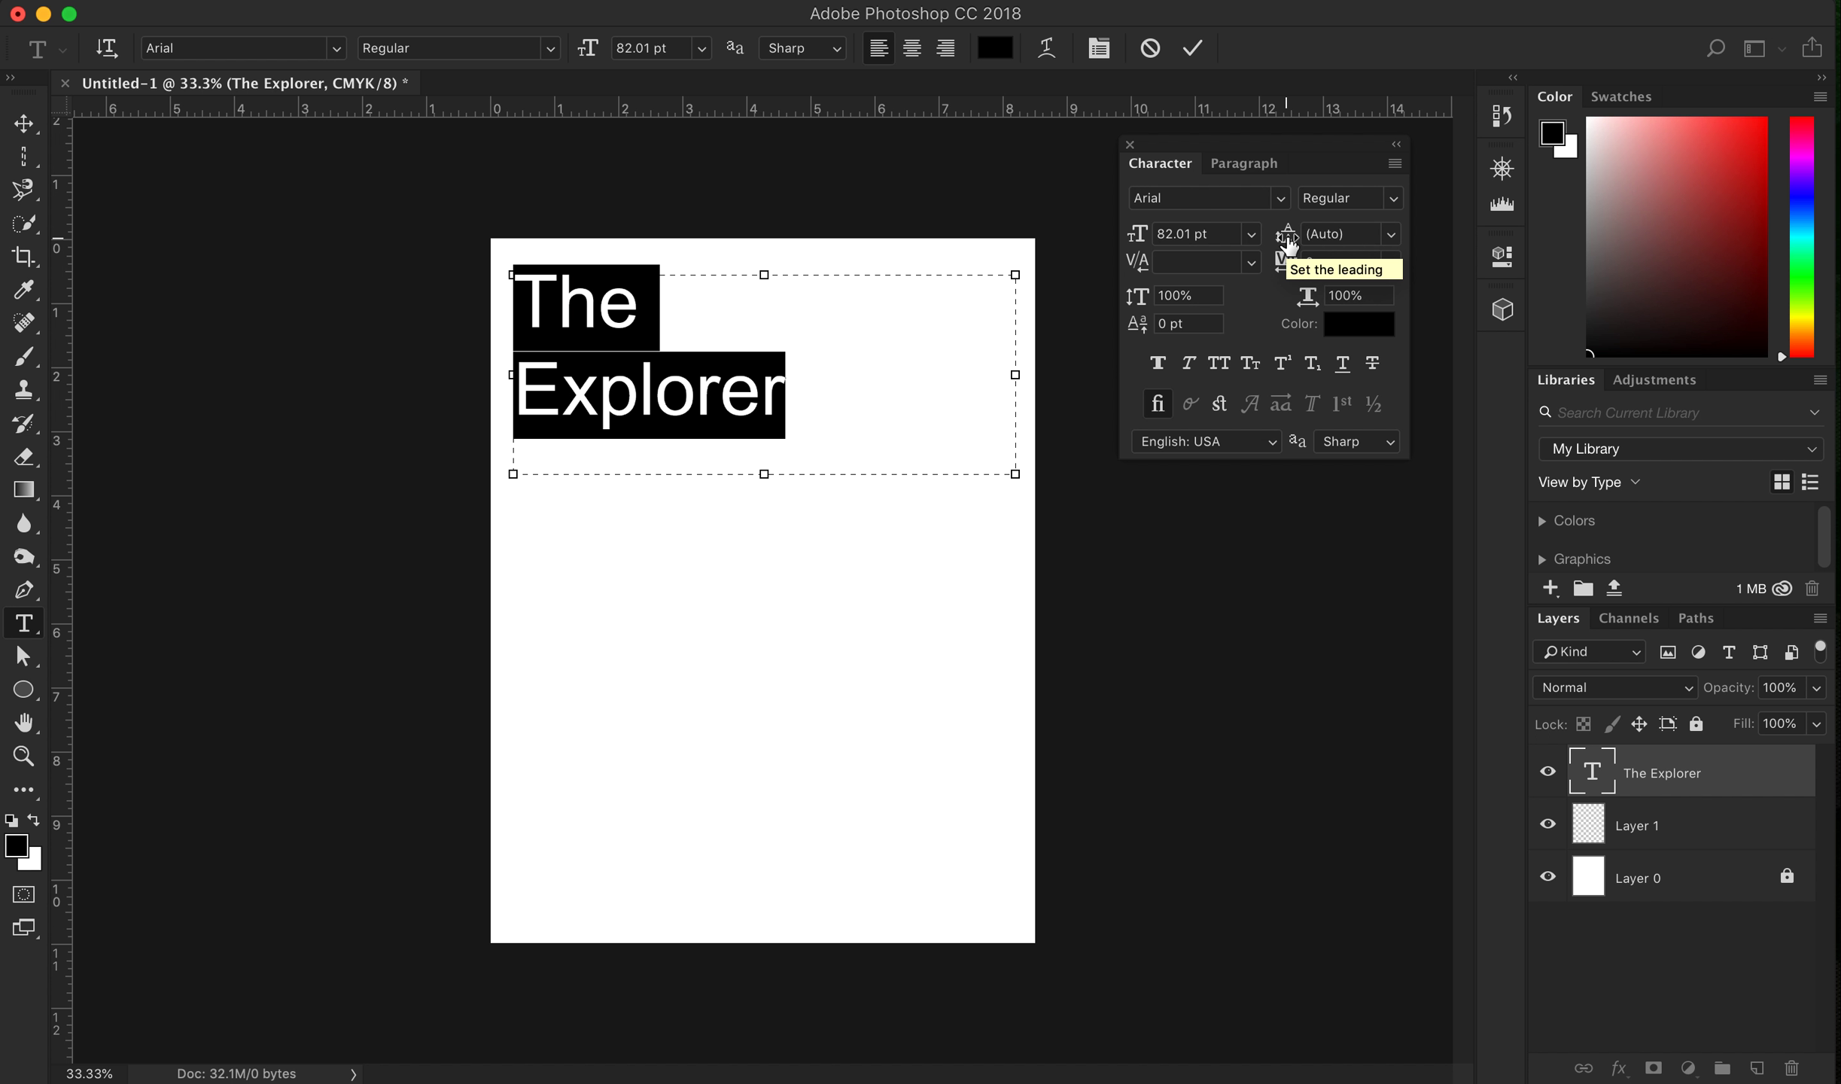
mouse_move(1315, 223)
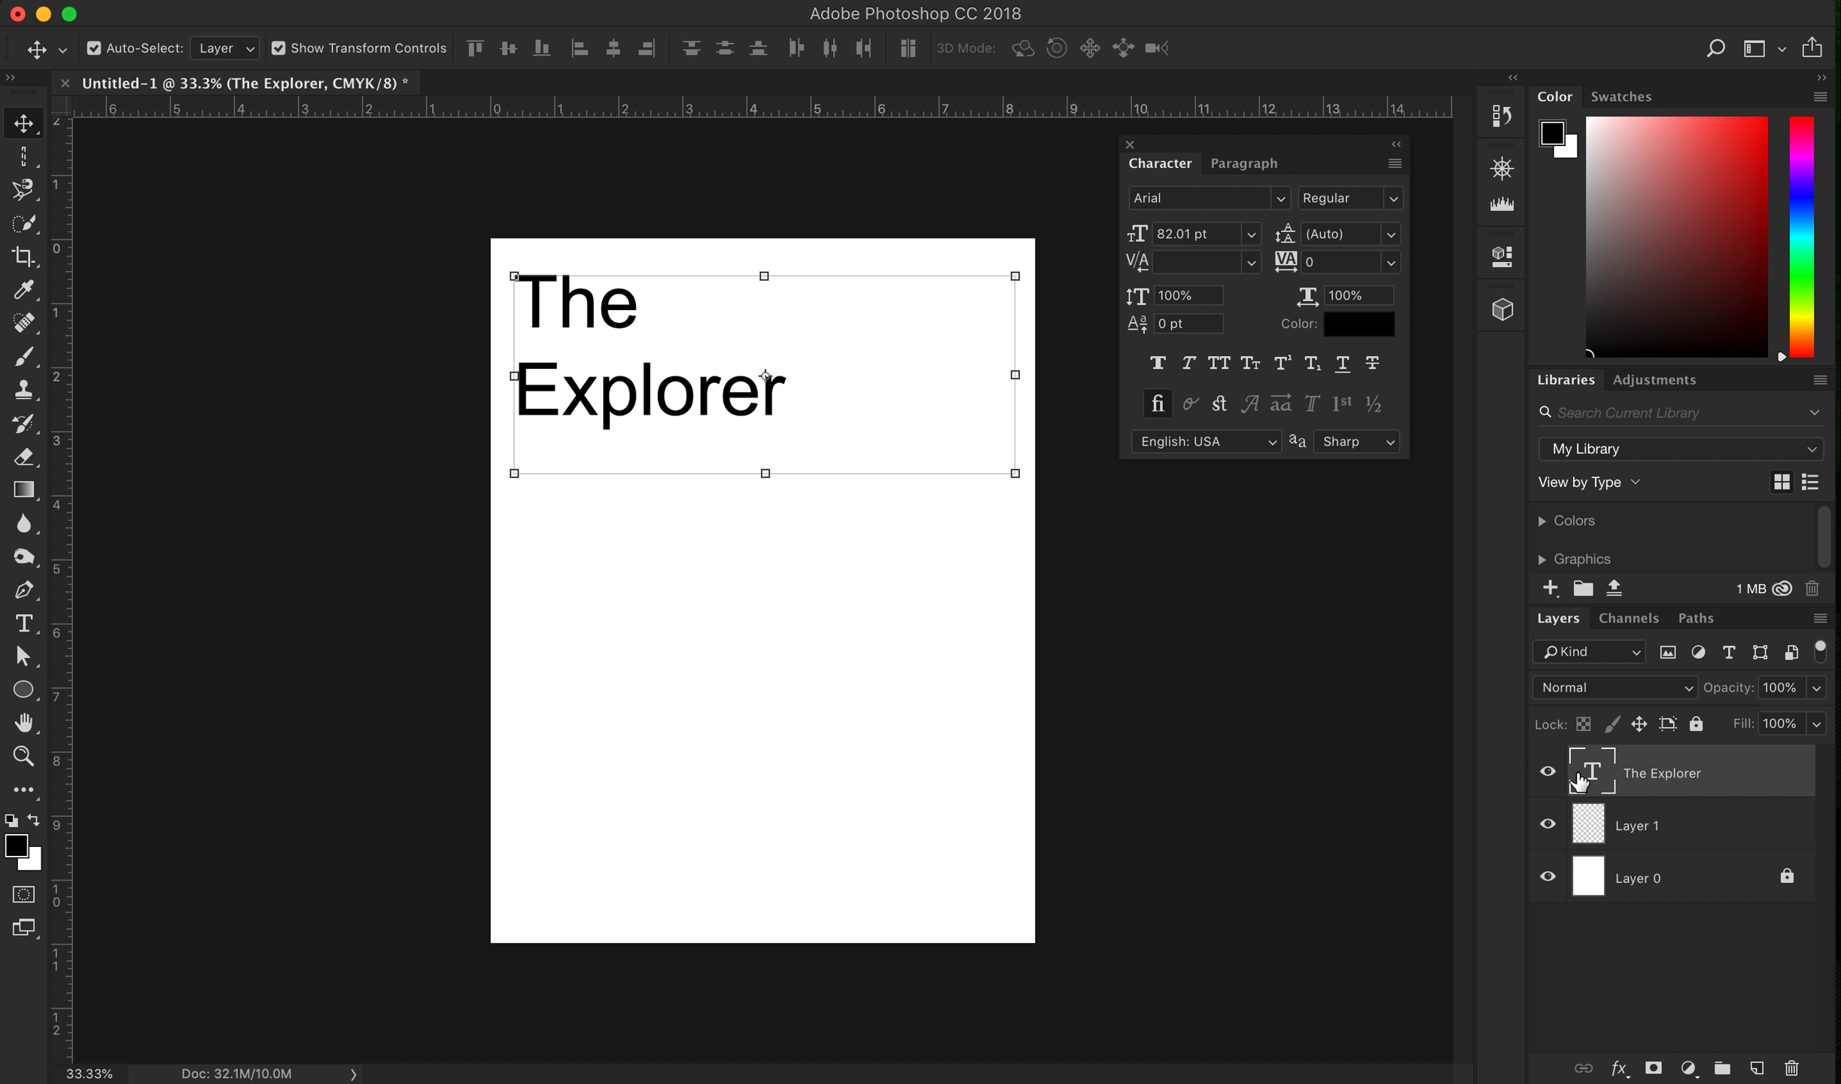
mouse_move(1583, 792)
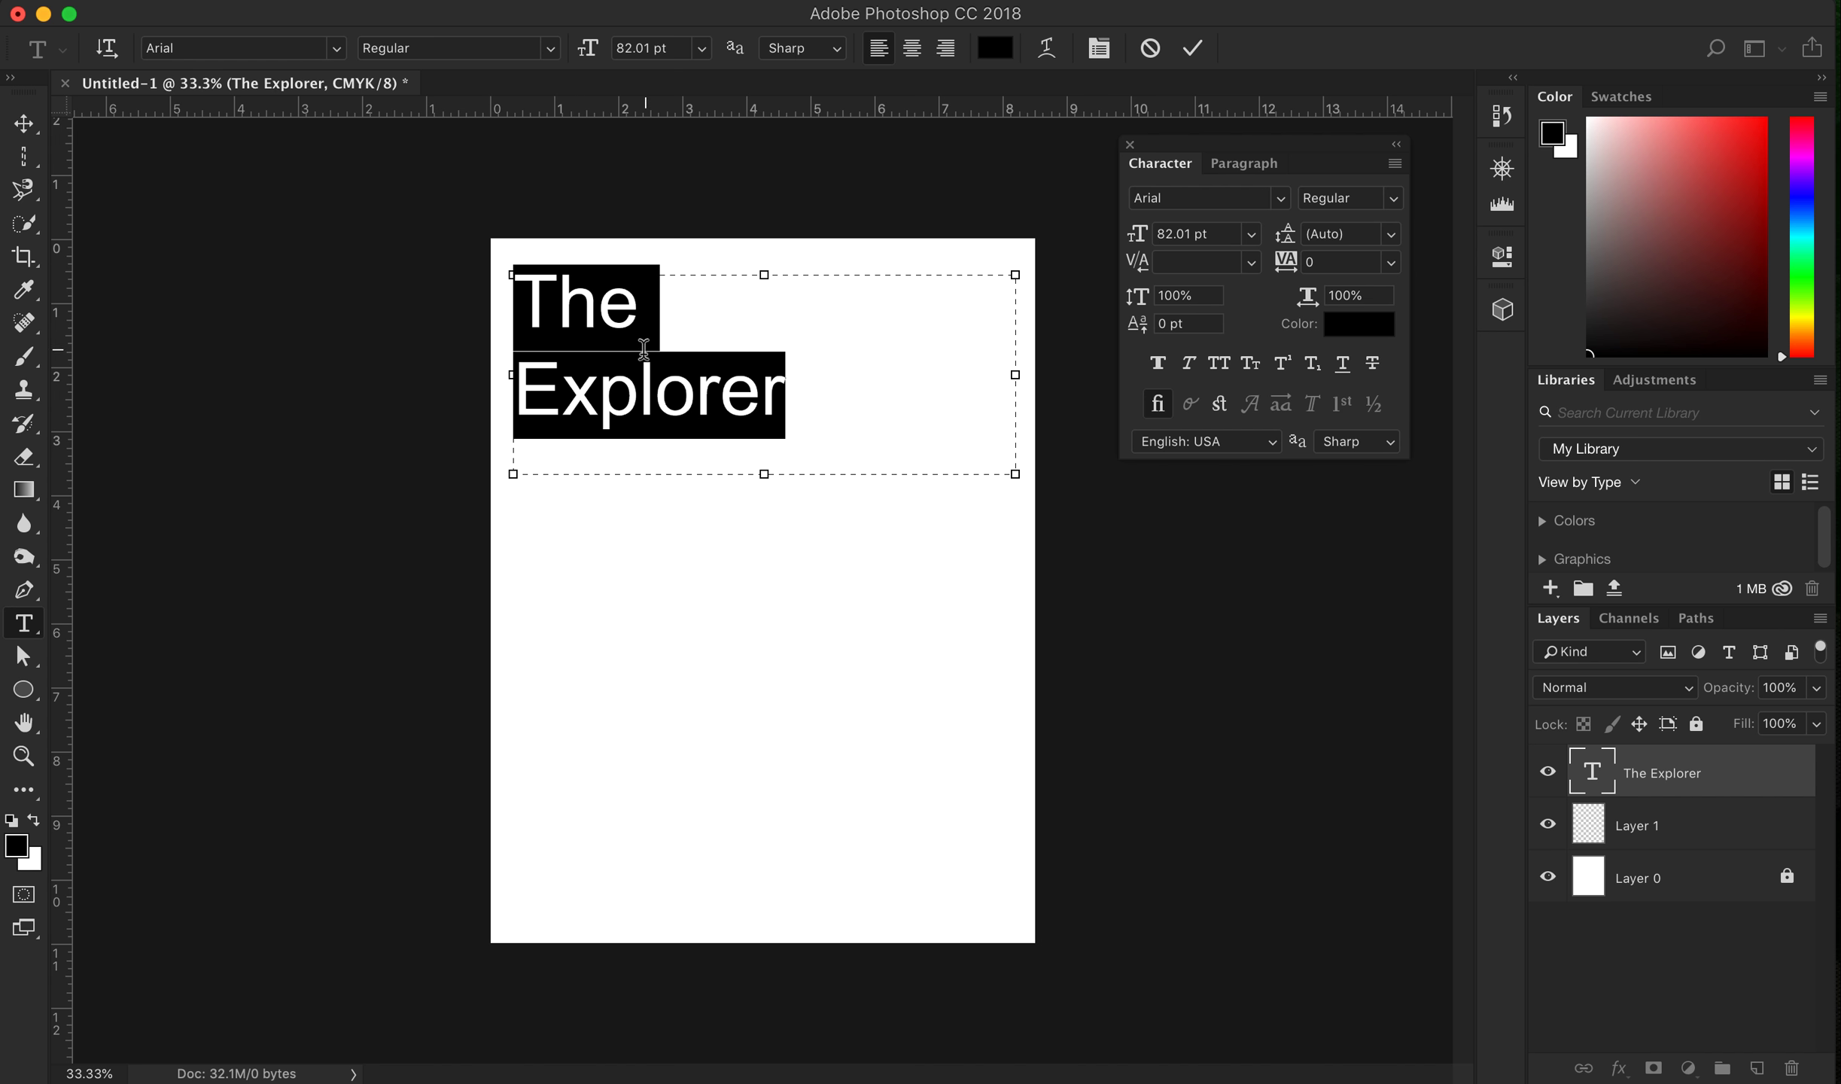
mouse_move(564, 348)
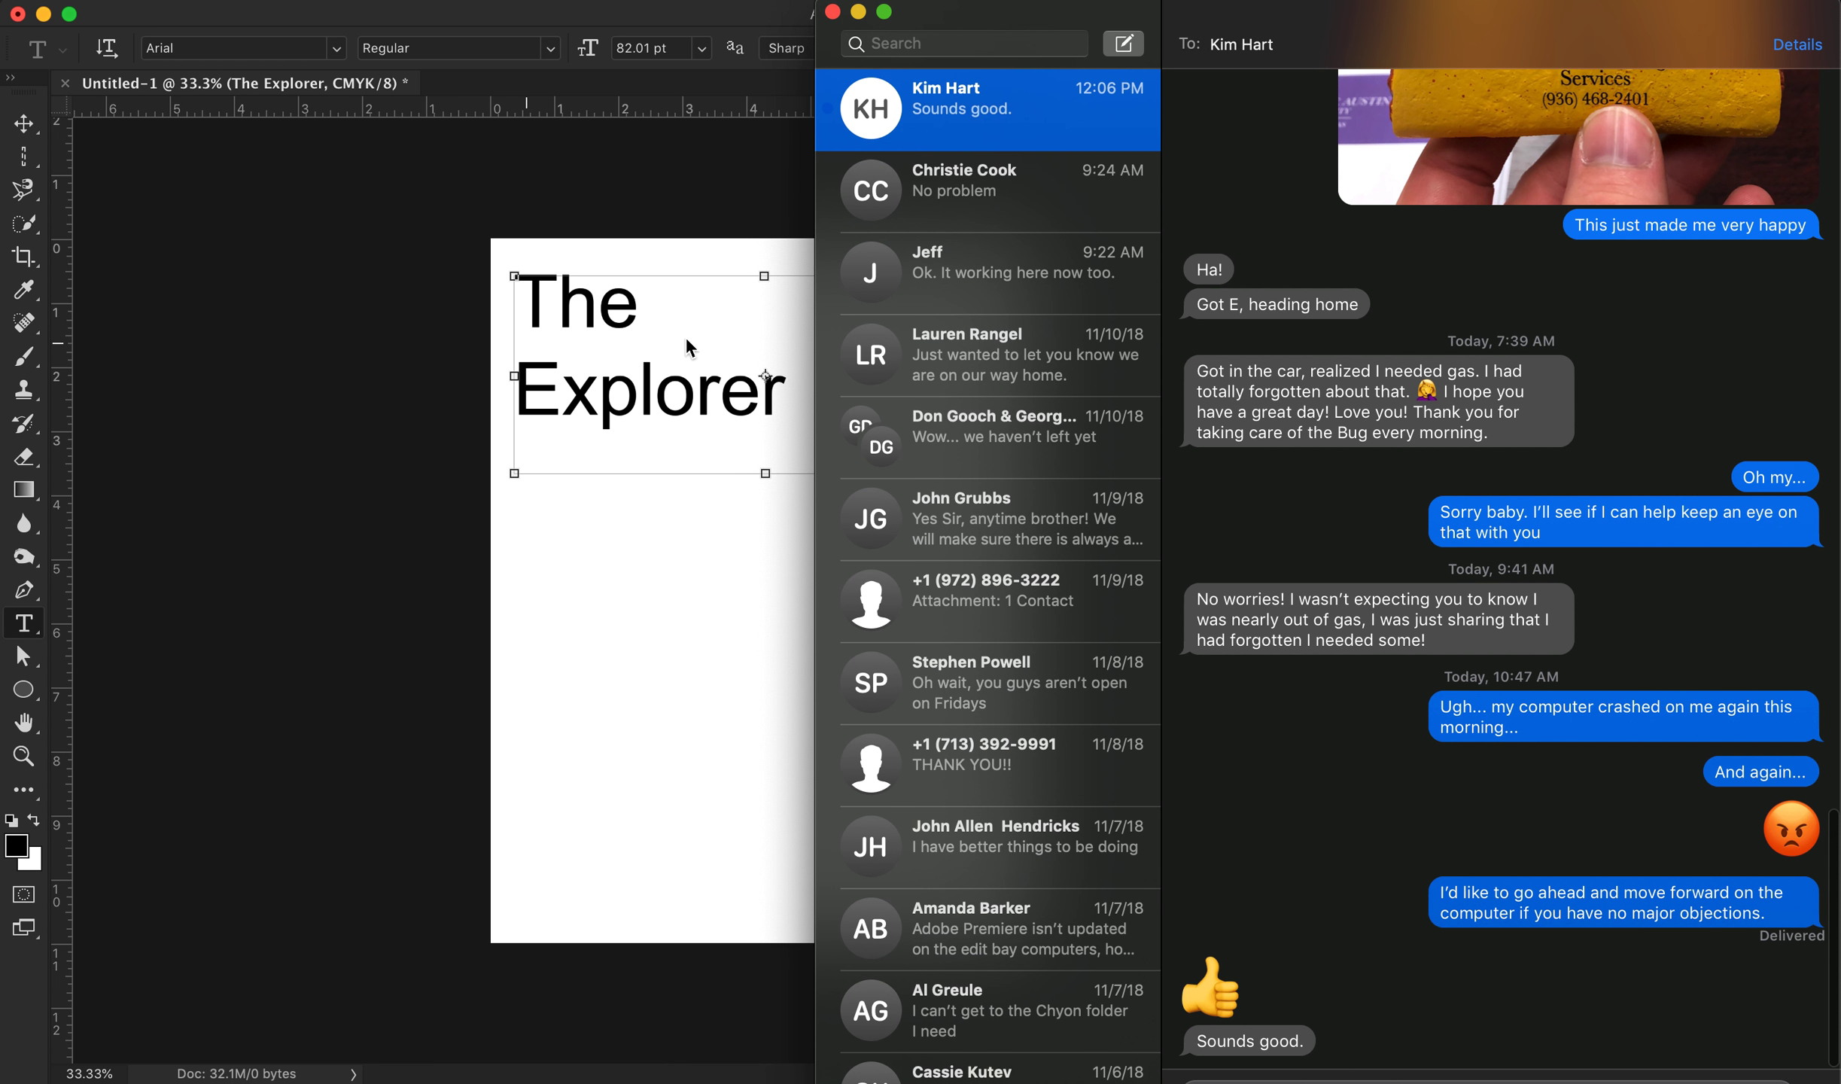
left_click(822, 21)
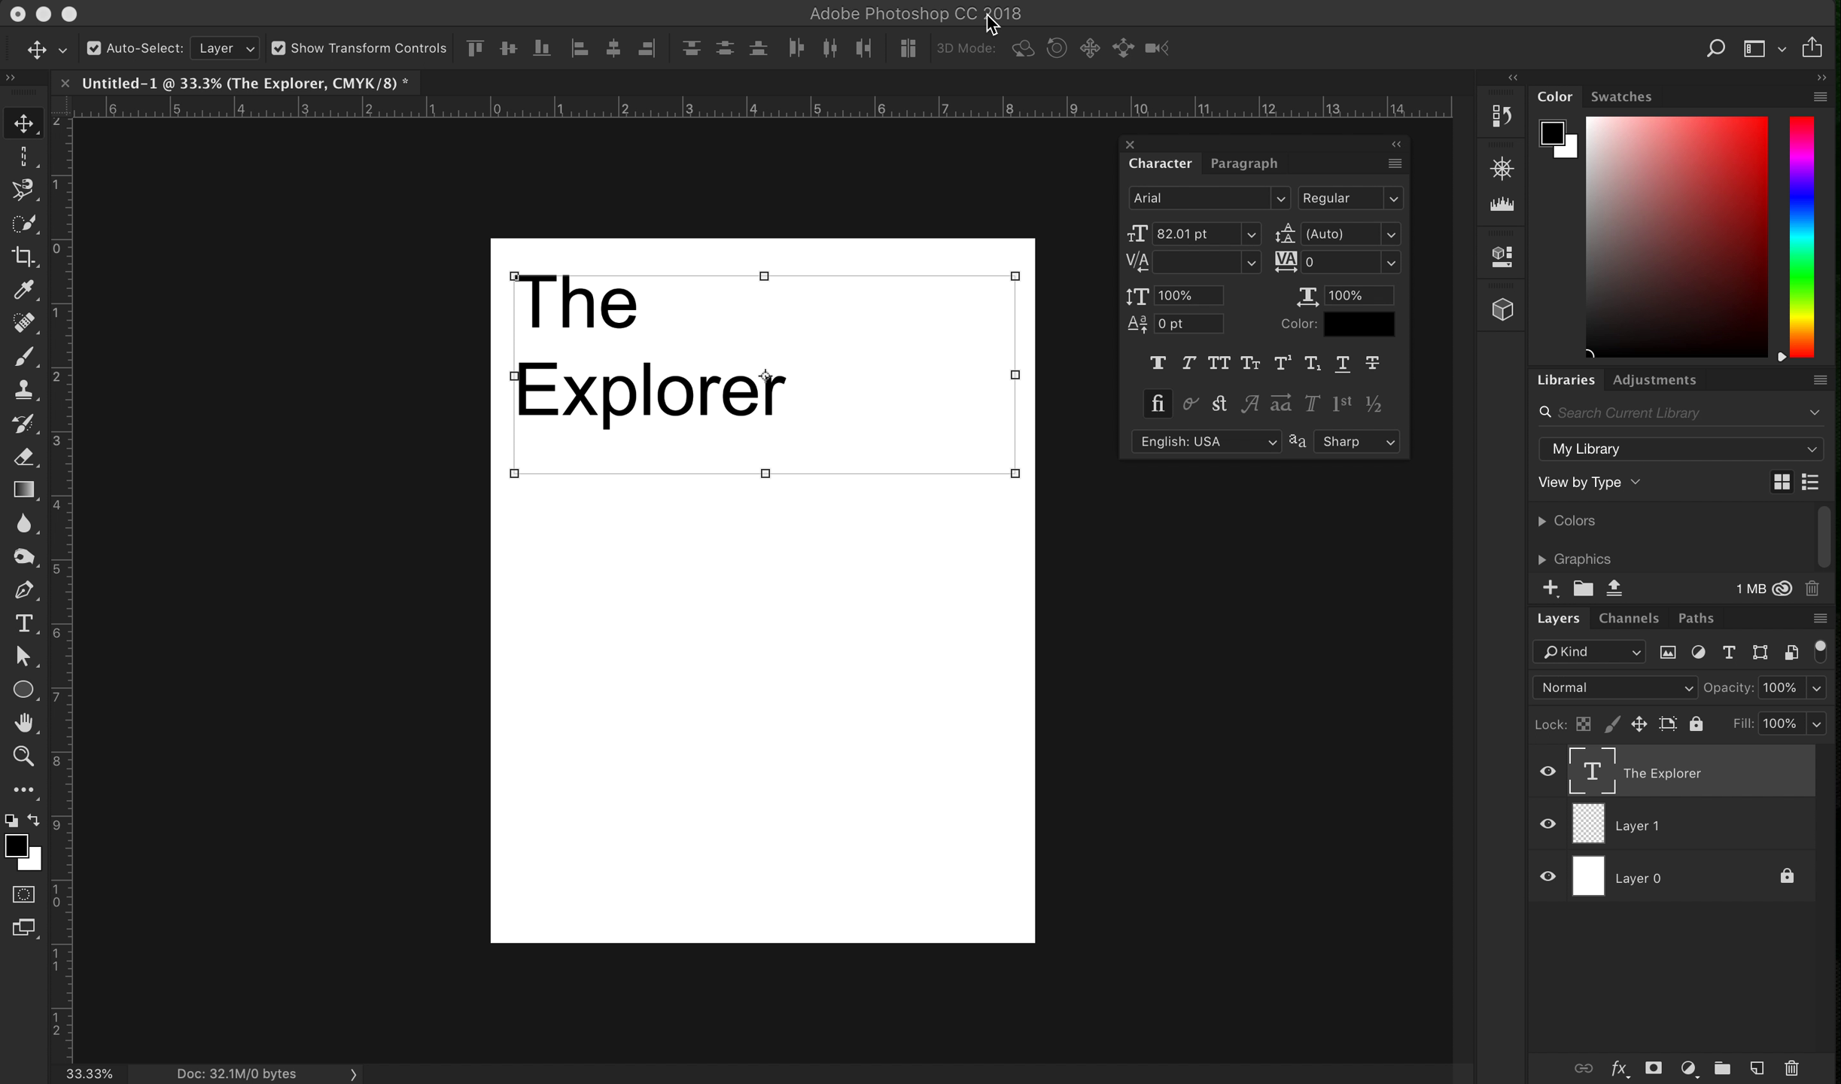
mouse_move(70, 579)
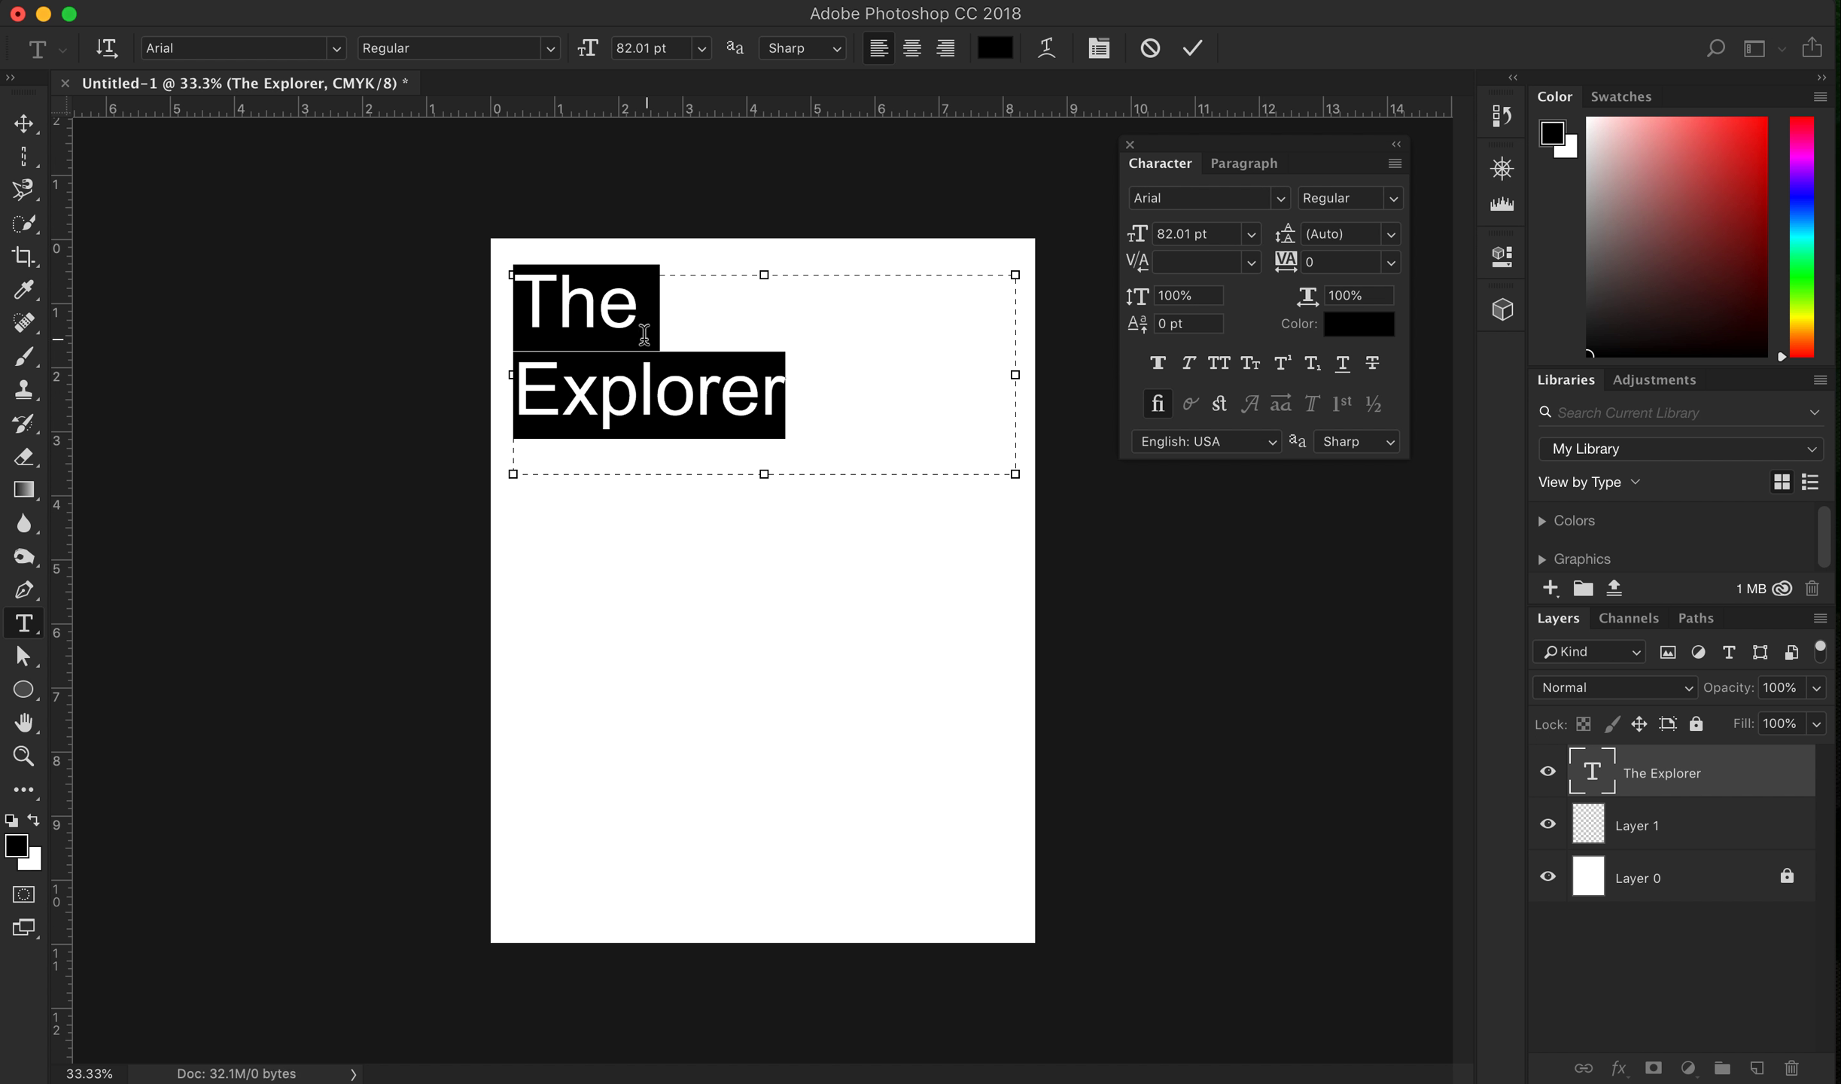
mouse_move(1291, 247)
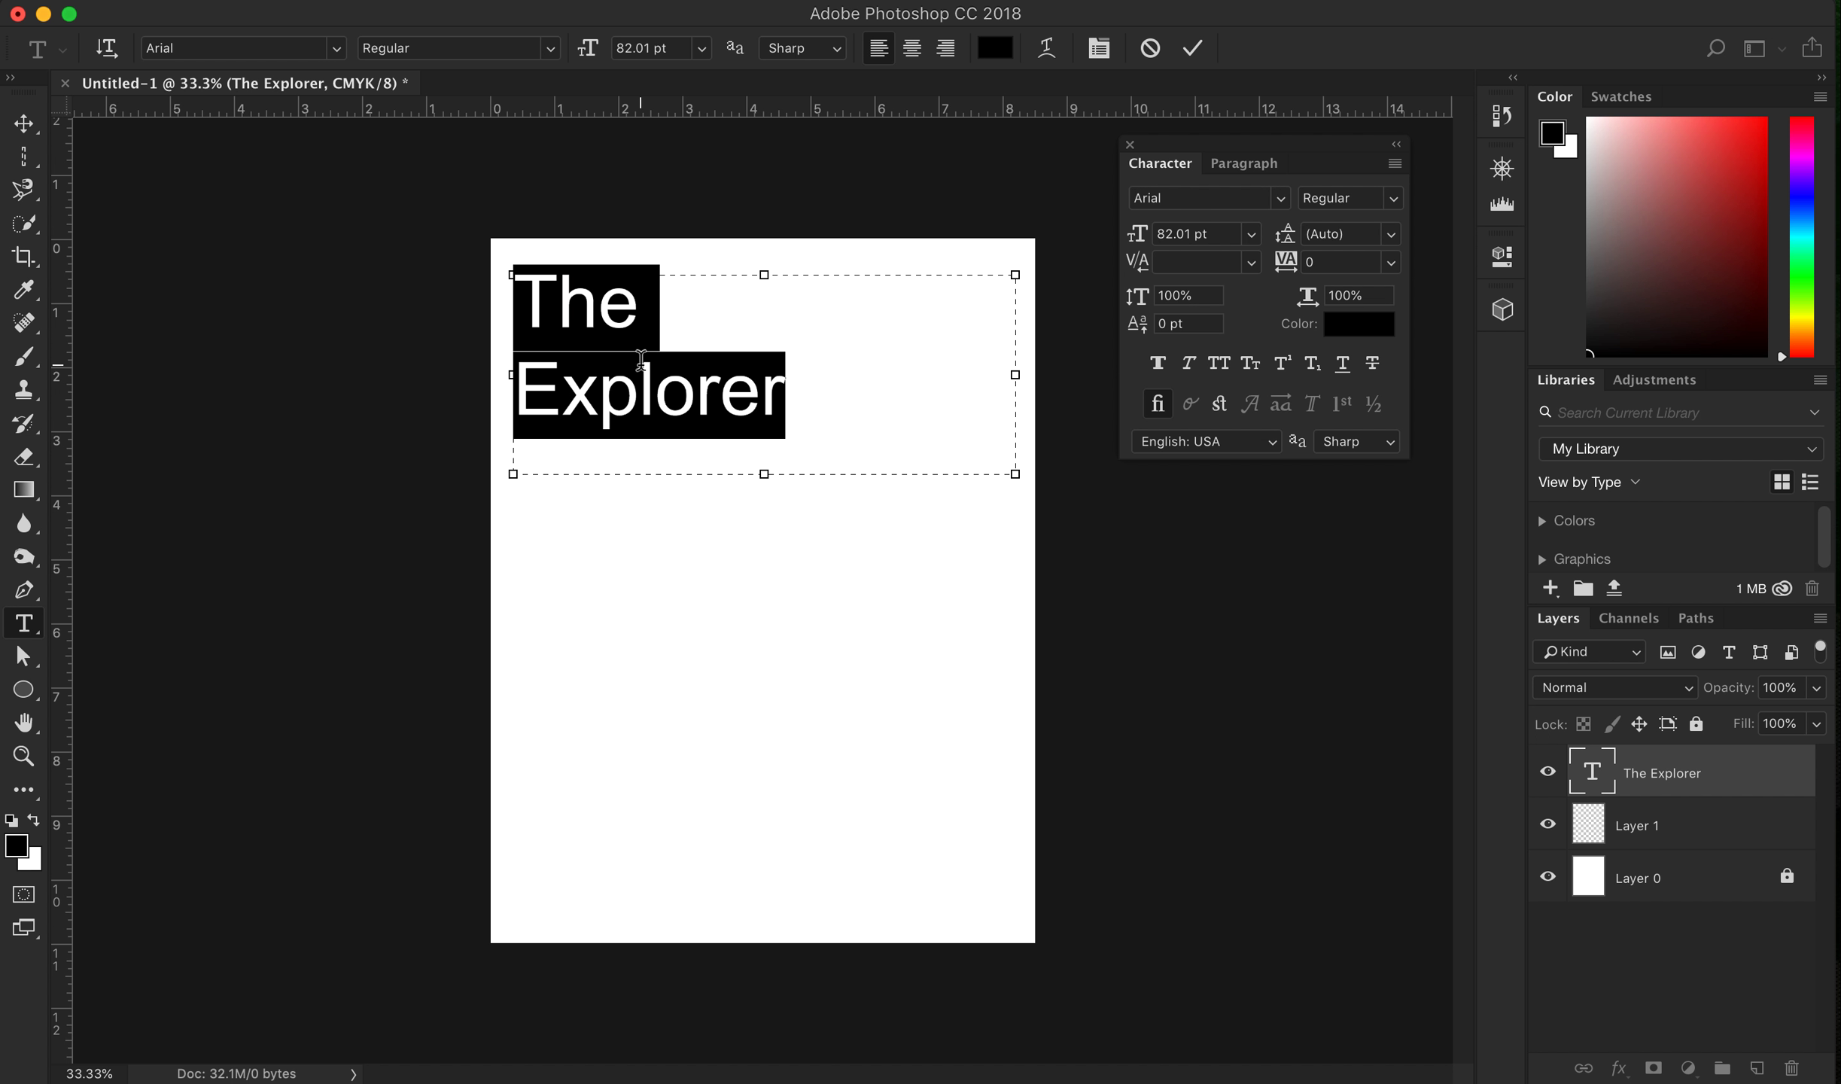
mouse_move(839, 468)
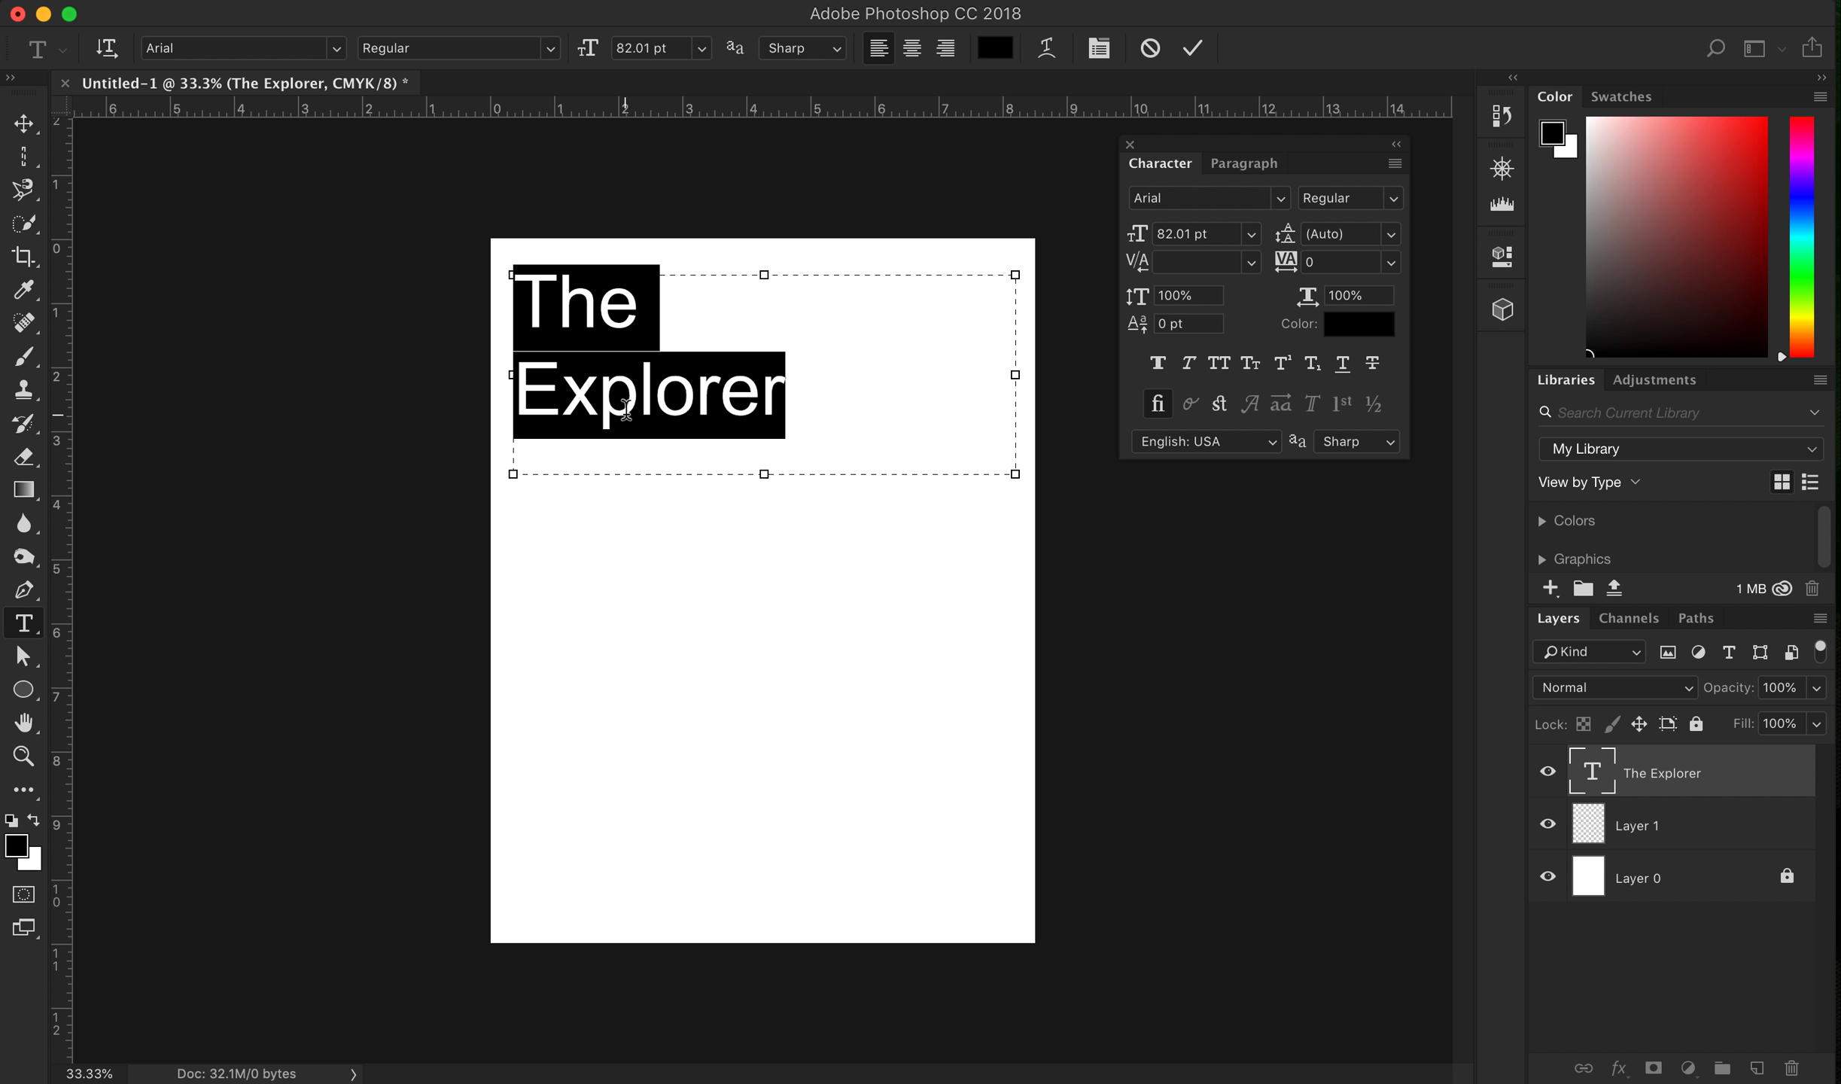
mouse_move(1288, 243)
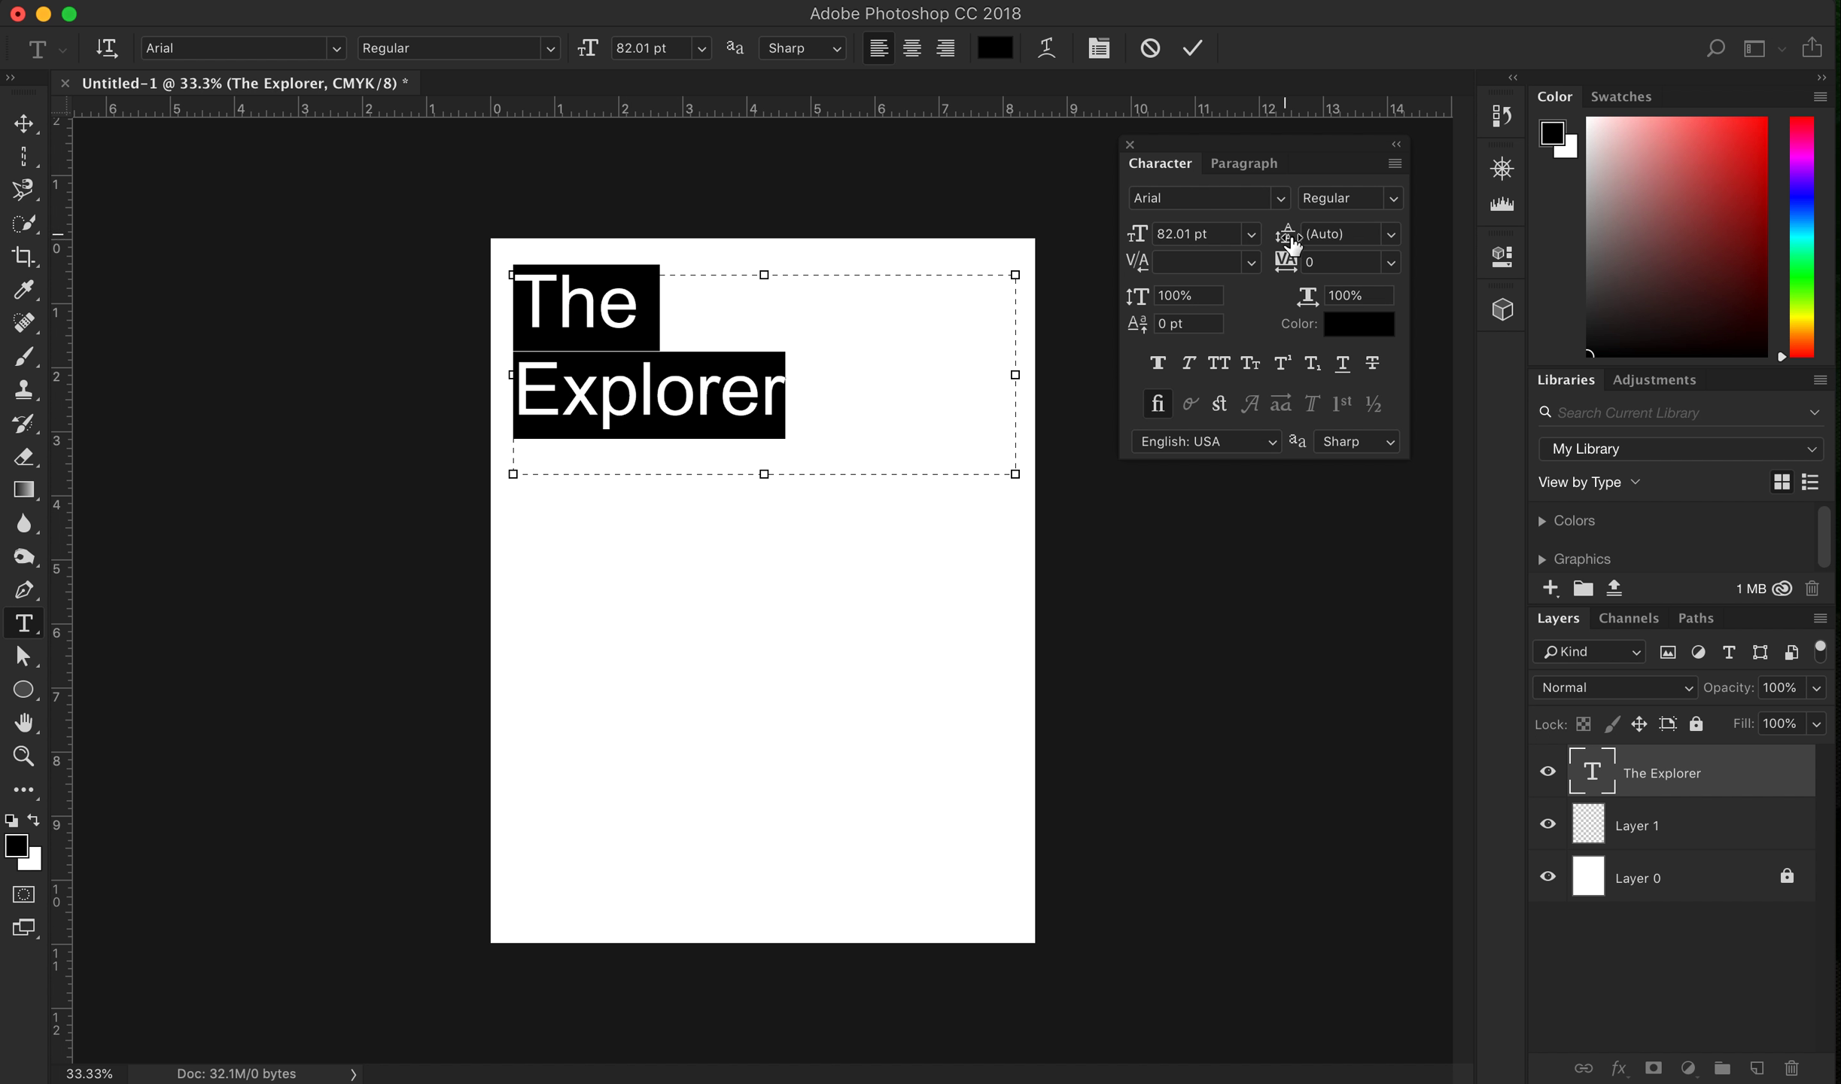
mouse_move(1290, 233)
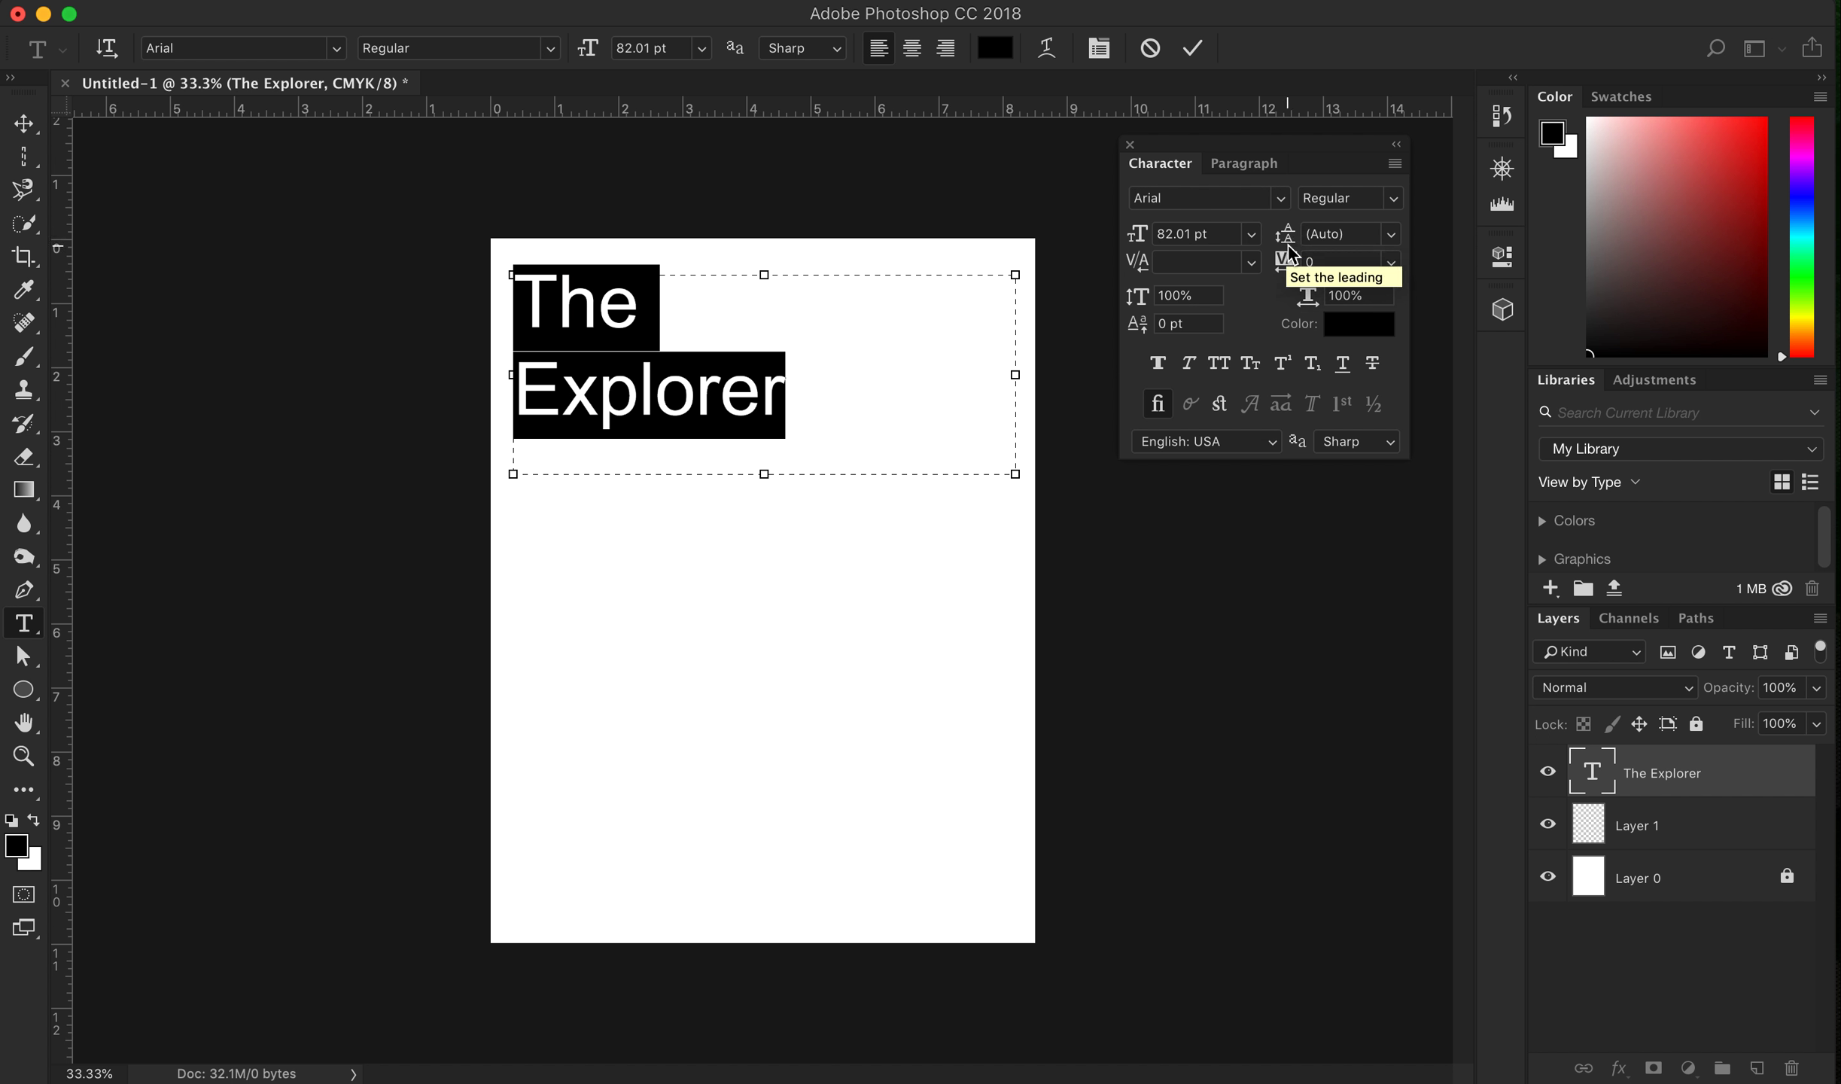
mouse_move(1288, 249)
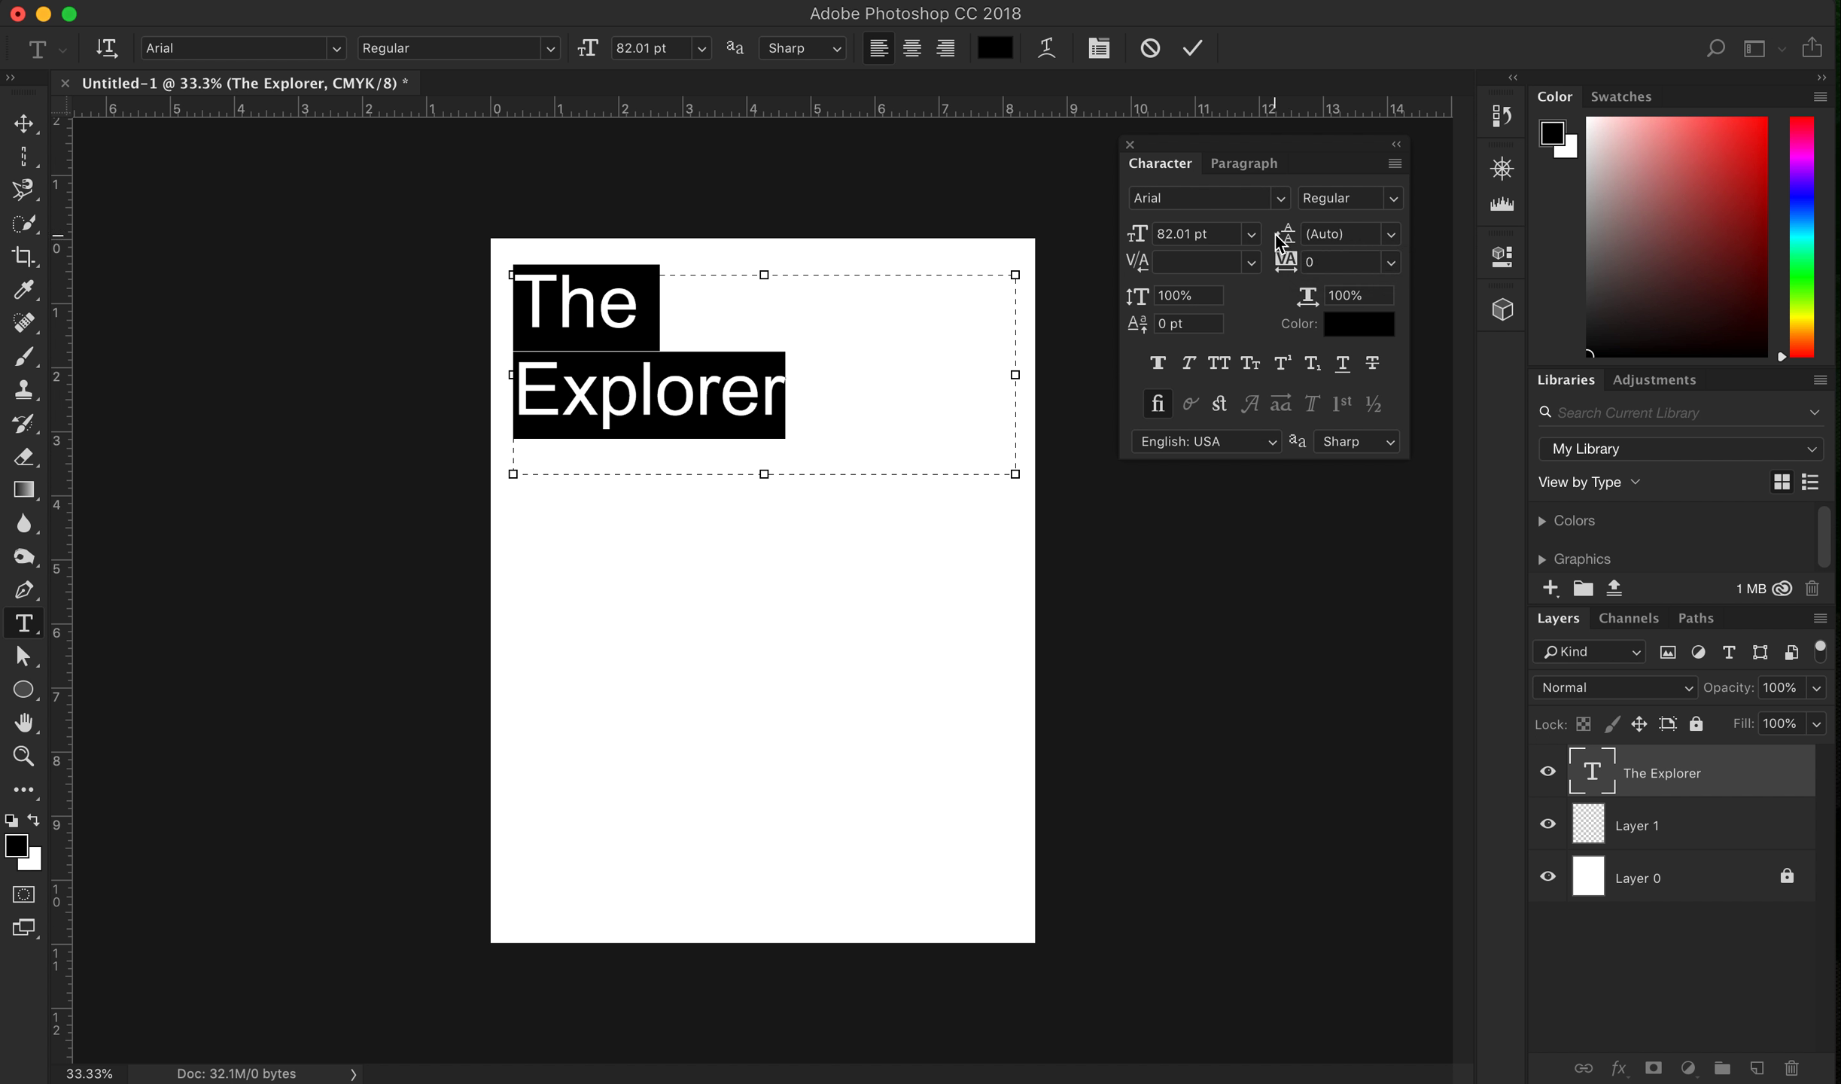
mouse_move(1286, 241)
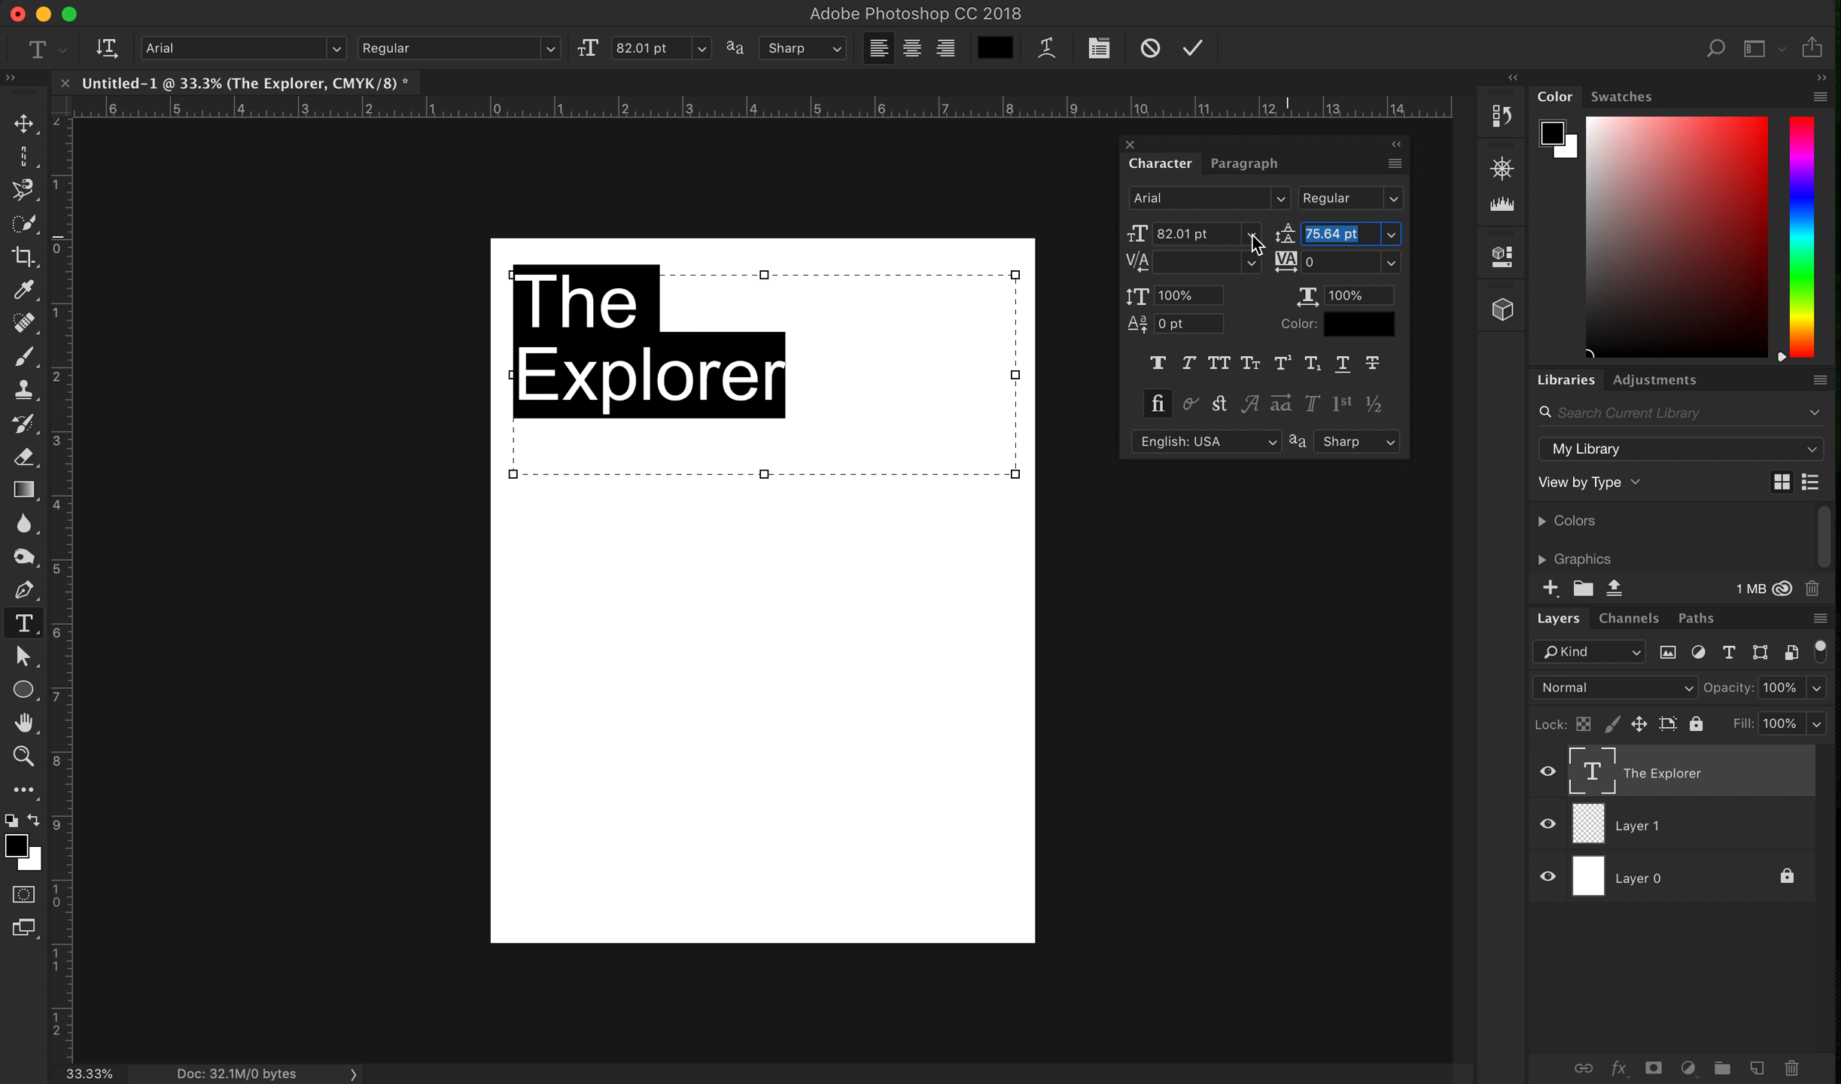
Change the title's leading from Auto to a fixed 66.64 pt
left_click(1287, 245)
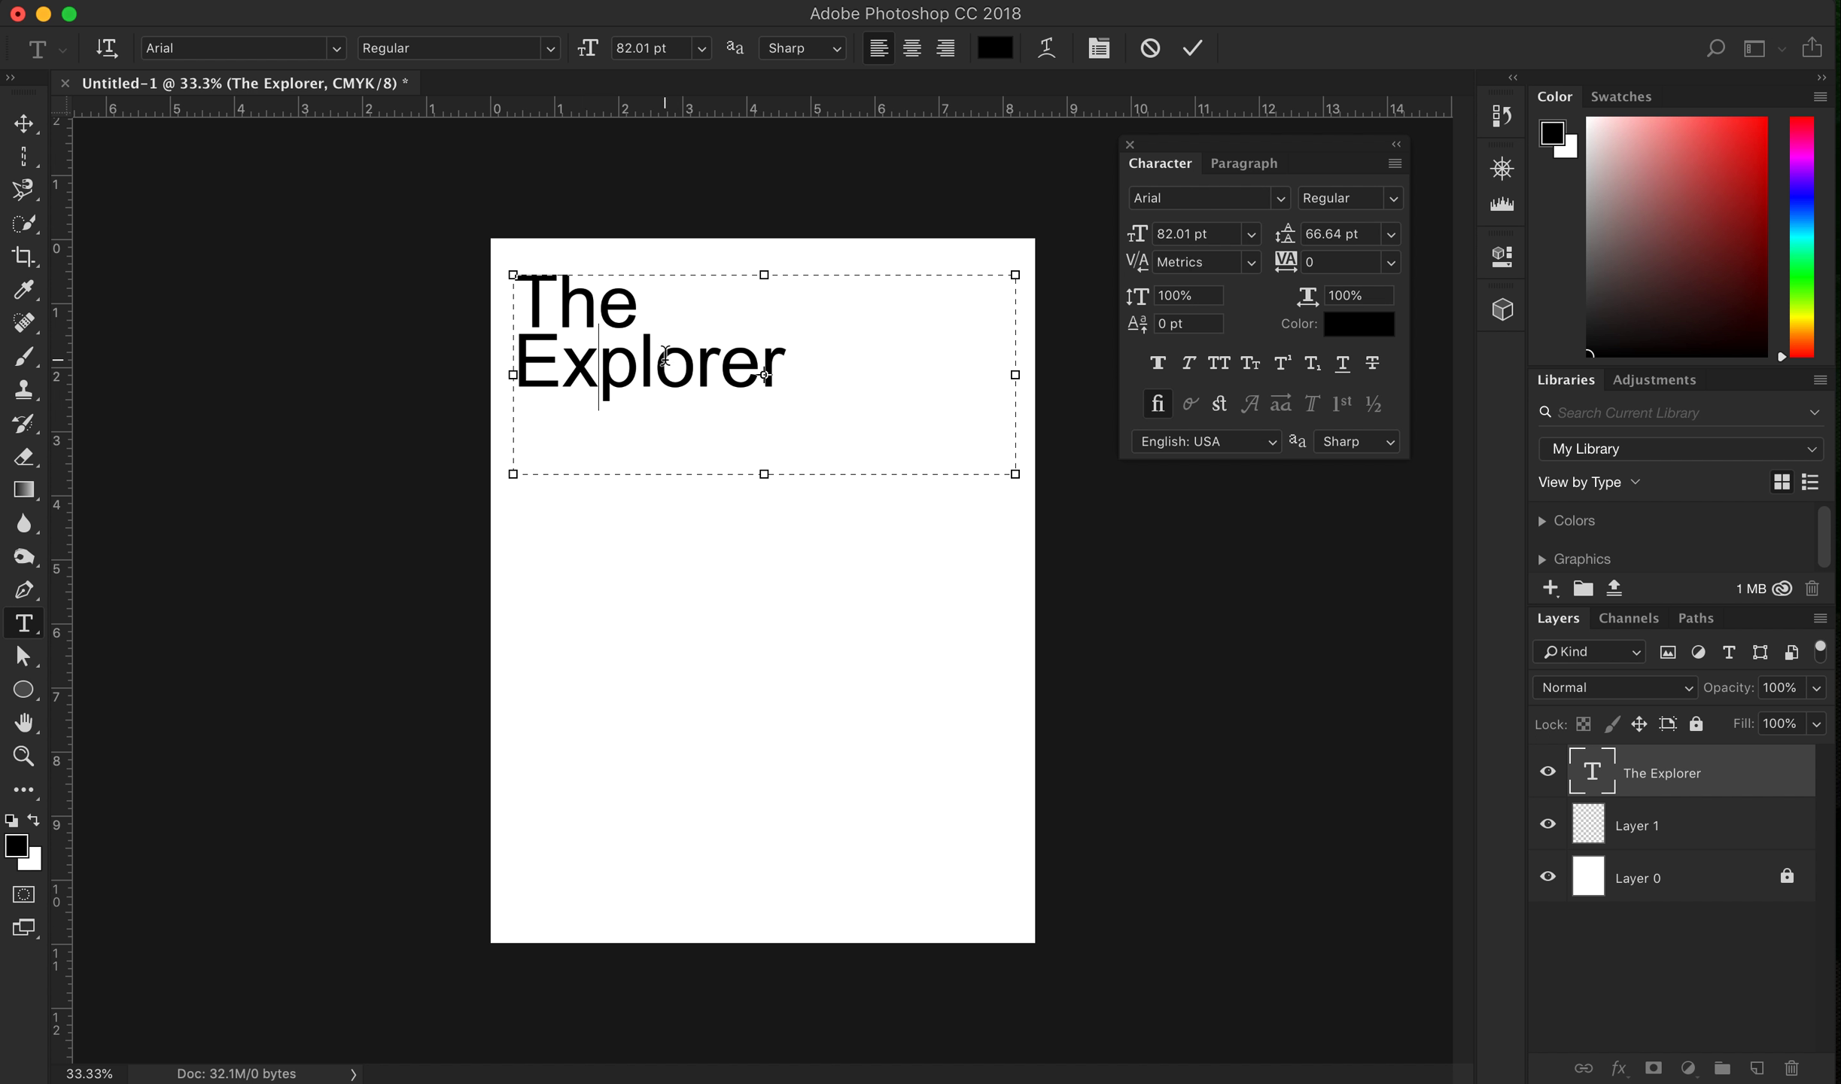
mouse_move(831, 407)
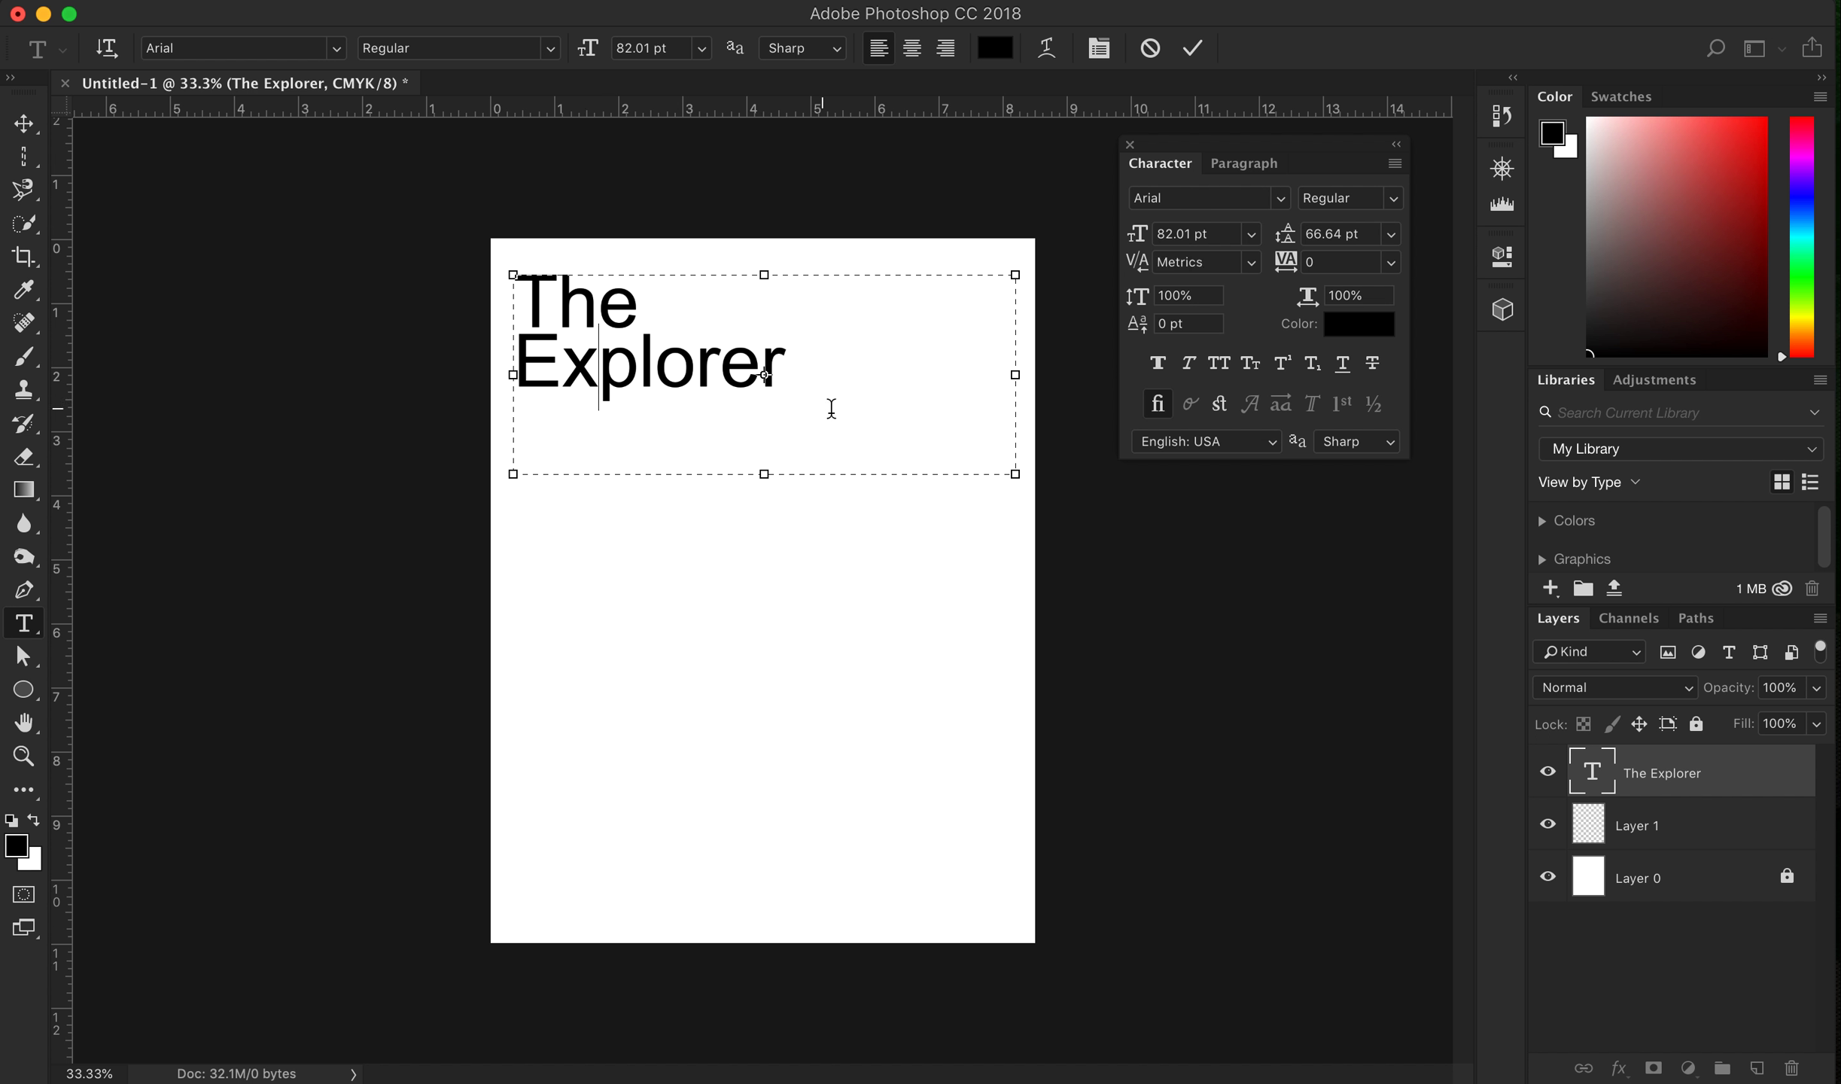
mouse_move(778, 474)
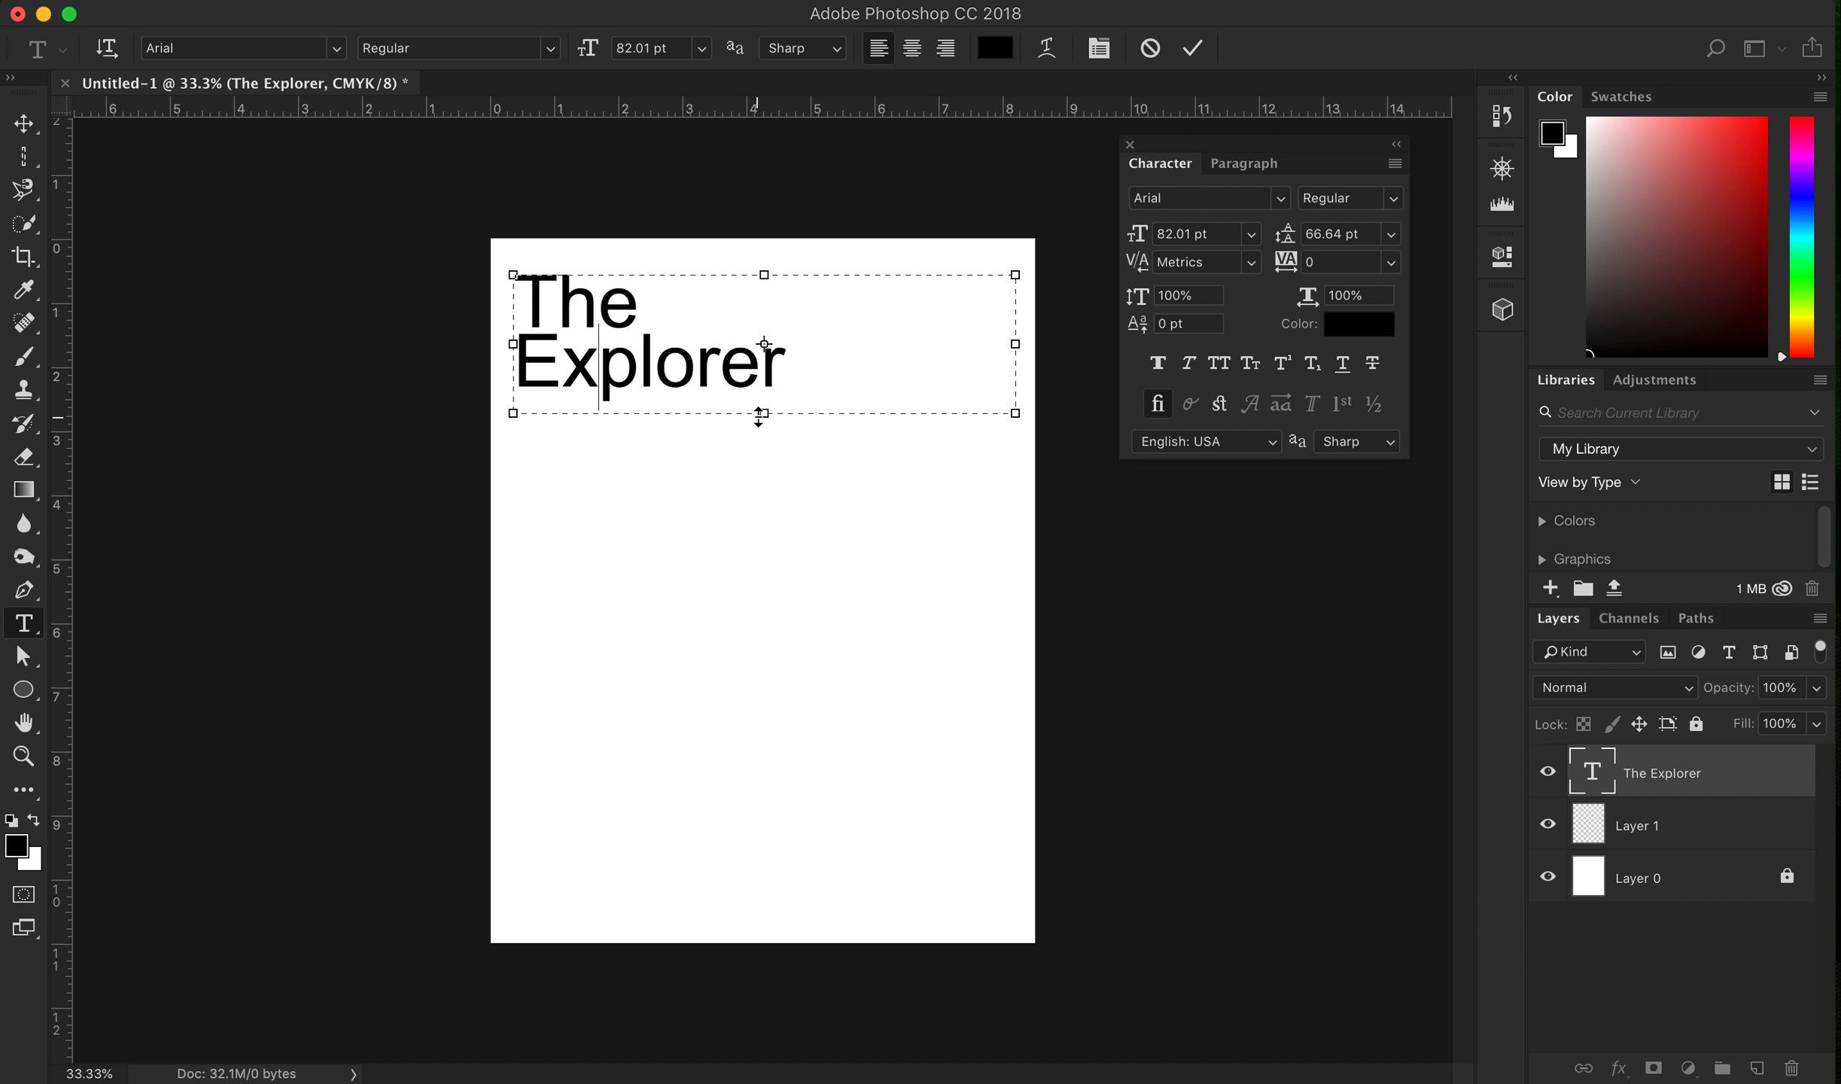
mouse_move(610, 448)
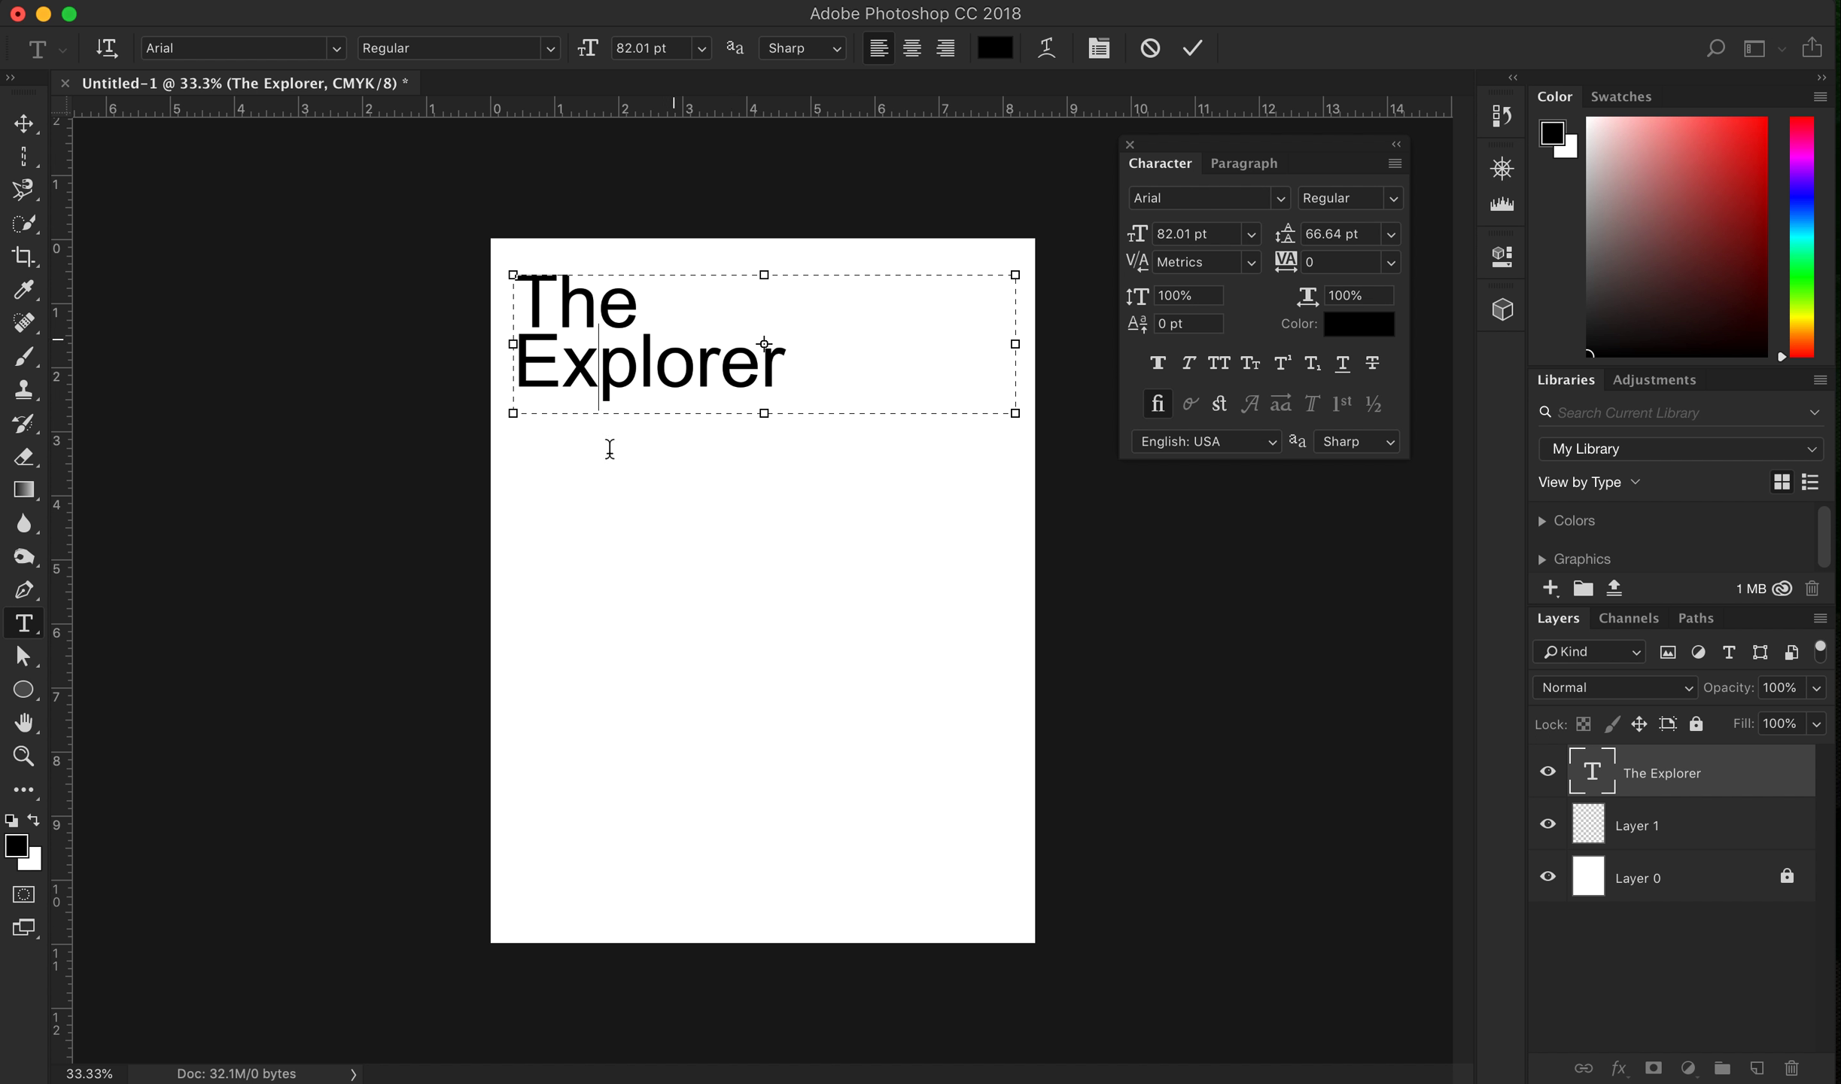
mouse_move(779, 348)
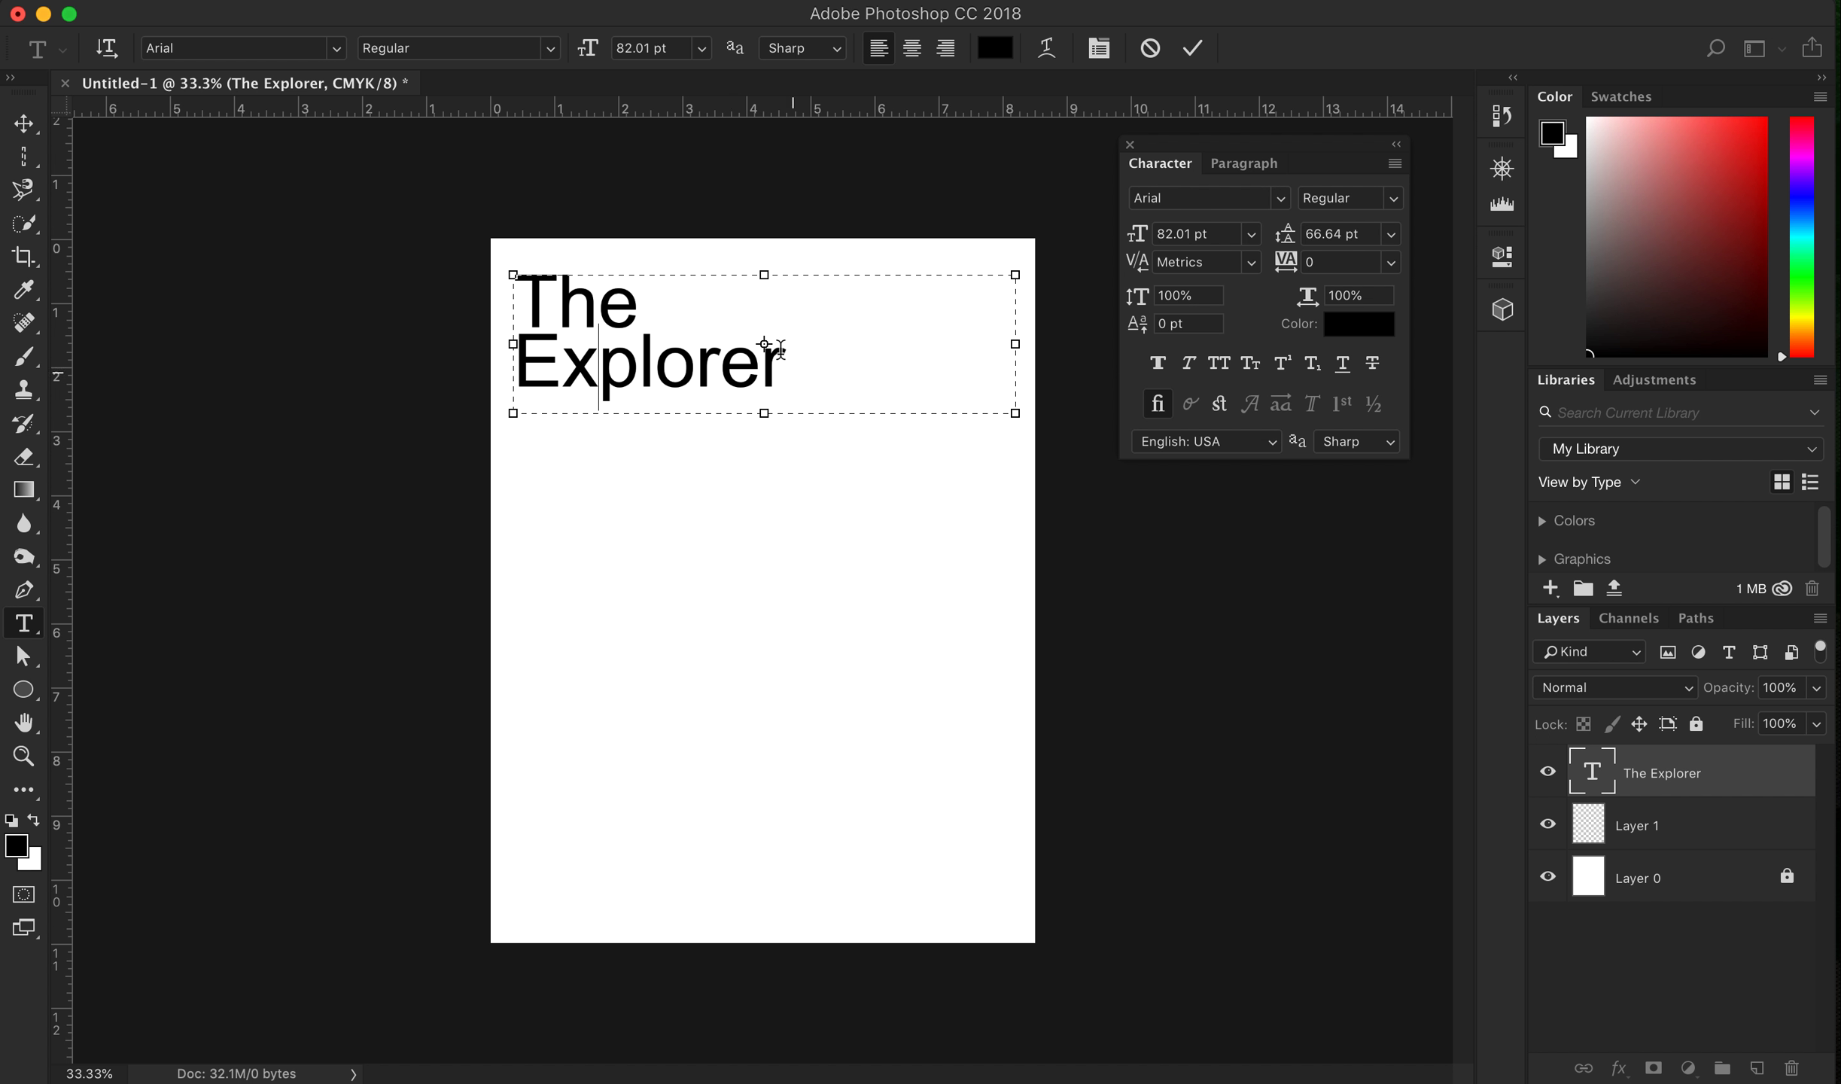
mouse_move(841, 348)
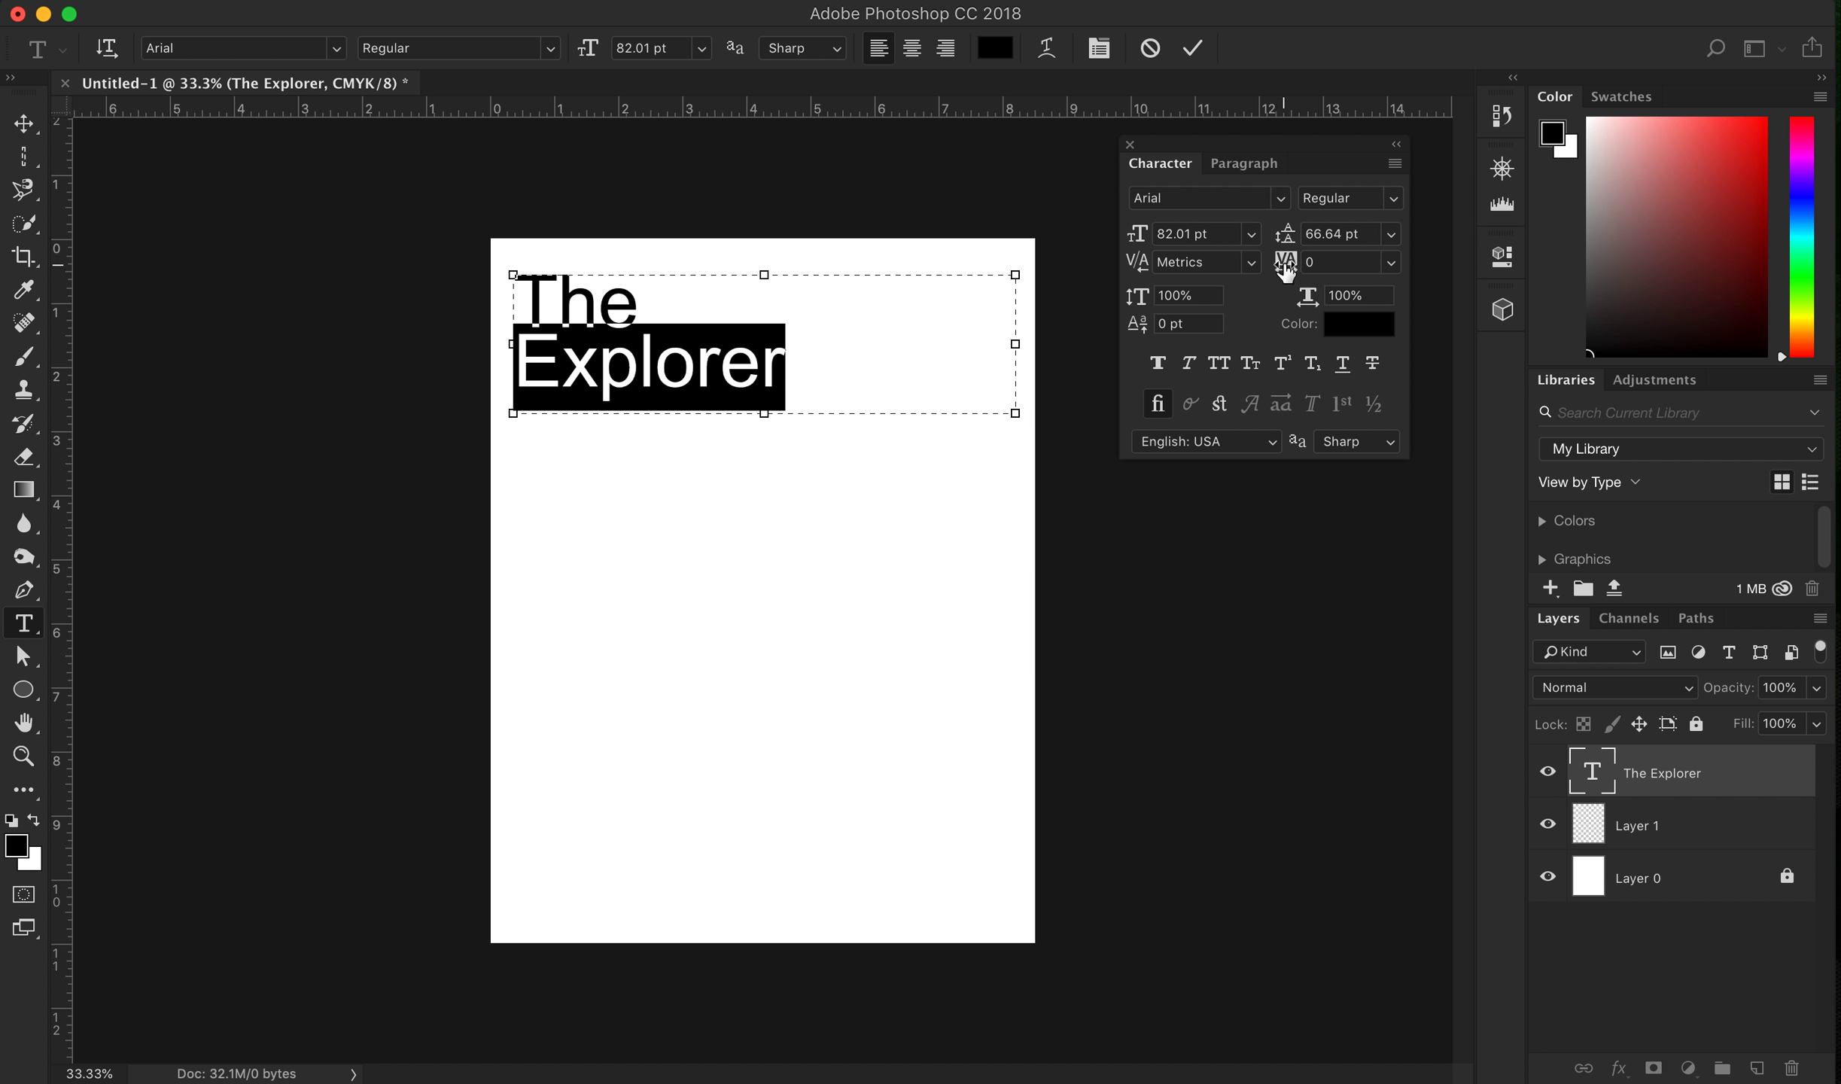
mouse_move(1287, 261)
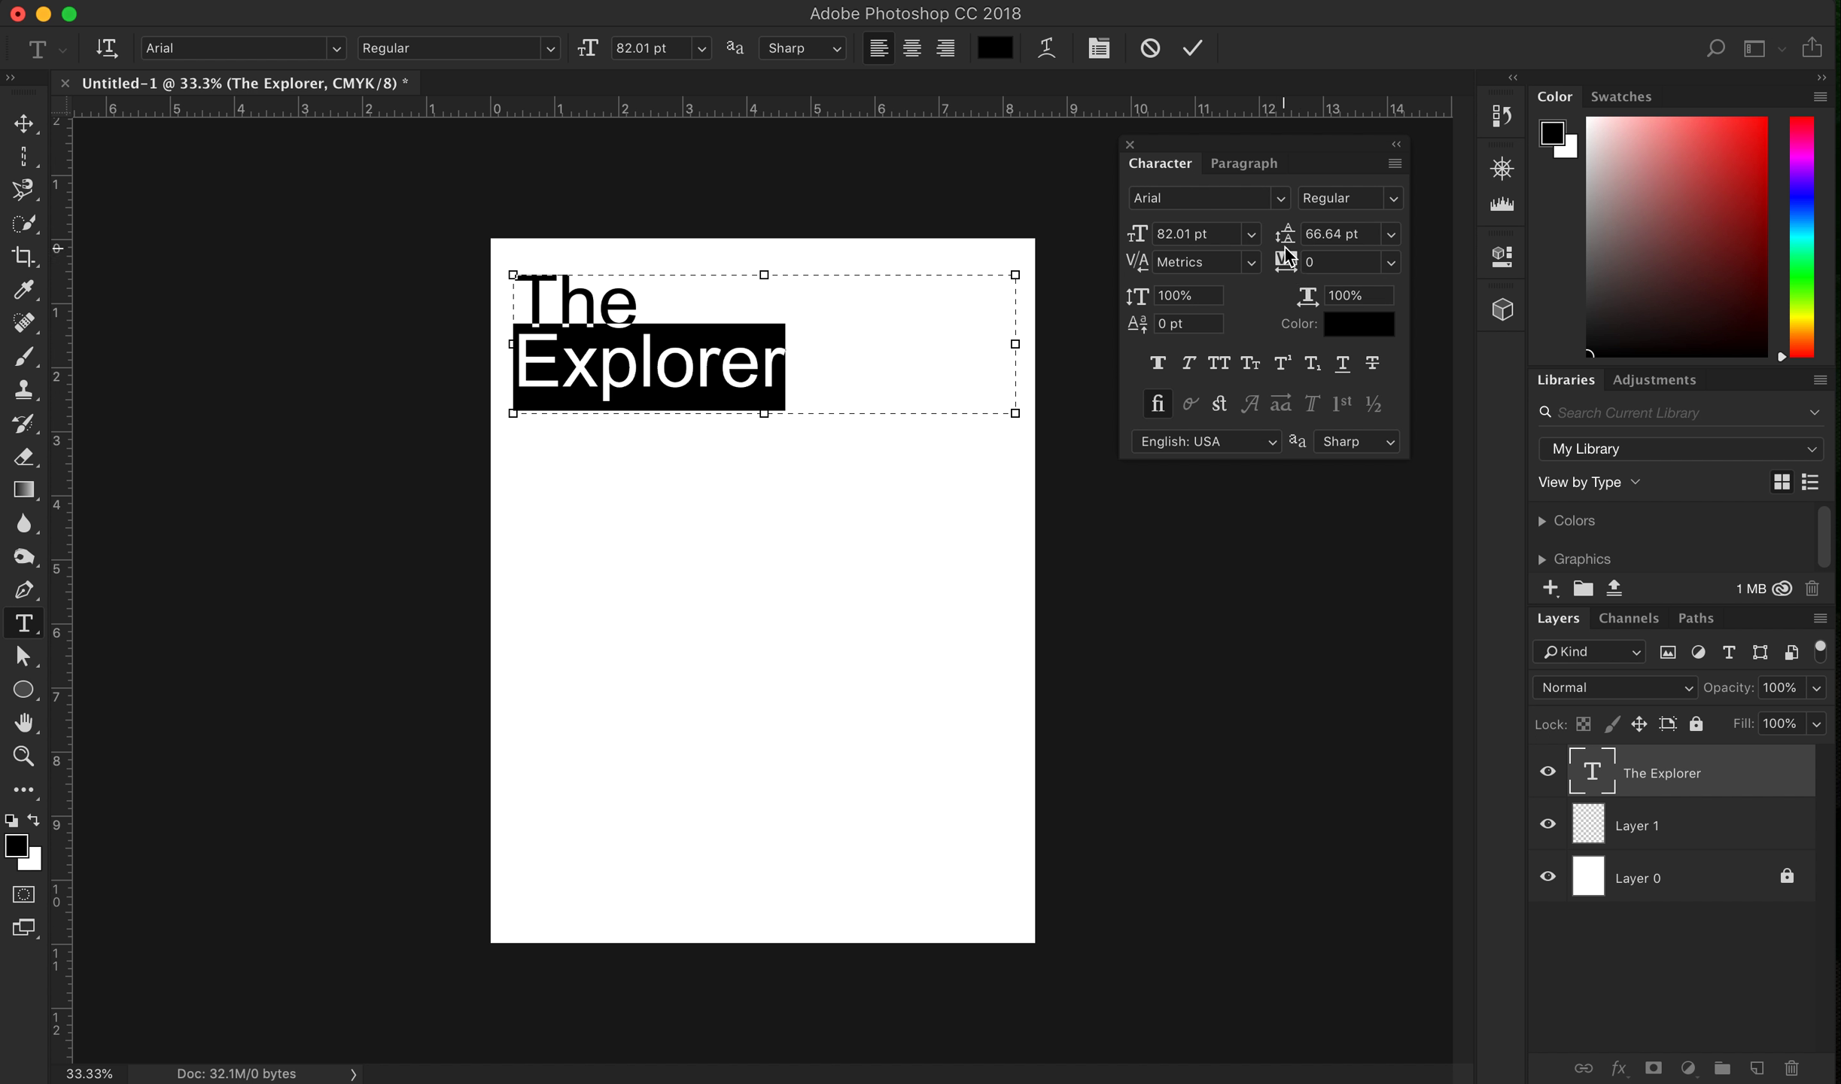
mouse_move(1289, 249)
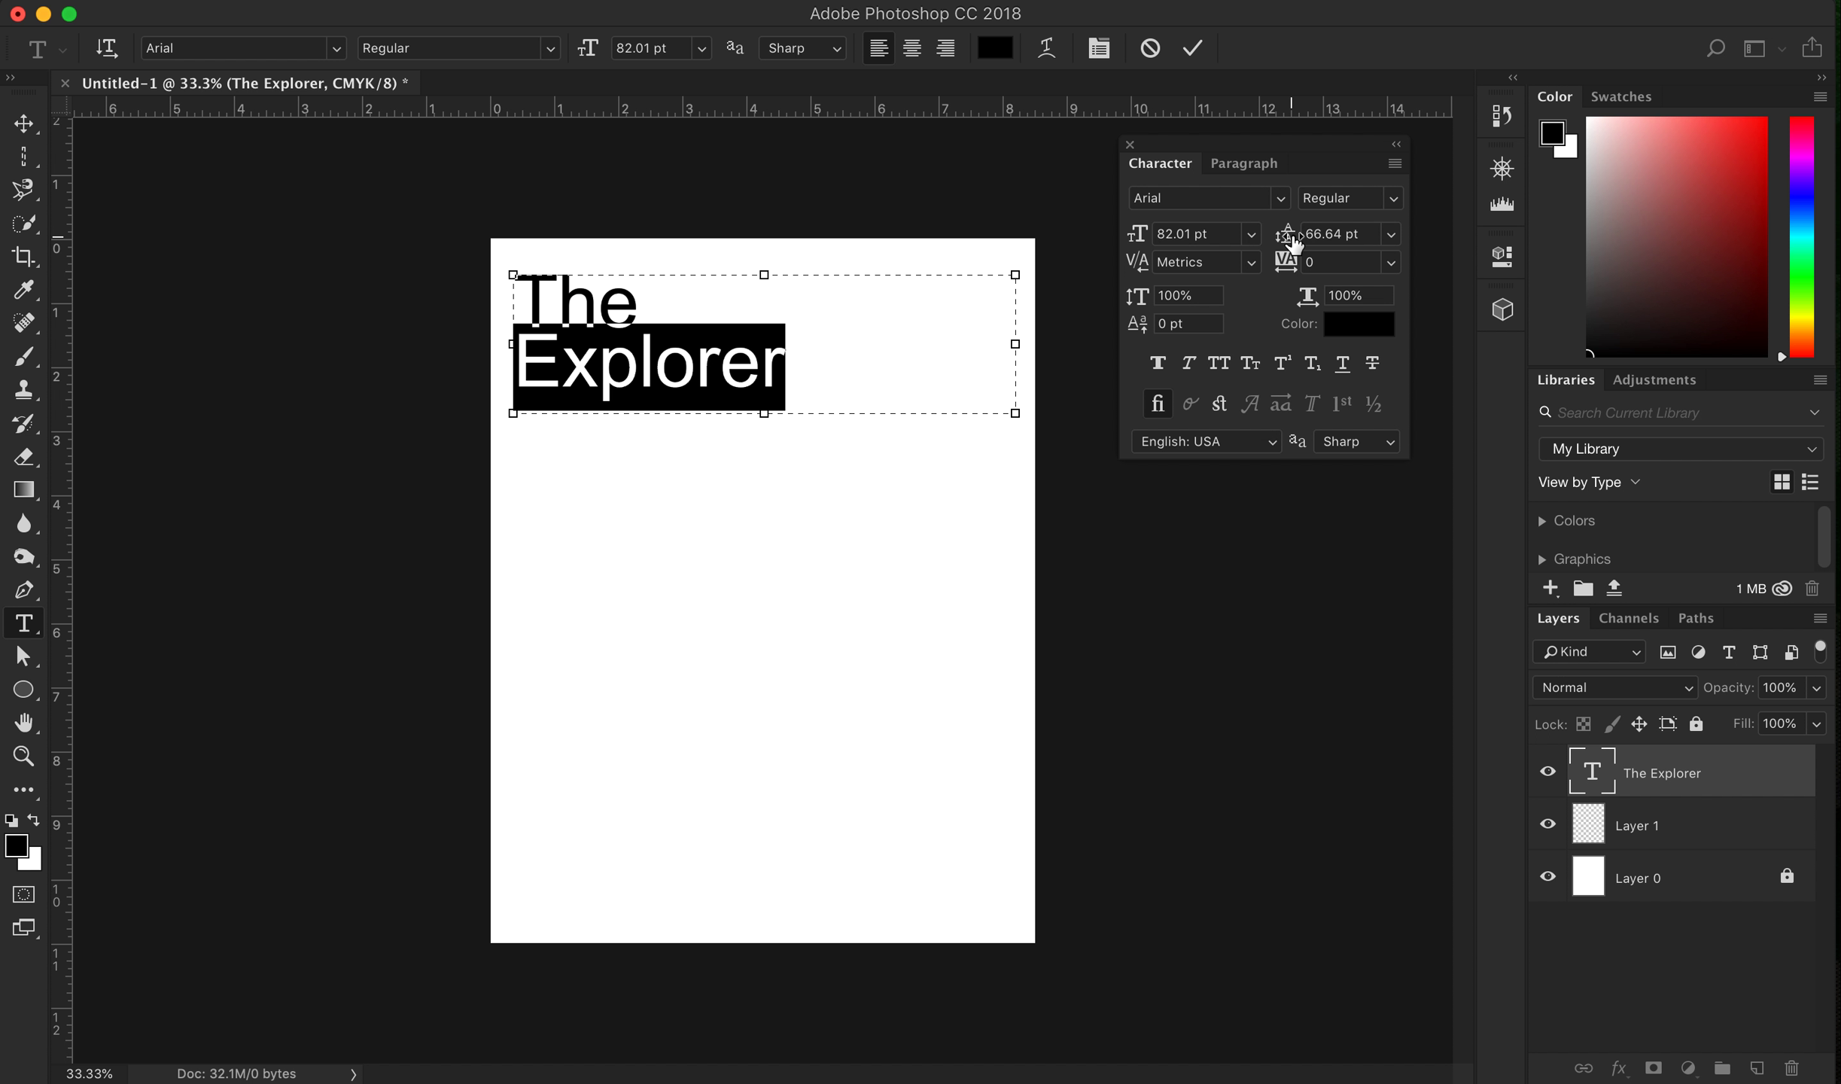
mouse_move(1339, 314)
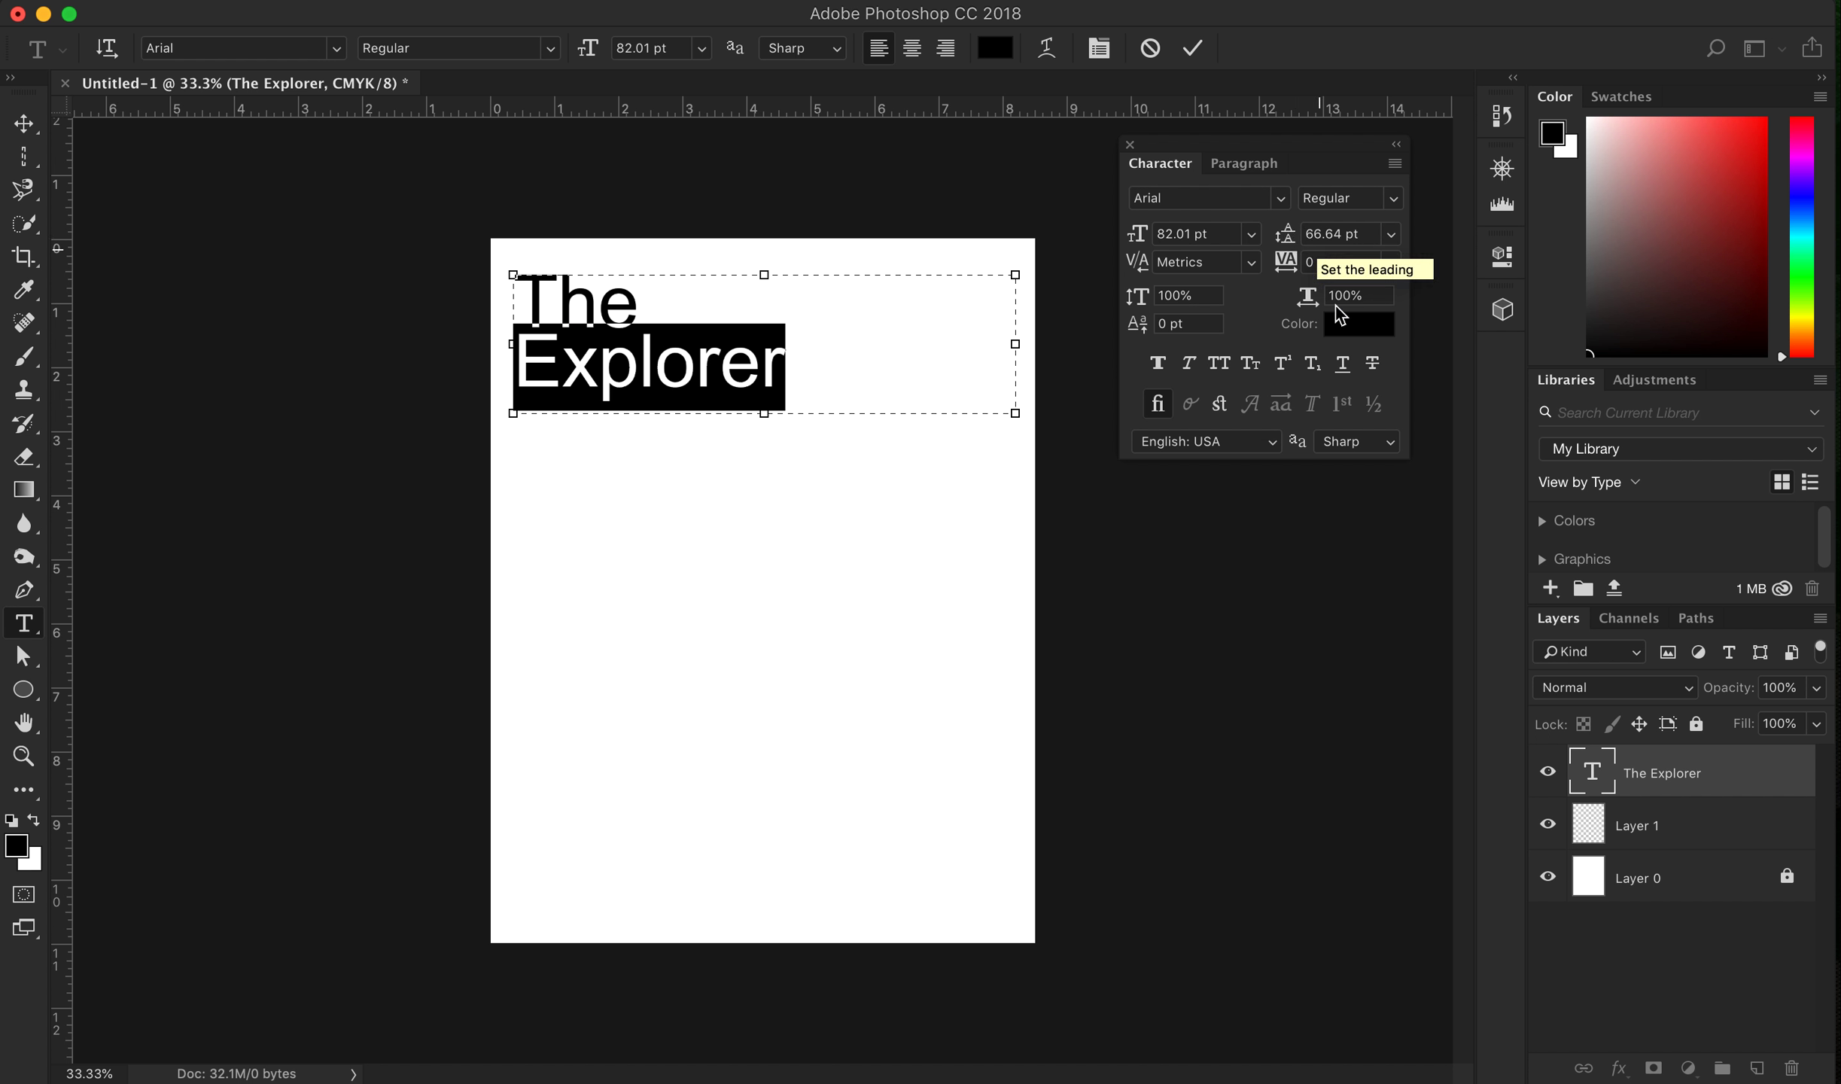
mouse_move(1288, 262)
type("220")
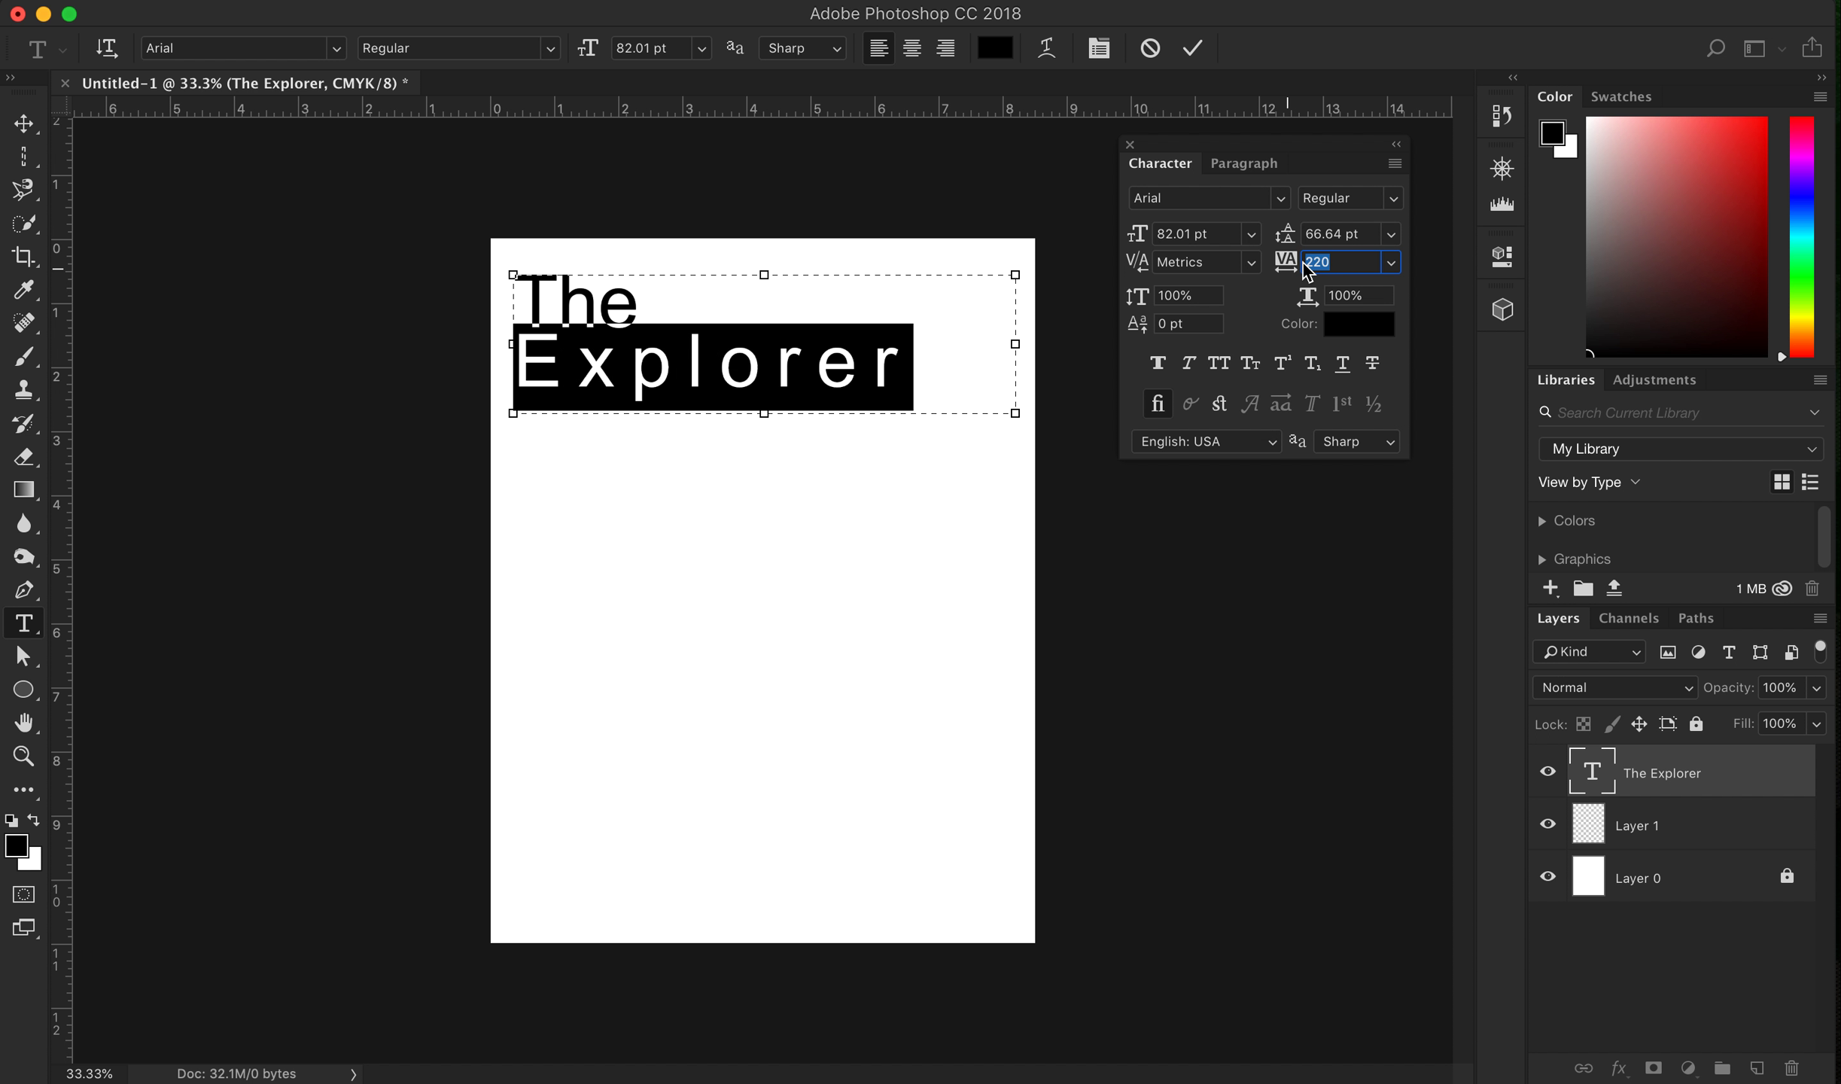
Try tracking values 340, 120 and -60 on 'Explorer', settling on -40
type("340")
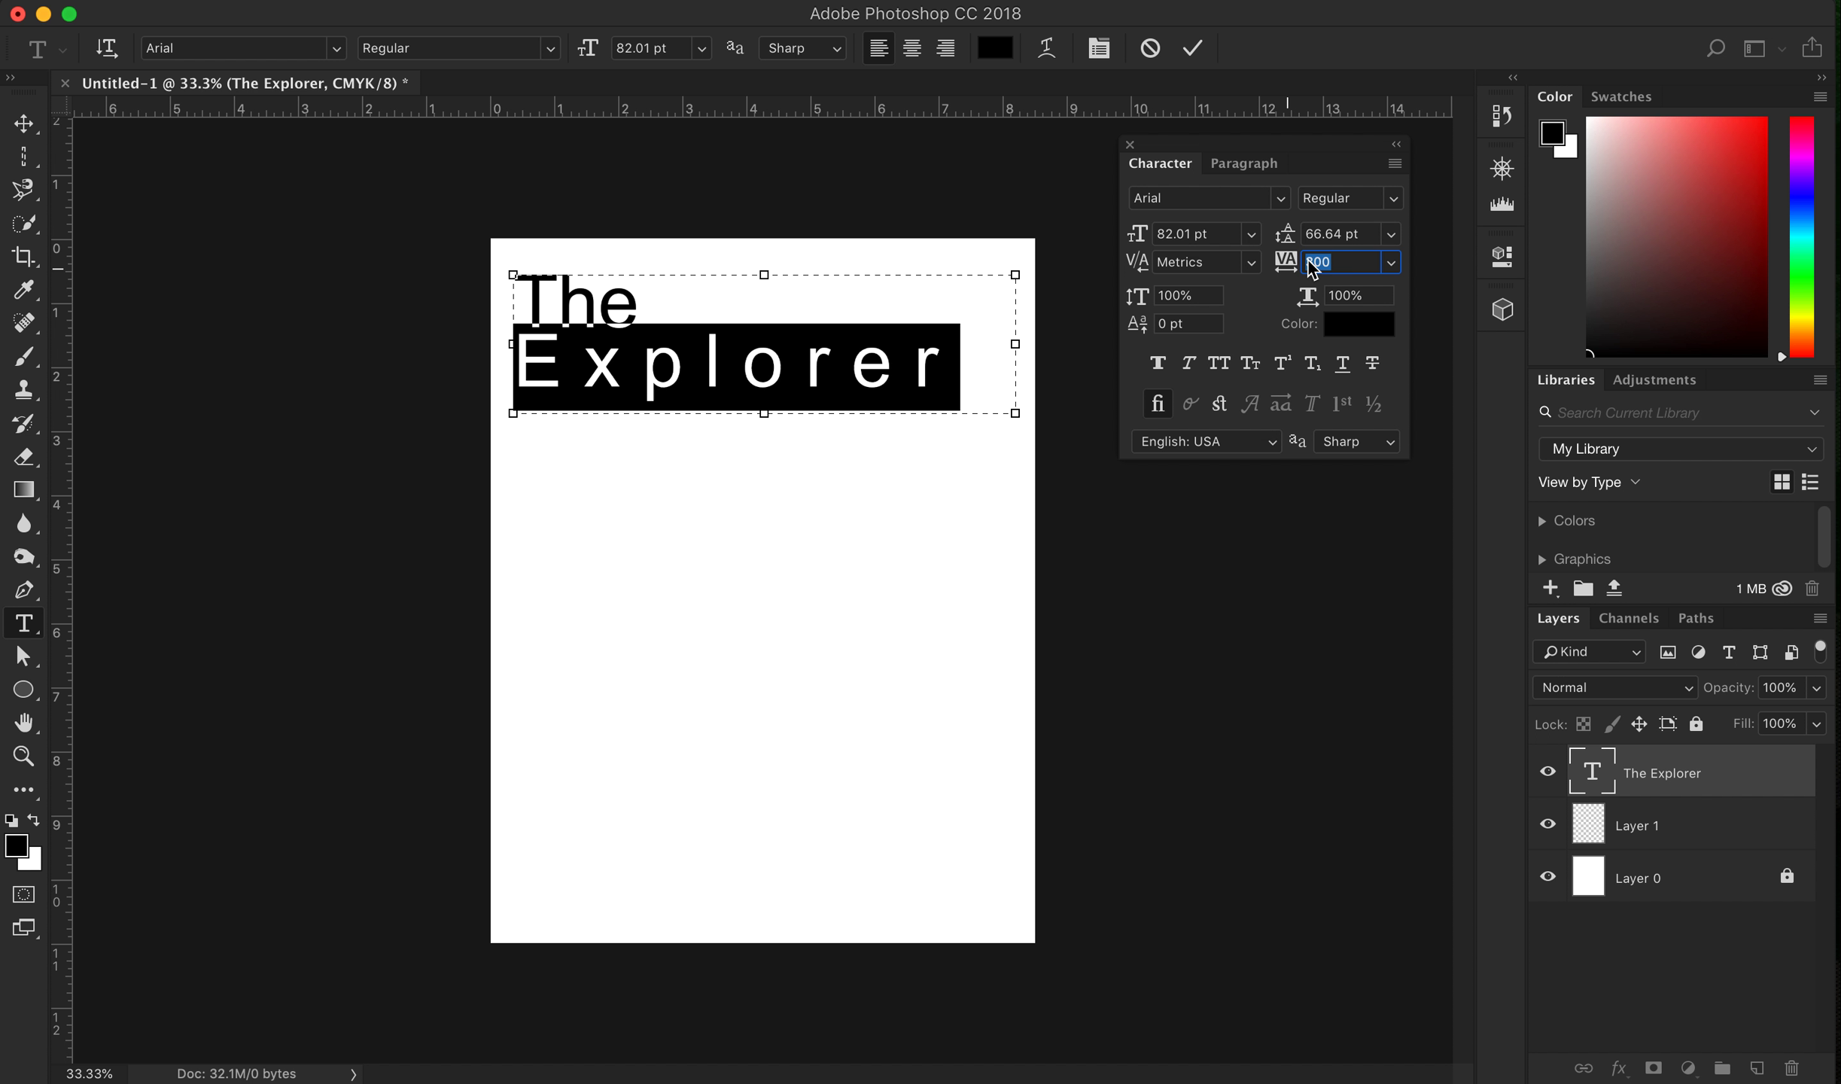
type("120")
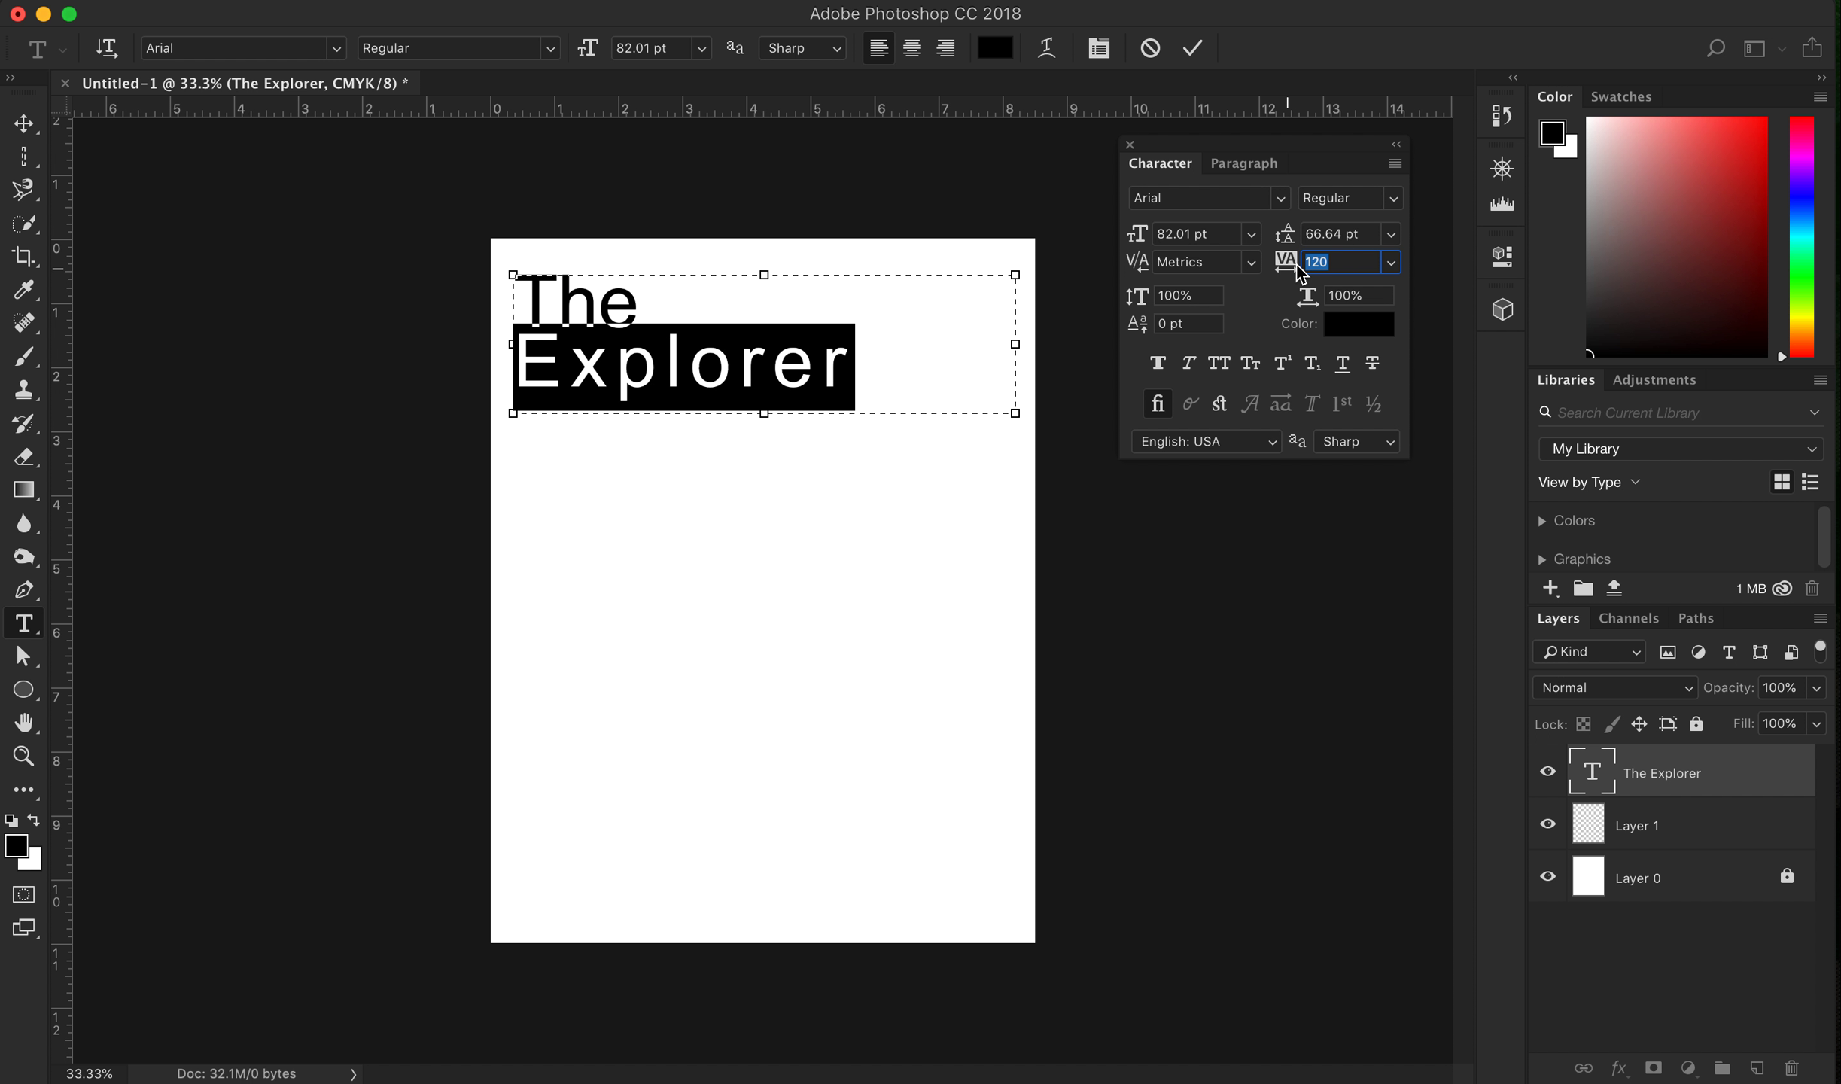
type("-60")
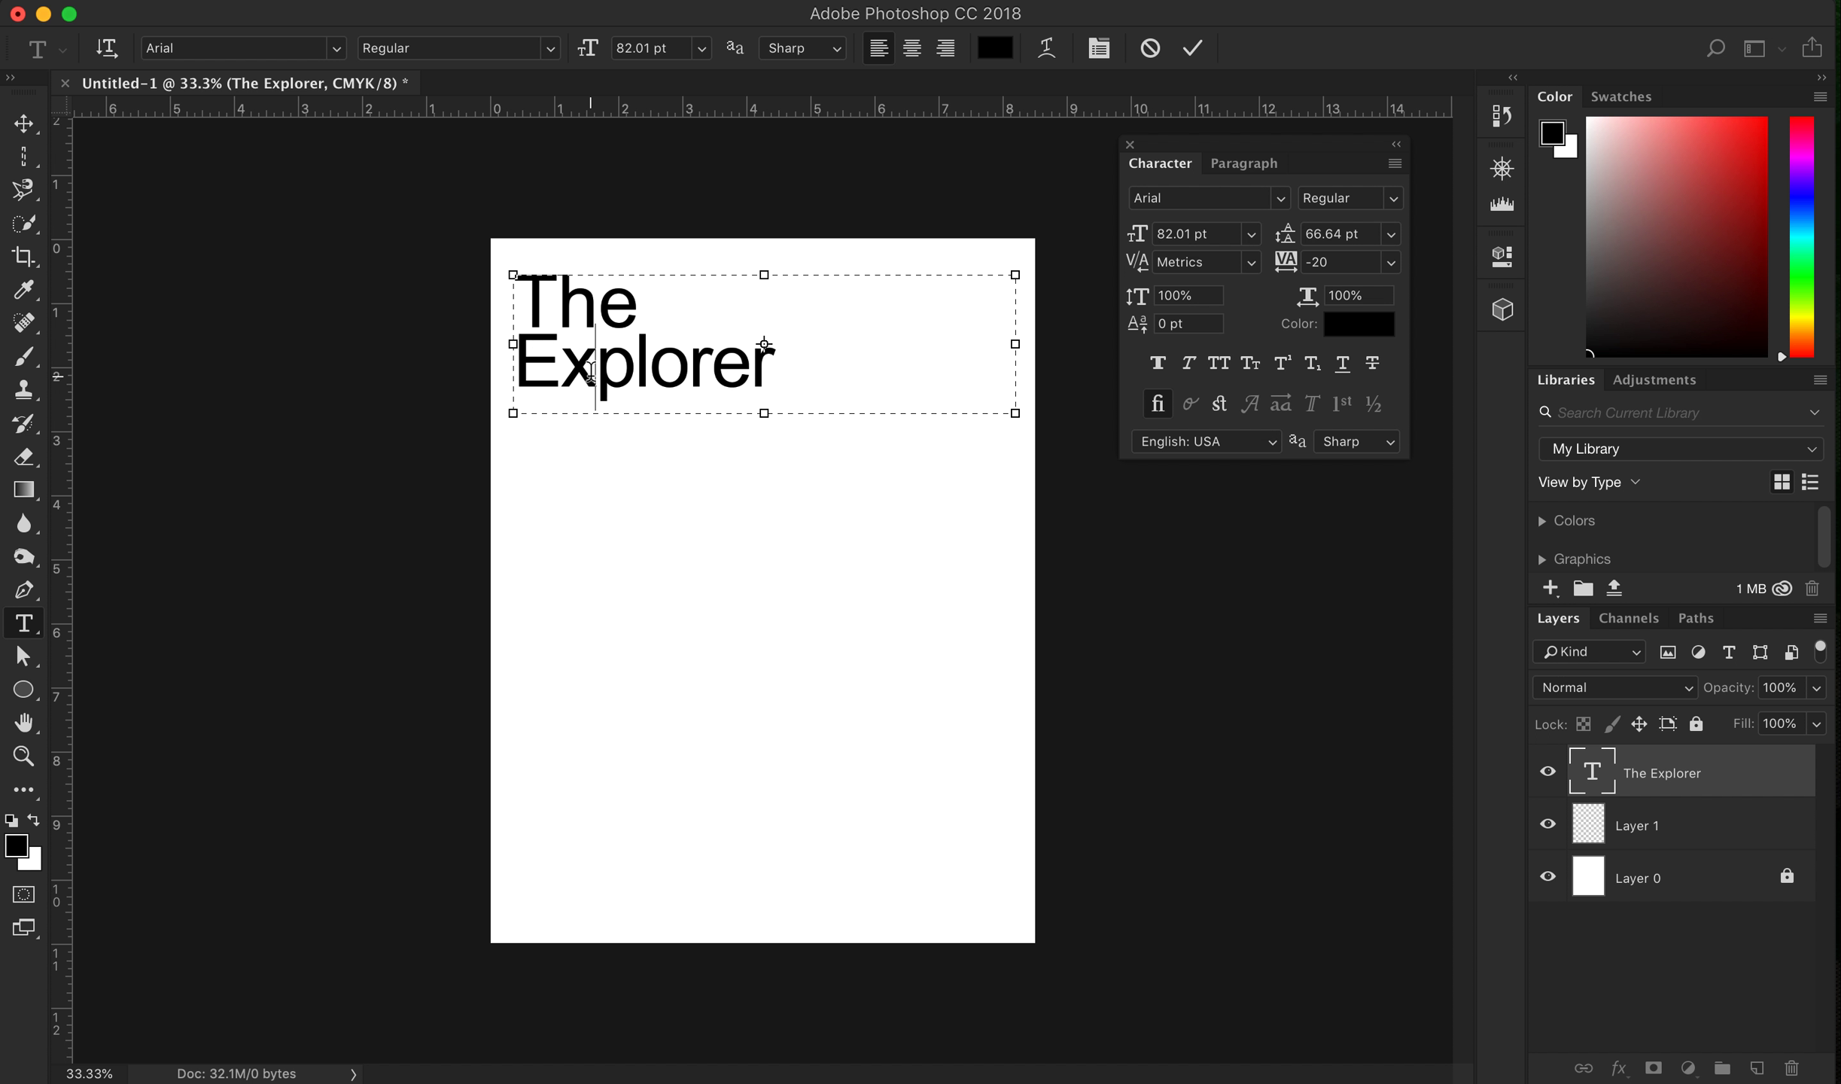
double_click(639, 365)
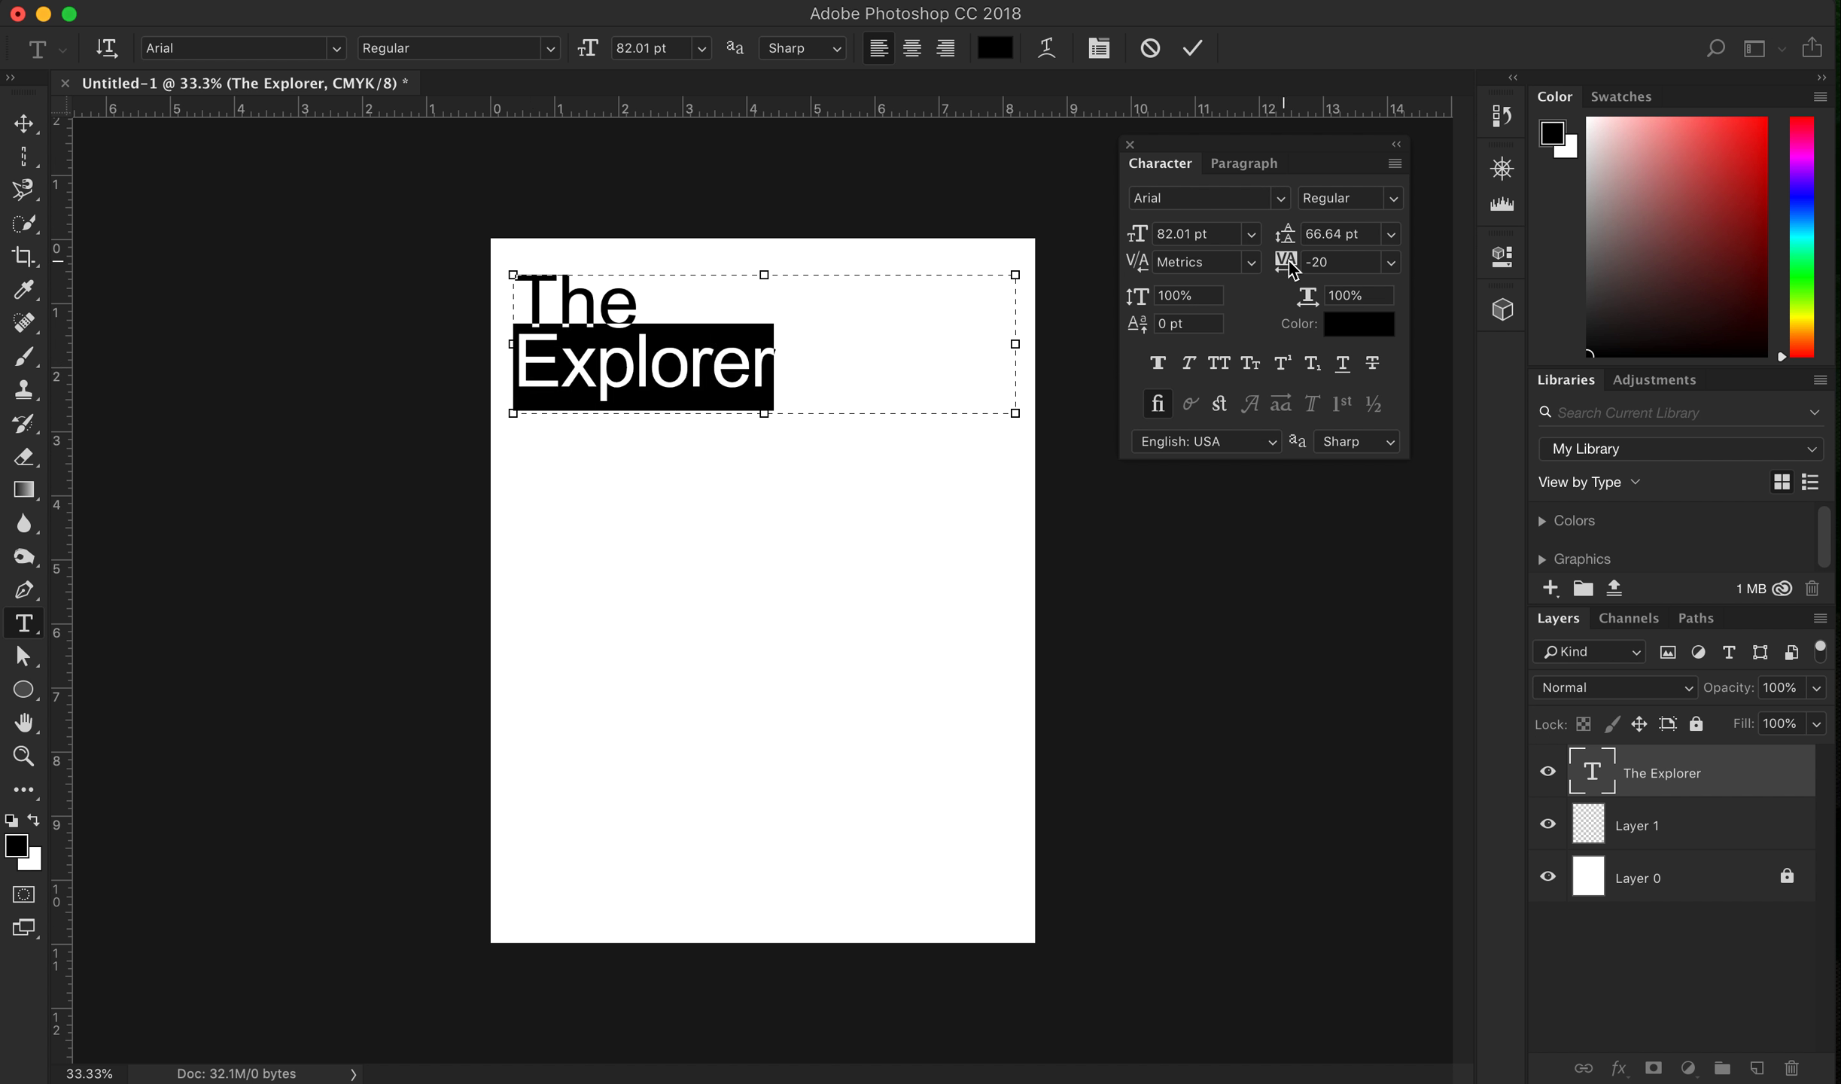
triple_click(1345, 261)
type("-40")
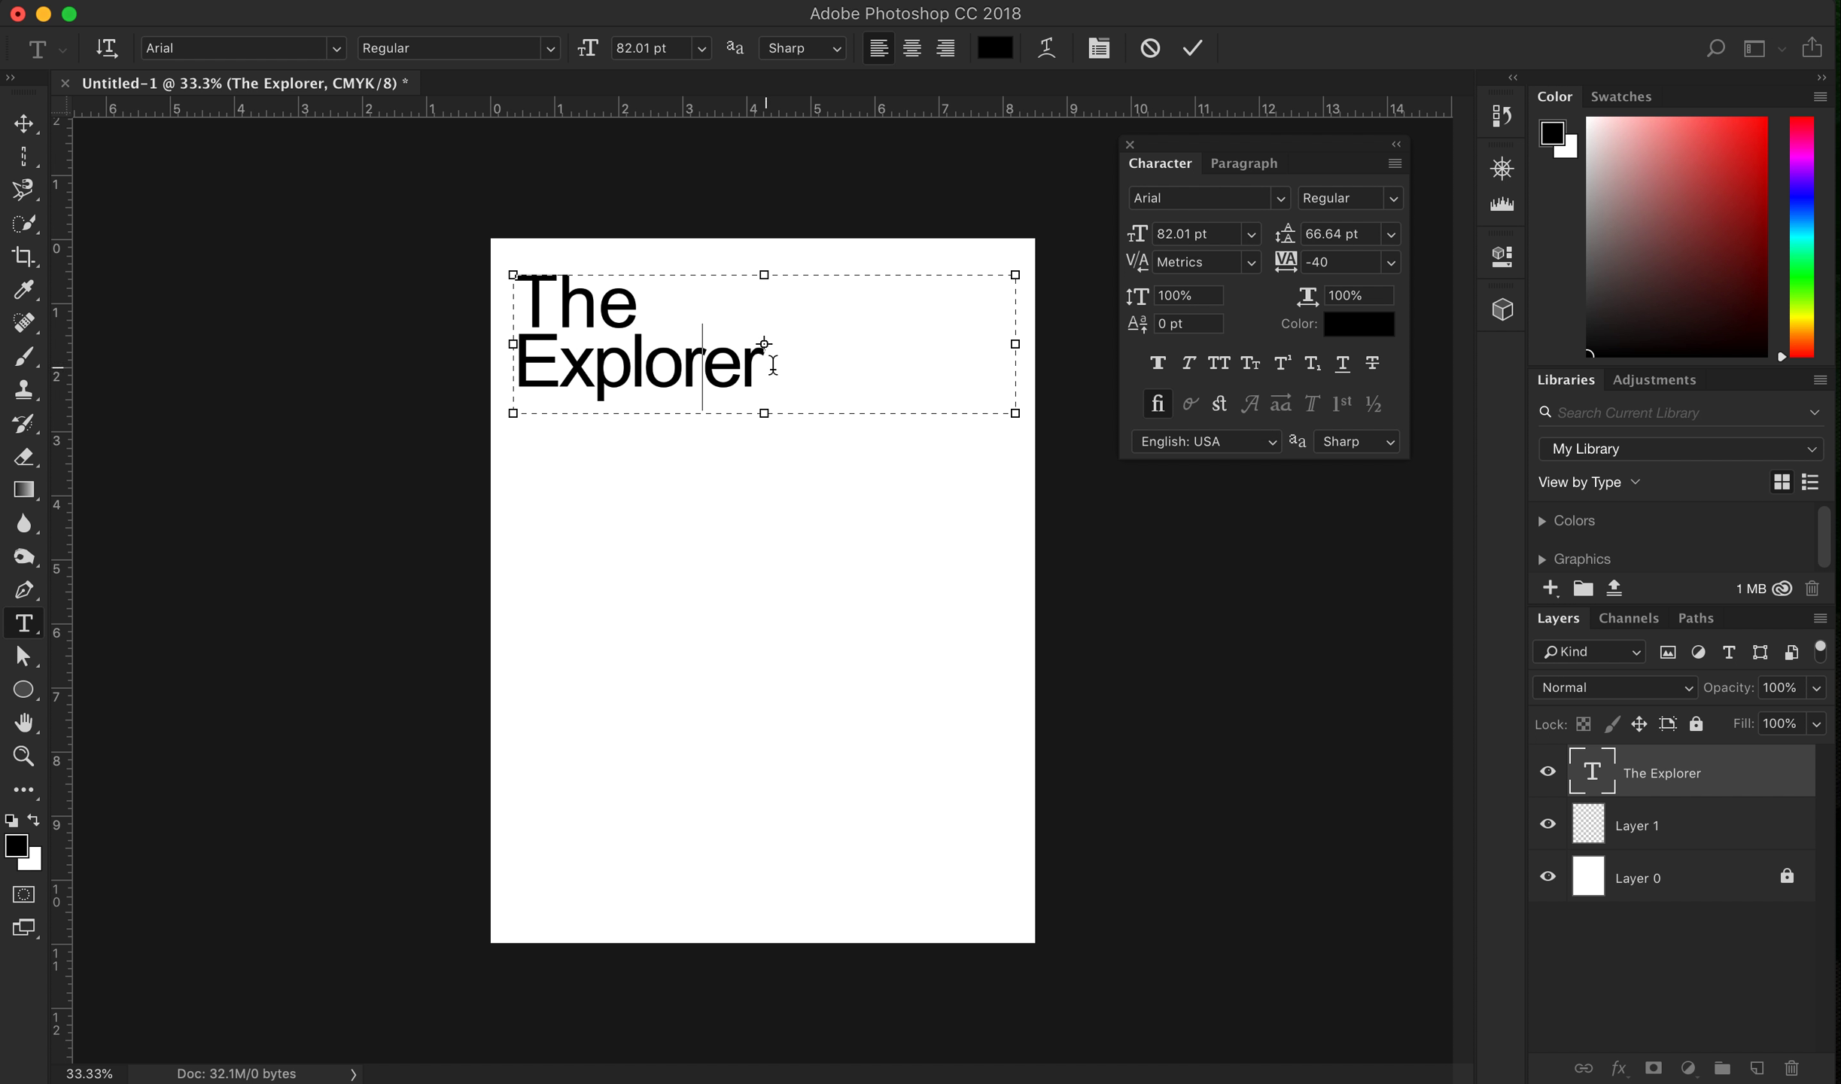
double_click(634, 365)
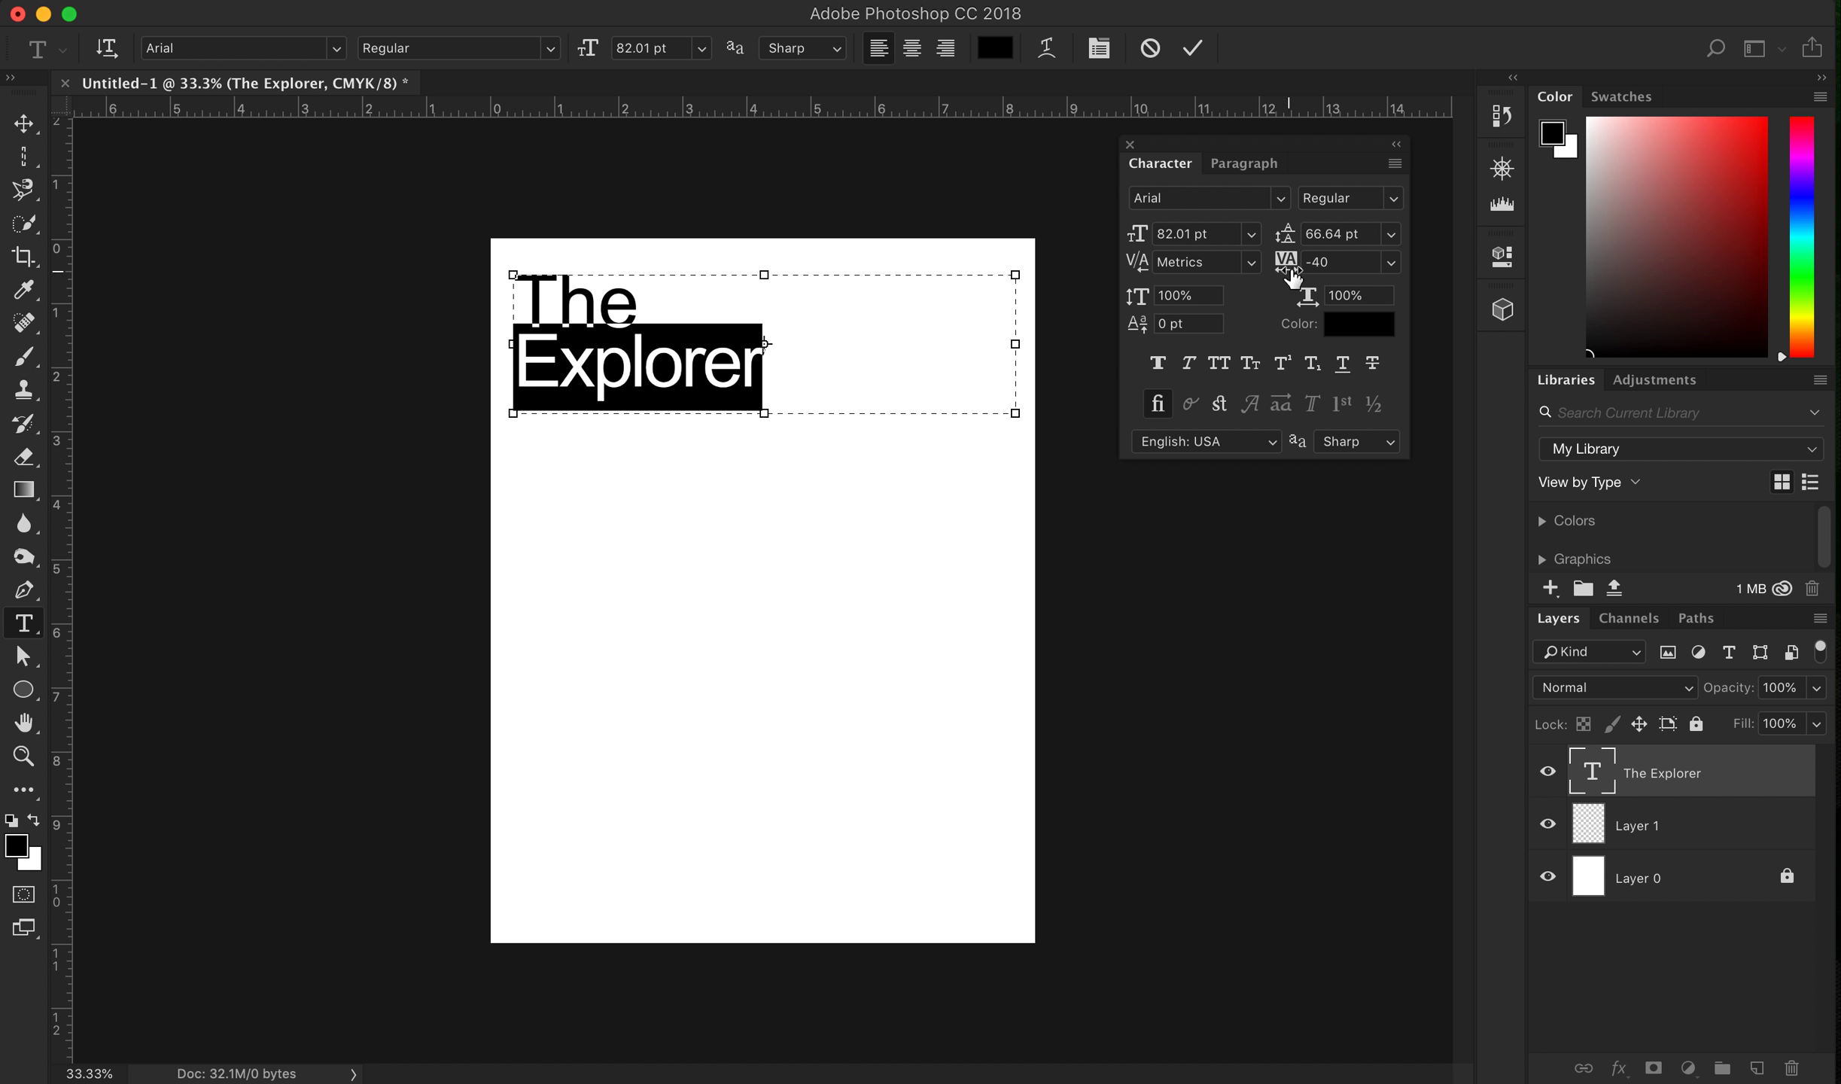
mouse_move(1183, 292)
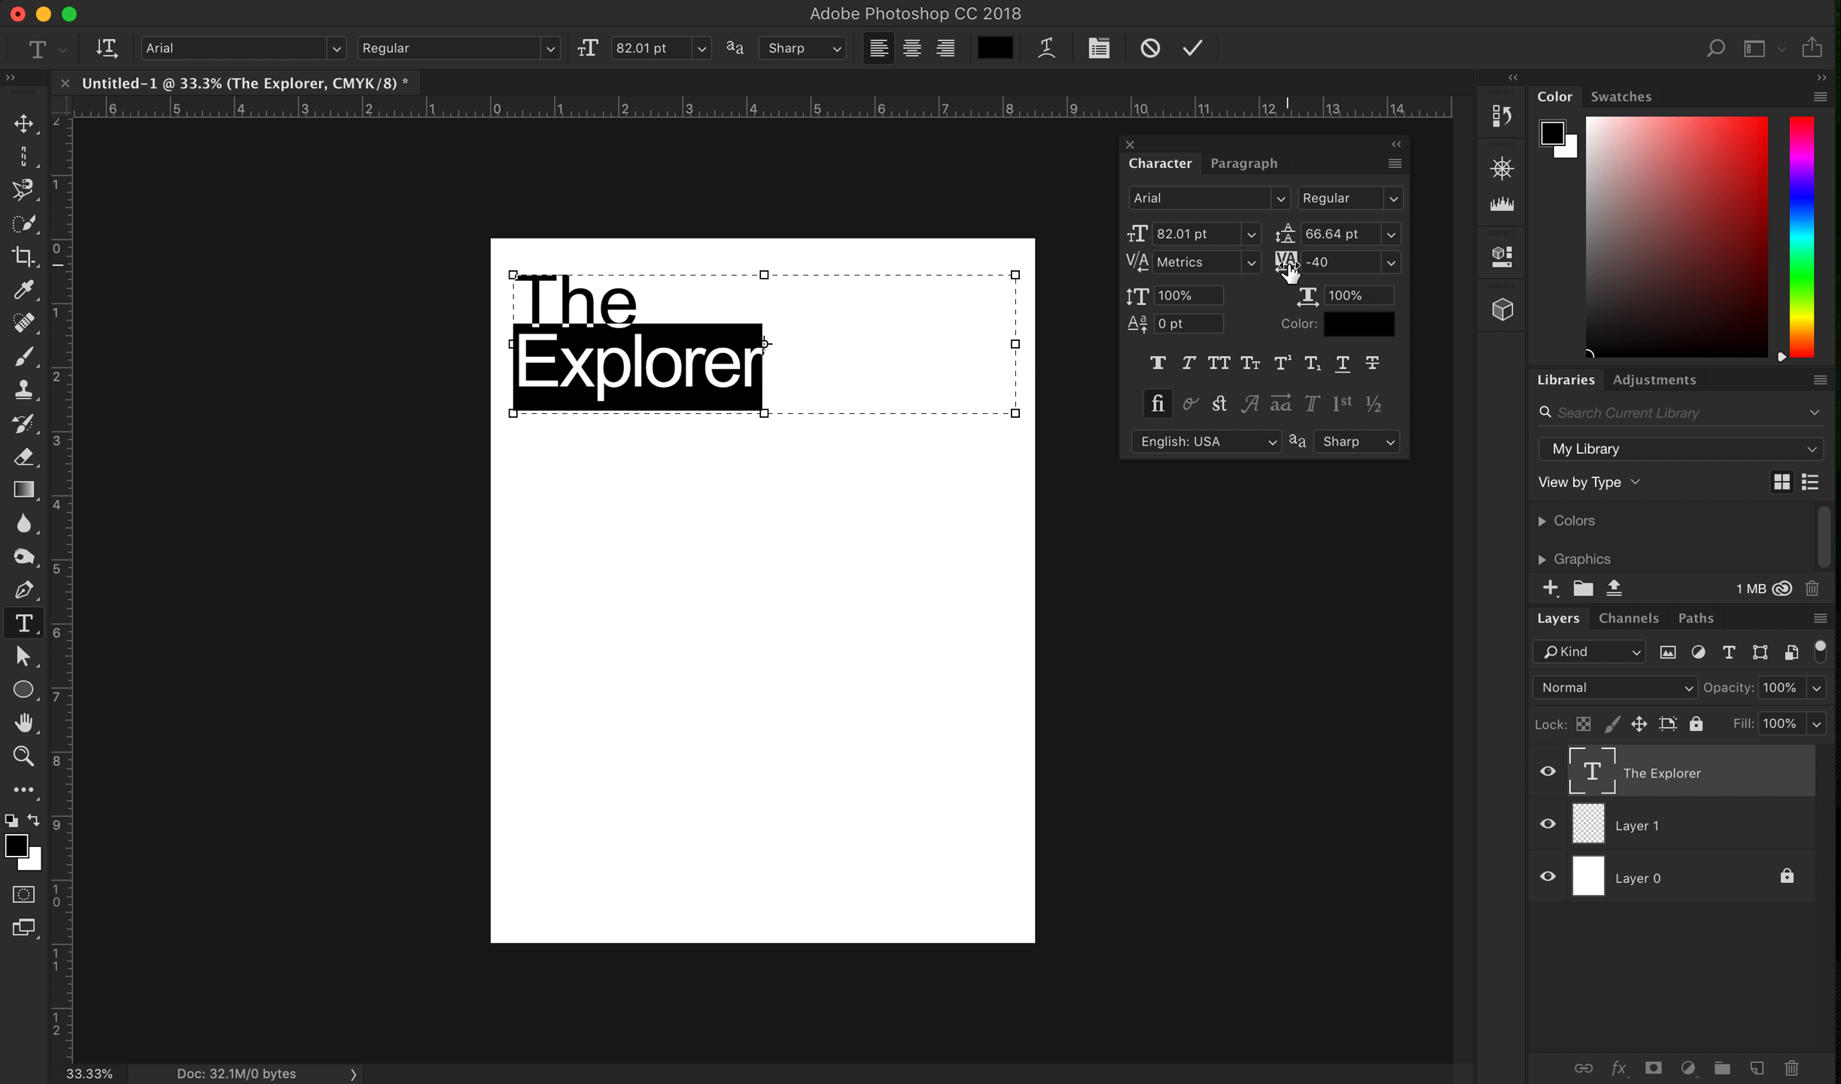
mouse_move(1288, 262)
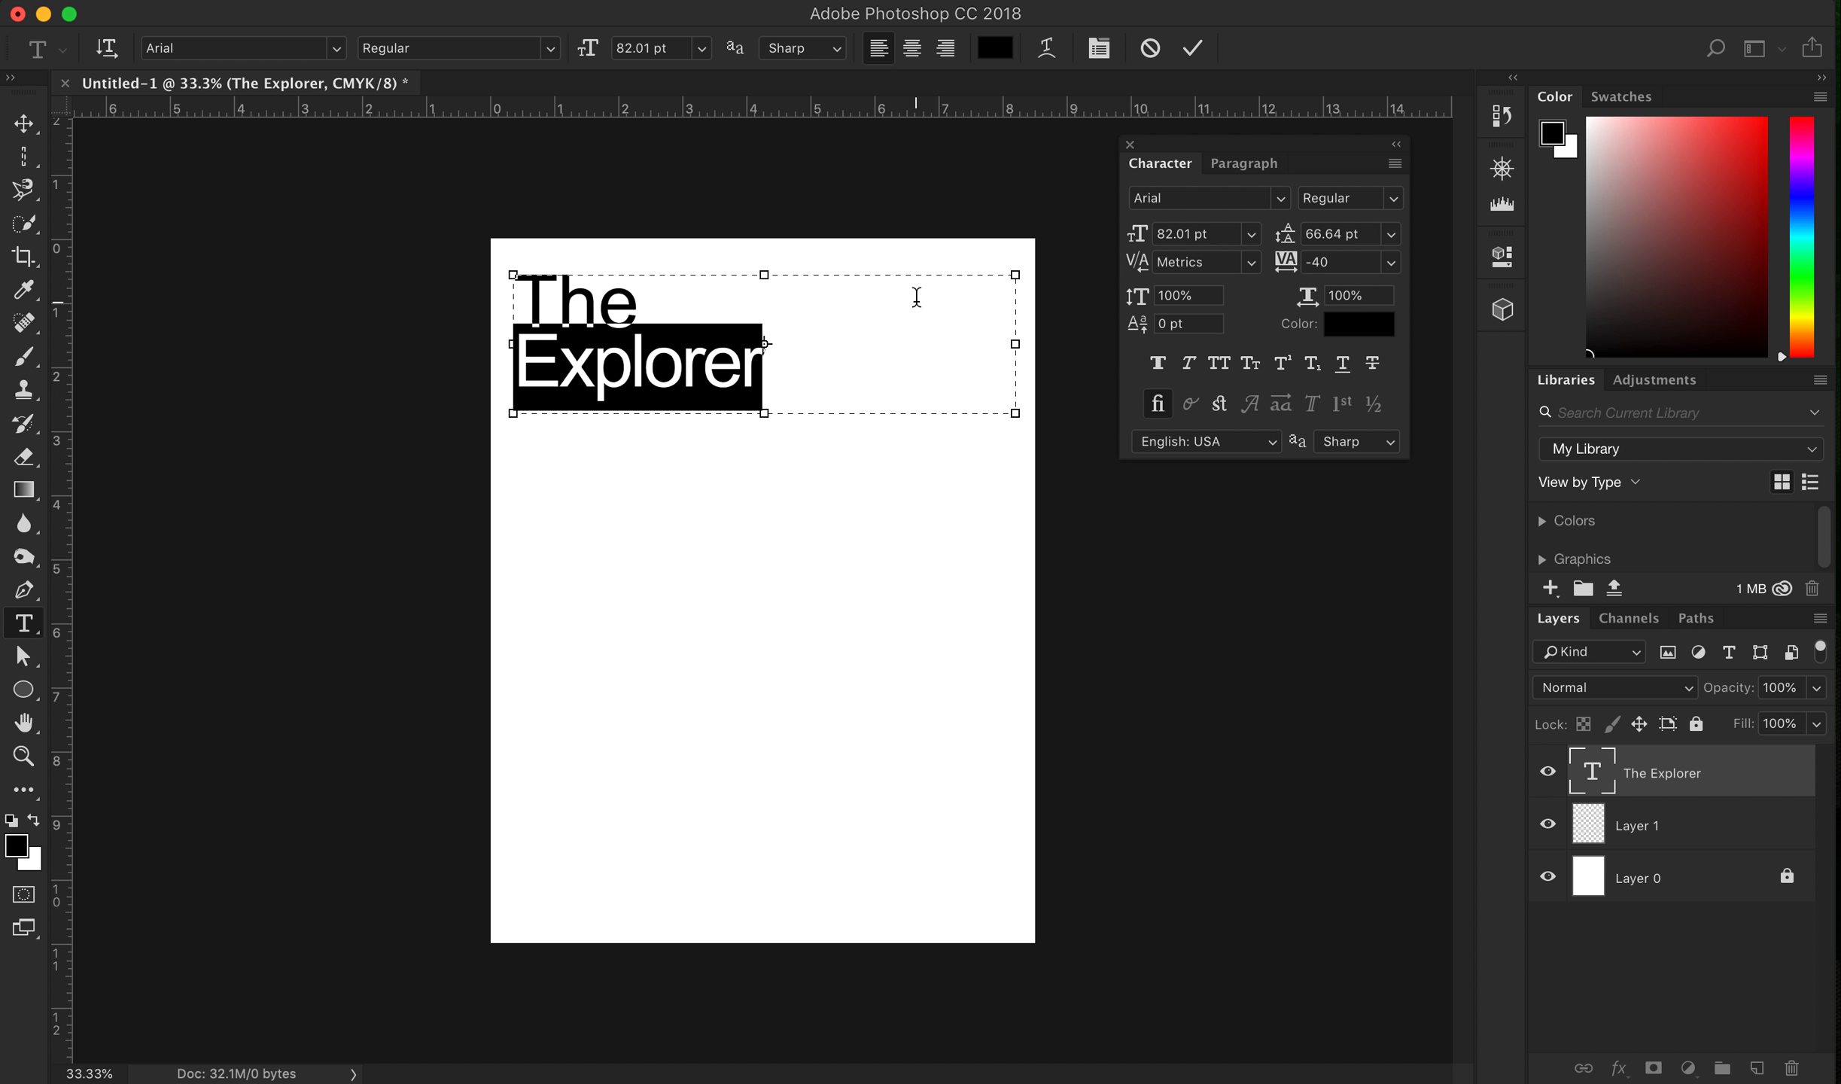
mouse_move(1155, 333)
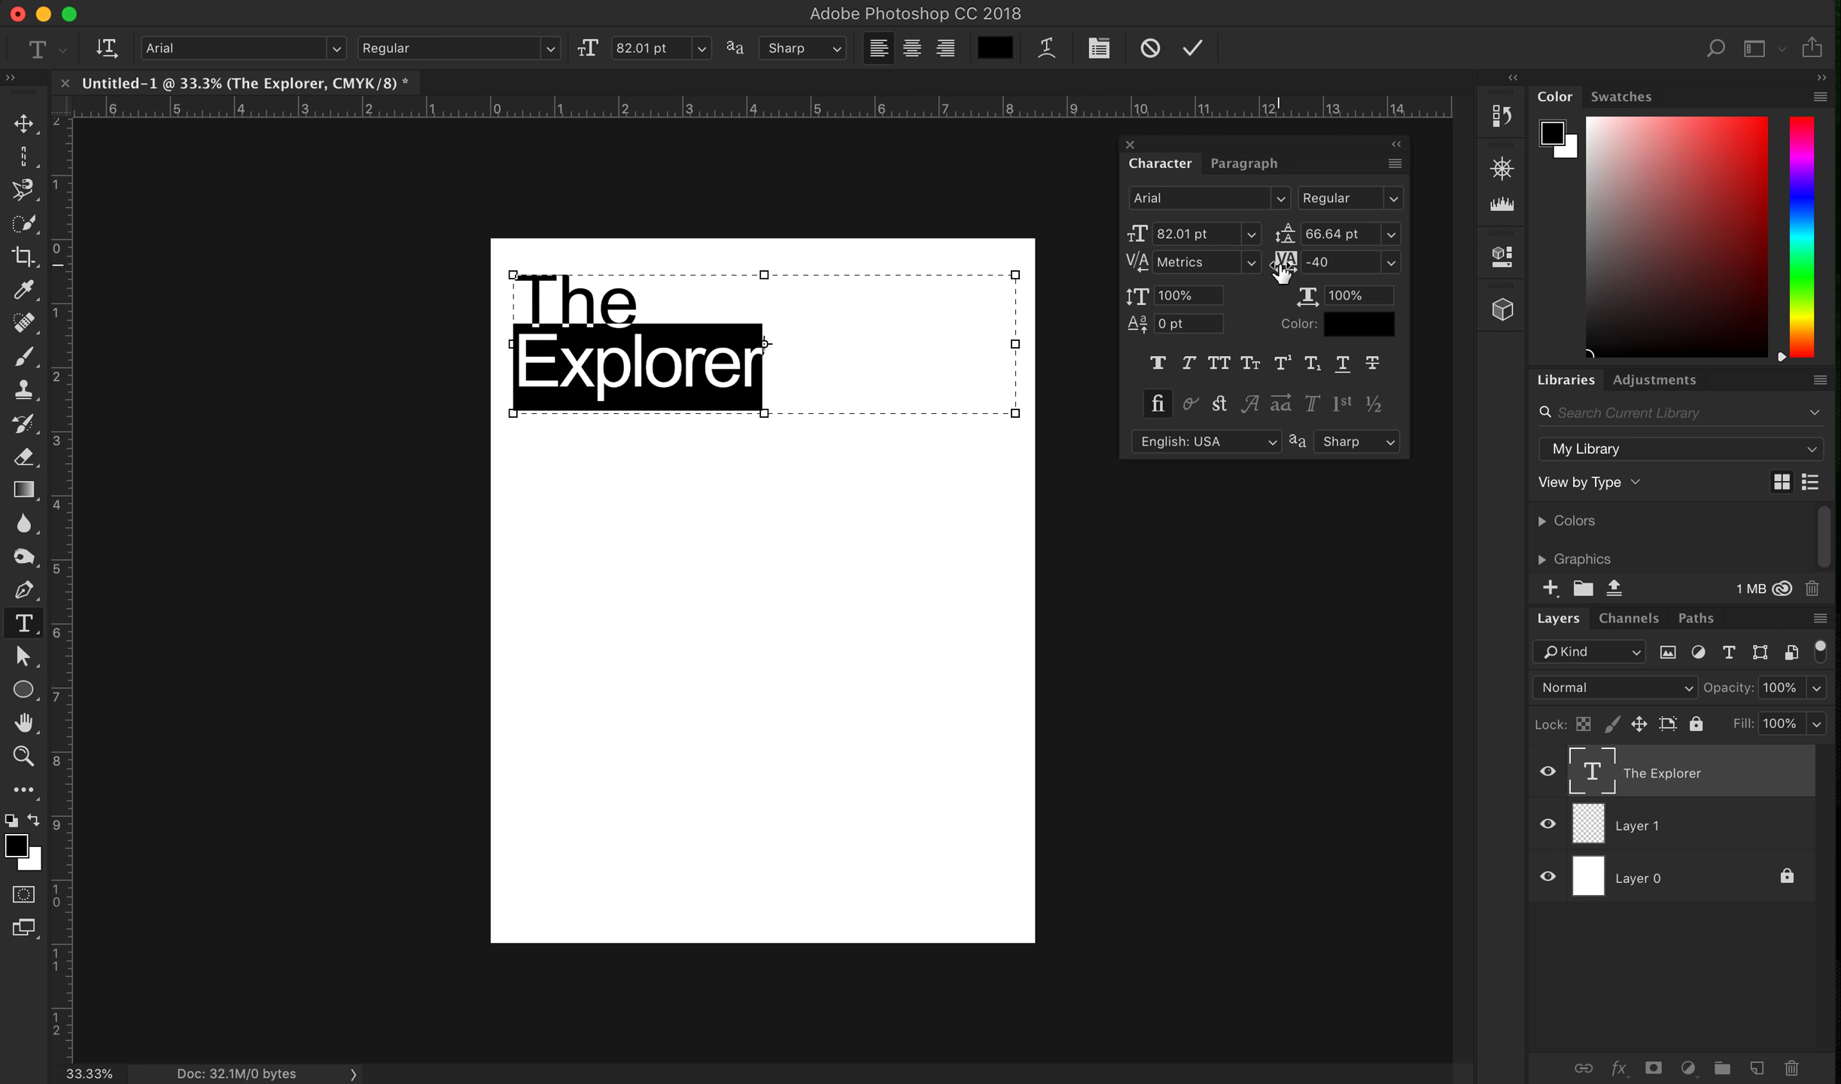
mouse_move(1347, 295)
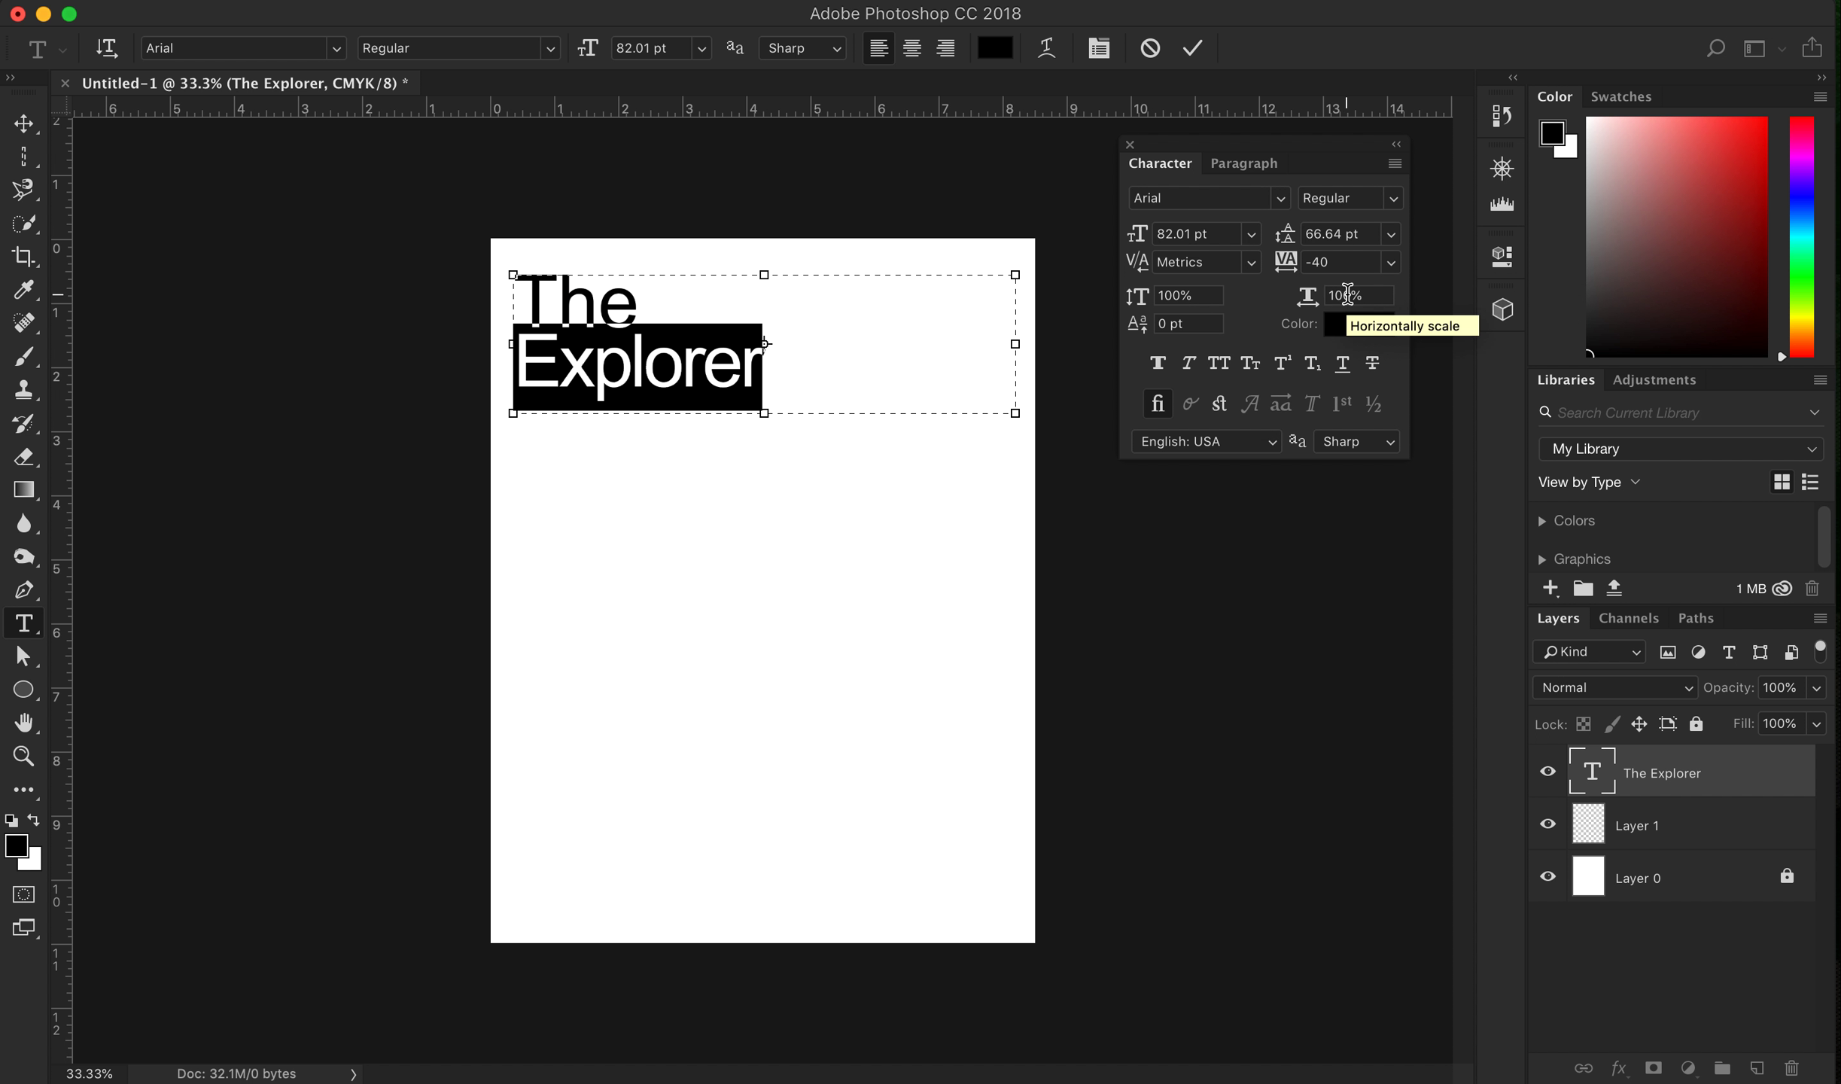
mouse_move(973, 254)
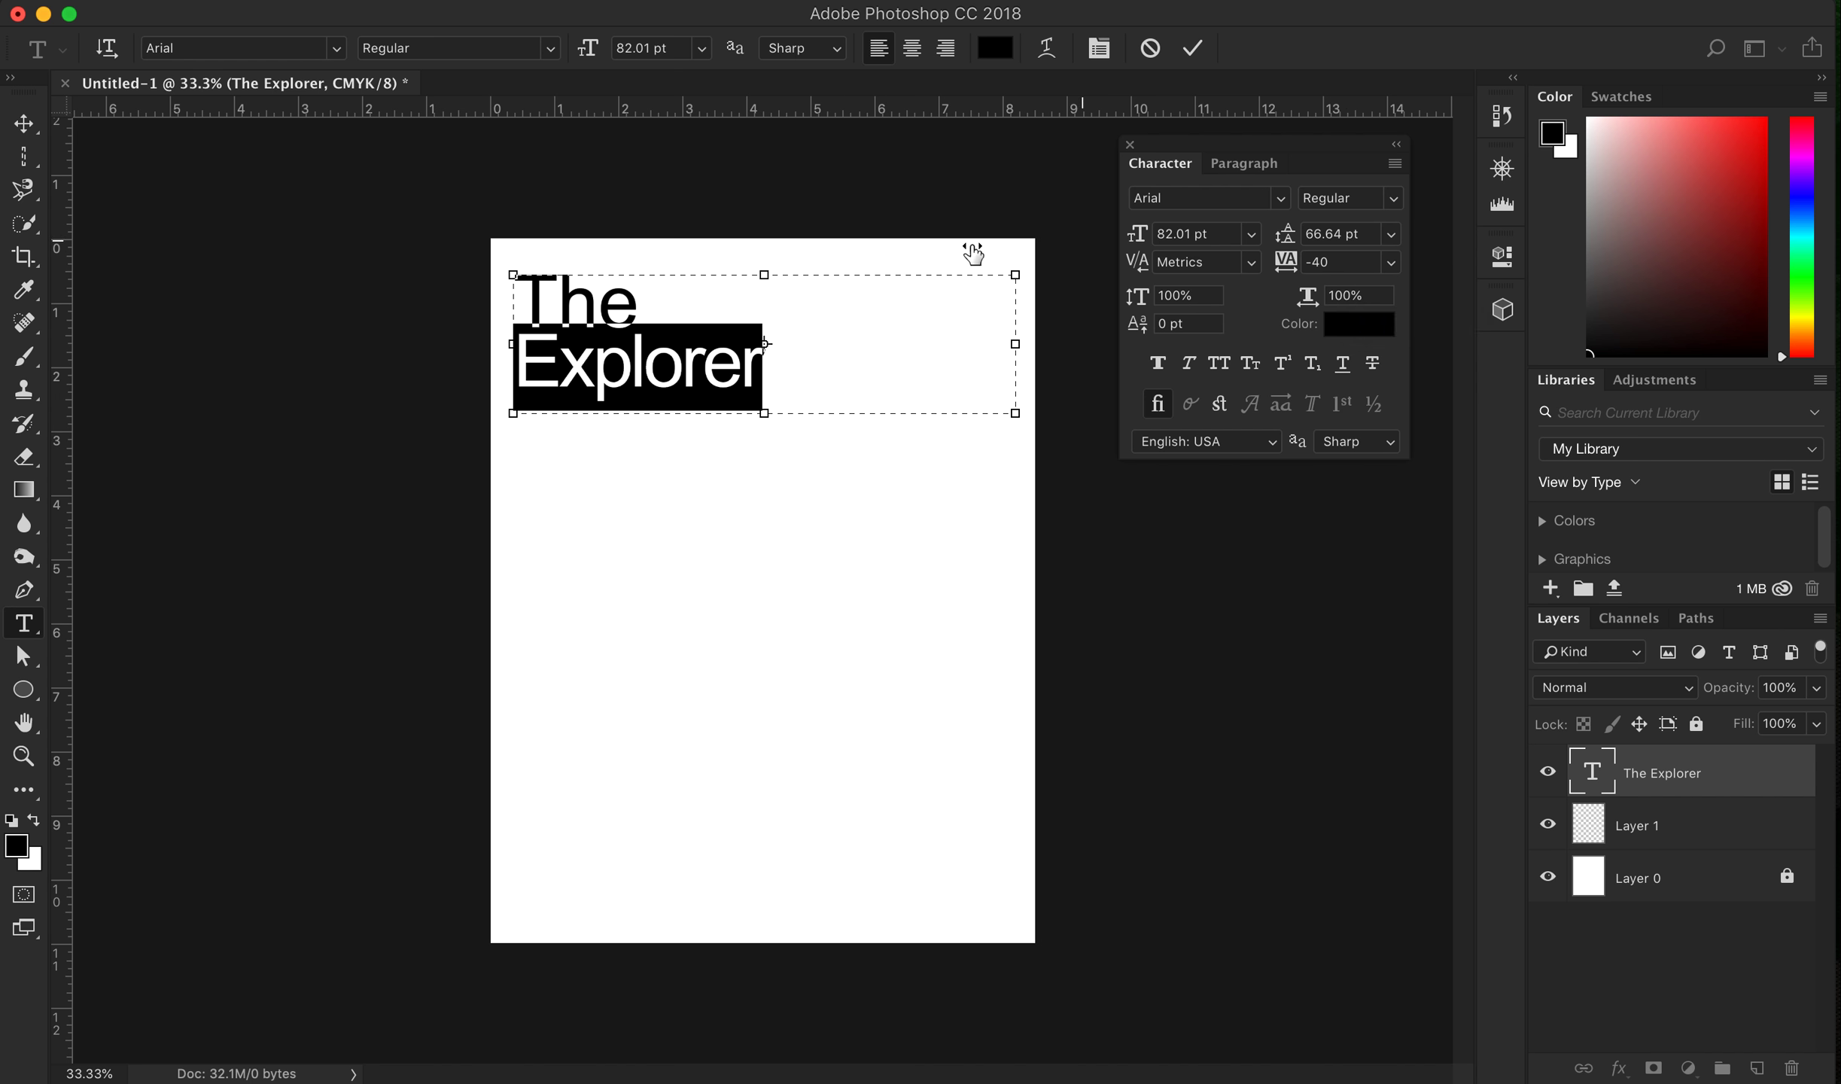
mouse_move(700, 335)
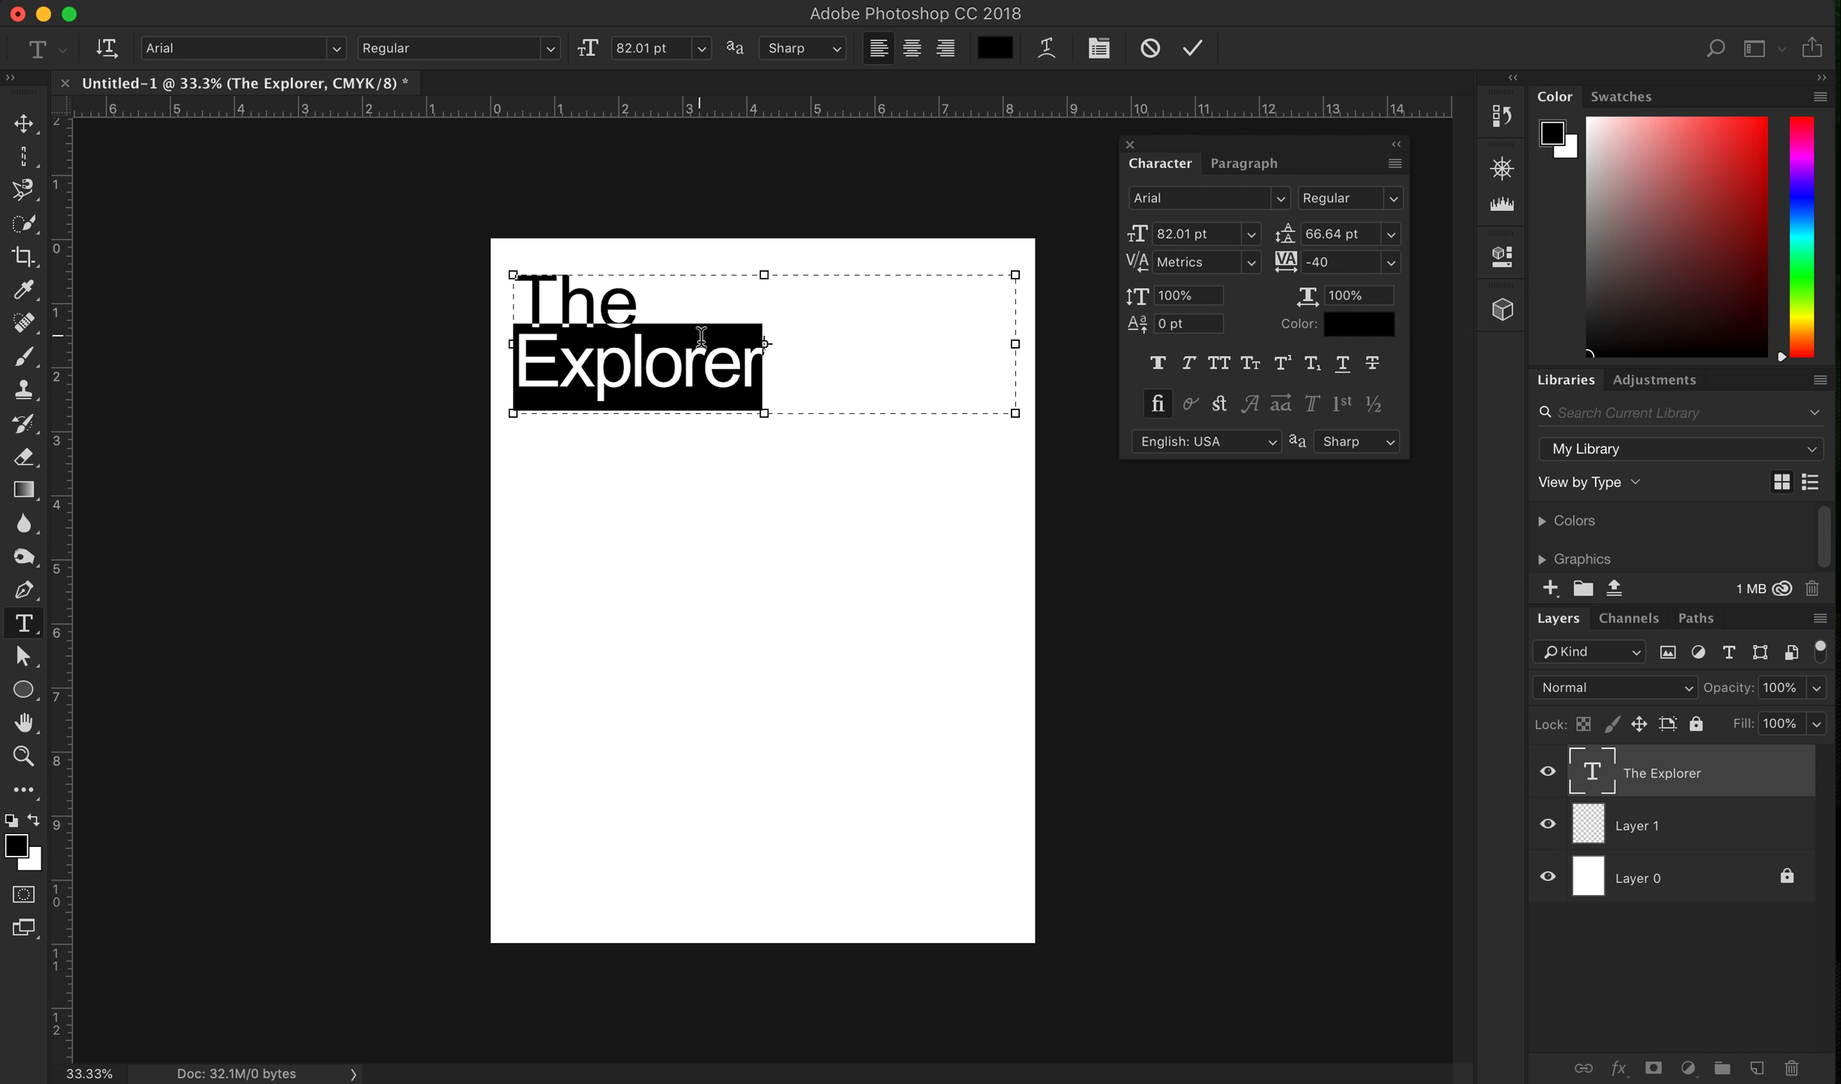
Preview the title spacing and try tracking values -20 and -70
left_click(761, 362)
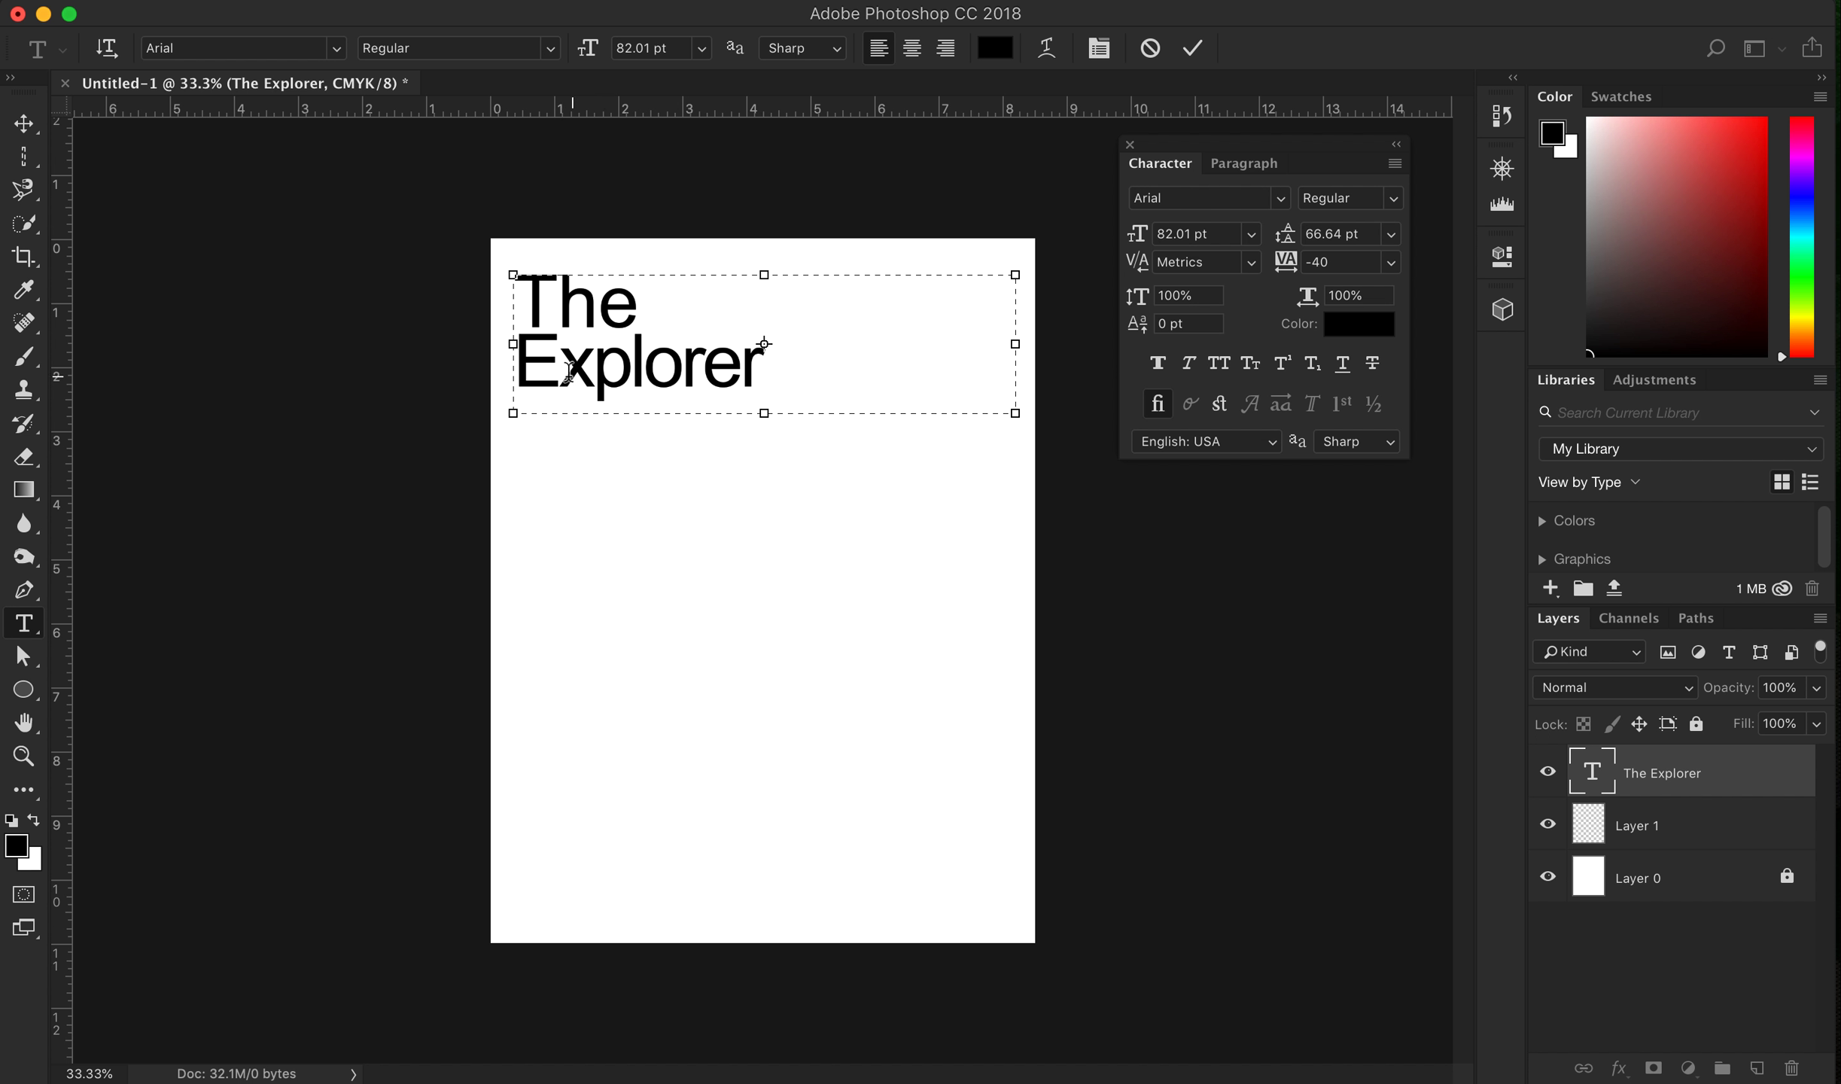
mouse_move(1167, 344)
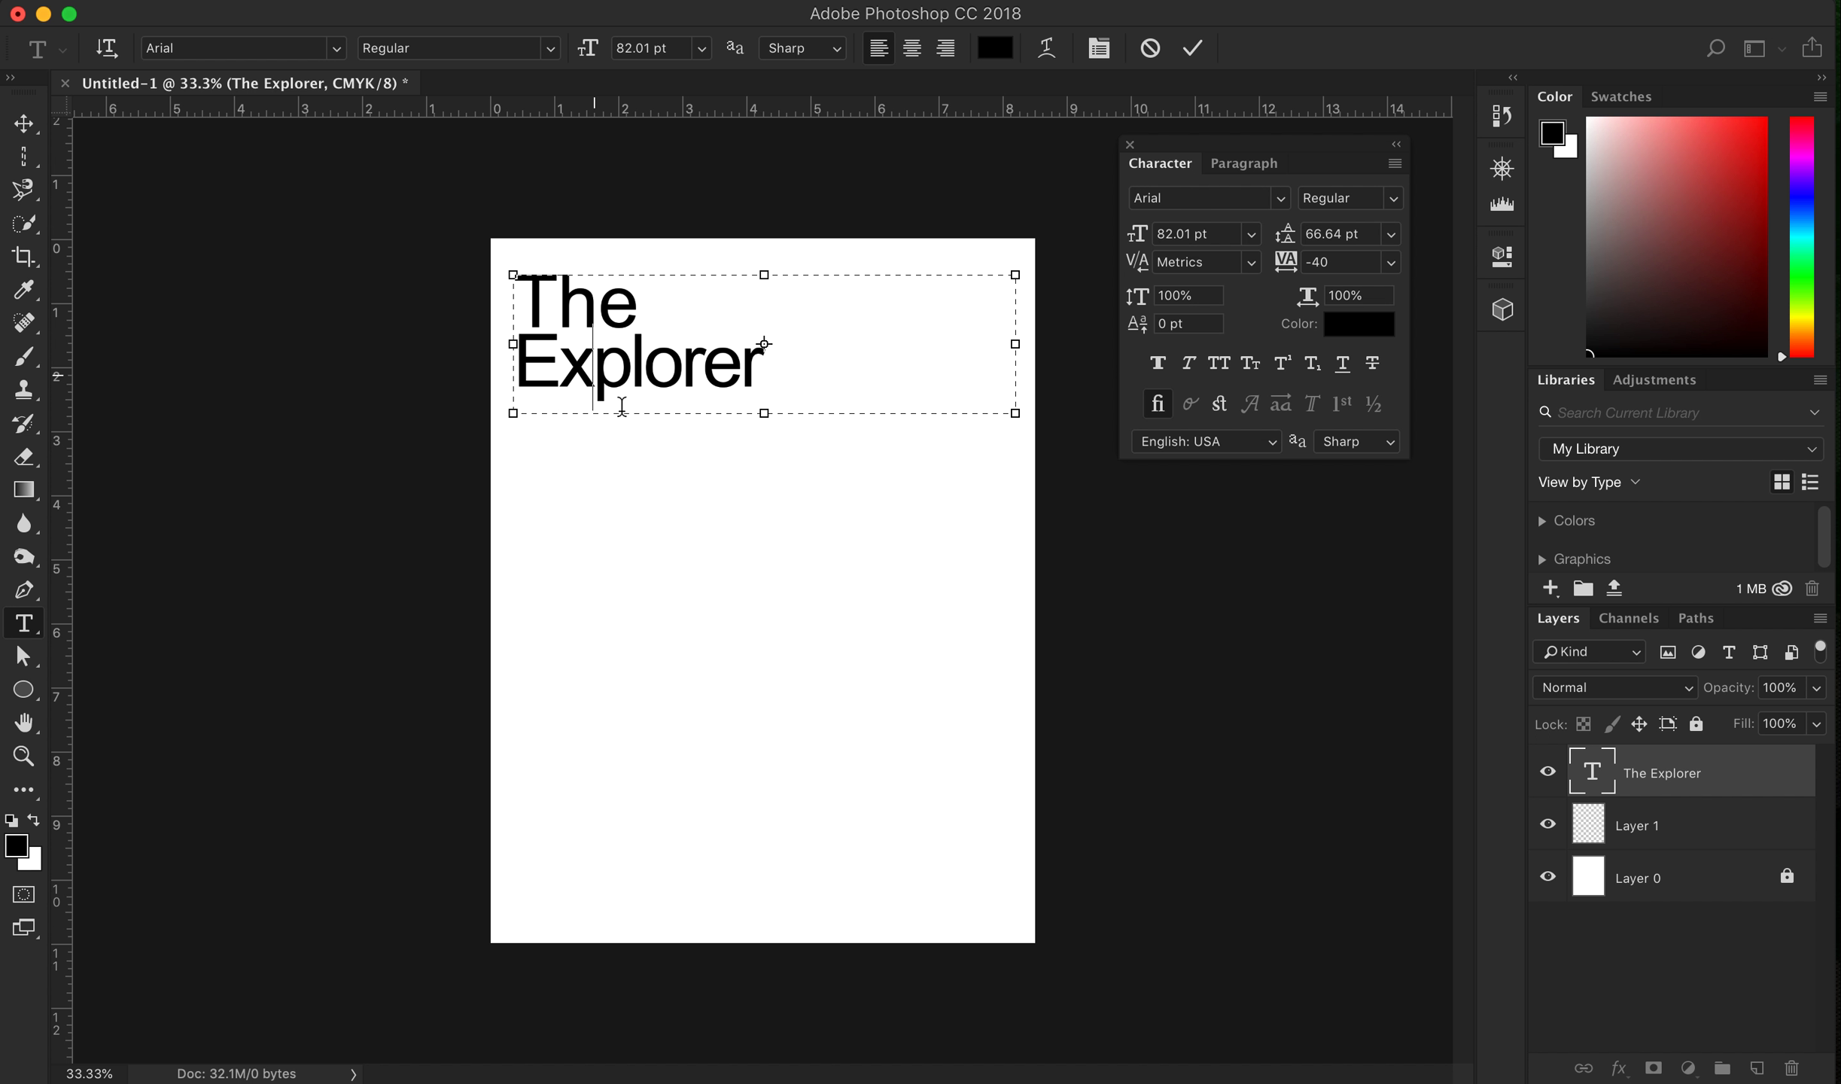
mouse_move(1180, 356)
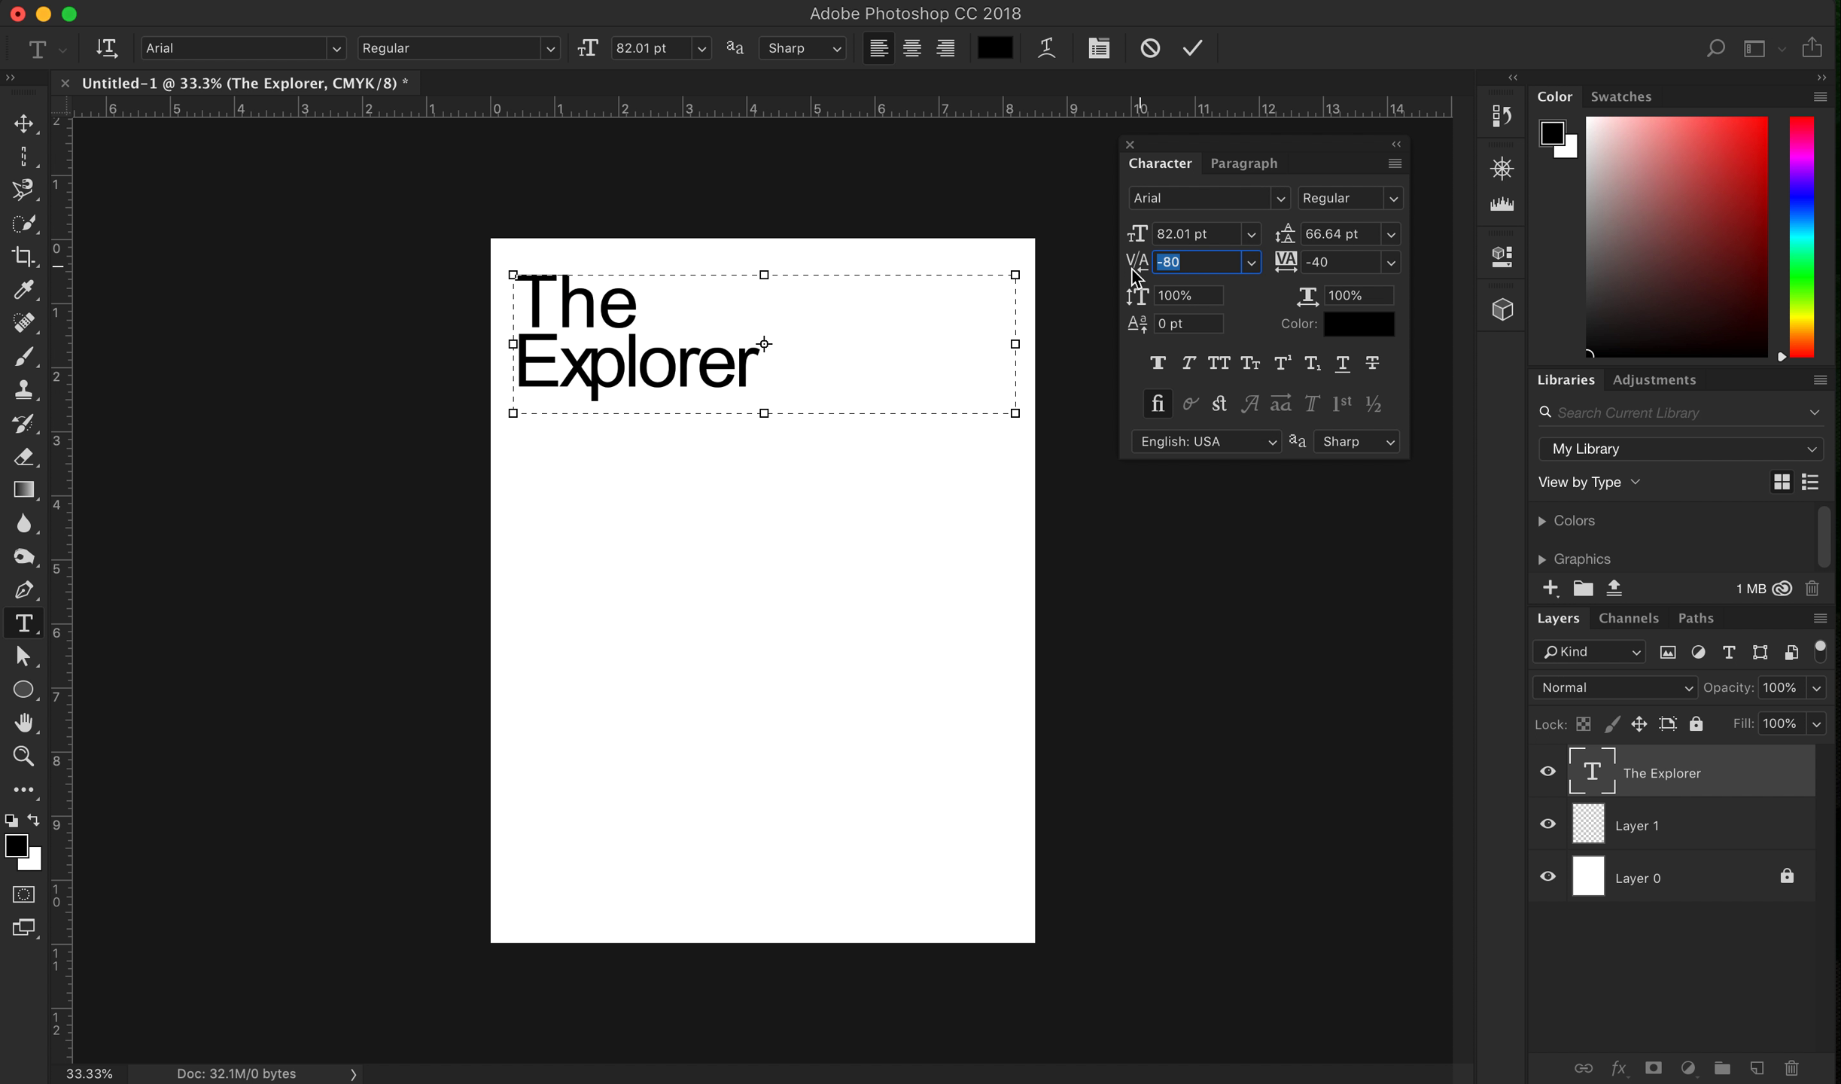
left_click(1251, 261)
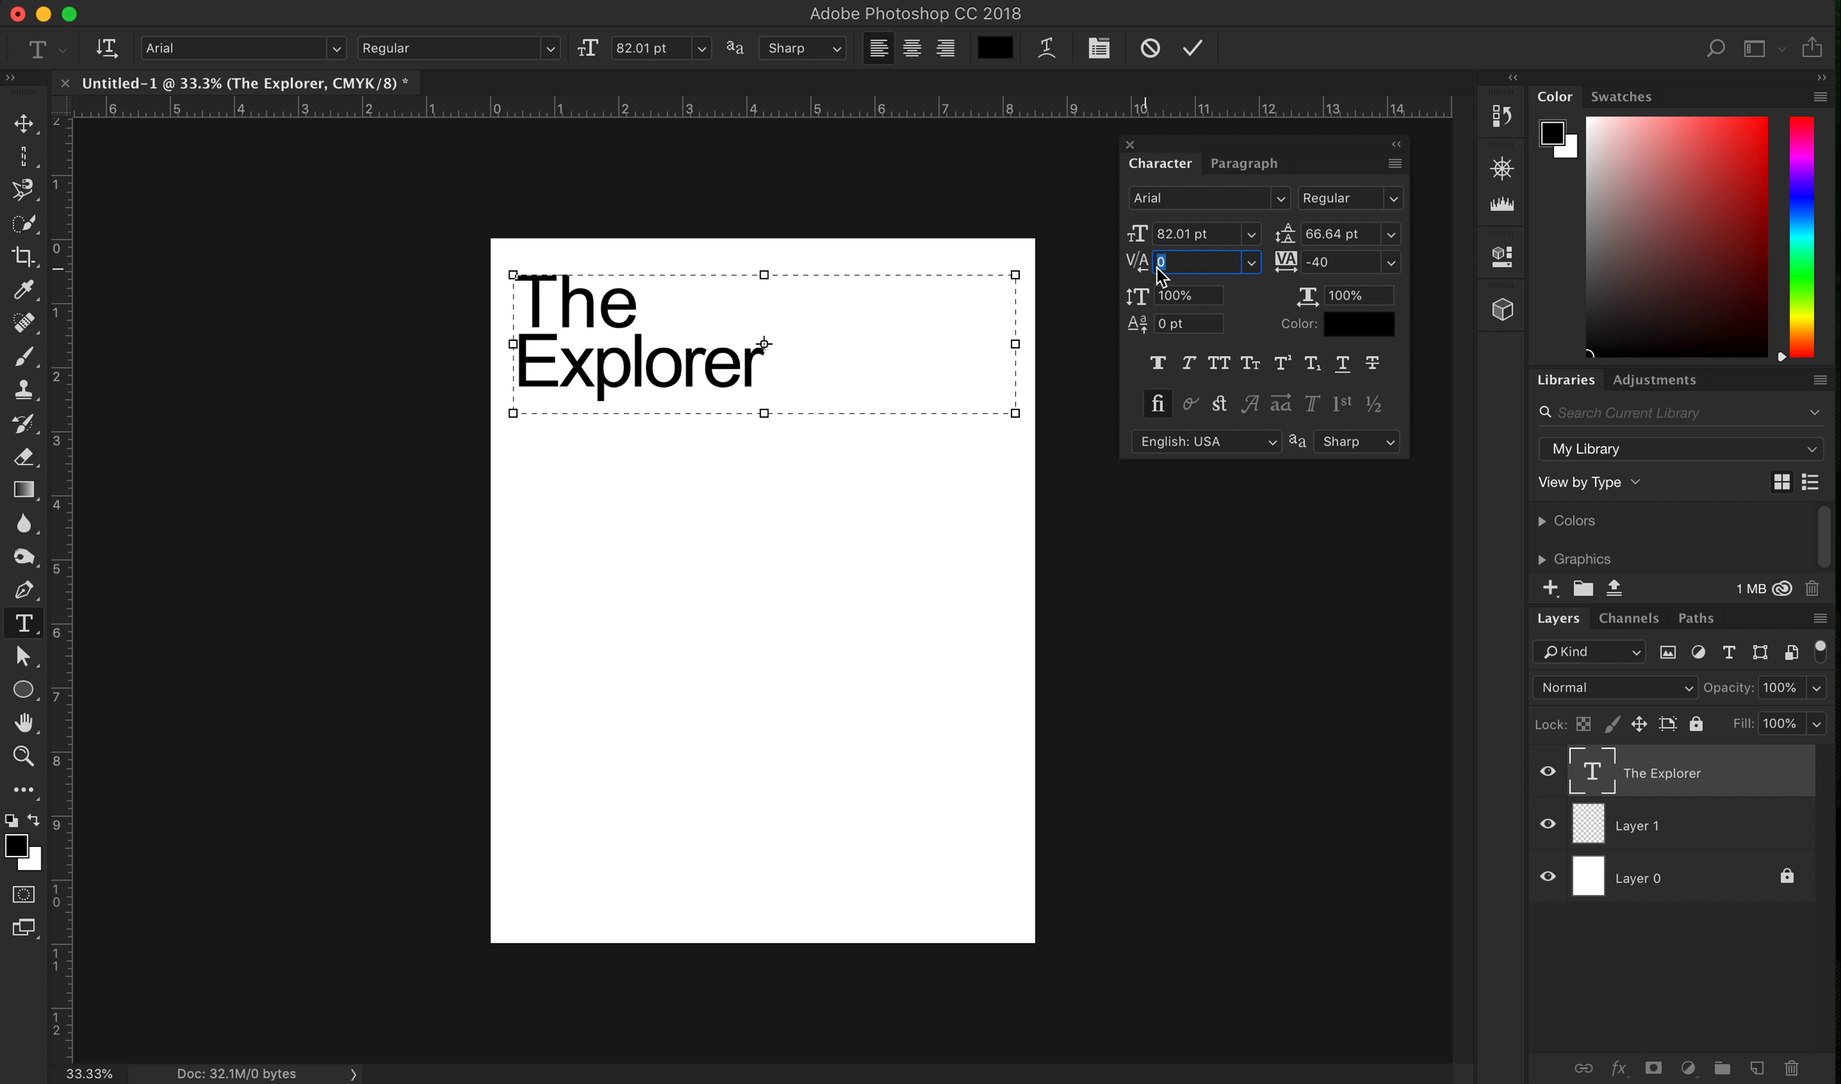
type("20")
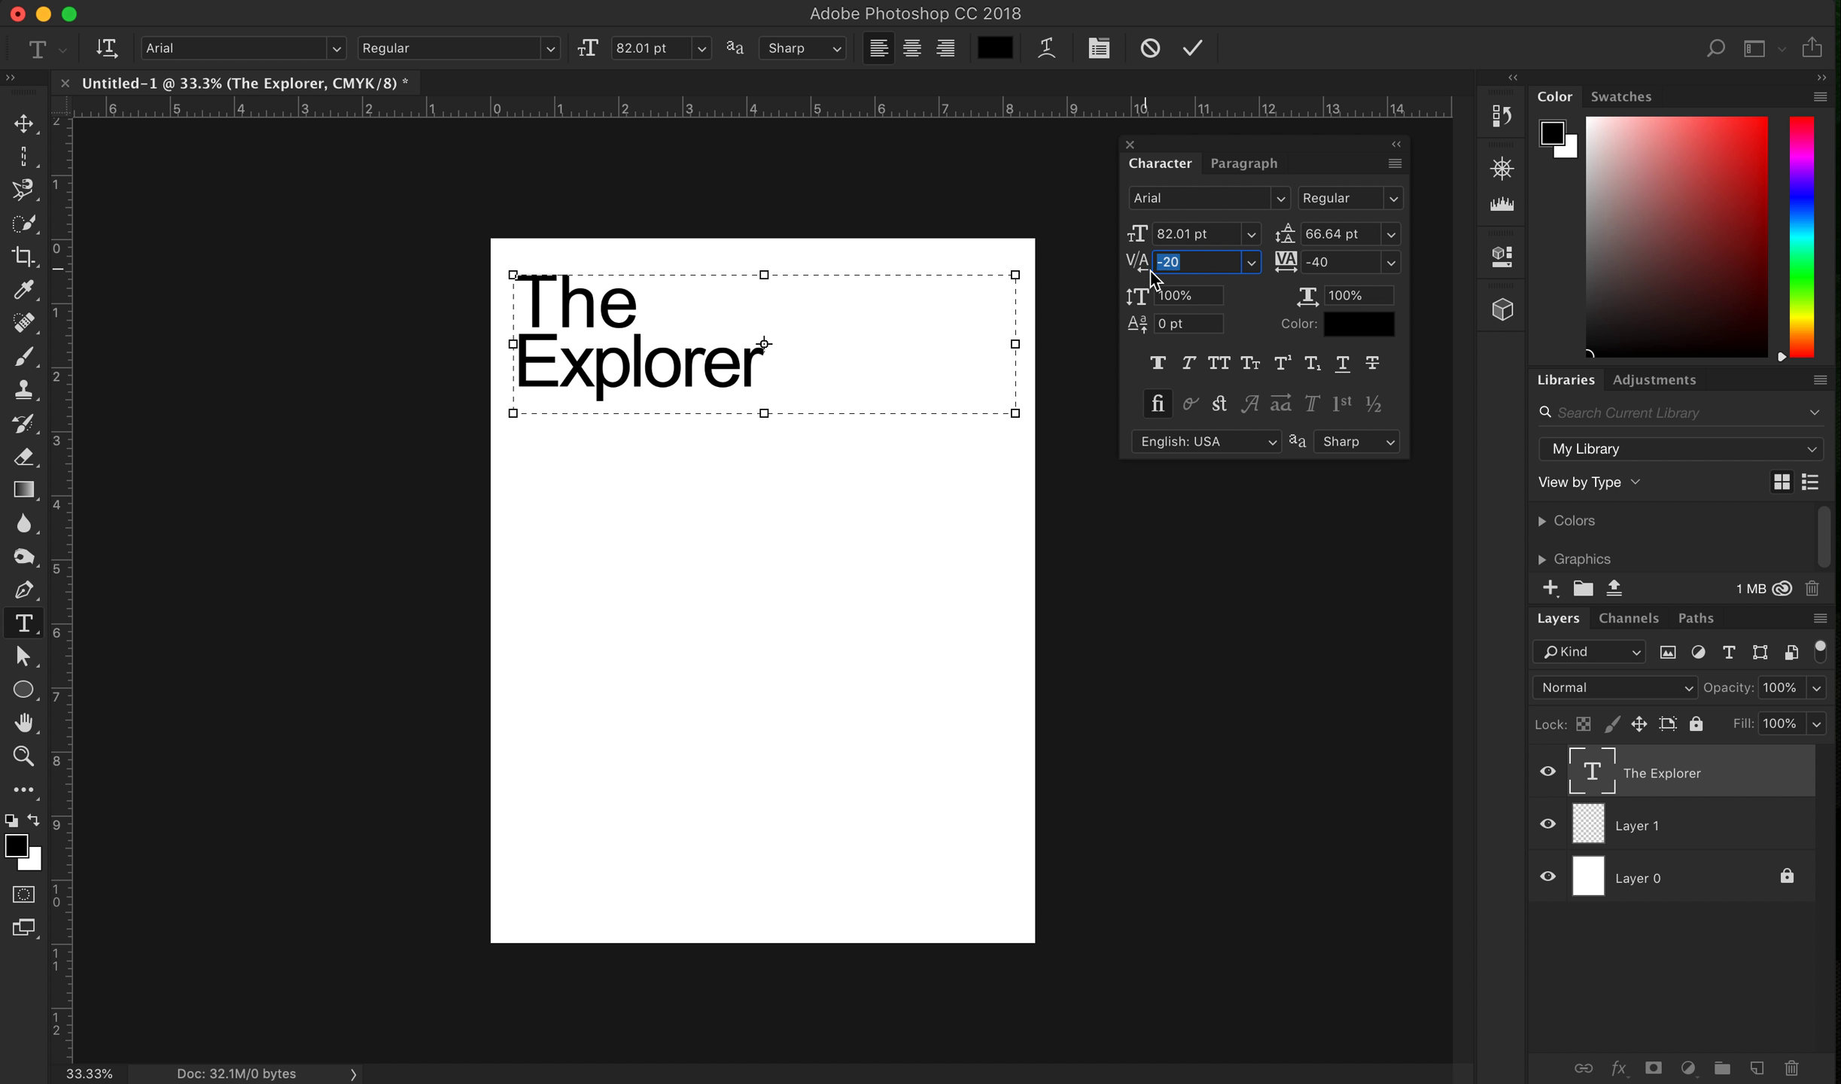
type("-70")
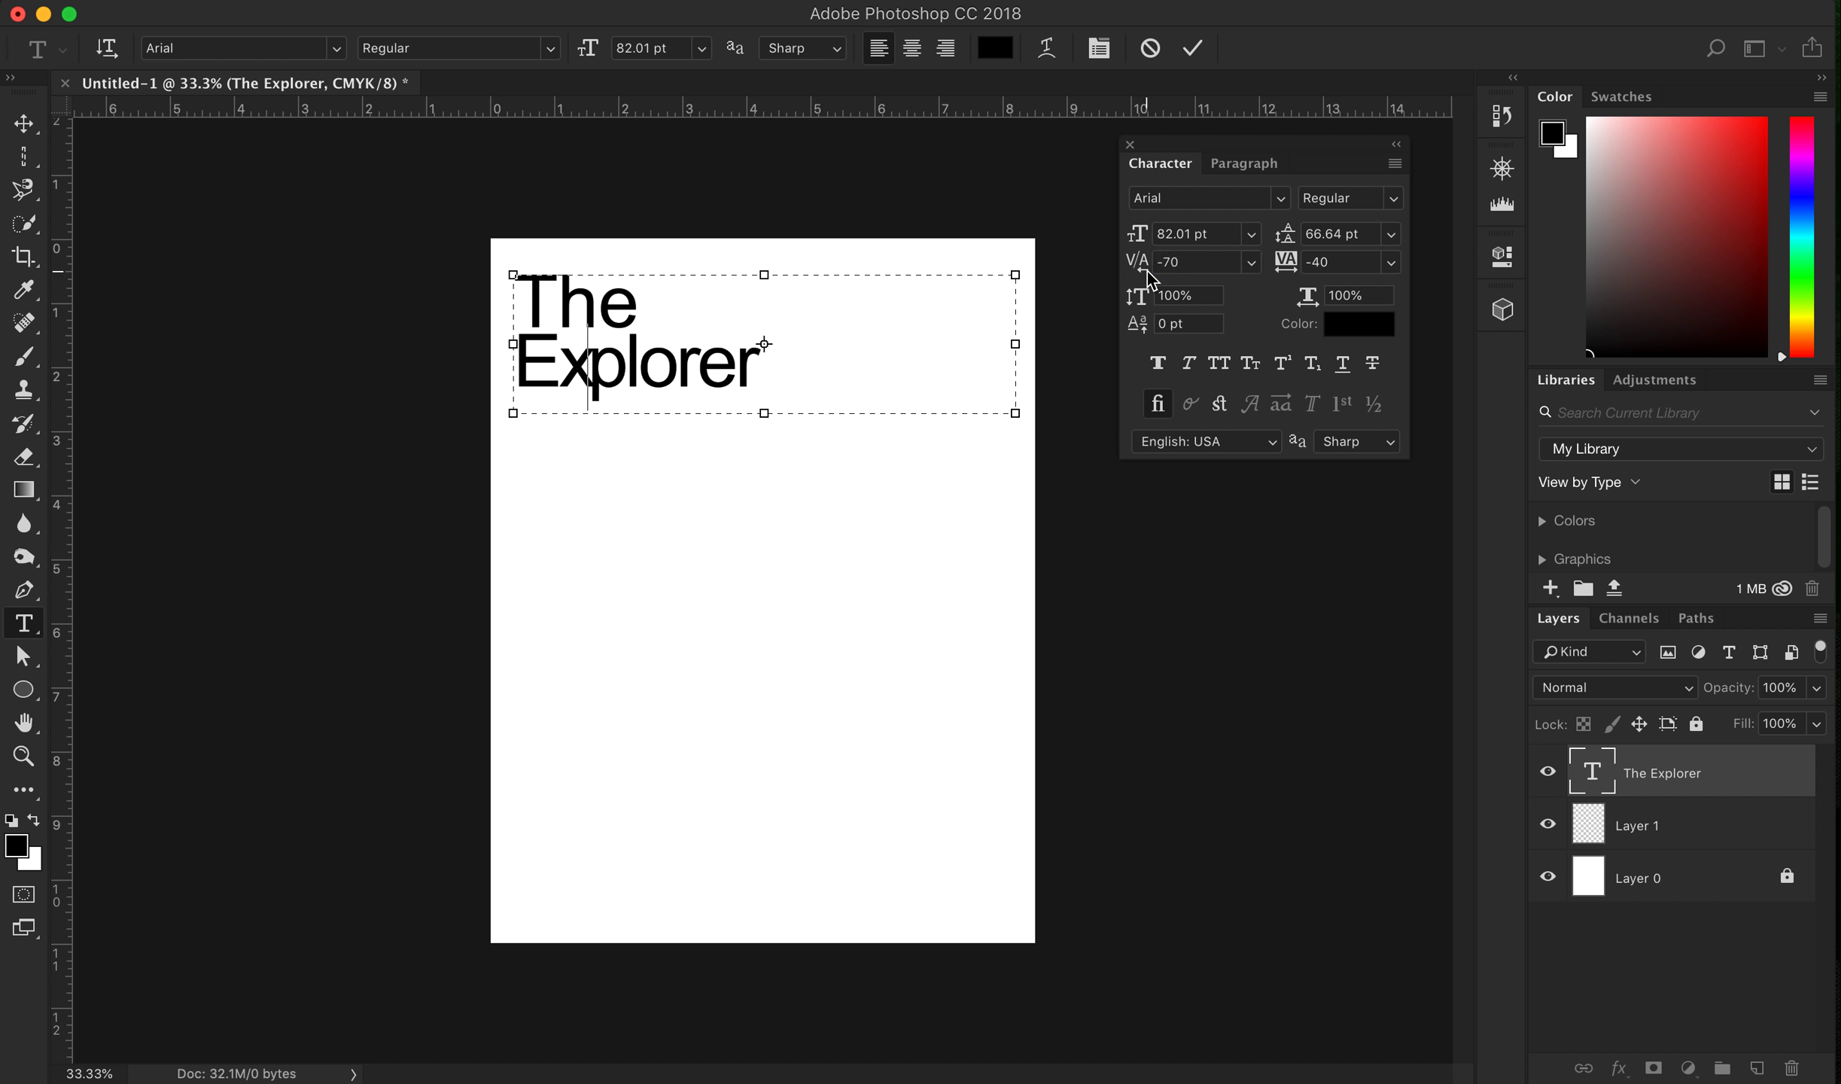
left_click(1203, 262)
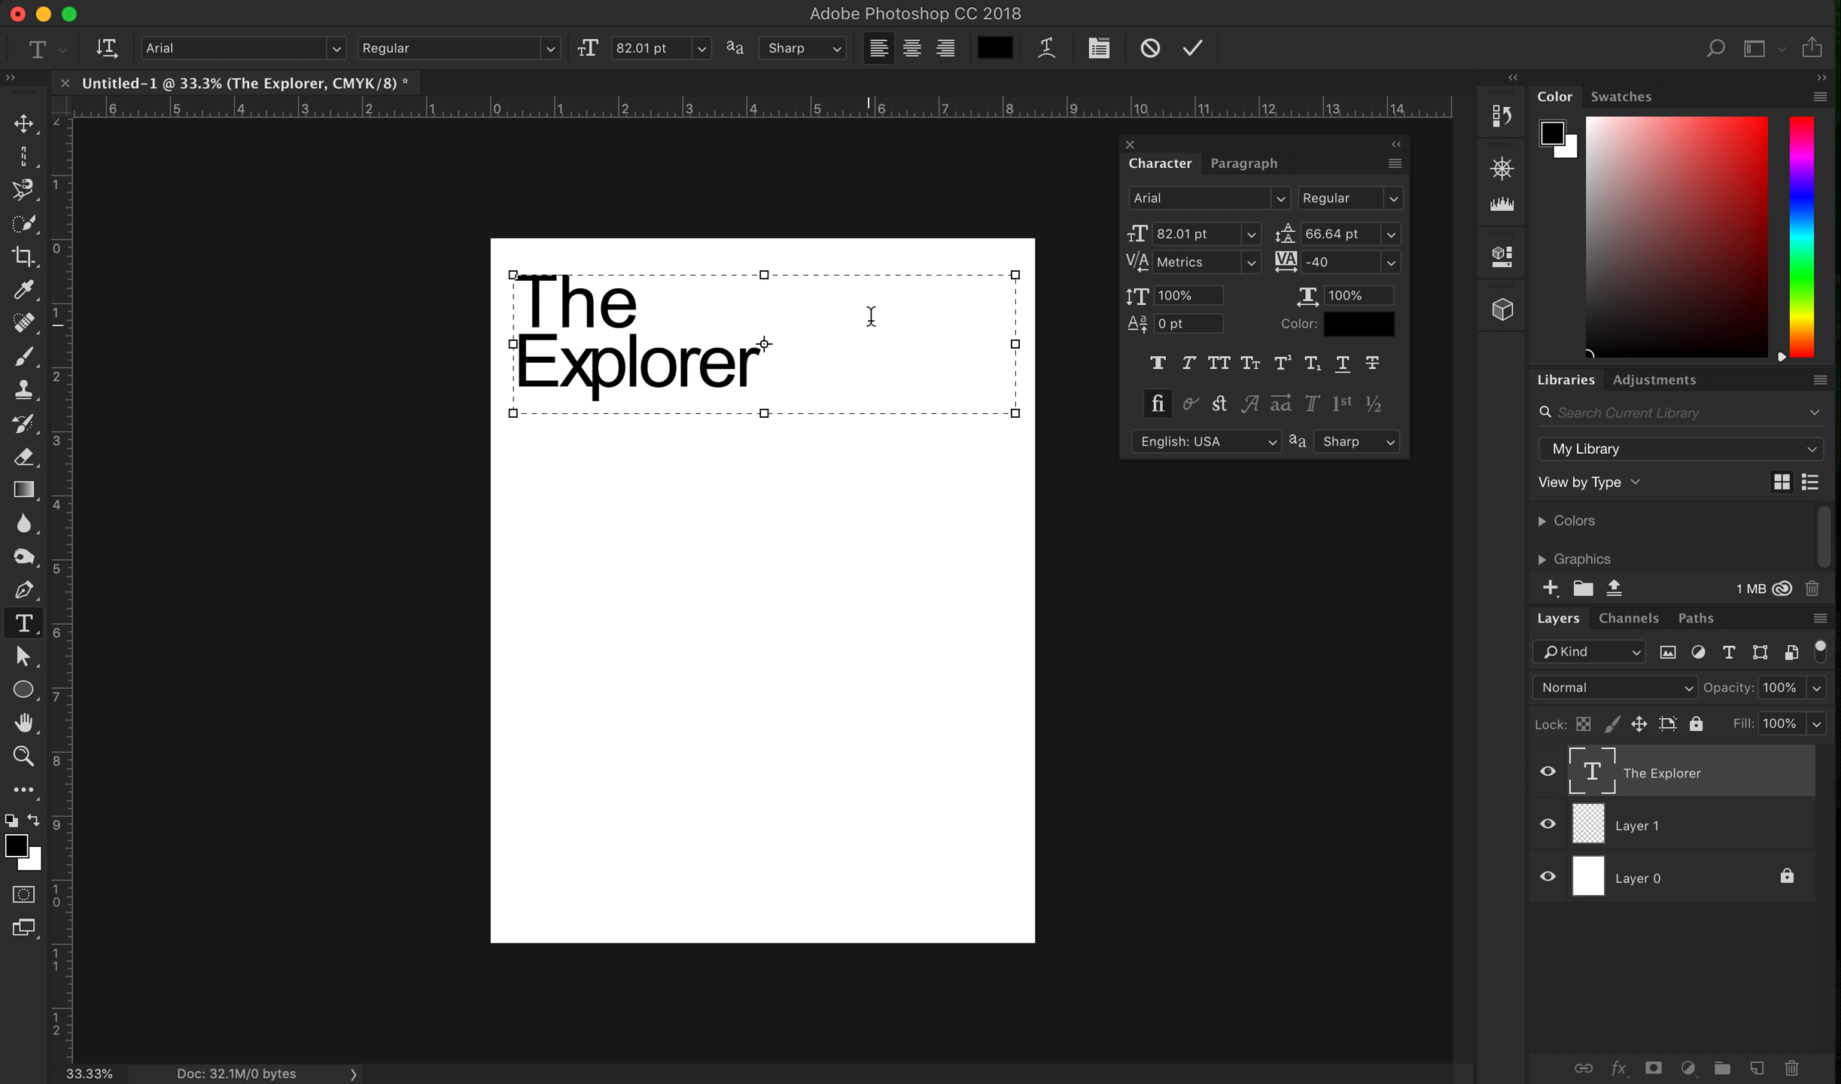
mouse_move(595, 375)
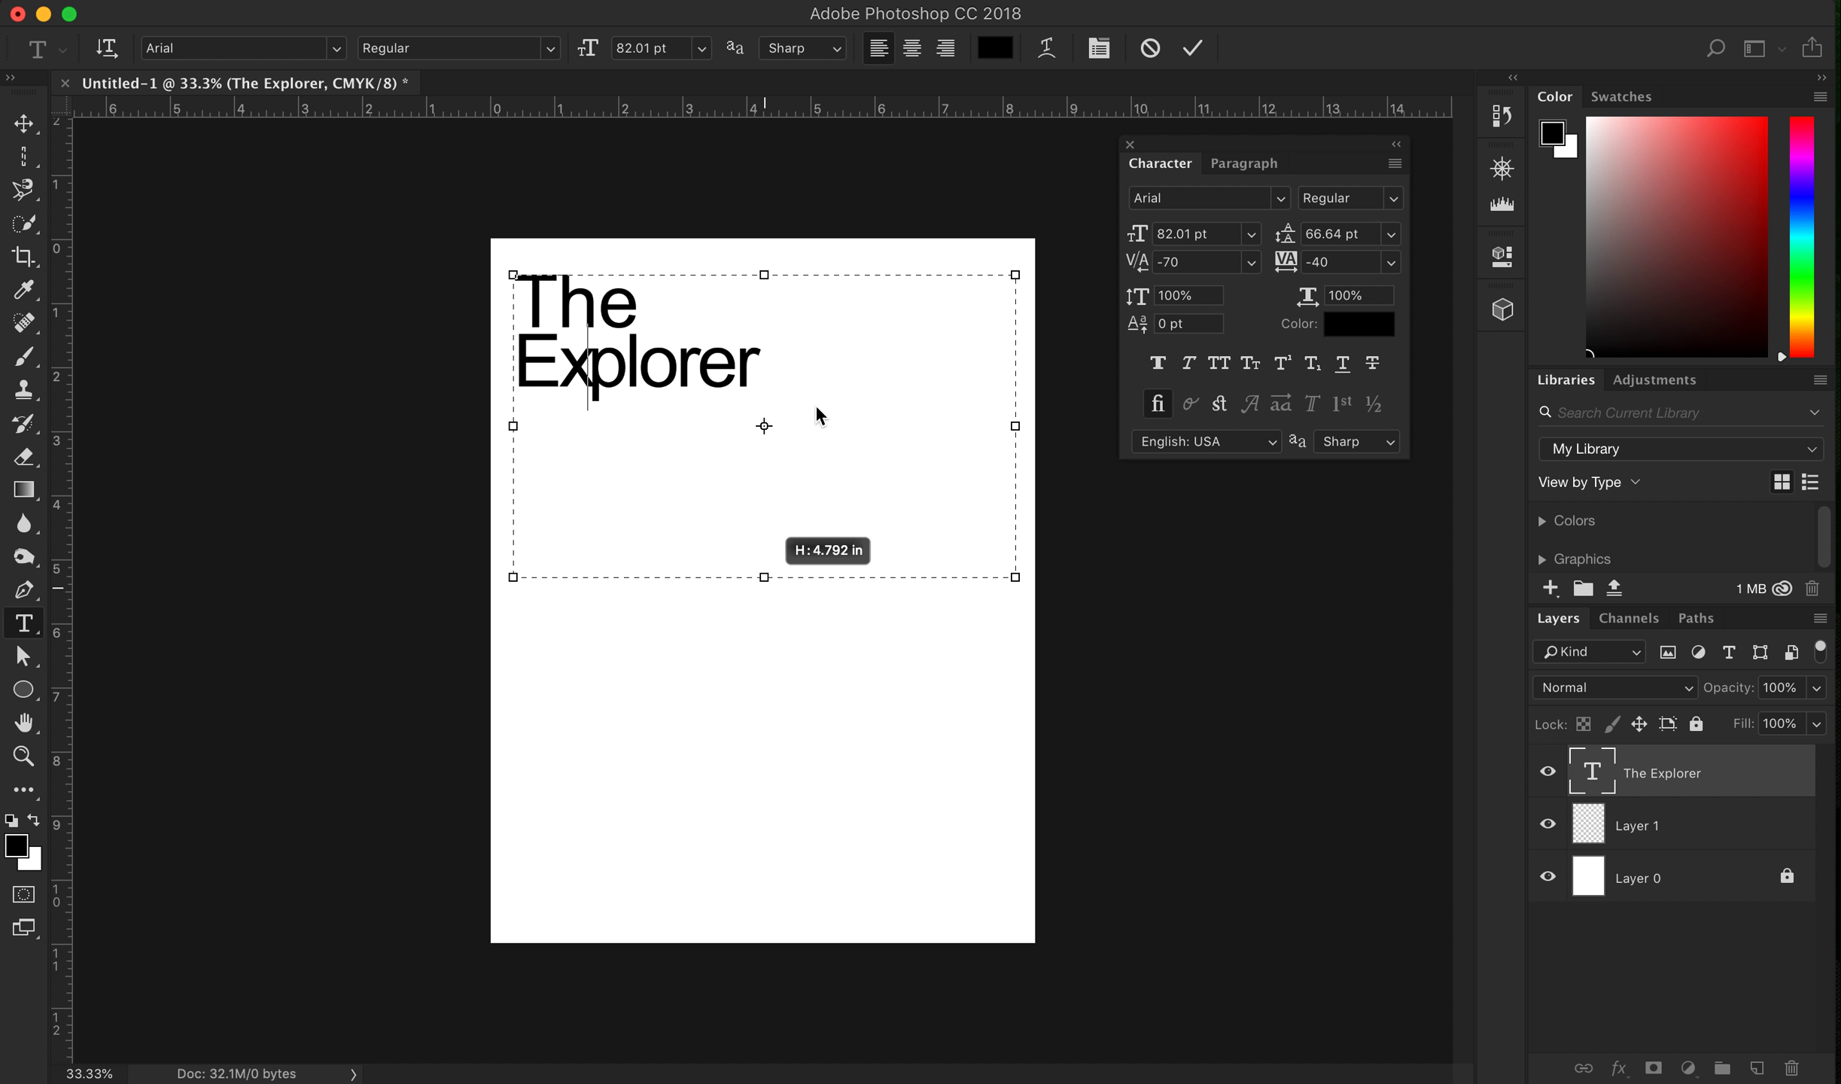
Type 'AWE' on a new line below the title
left_click(1198, 262)
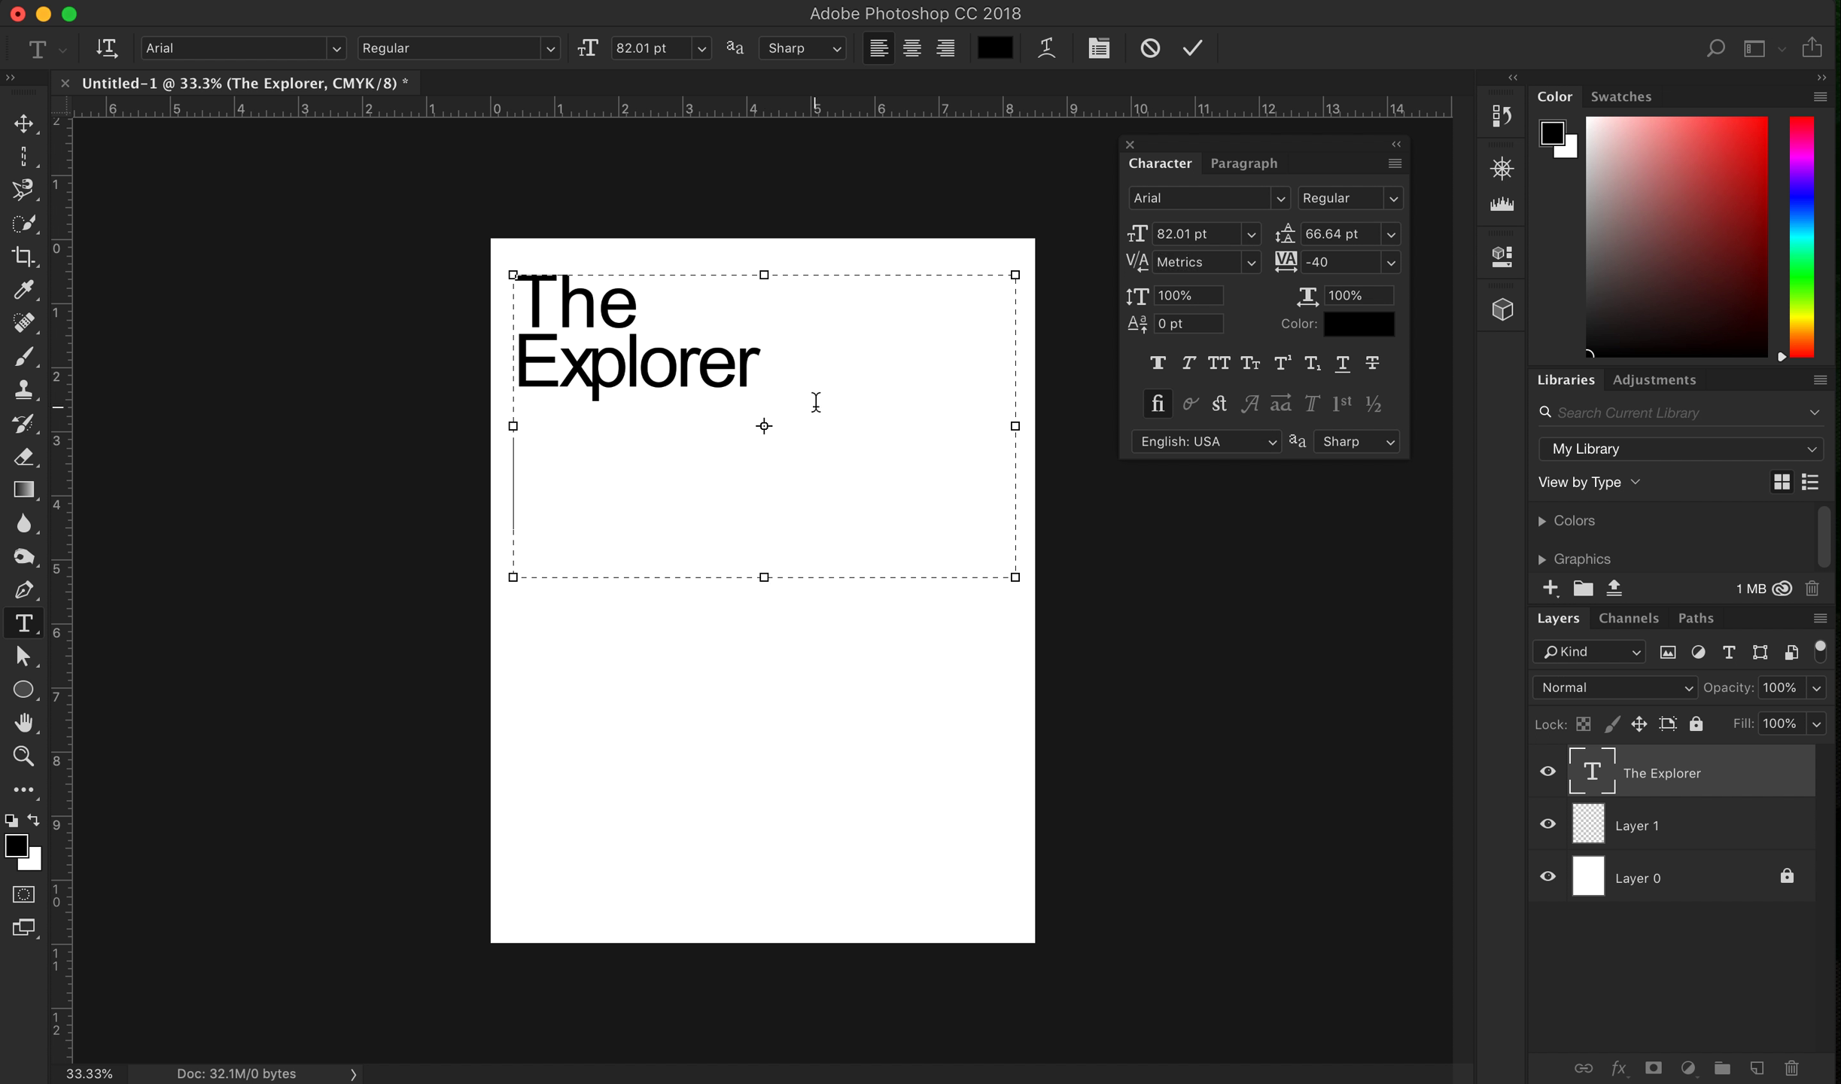
type("AWE")
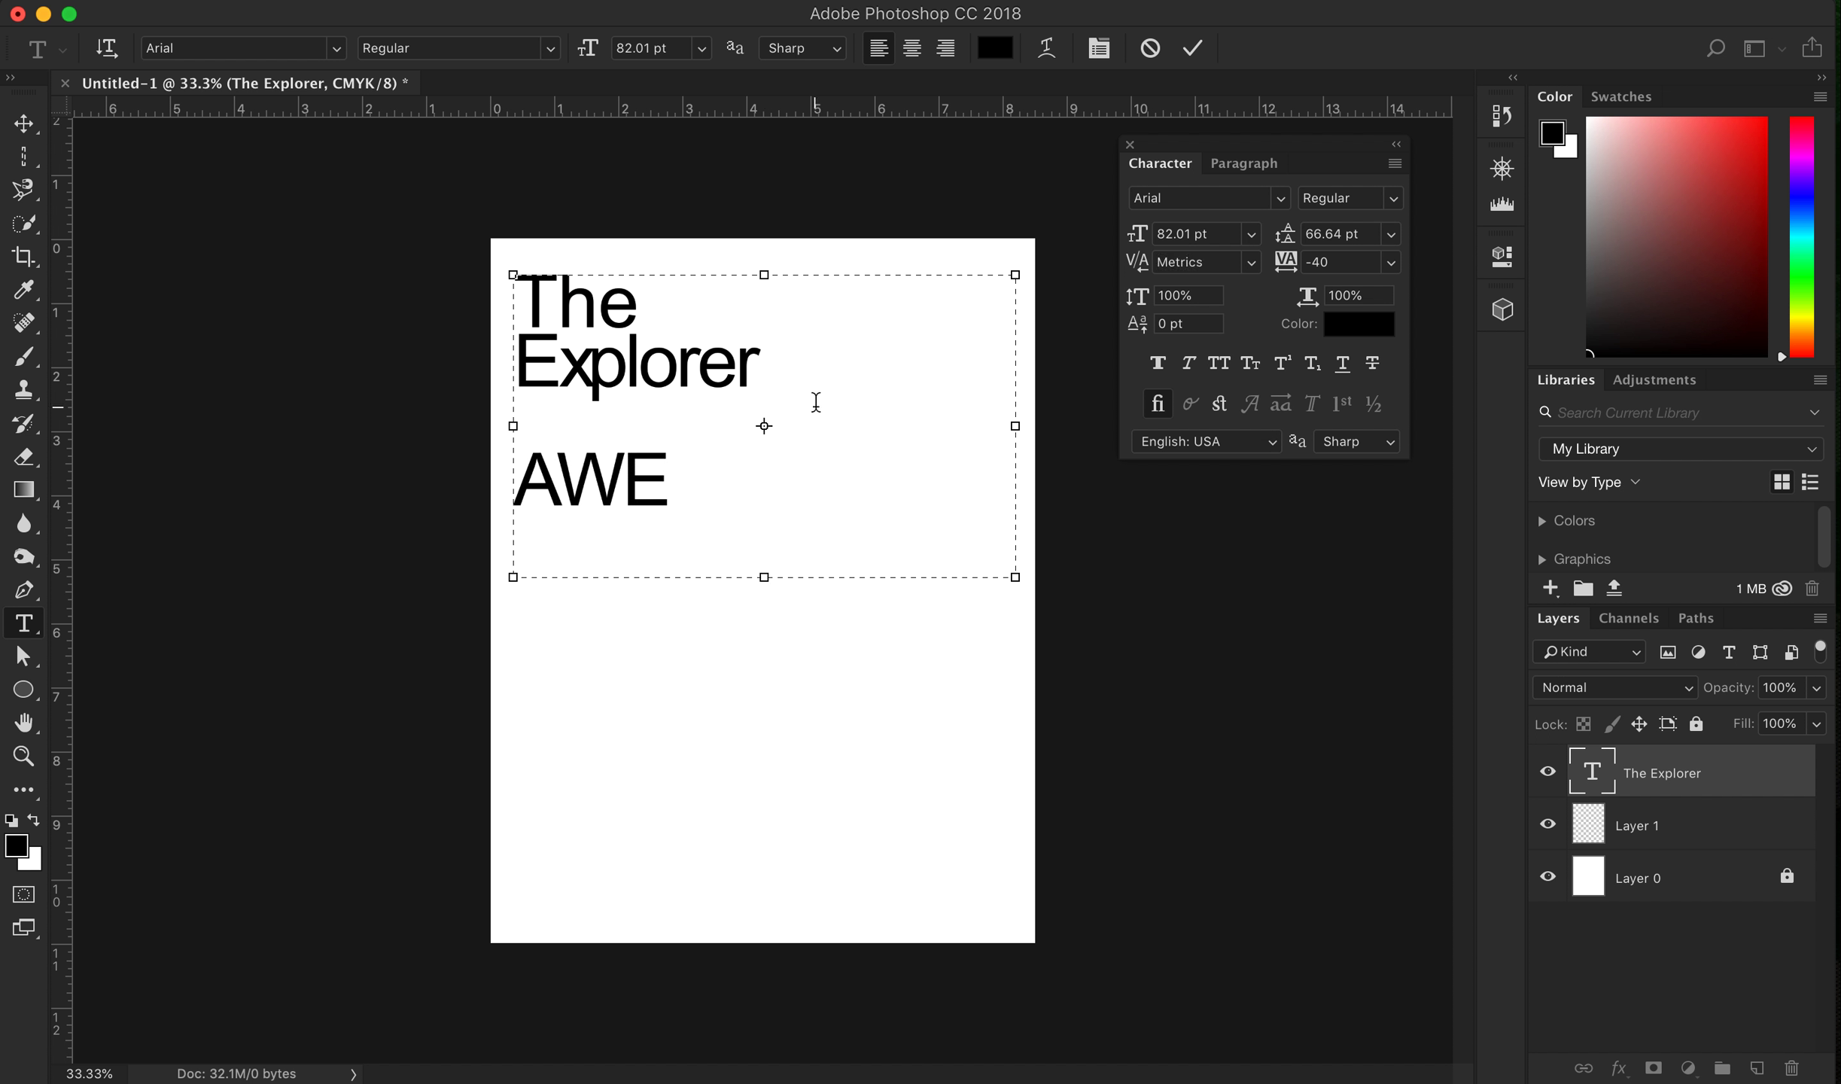
left_click(554, 480)
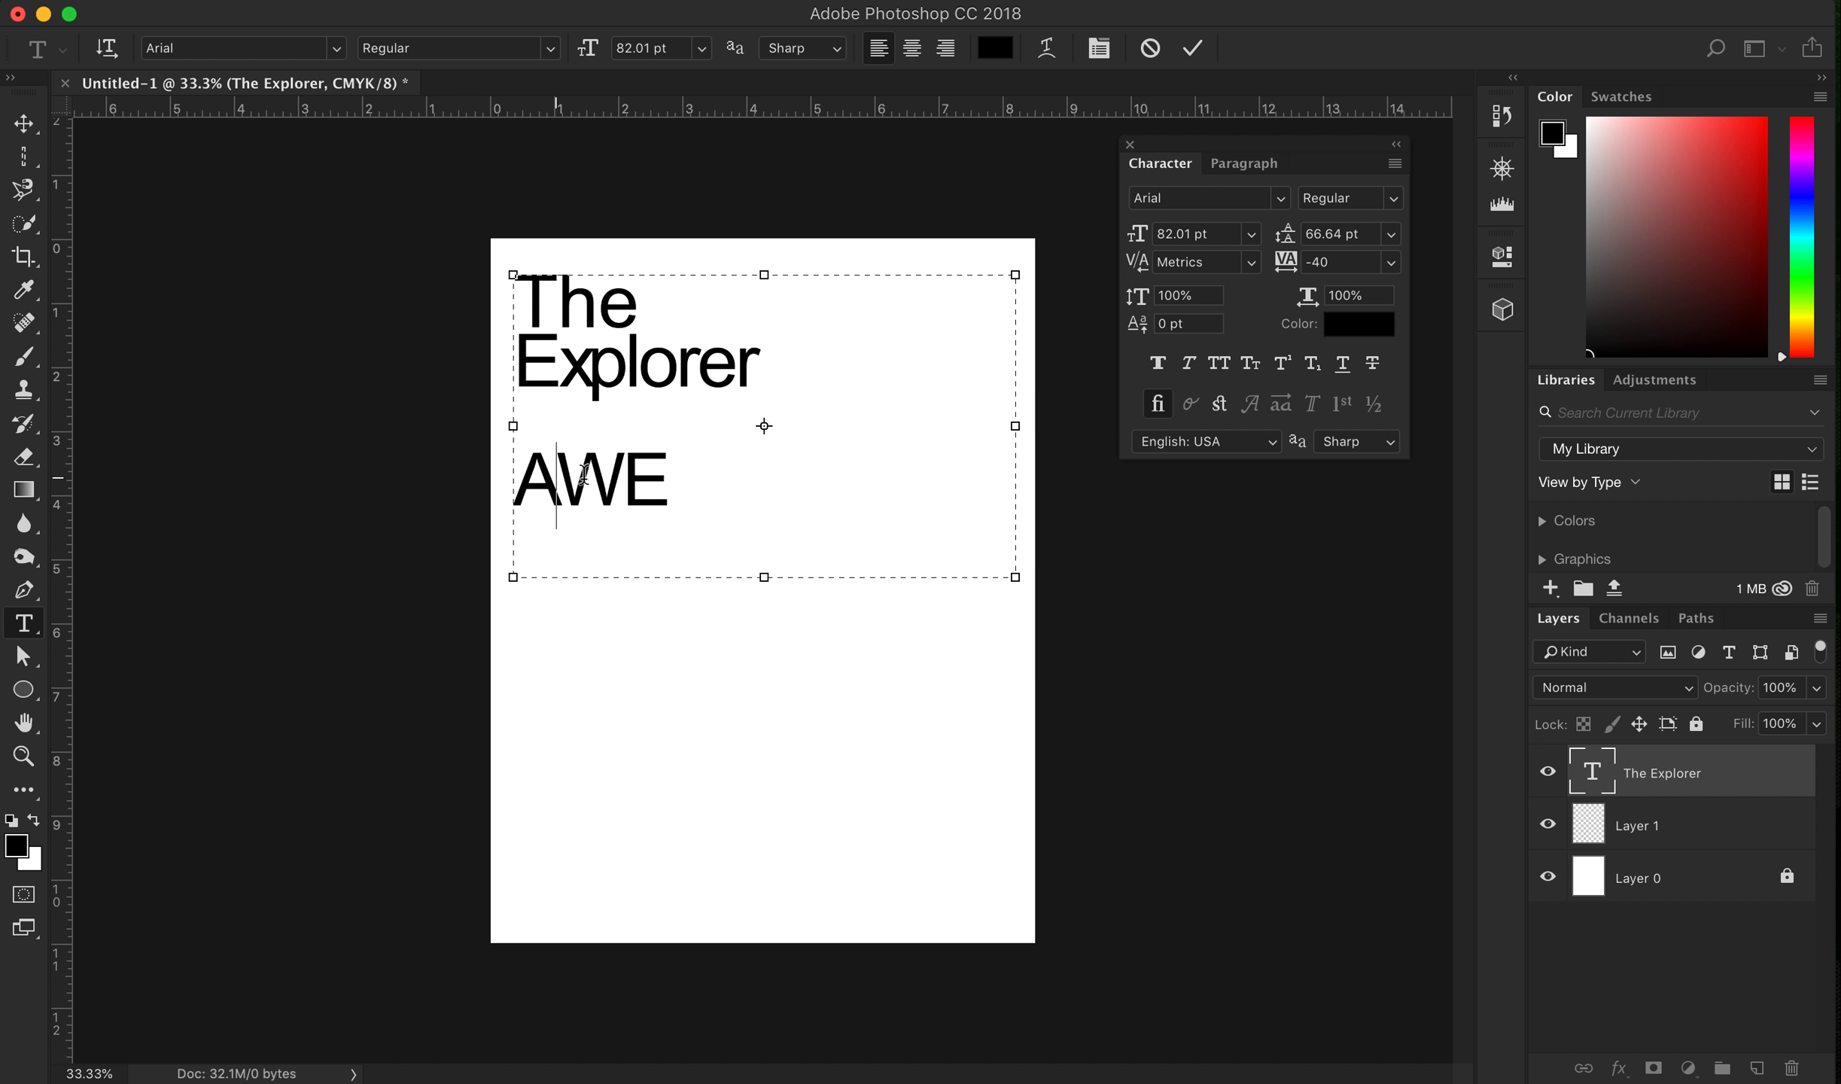
mouse_move(1303, 423)
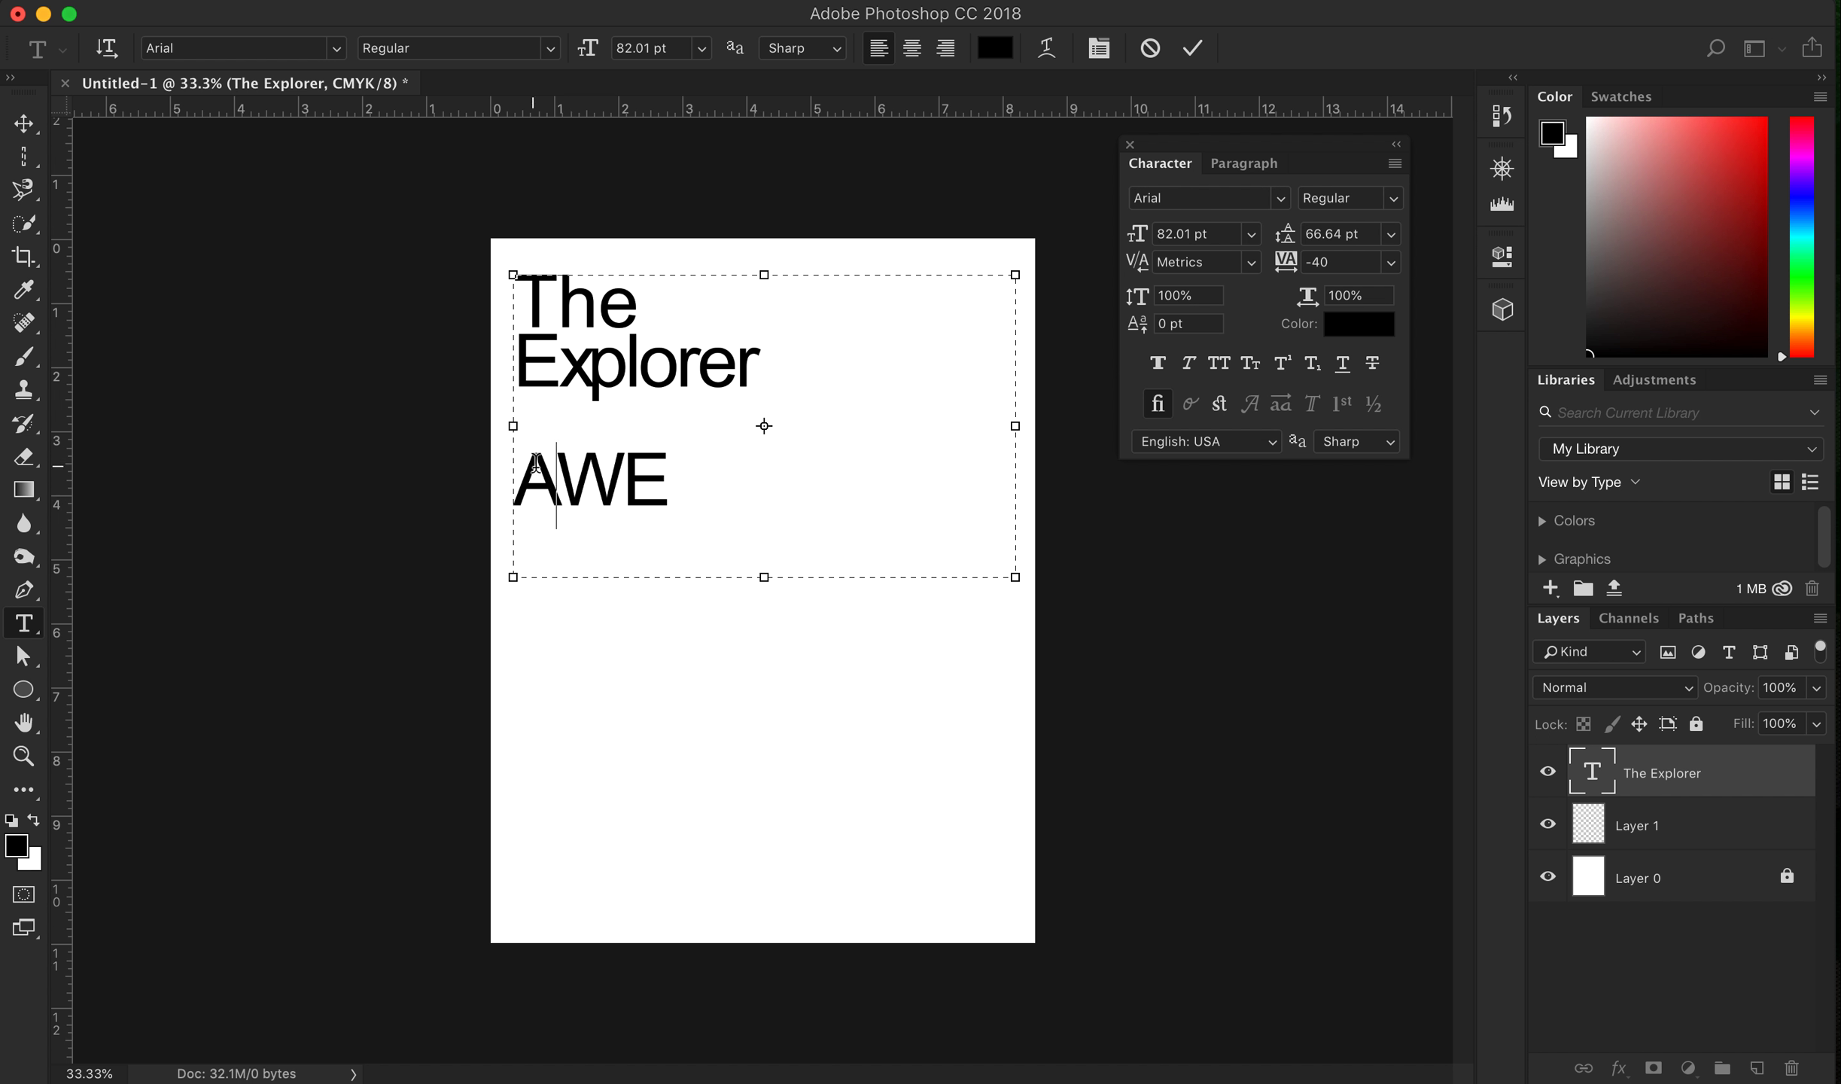
mouse_move(1162, 285)
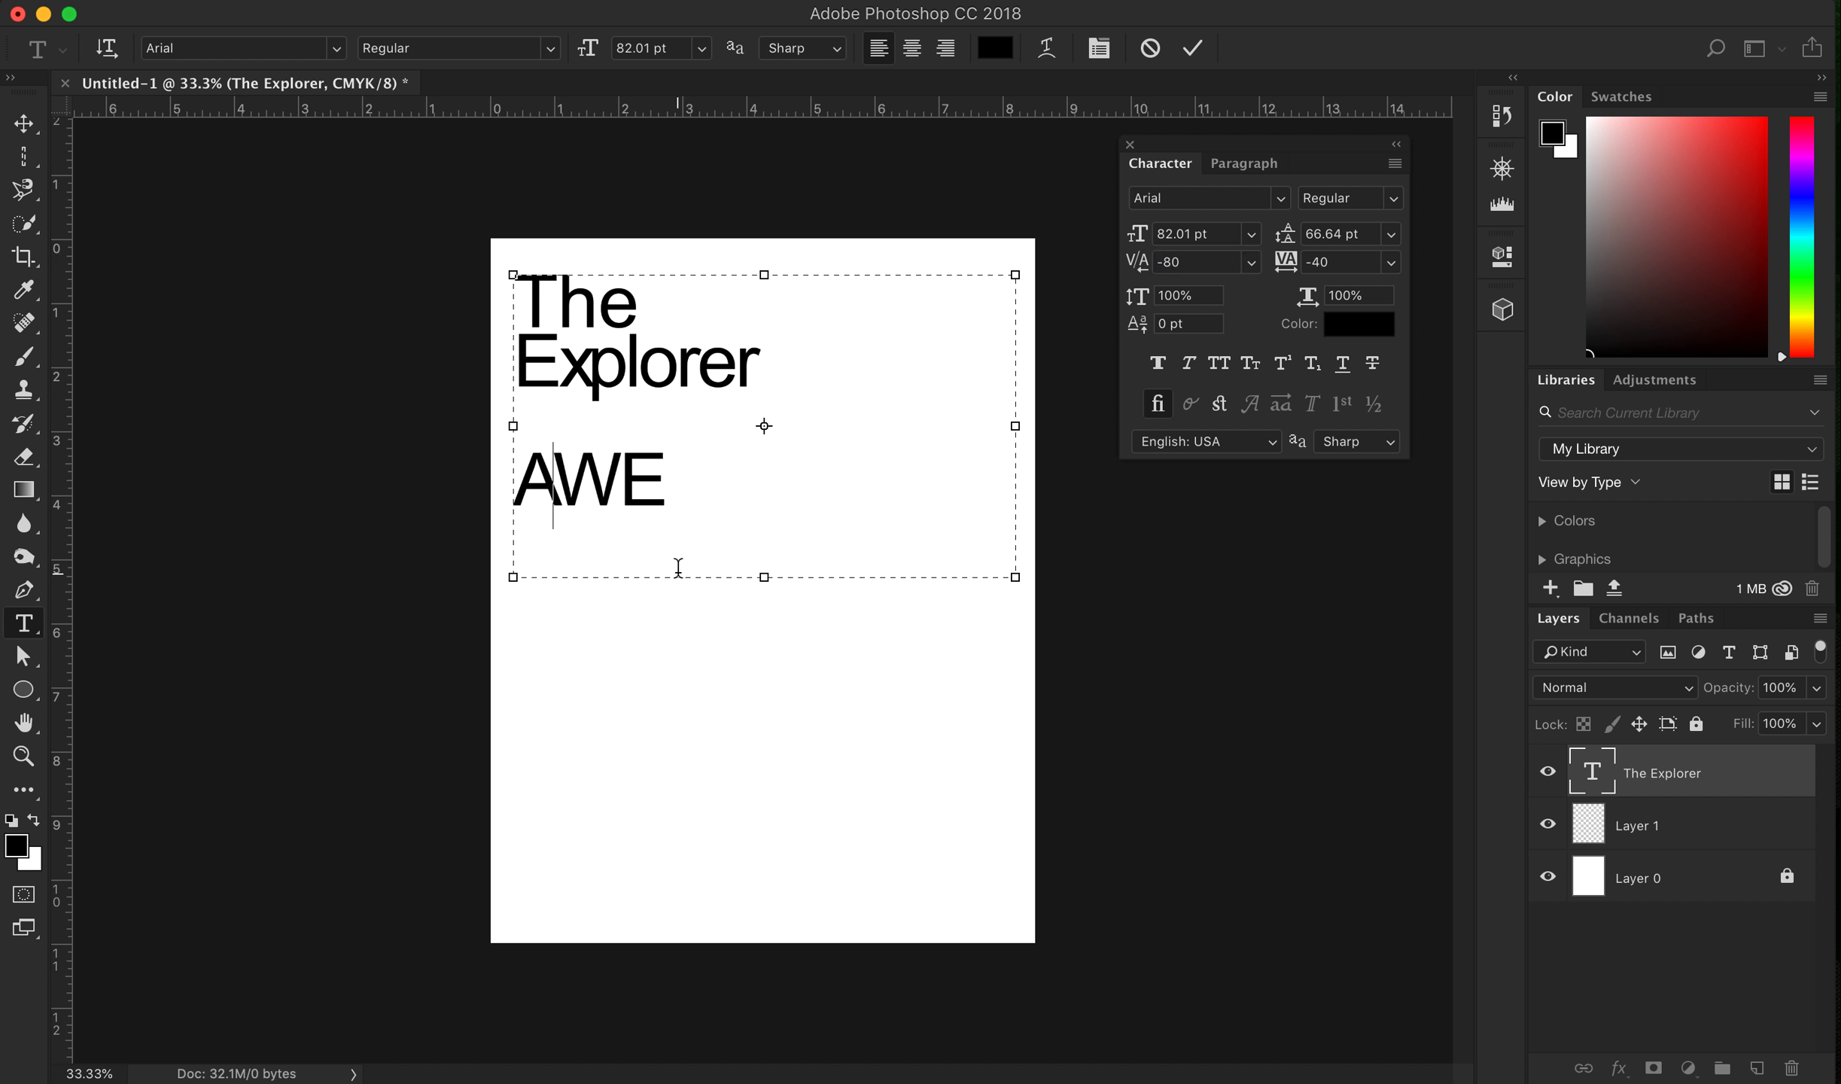
Try kerning values -130 and -20 between the letters of AWE
left_click(1197, 262)
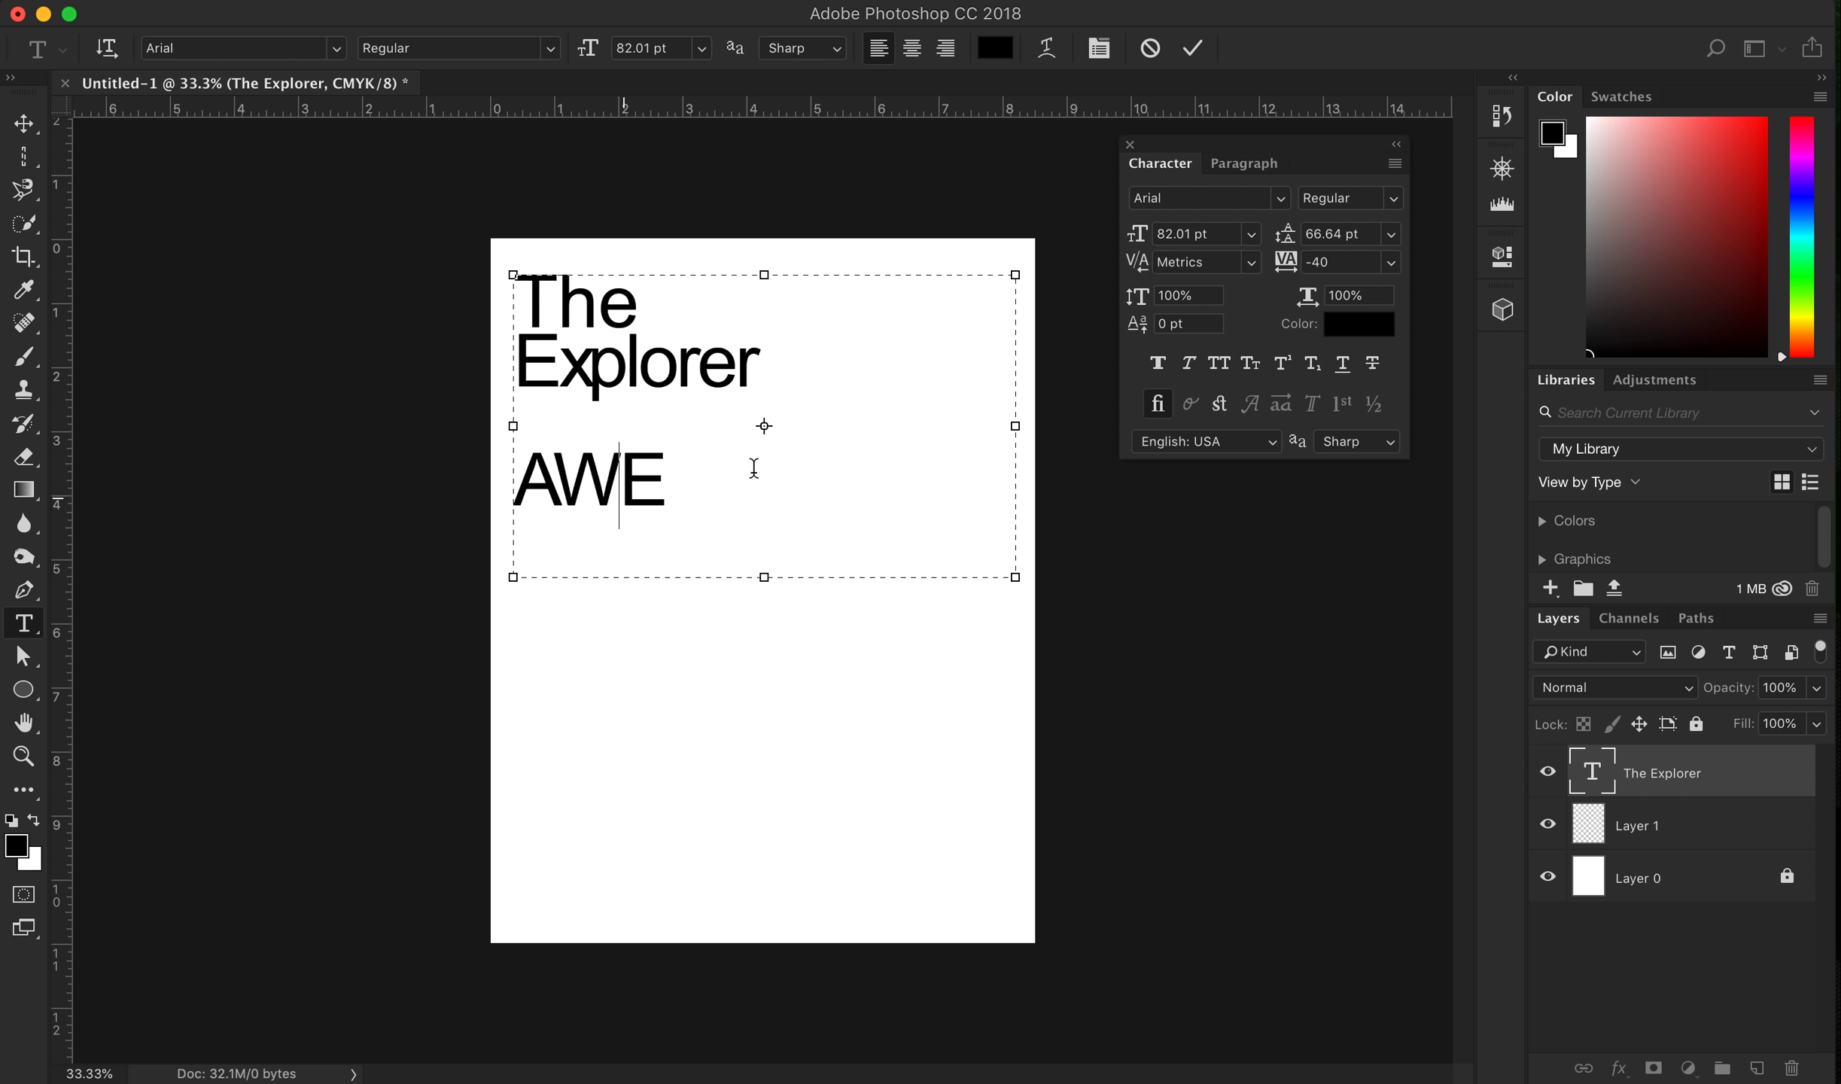
mouse_move(1148, 272)
type("-80")
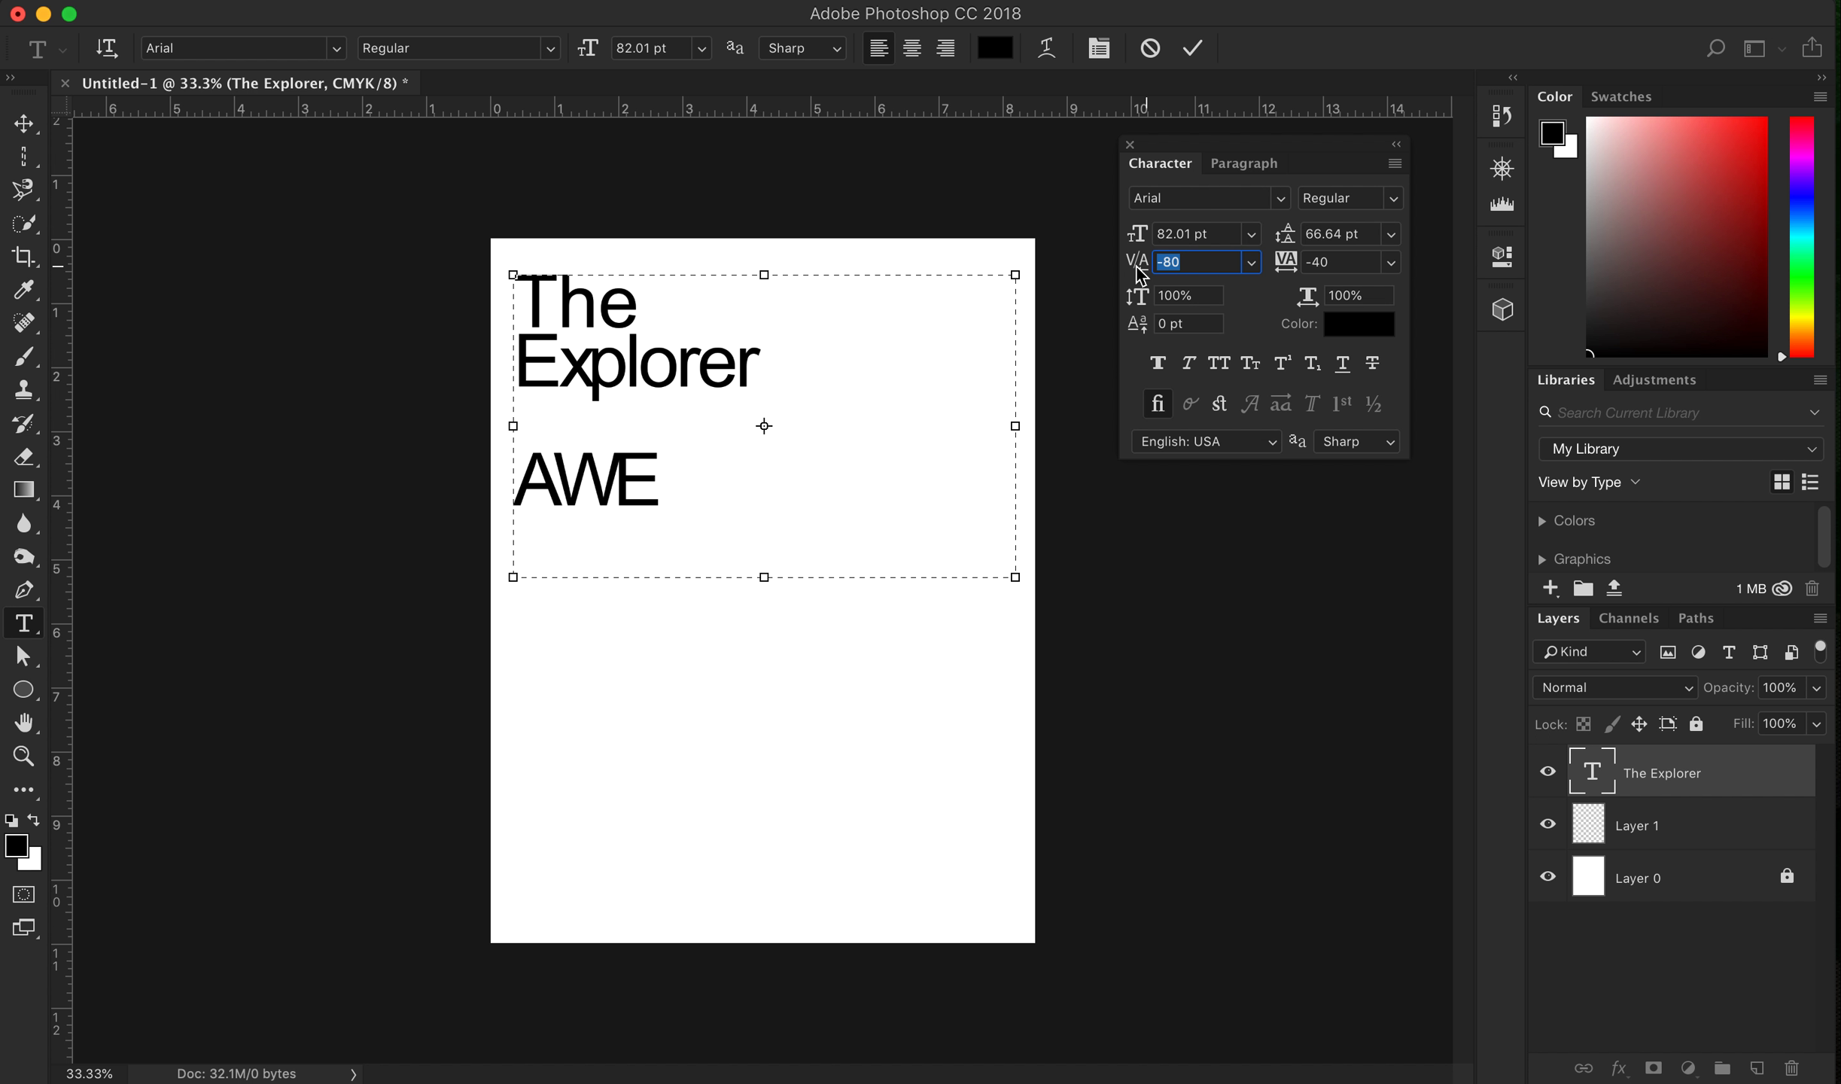
left_click(611, 482)
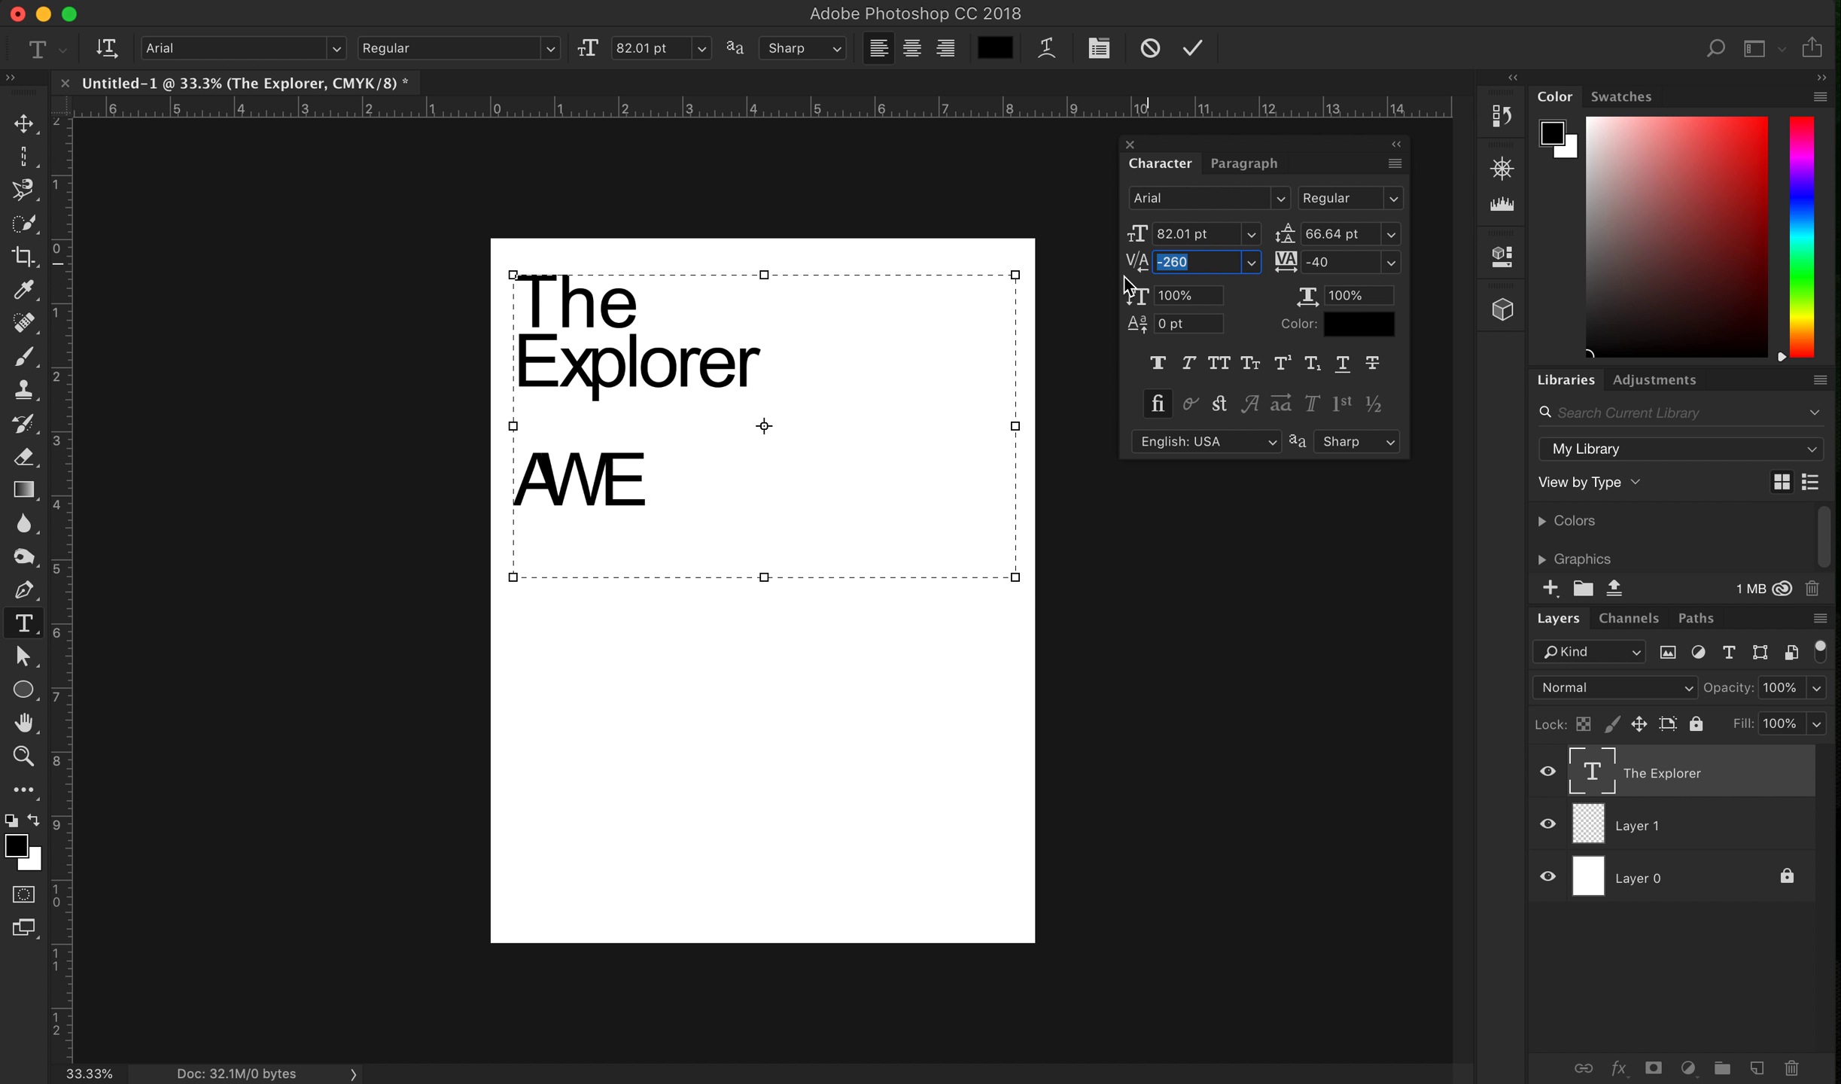
scroll("down", 3)
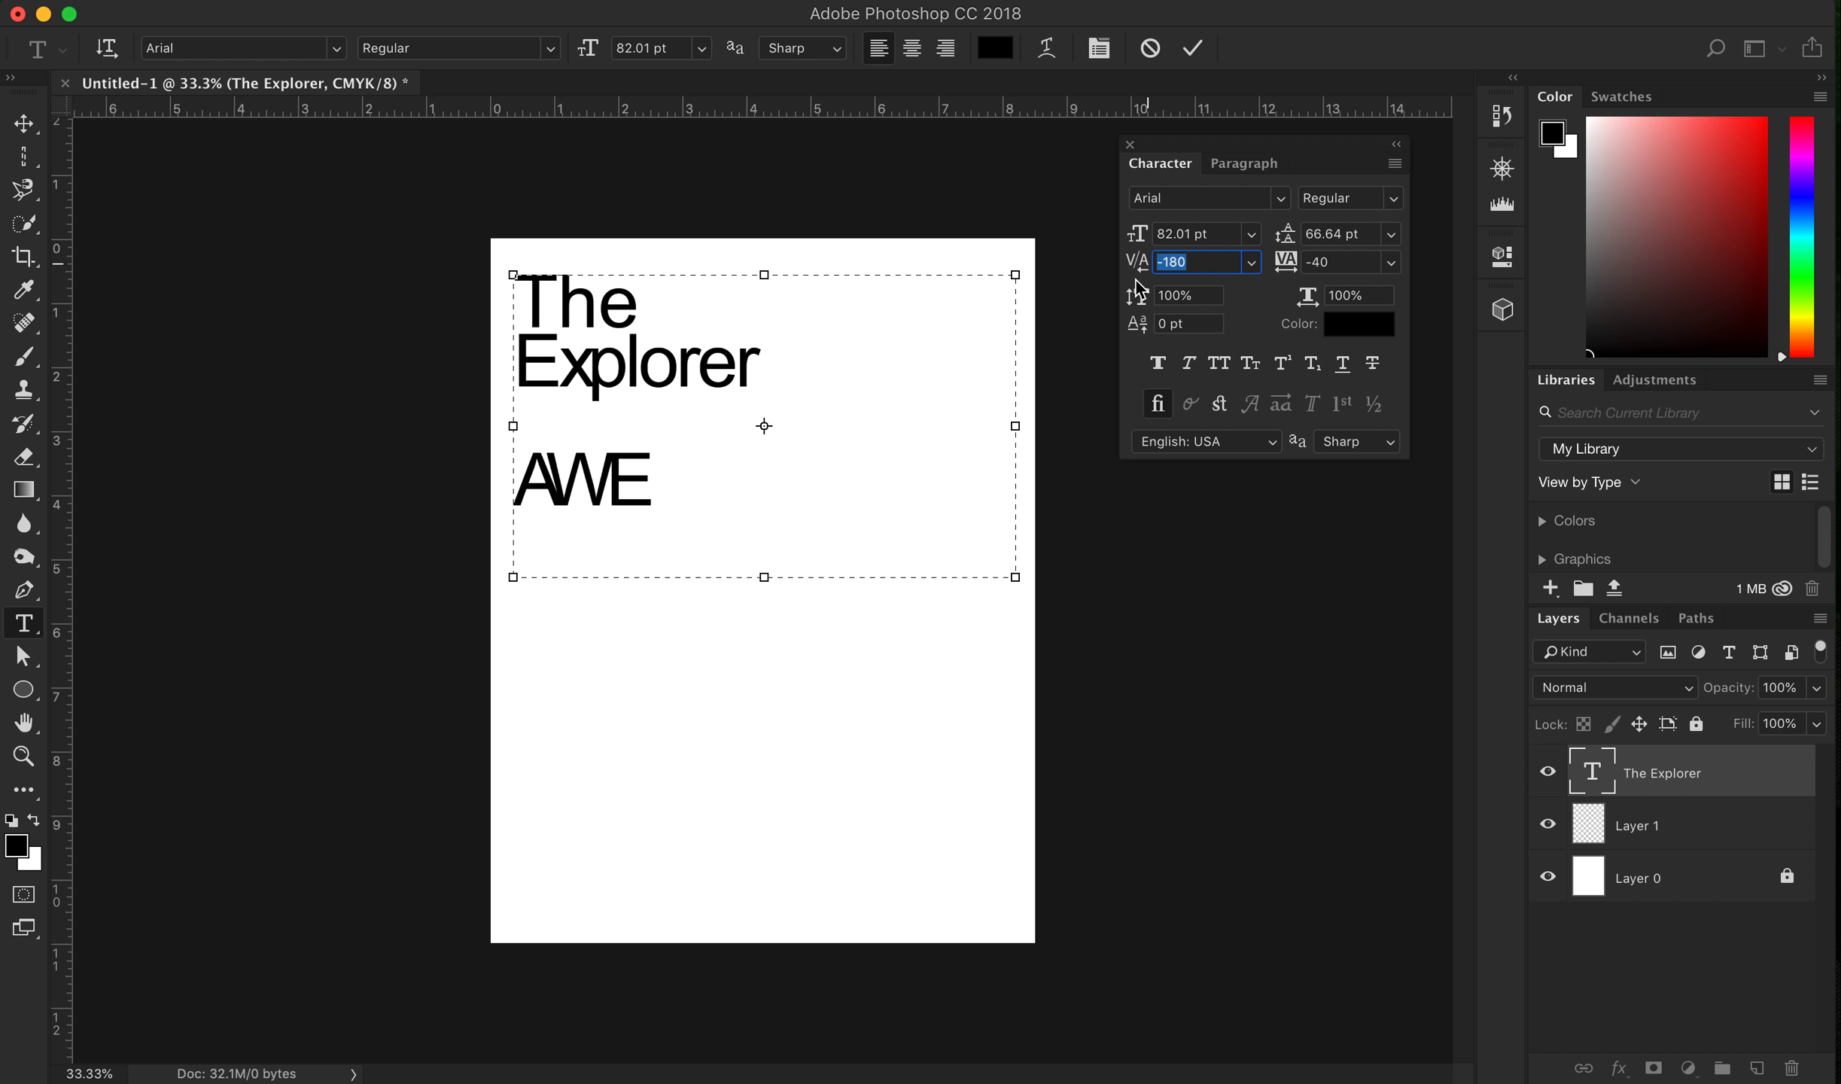
type("-130")
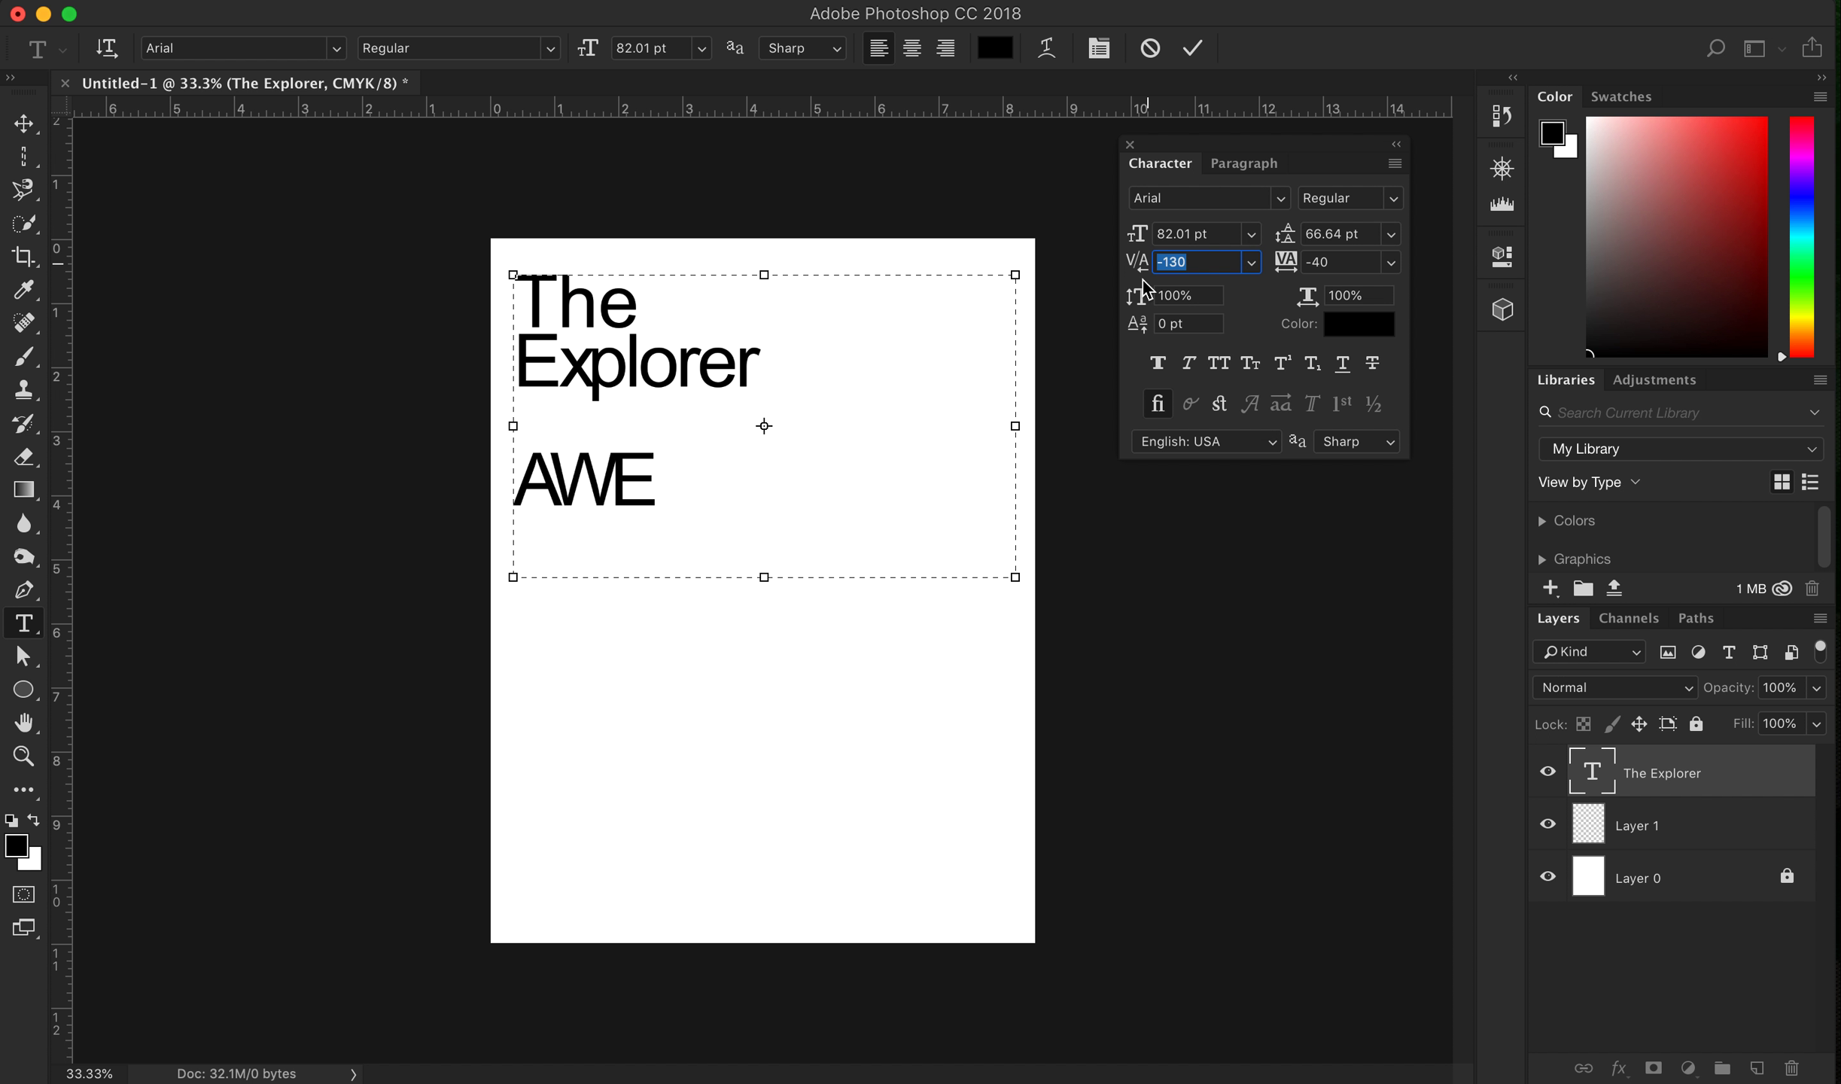
mouse_move(1218, 315)
type("-80")
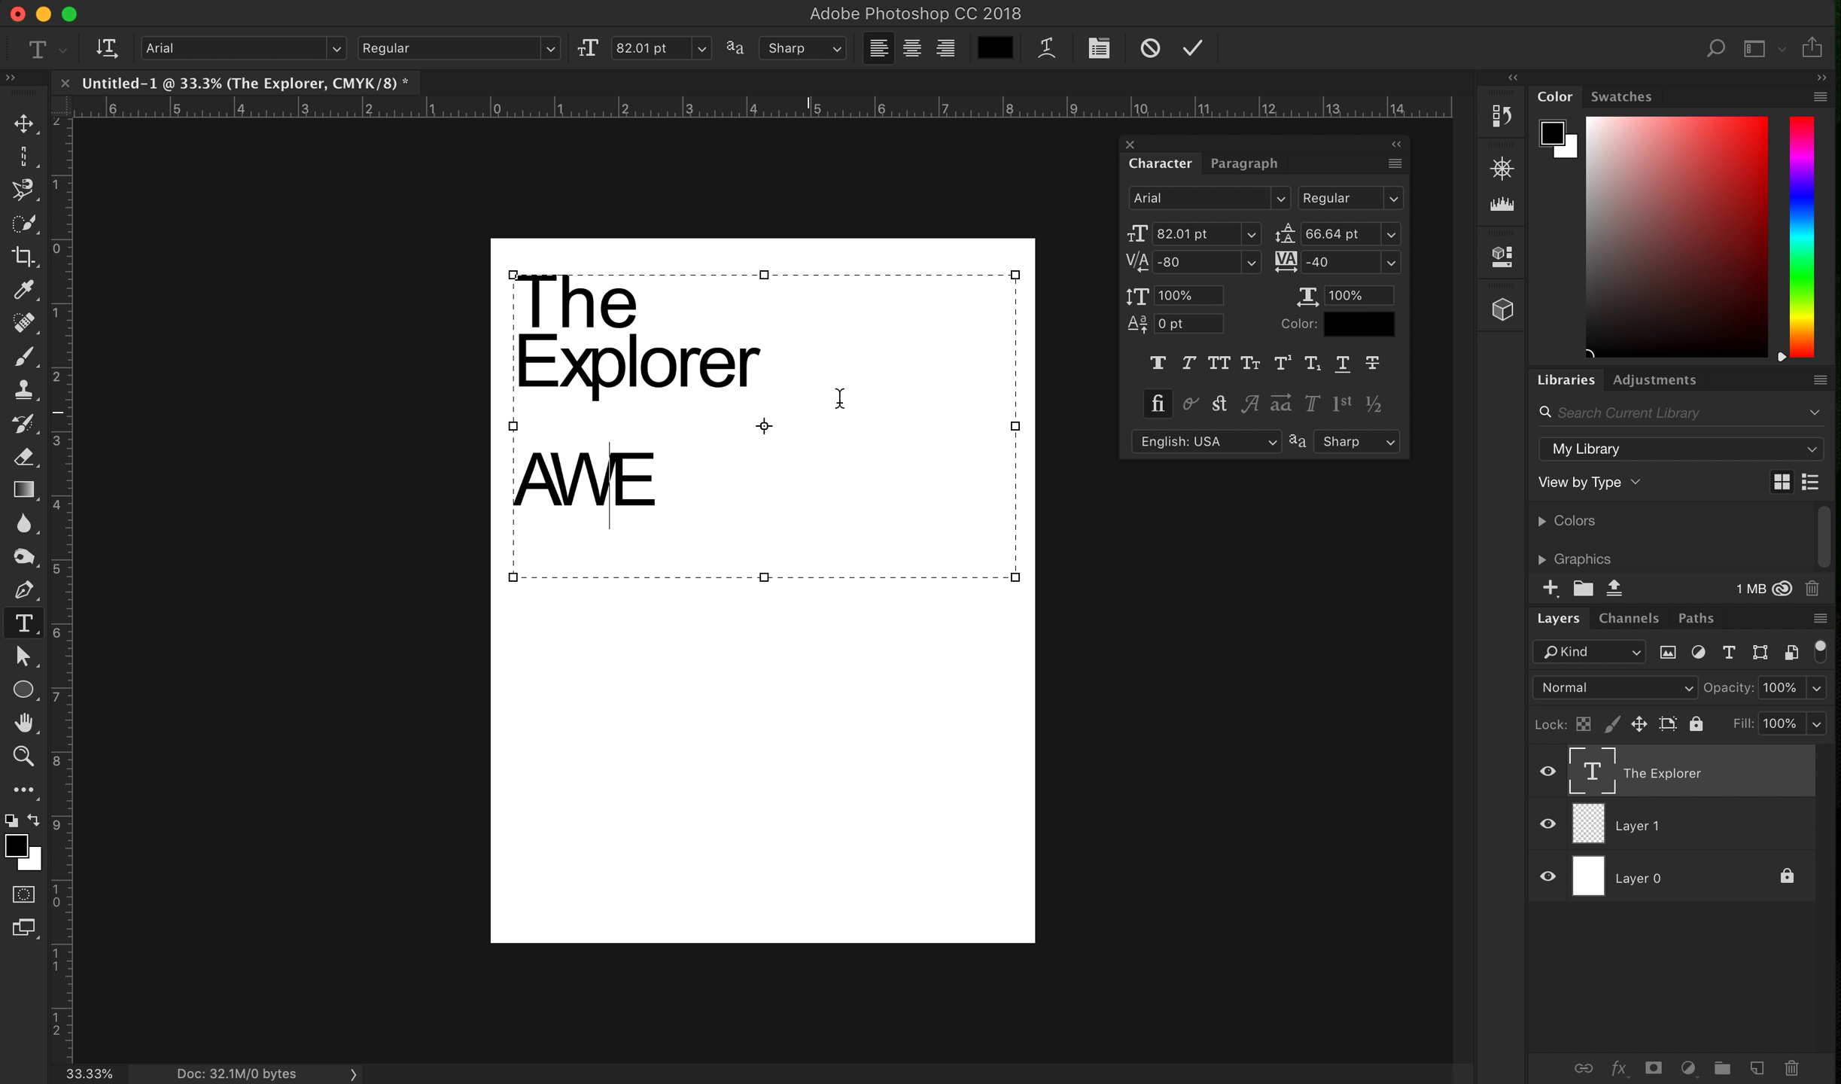
triple_click(1194, 262)
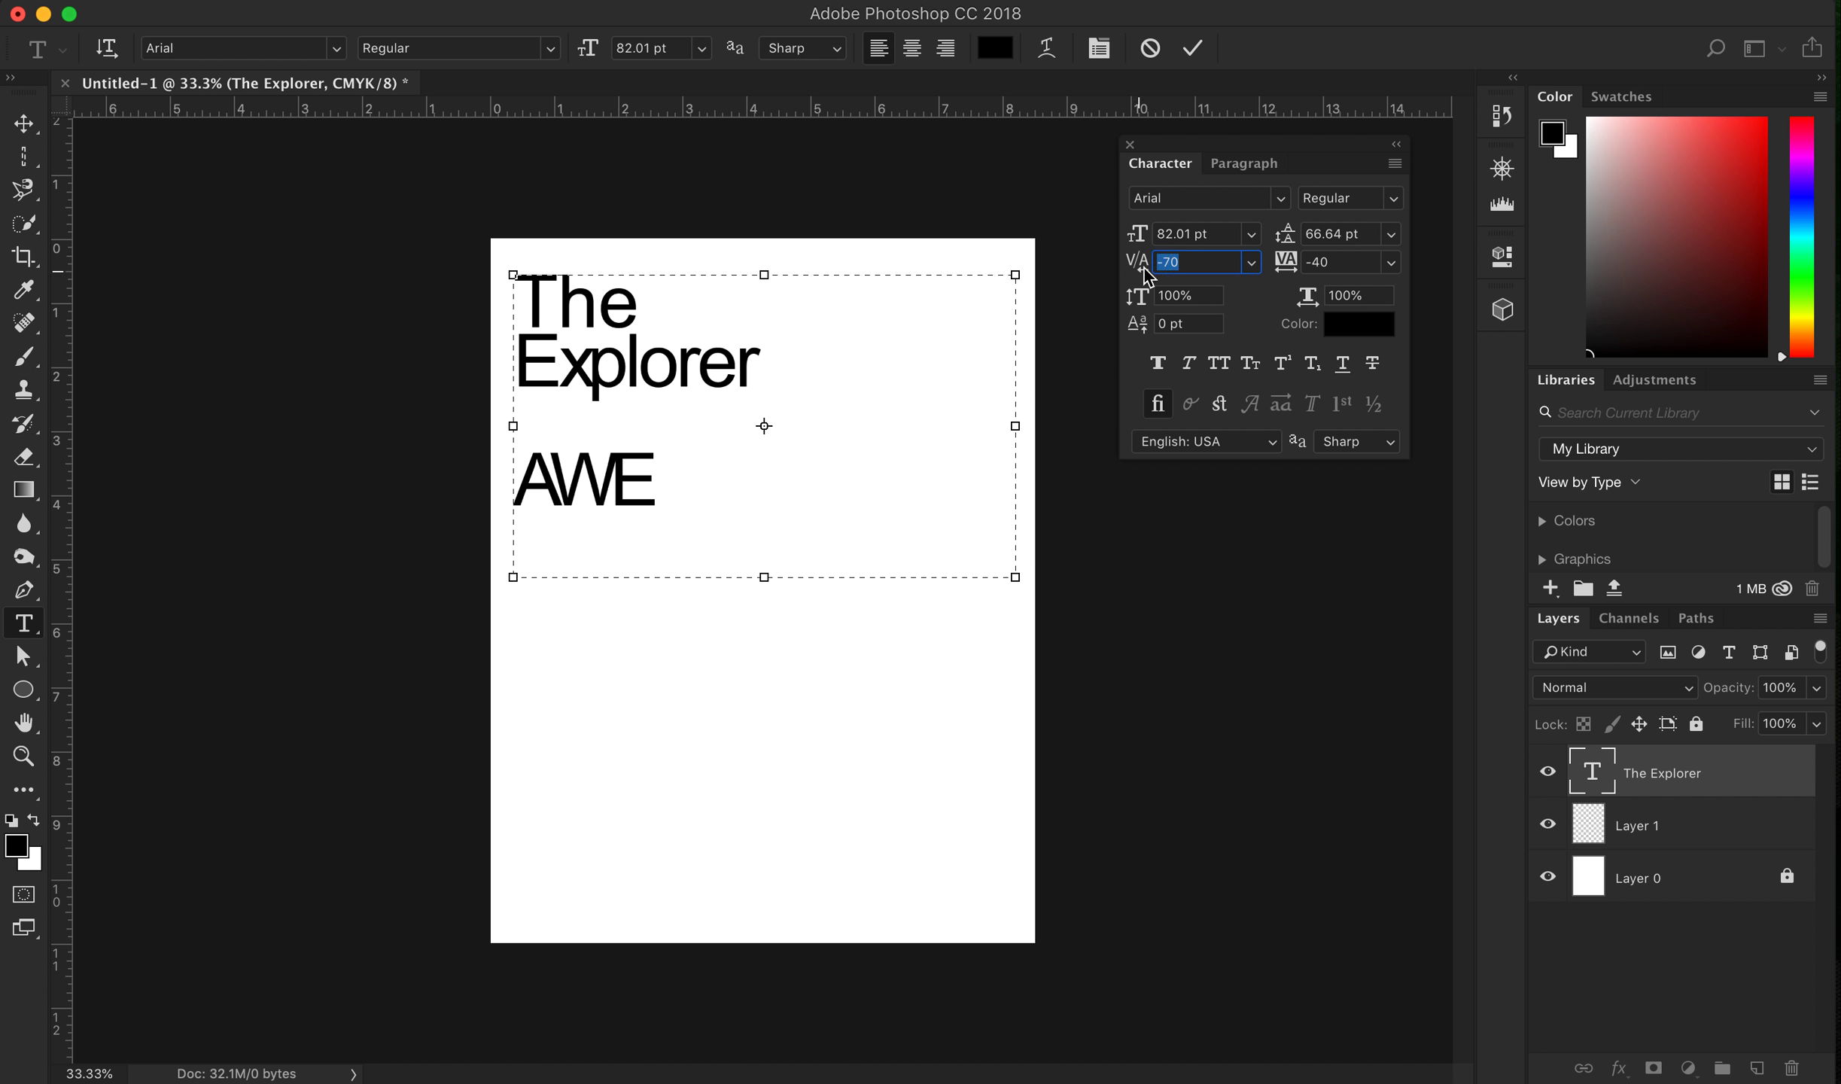
type("-20")
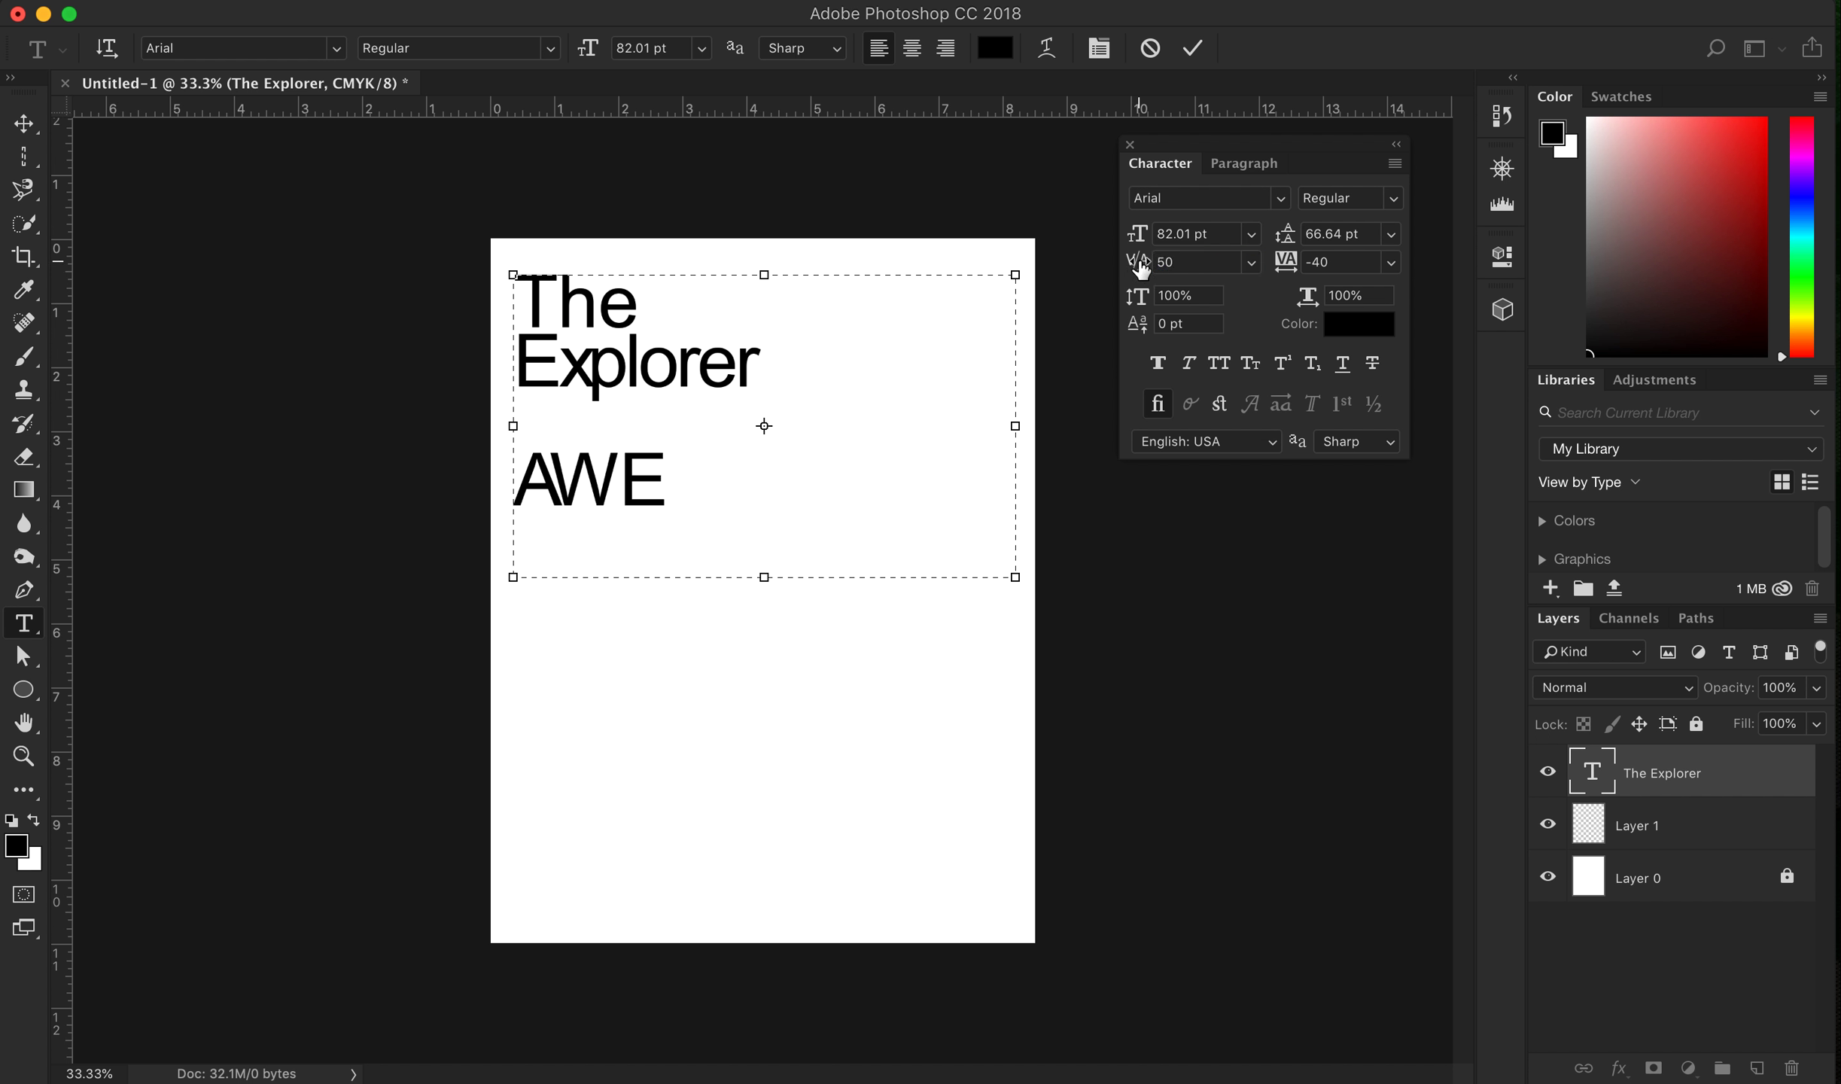
Scale one 'r' in Explorer to 189% width and shift the 'o' up 27 pt
triple_click(1195, 262)
type("0")
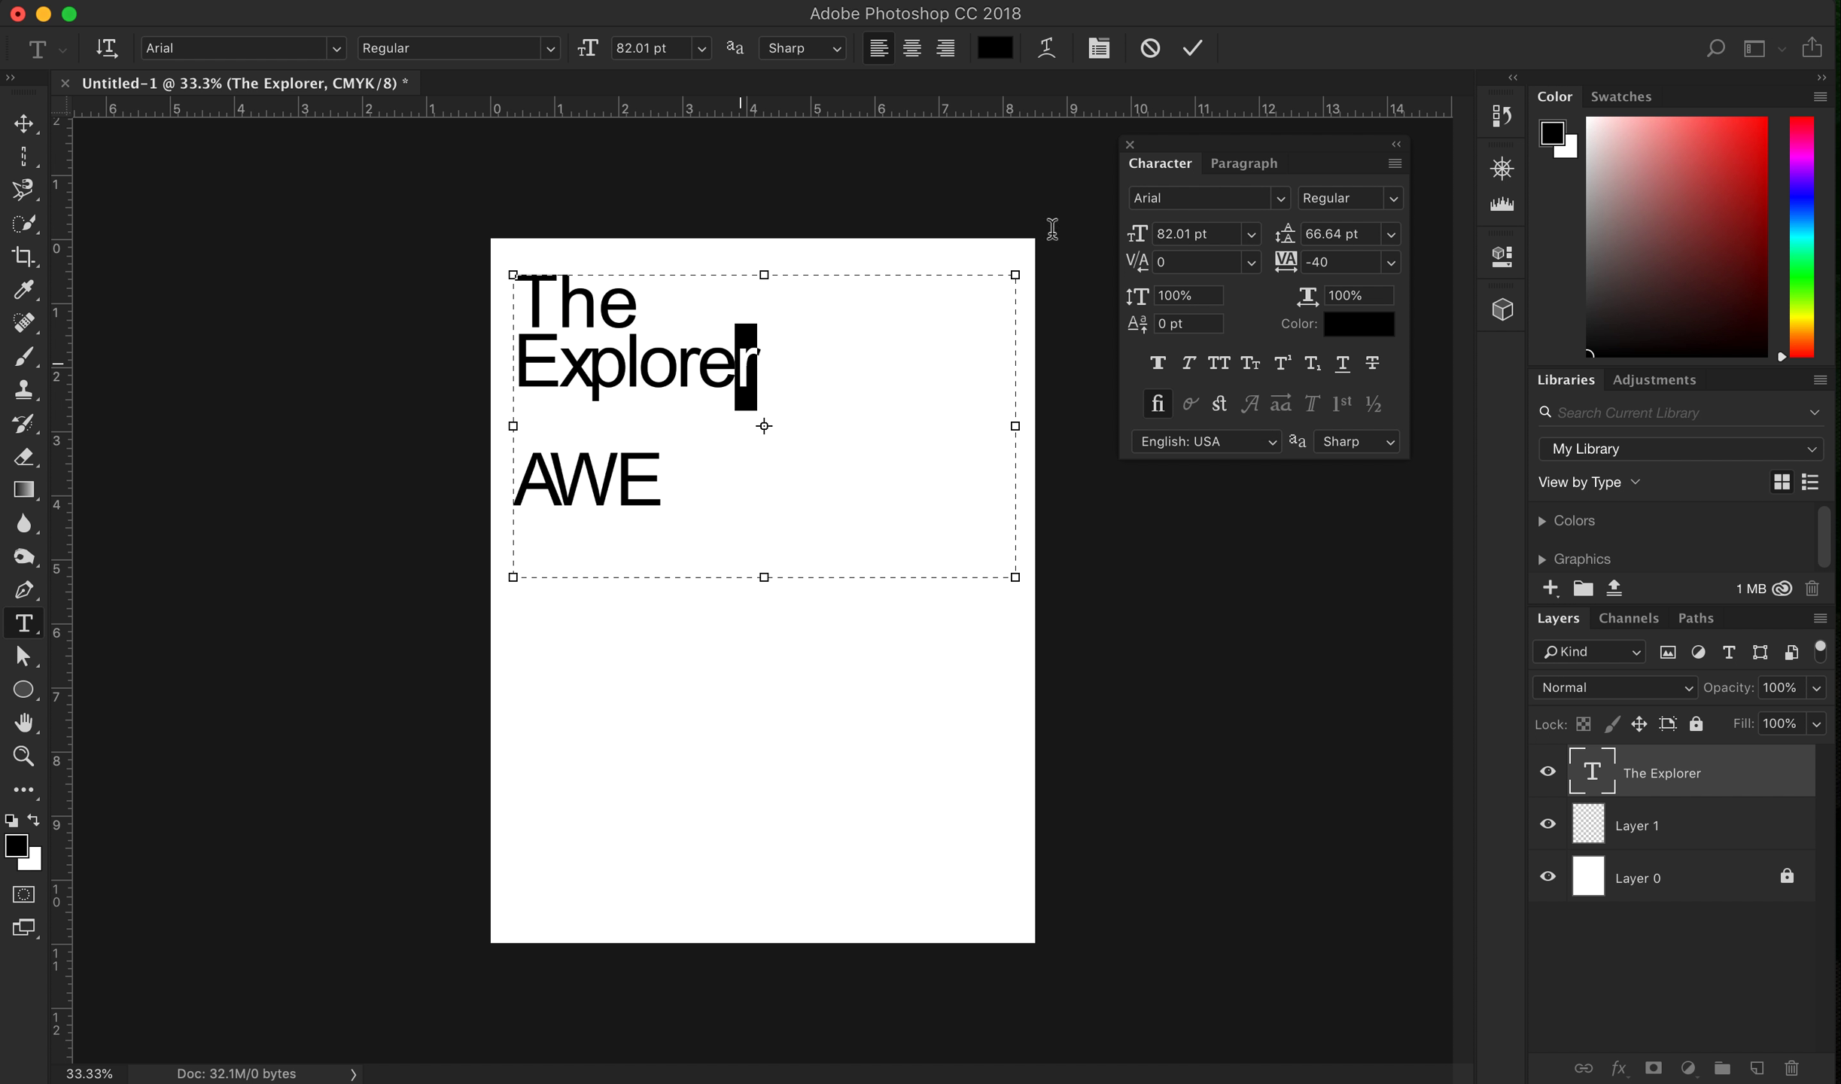
left_click(1250, 262)
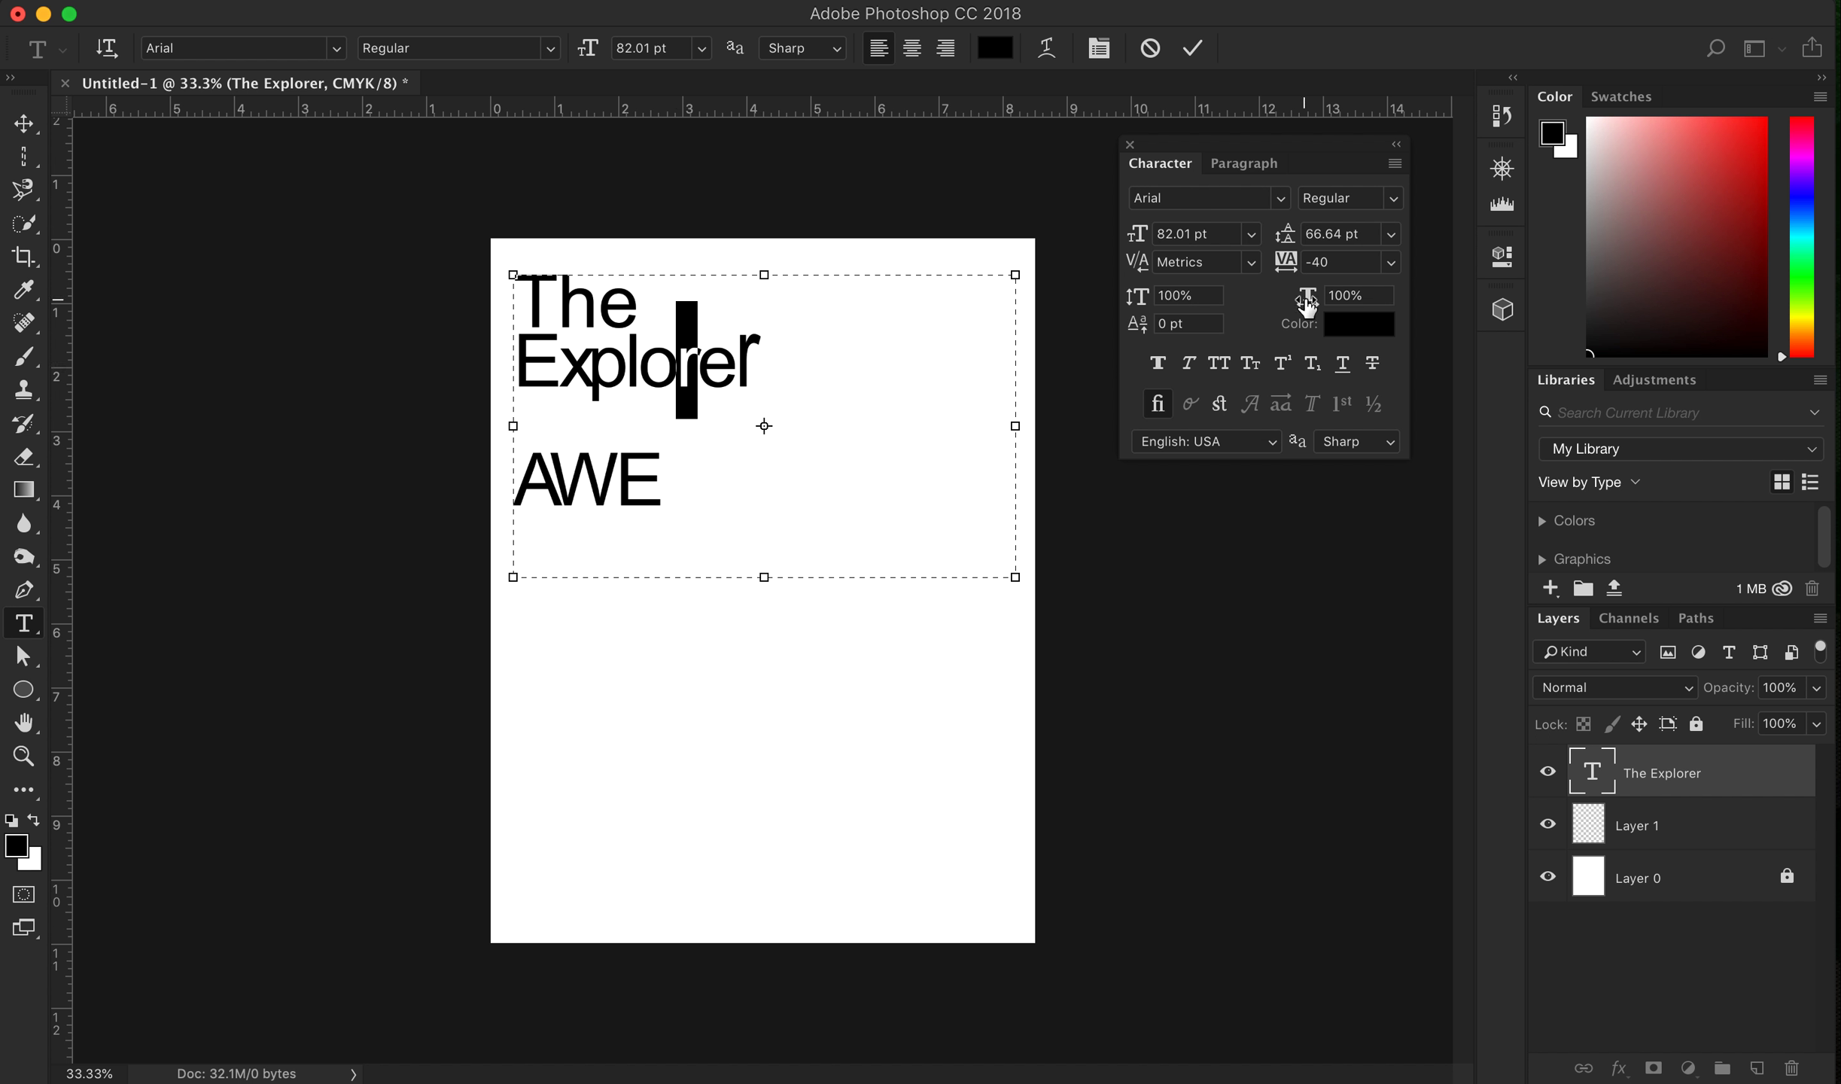
triple_click(1359, 295)
type("189")
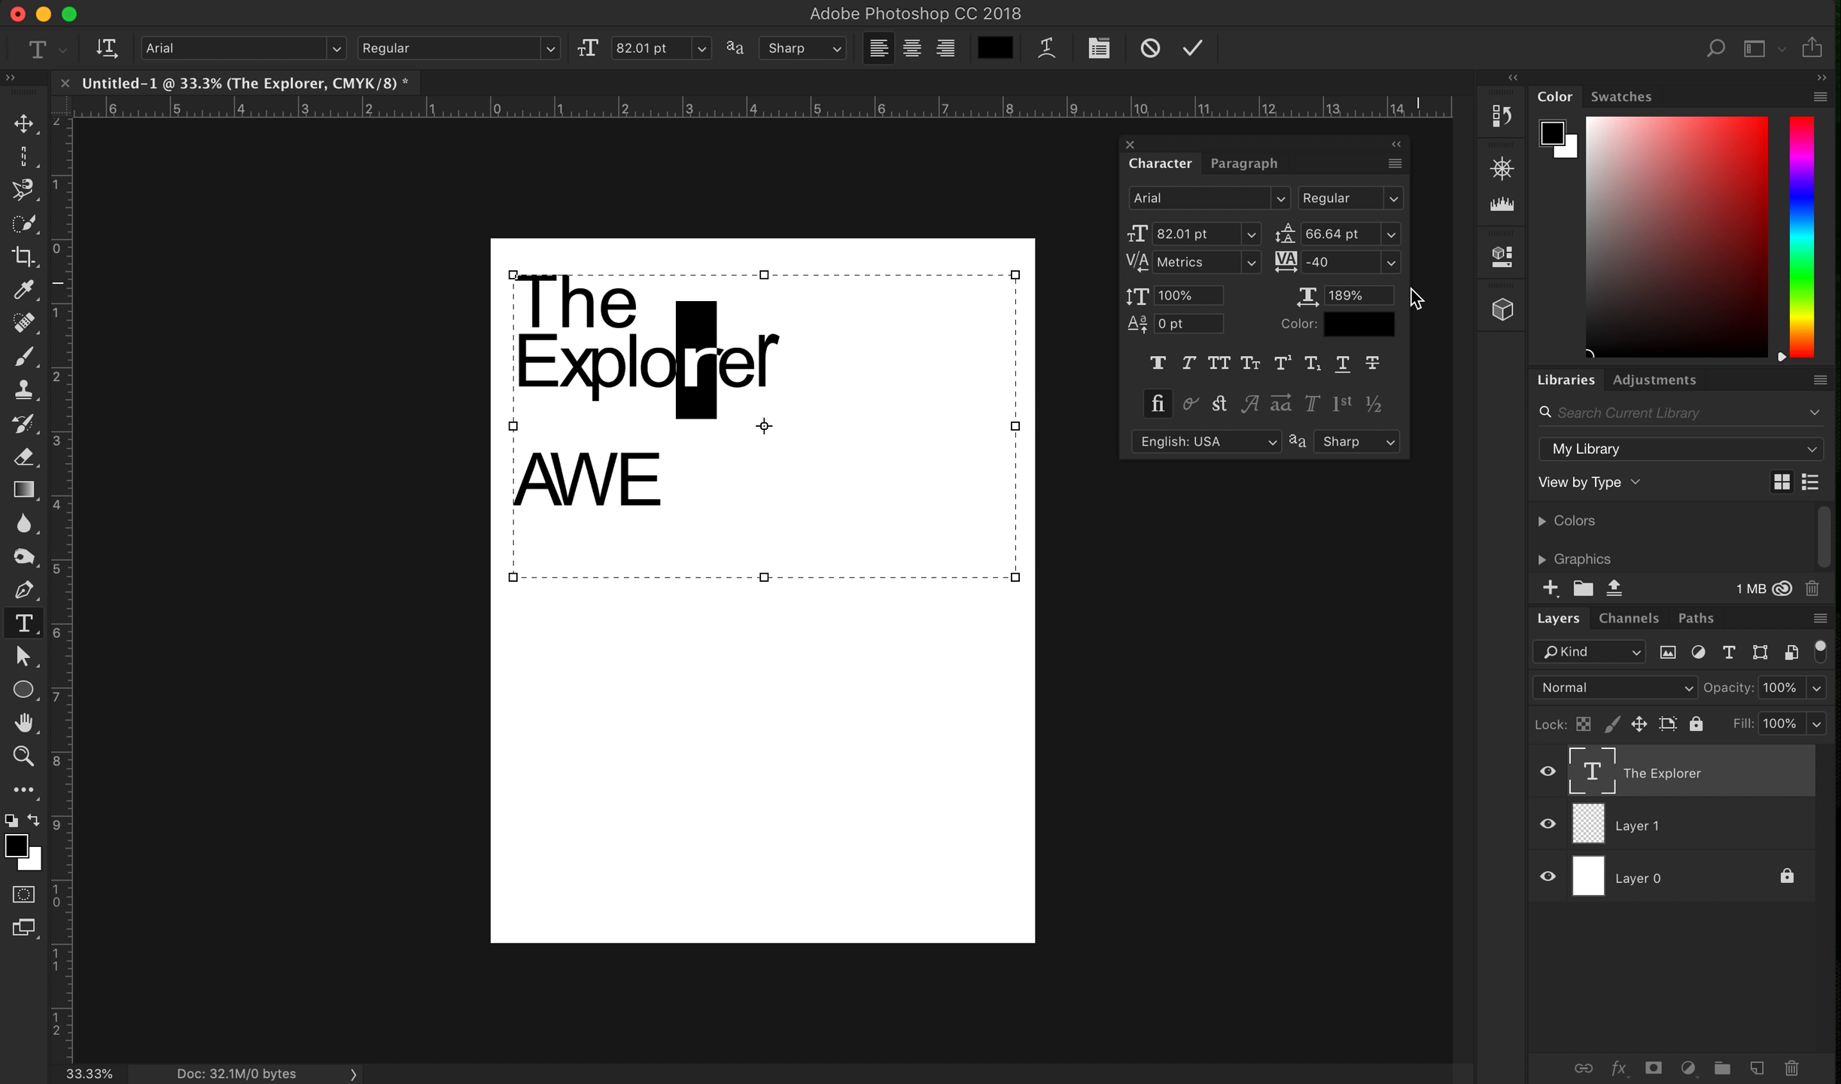
mouse_move(1248, 332)
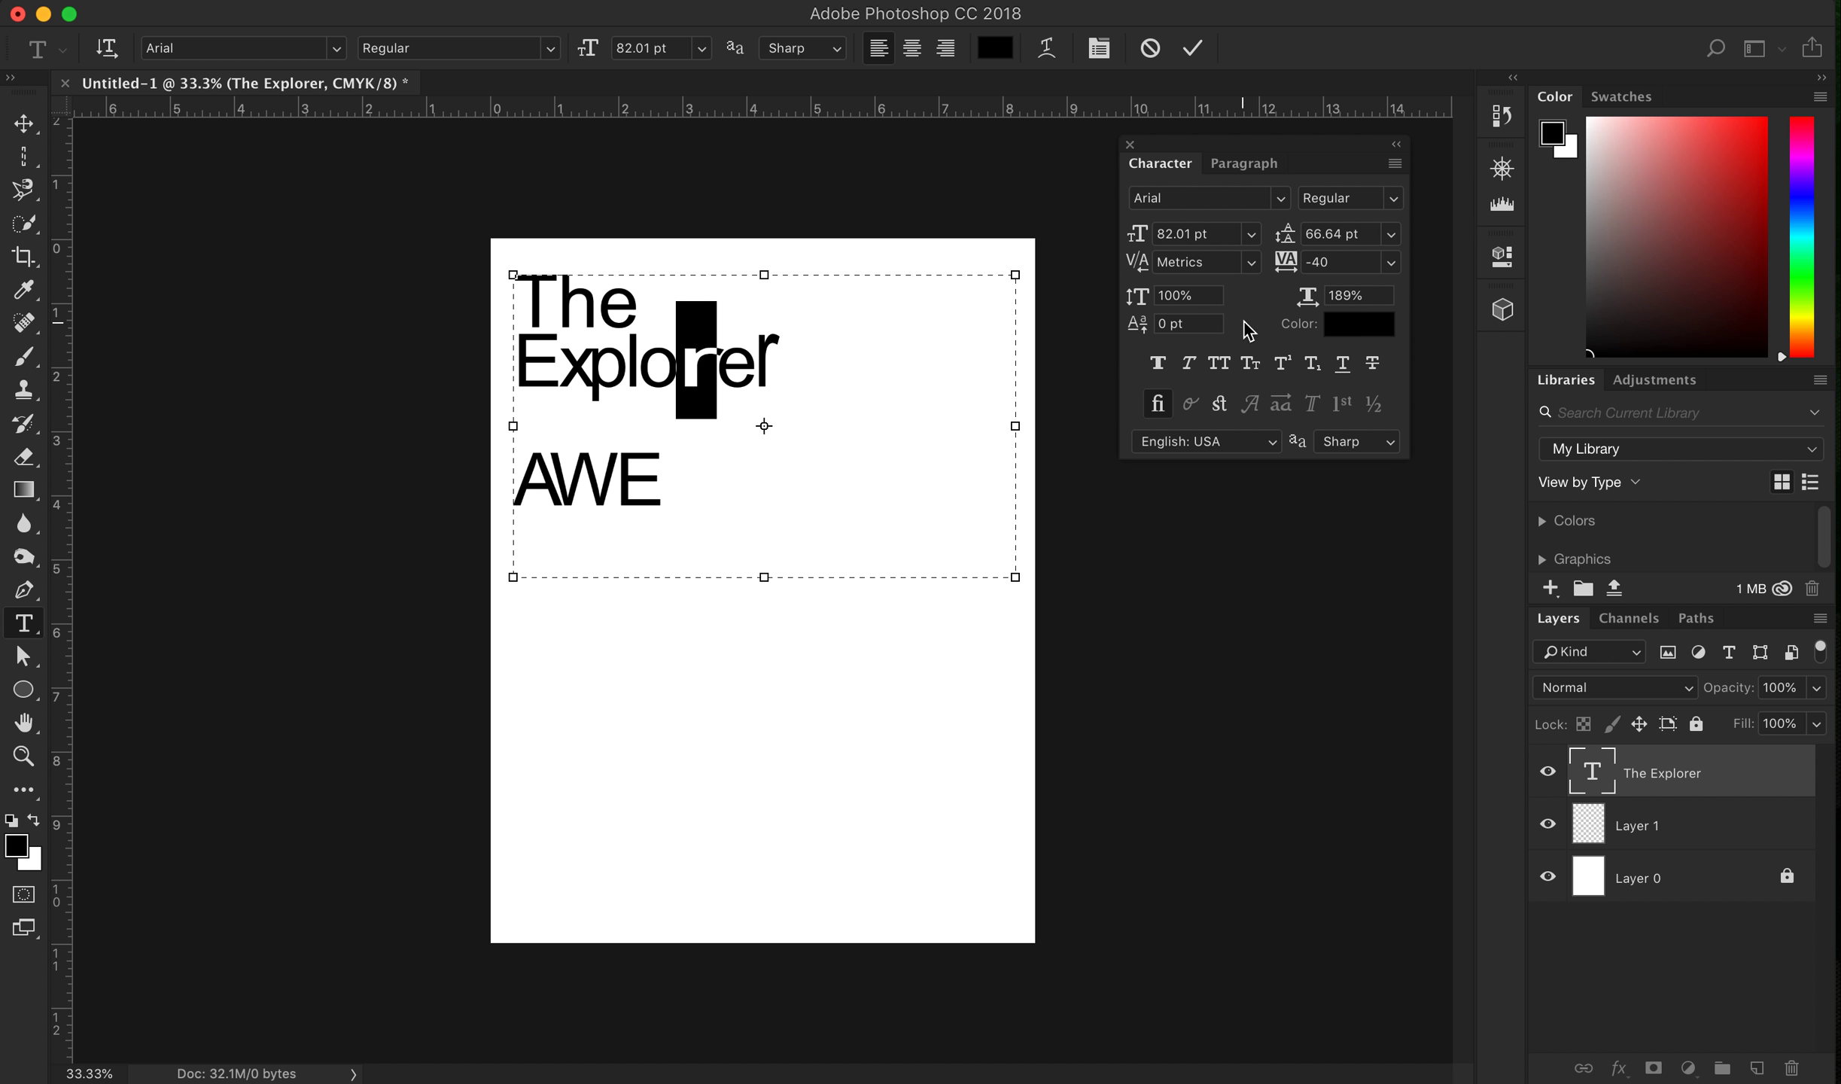
mouse_move(1182, 345)
type("27")
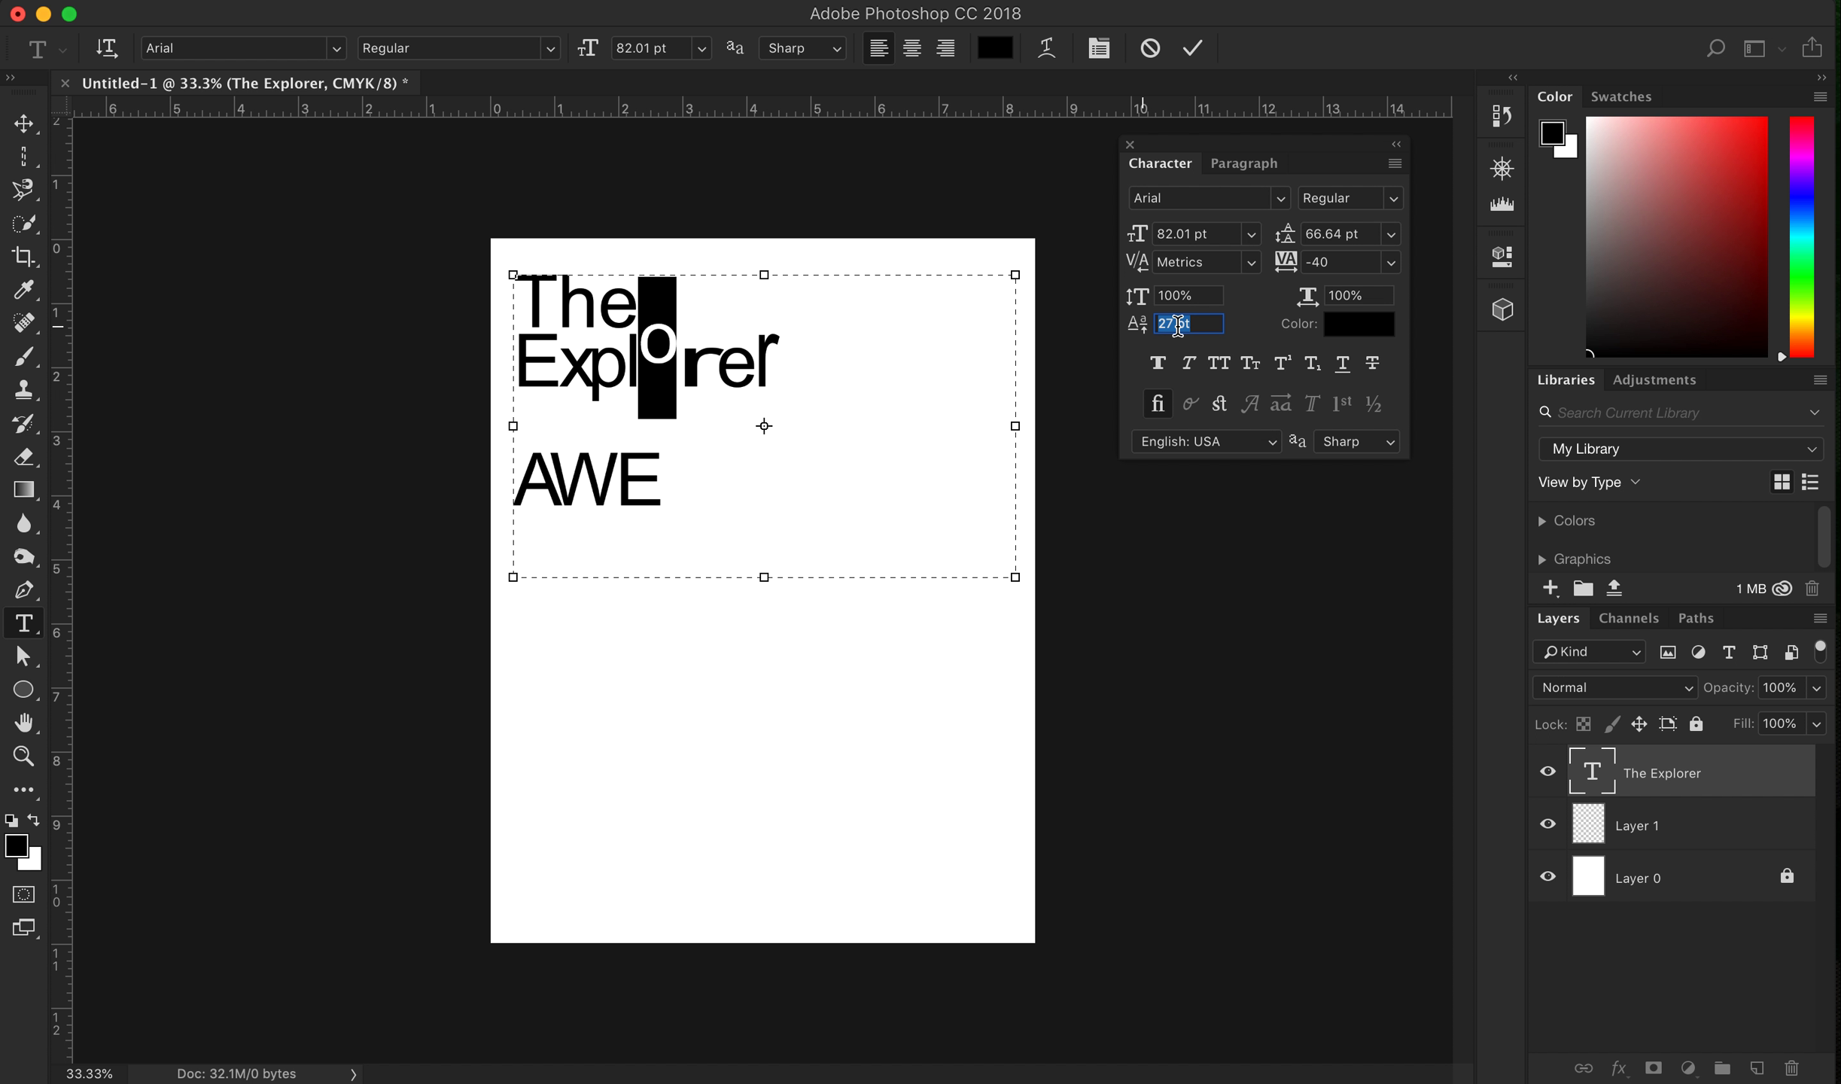
type("0")
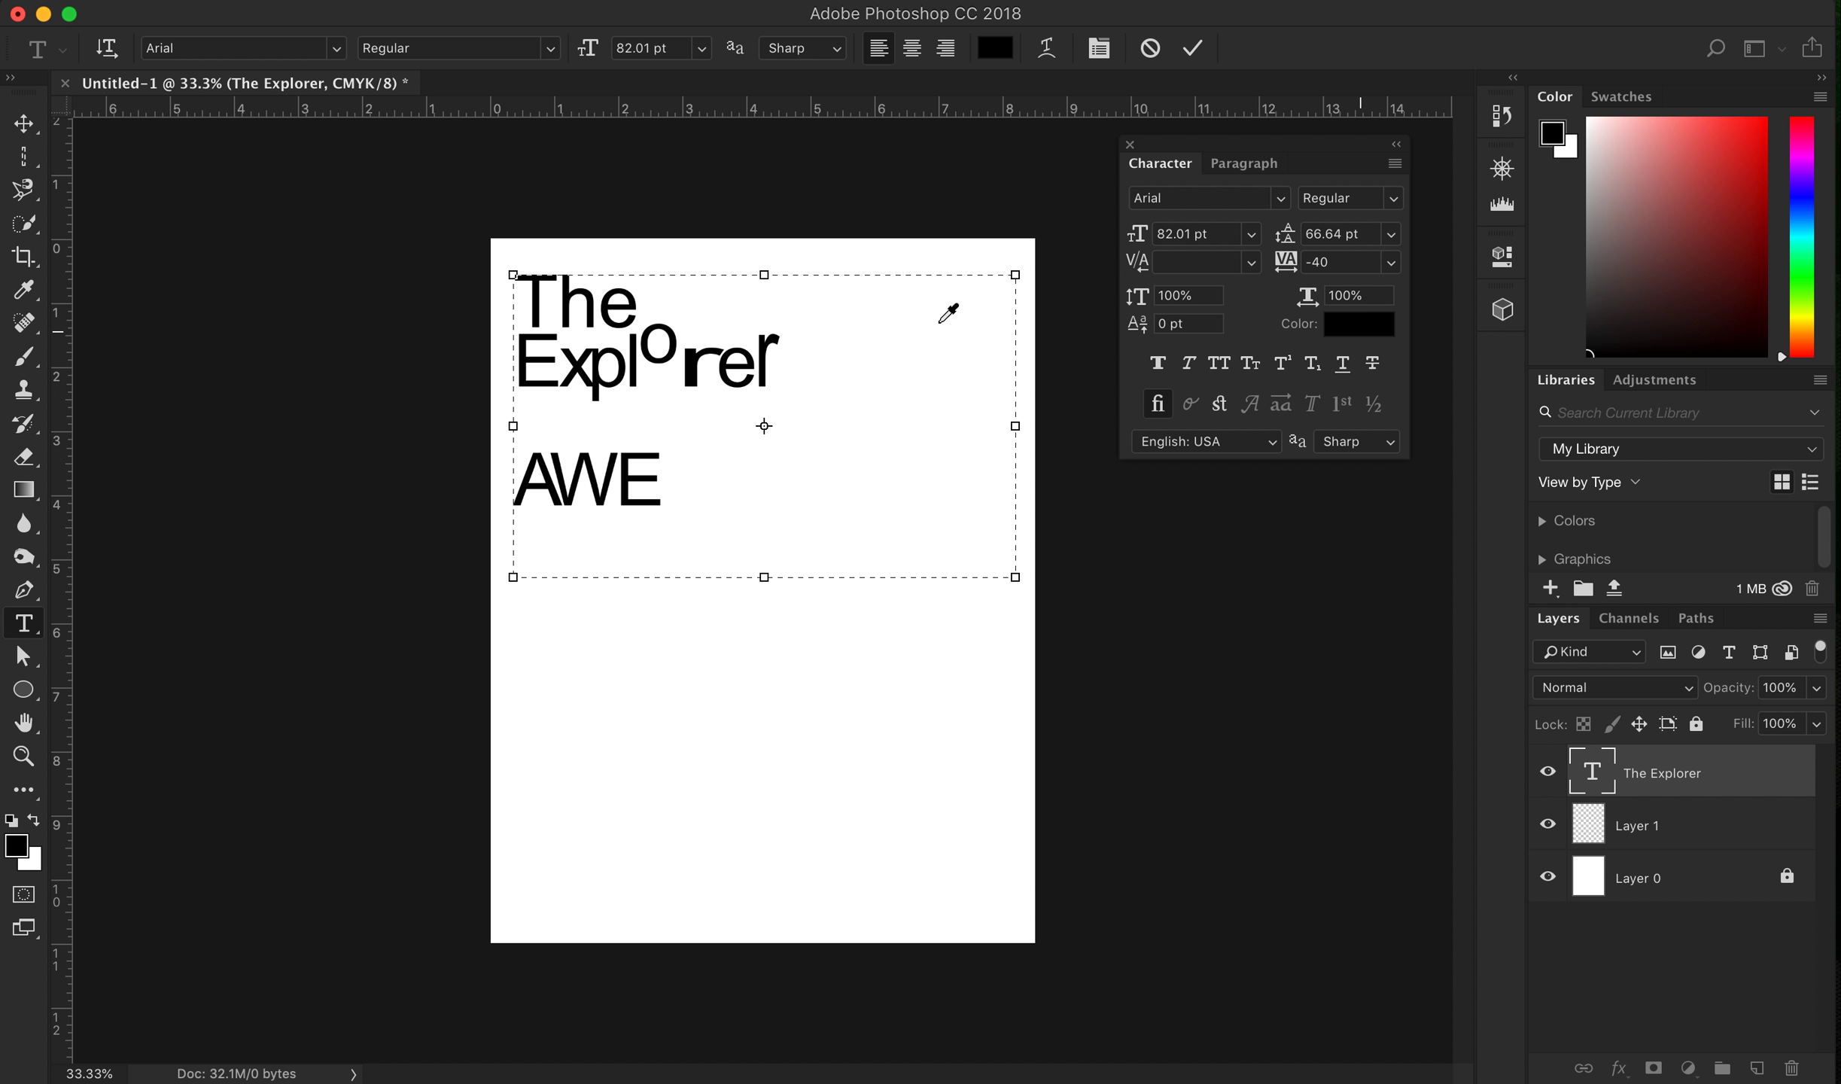
Colour 'Exp' and 'The' in the title green
left_click(1357, 323)
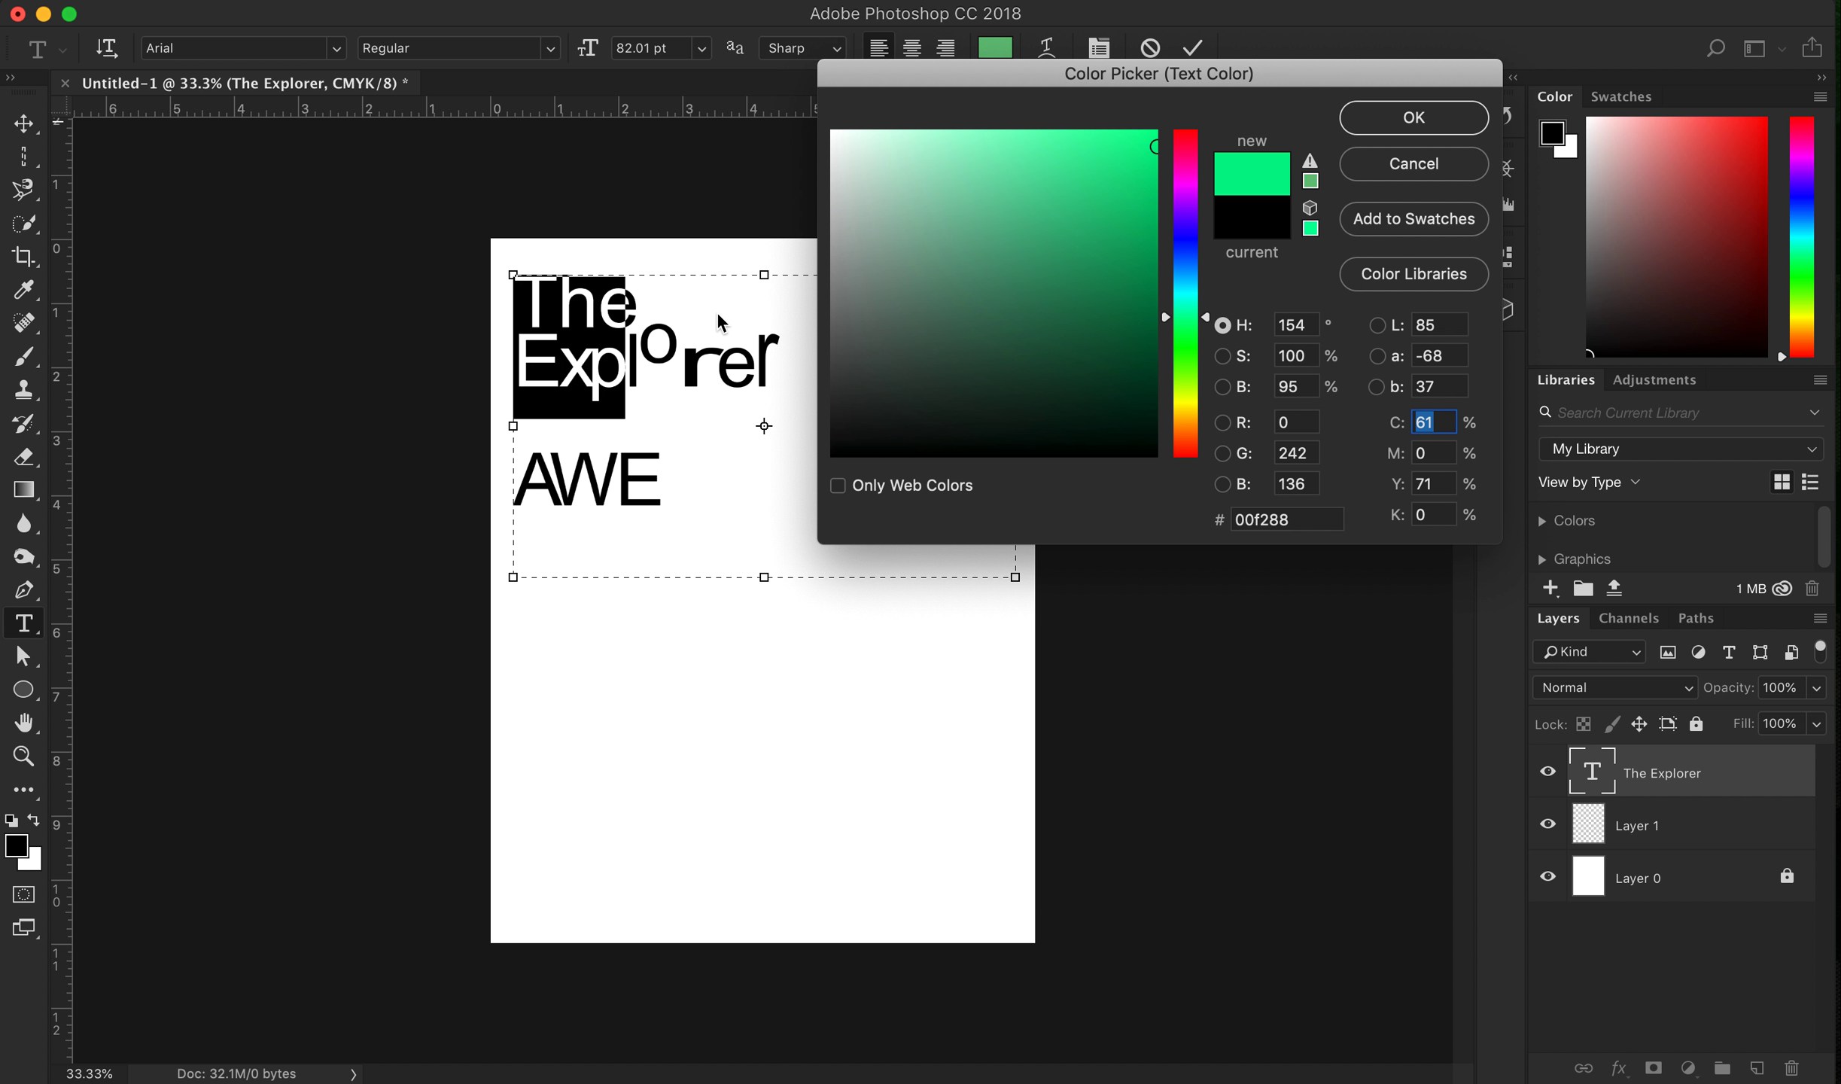
left_click(1413, 117)
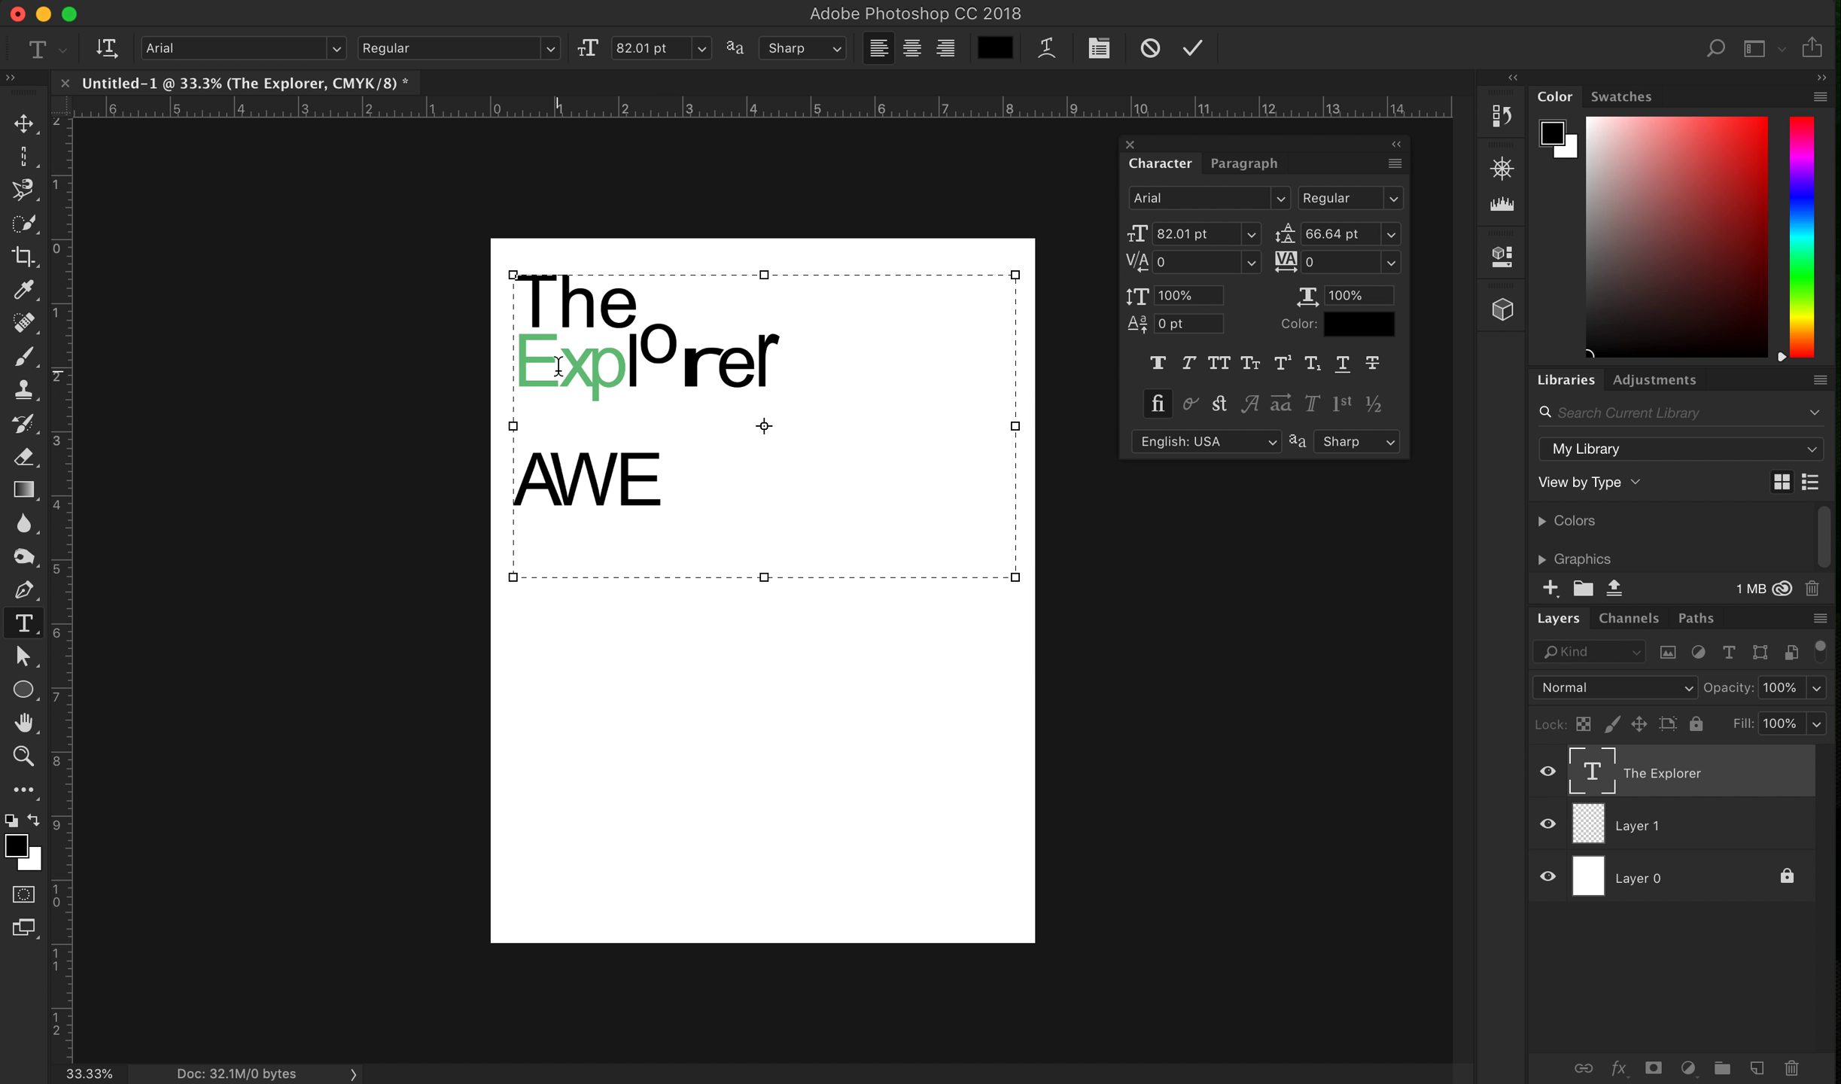
mouse_move(1194, 328)
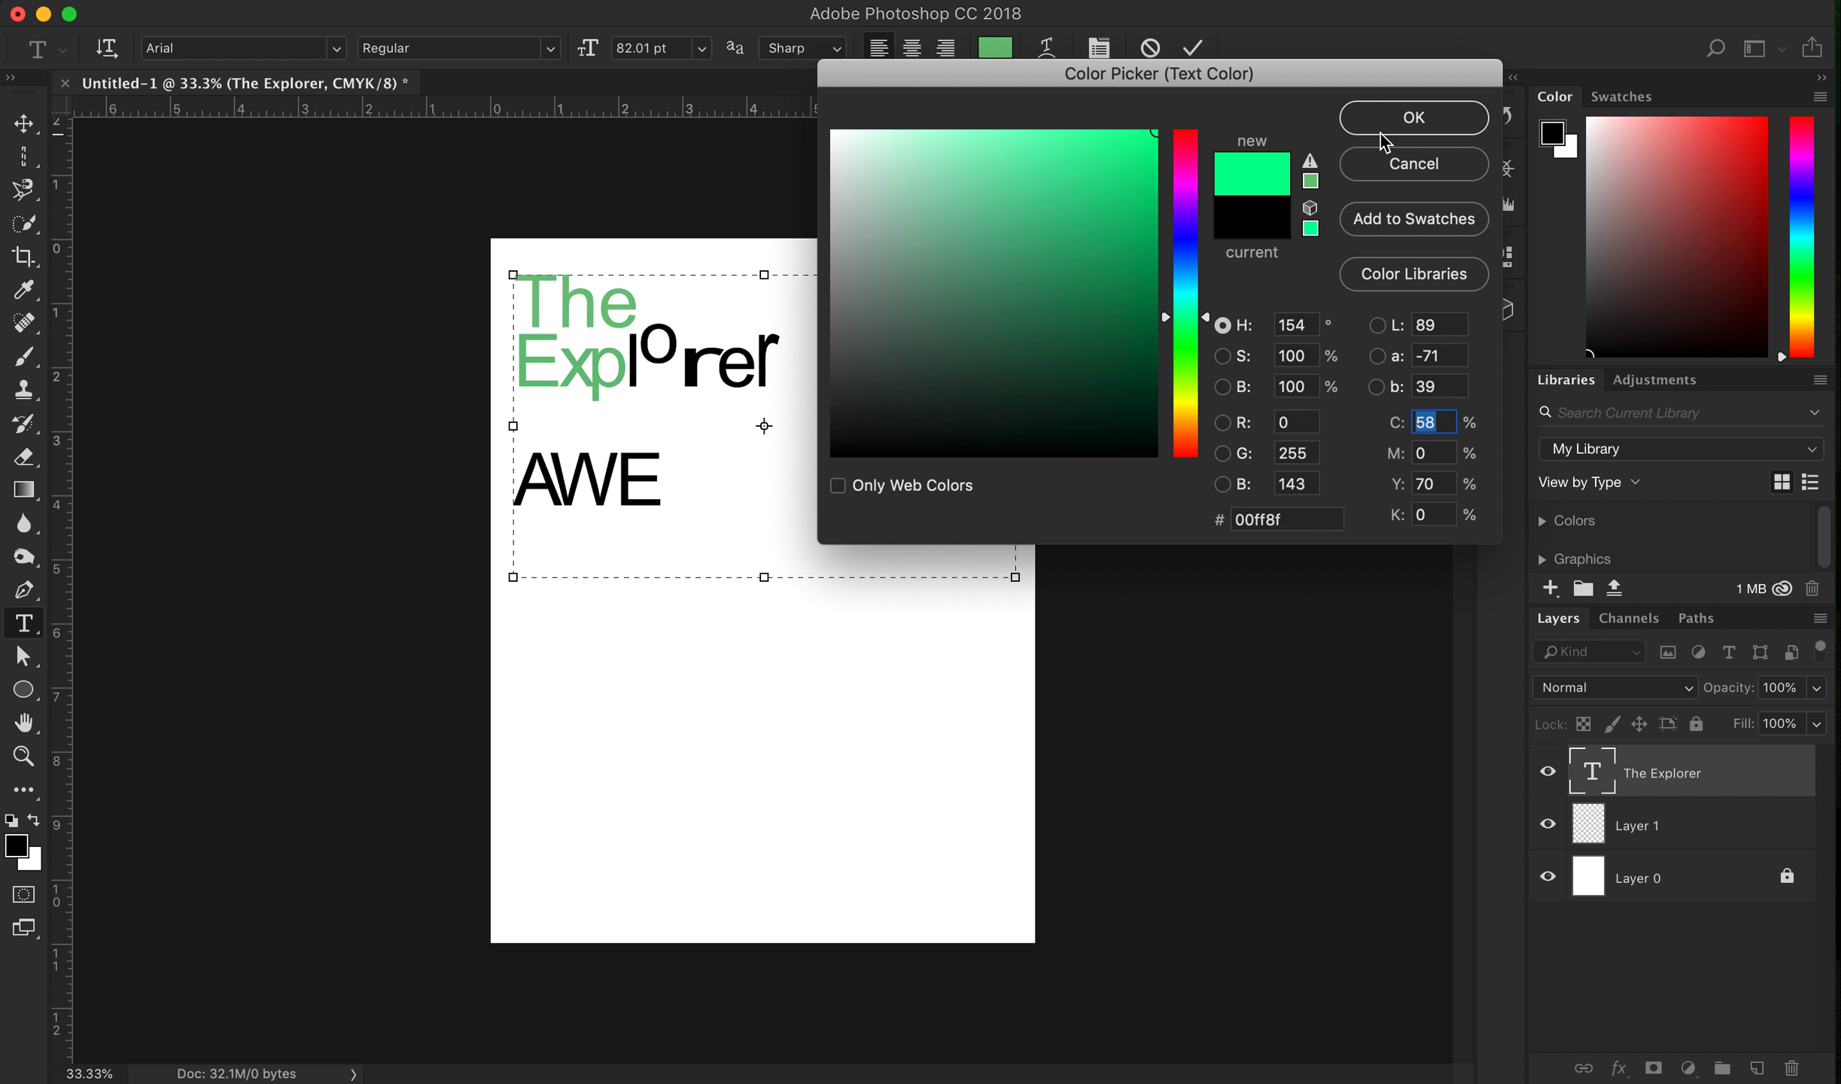
left_click(1413, 117)
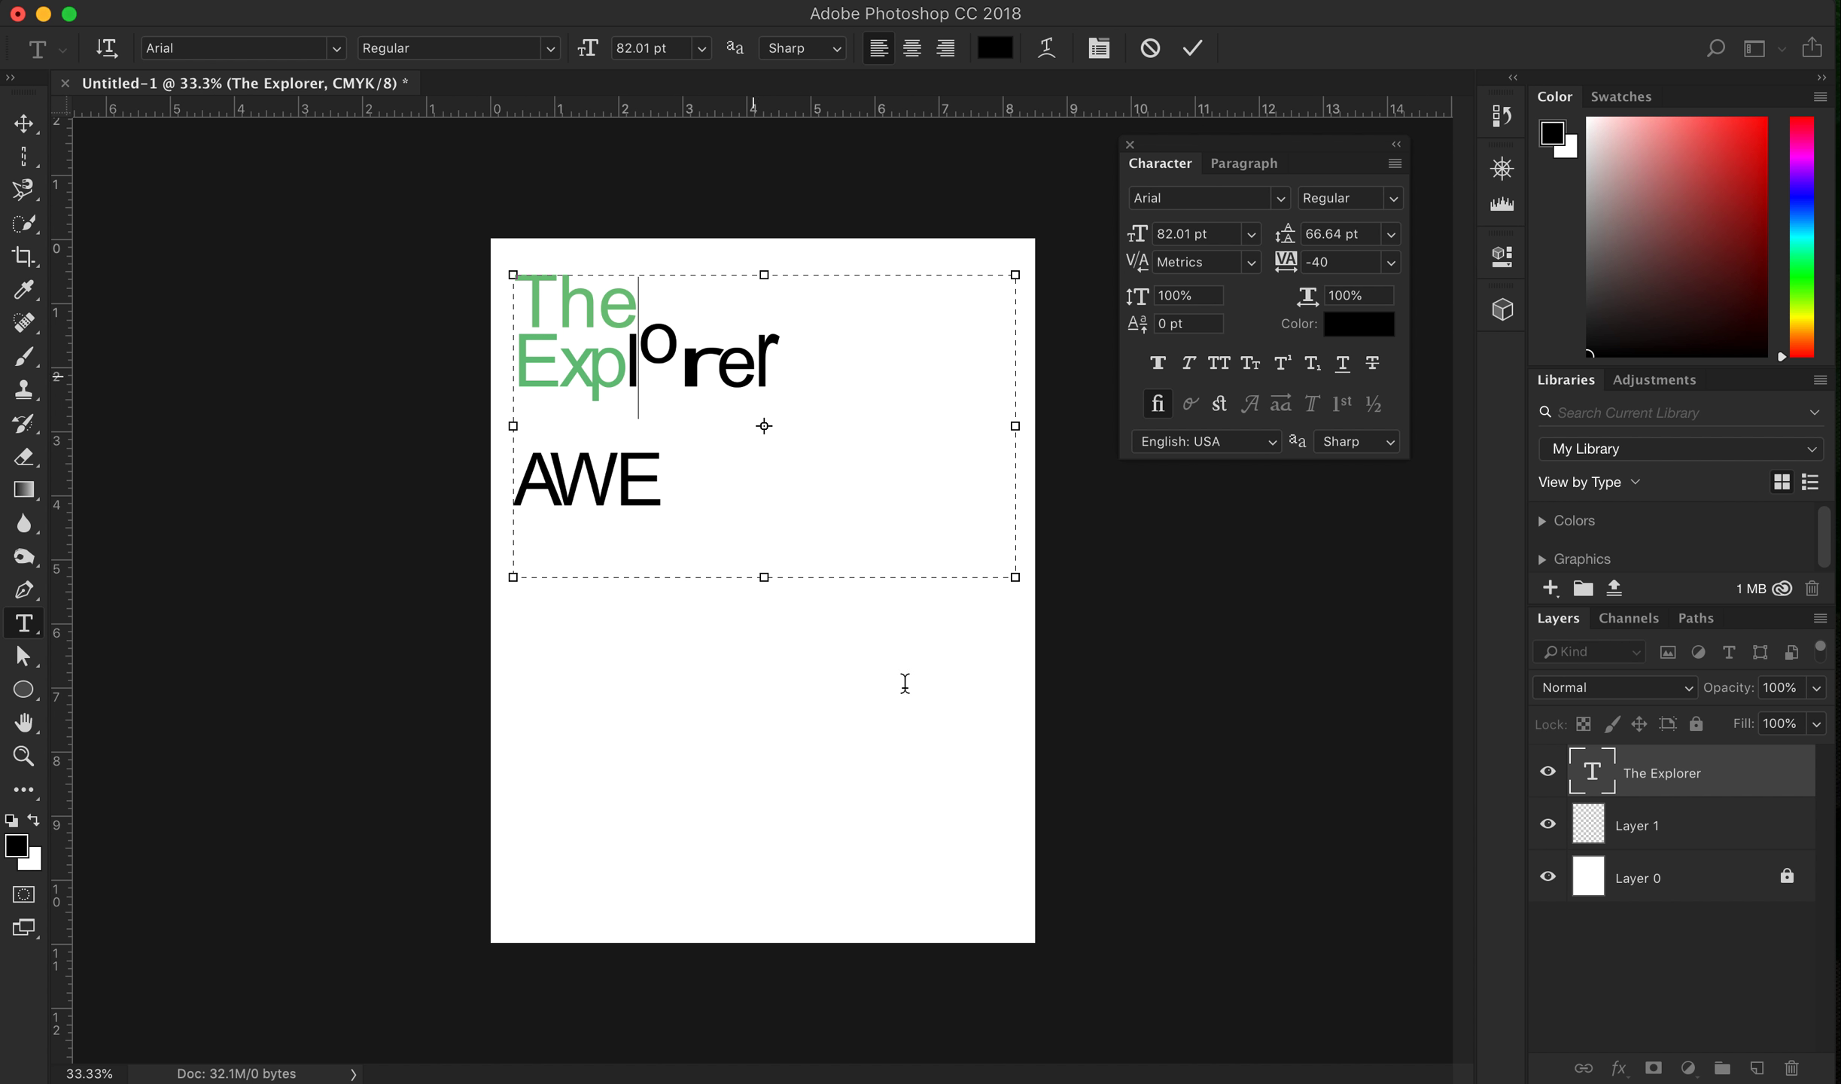
mouse_move(1282, 367)
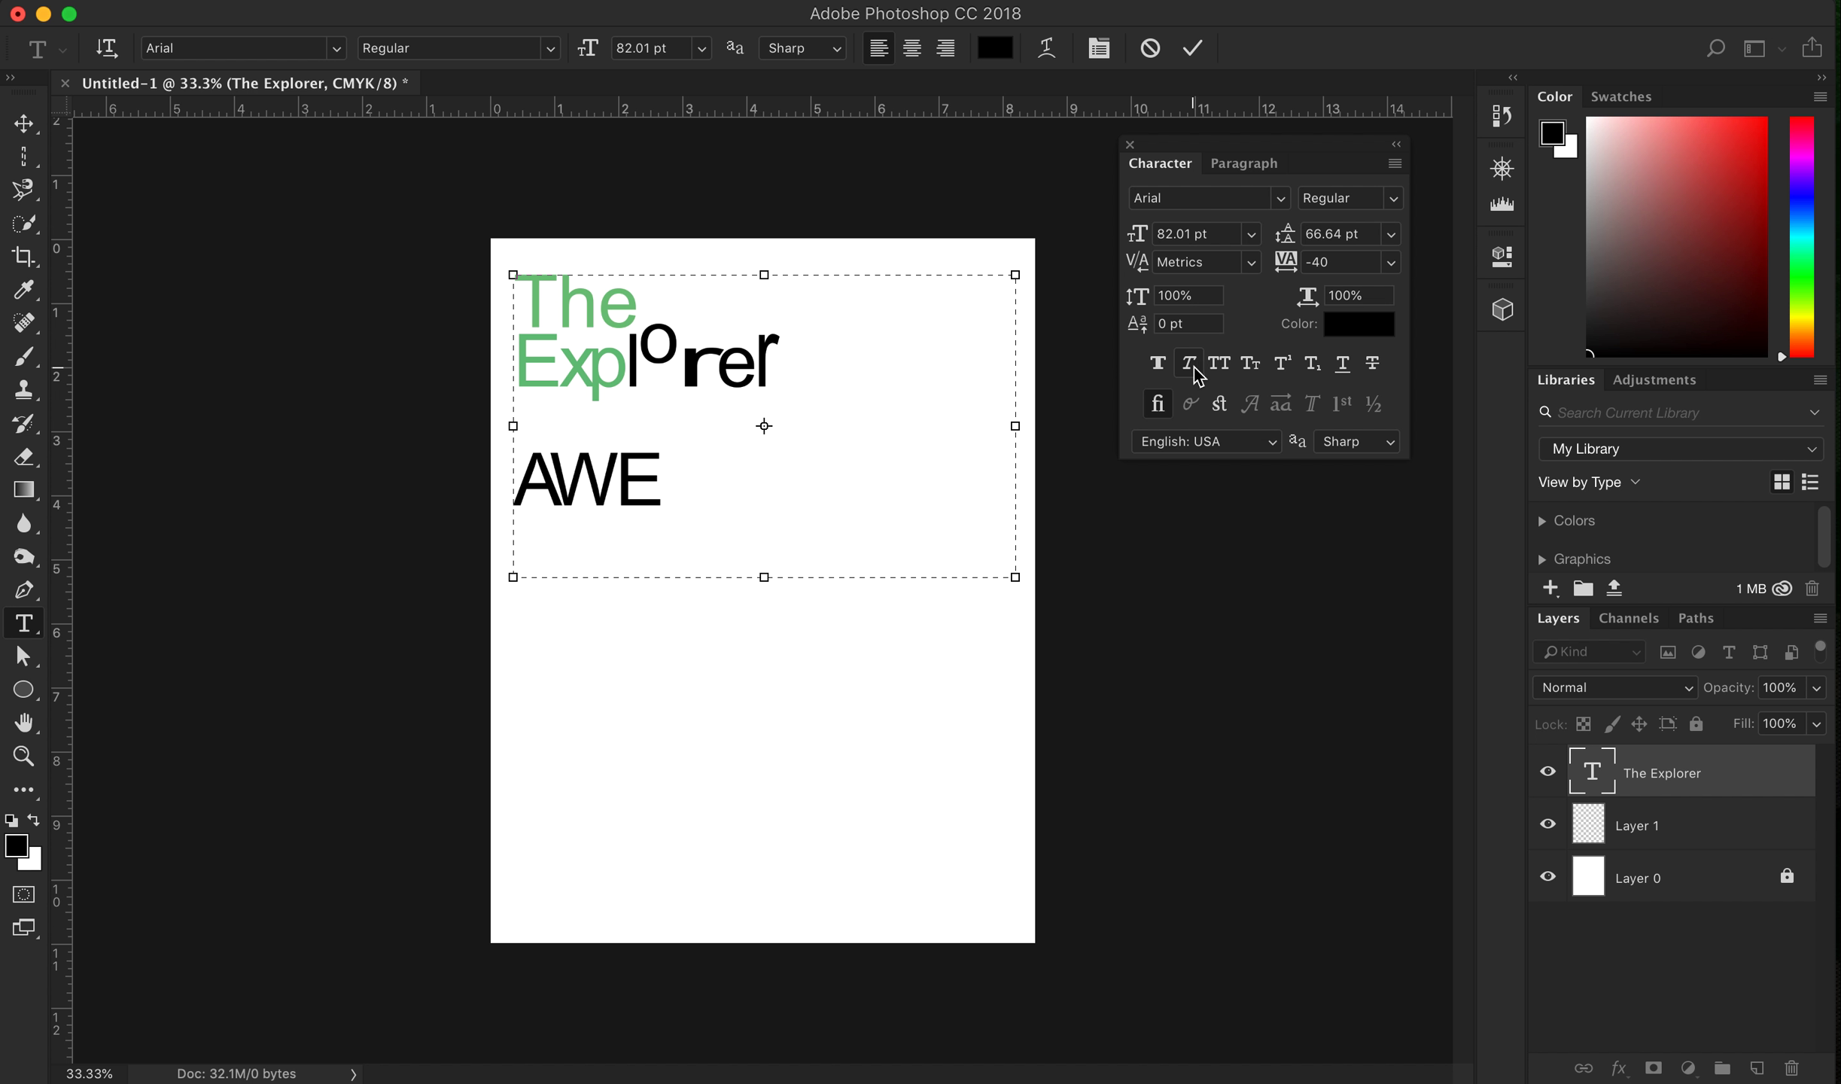
mouse_move(1298, 367)
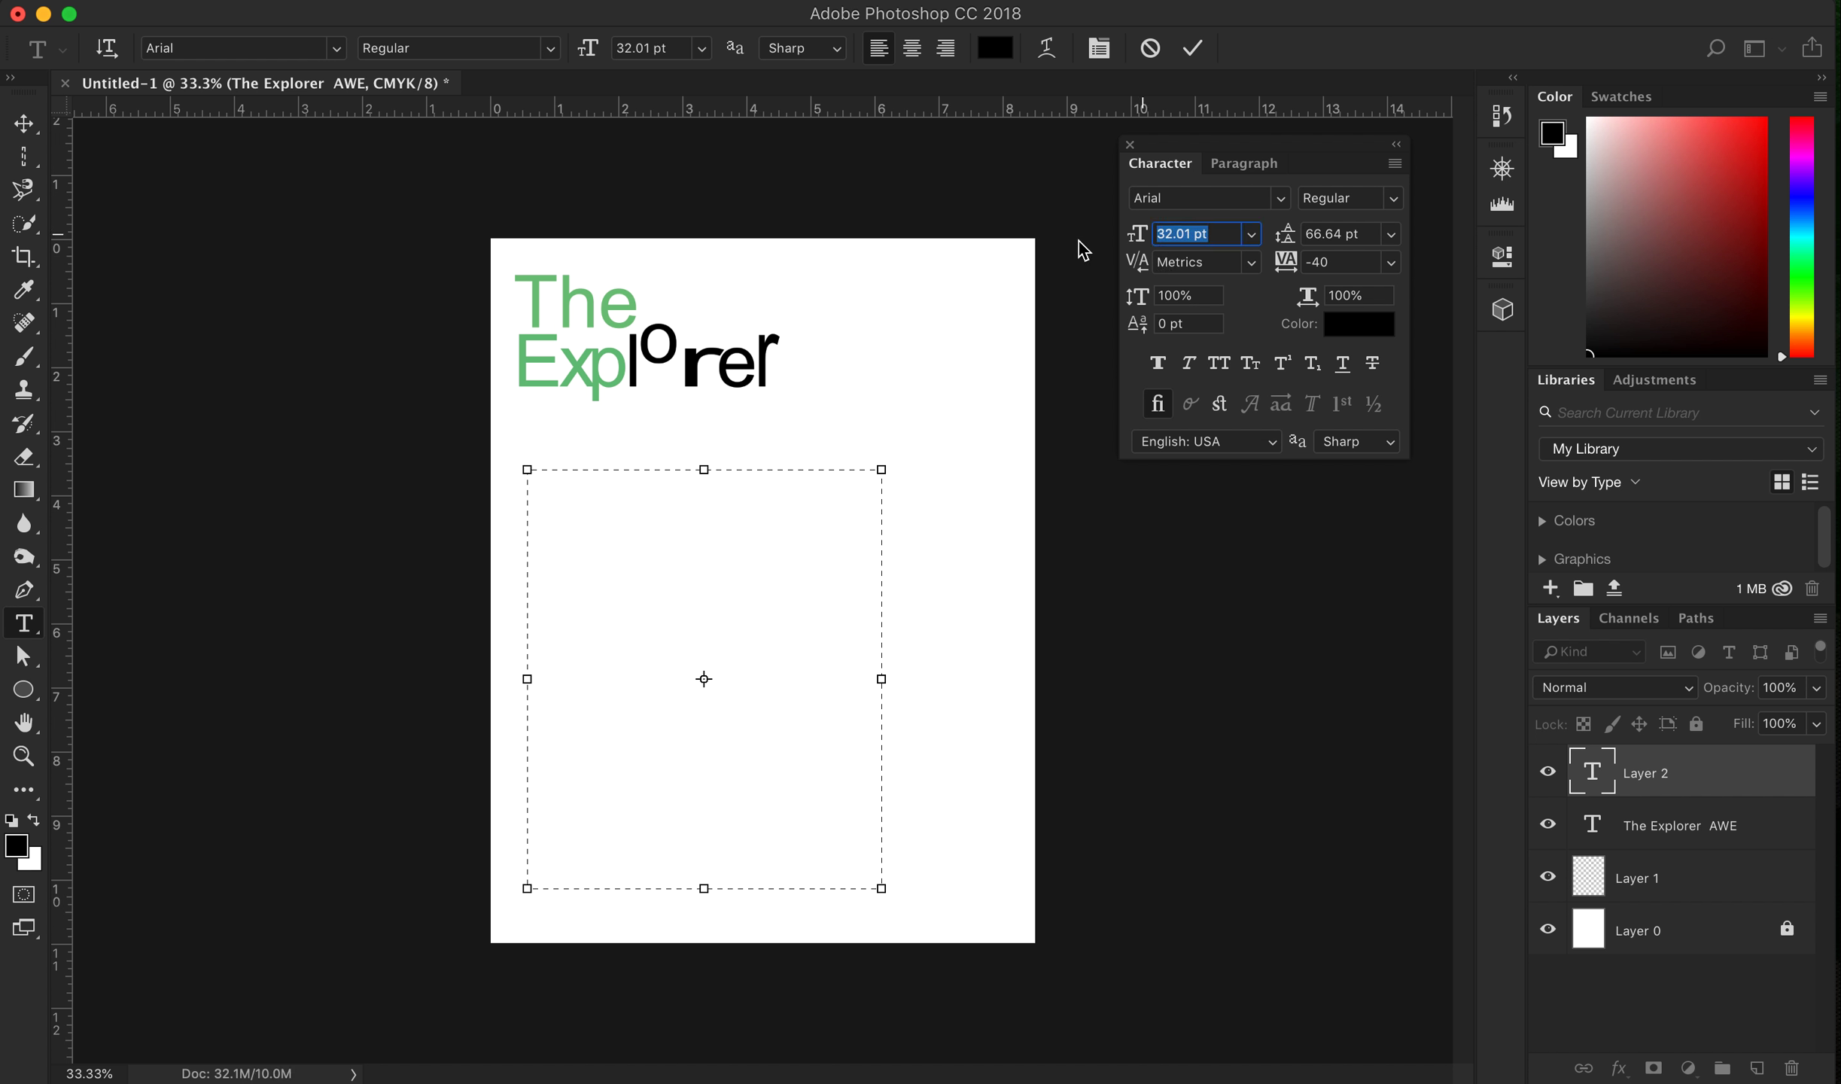
Set the new text frame's font size to 25.01 pt and start editing it
type("25.01 pt")
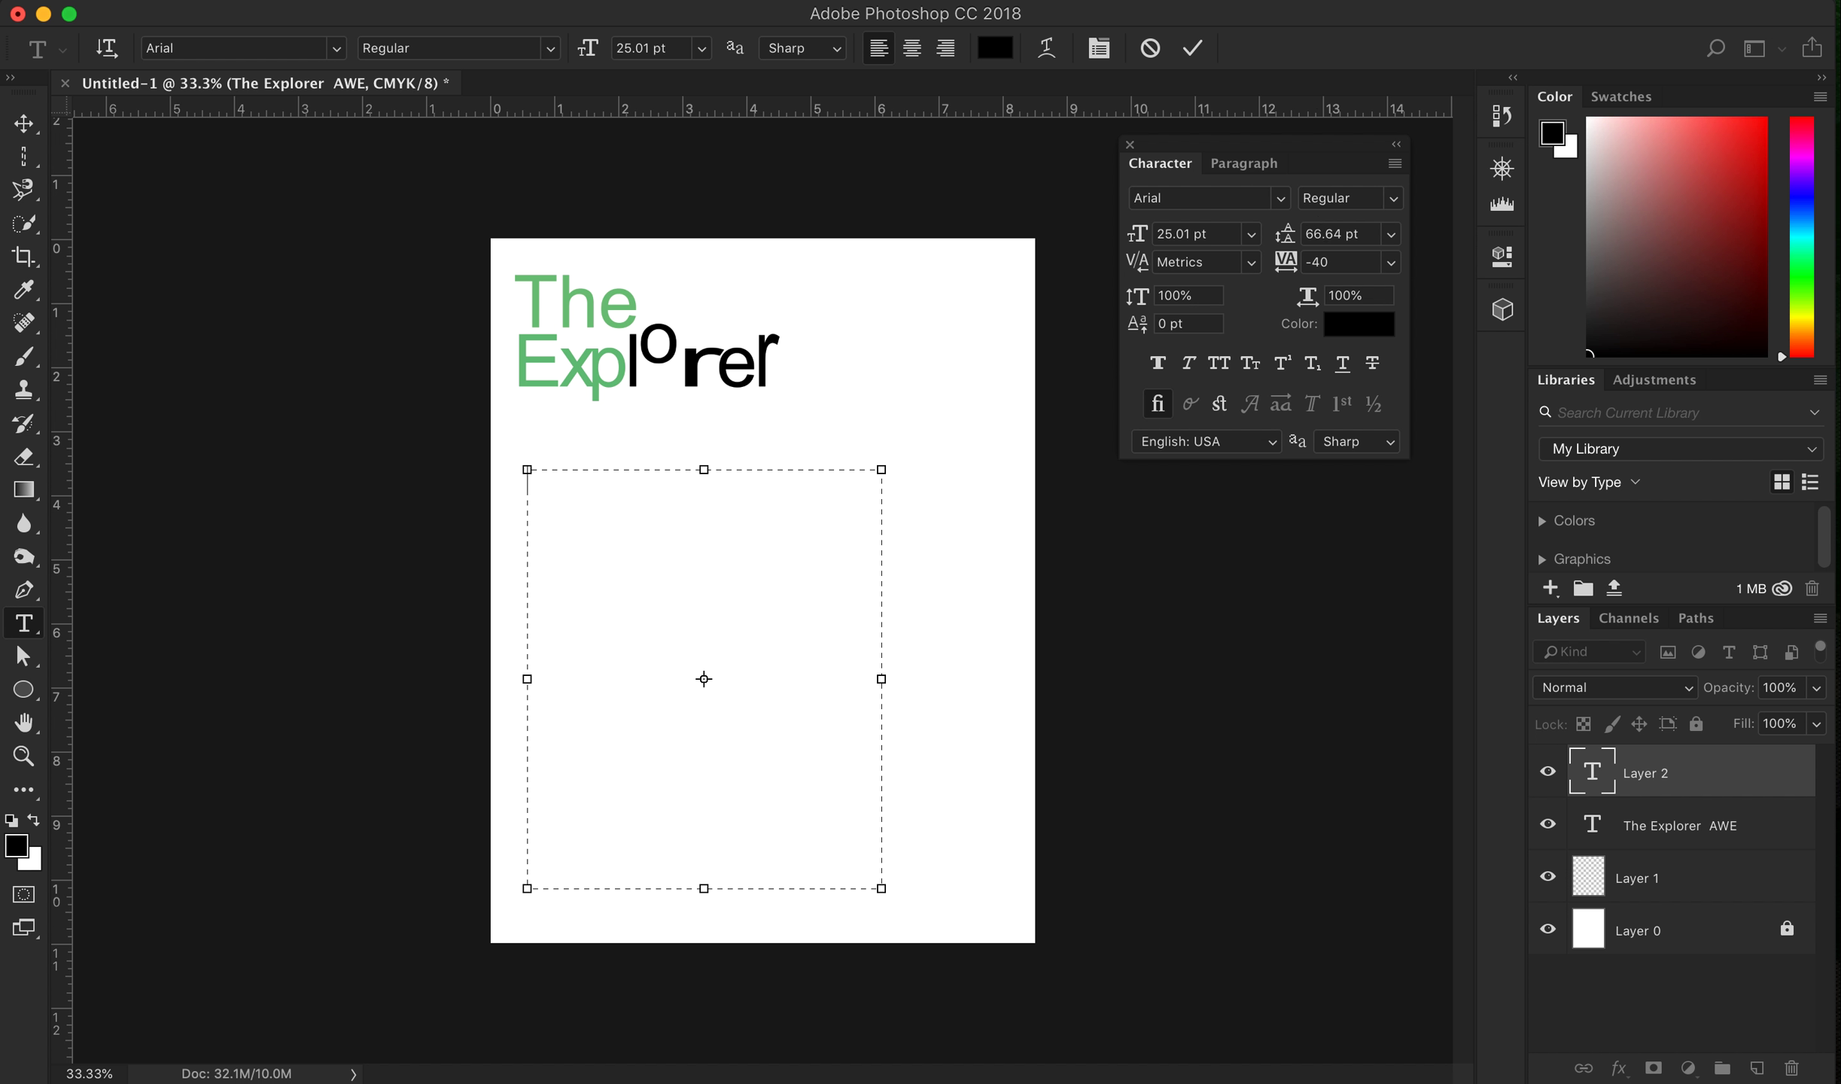
mouse_move(624, 572)
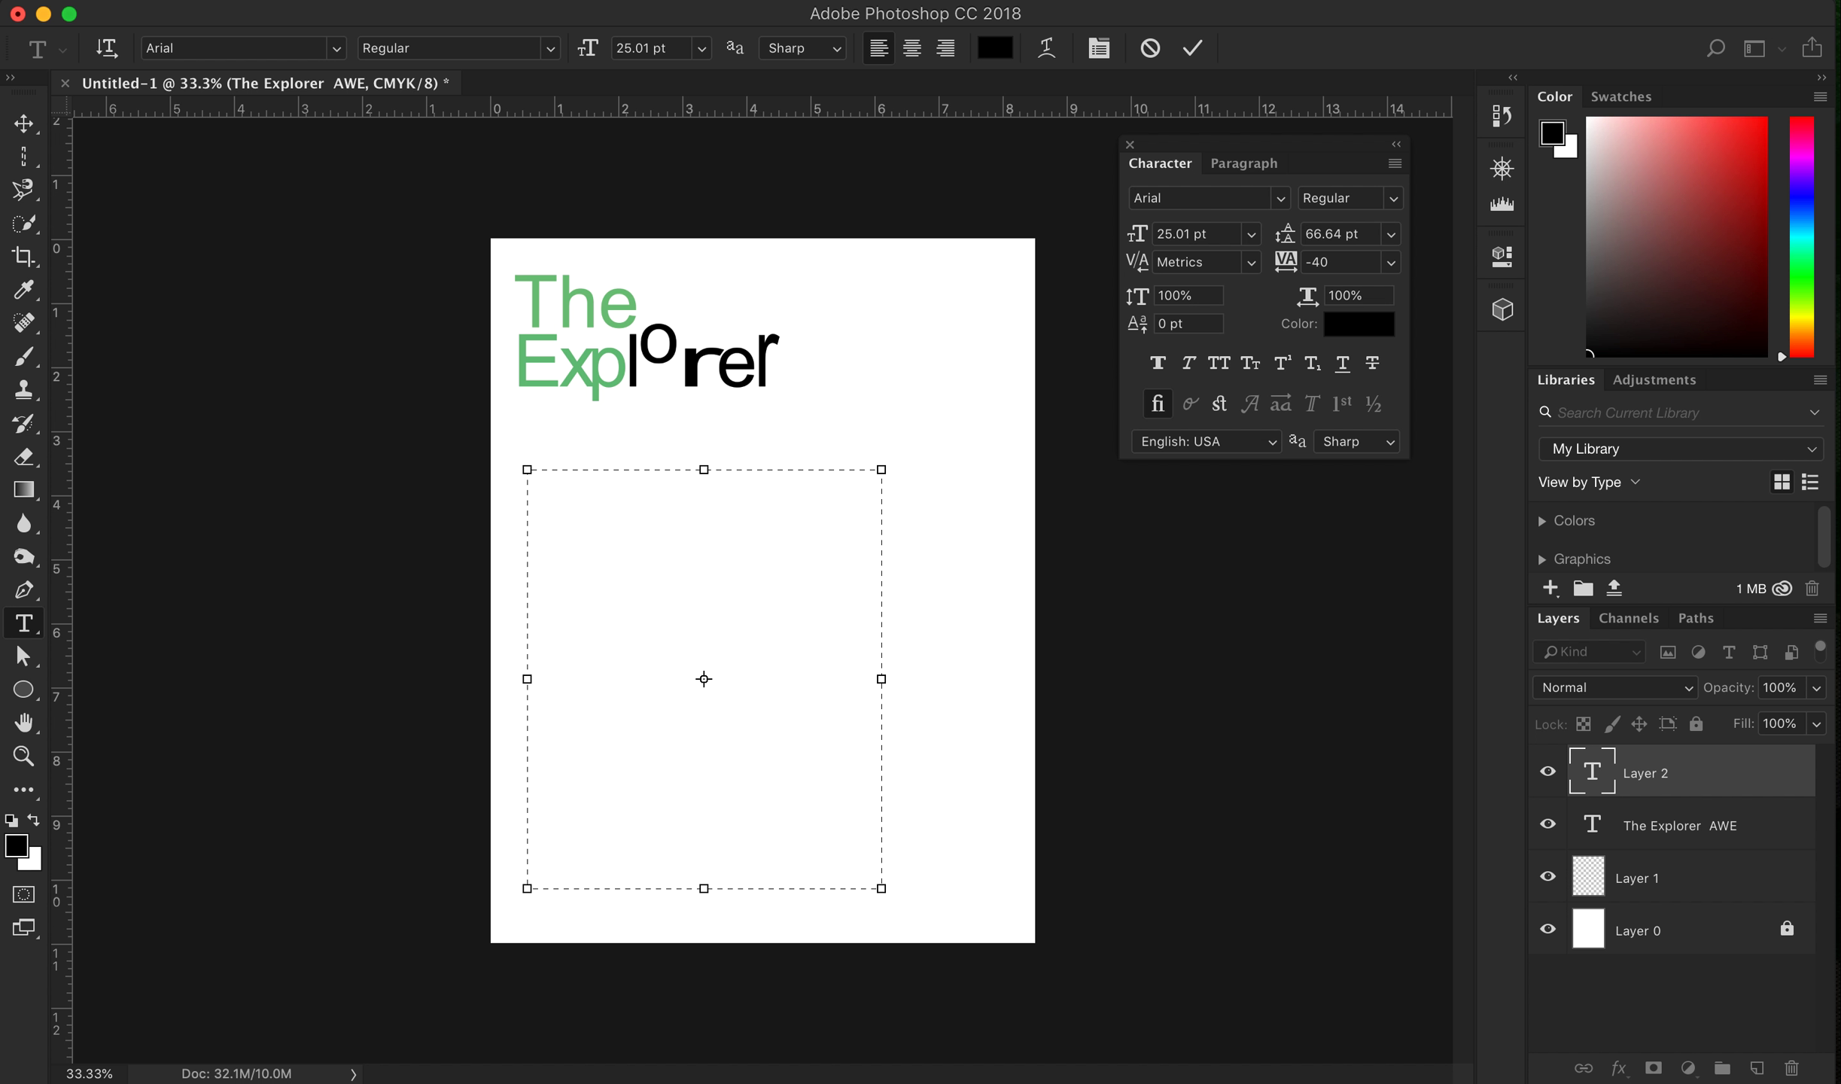
mouse_move(679, 586)
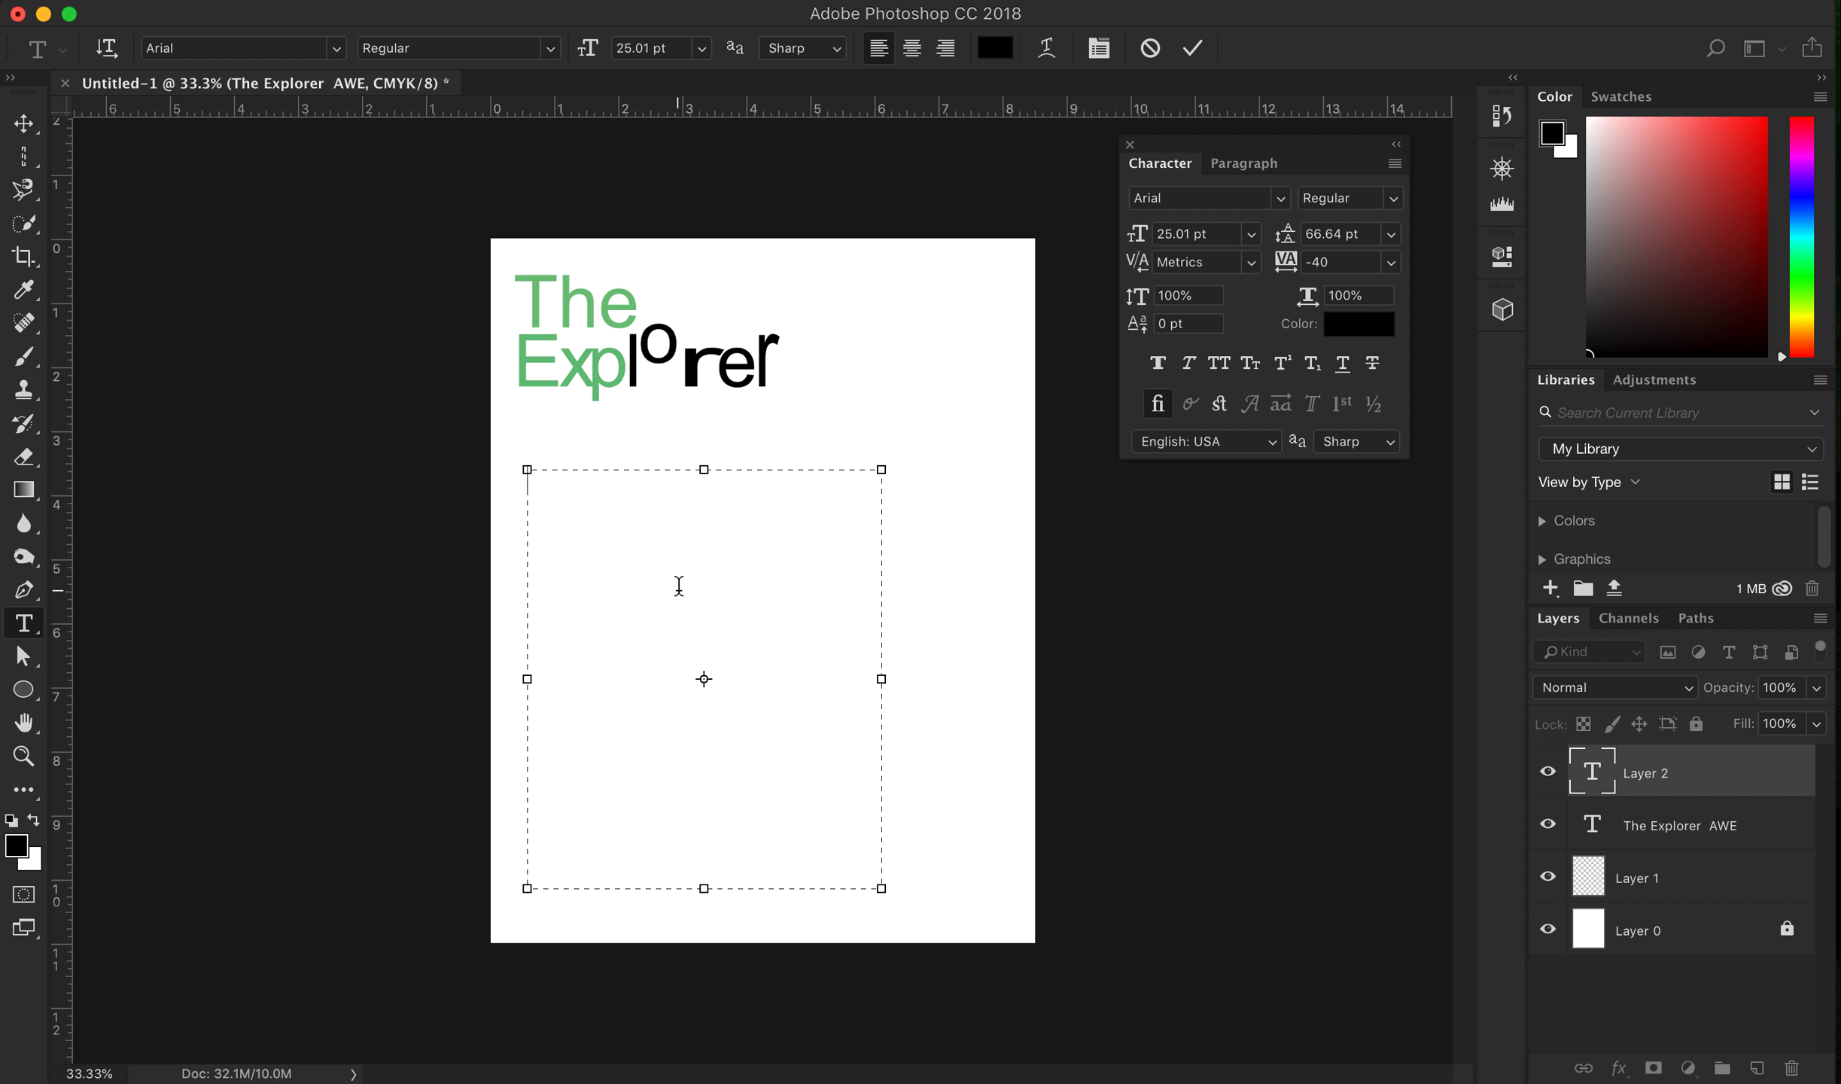
left_click(411, 23)
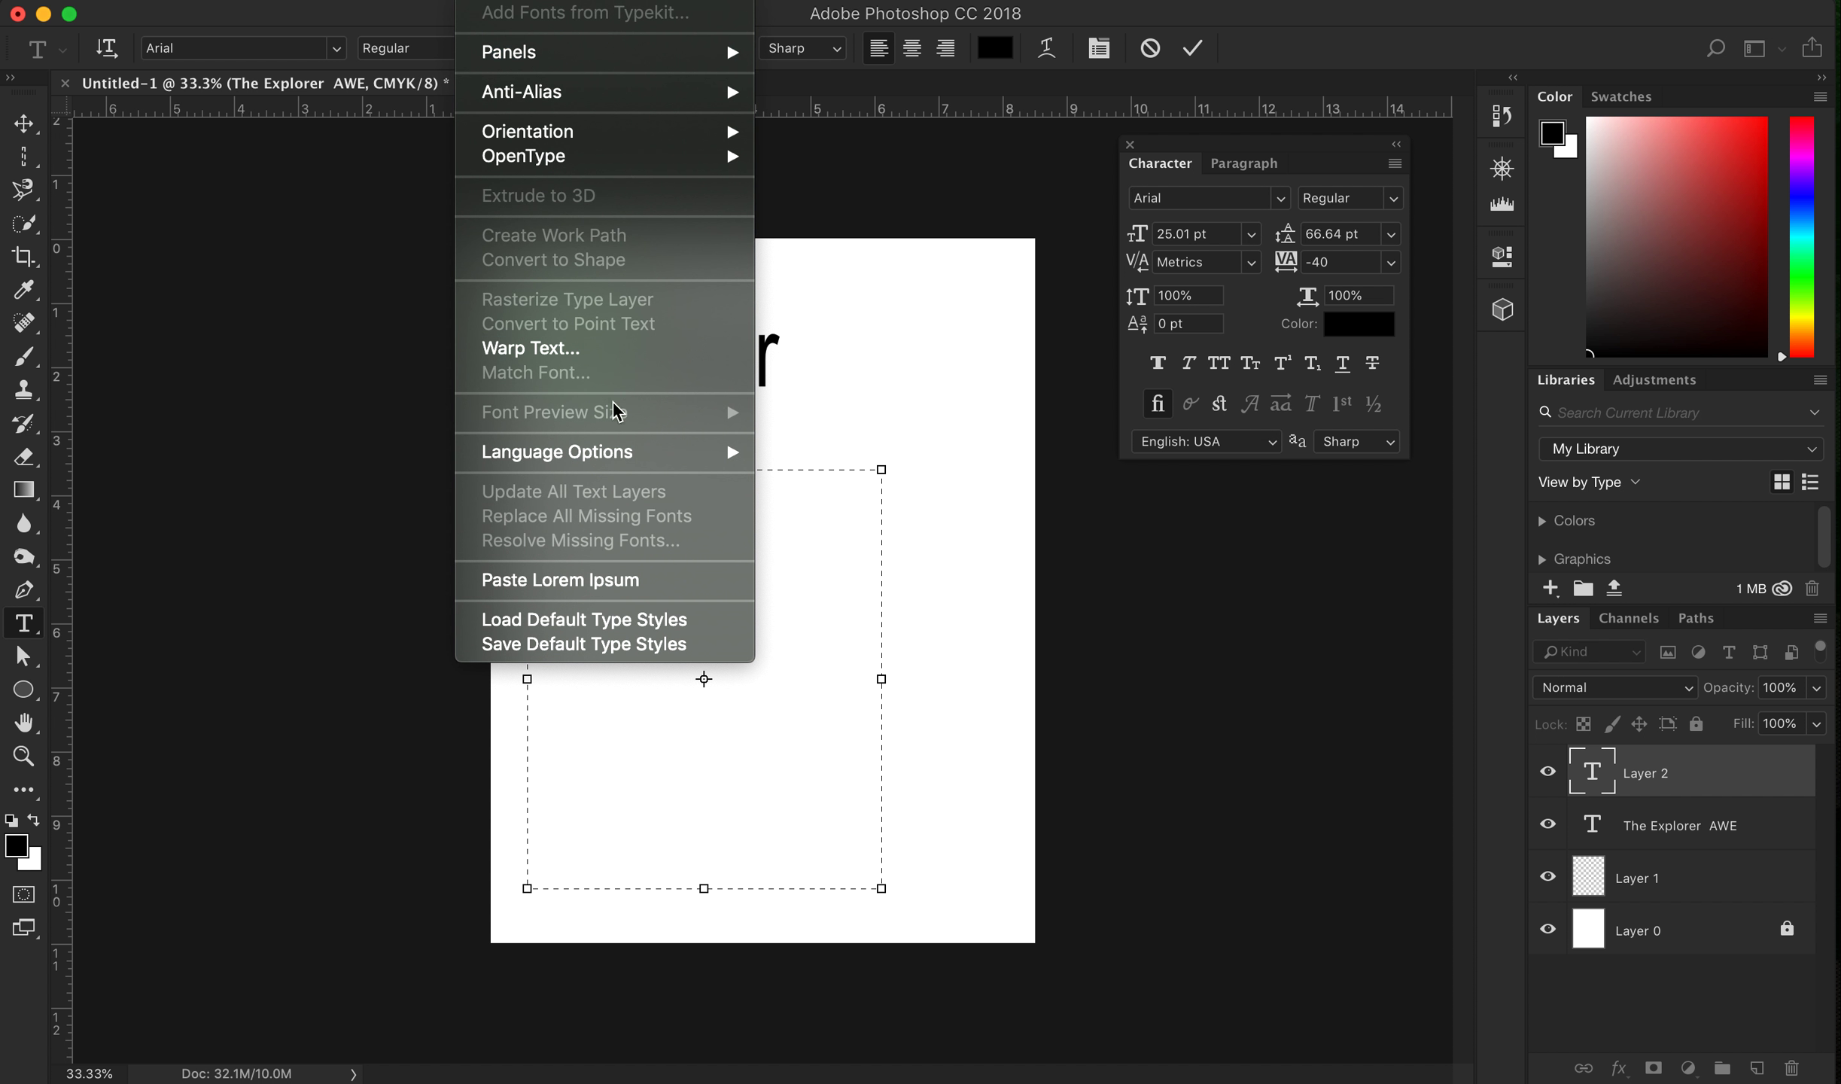
mouse_move(622, 584)
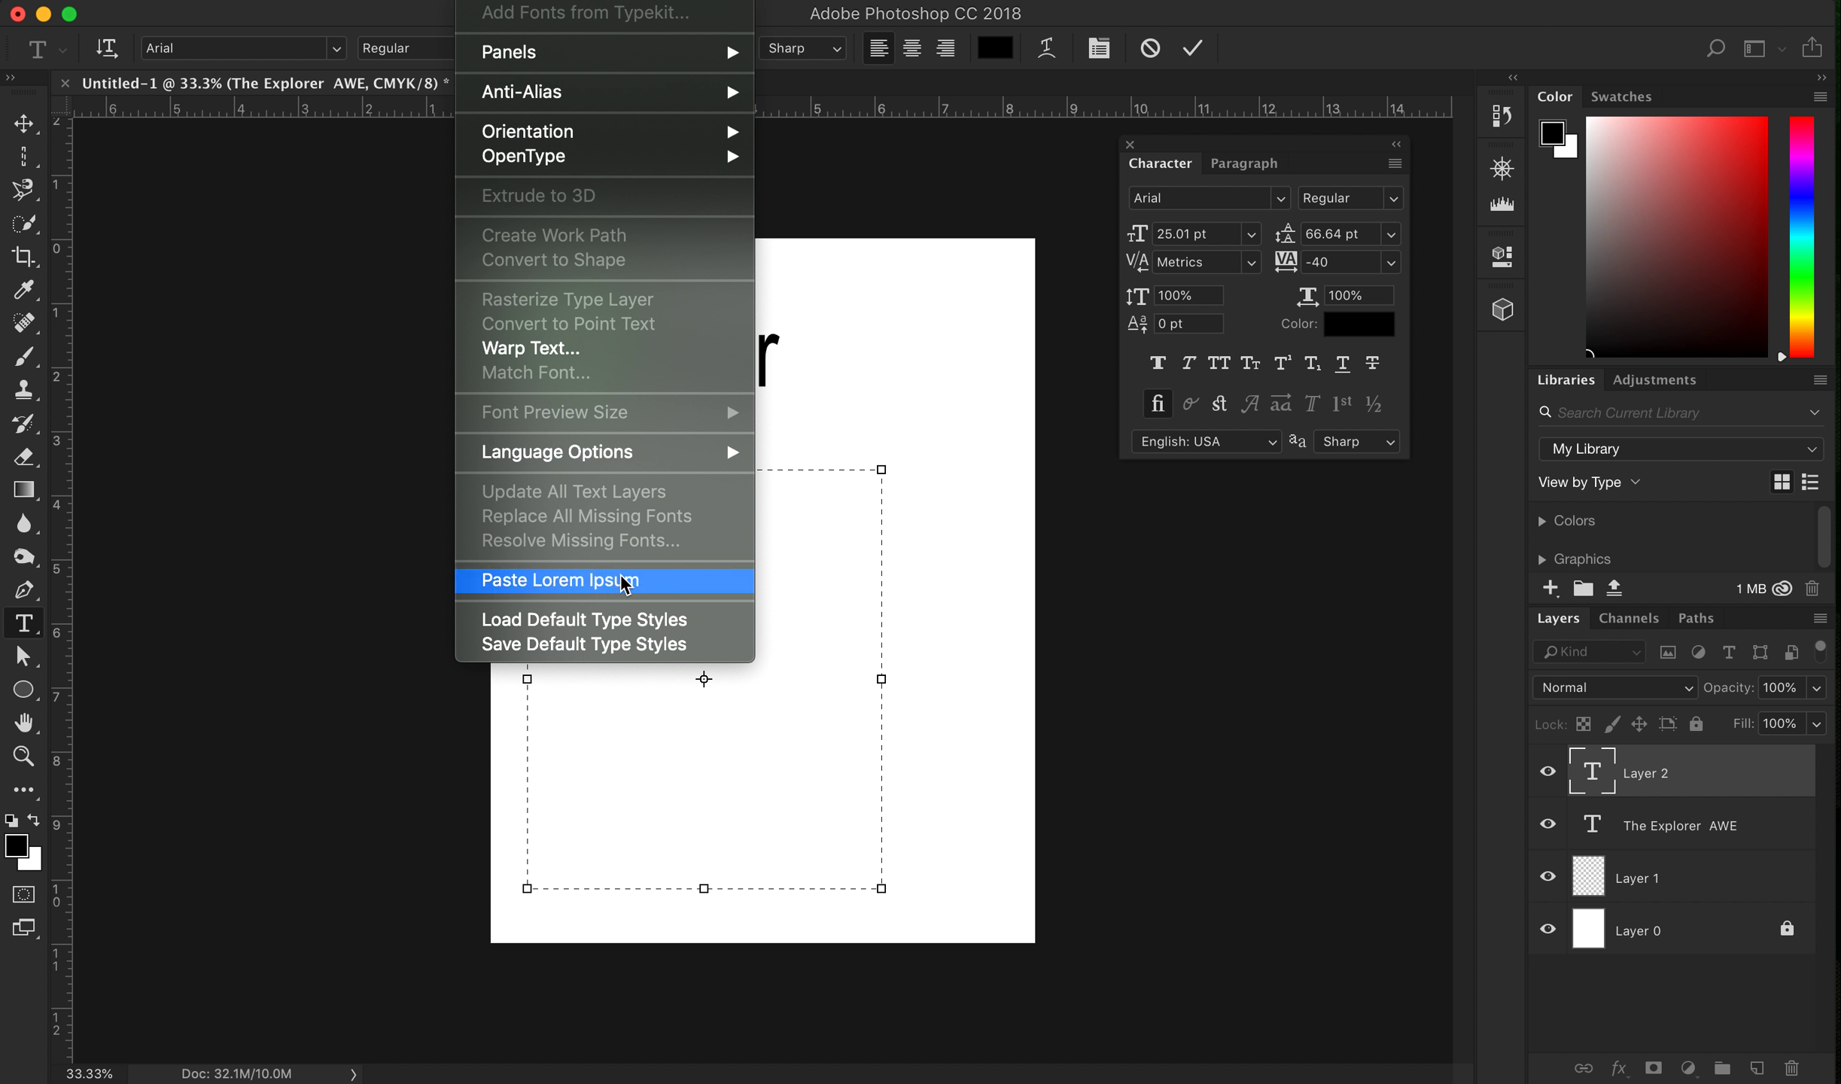
Paste Lorem Ipsum into the frame, set leading to Auto, and deselect
left_click(572, 579)
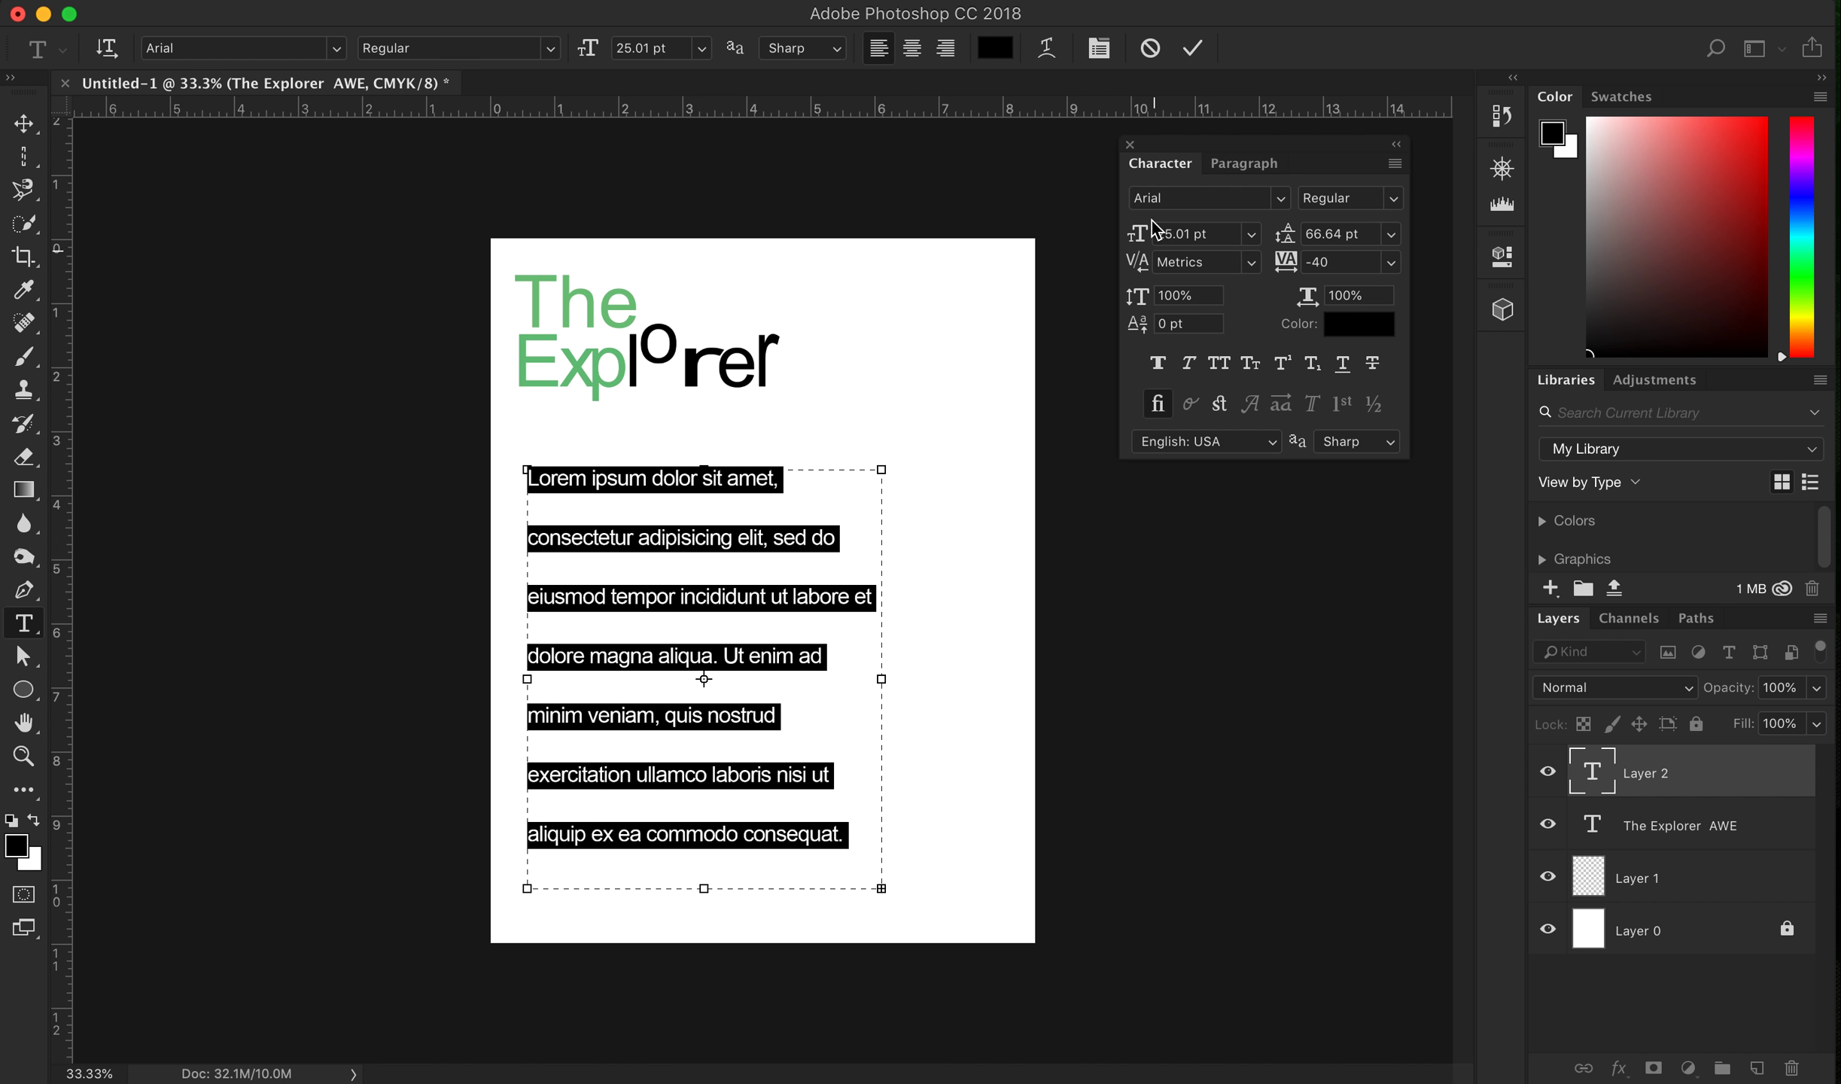
mouse_move(1403, 235)
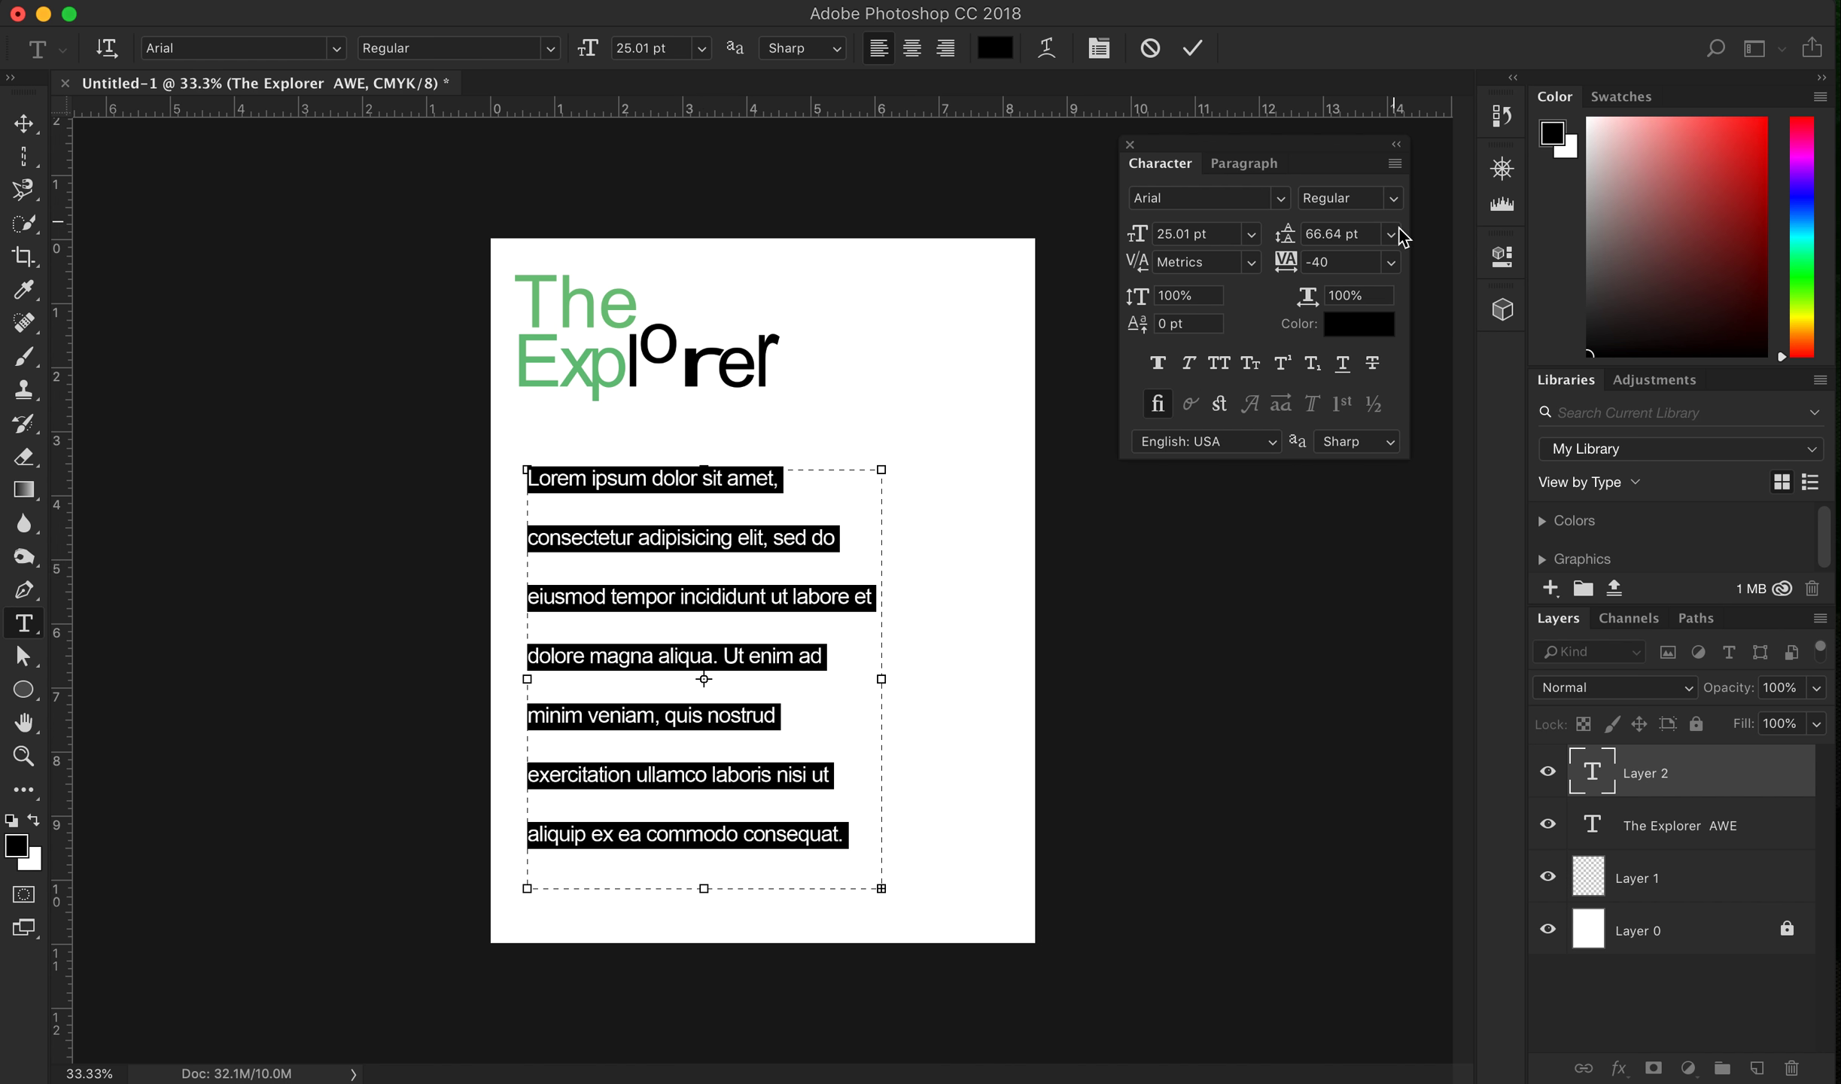
left_click(1392, 234)
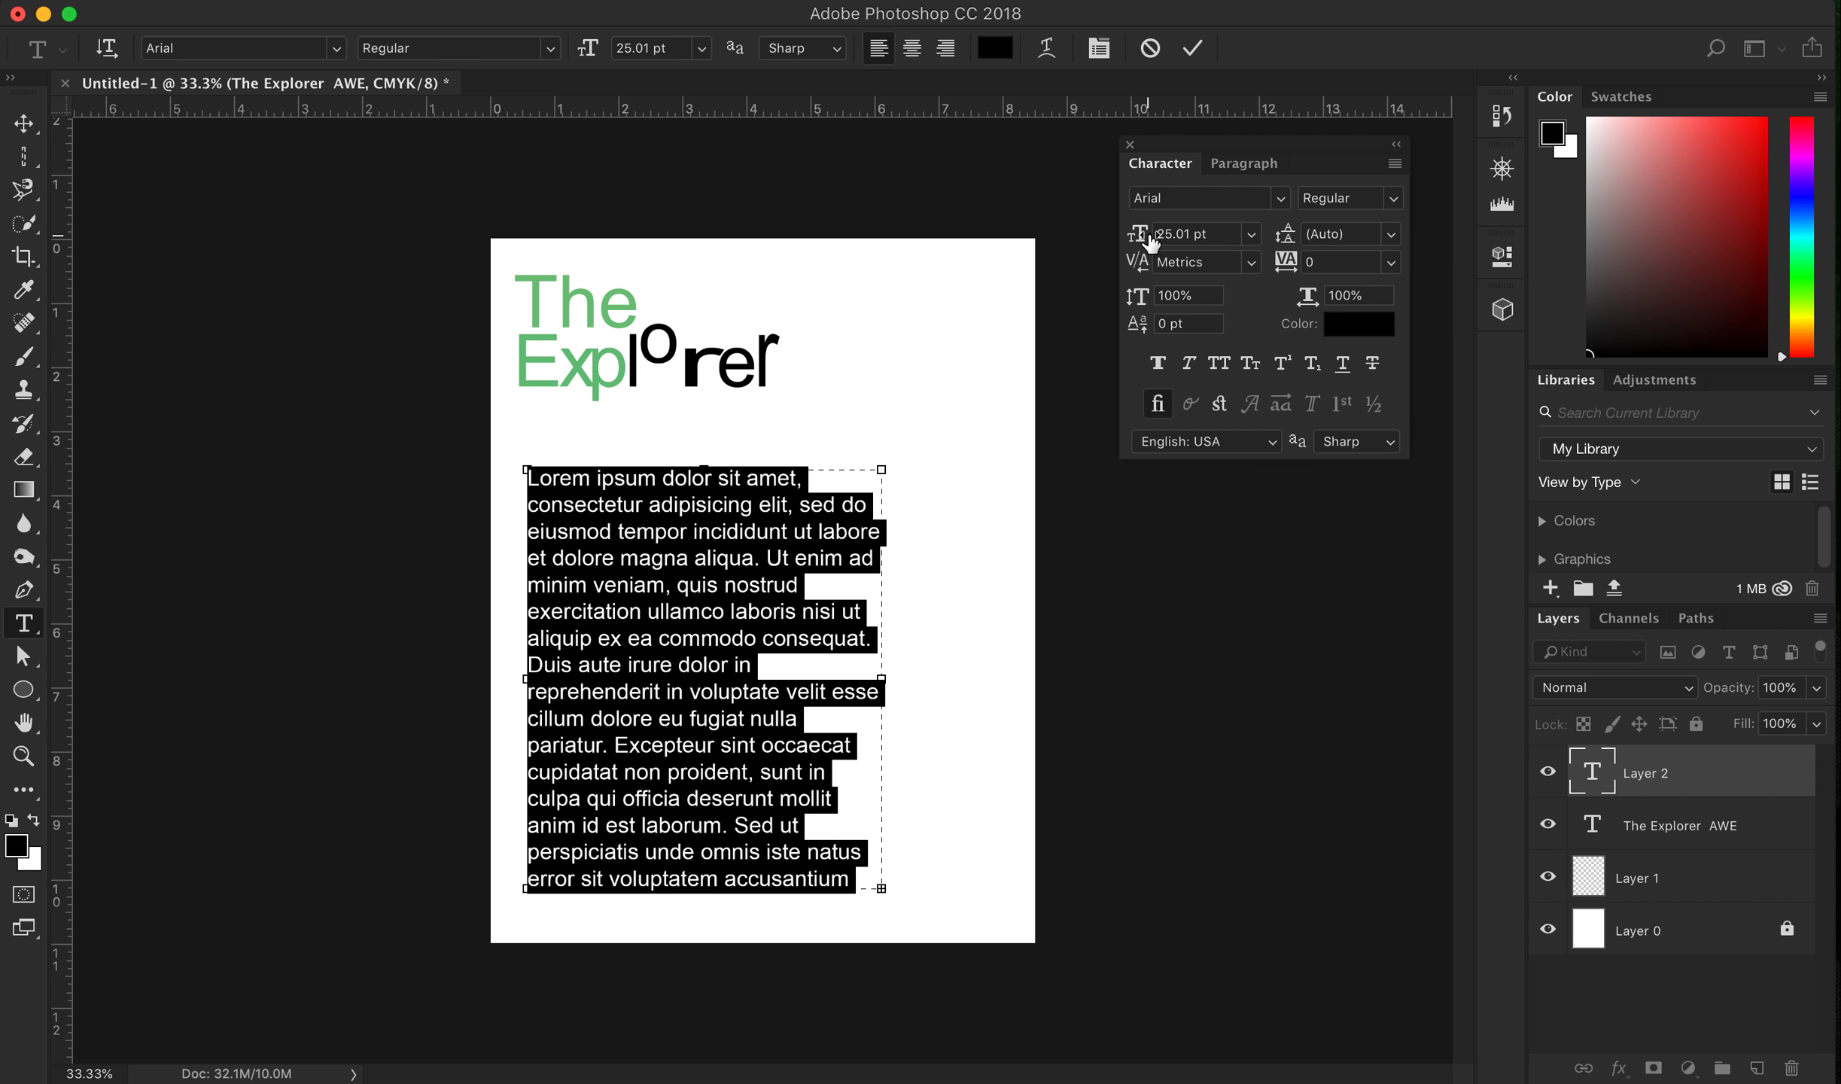
left_click(679, 760)
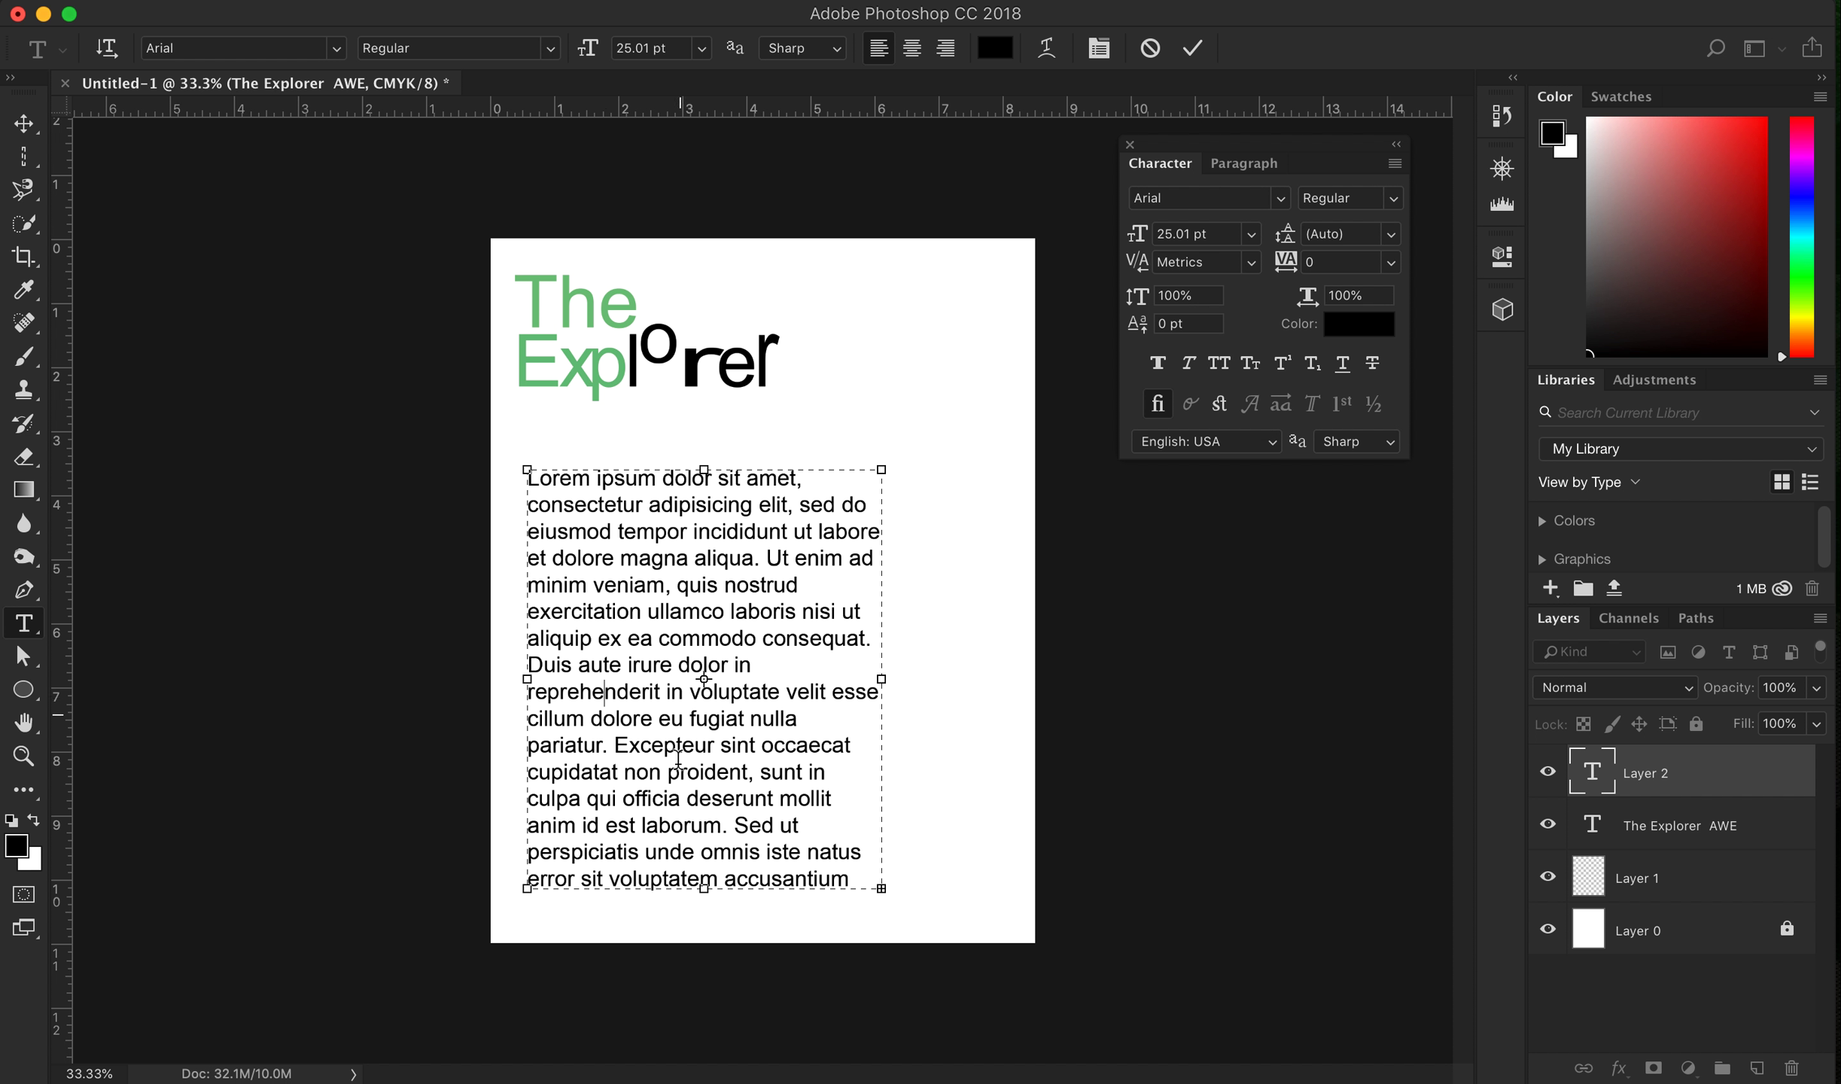
mouse_move(889, 681)
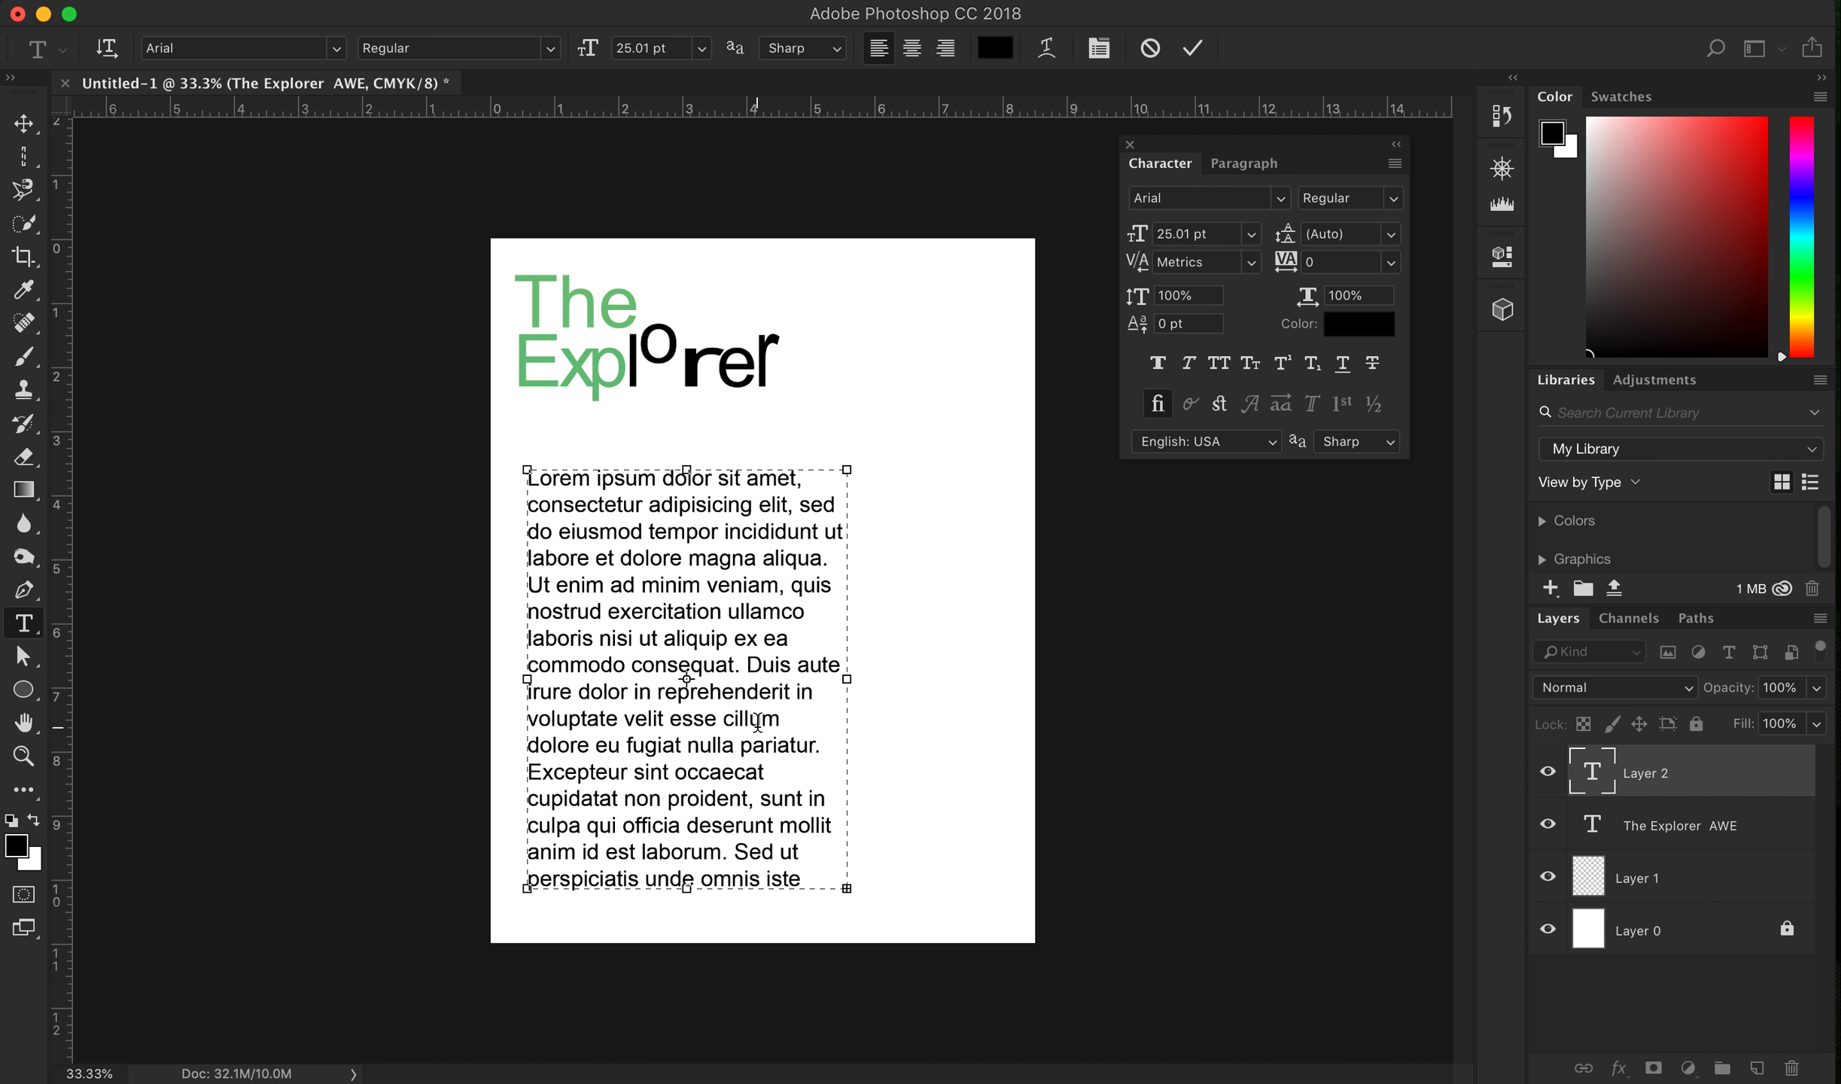
mouse_move(311, 380)
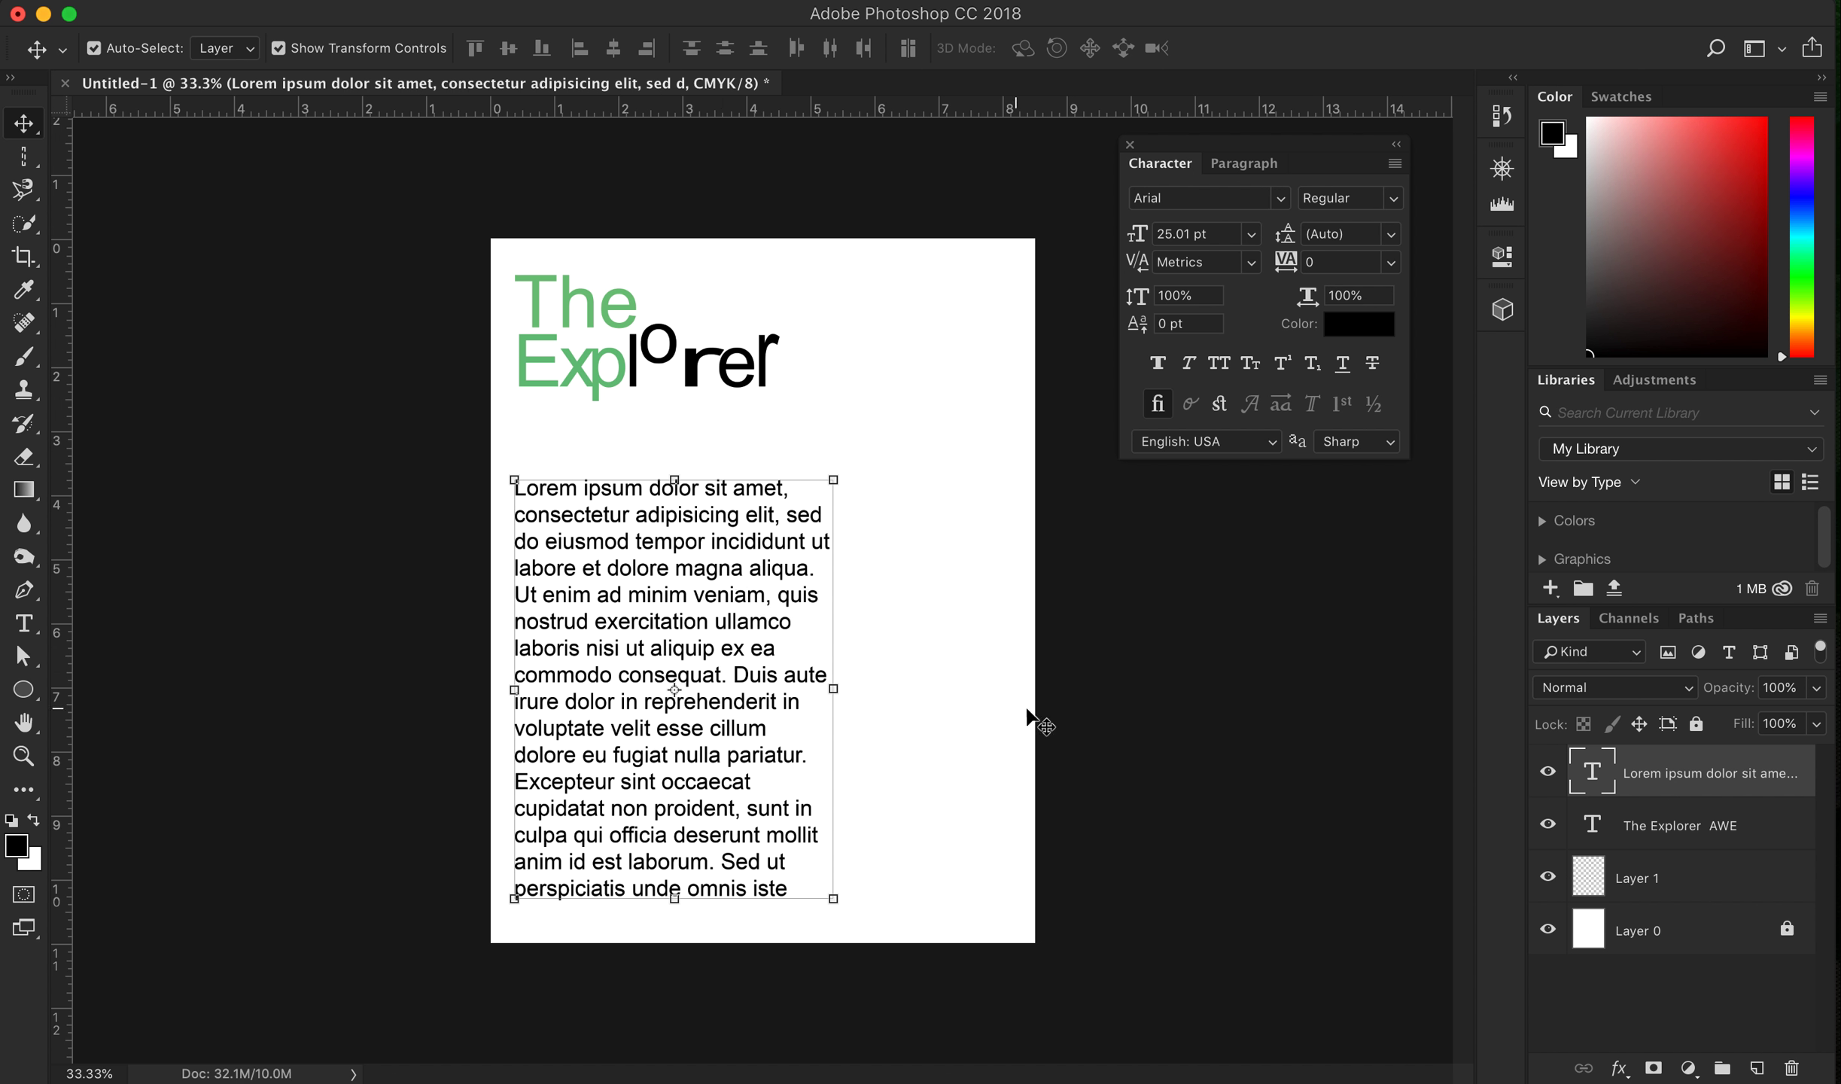
mouse_move(841, 883)
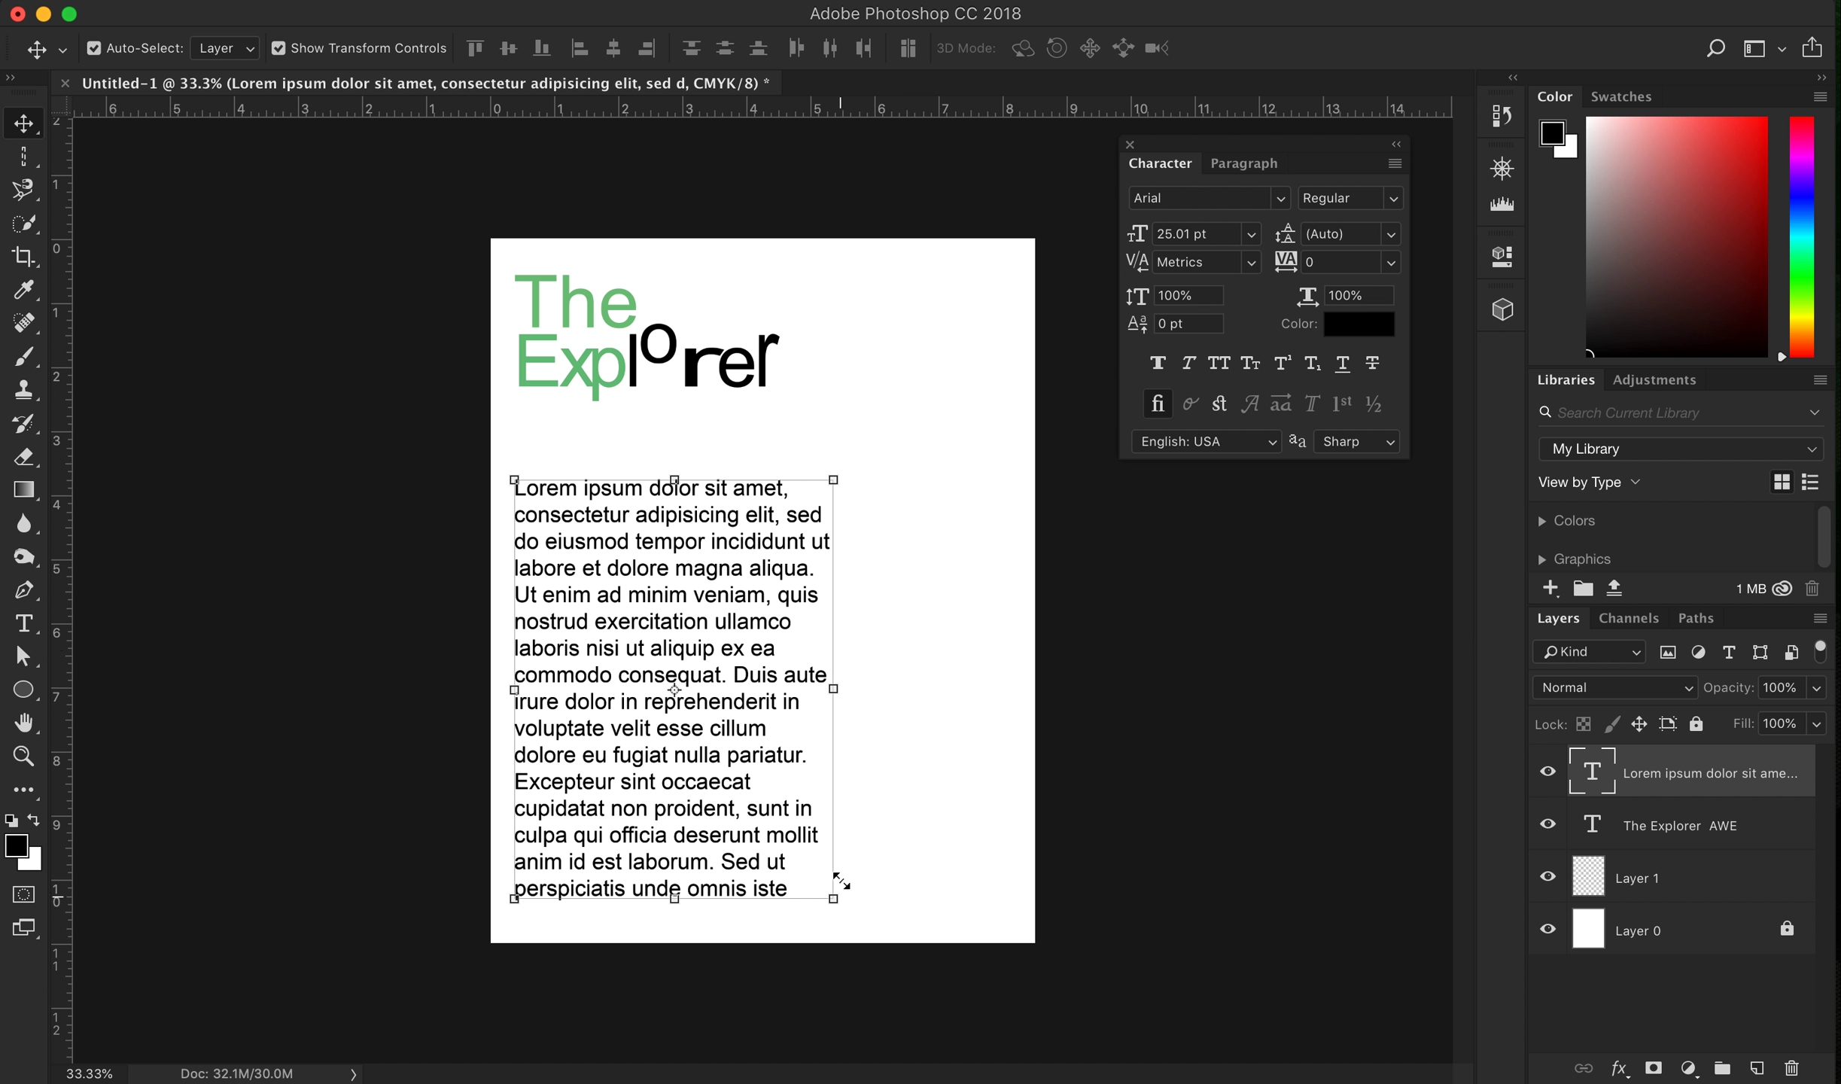
mouse_move(797, 792)
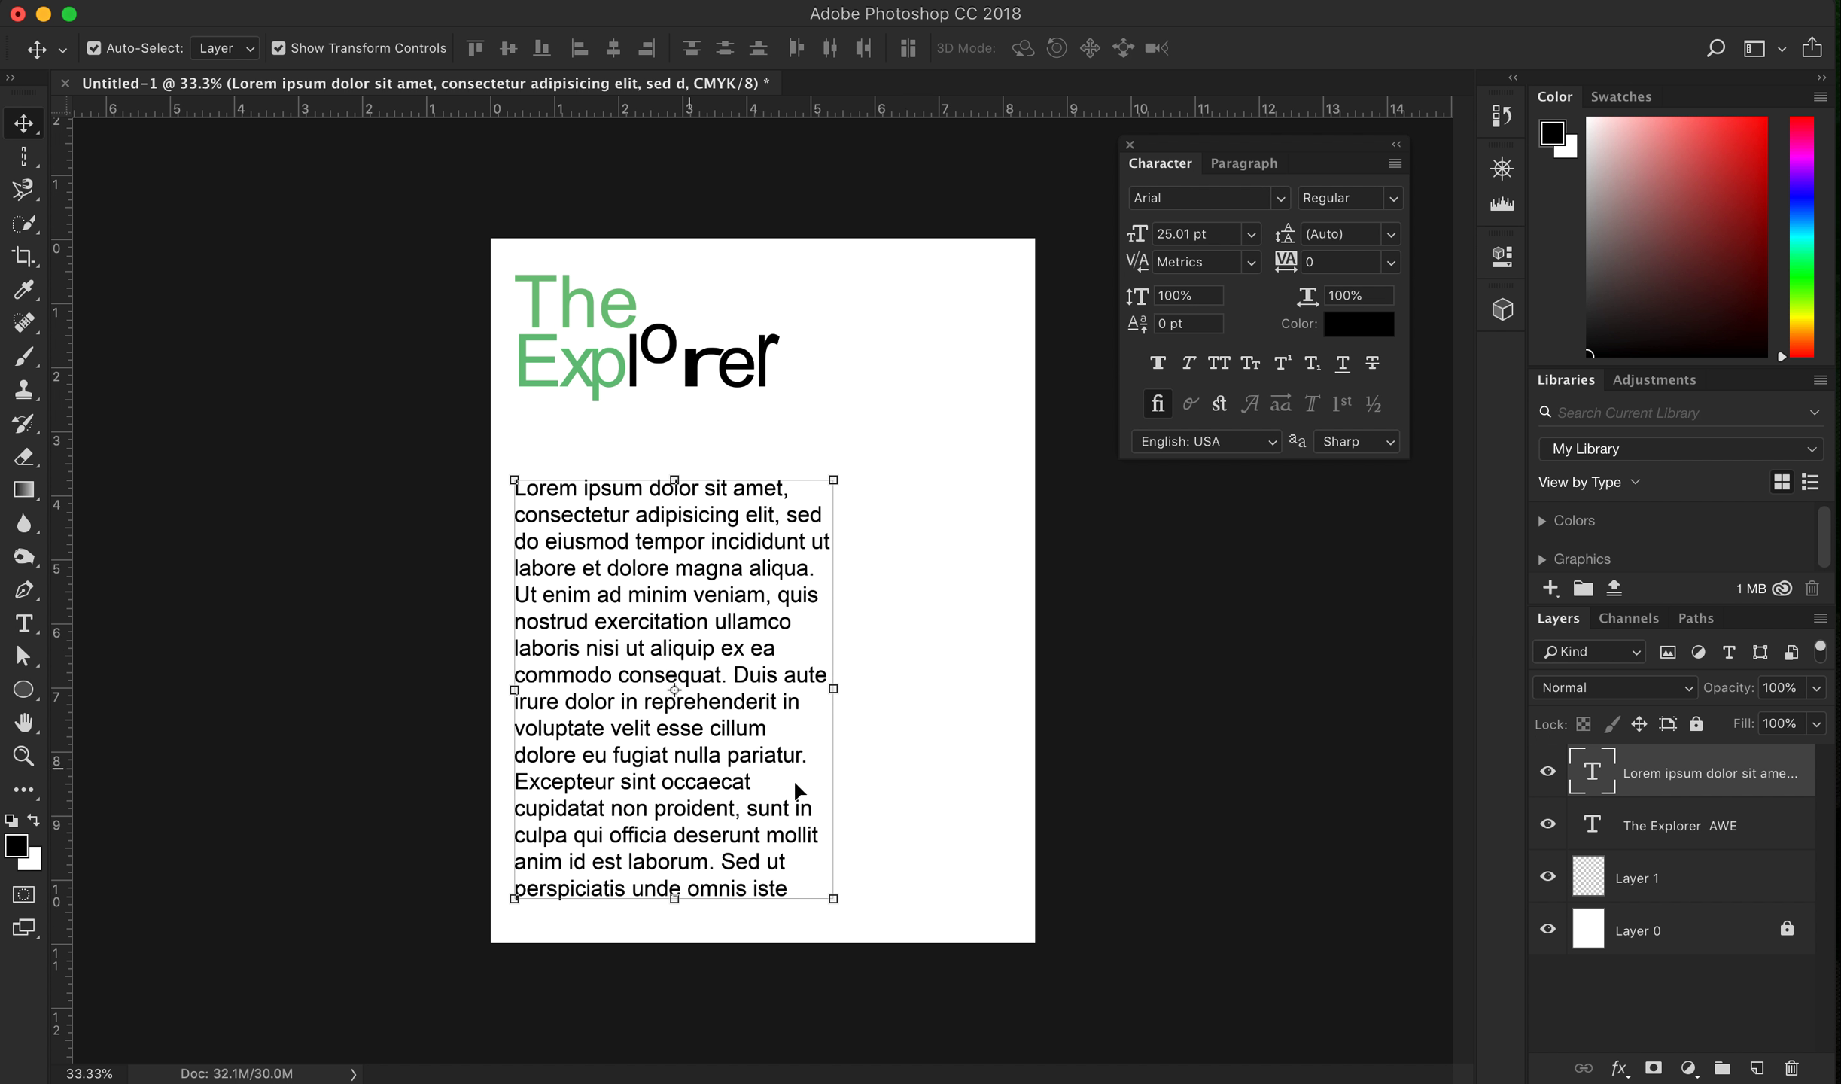
mouse_move(698, 572)
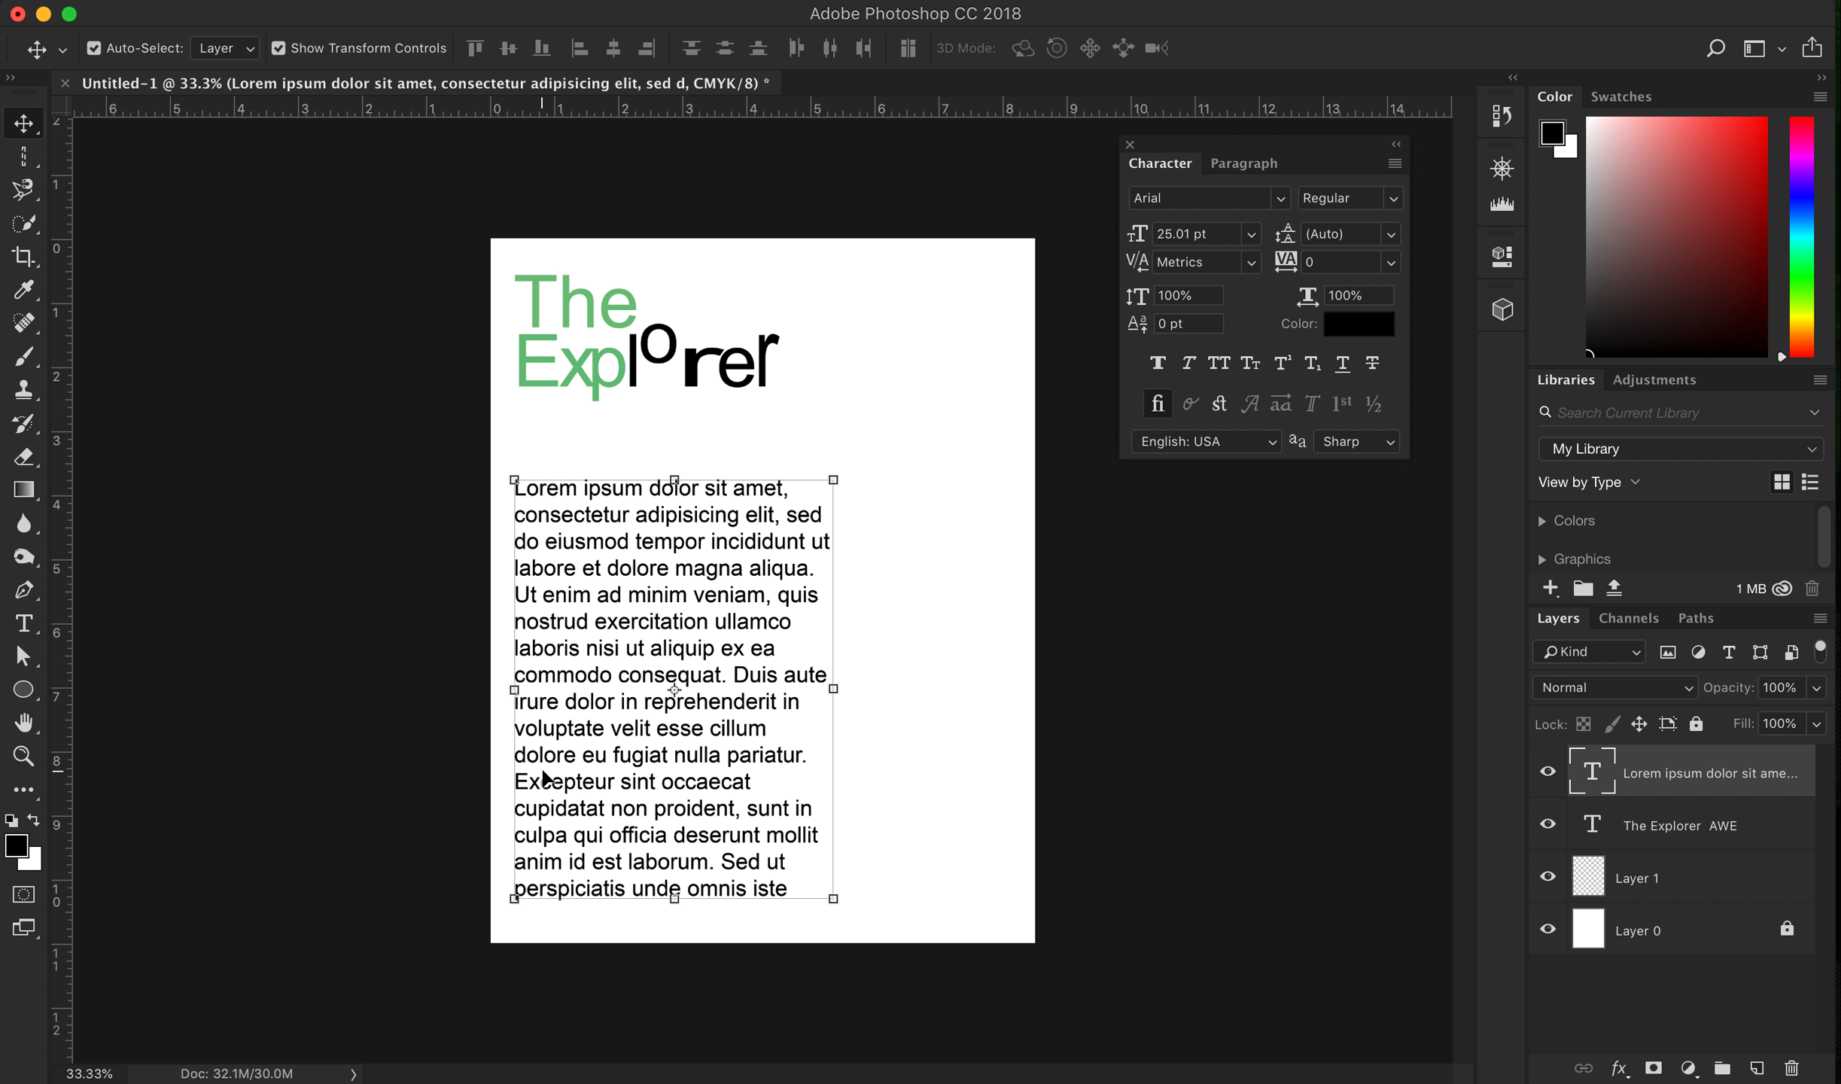
mouse_move(764, 550)
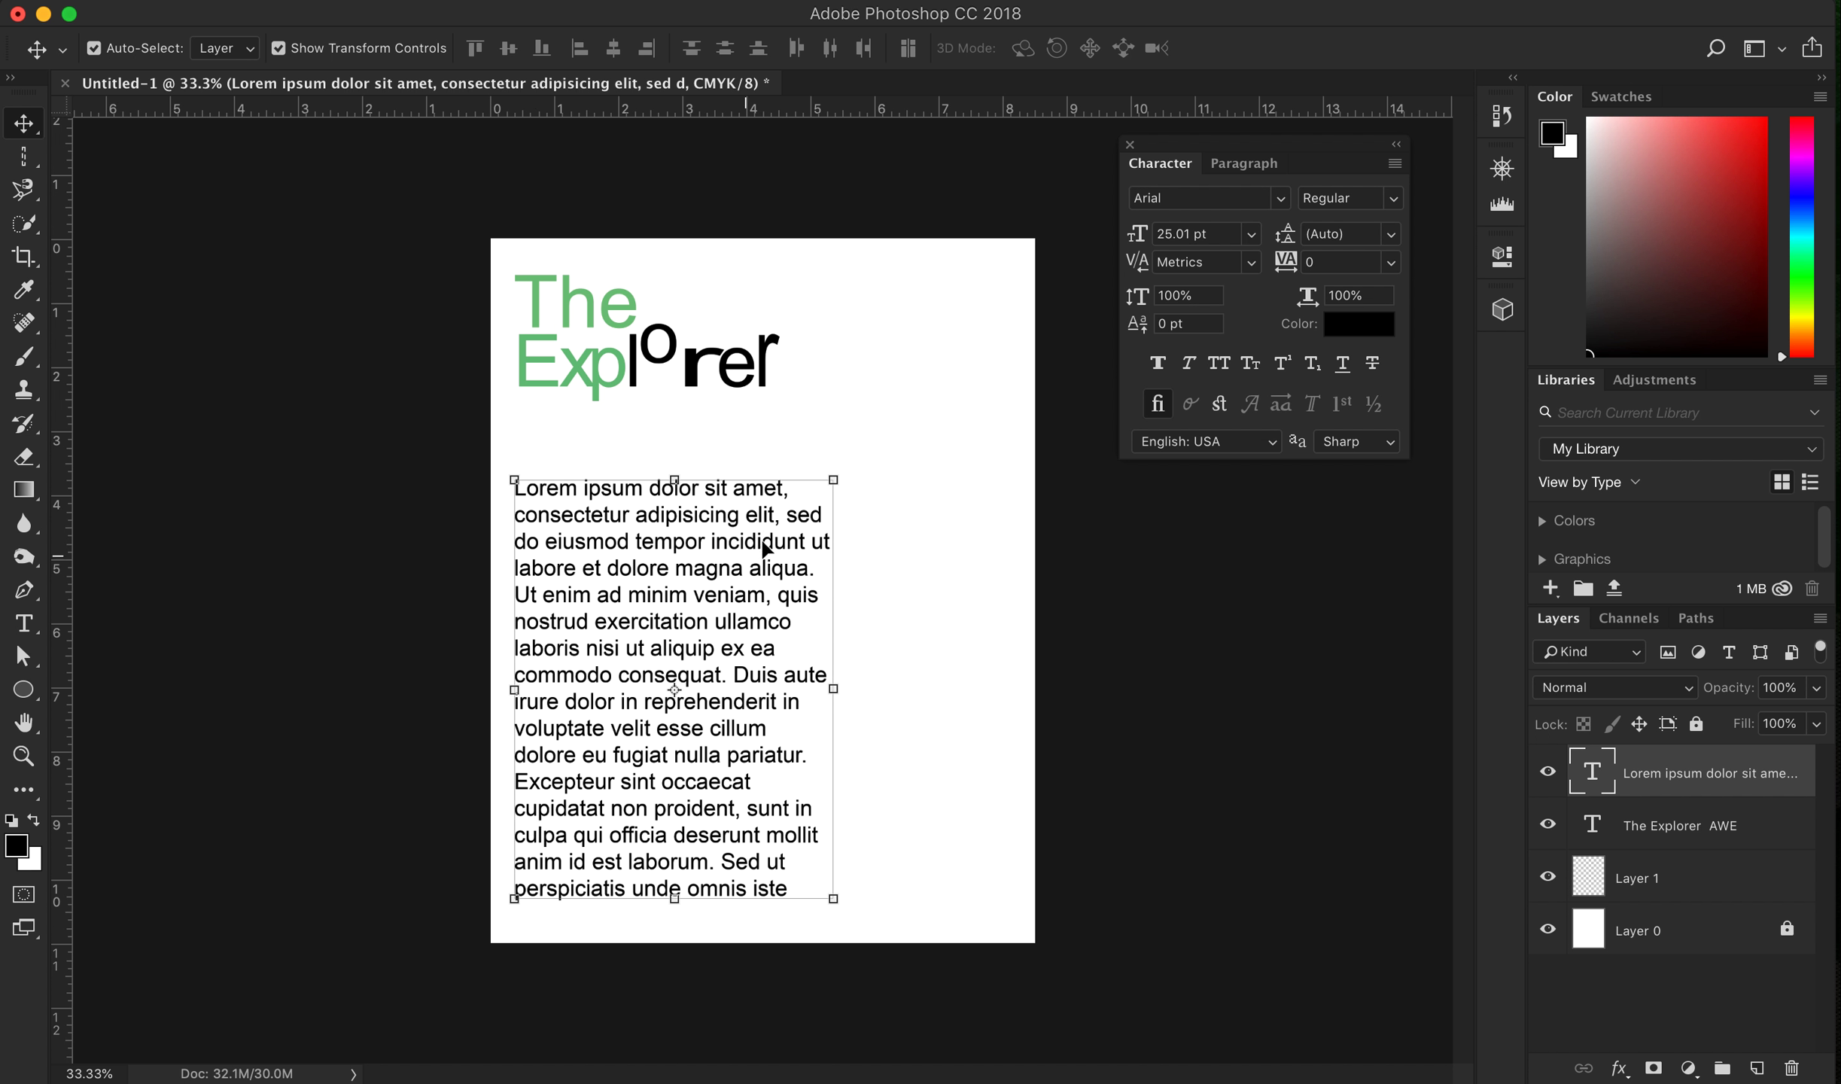
mouse_move(807, 696)
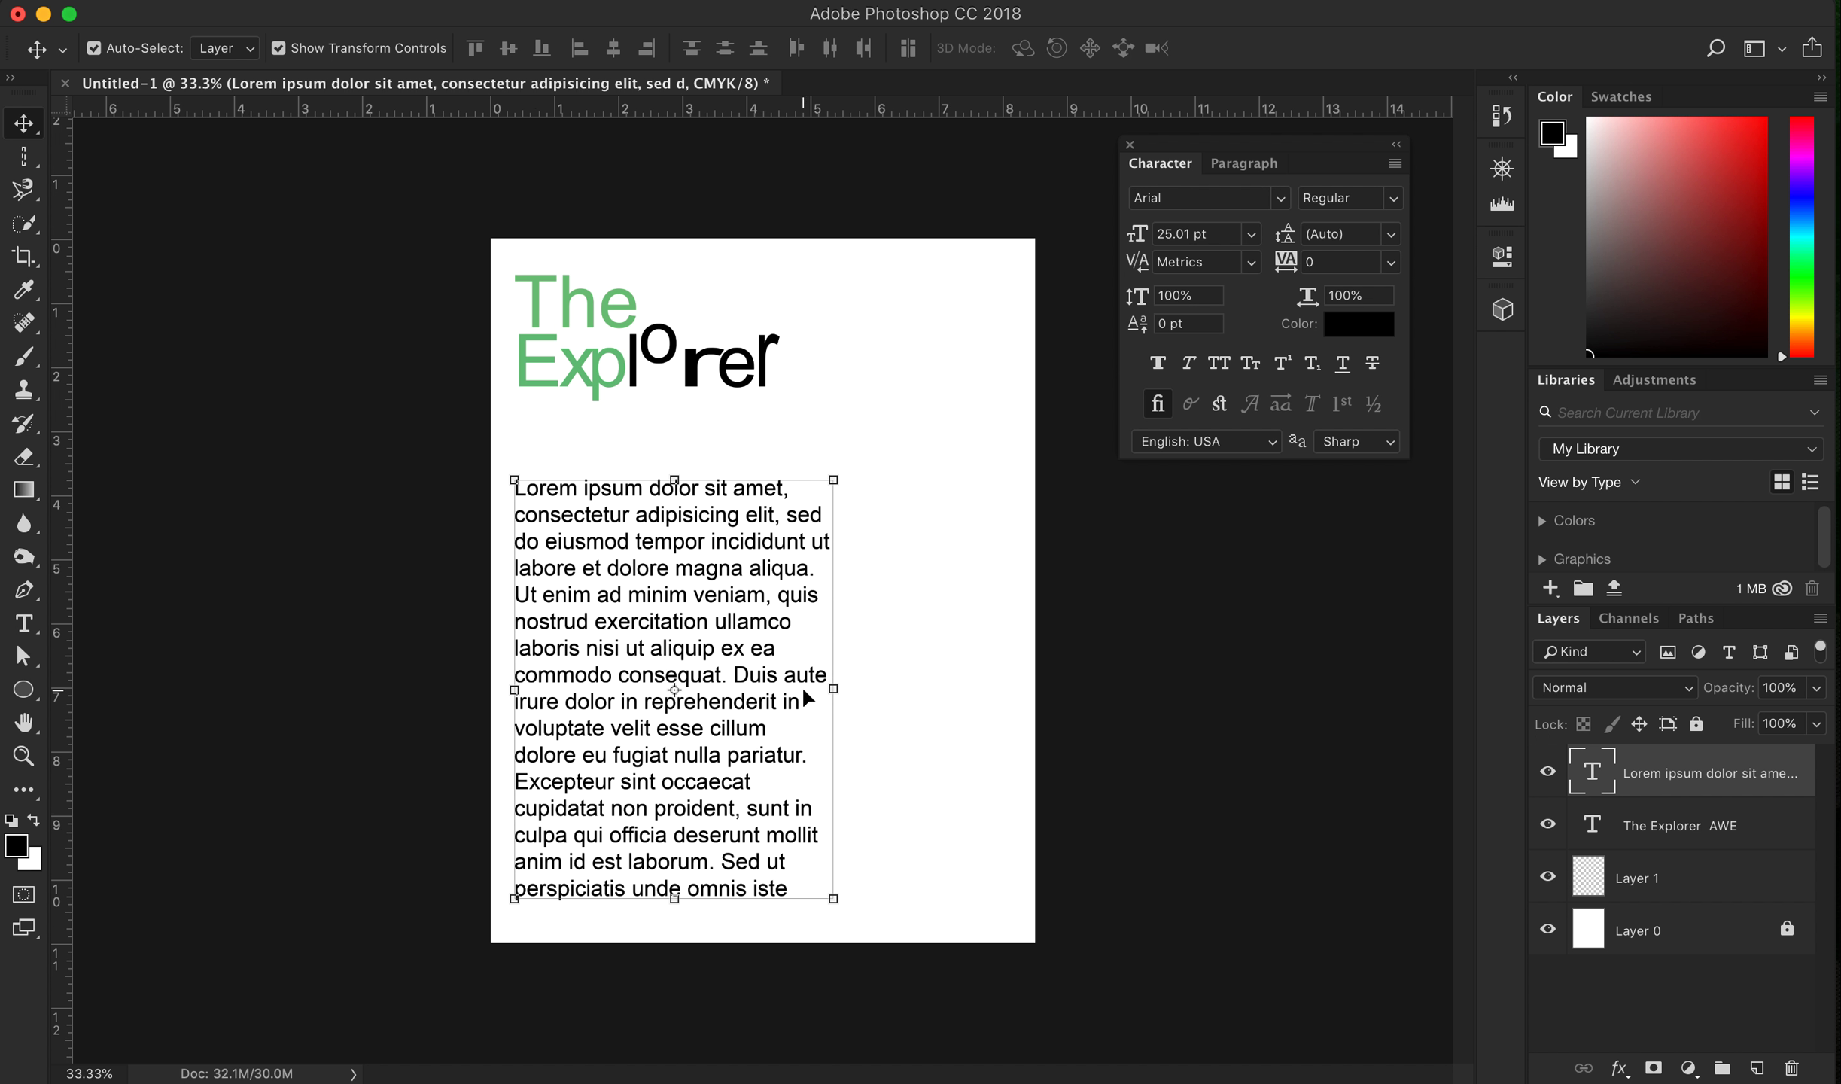
mouse_move(866, 289)
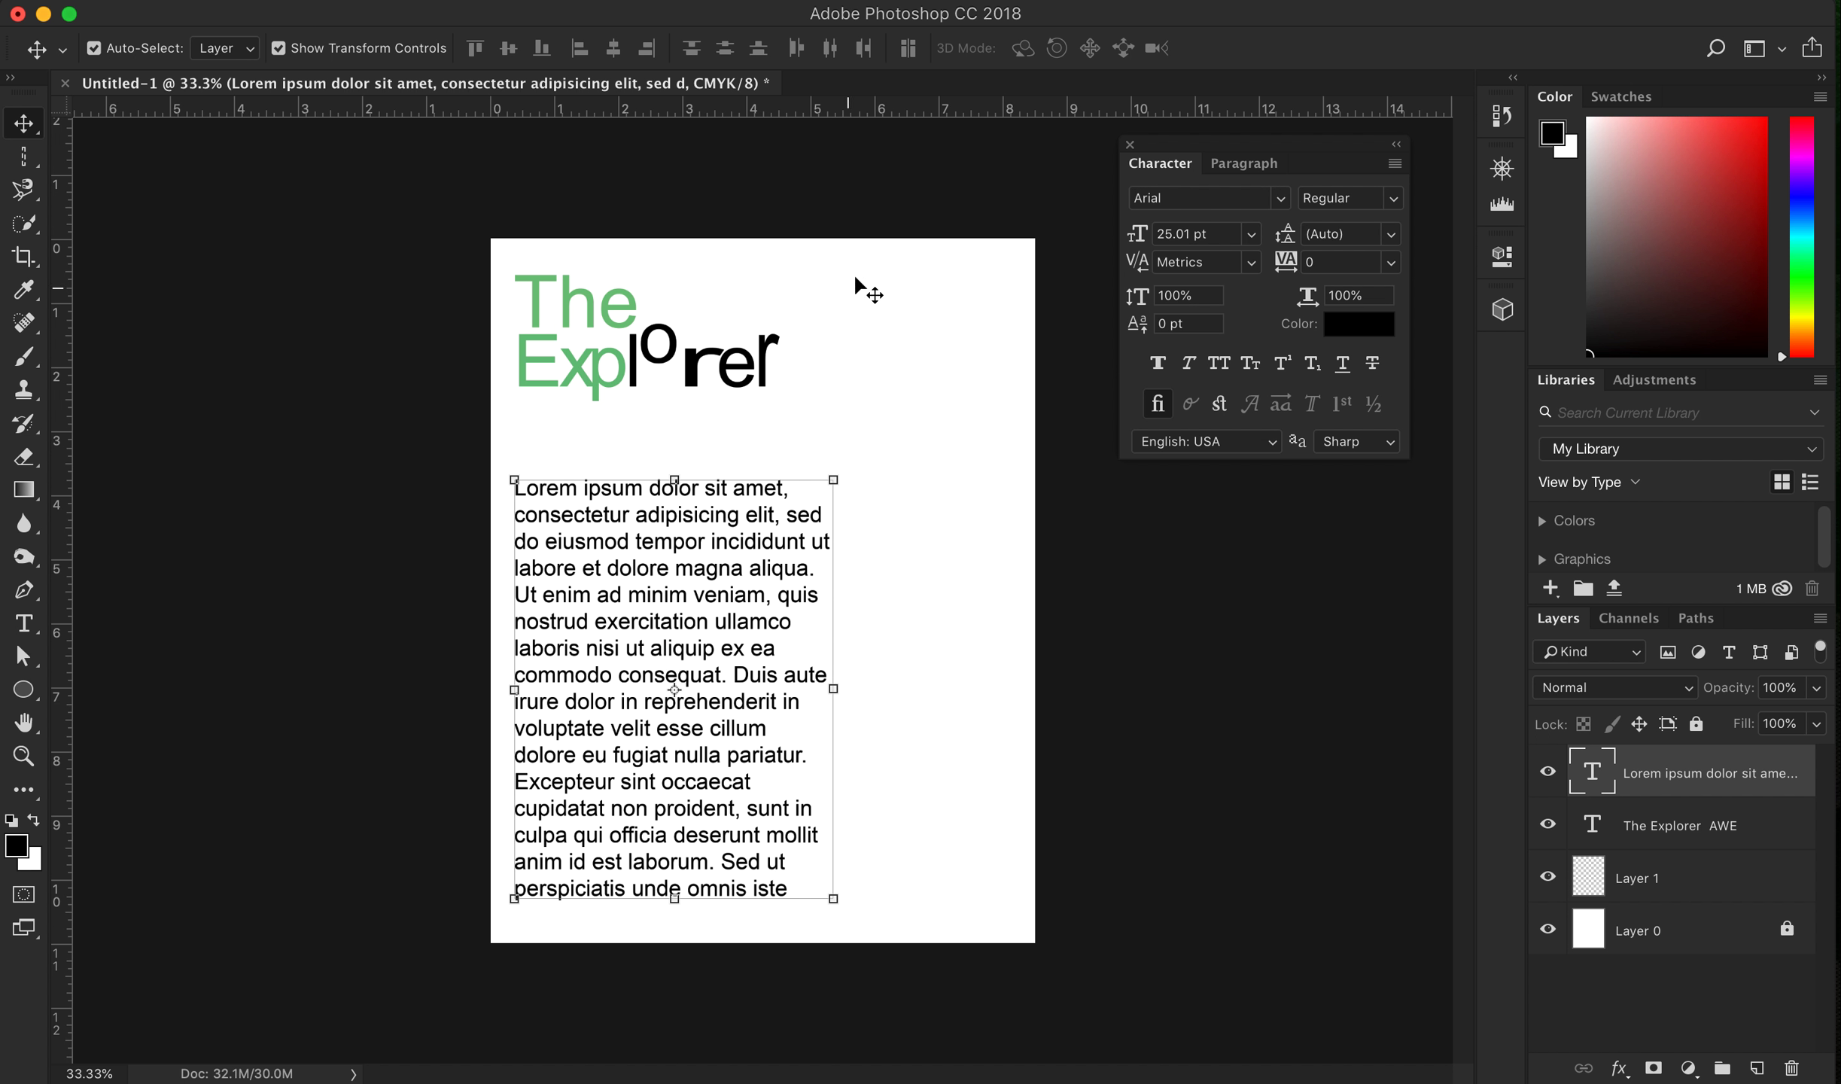
mouse_move(850, 602)
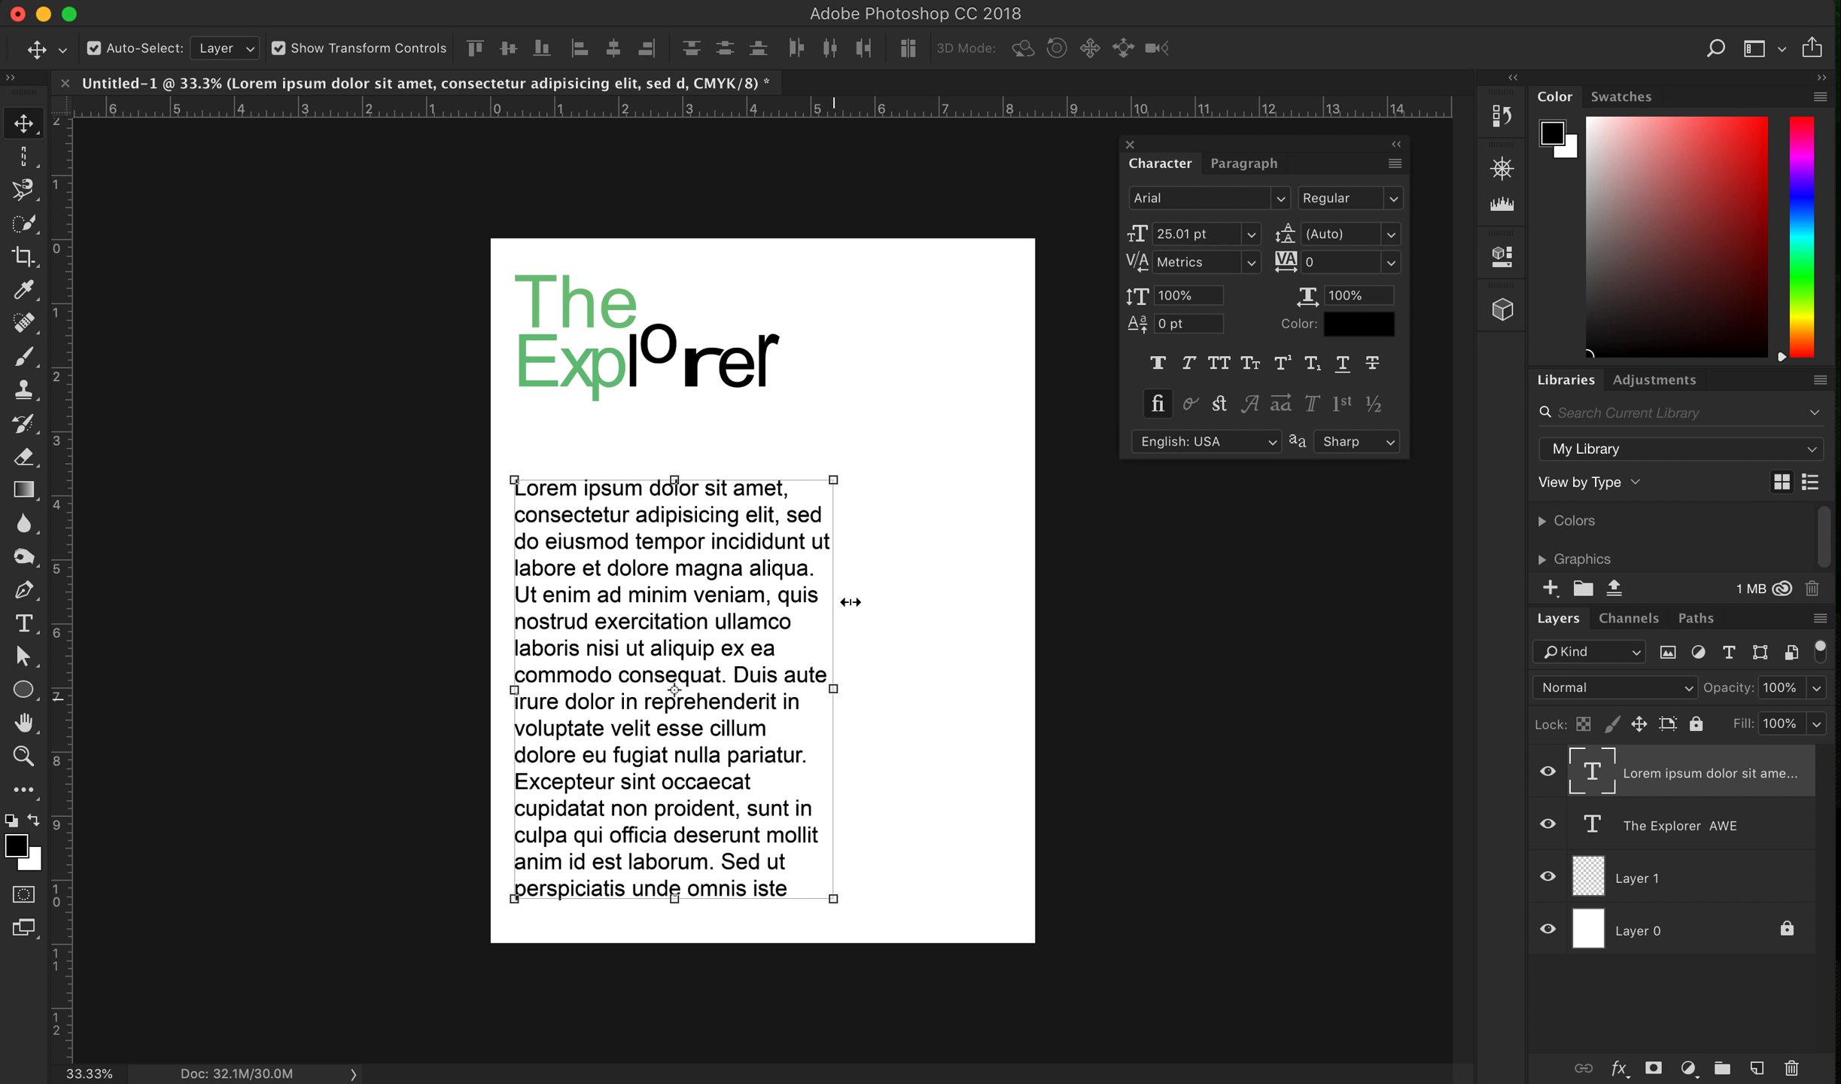
mouse_move(795, 550)
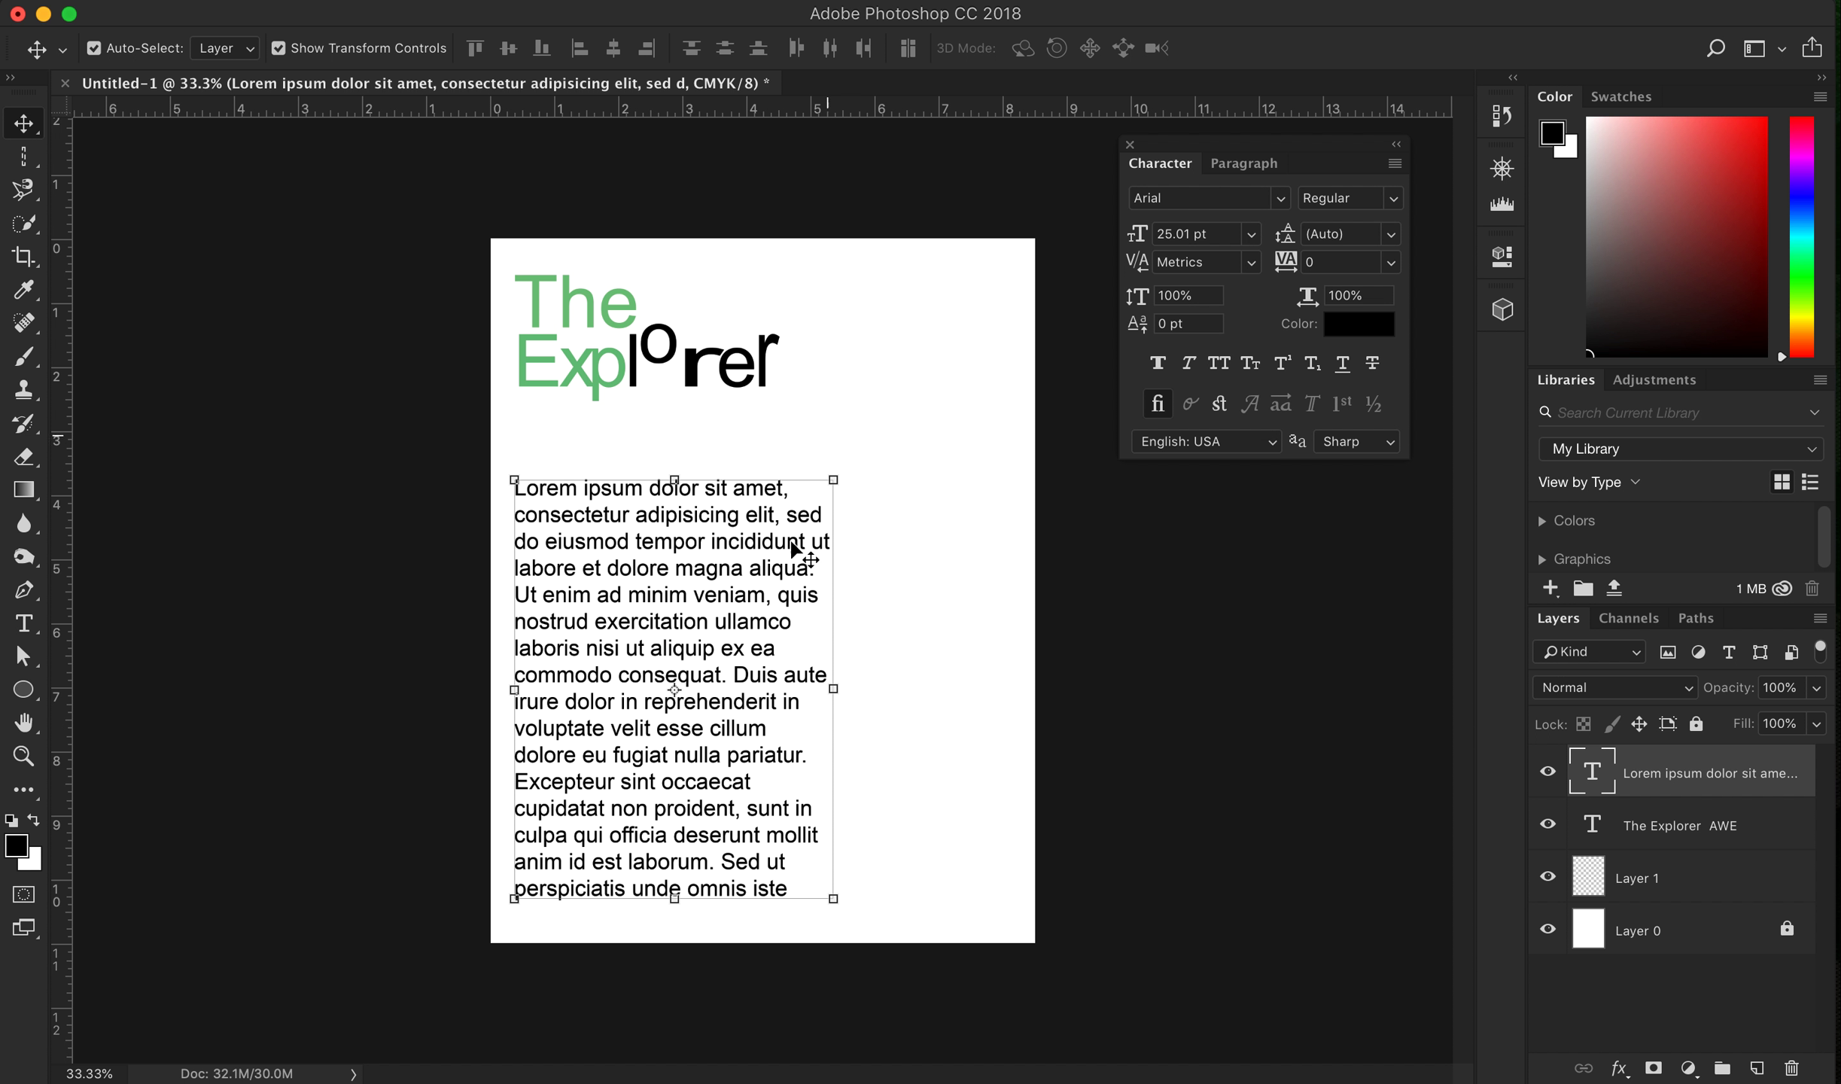
mouse_move(898, 670)
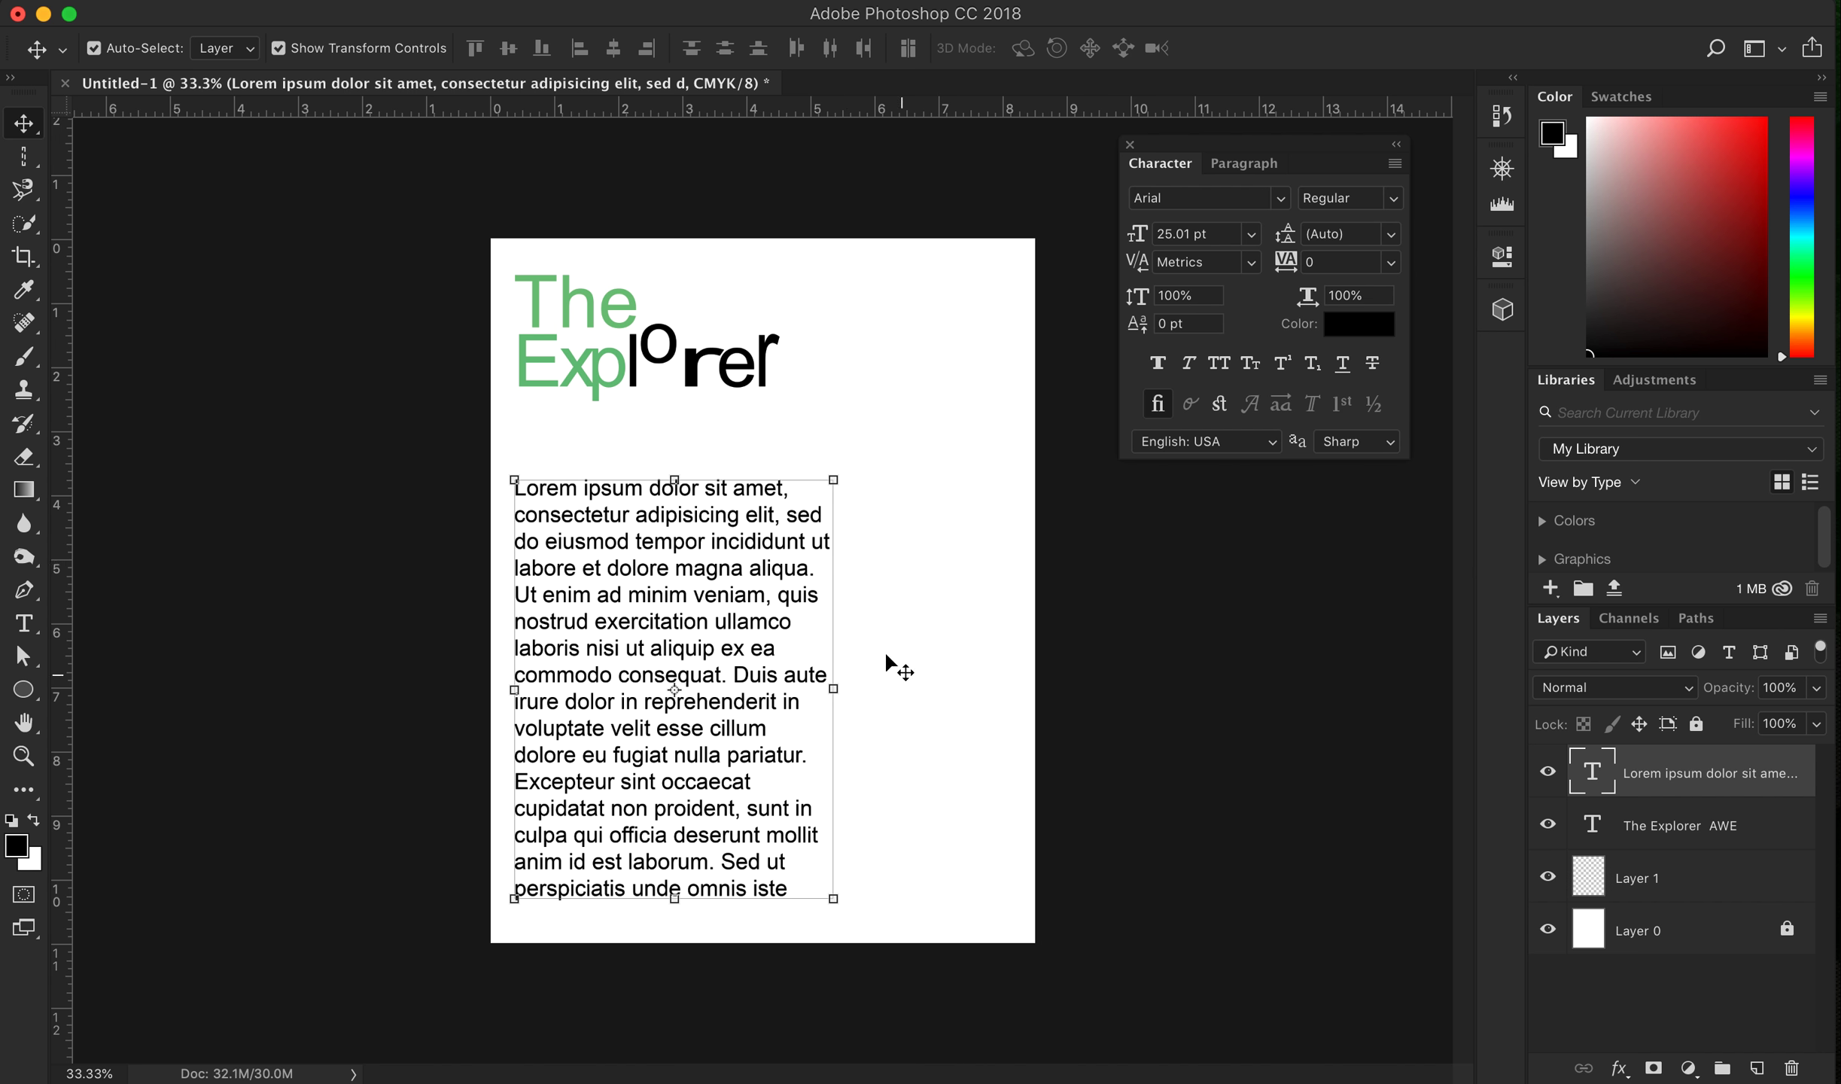
Create a 686 × 2472 px black rounded rectangle beside the text
left_click(23, 689)
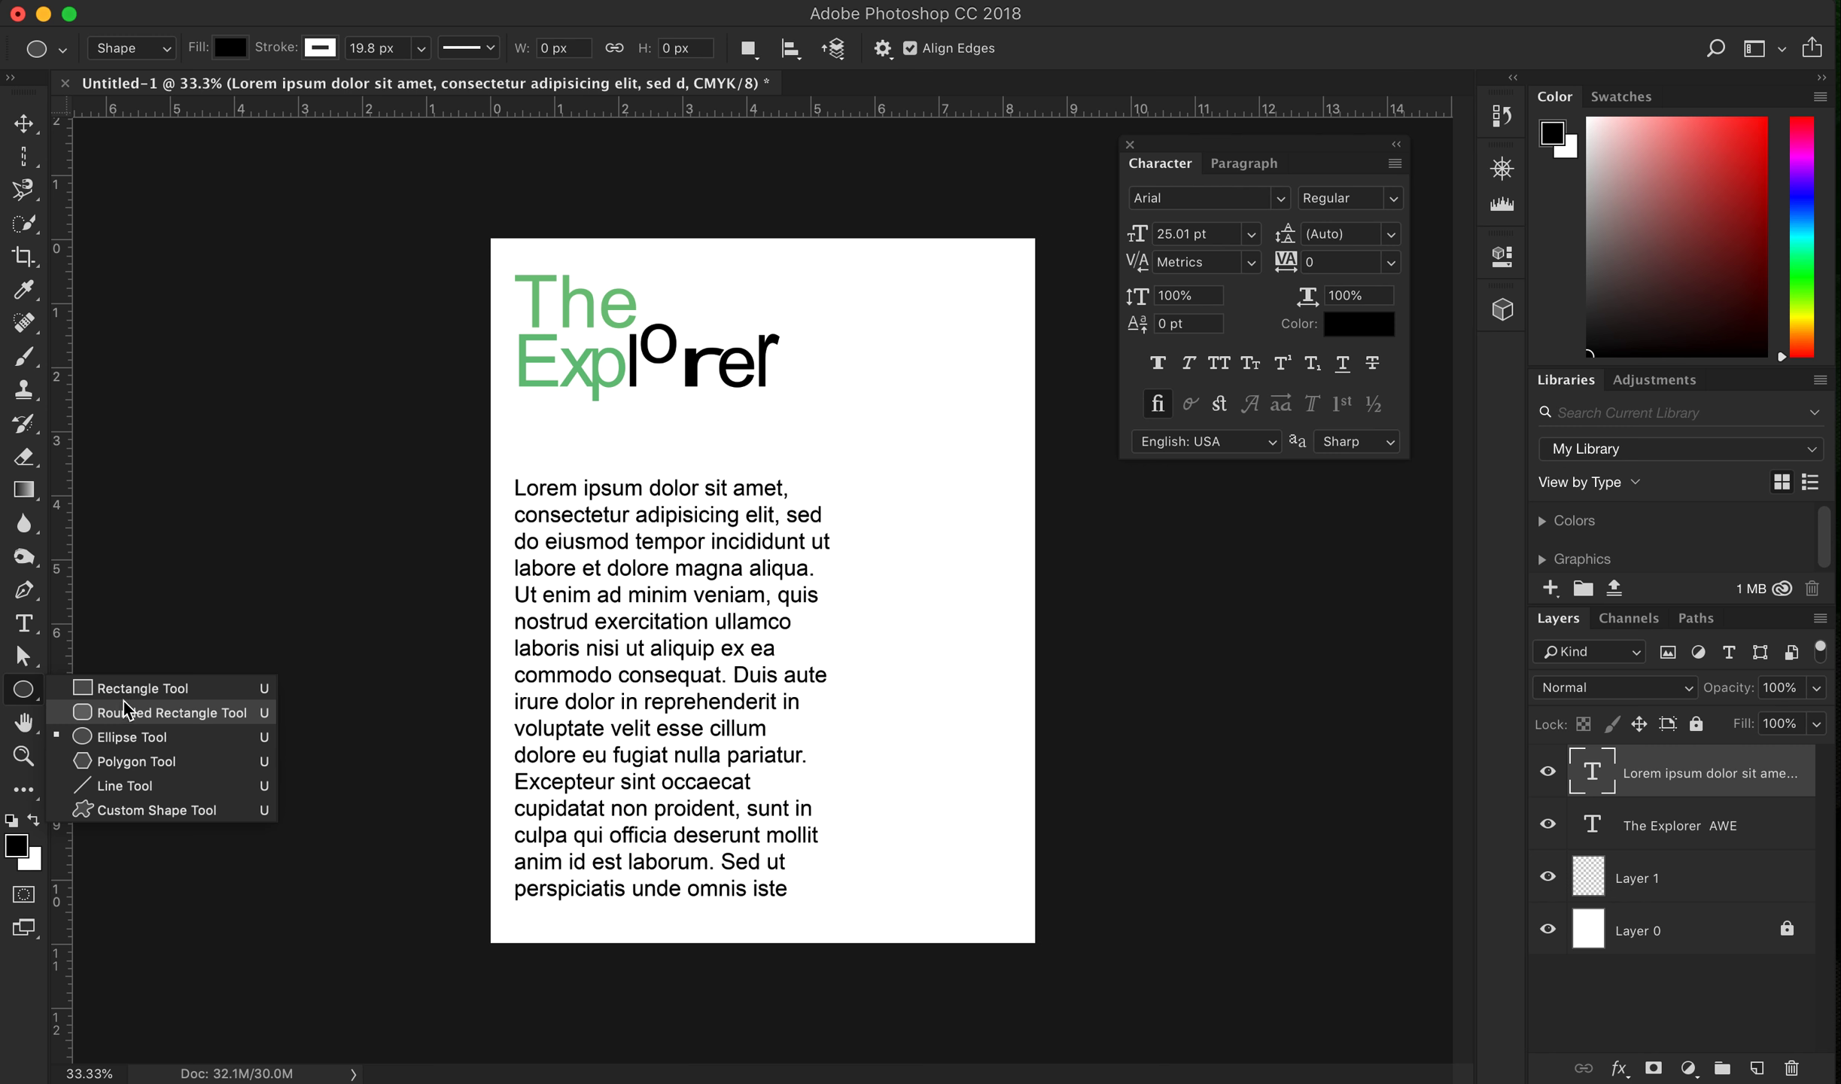
left_click(164, 712)
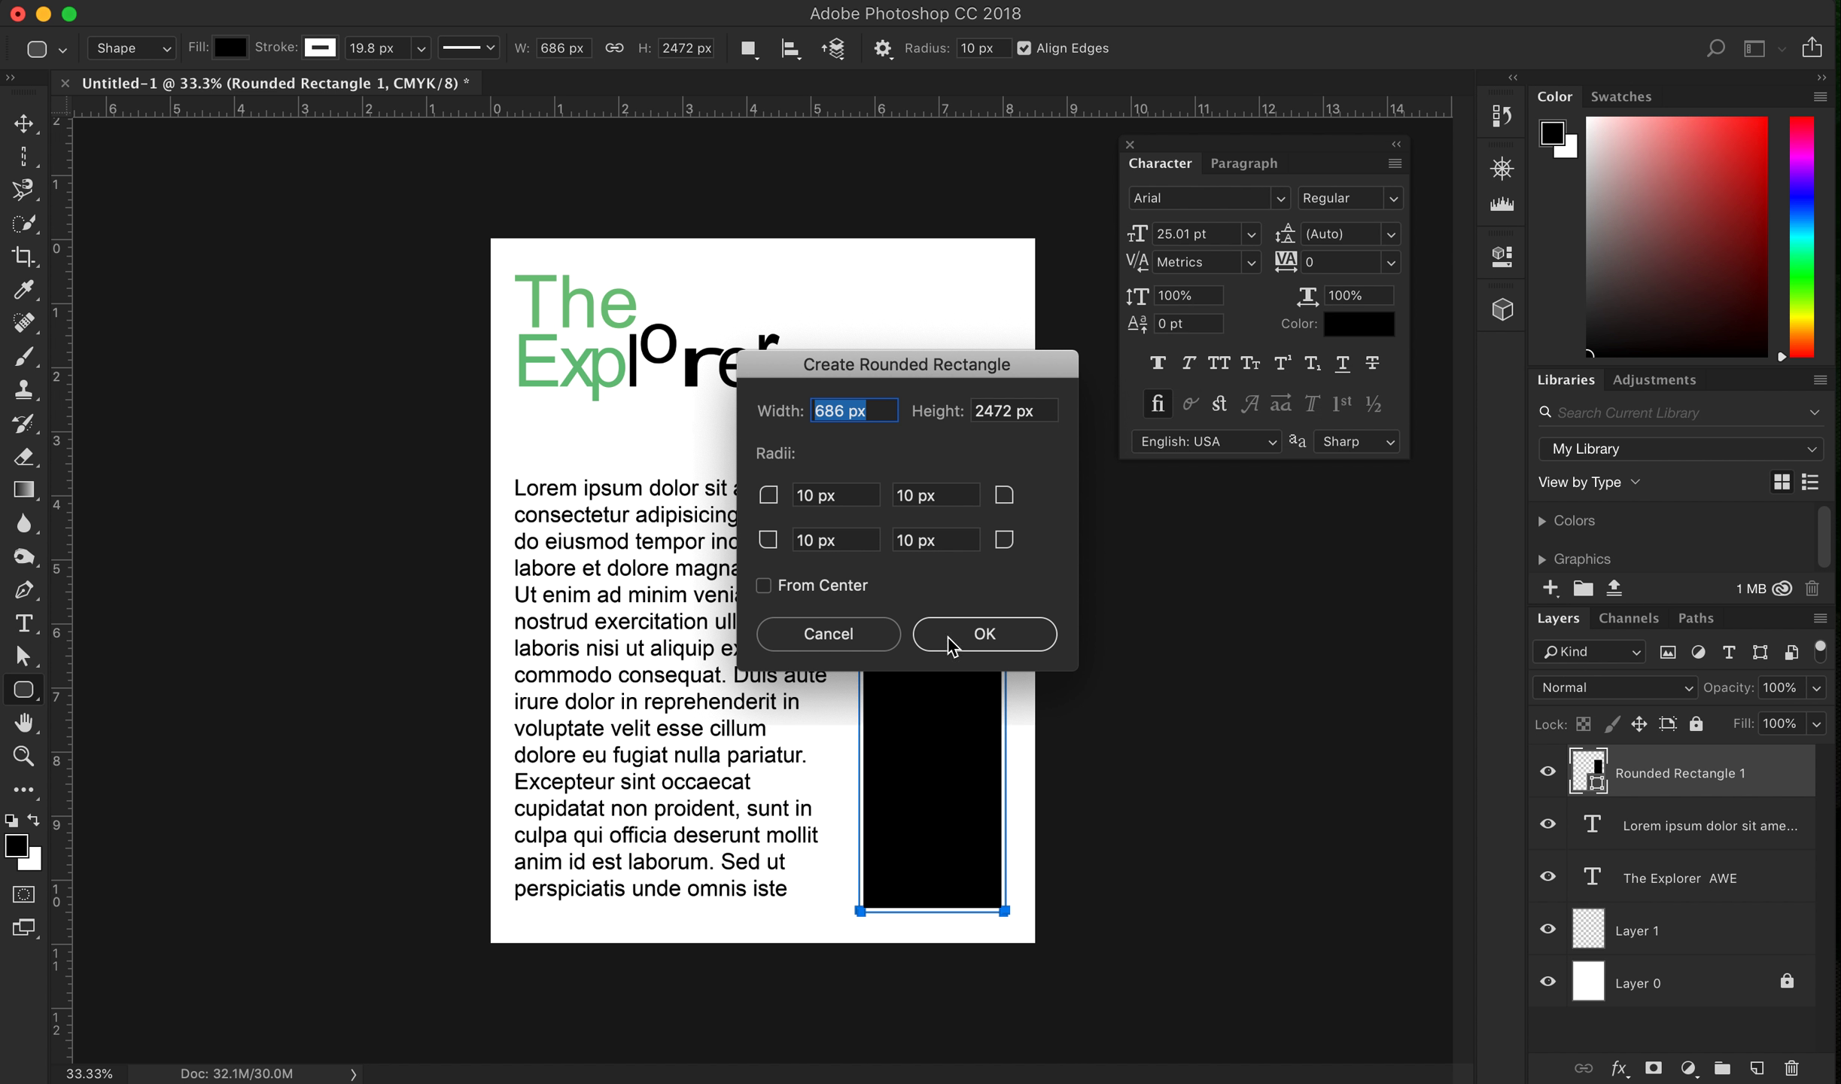
left_click(983, 633)
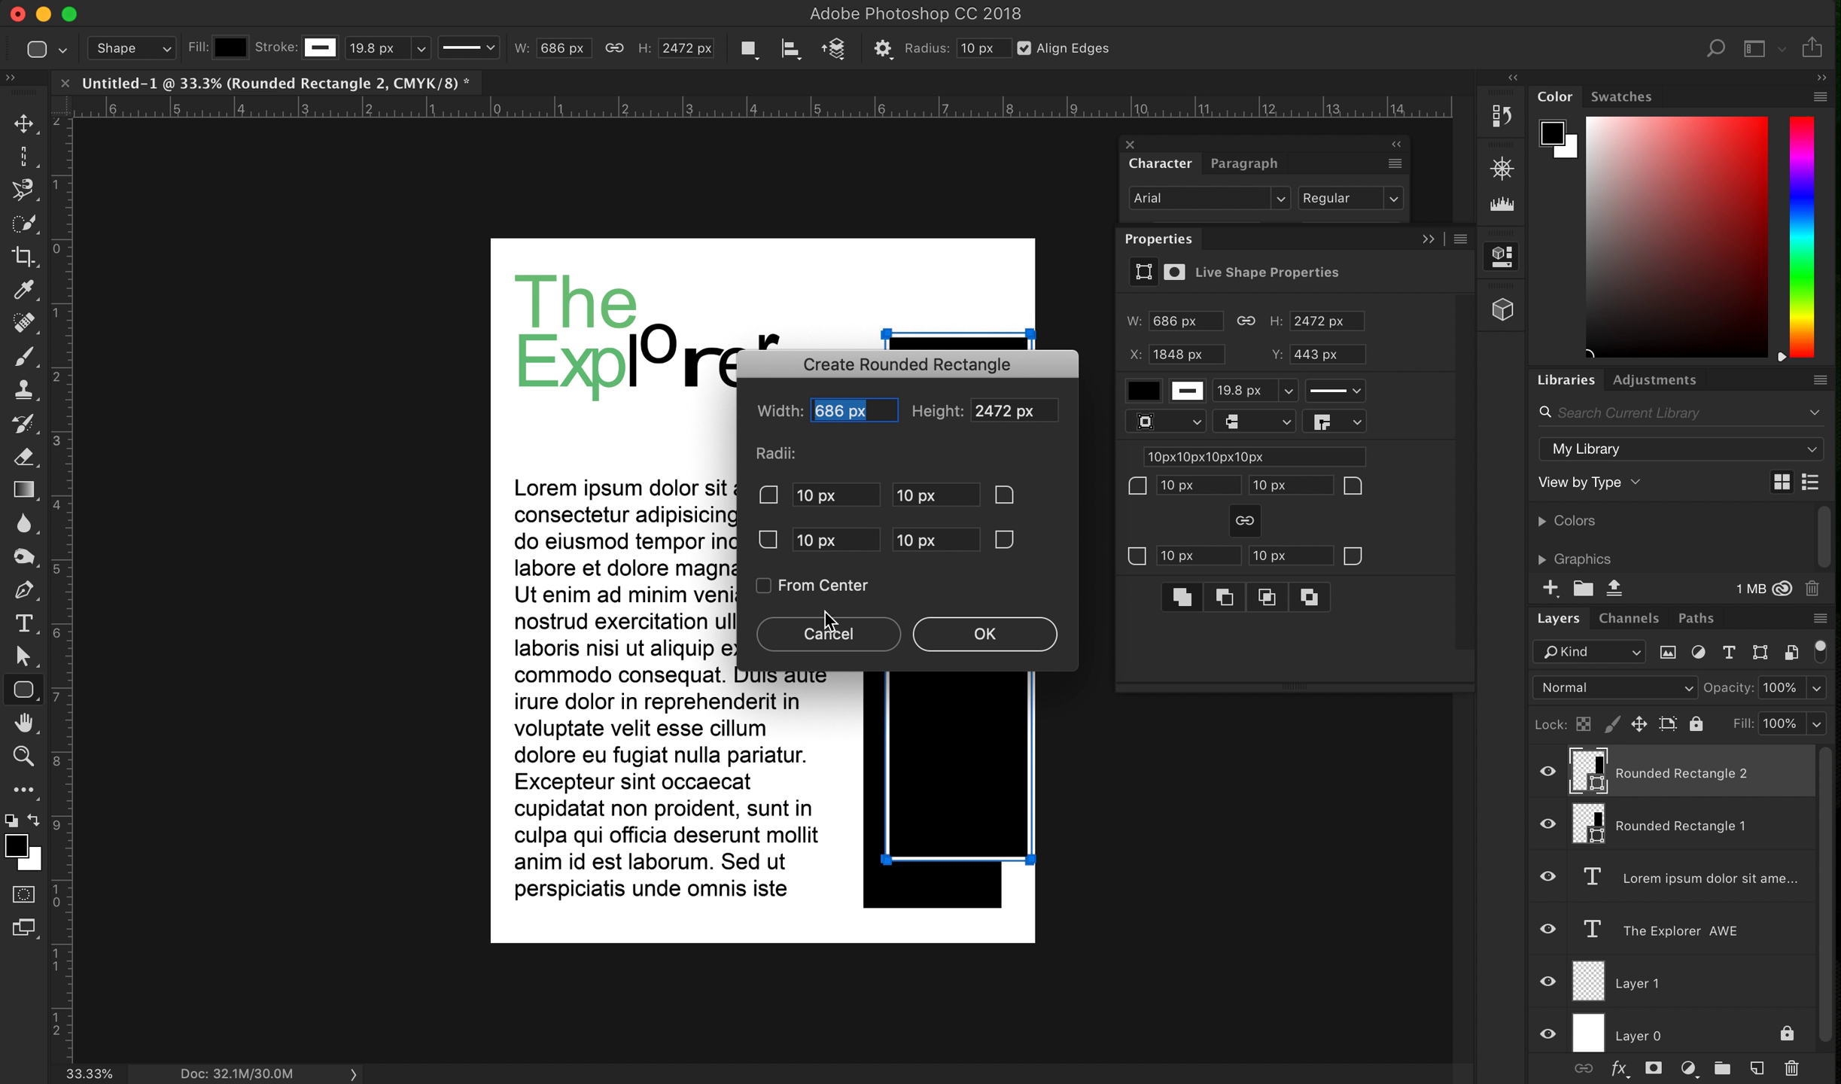
left_click(984, 633)
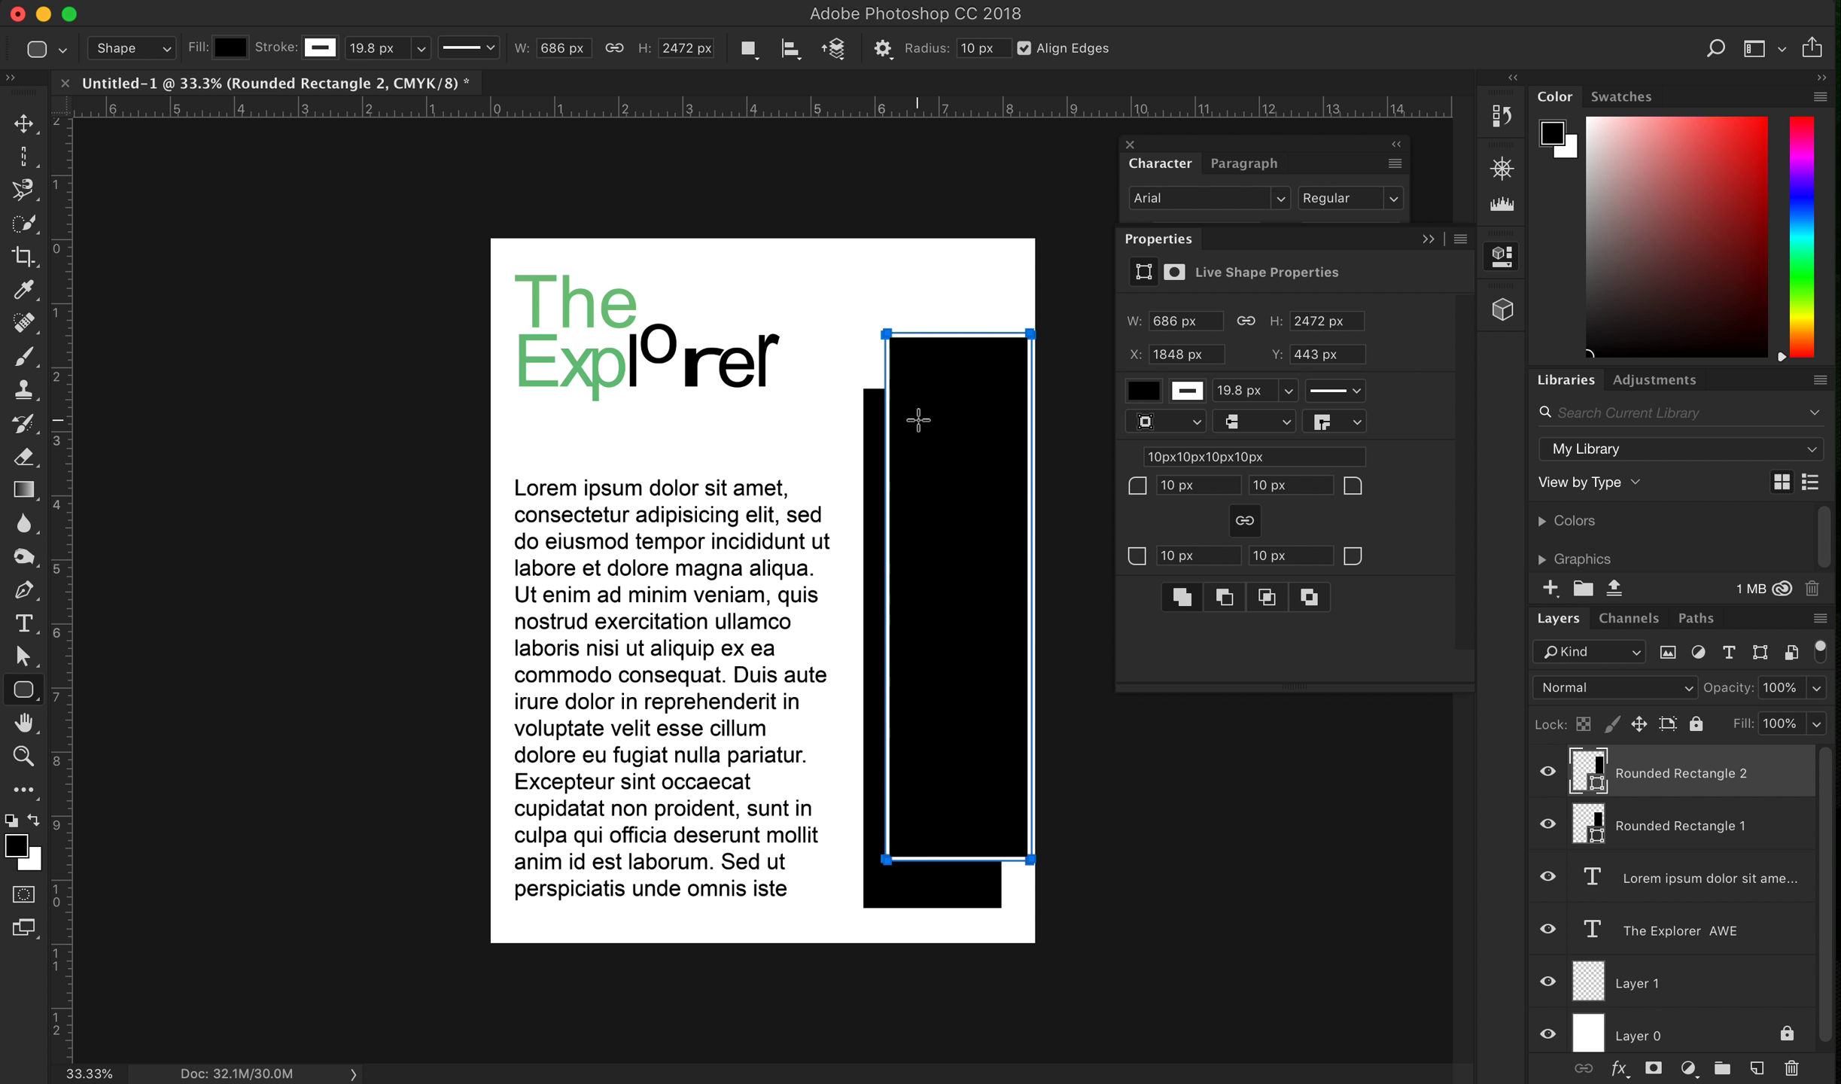
left_click(22, 122)
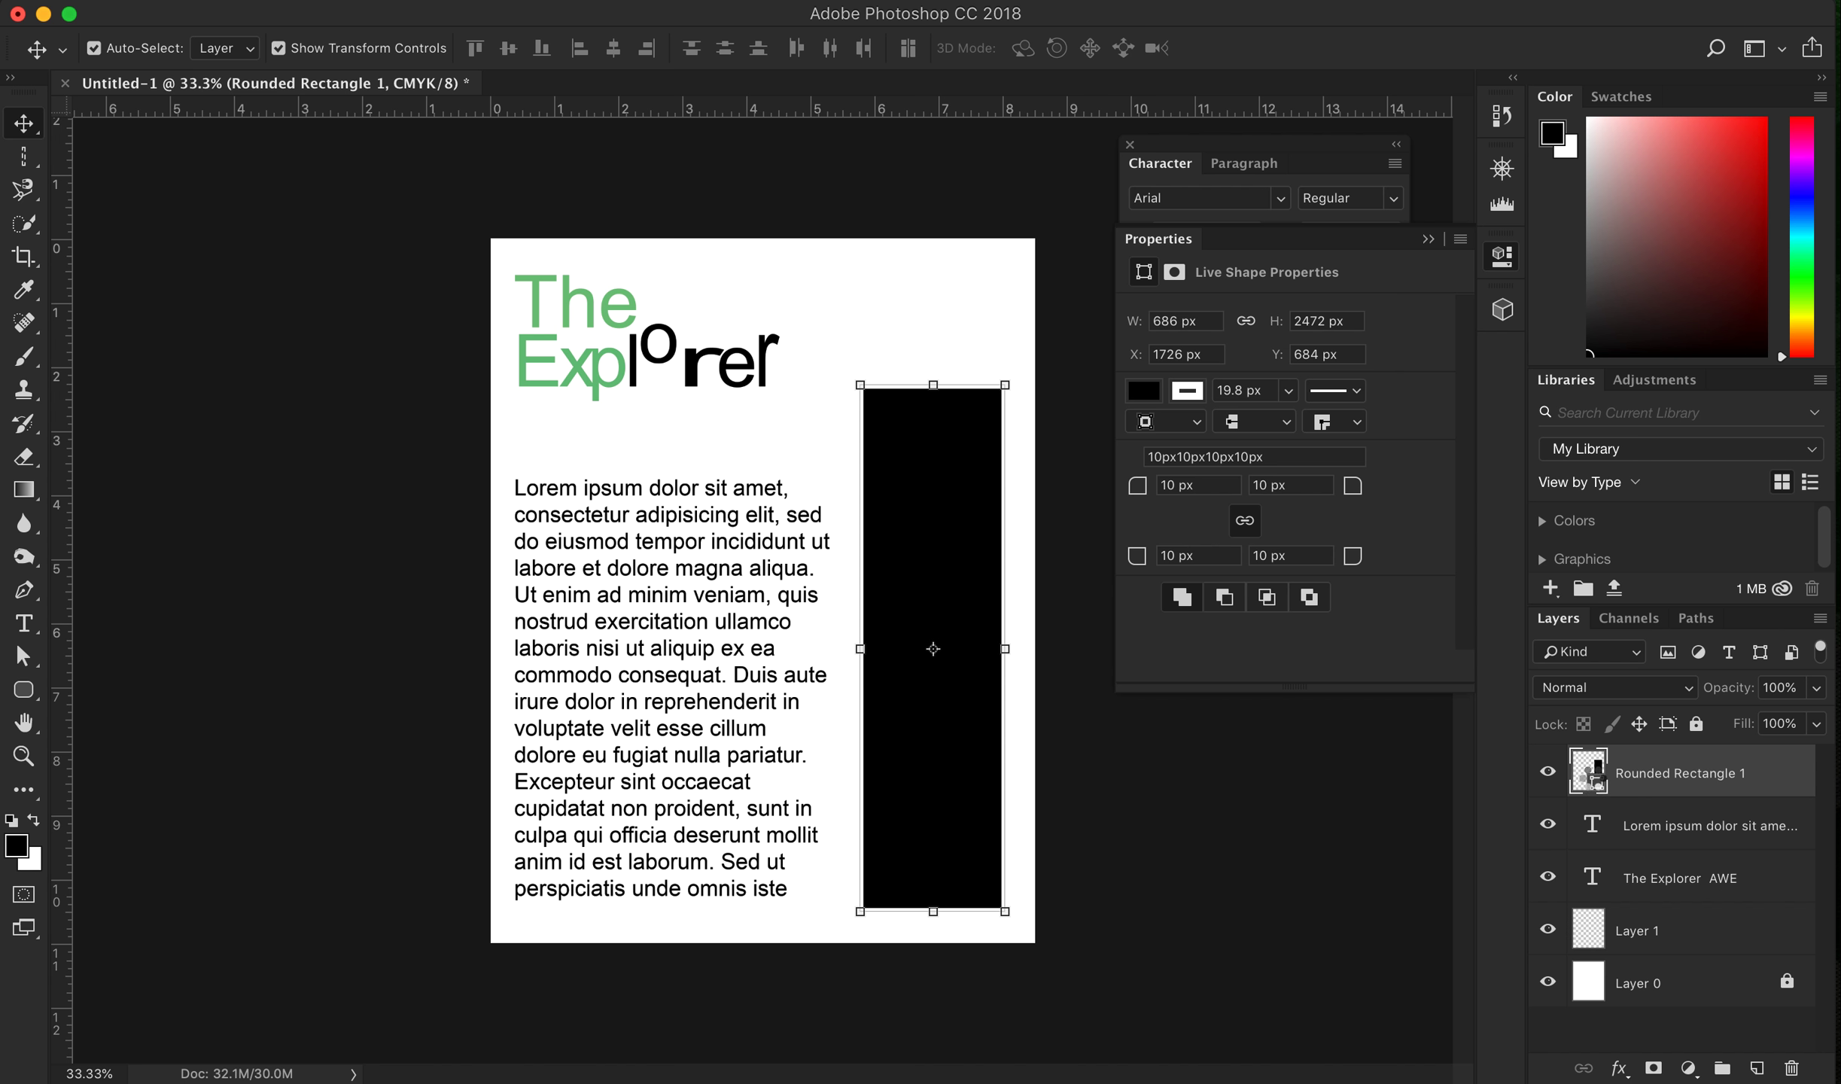
left_click(1141, 389)
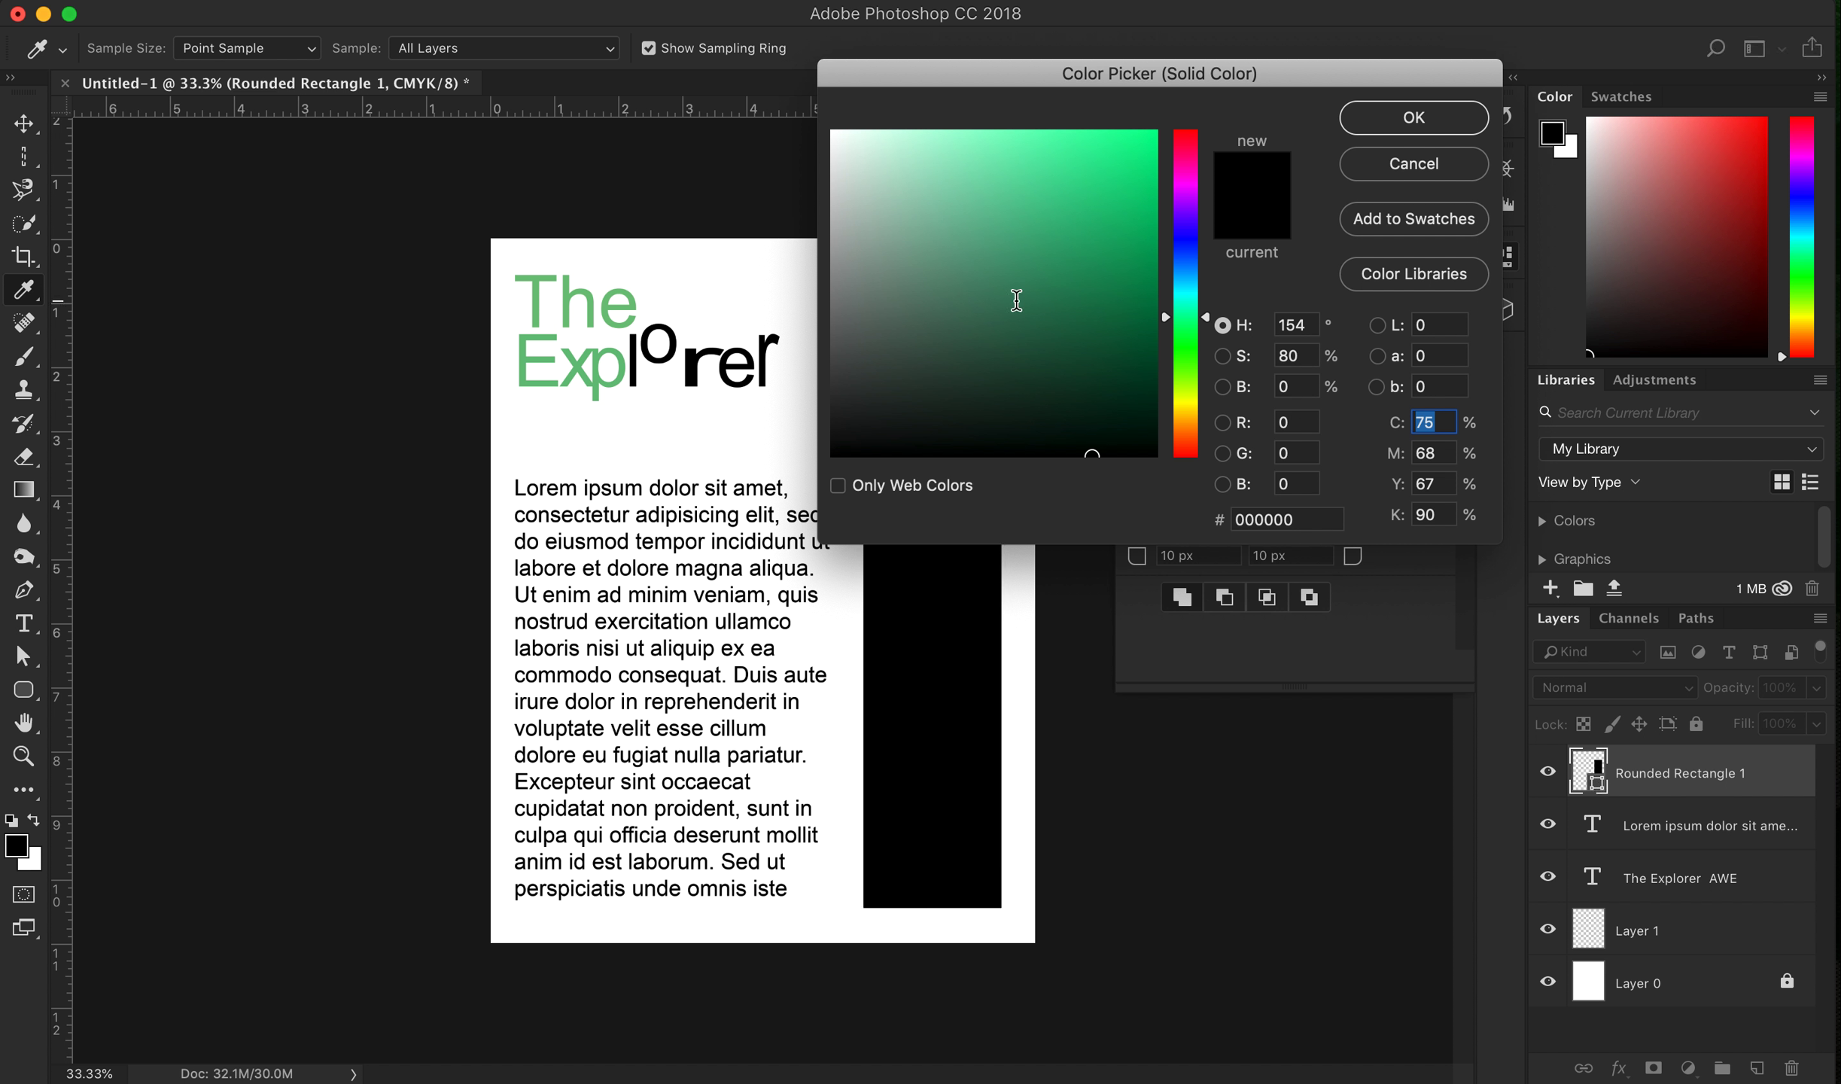
left_click(1036, 264)
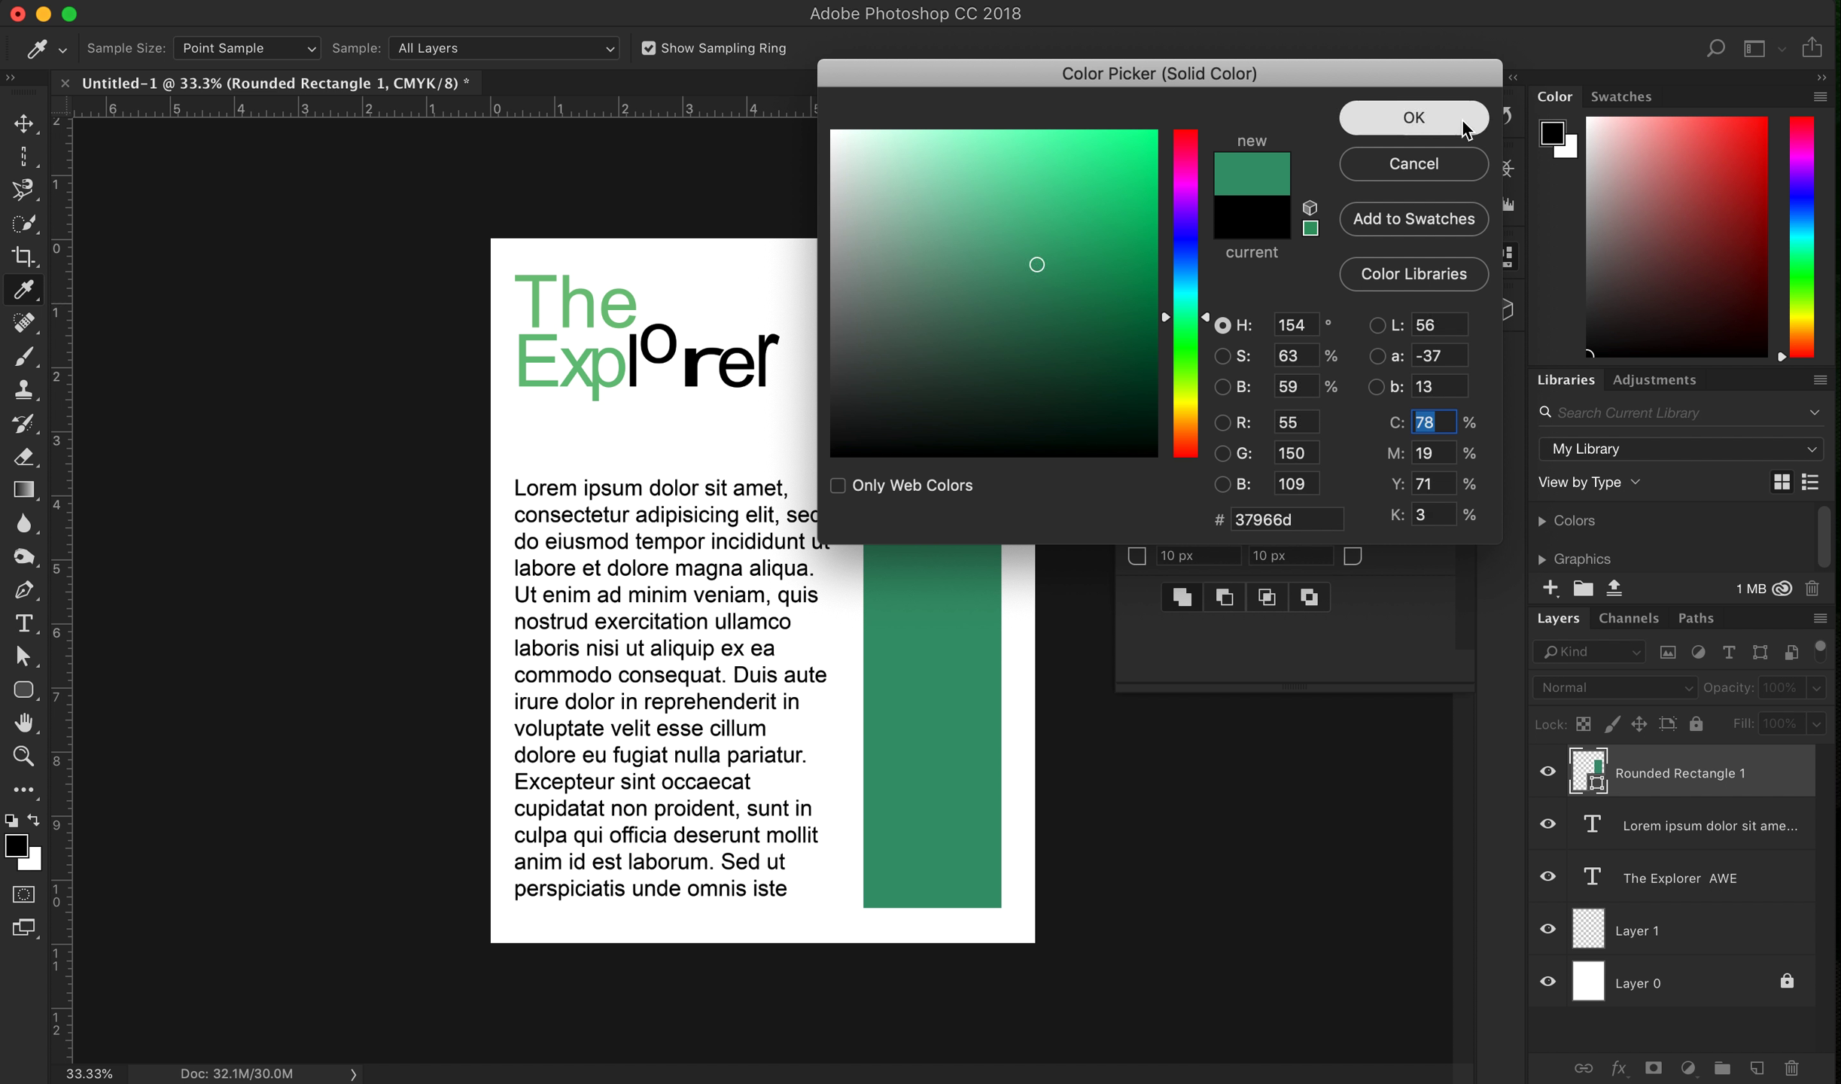
left_click(1413, 118)
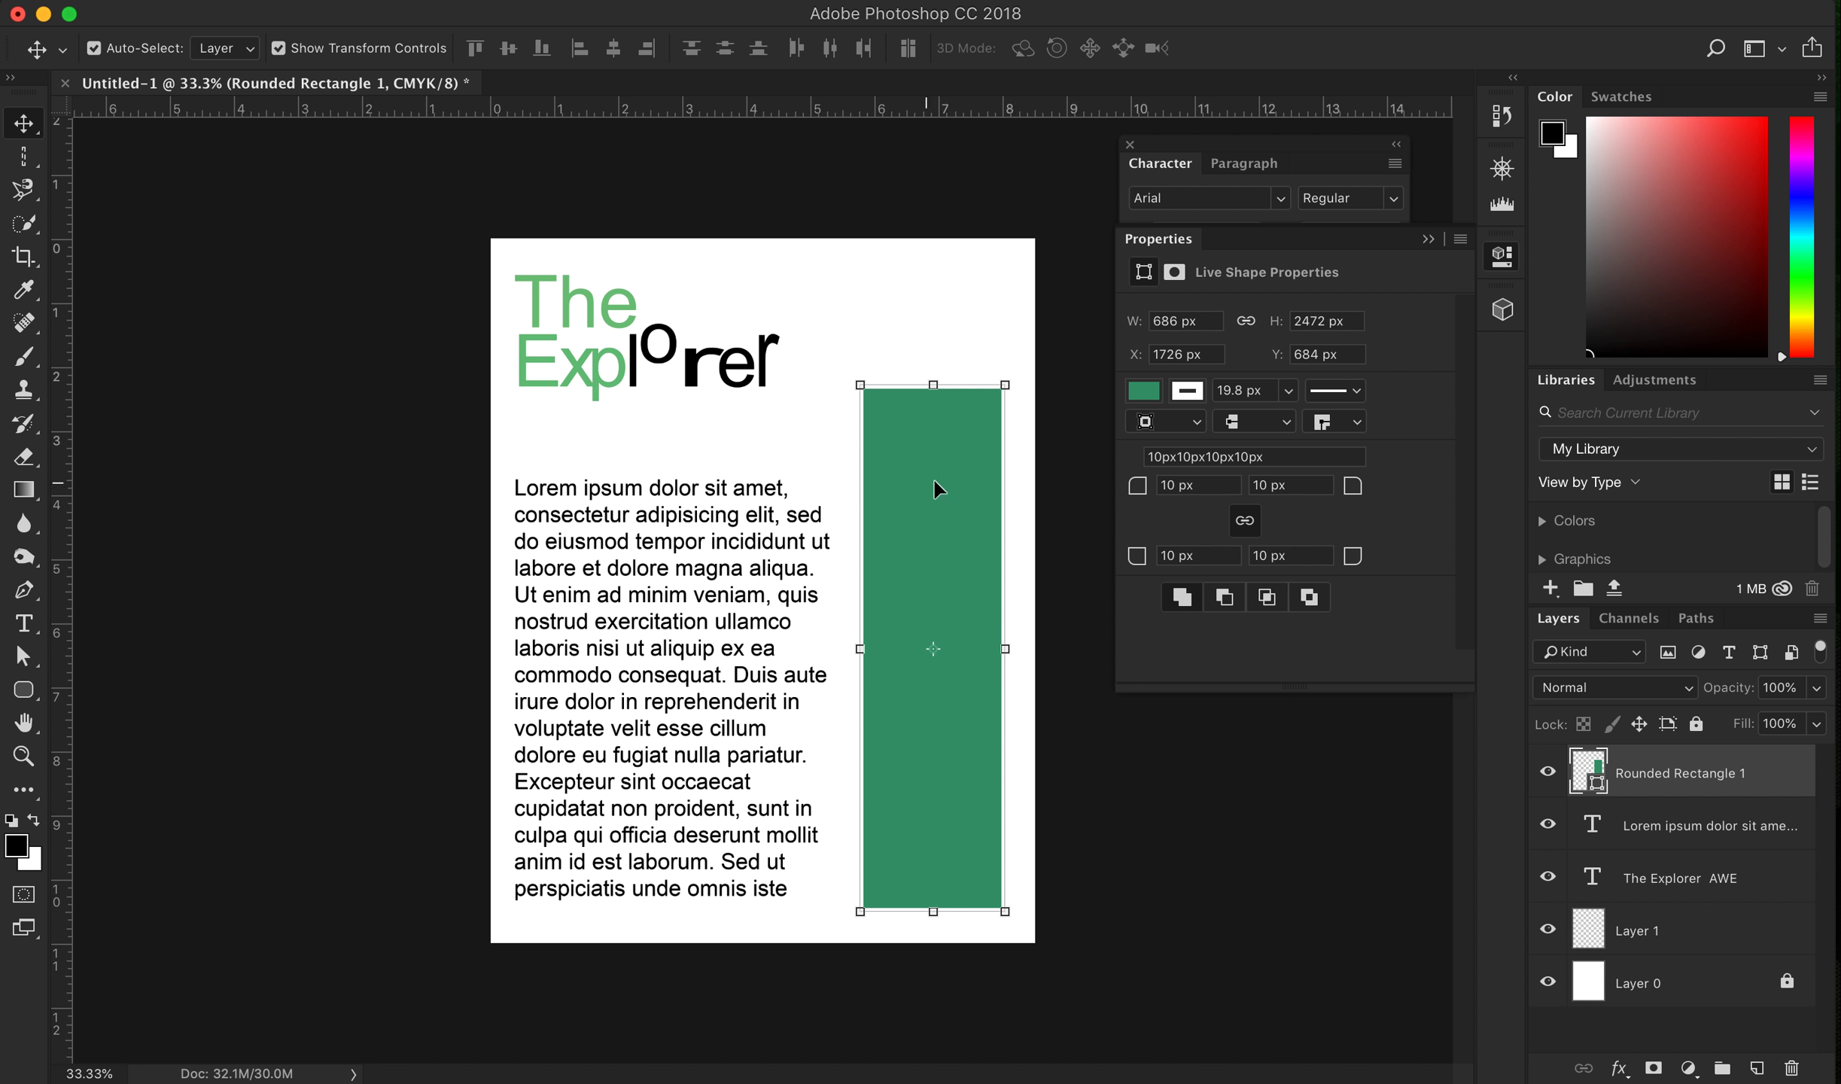
mouse_move(848, 608)
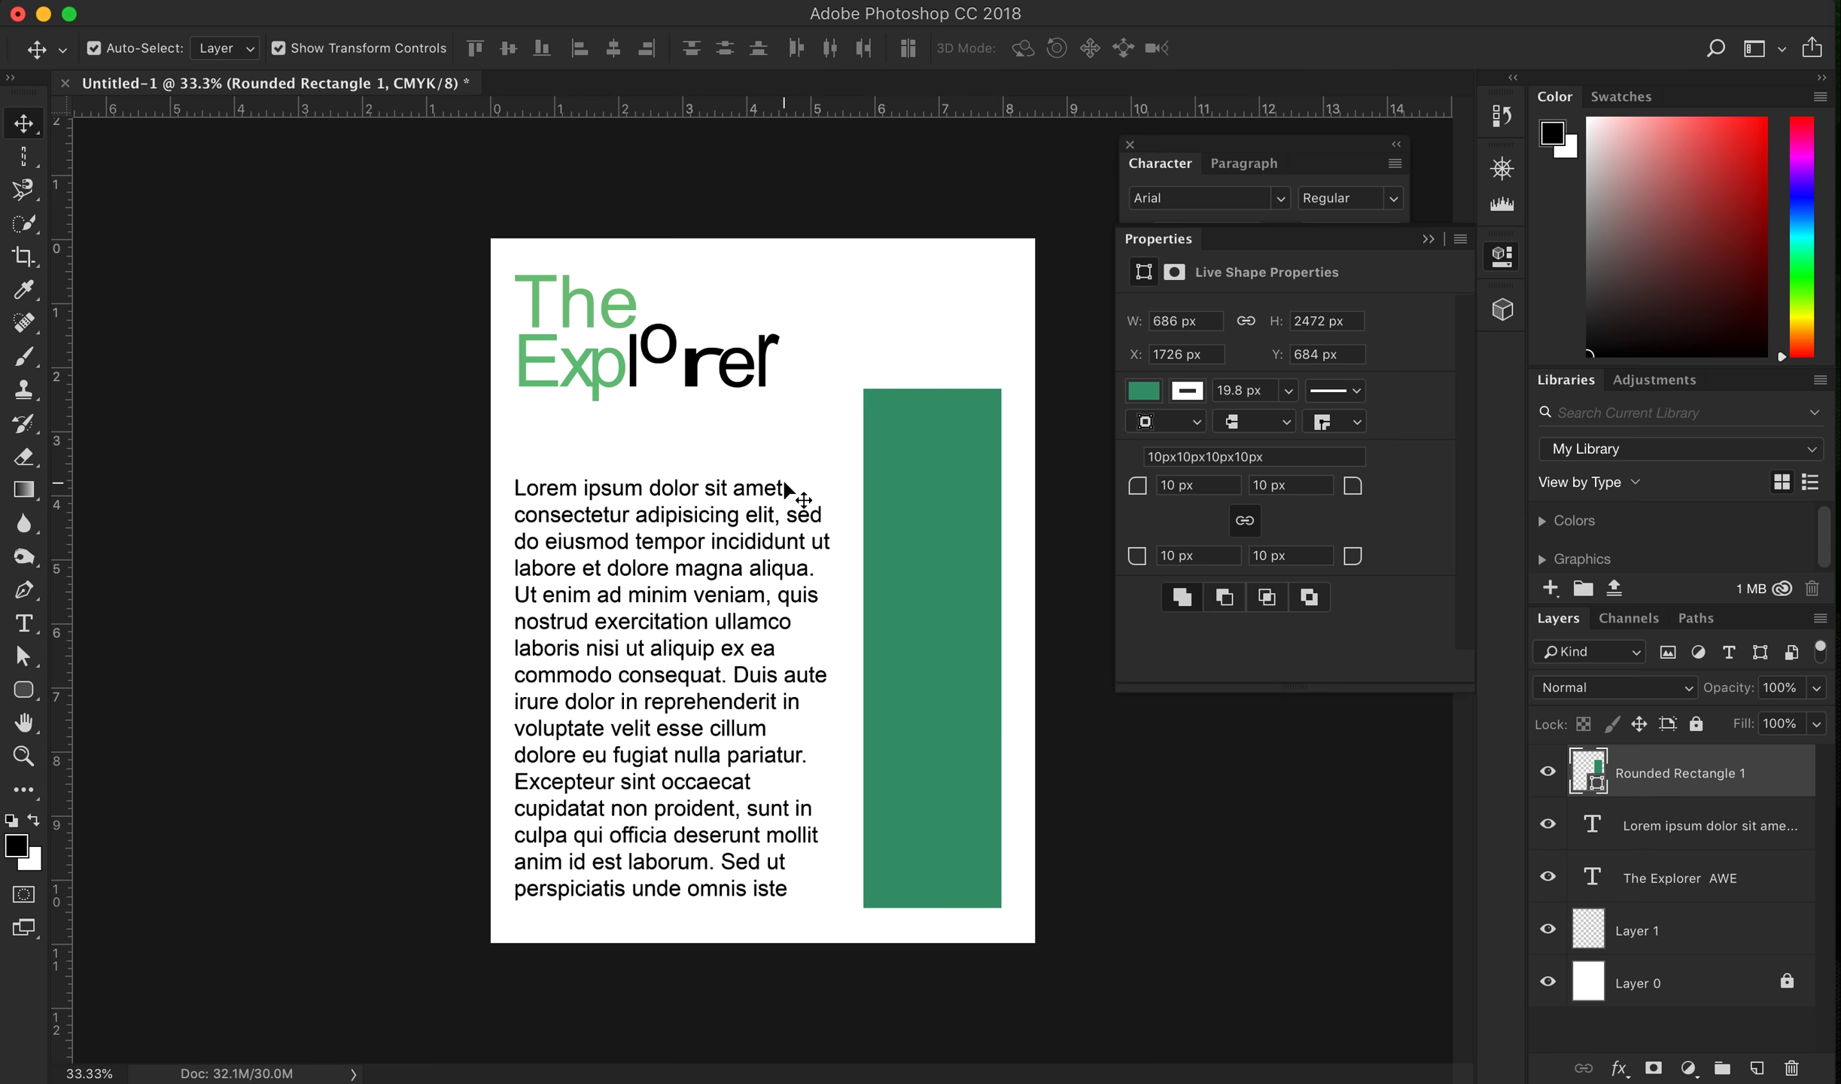
left_click(1707, 826)
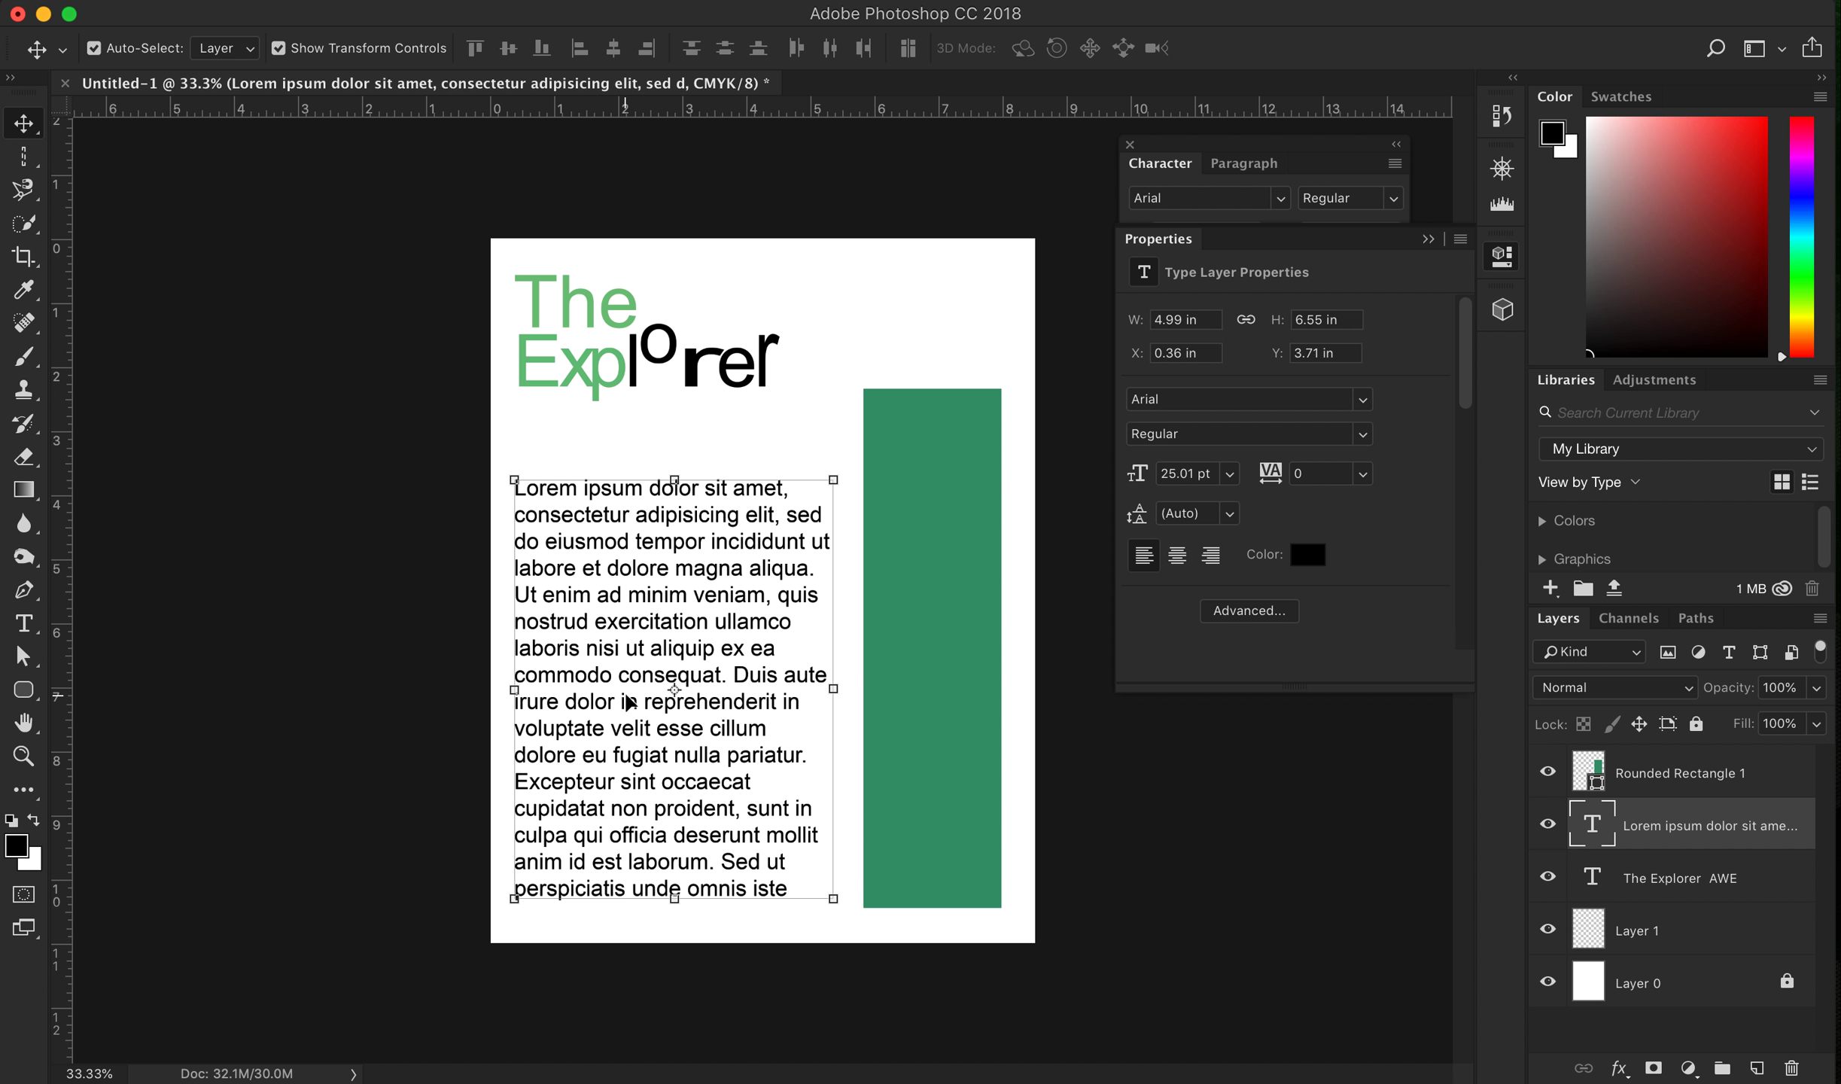
mouse_move(810, 671)
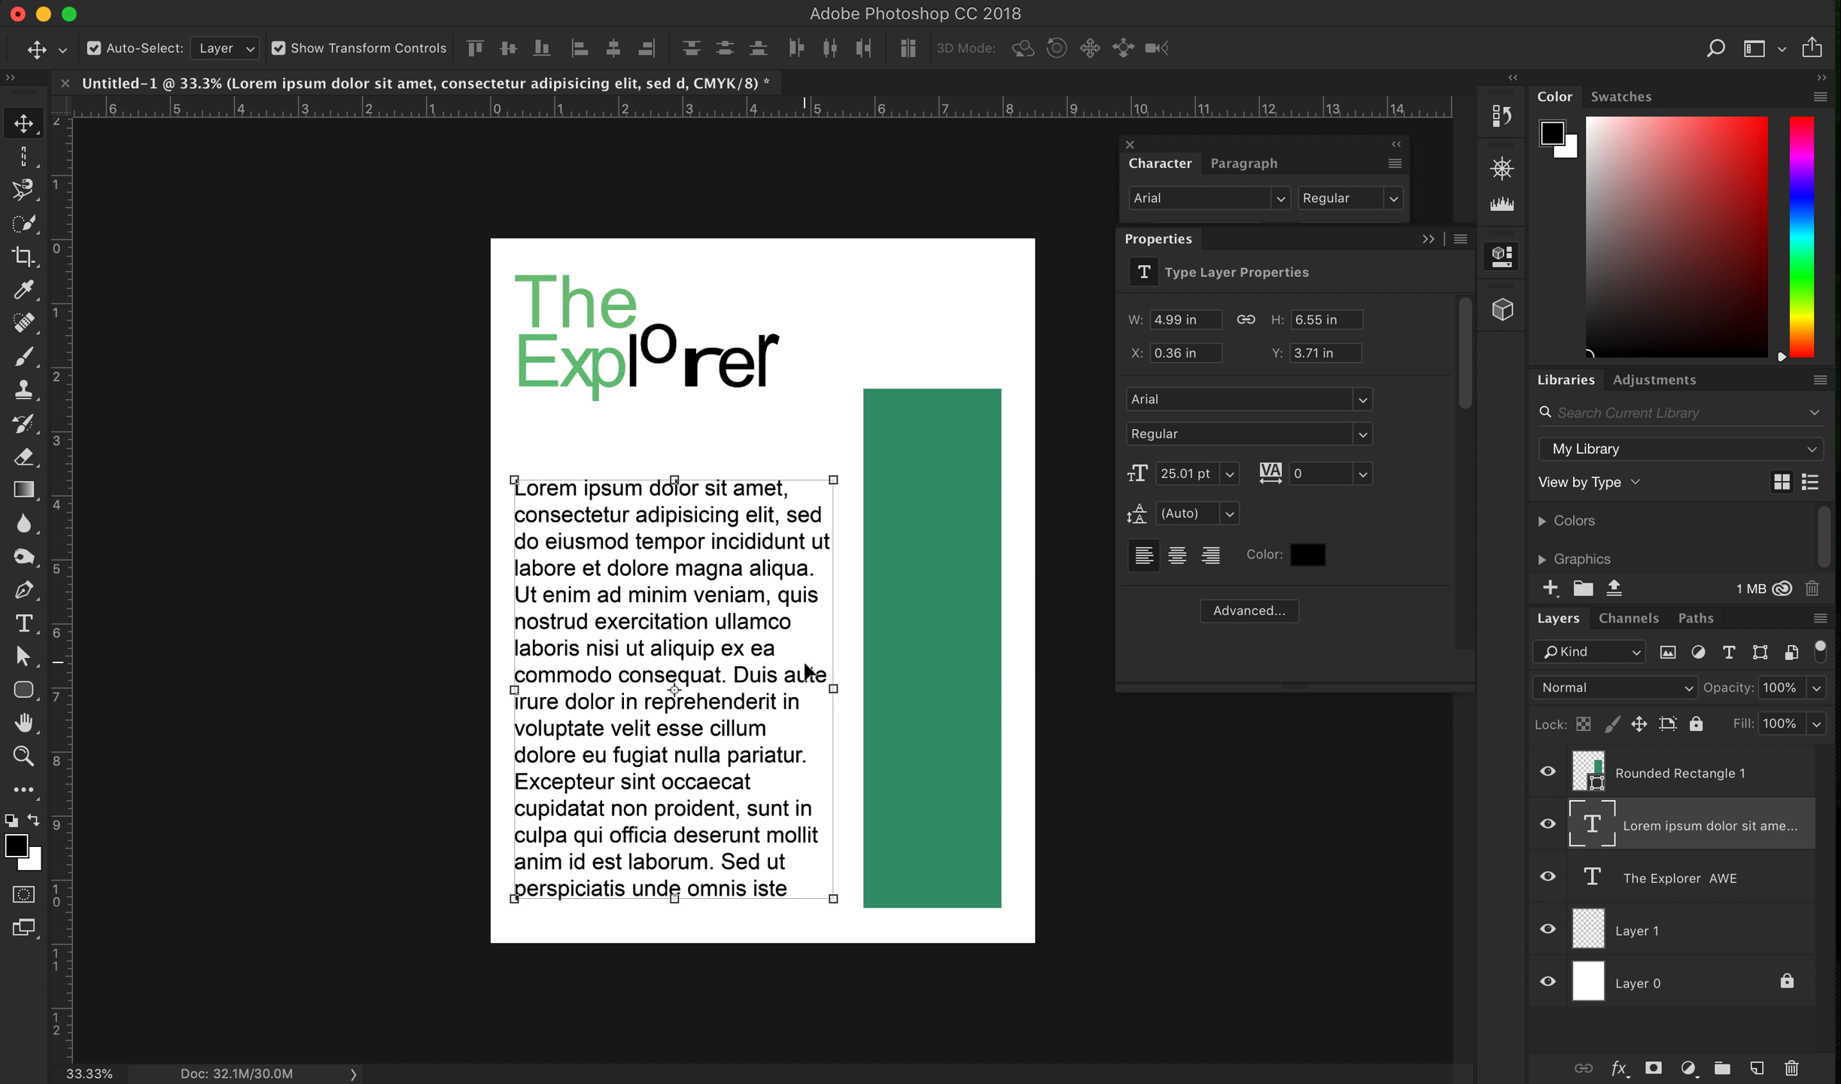
mouse_move(808, 524)
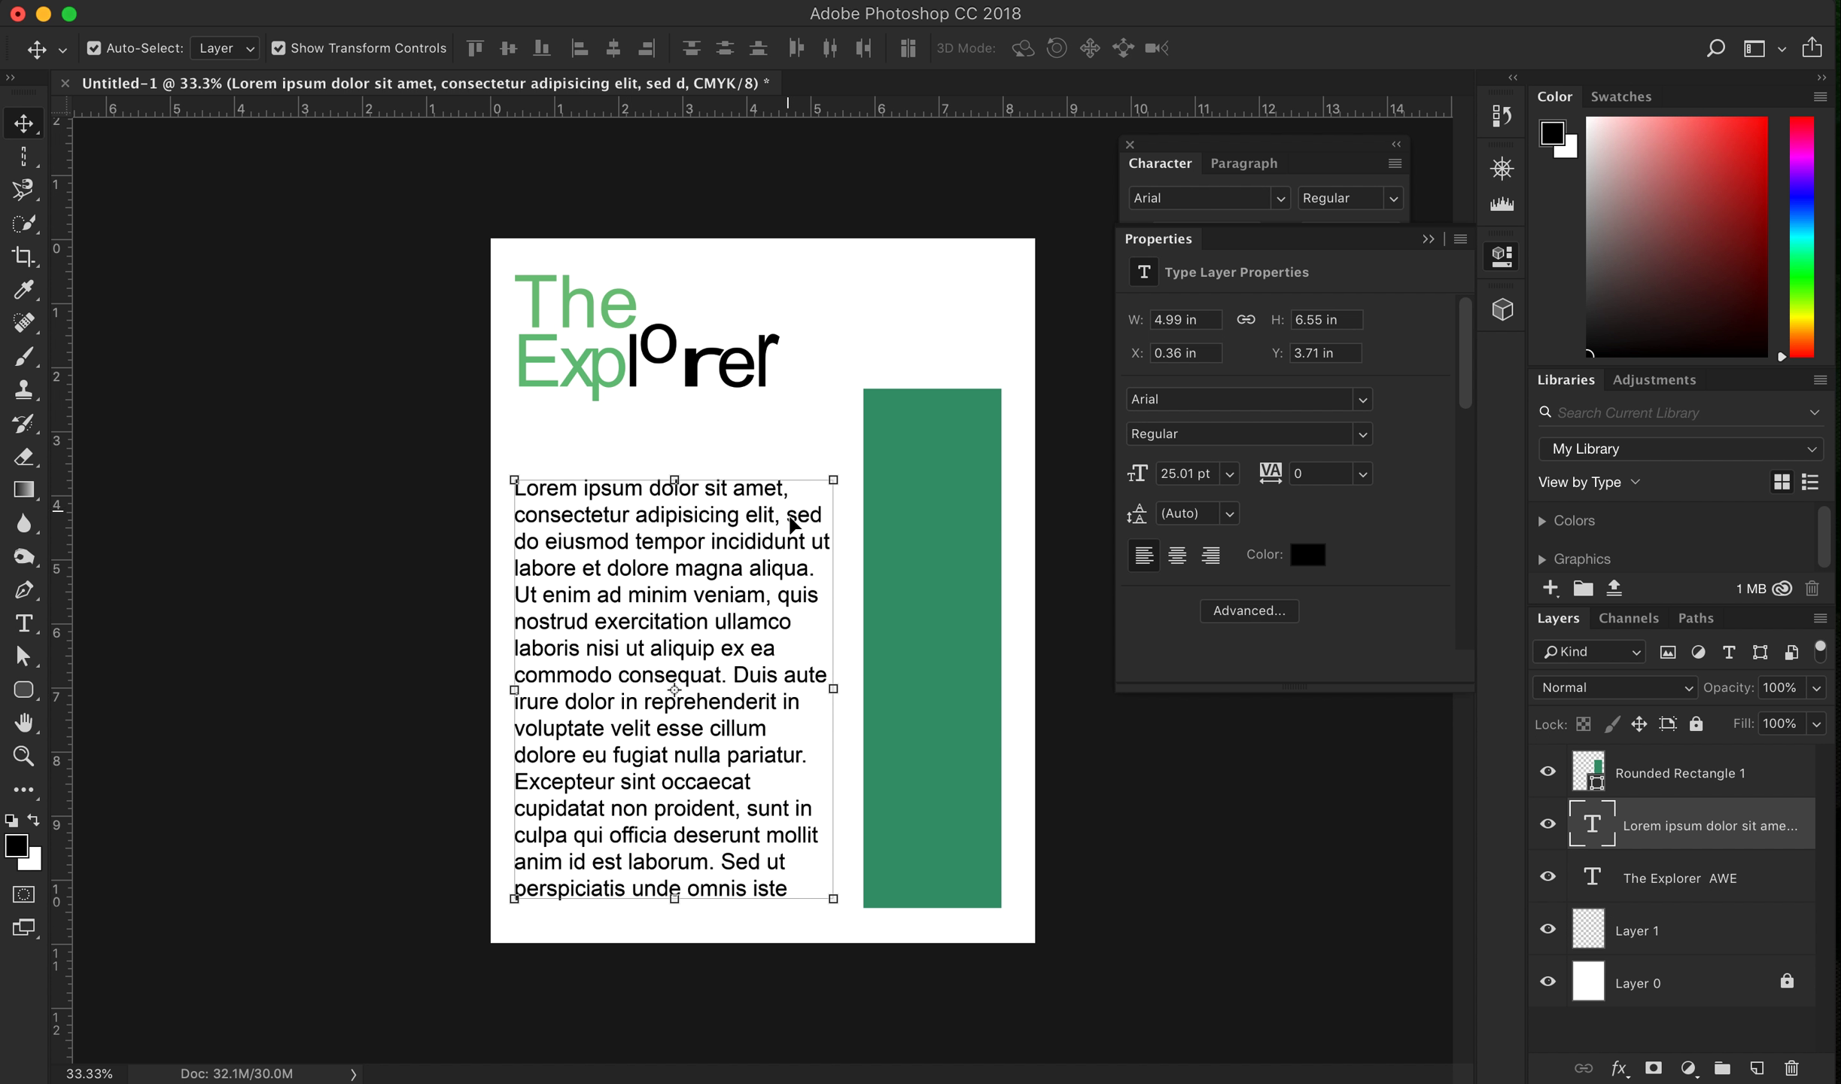
mouse_move(807, 648)
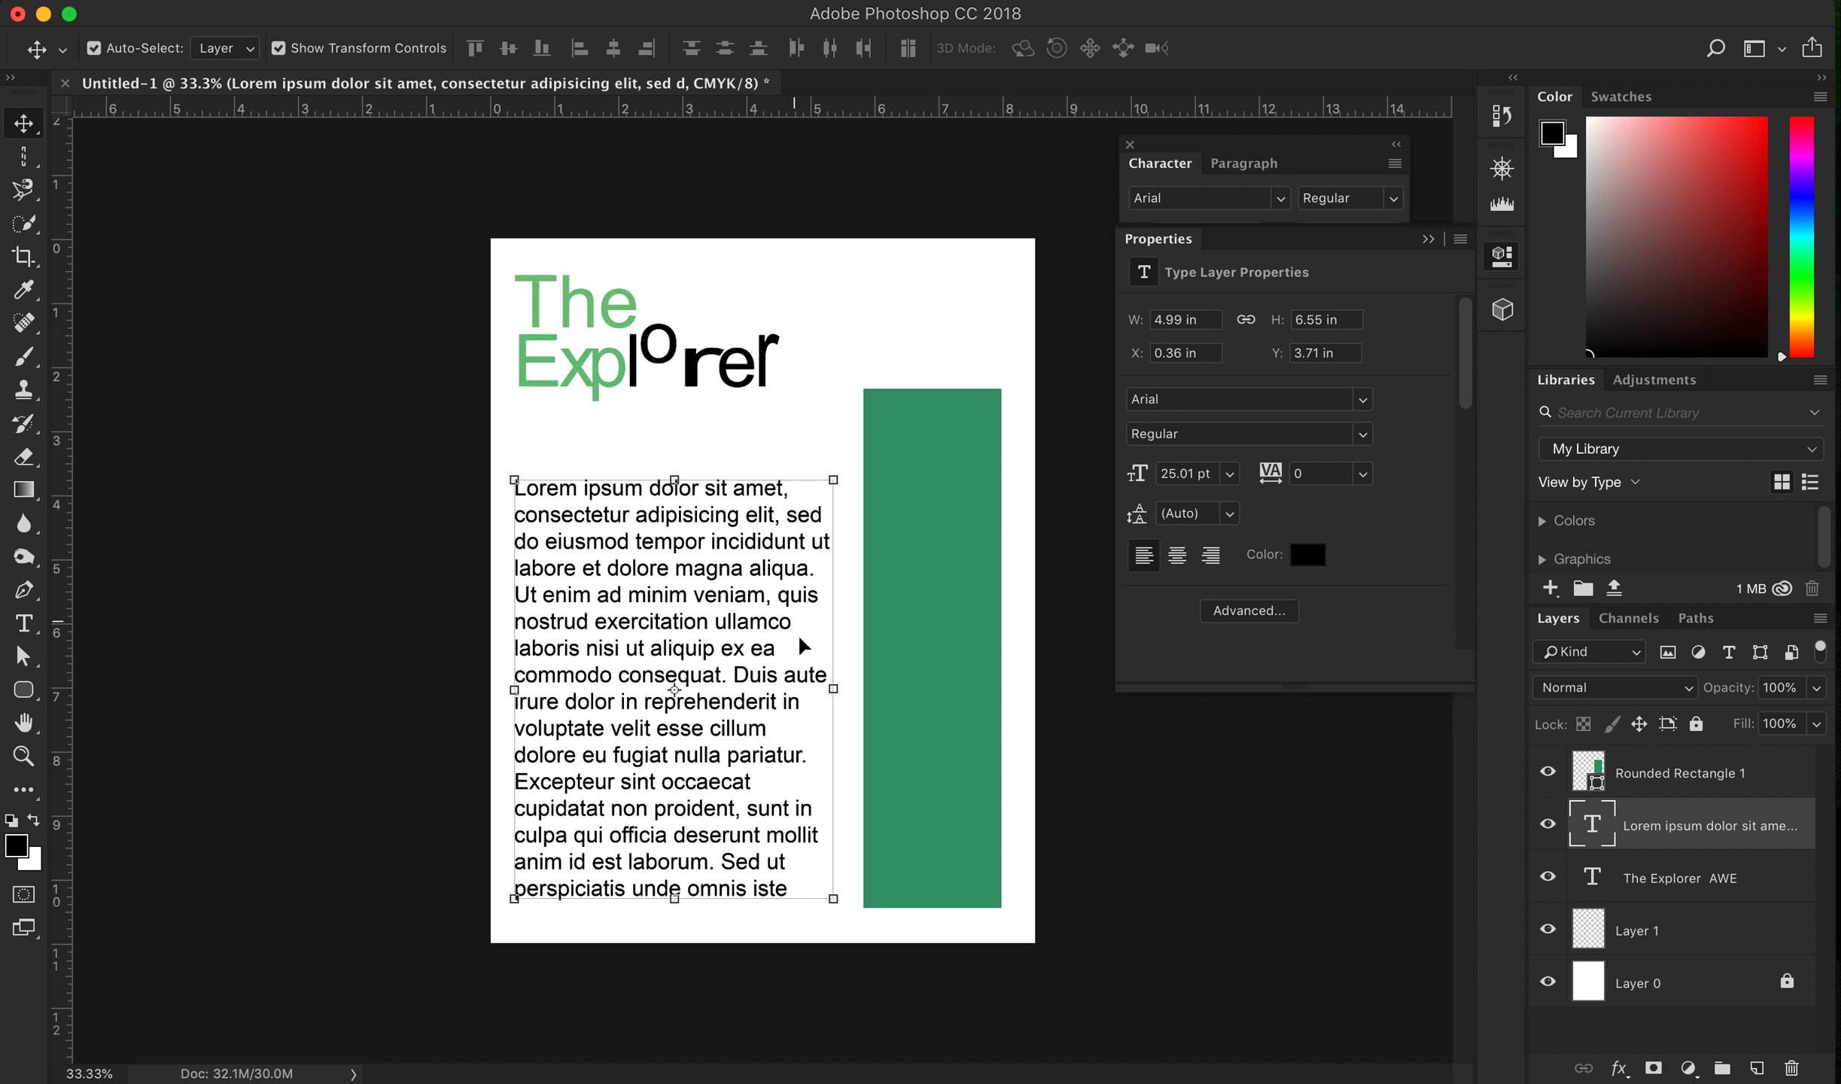
mouse_move(523, 565)
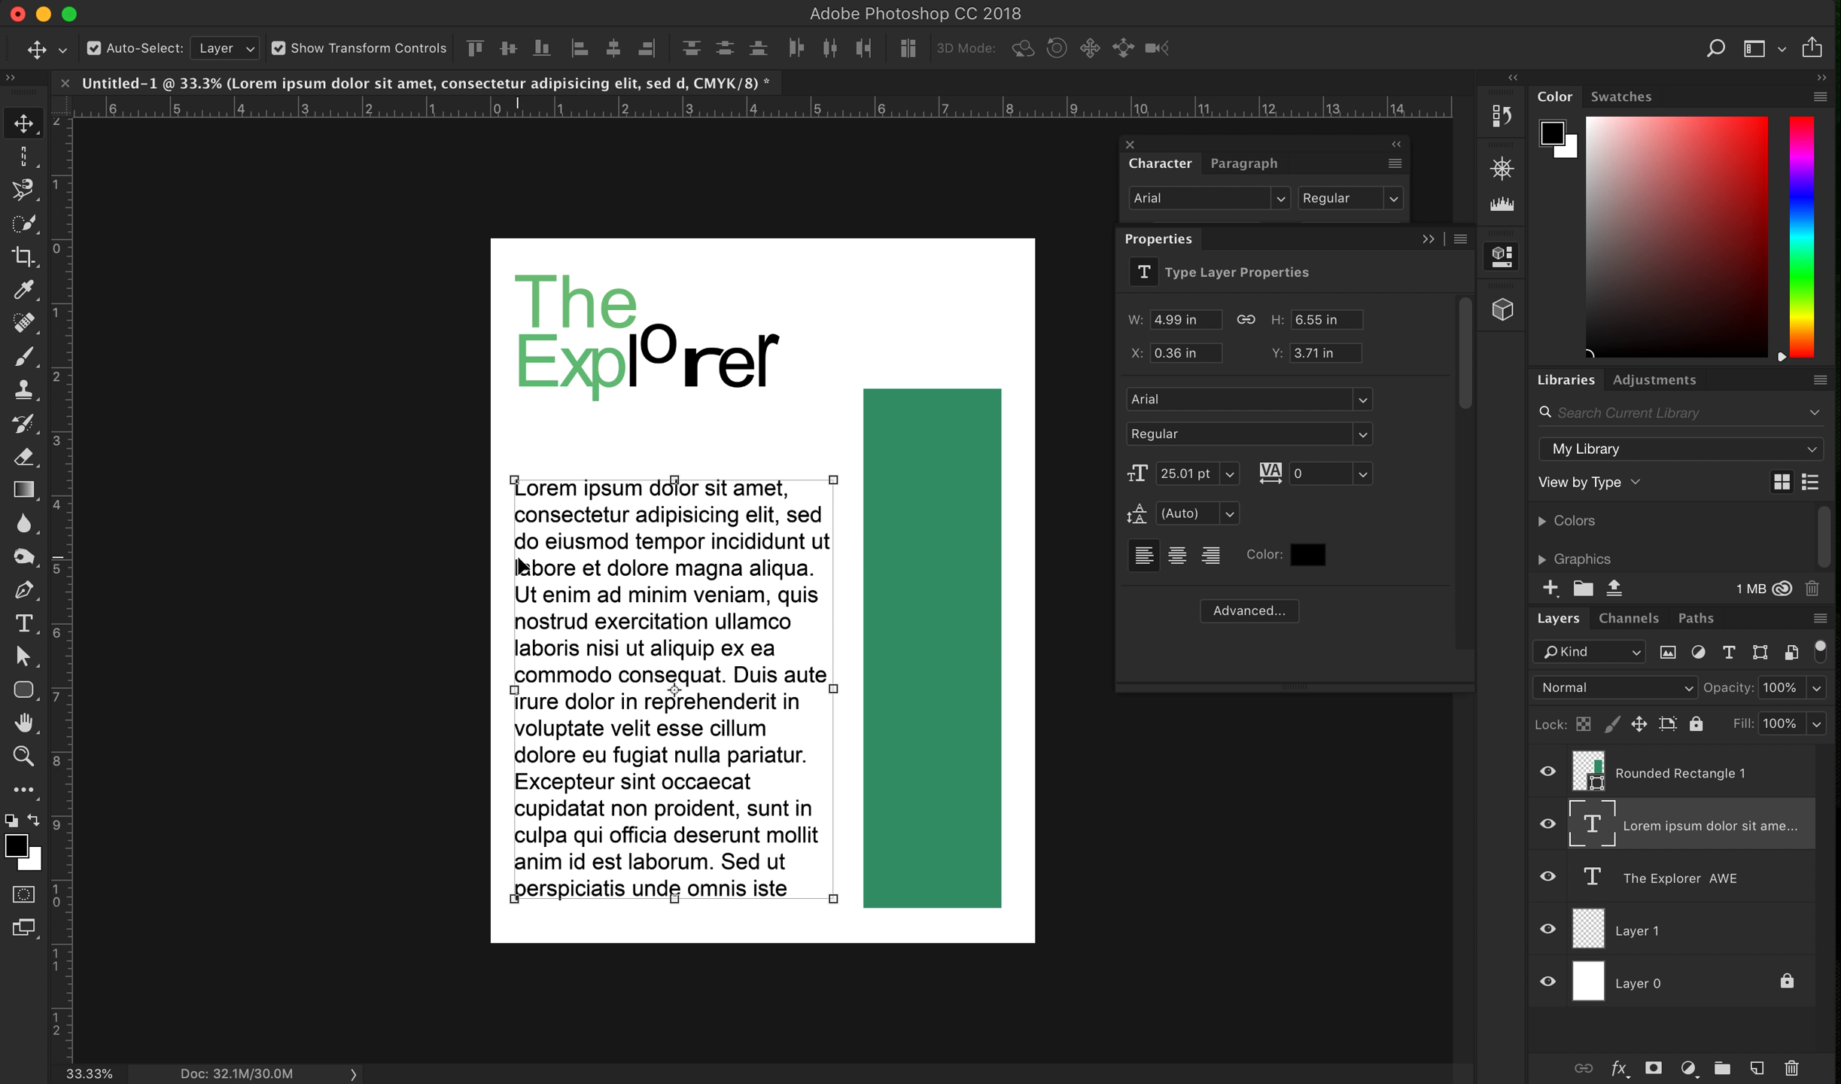
mouse_move(808, 784)
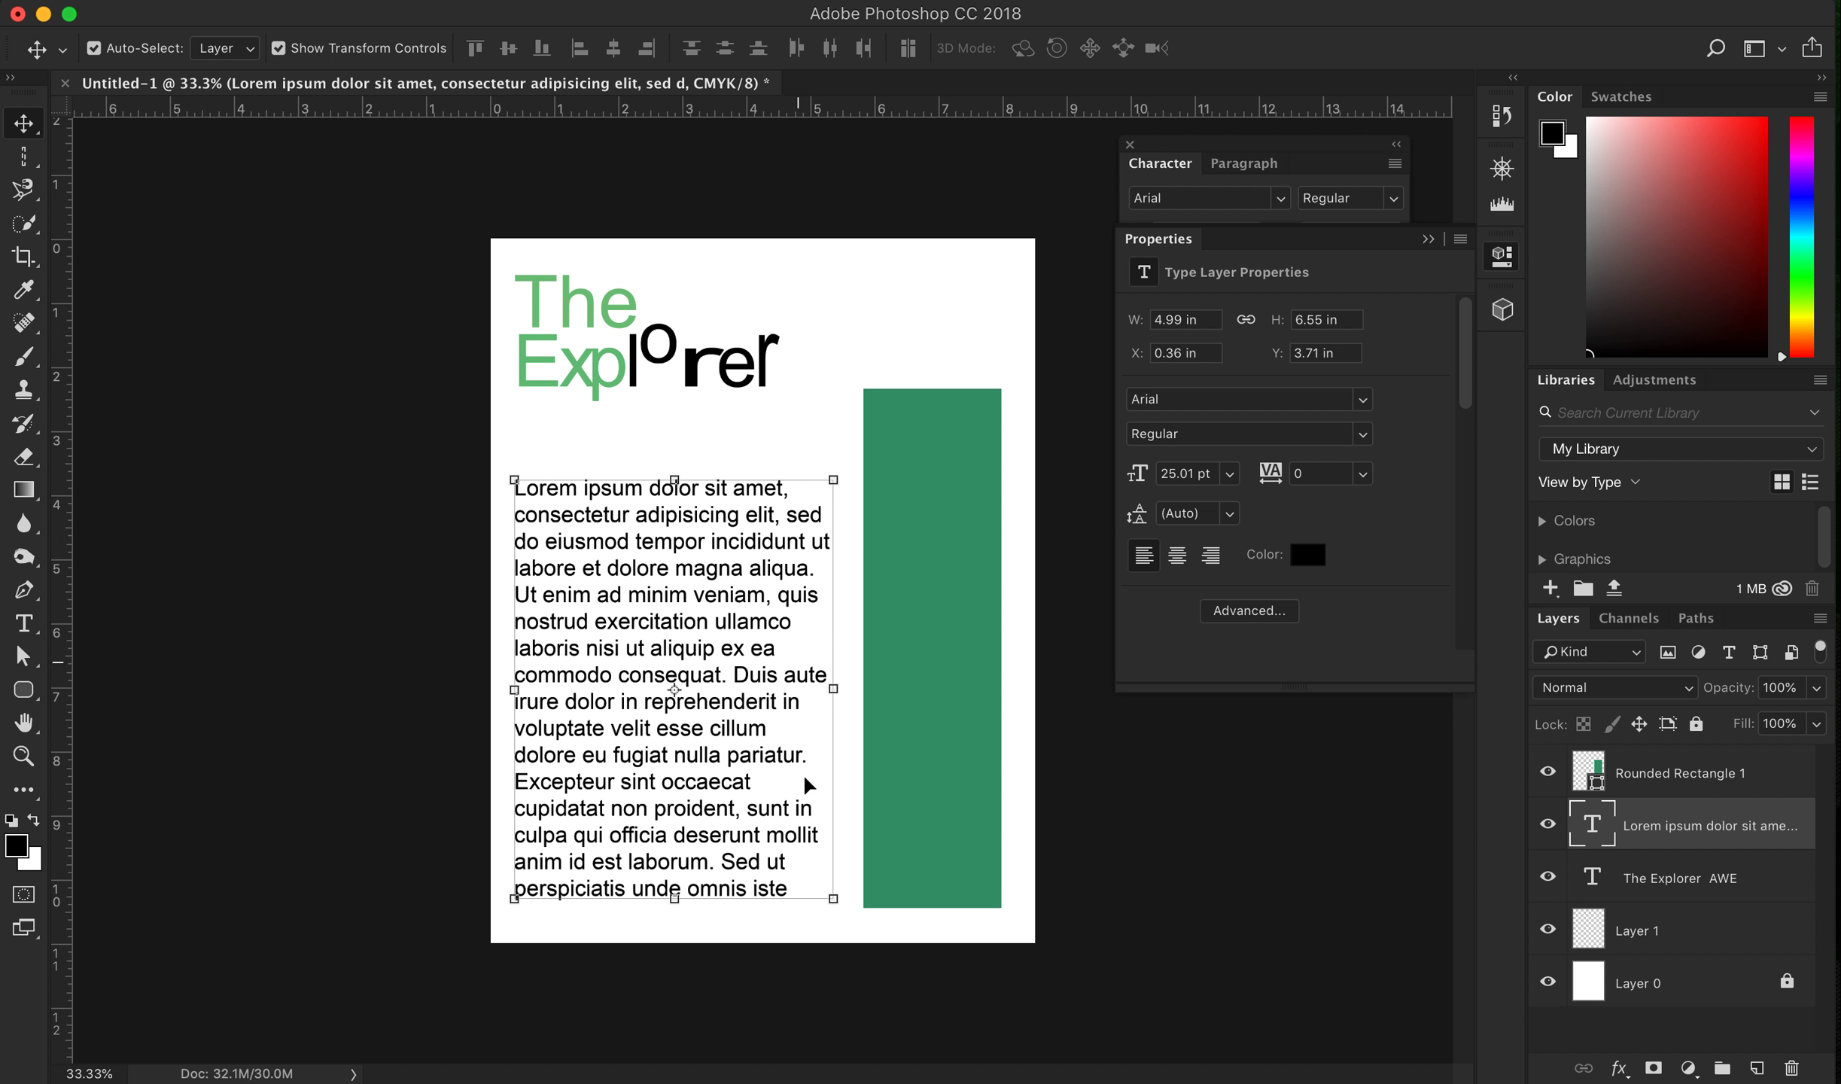
mouse_move(530, 499)
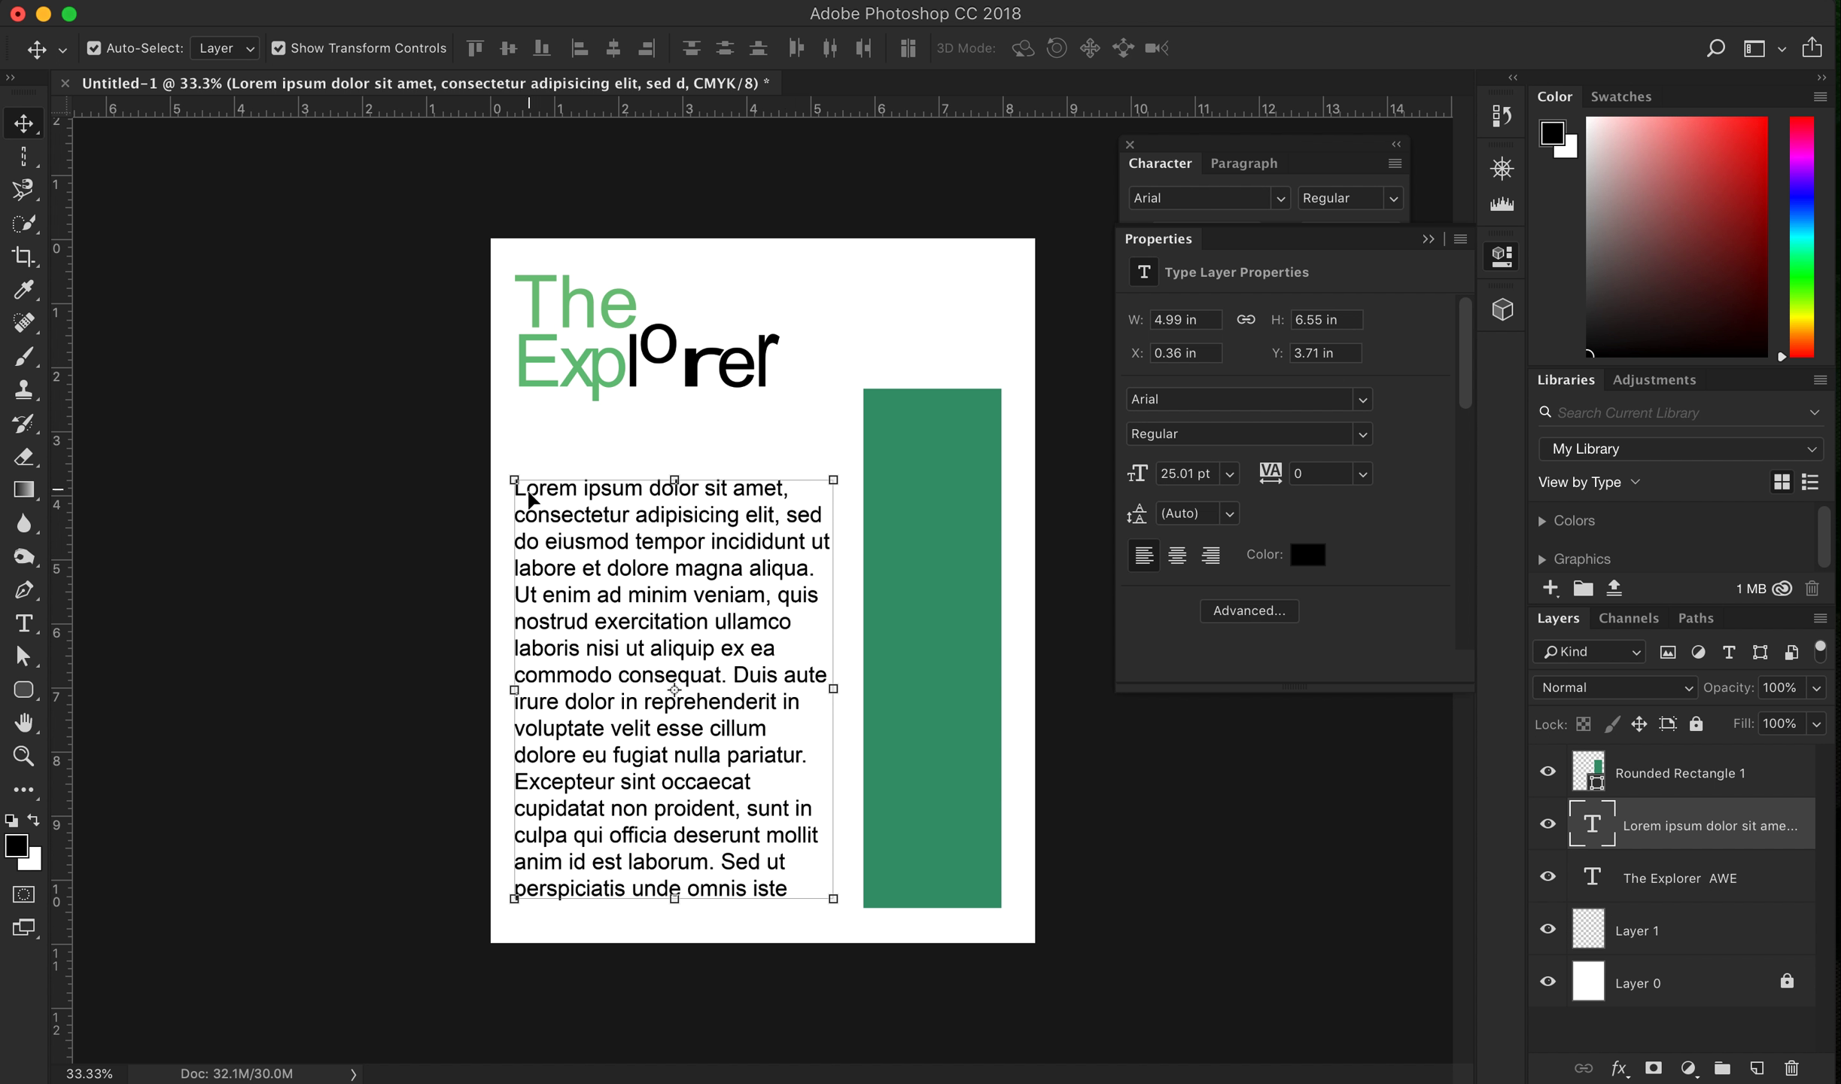
mouse_move(537, 853)
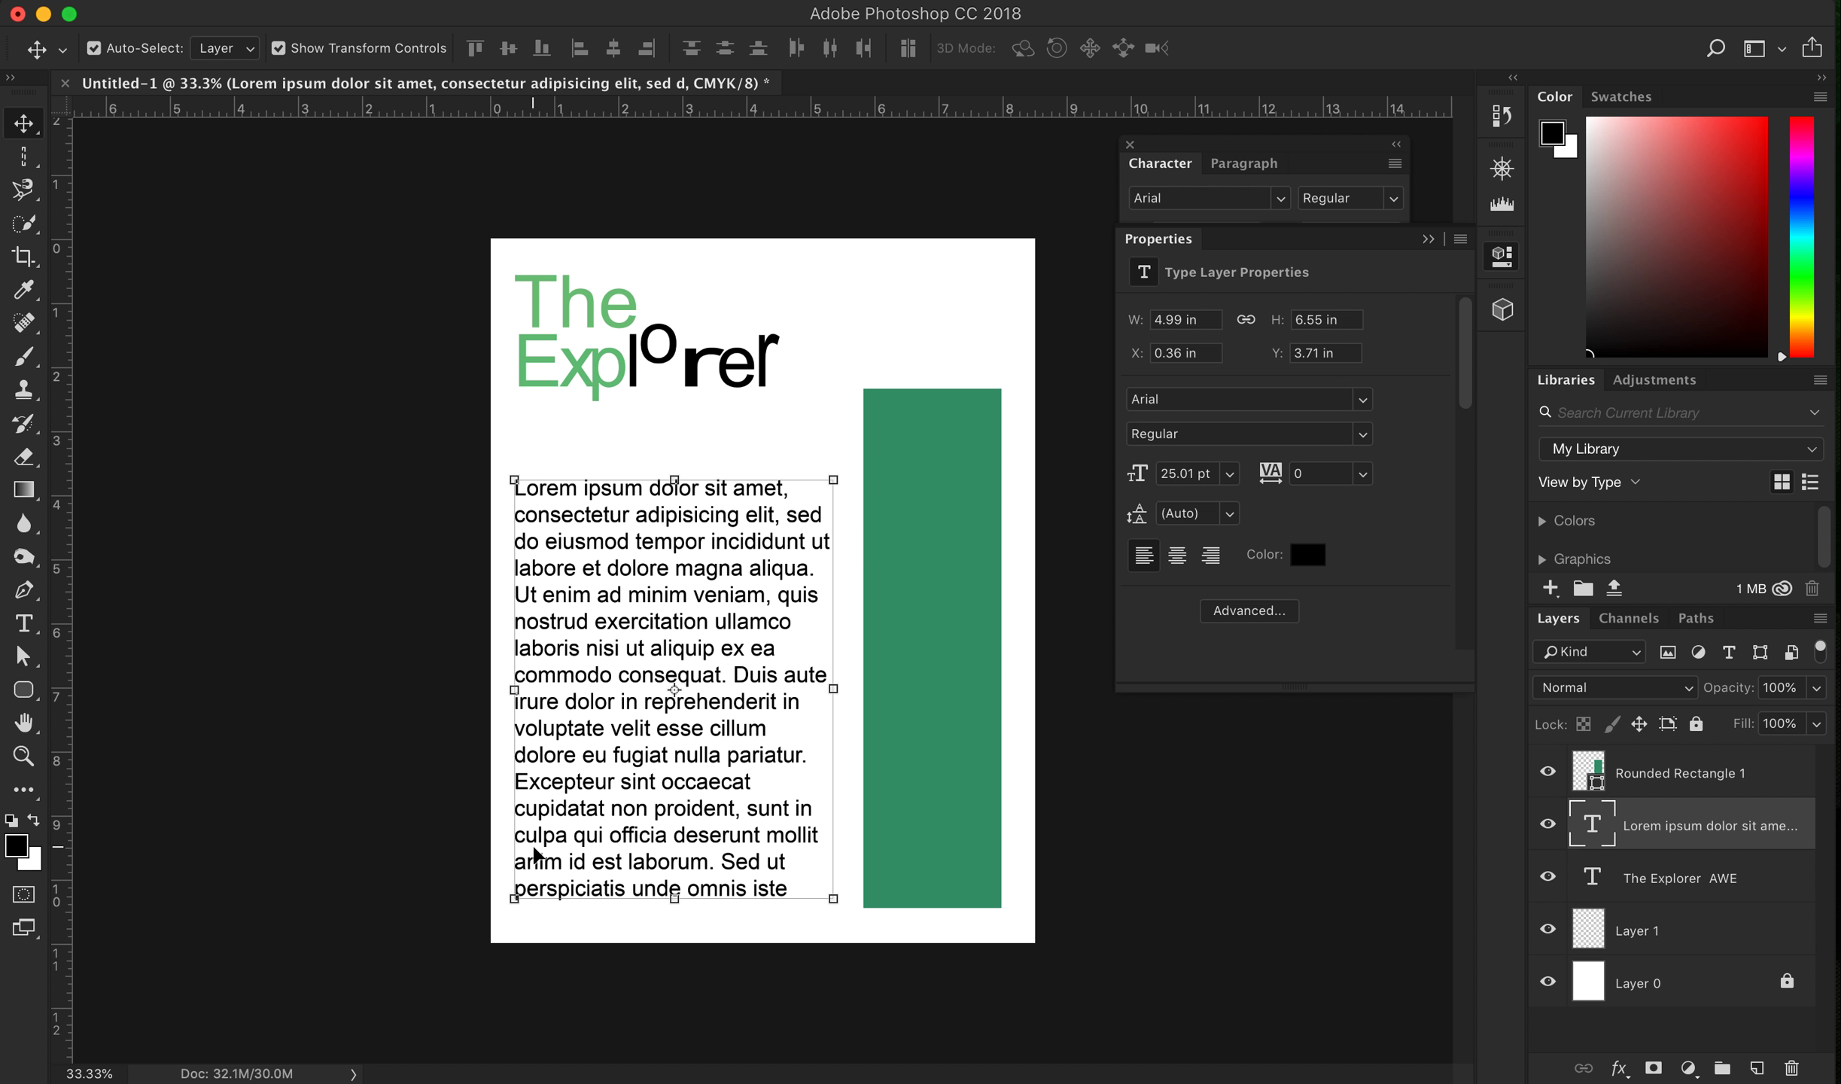
mouse_move(843, 593)
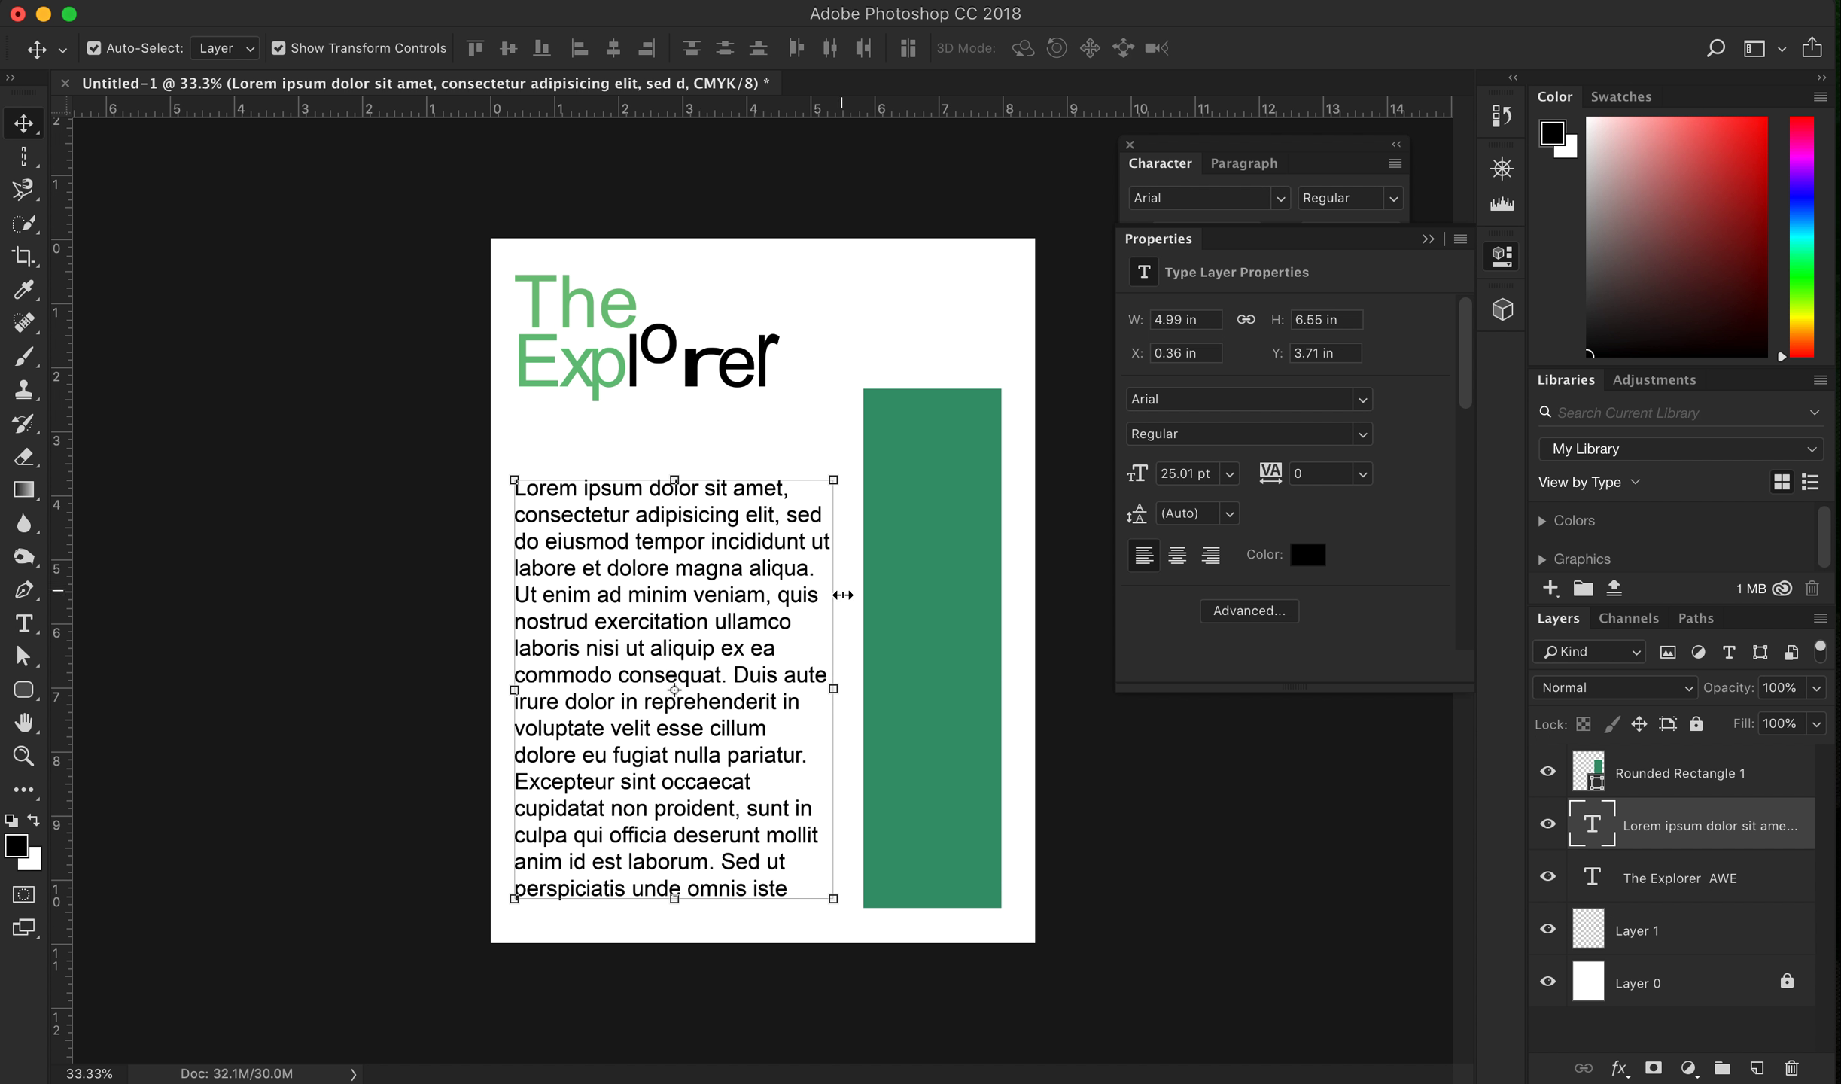
mouse_move(820, 632)
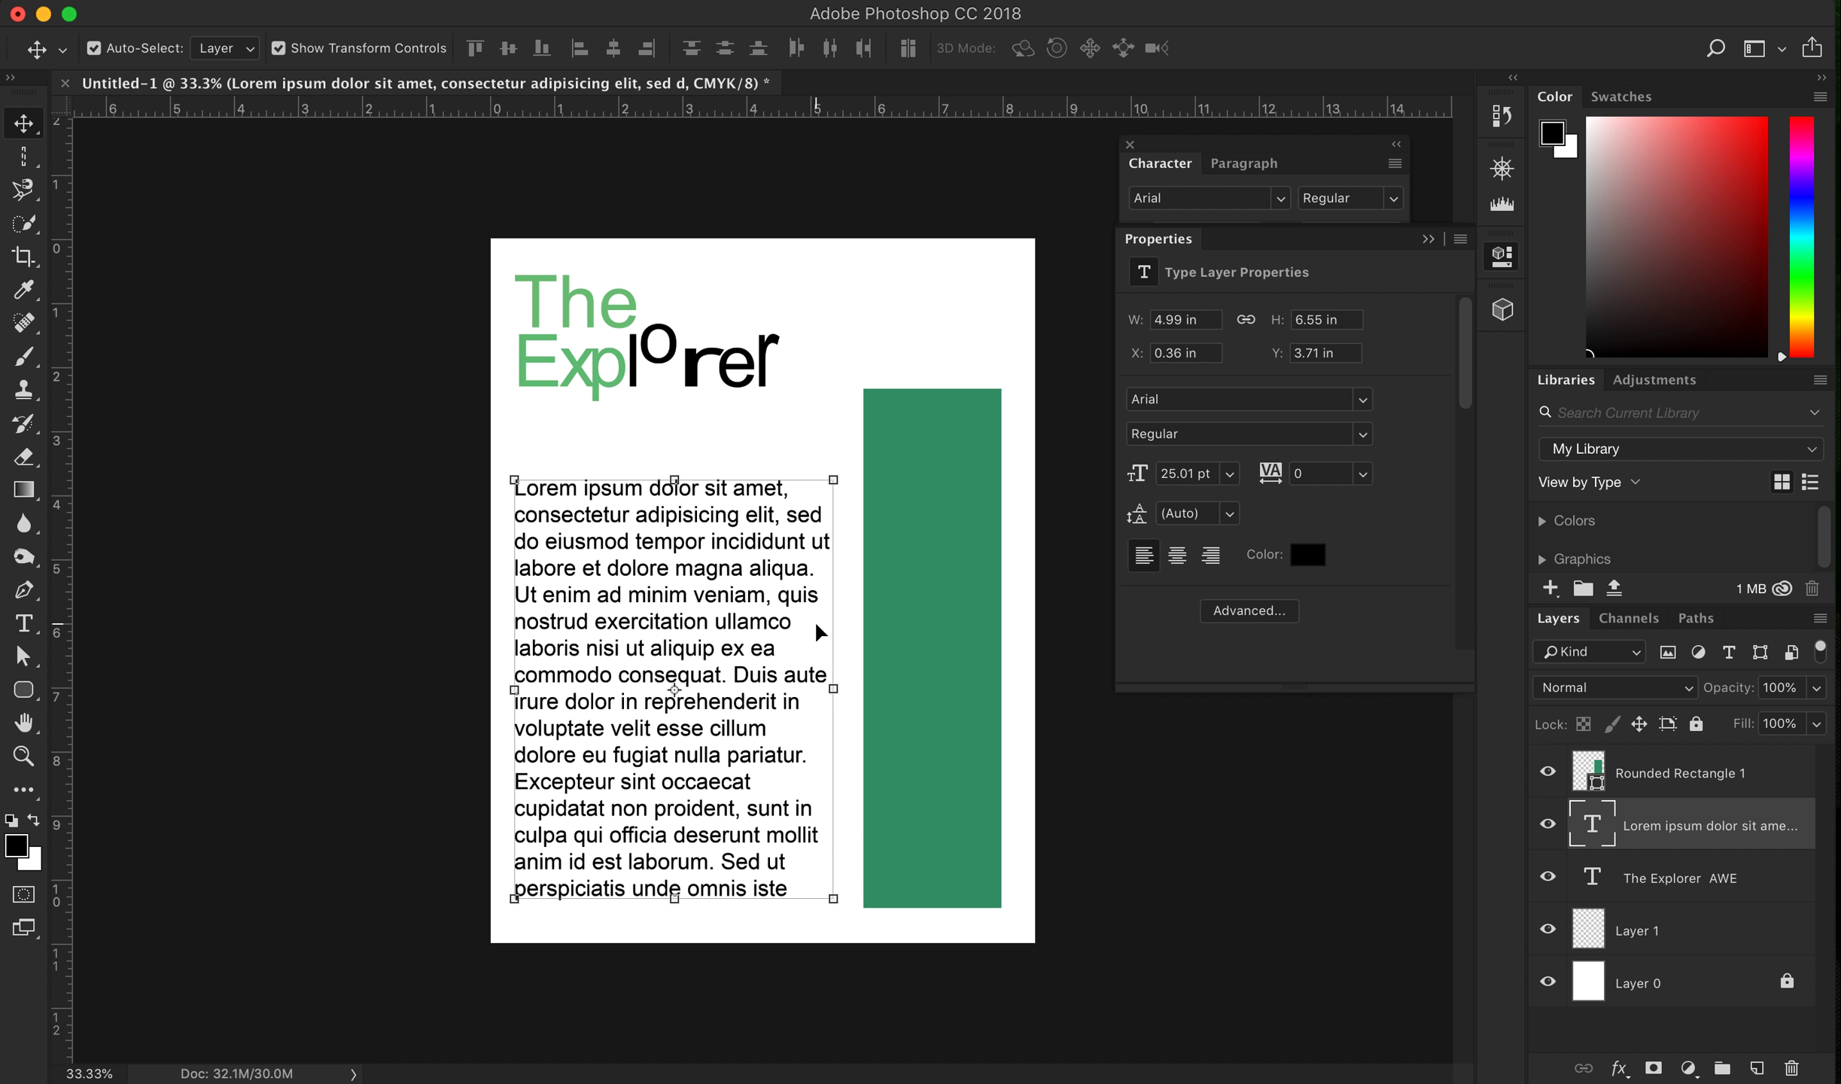
mouse_move(904, 457)
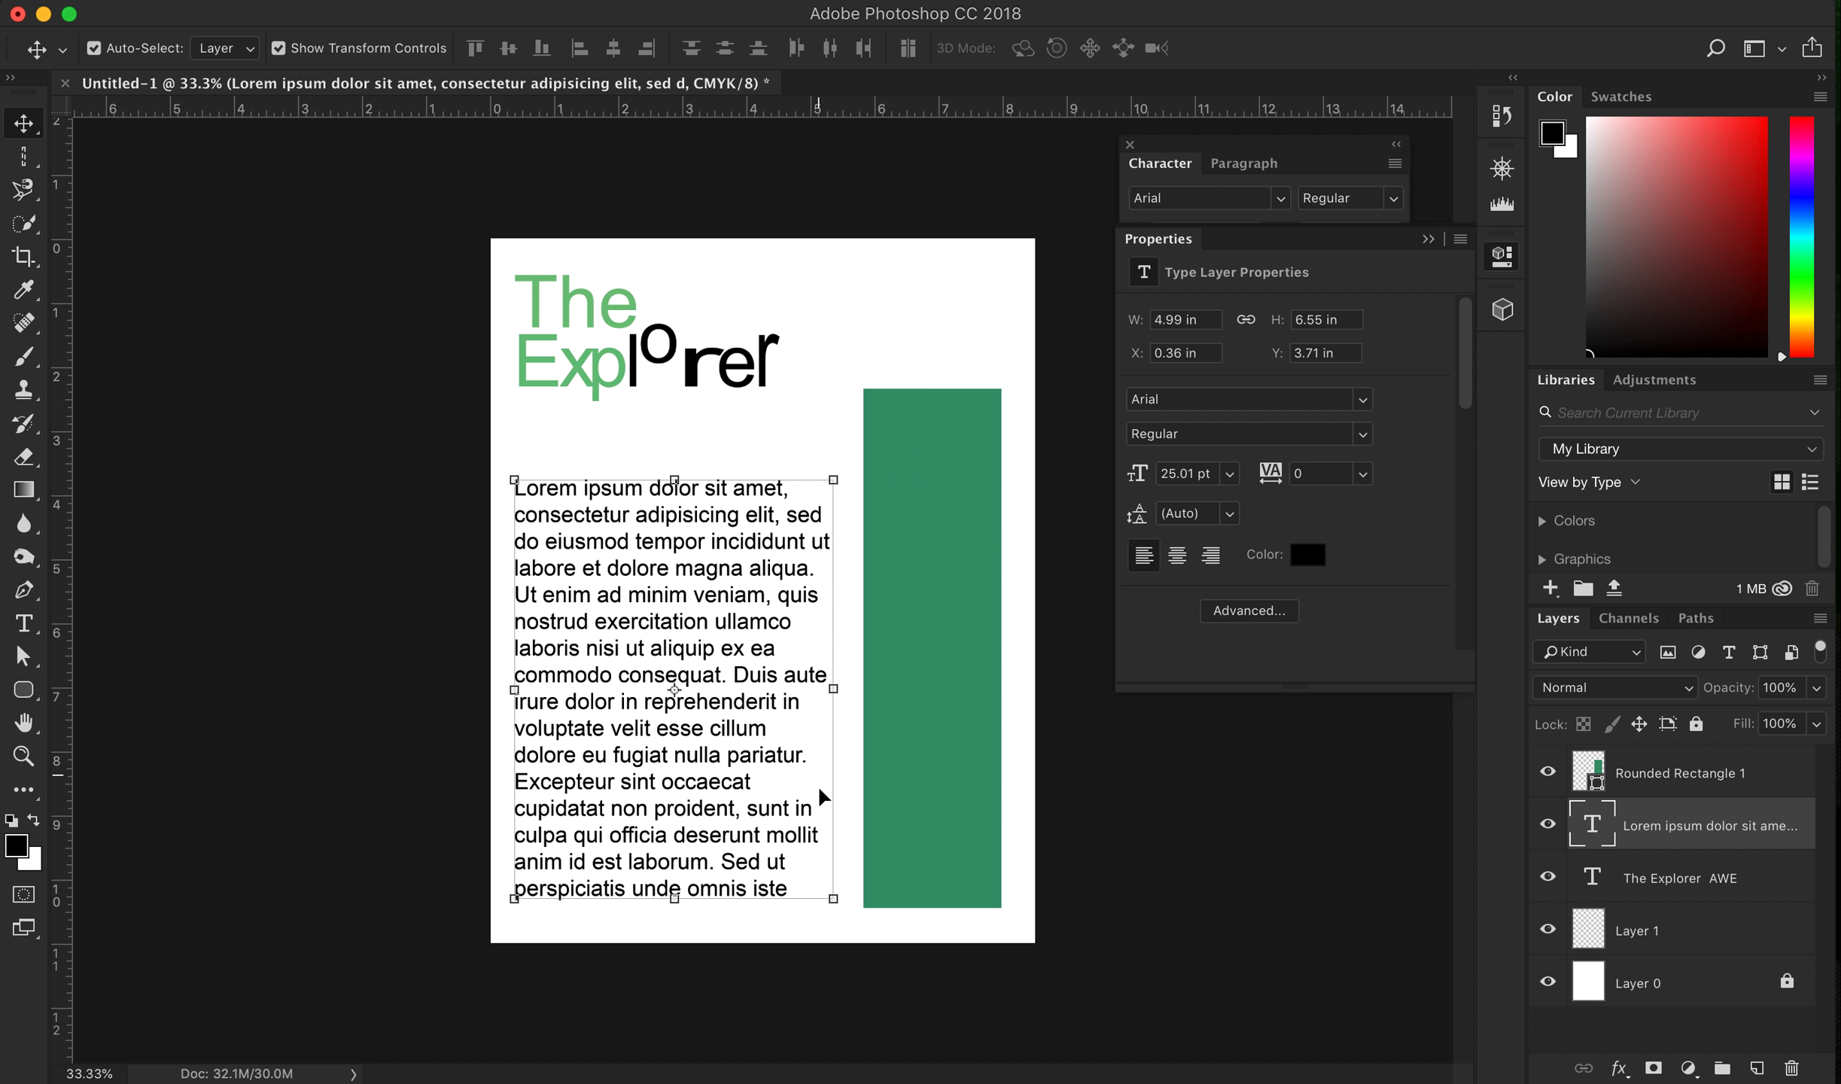
mouse_move(826, 796)
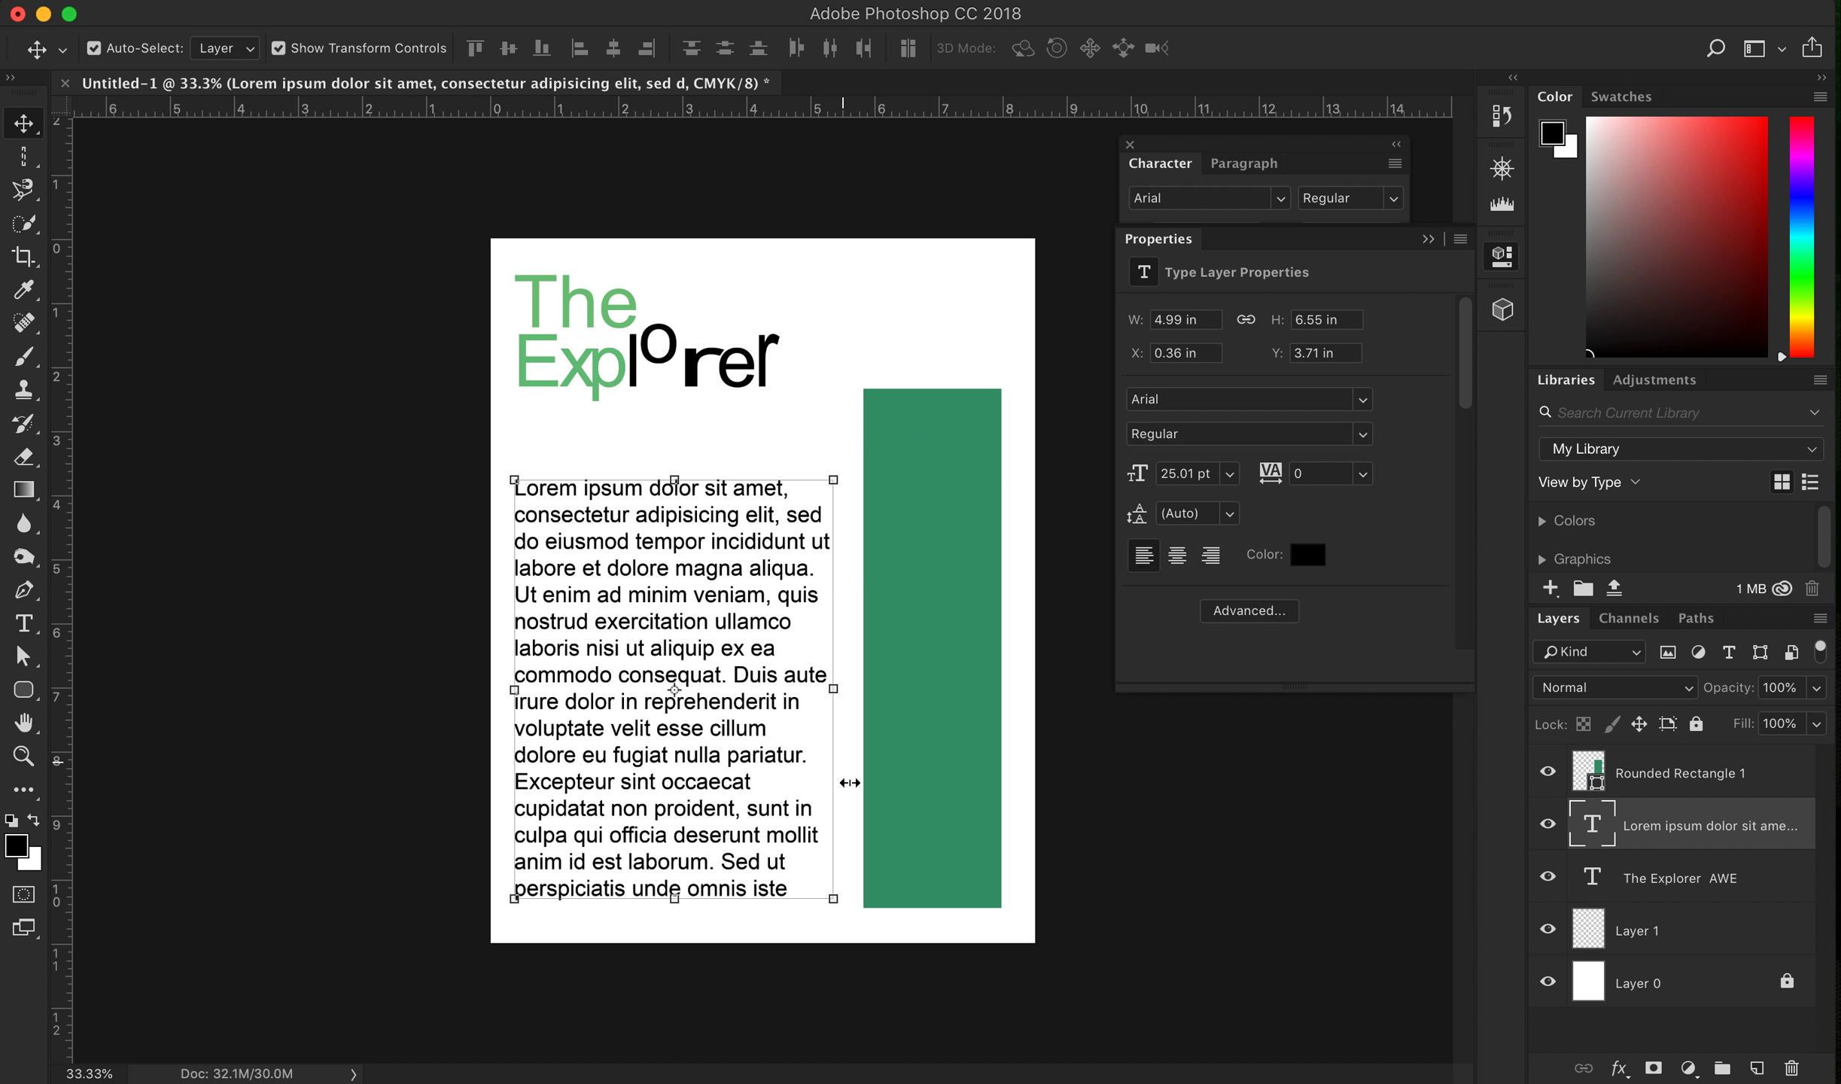
mouse_move(934, 658)
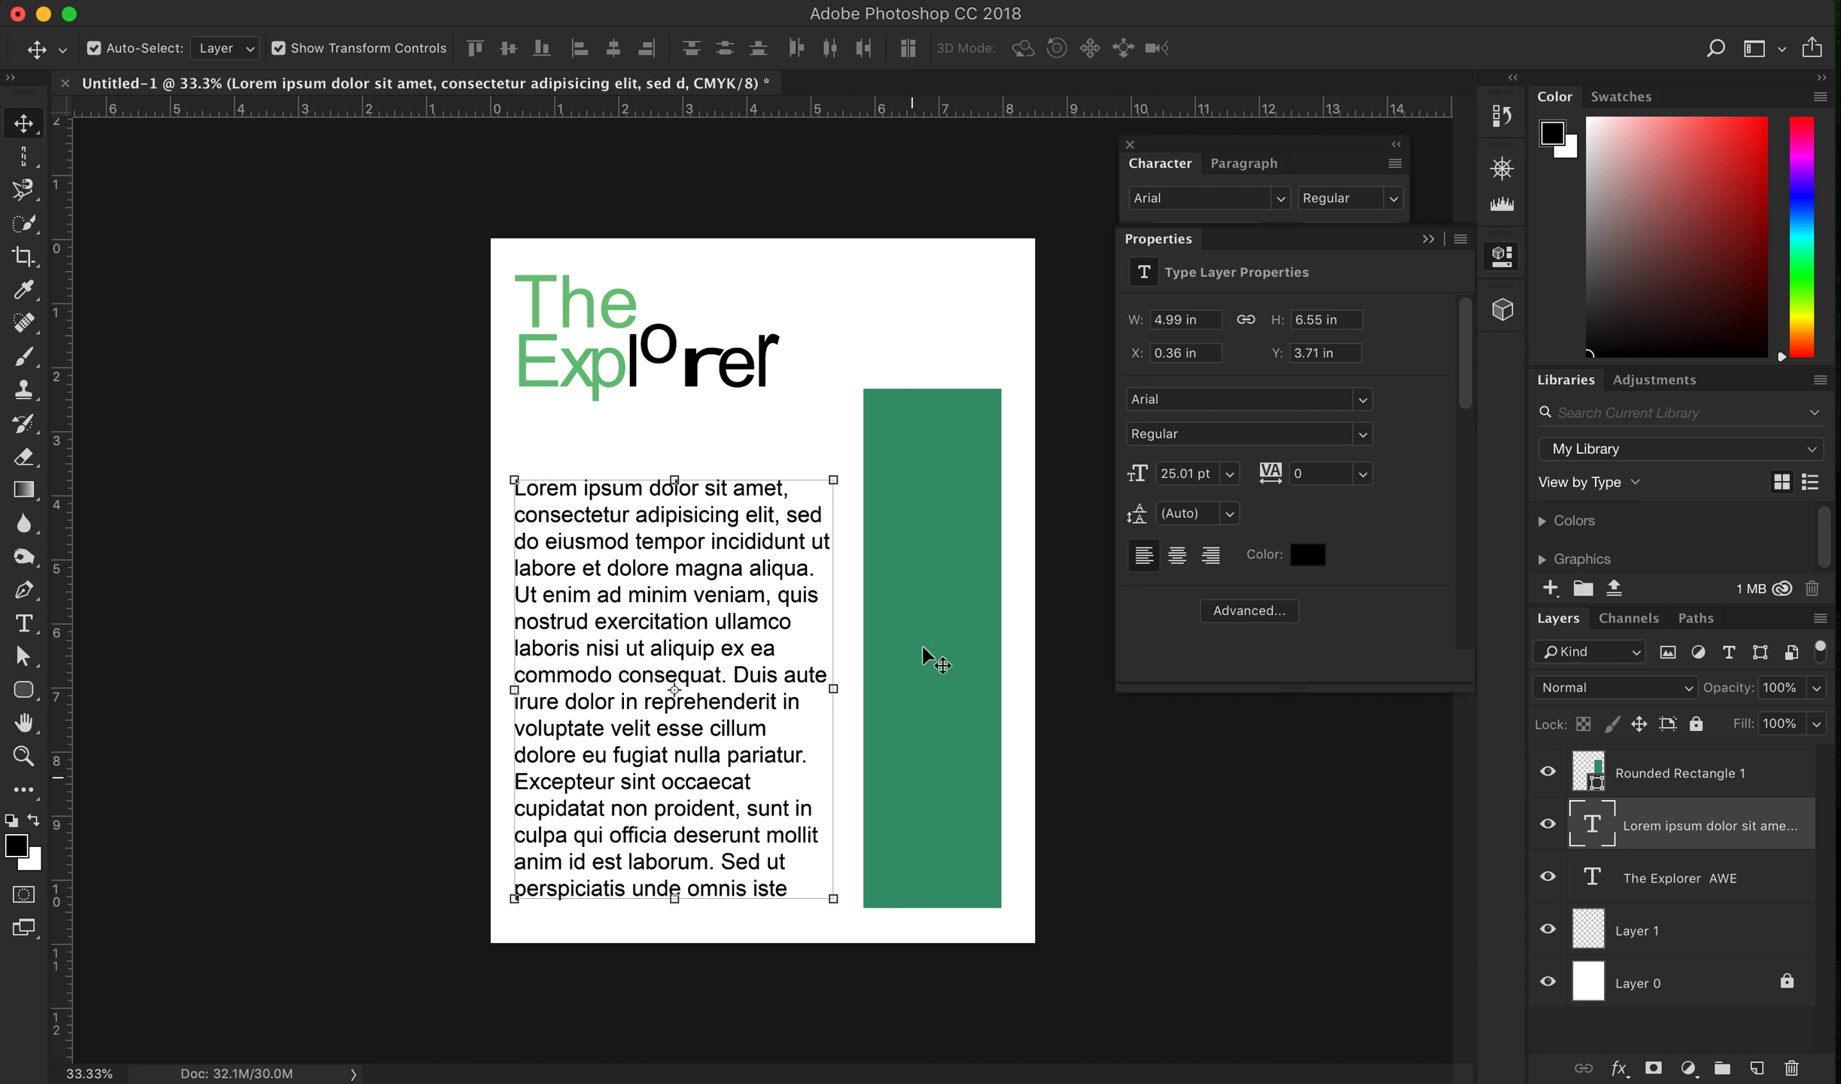
mouse_move(716, 578)
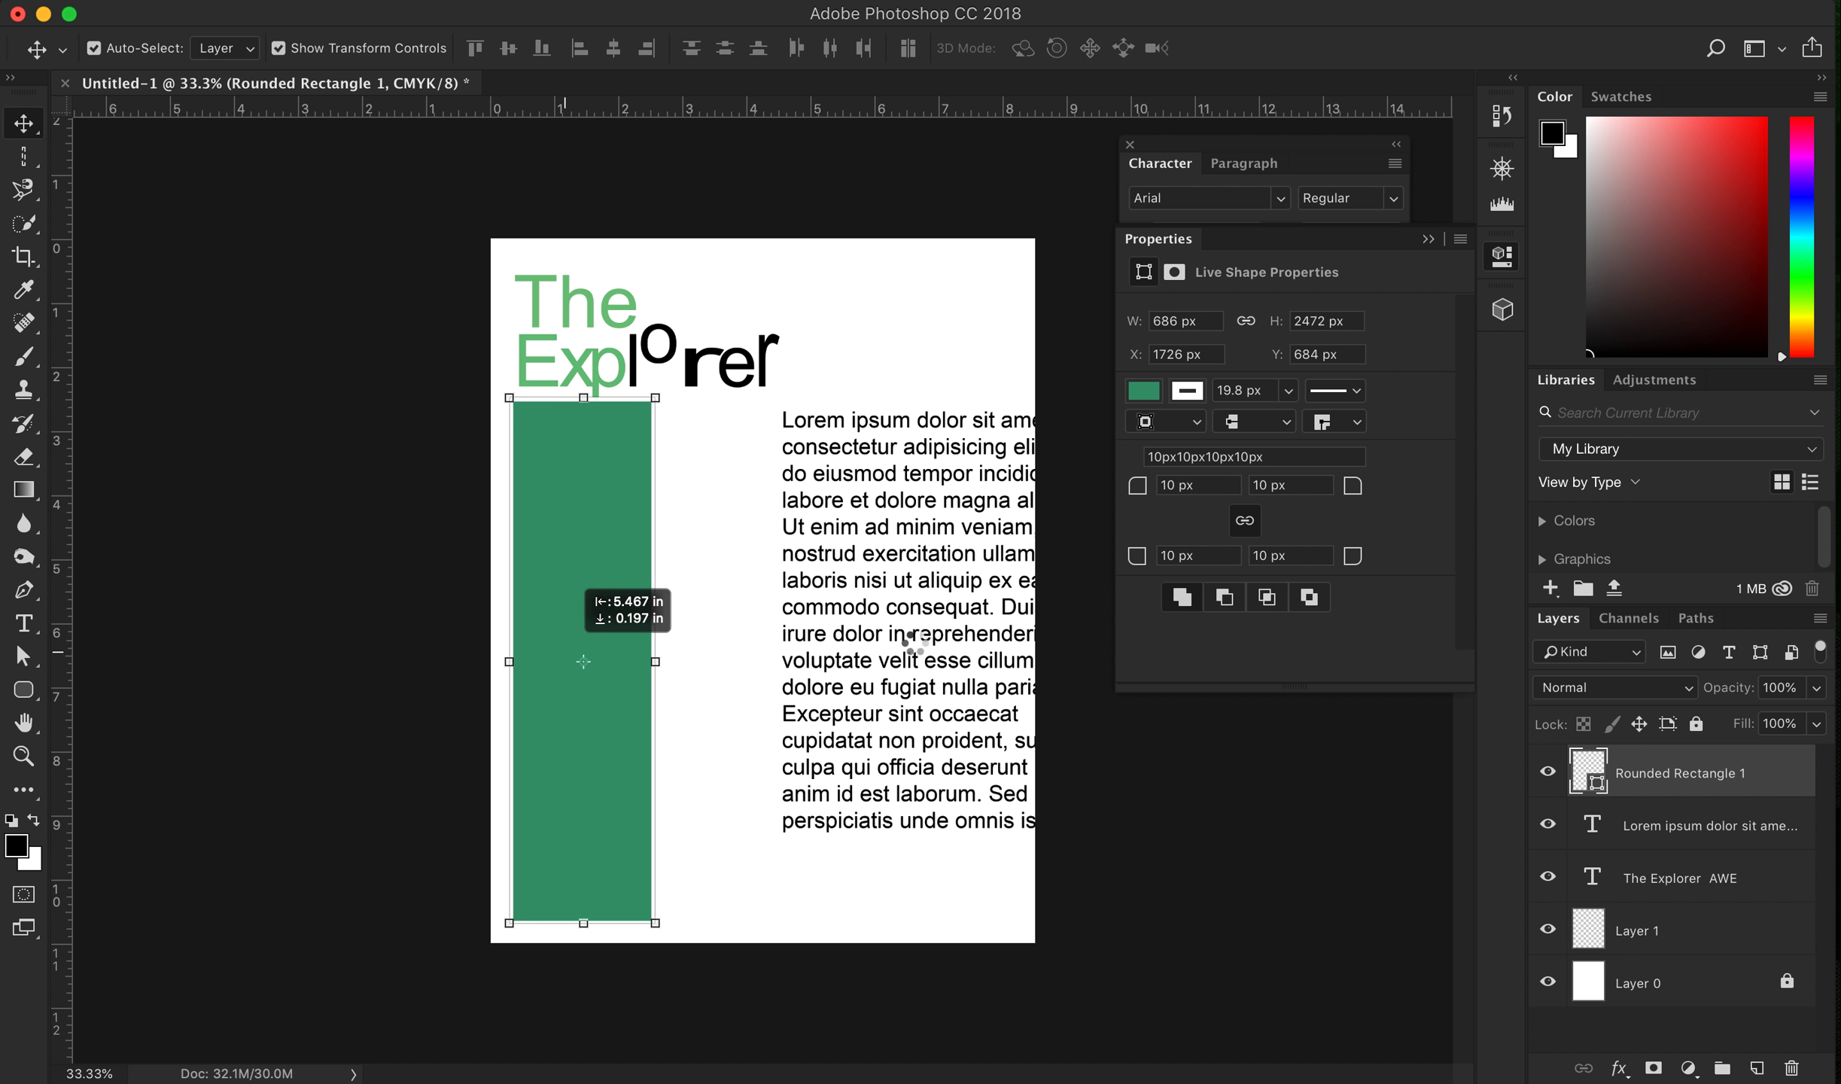
Select the Lorem Ipsum text layer to move it right of the green bar
left_click(1701, 824)
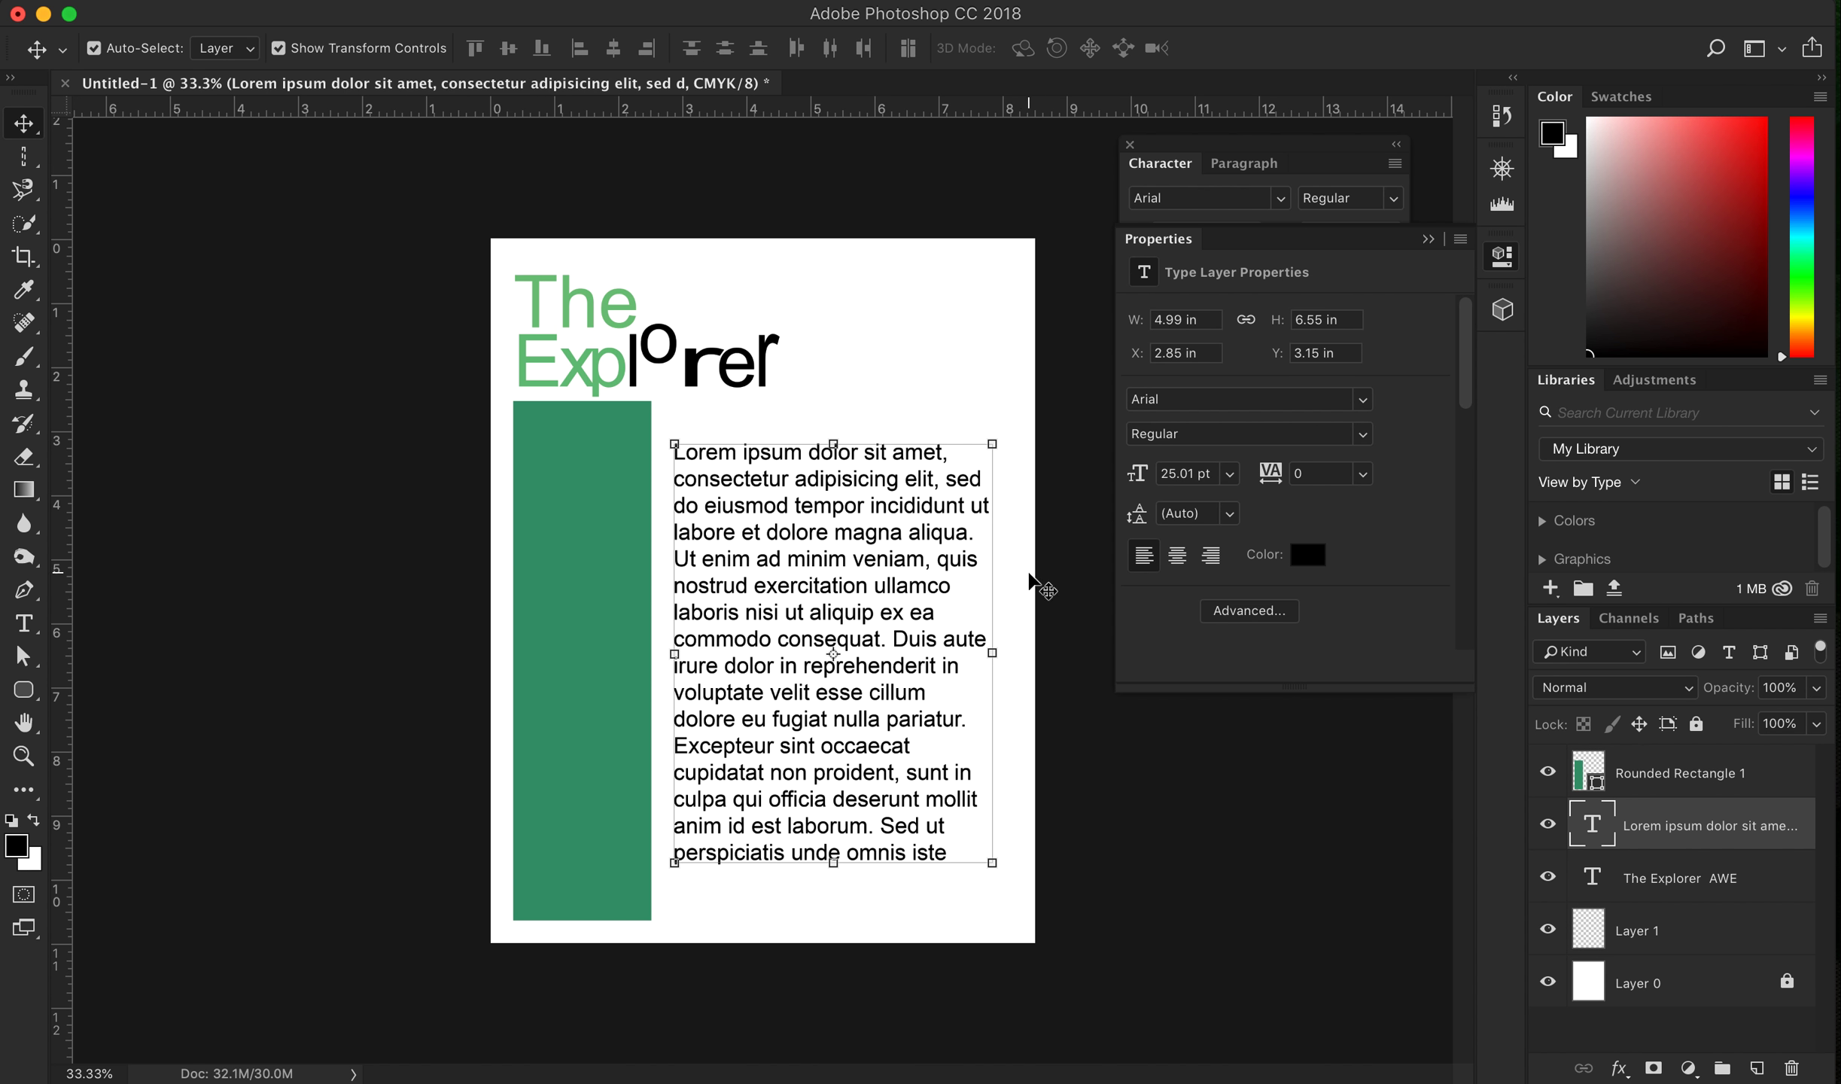
mouse_move(691, 493)
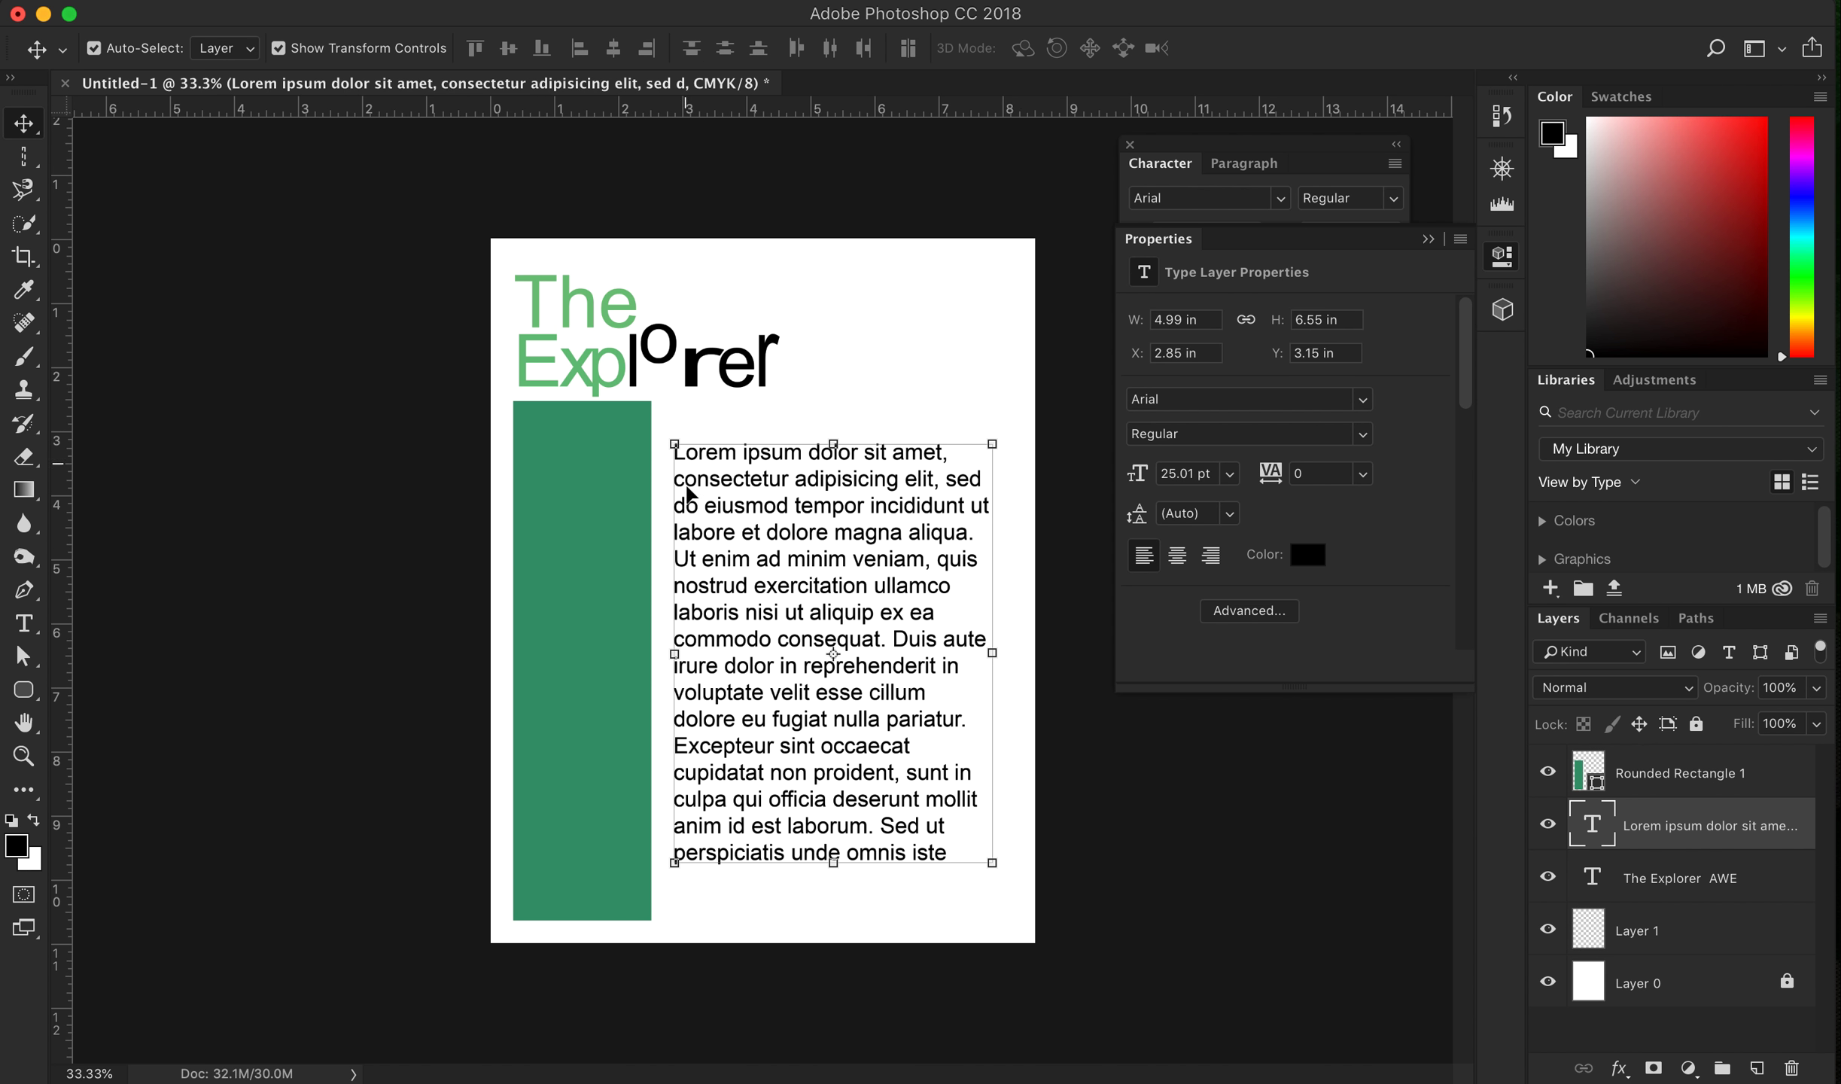
mouse_move(698, 847)
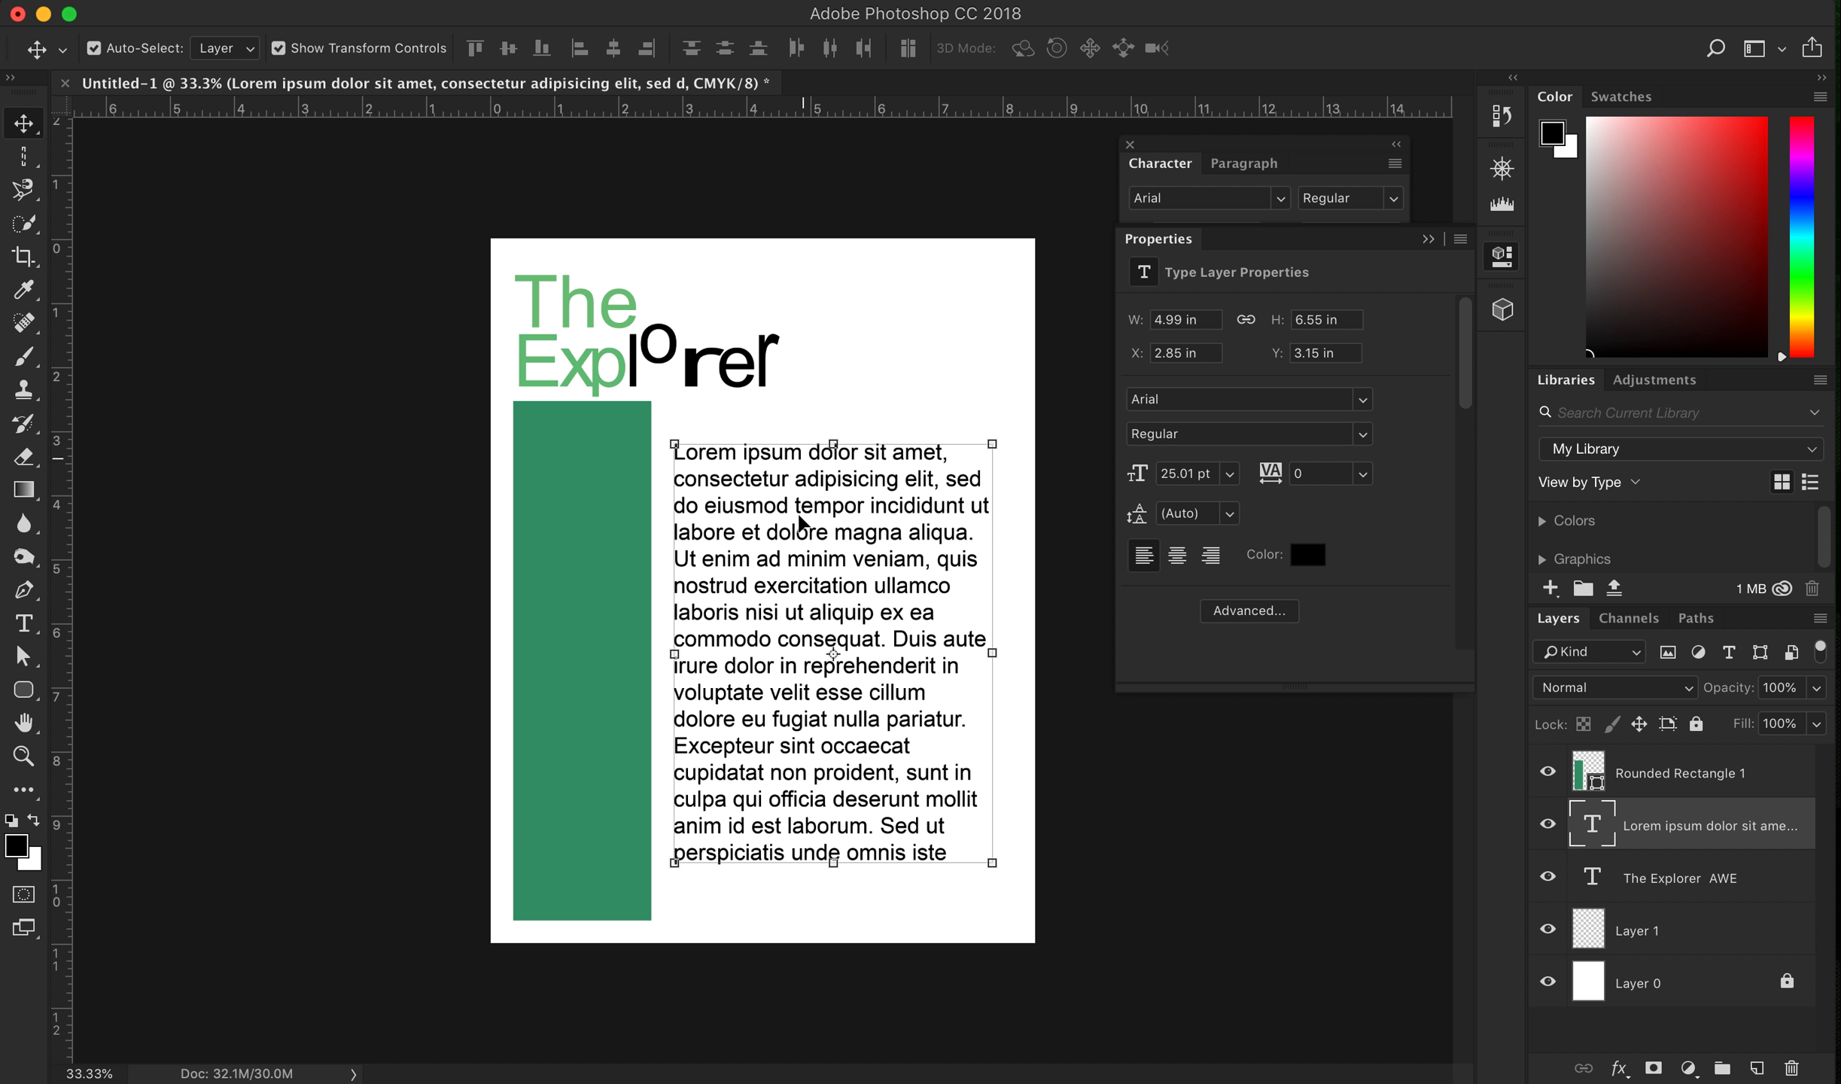
mouse_move(1021, 537)
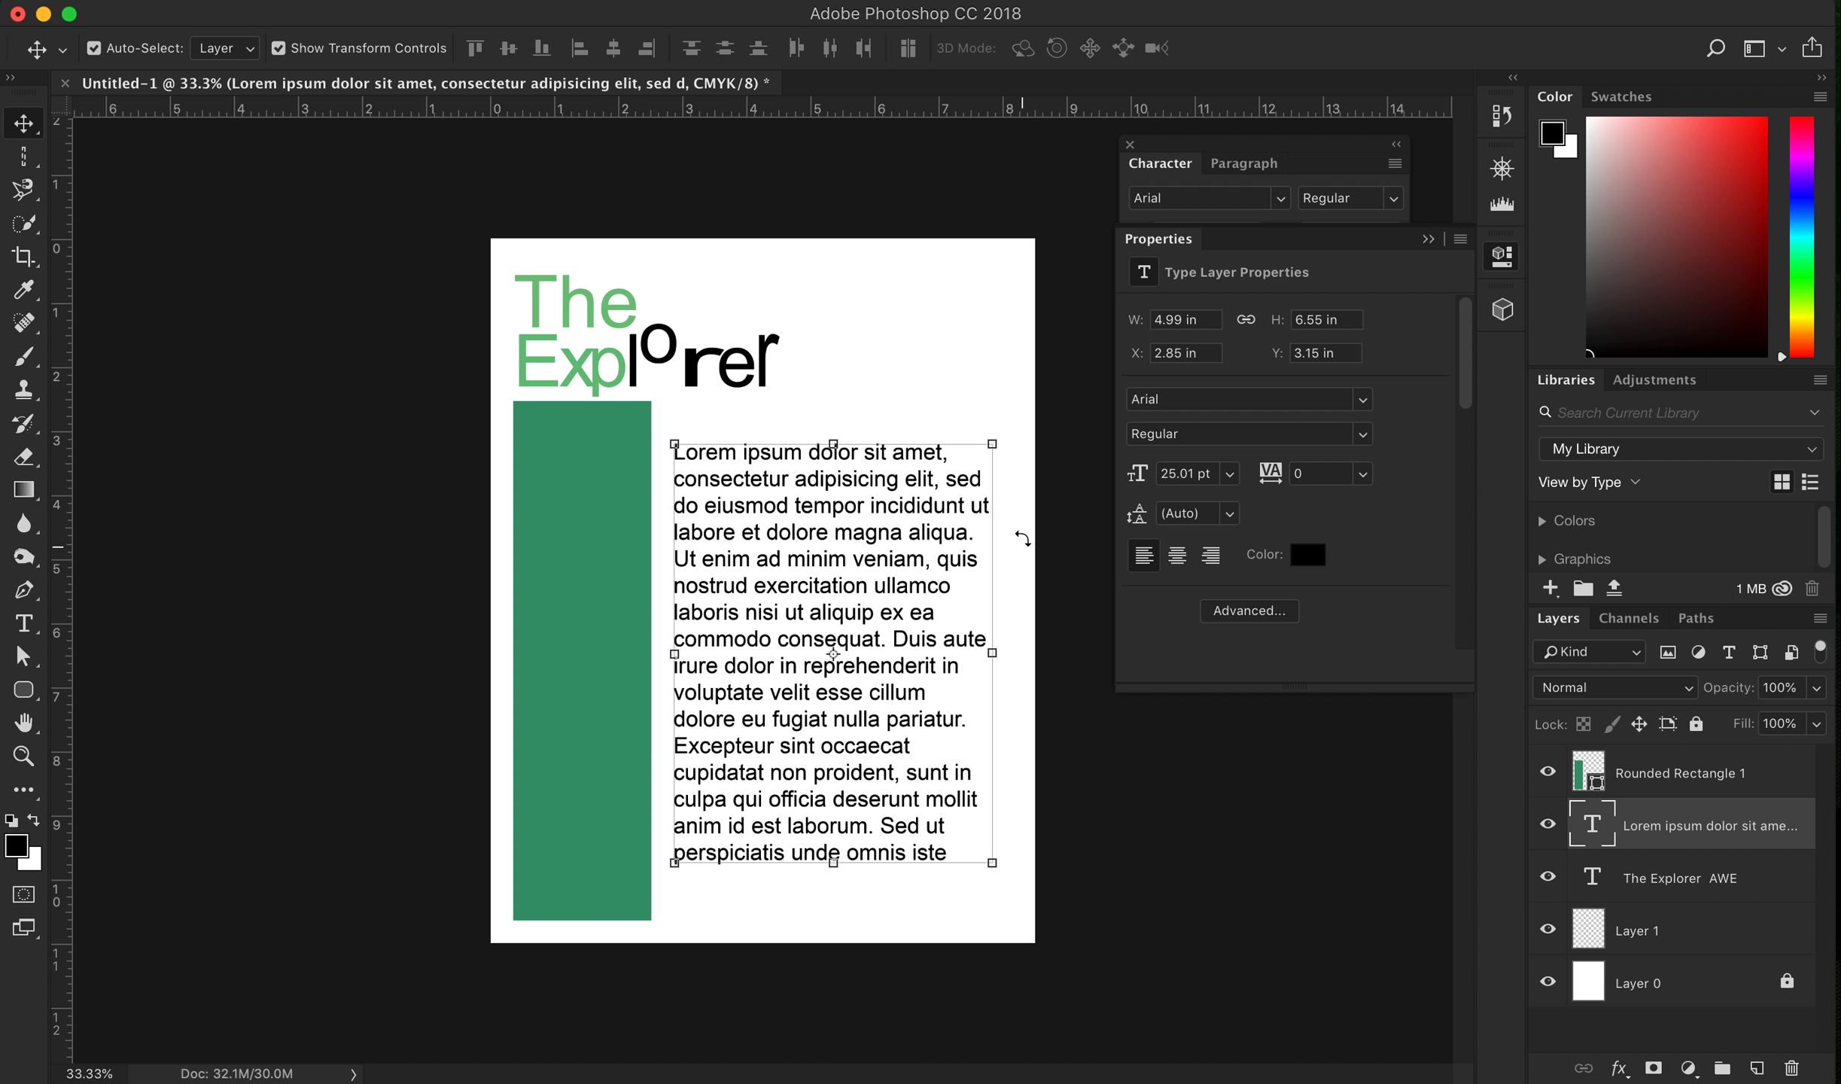
mouse_move(1019, 786)
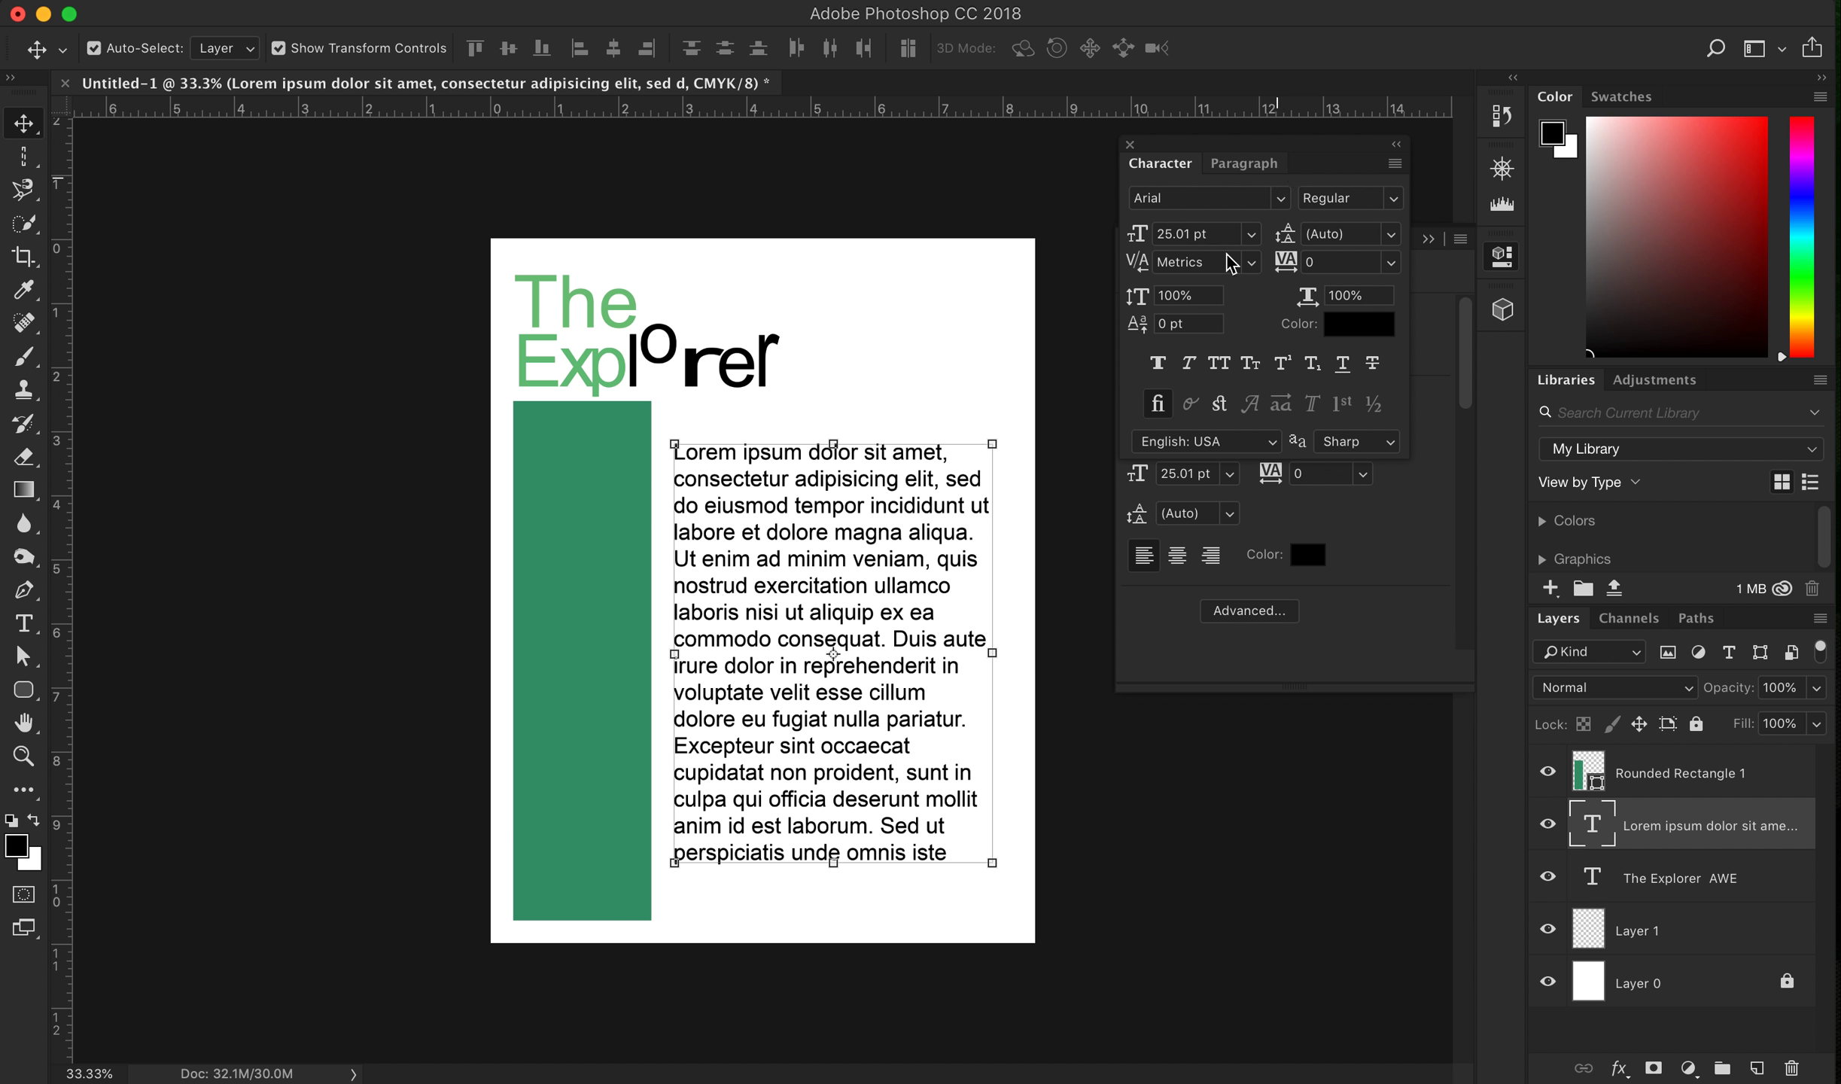
mouse_move(632, 667)
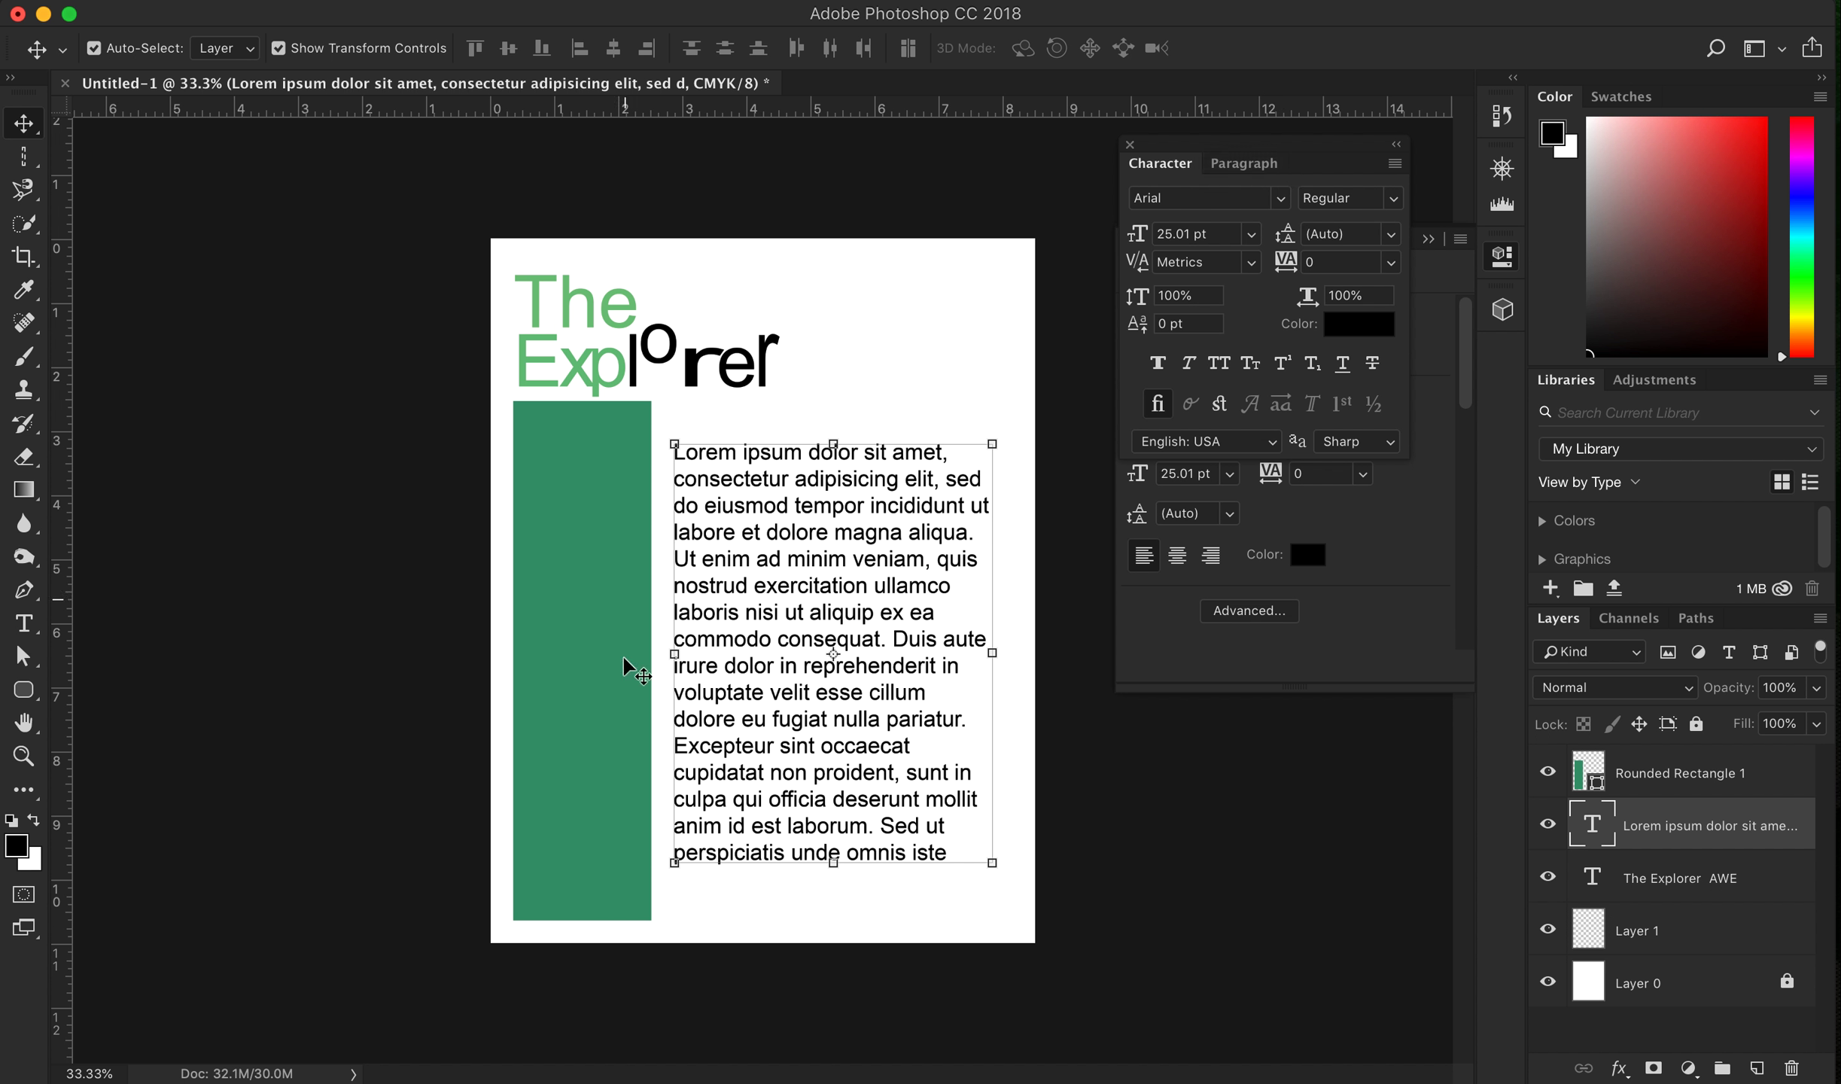
mouse_move(1056, 476)
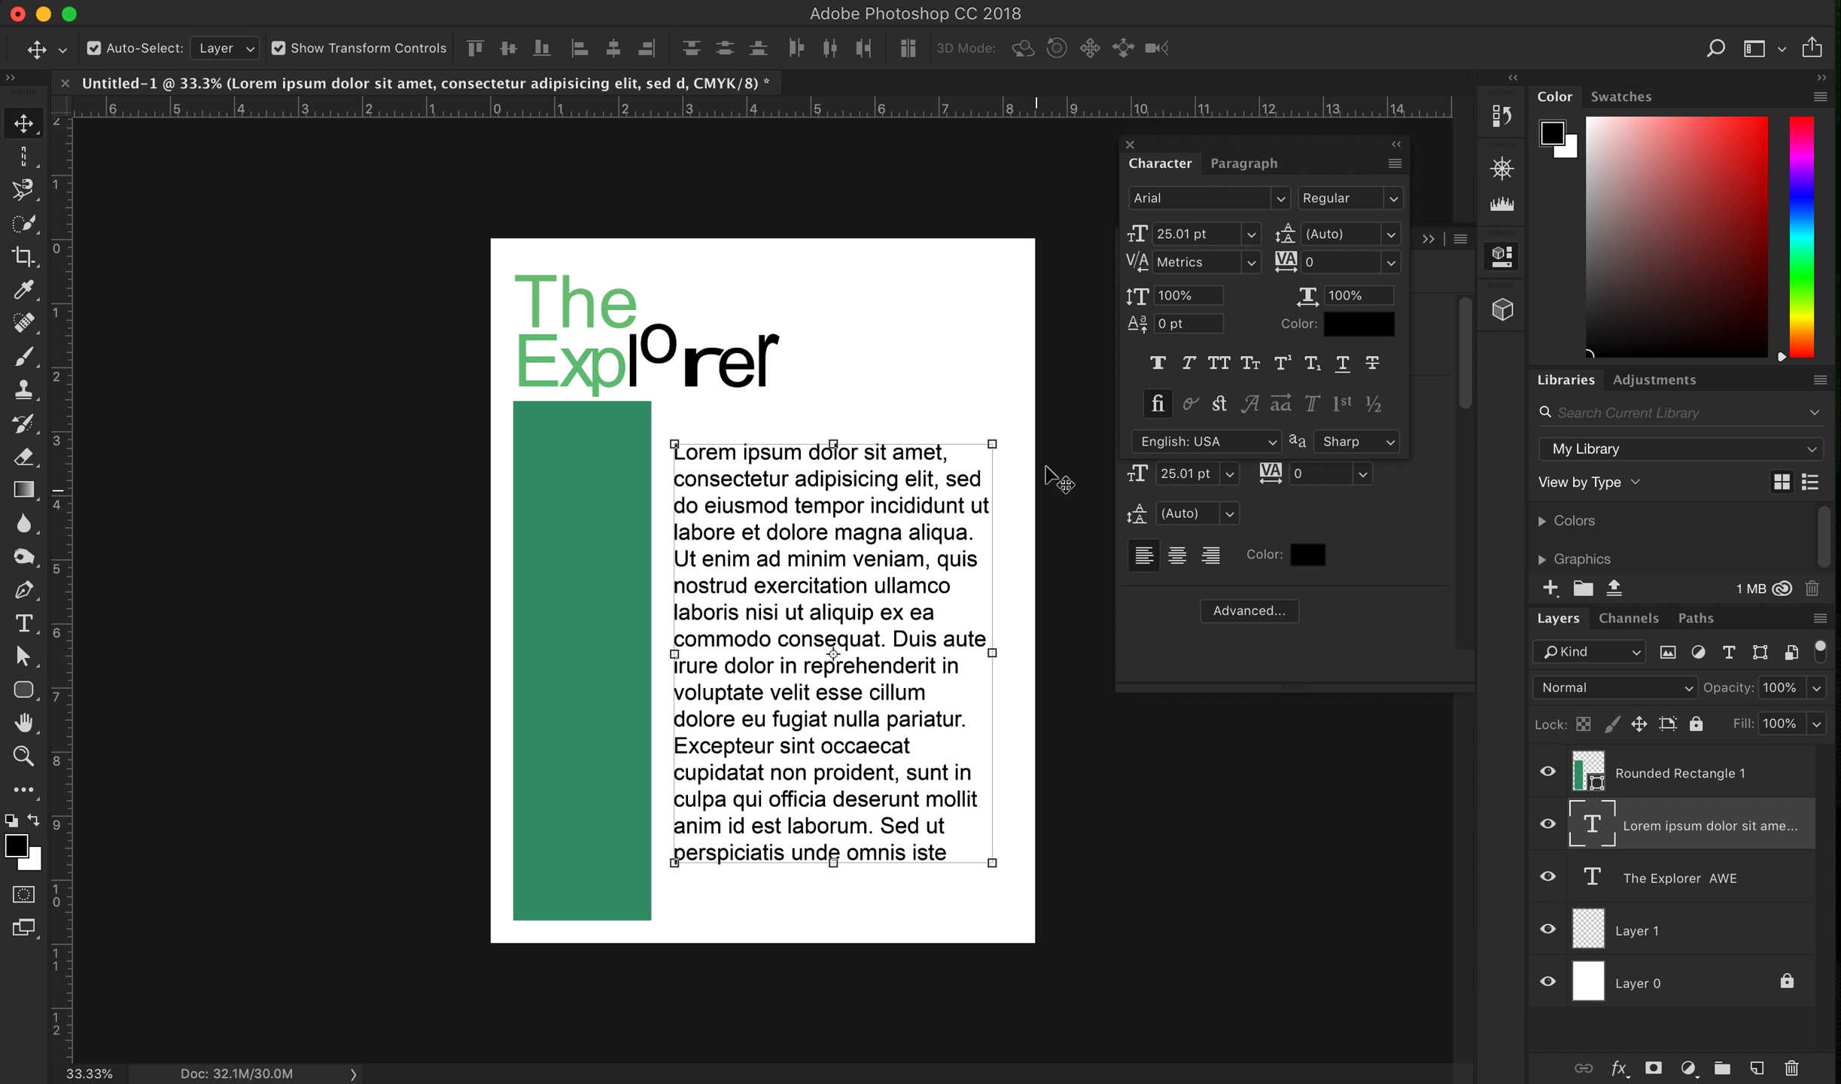
Right-align the Lorem Ipsum paragraph from the Paragraph panel
left_click(1244, 164)
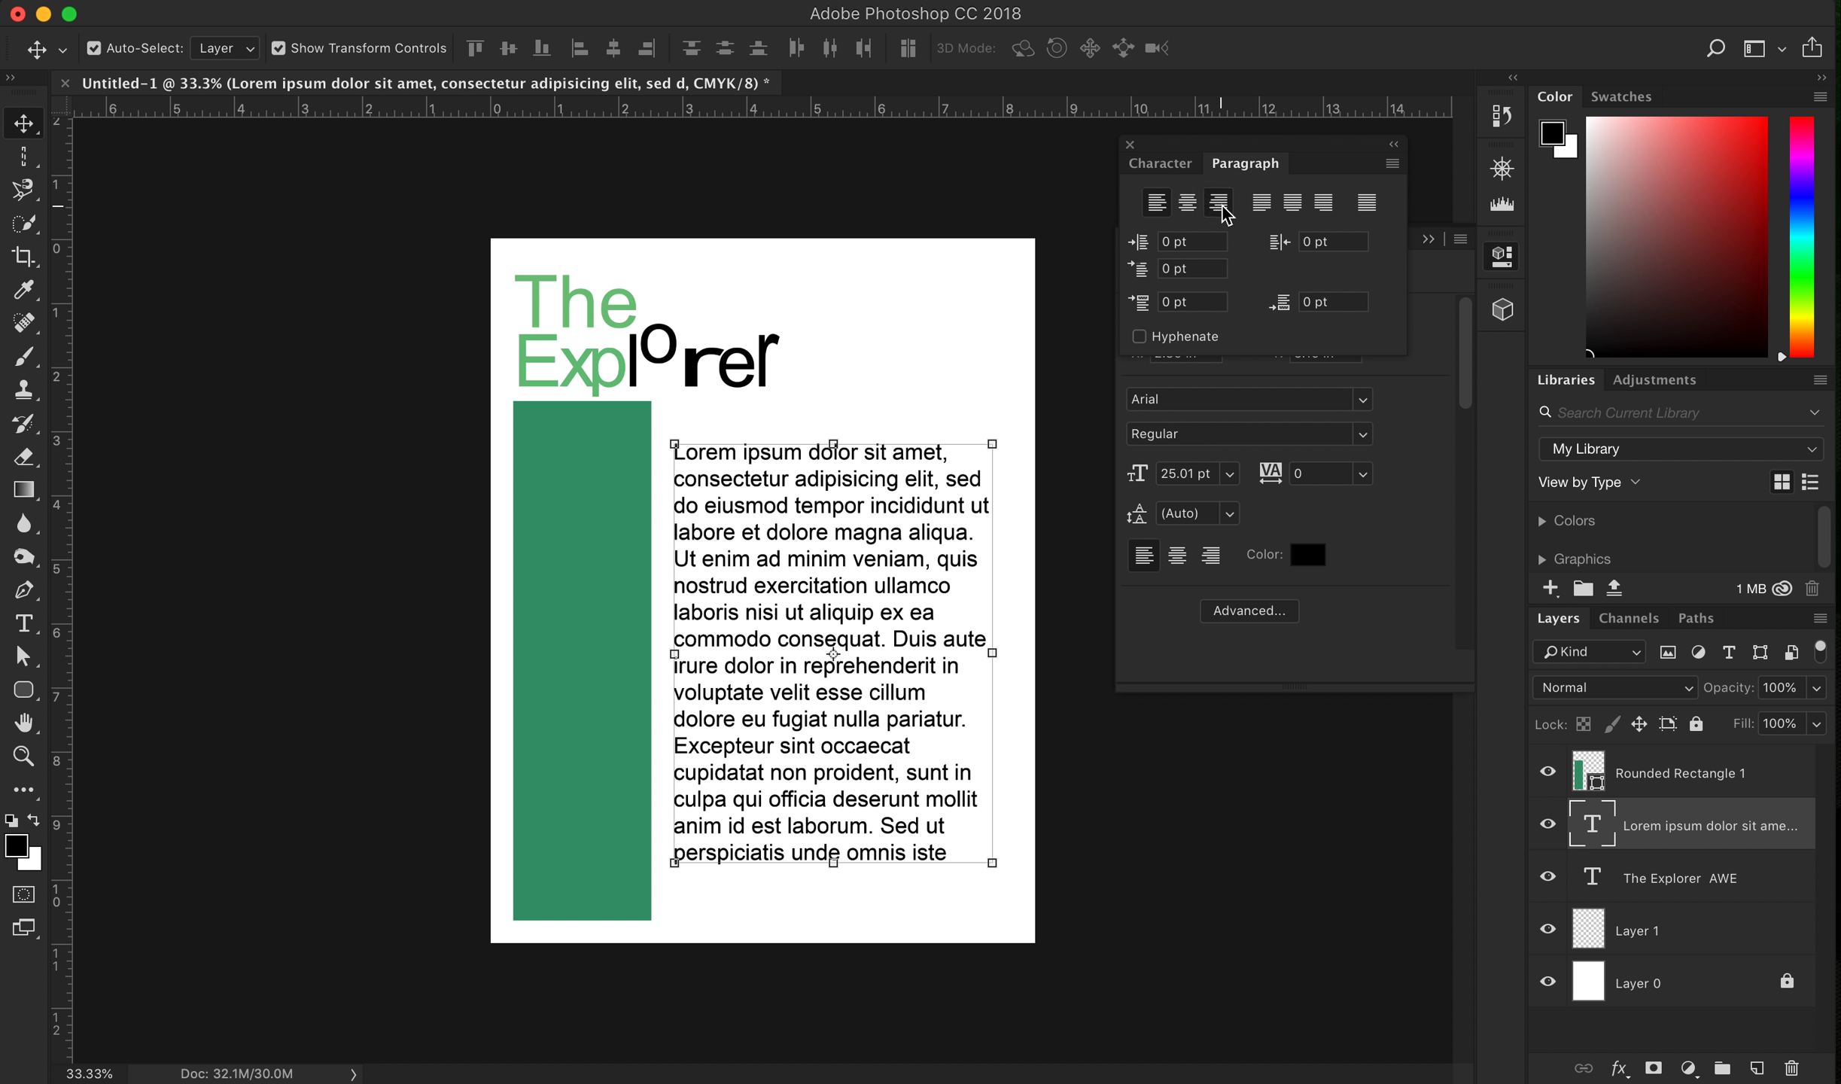
left_click(1218, 202)
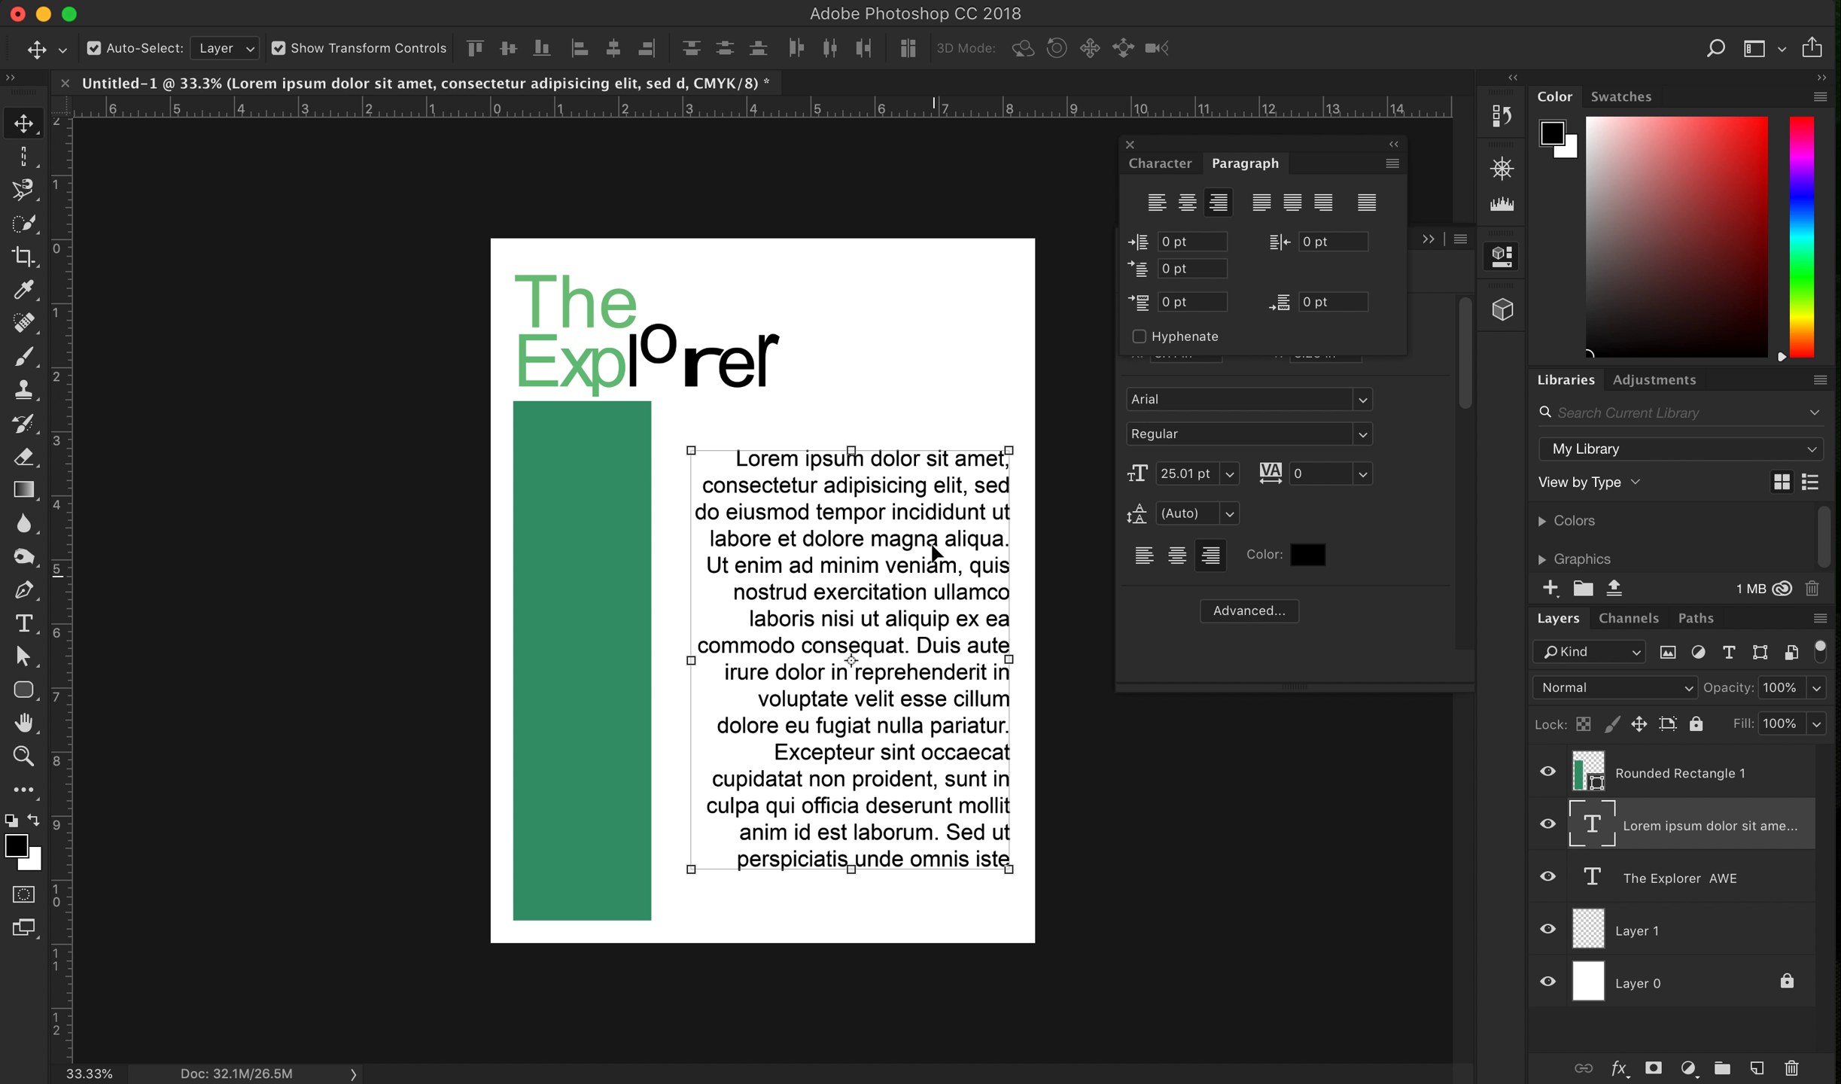
mouse_move(693, 703)
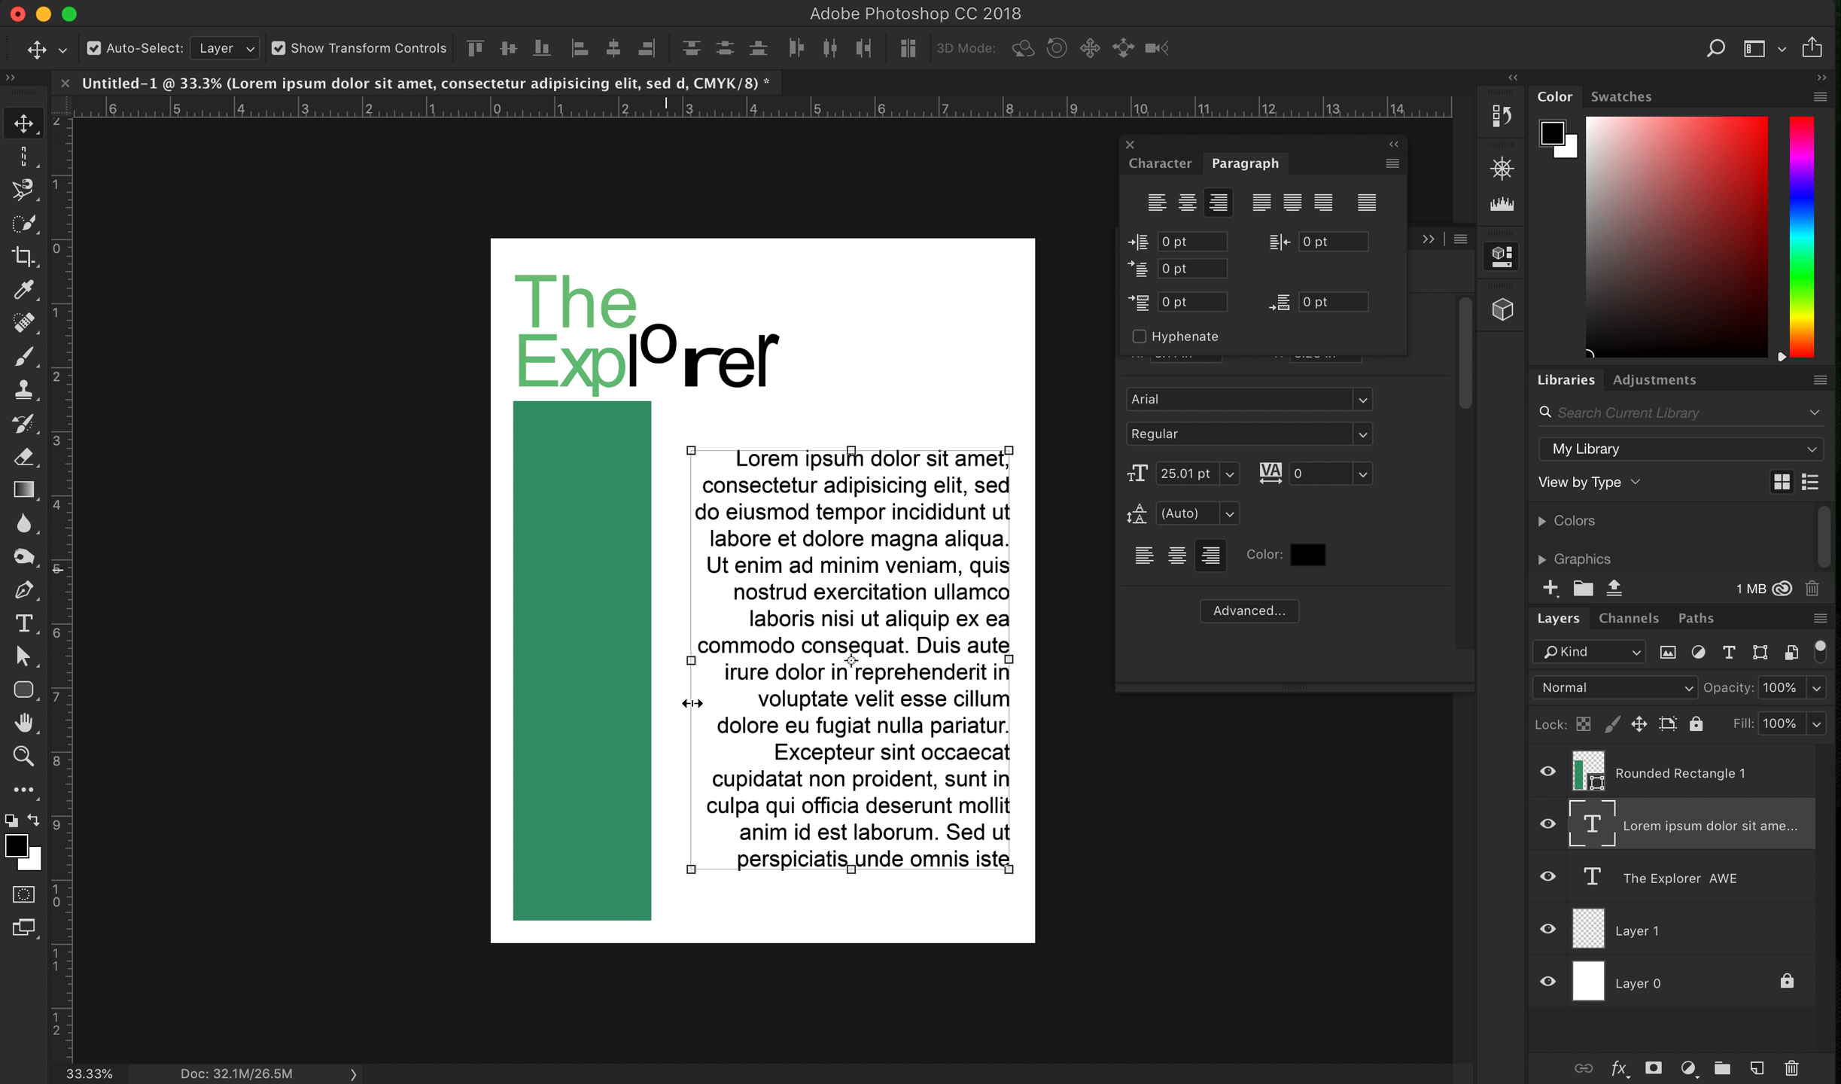
mouse_move(914, 696)
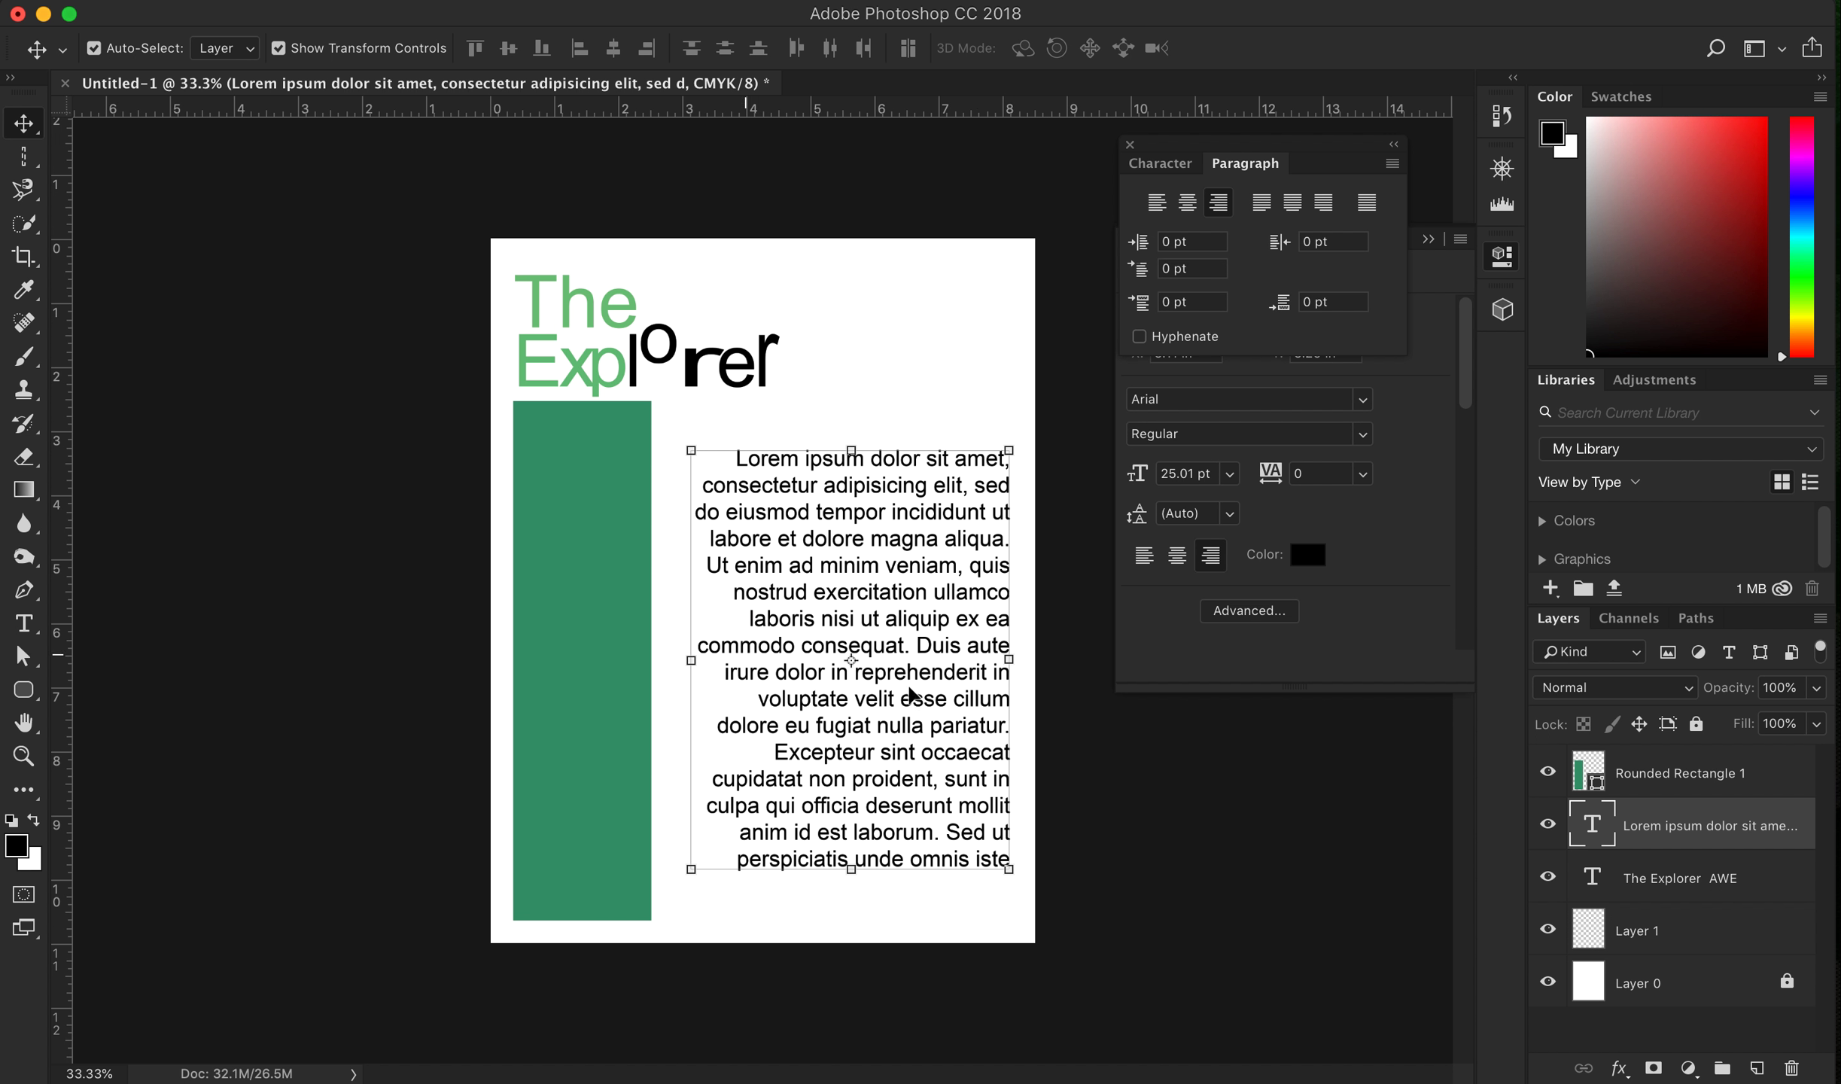
mouse_move(543, 776)
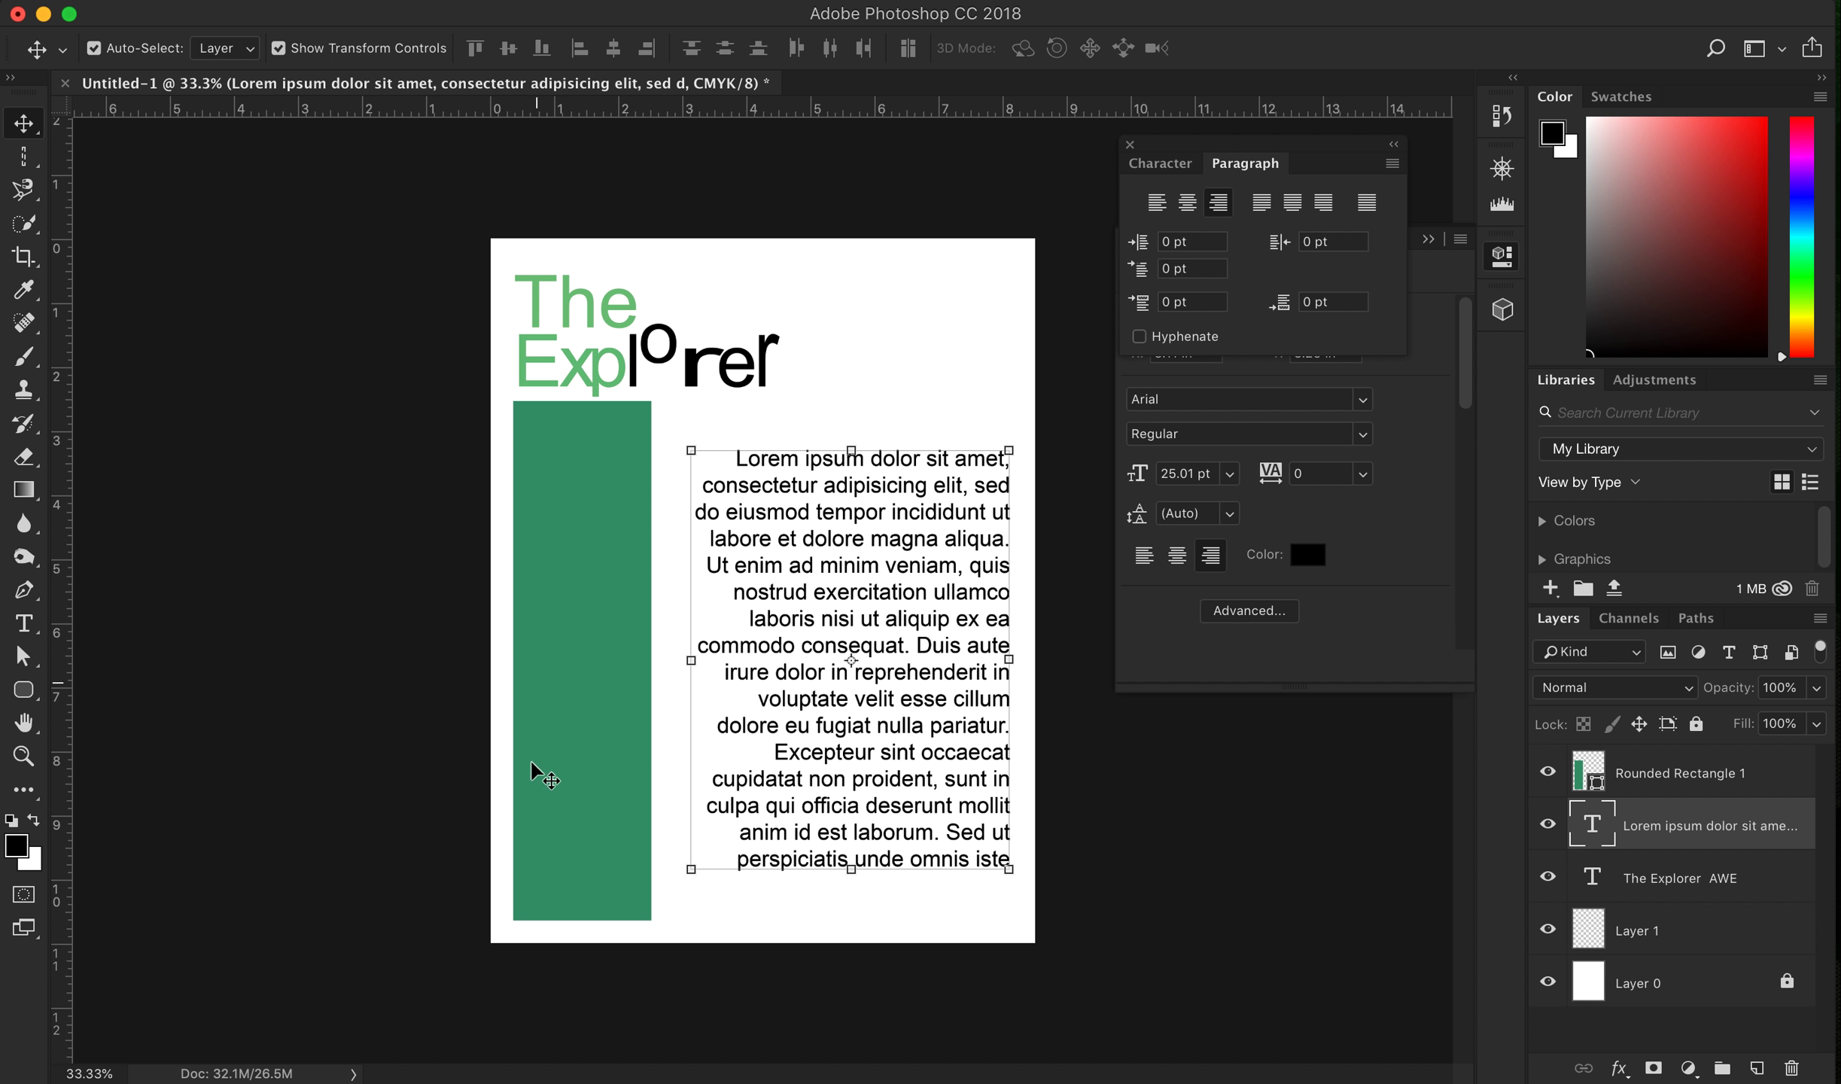
mouse_move(552, 531)
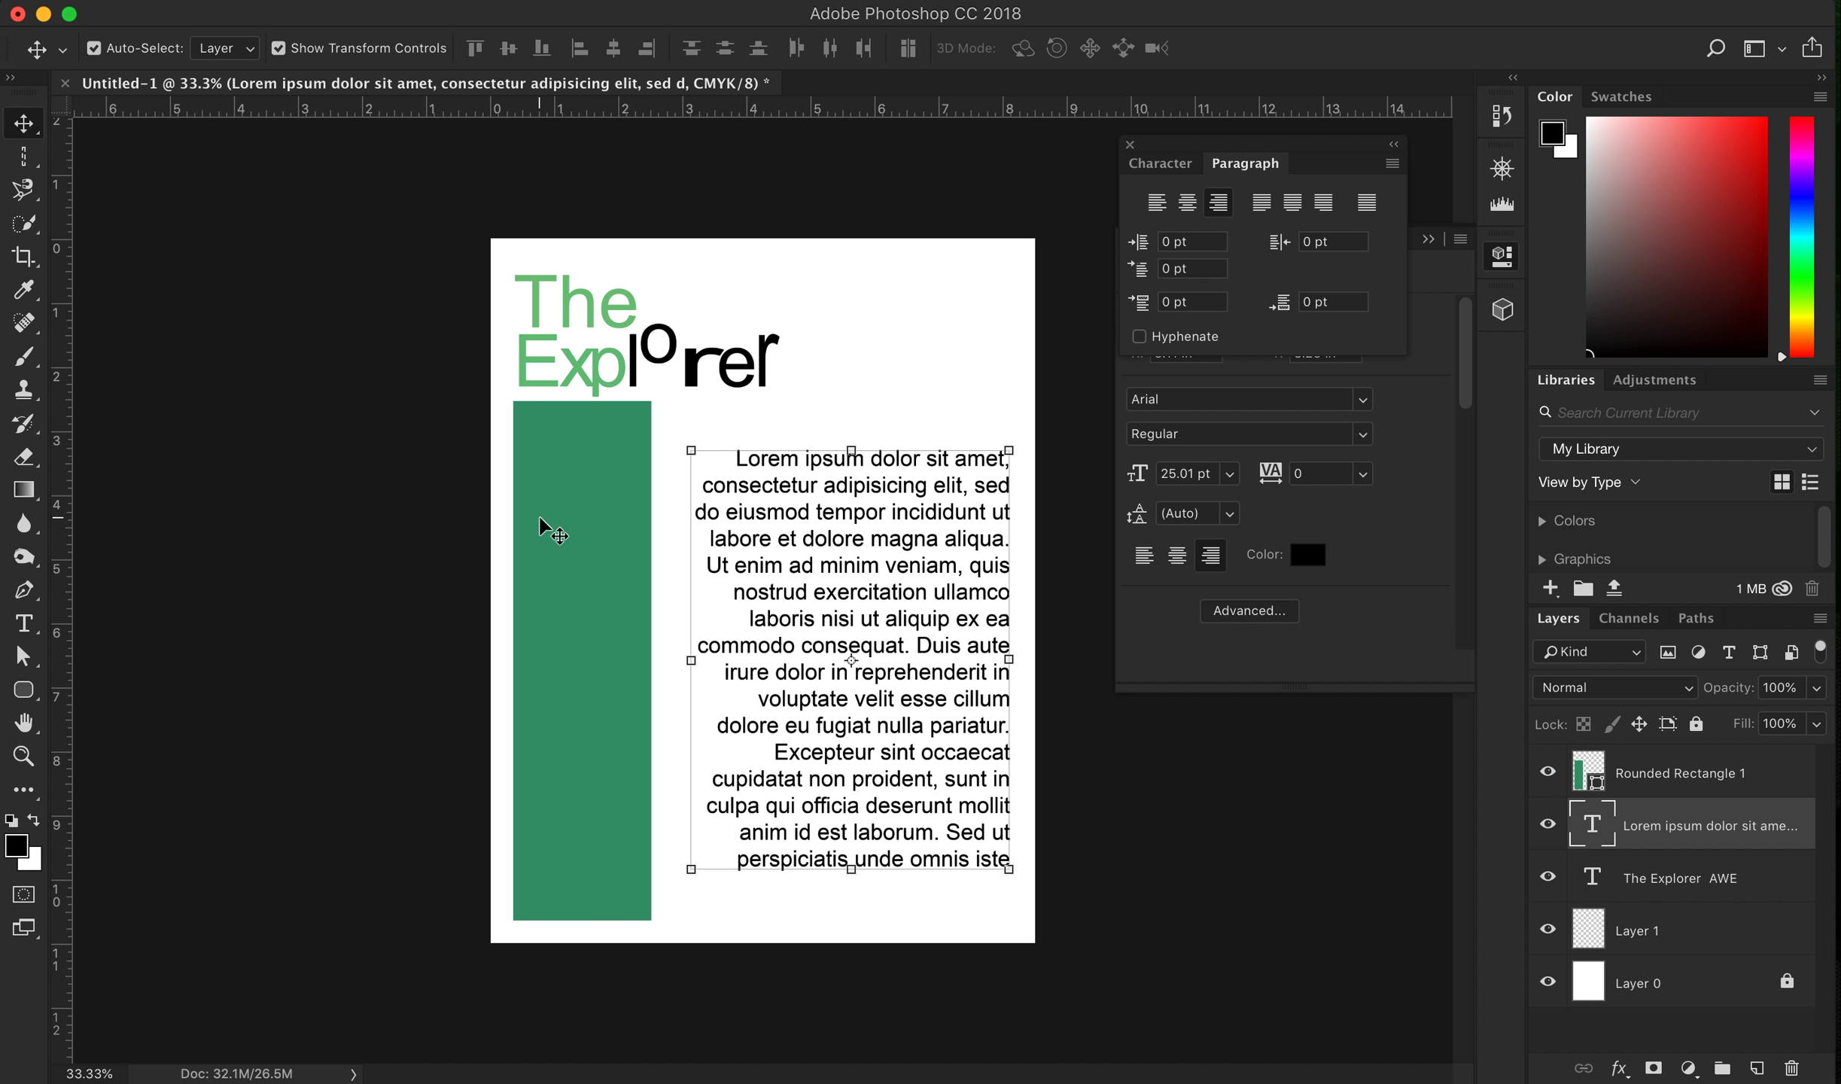
mouse_move(1004, 717)
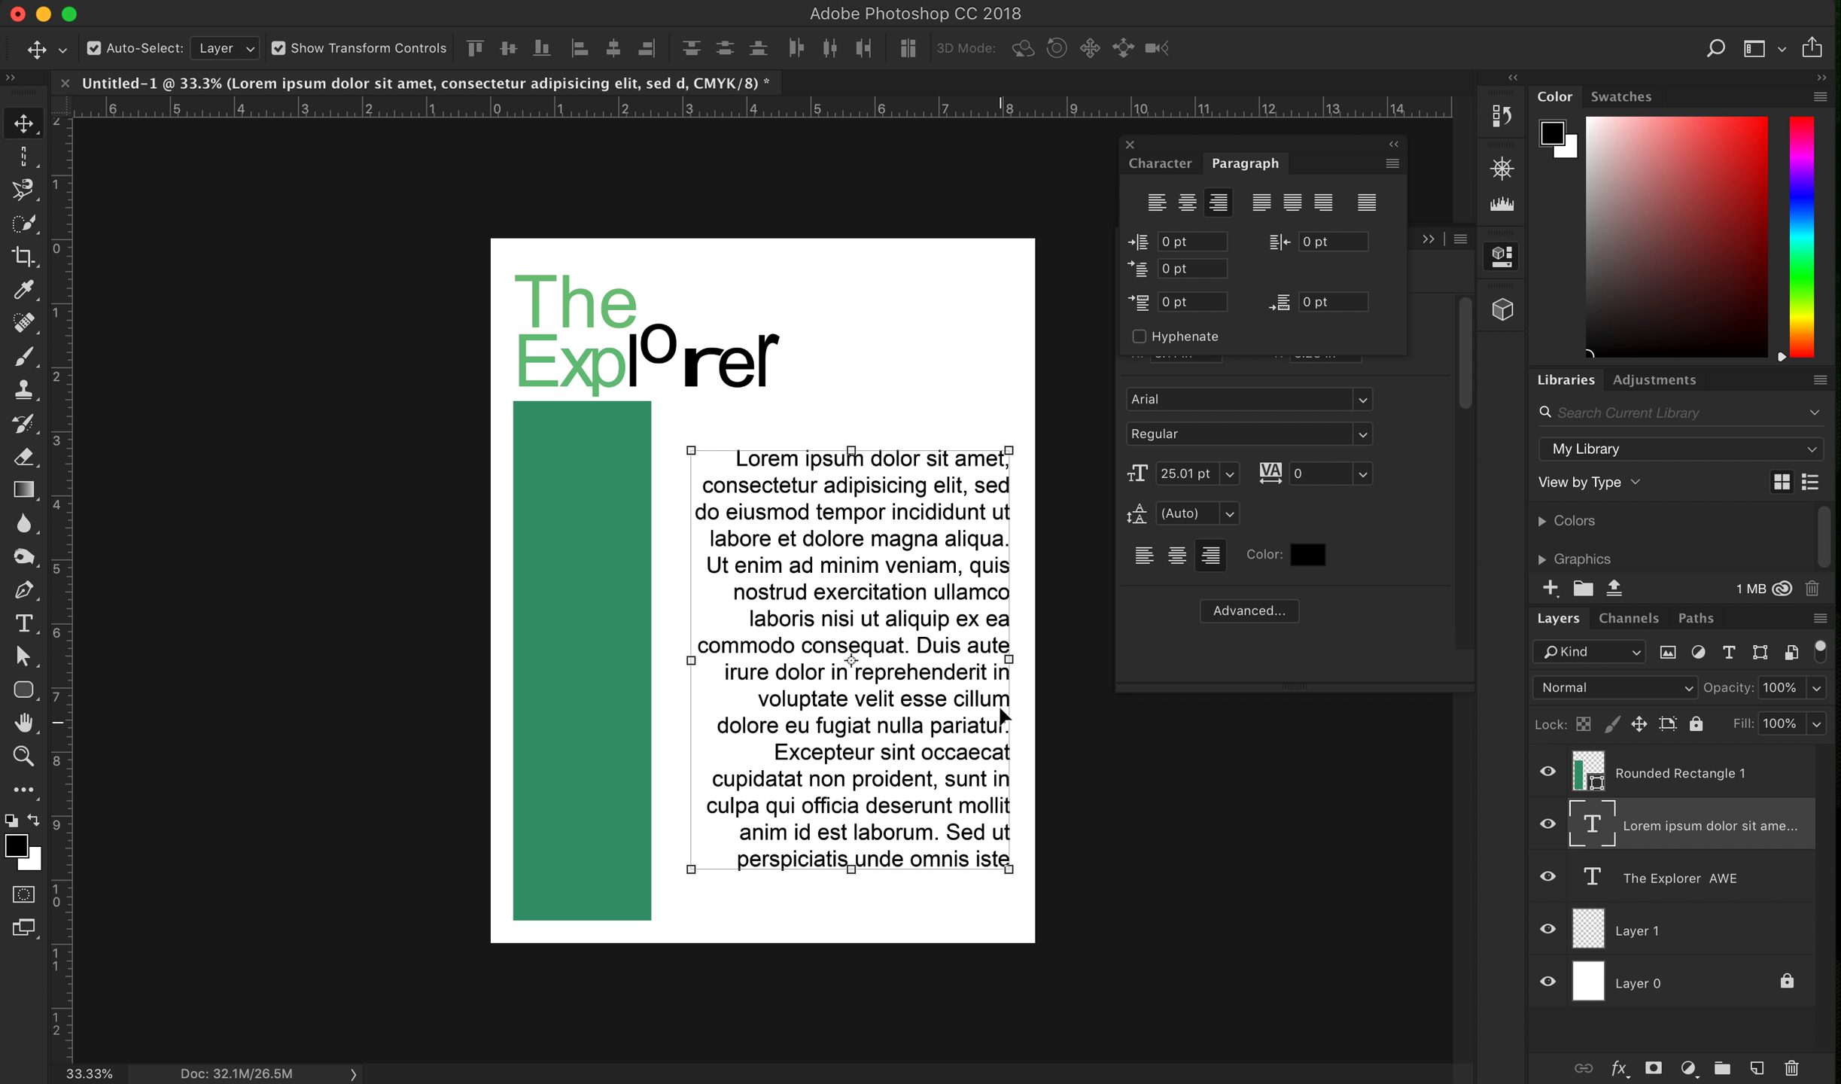
mouse_move(793, 476)
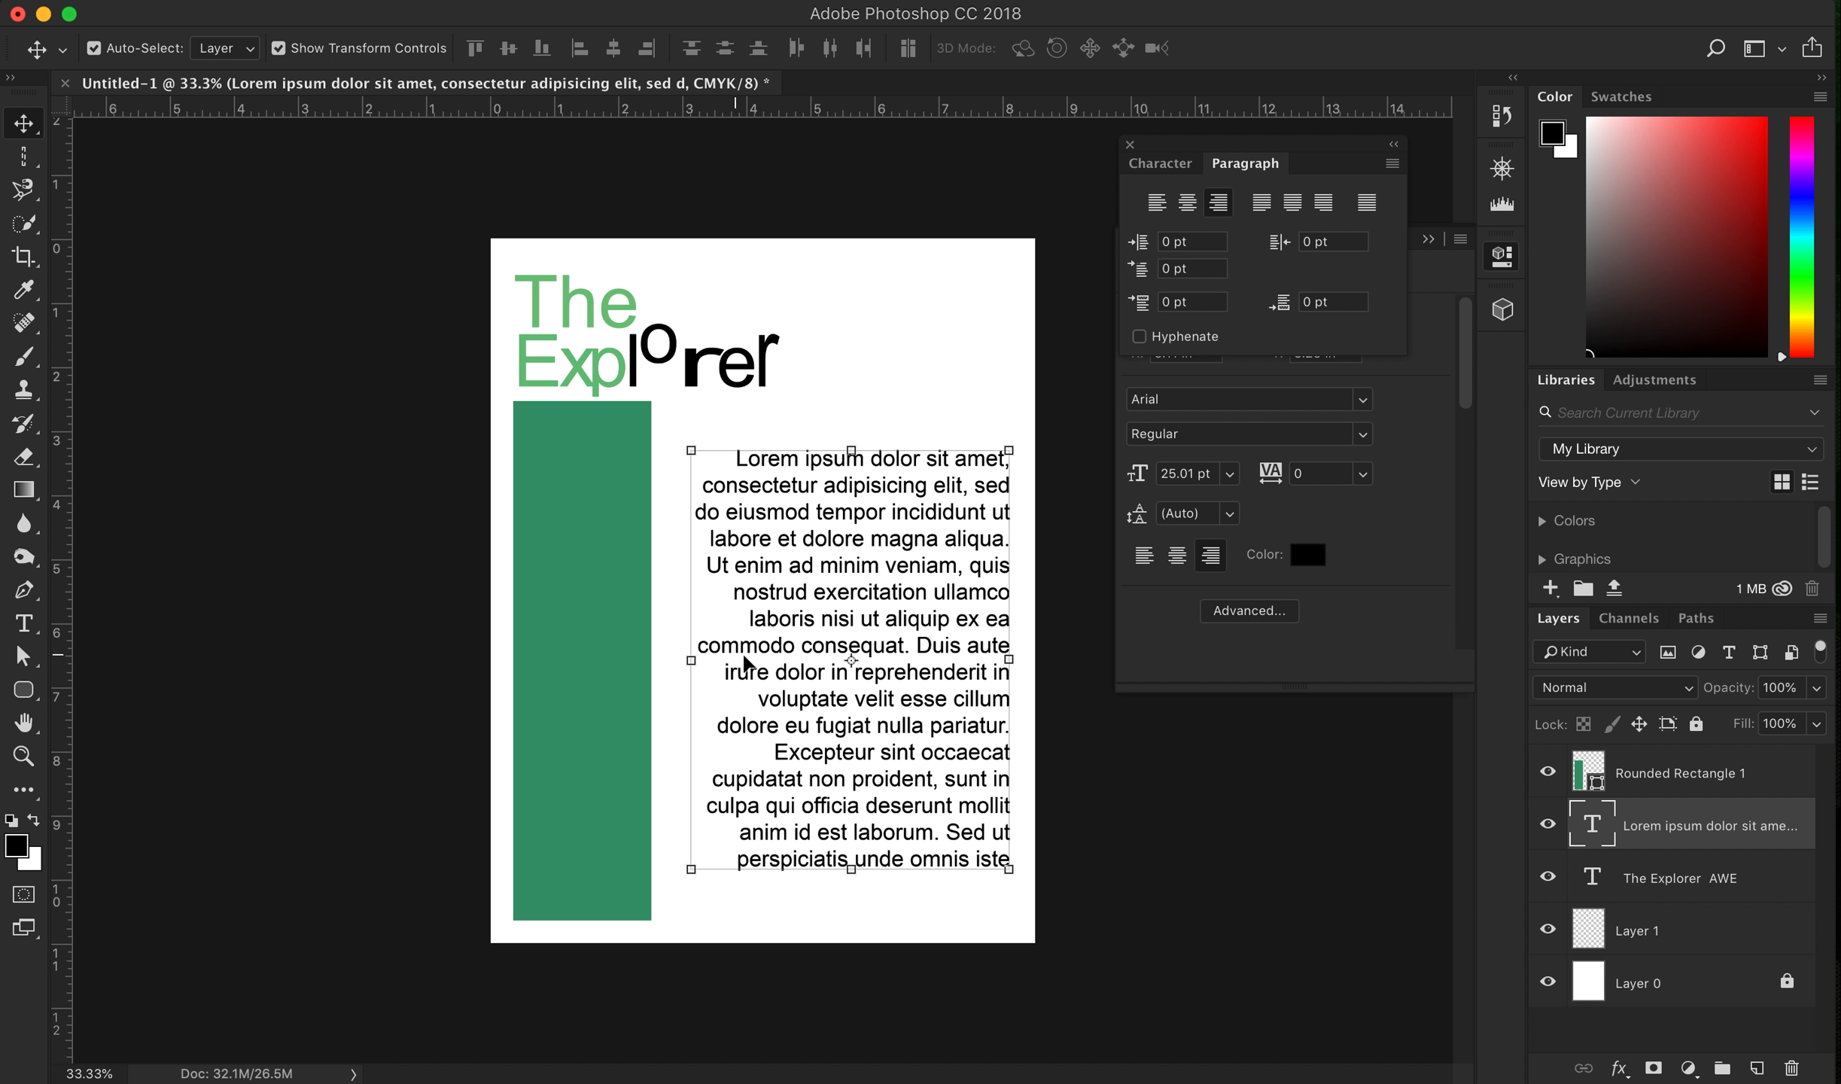
mouse_move(919, 587)
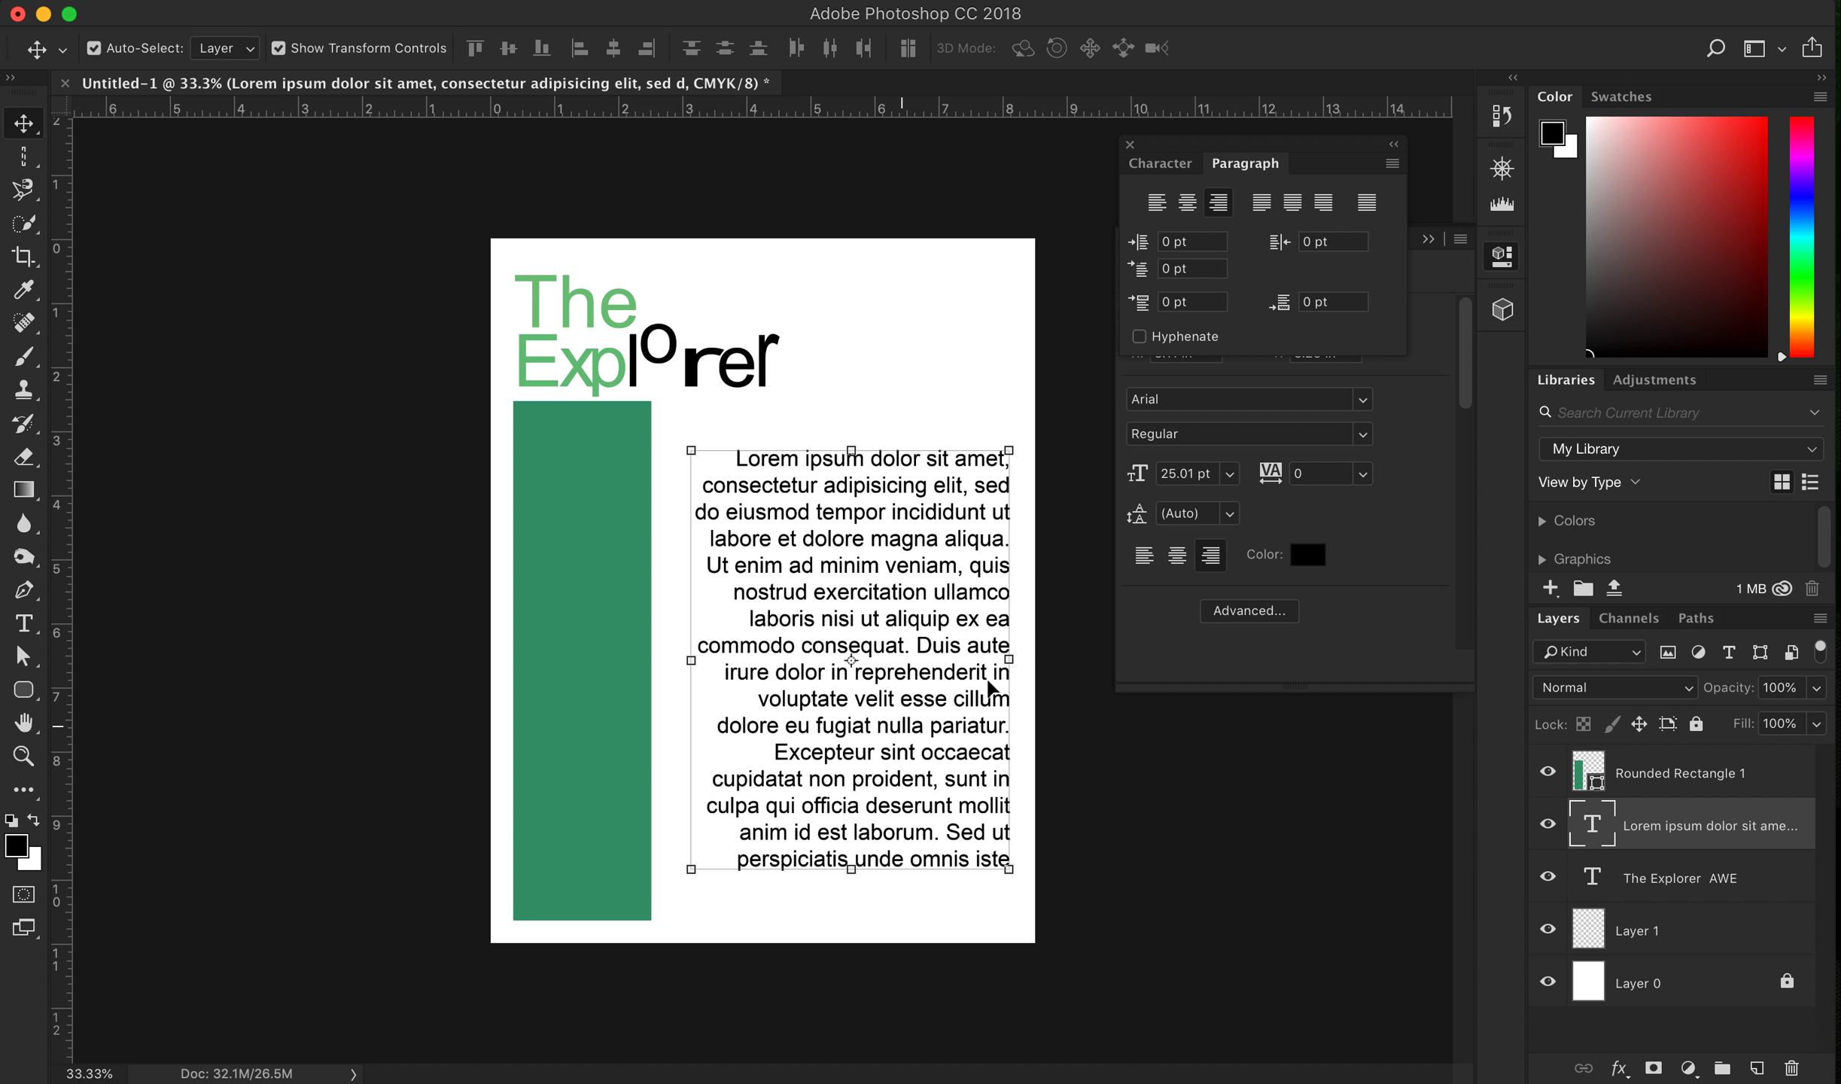
mouse_move(457, 583)
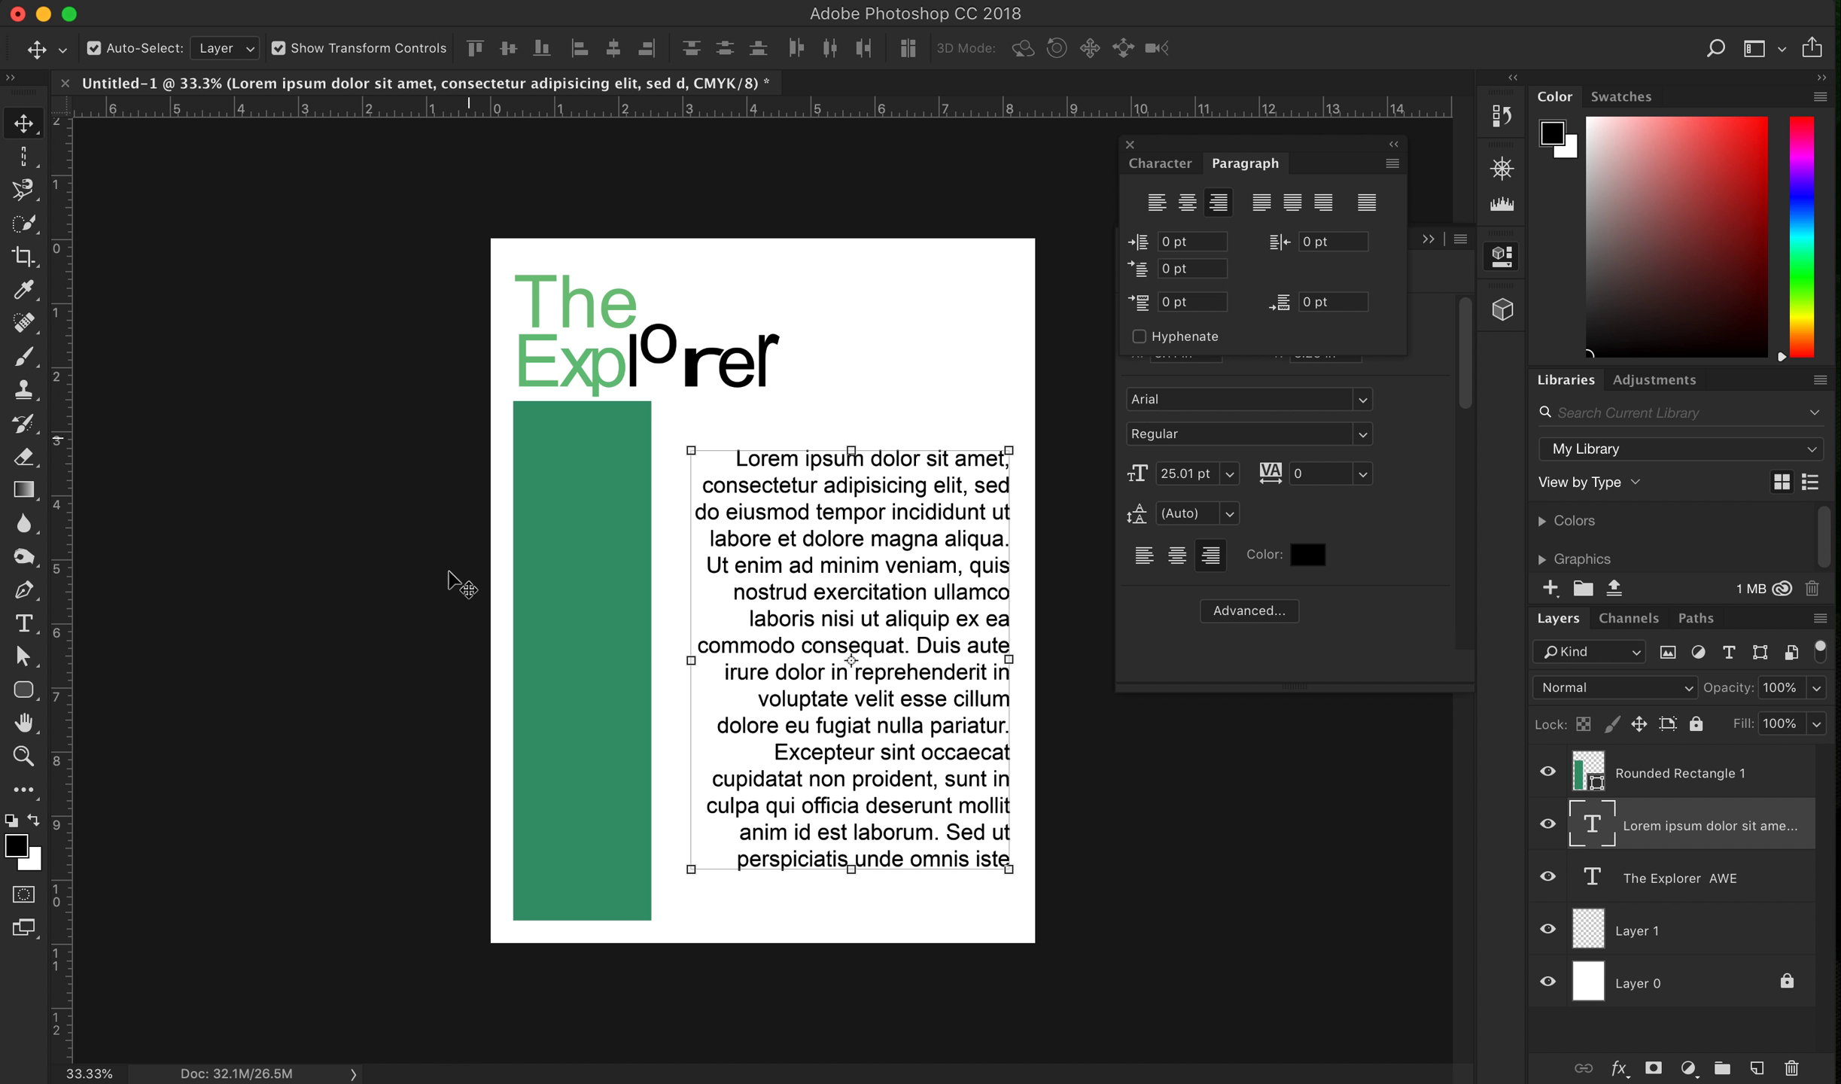
mouse_move(1026, 399)
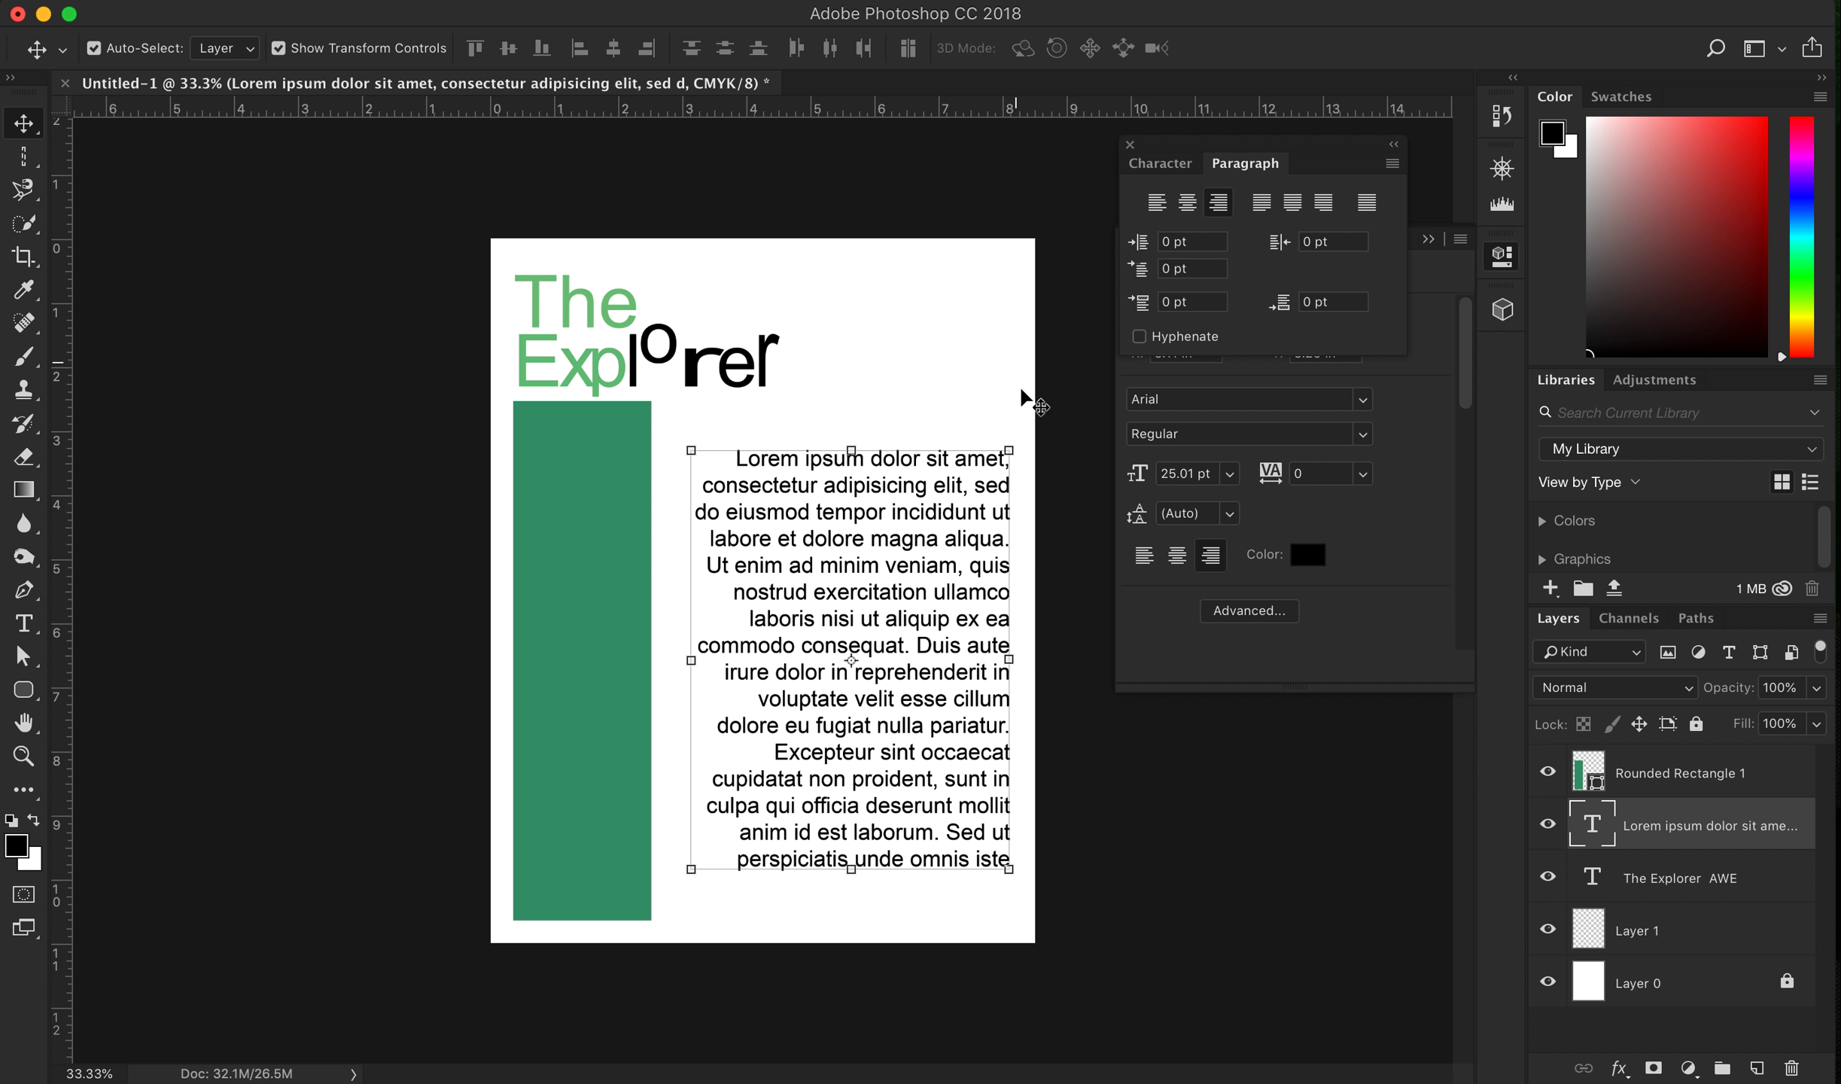
mouse_move(971, 243)
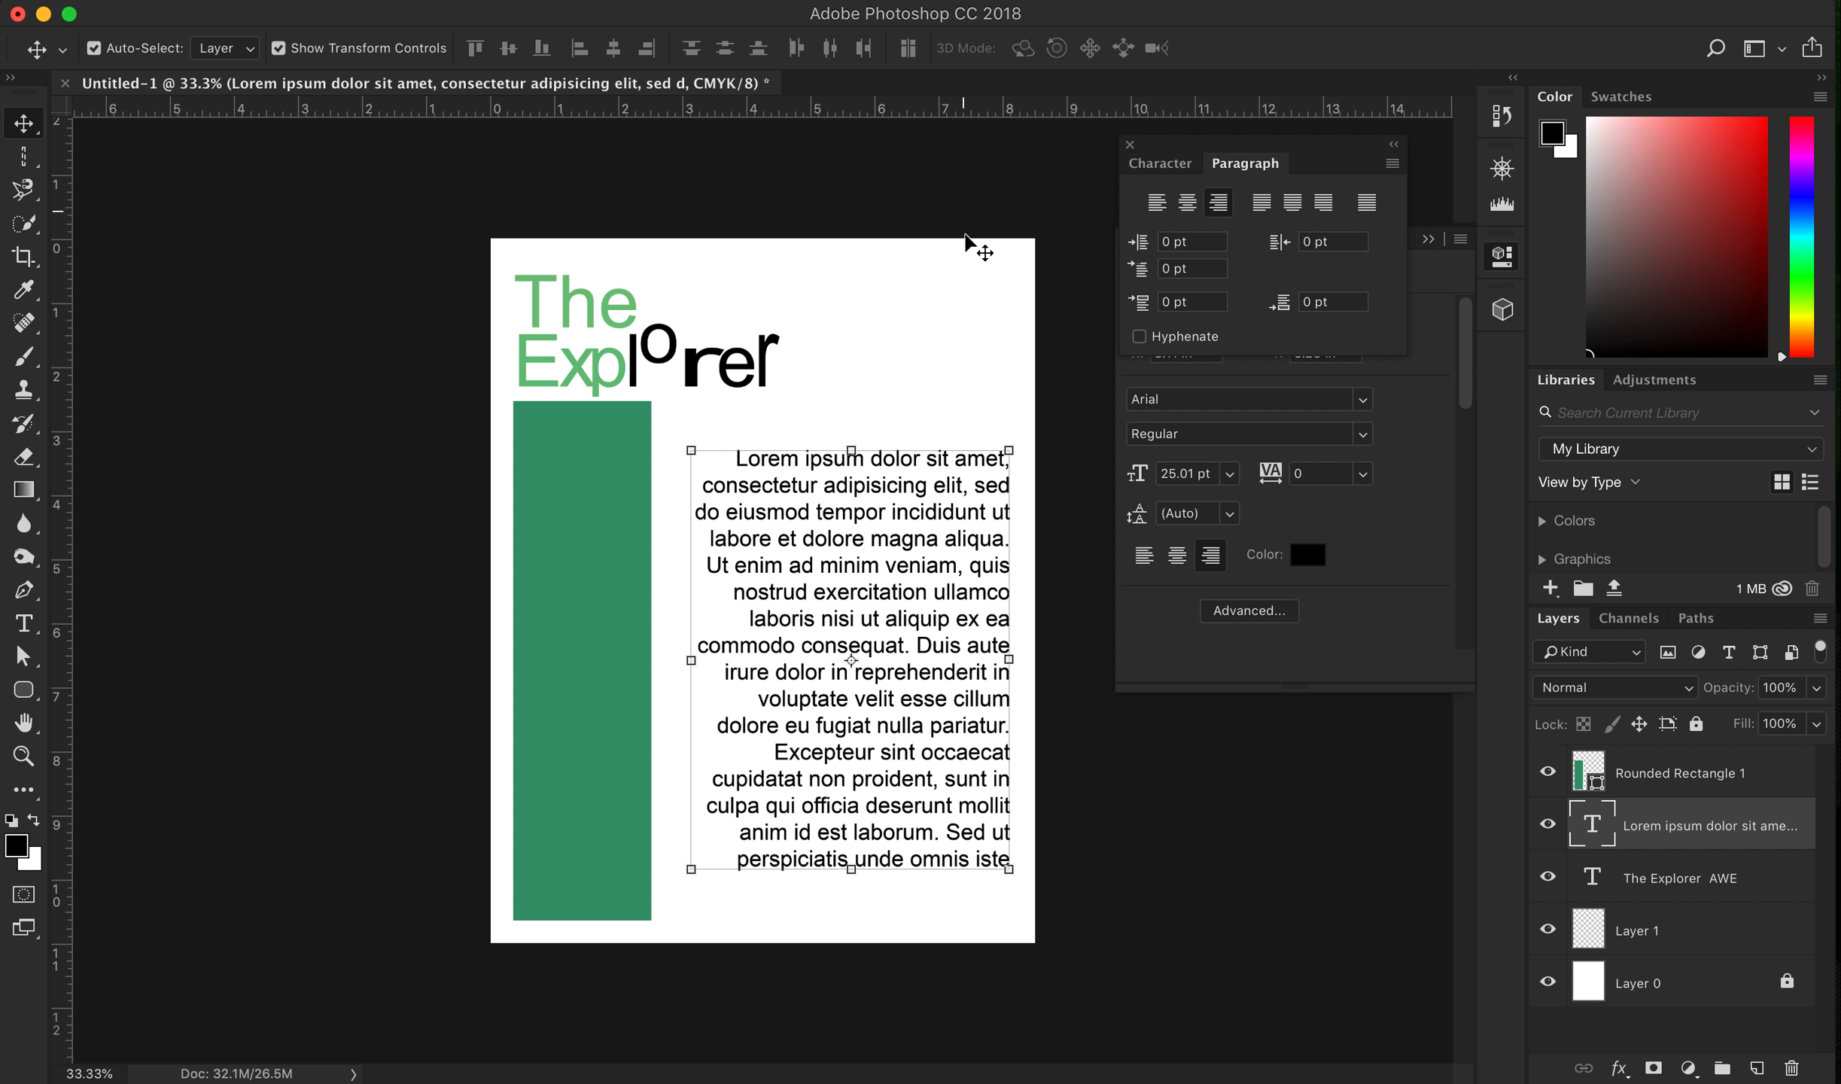
mouse_move(560, 682)
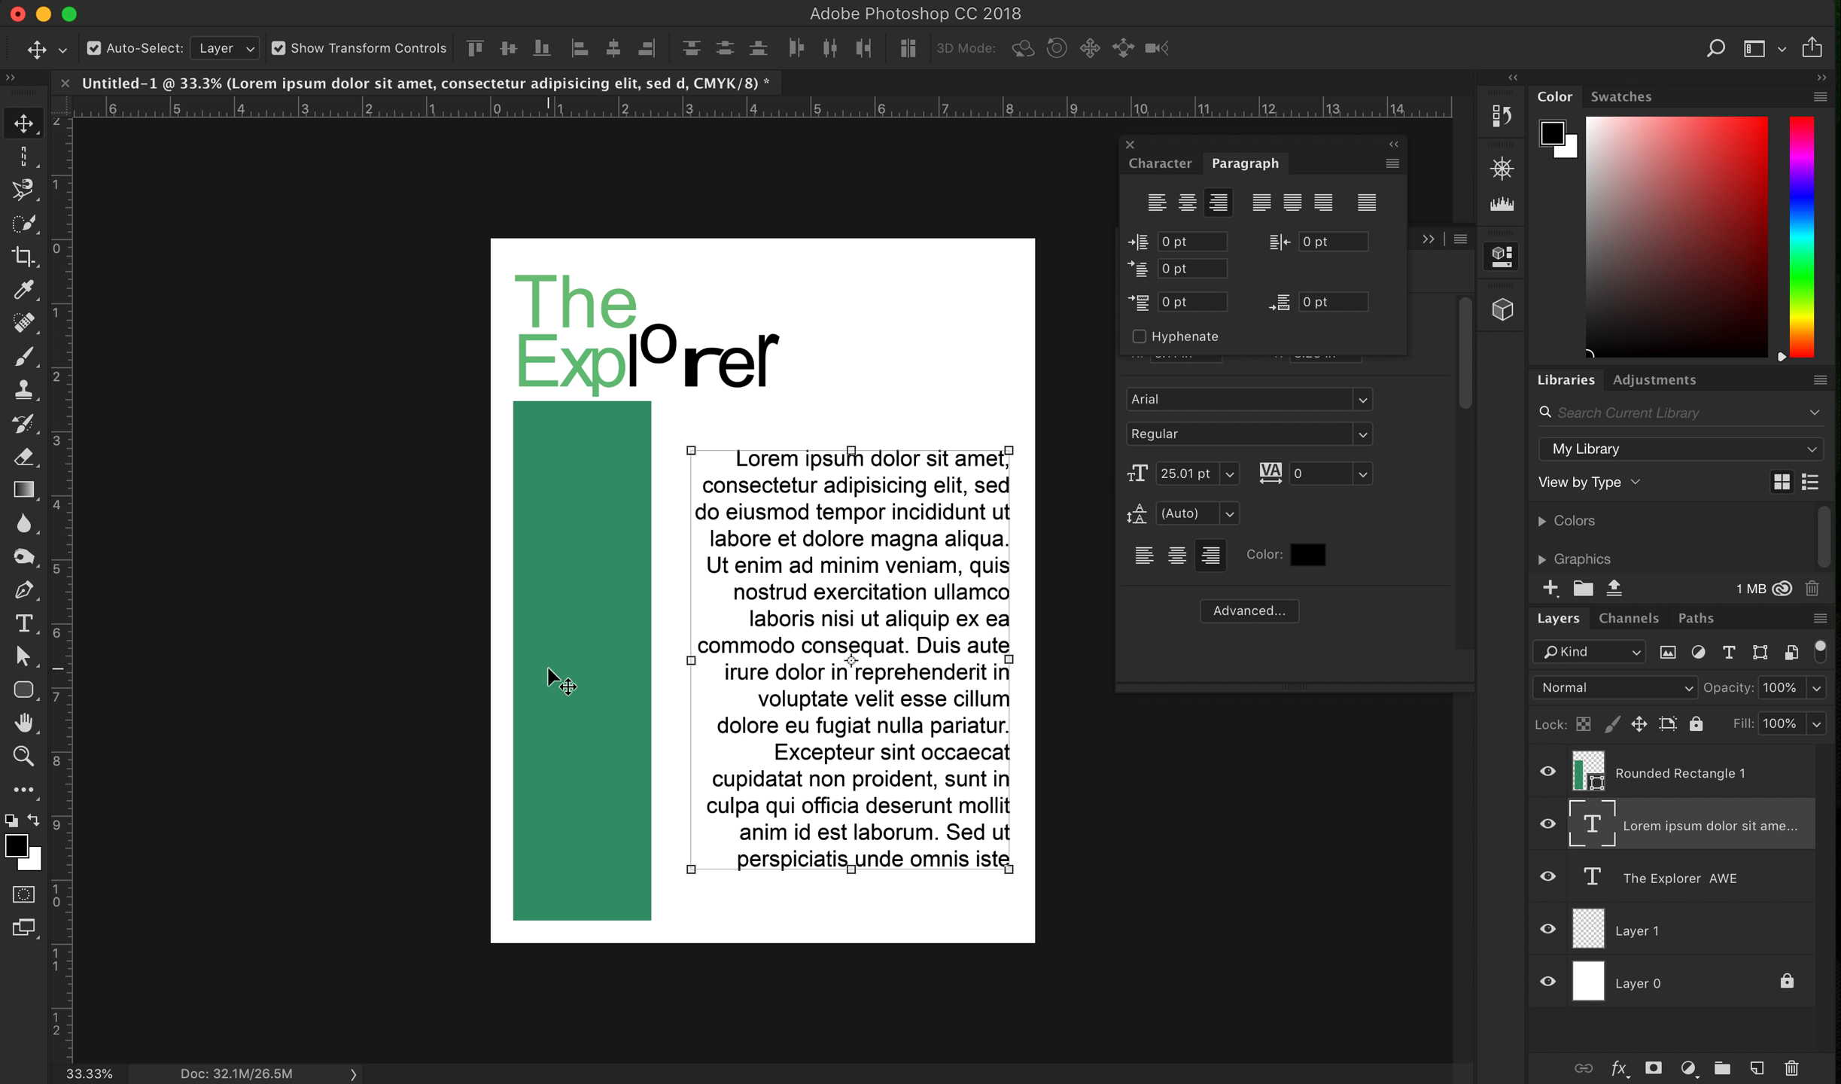
mouse_move(805, 280)
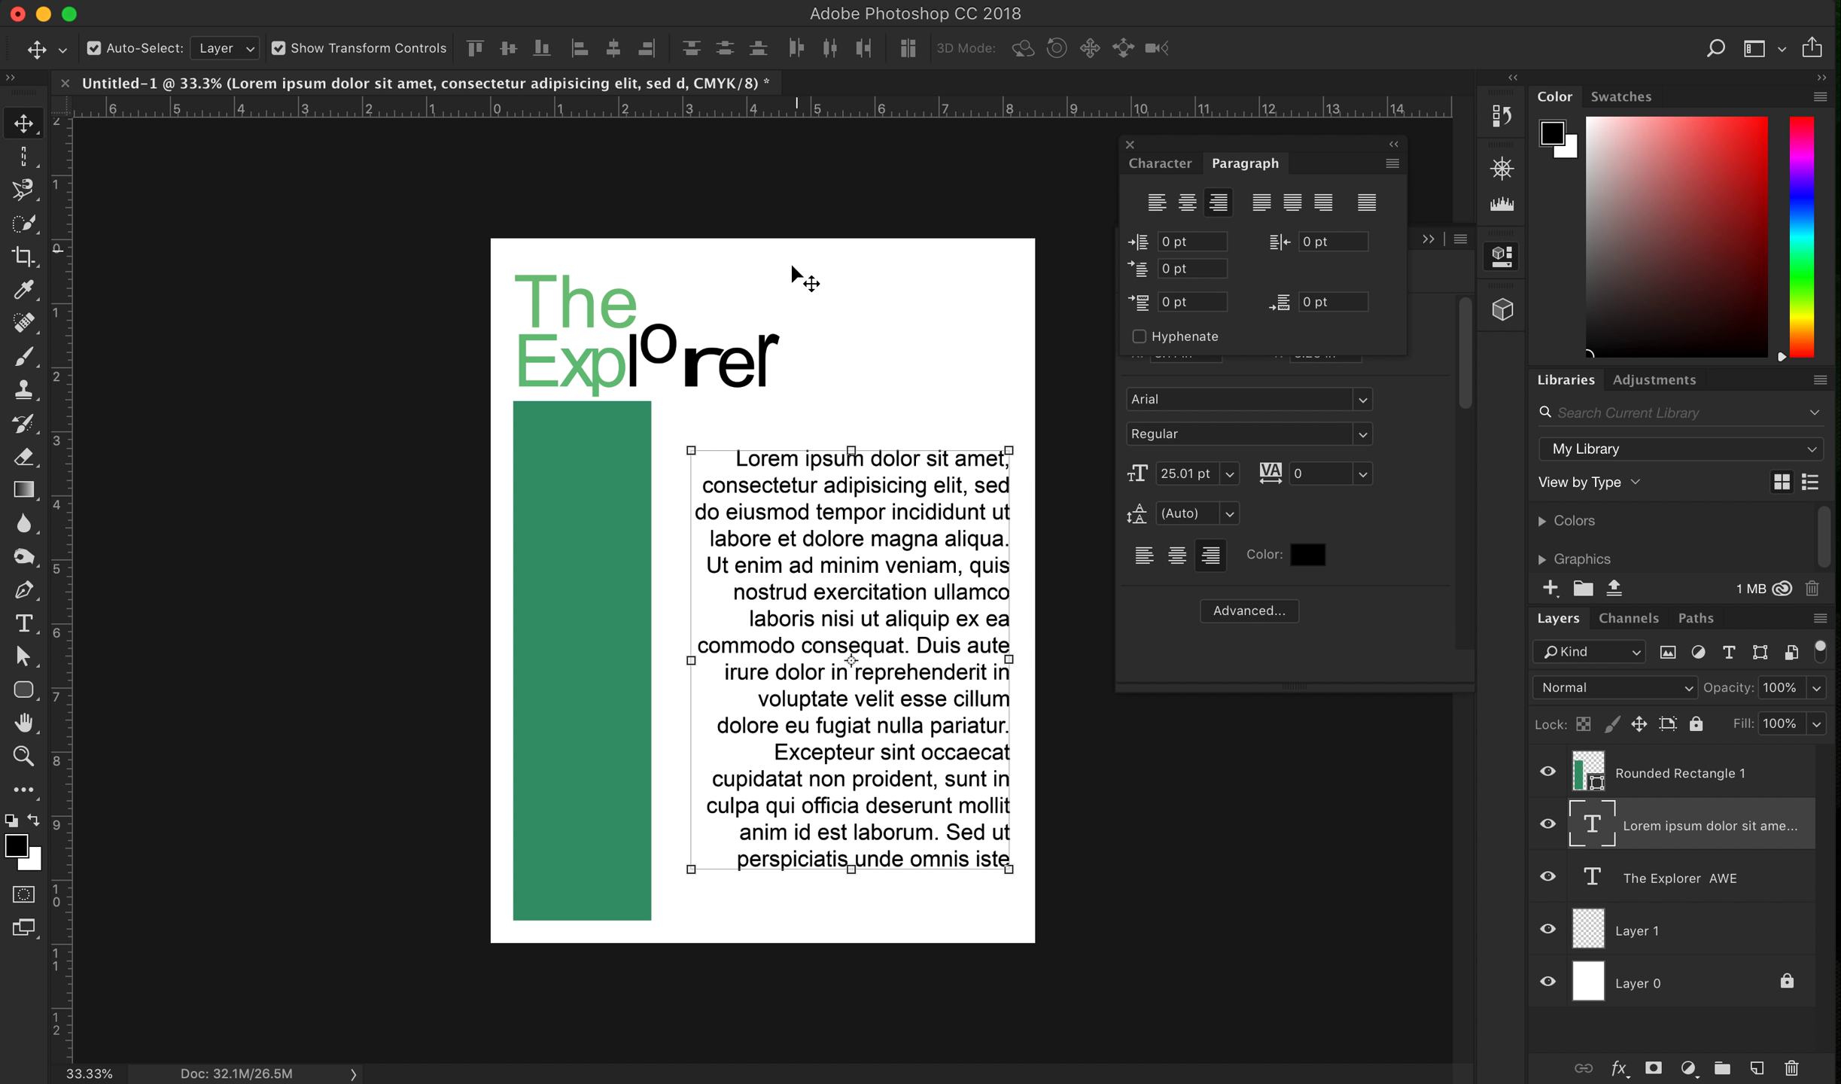
mouse_move(822, 634)
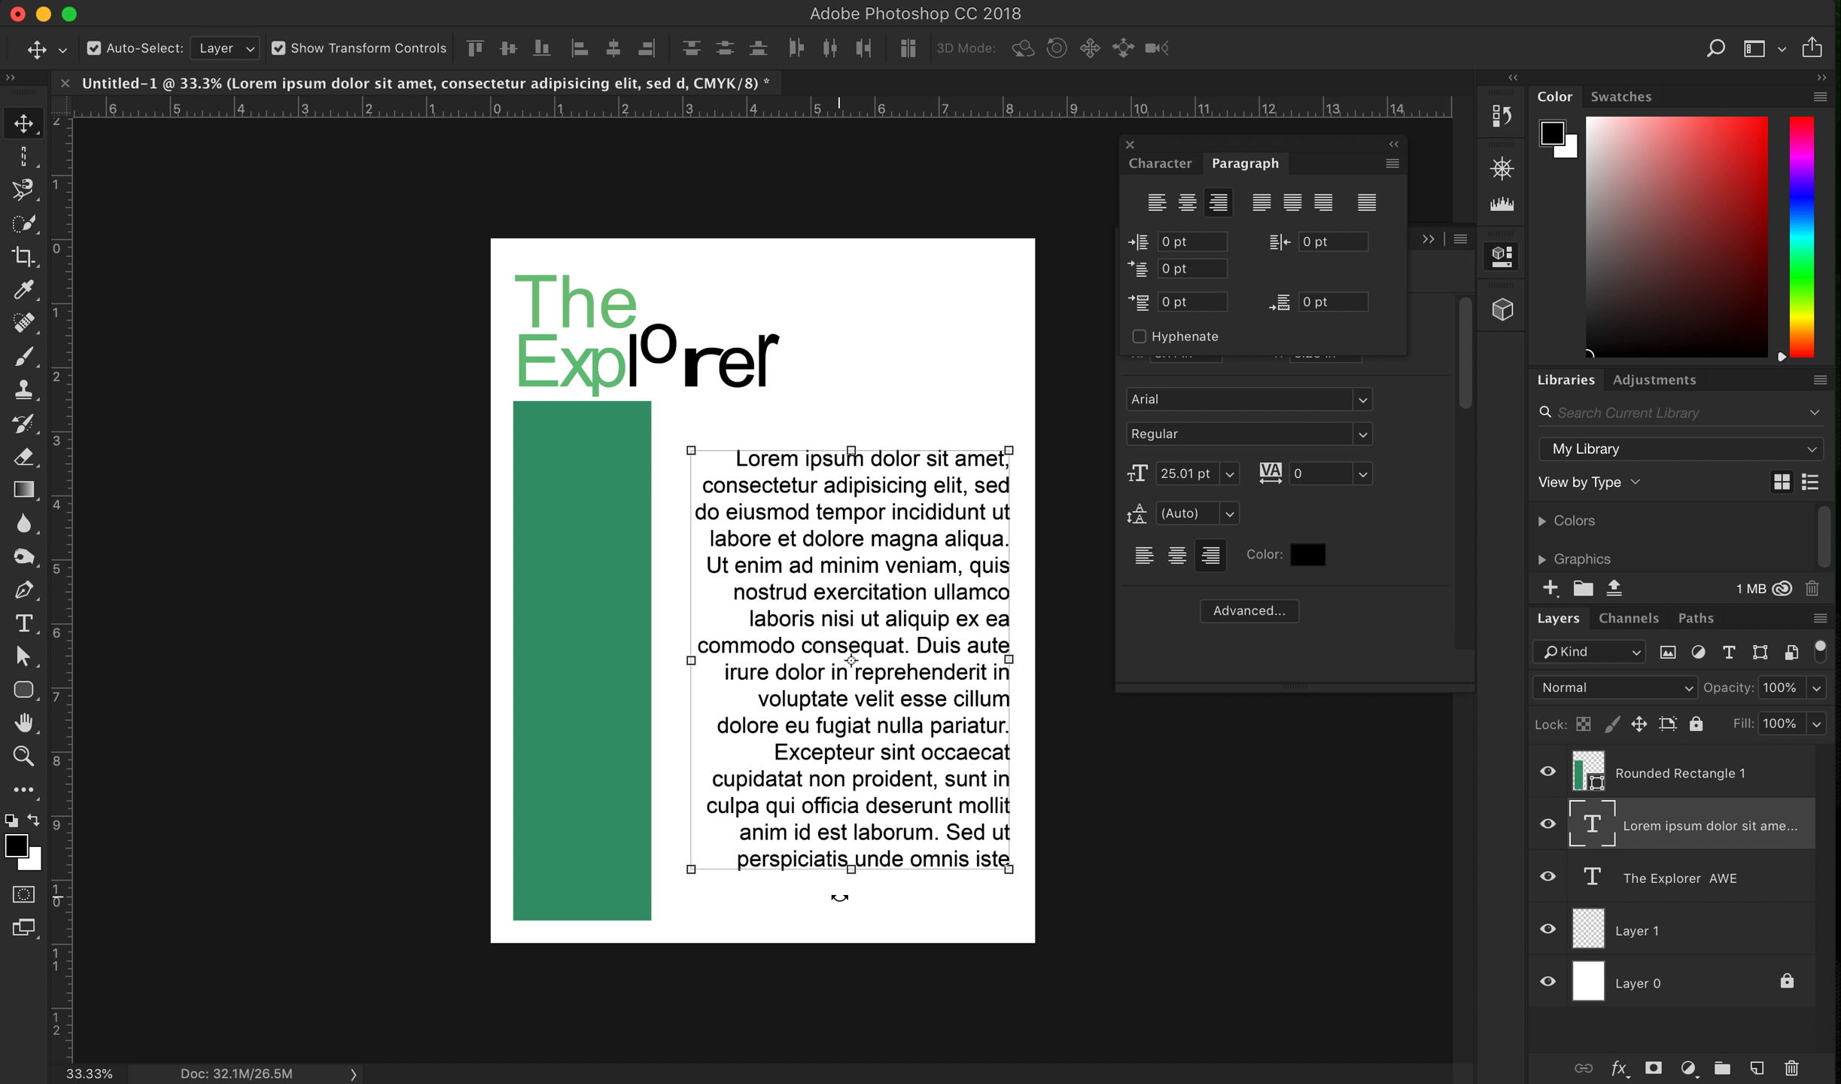
mouse_move(881, 833)
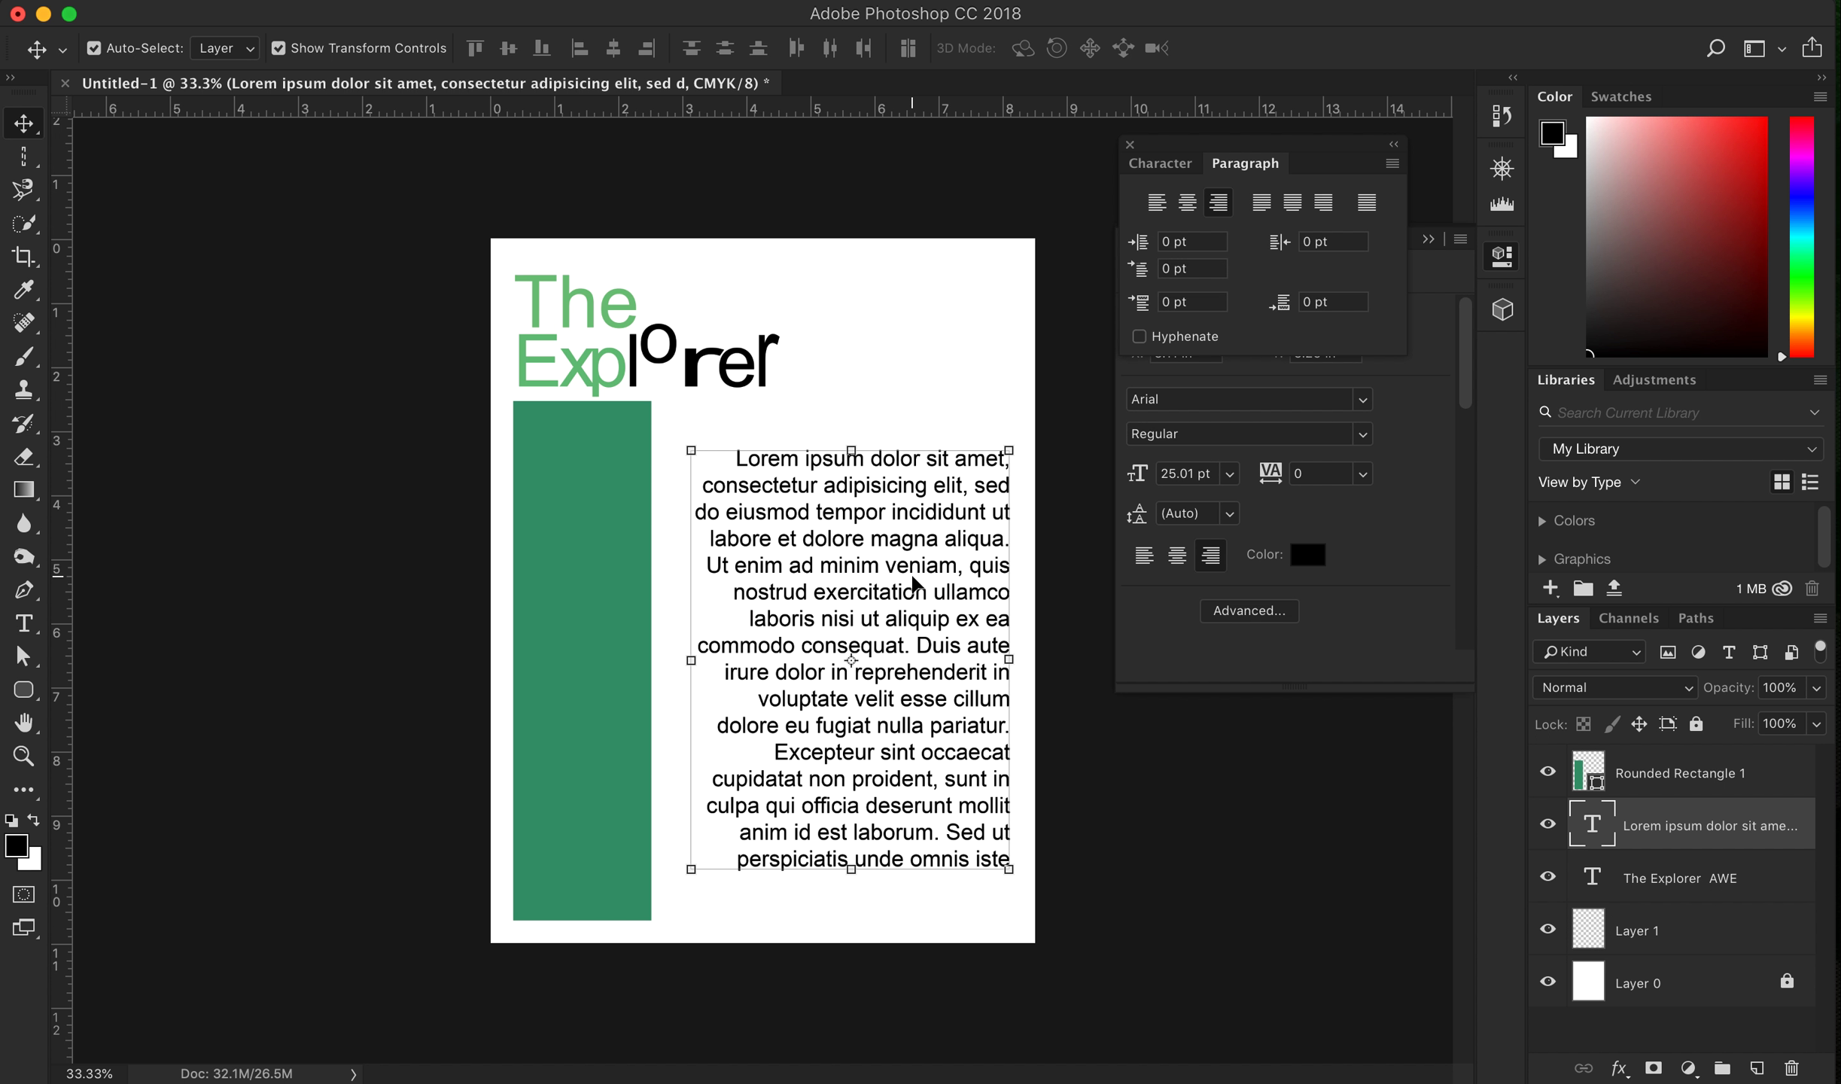
mouse_move(854, 684)
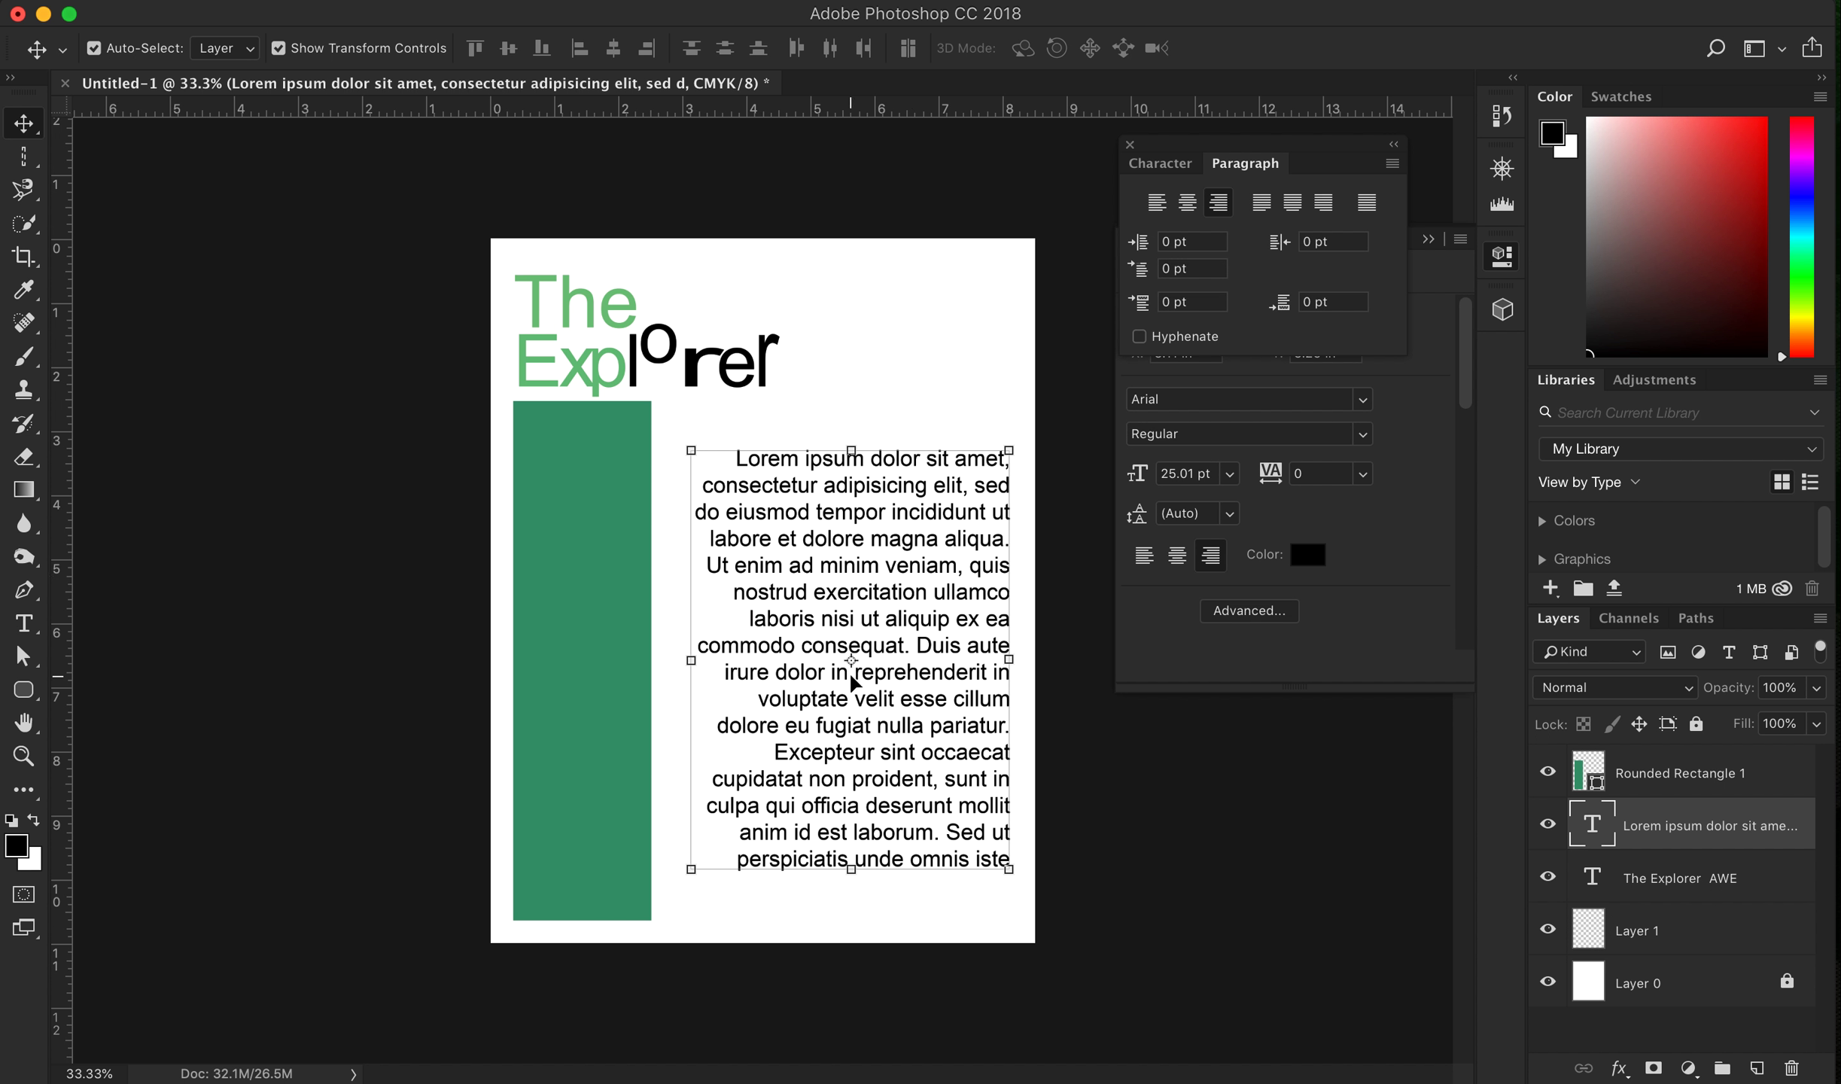
mouse_move(602, 496)
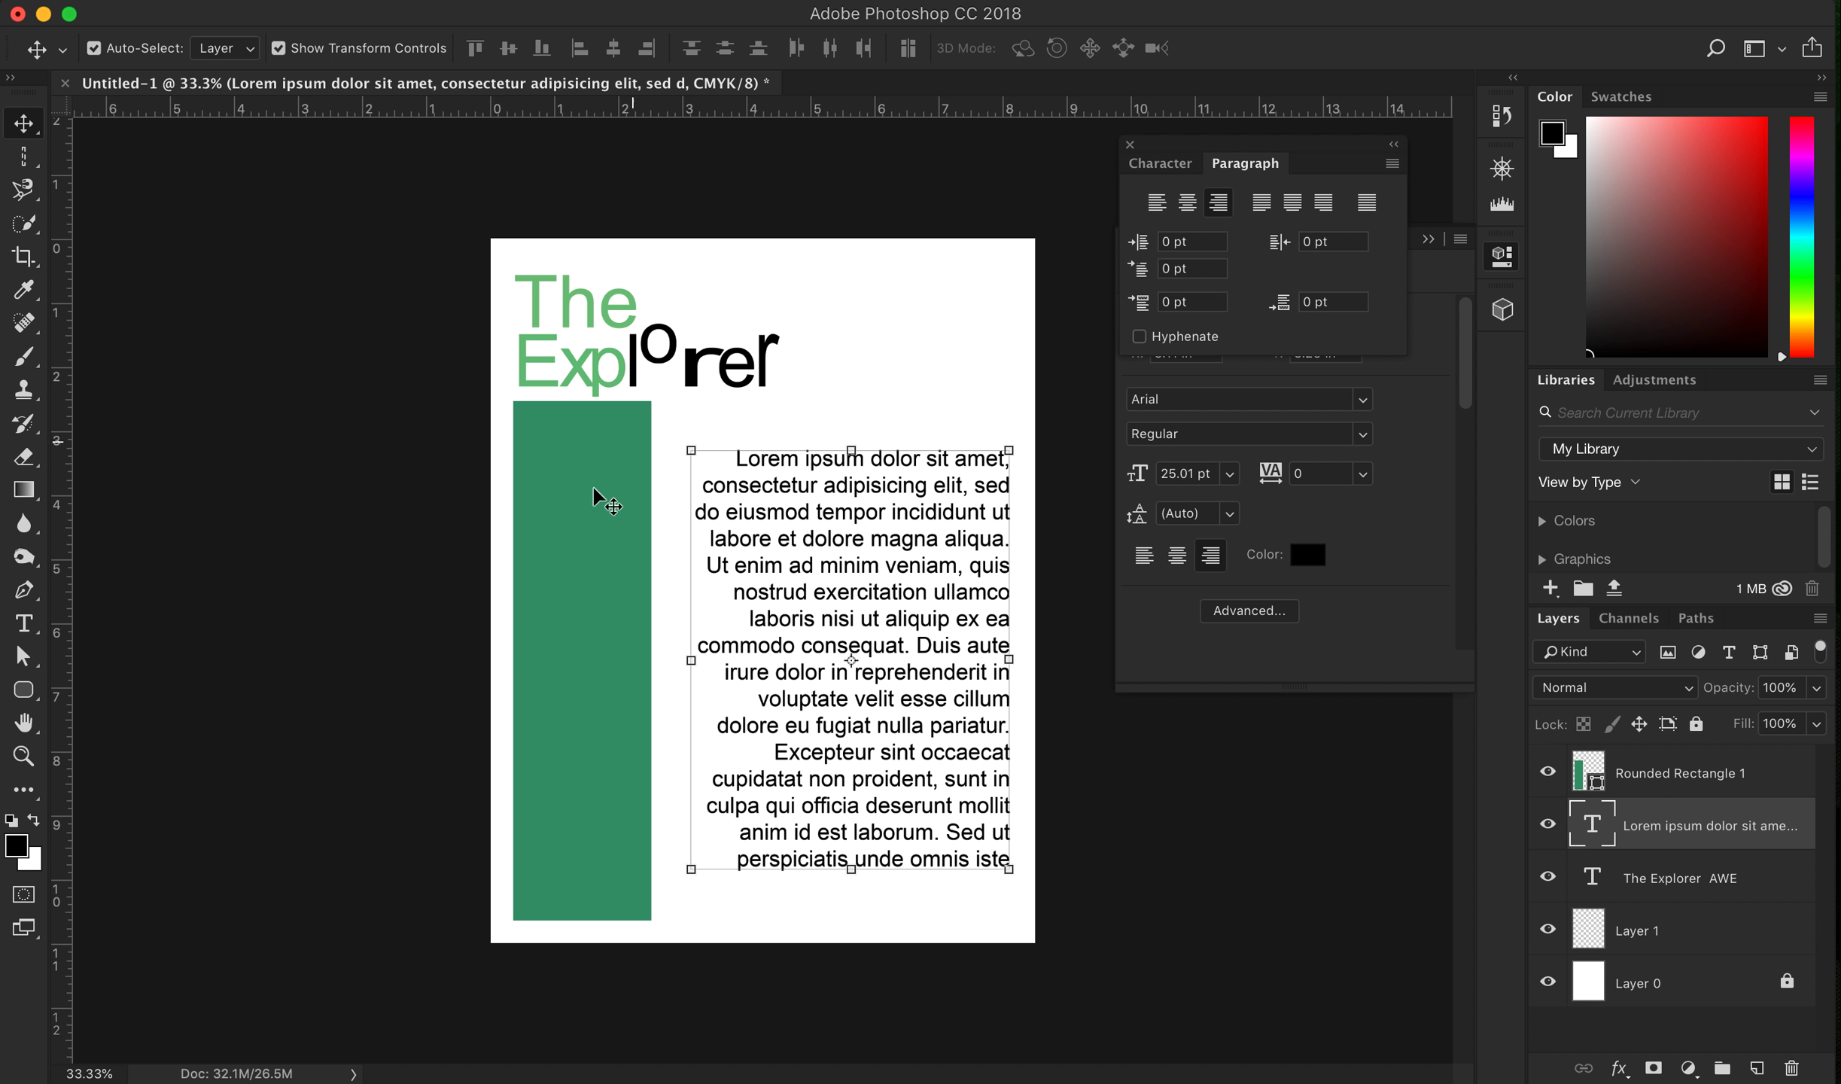
mouse_move(707, 691)
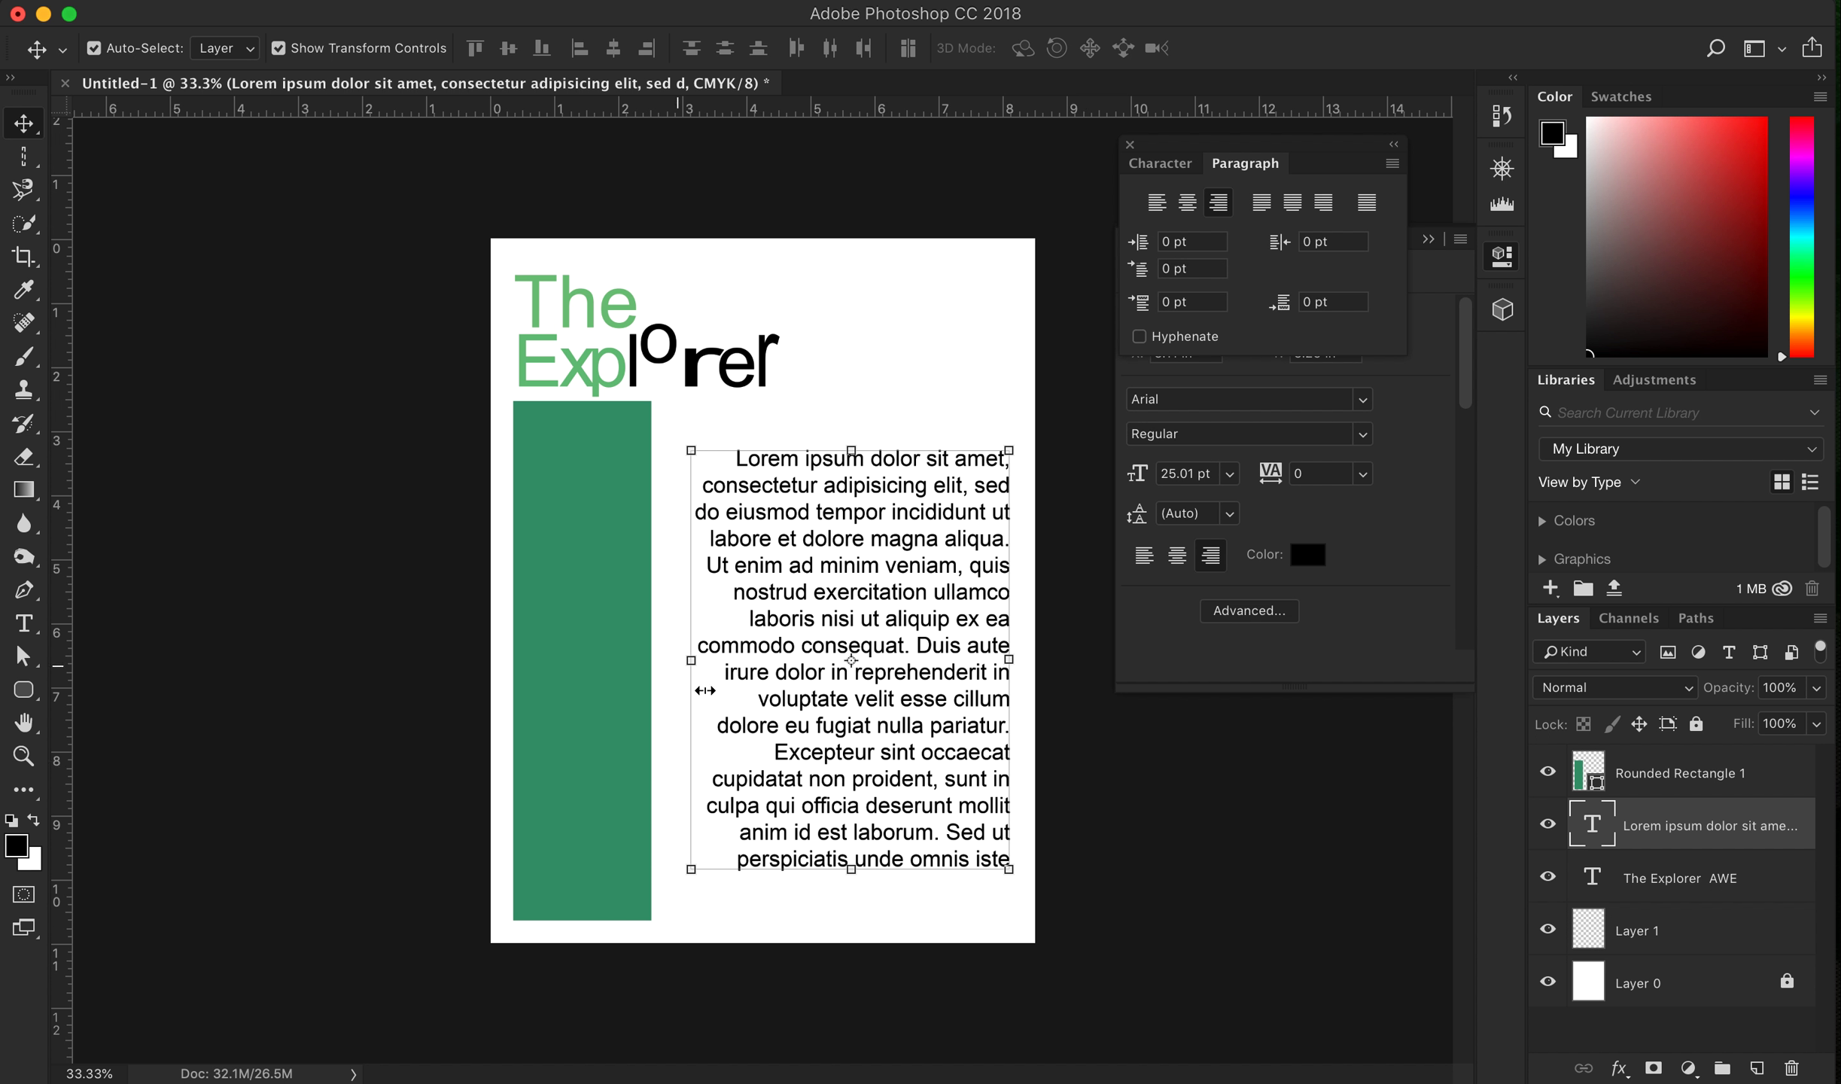
mouse_move(1225, 590)
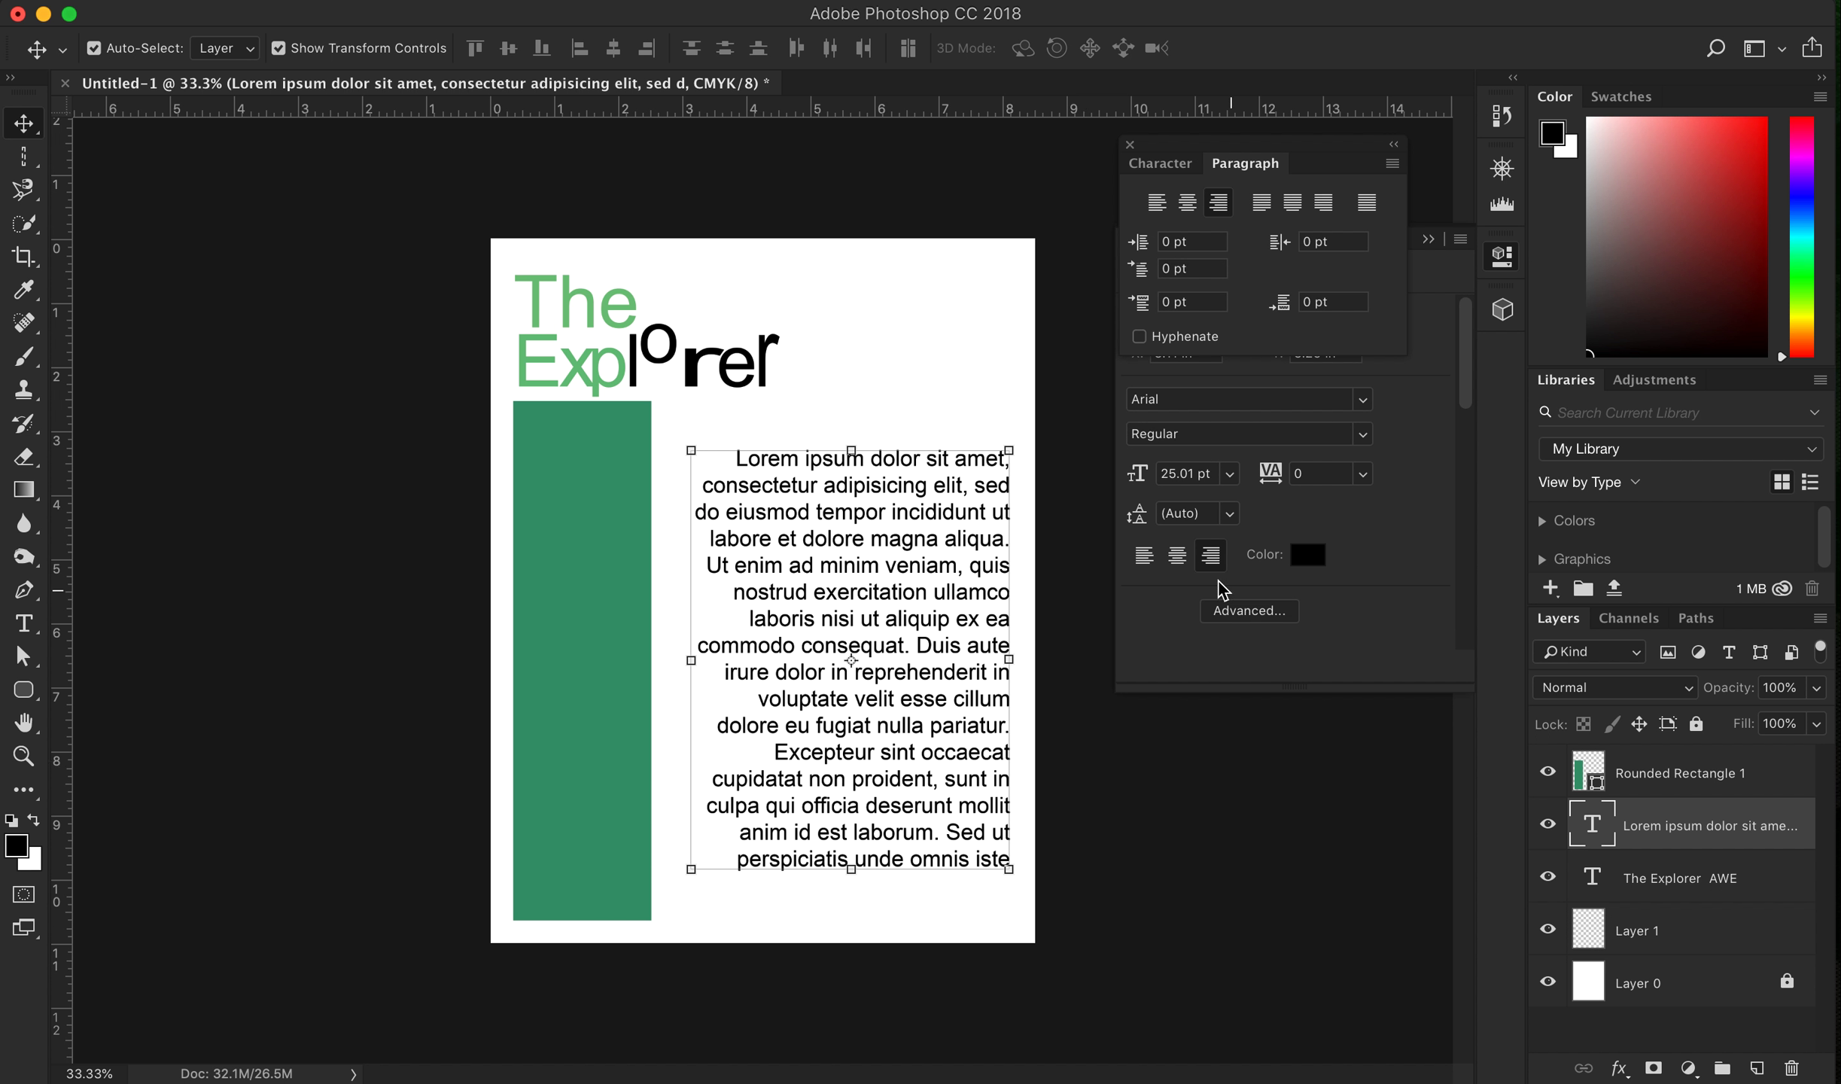
mouse_move(877, 564)
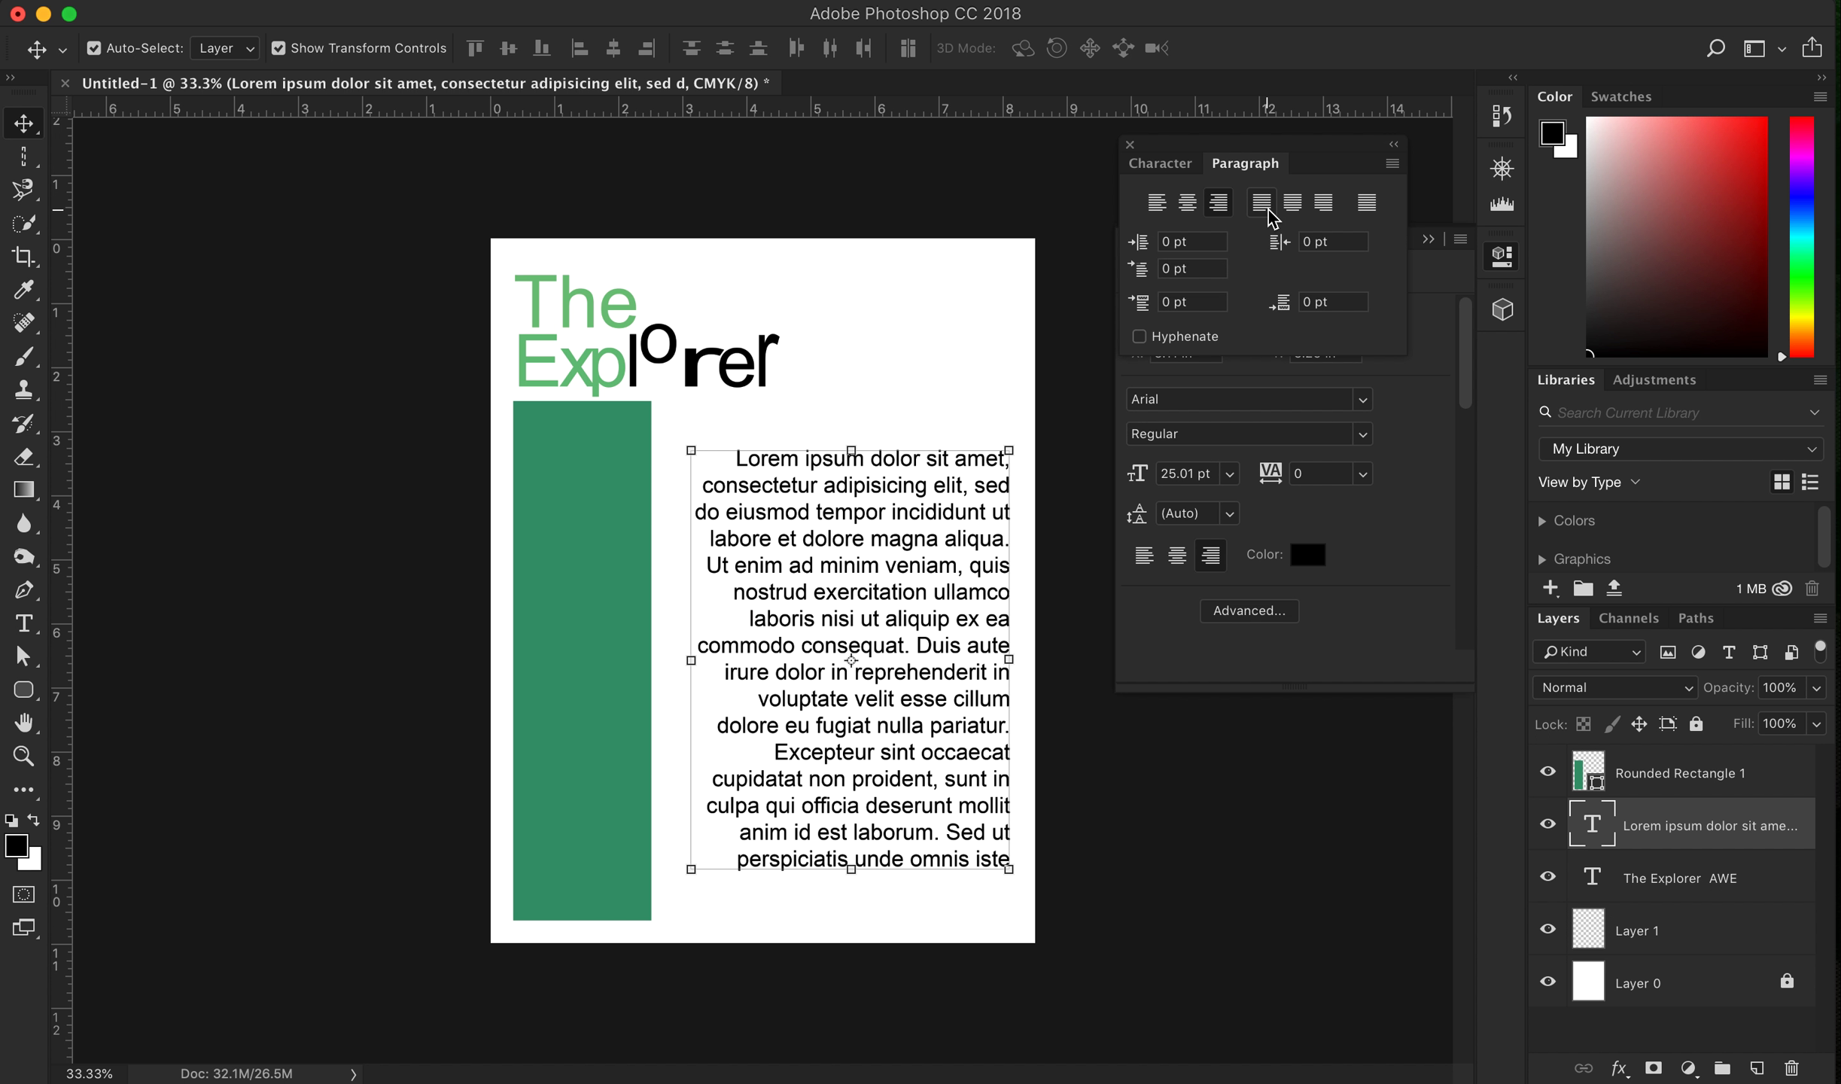
mouse_move(1325, 201)
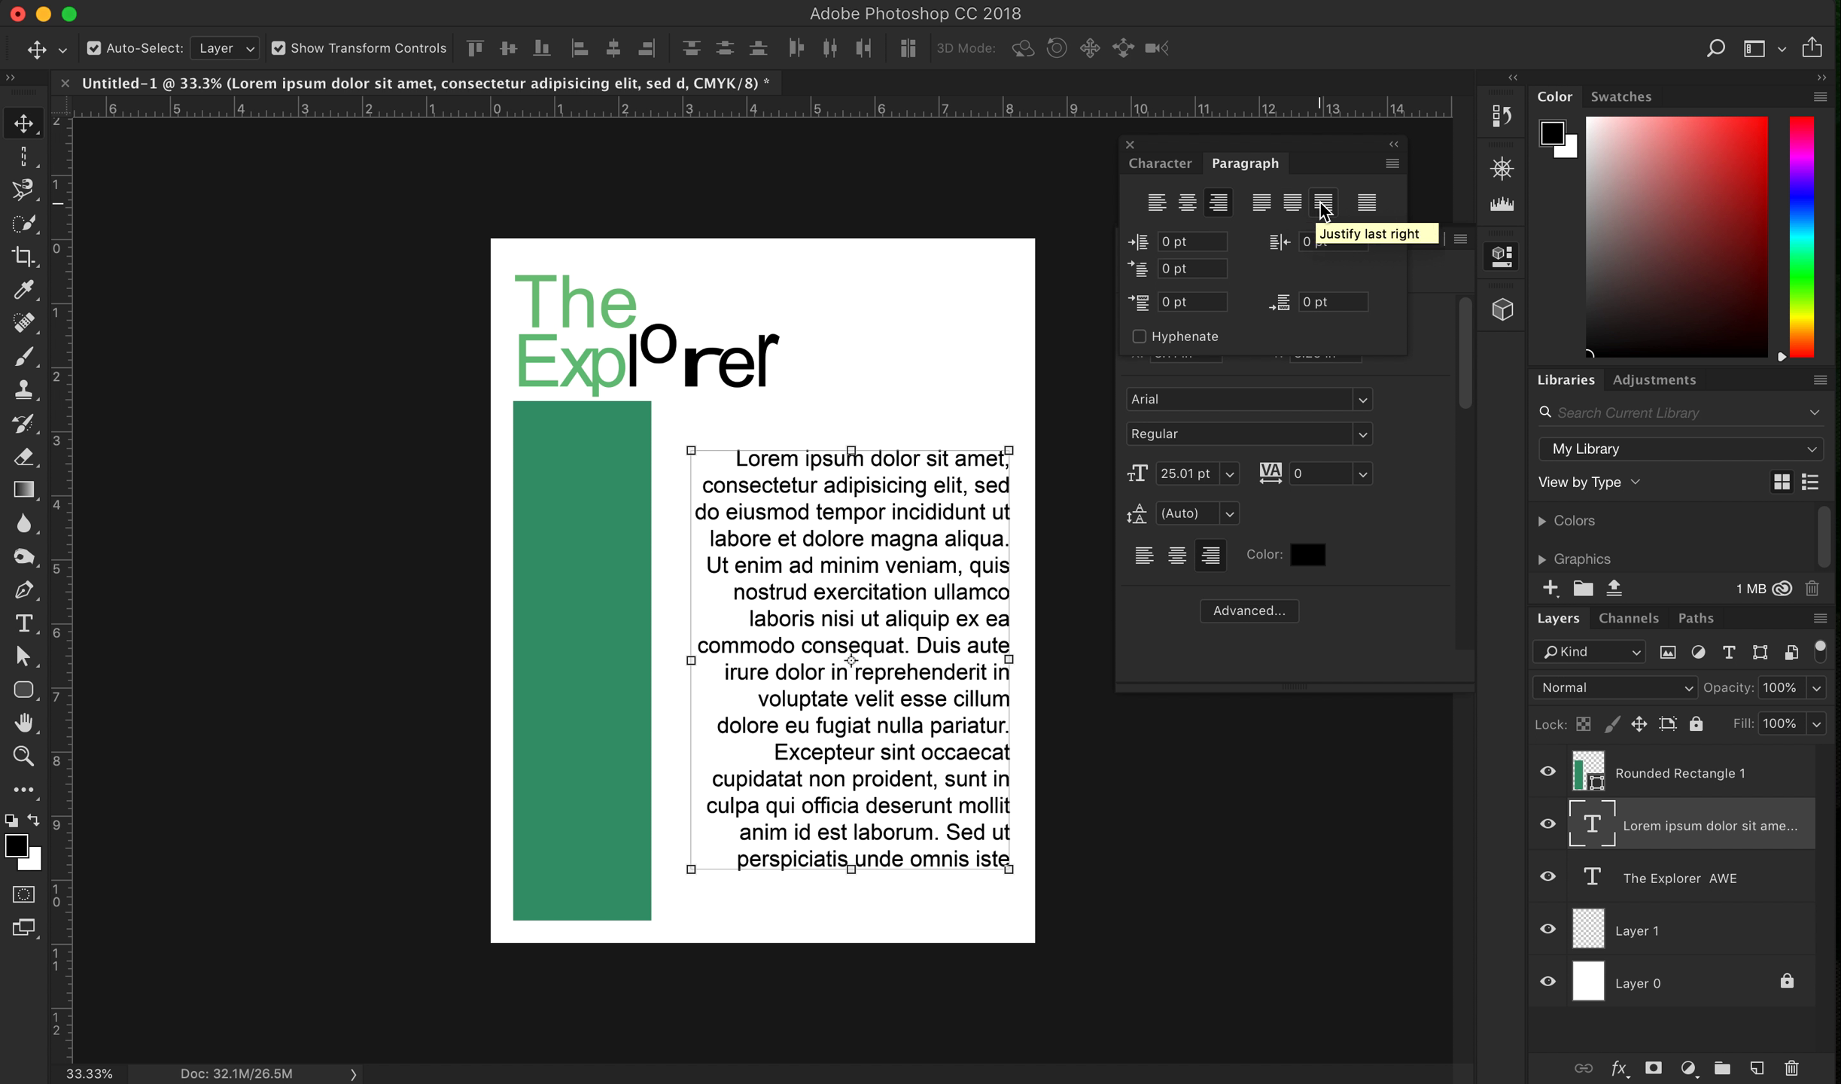
mouse_move(1330, 216)
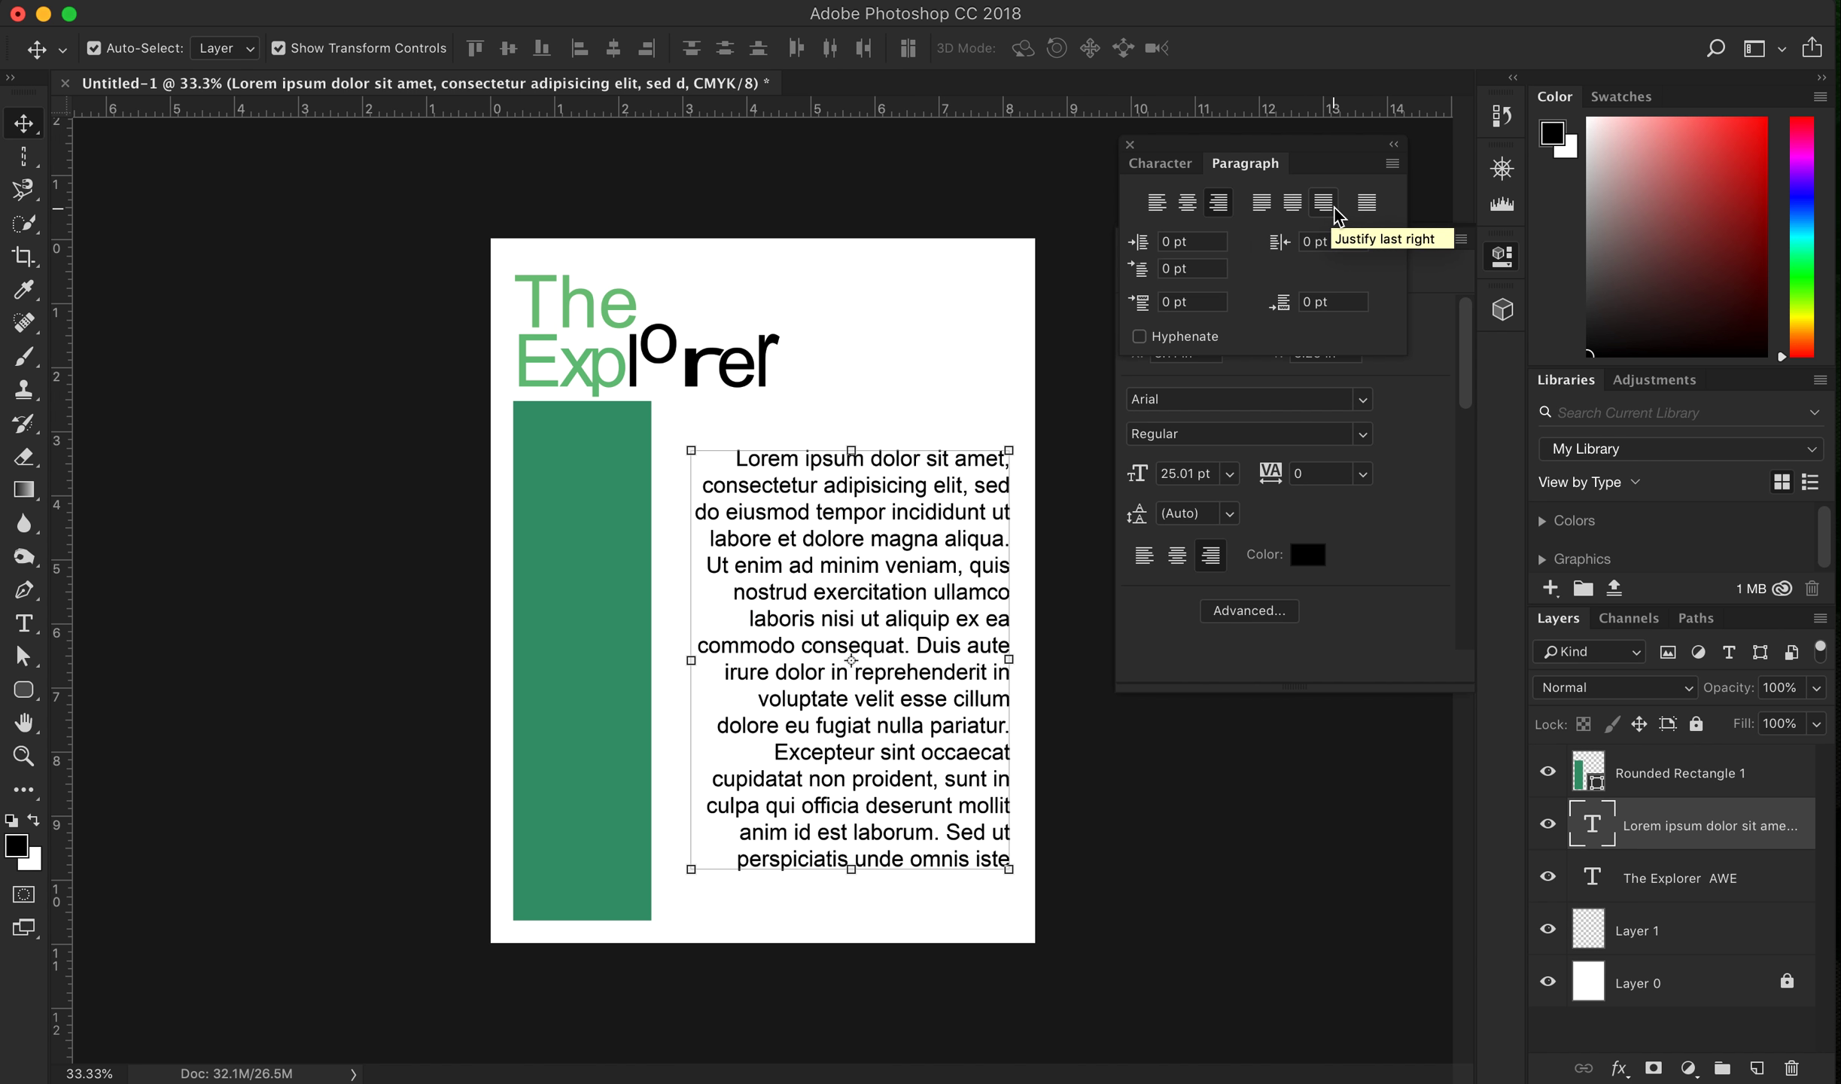
Apply Justify Last Right to the Lorem Ipsum paragraph
left_click(1323, 202)
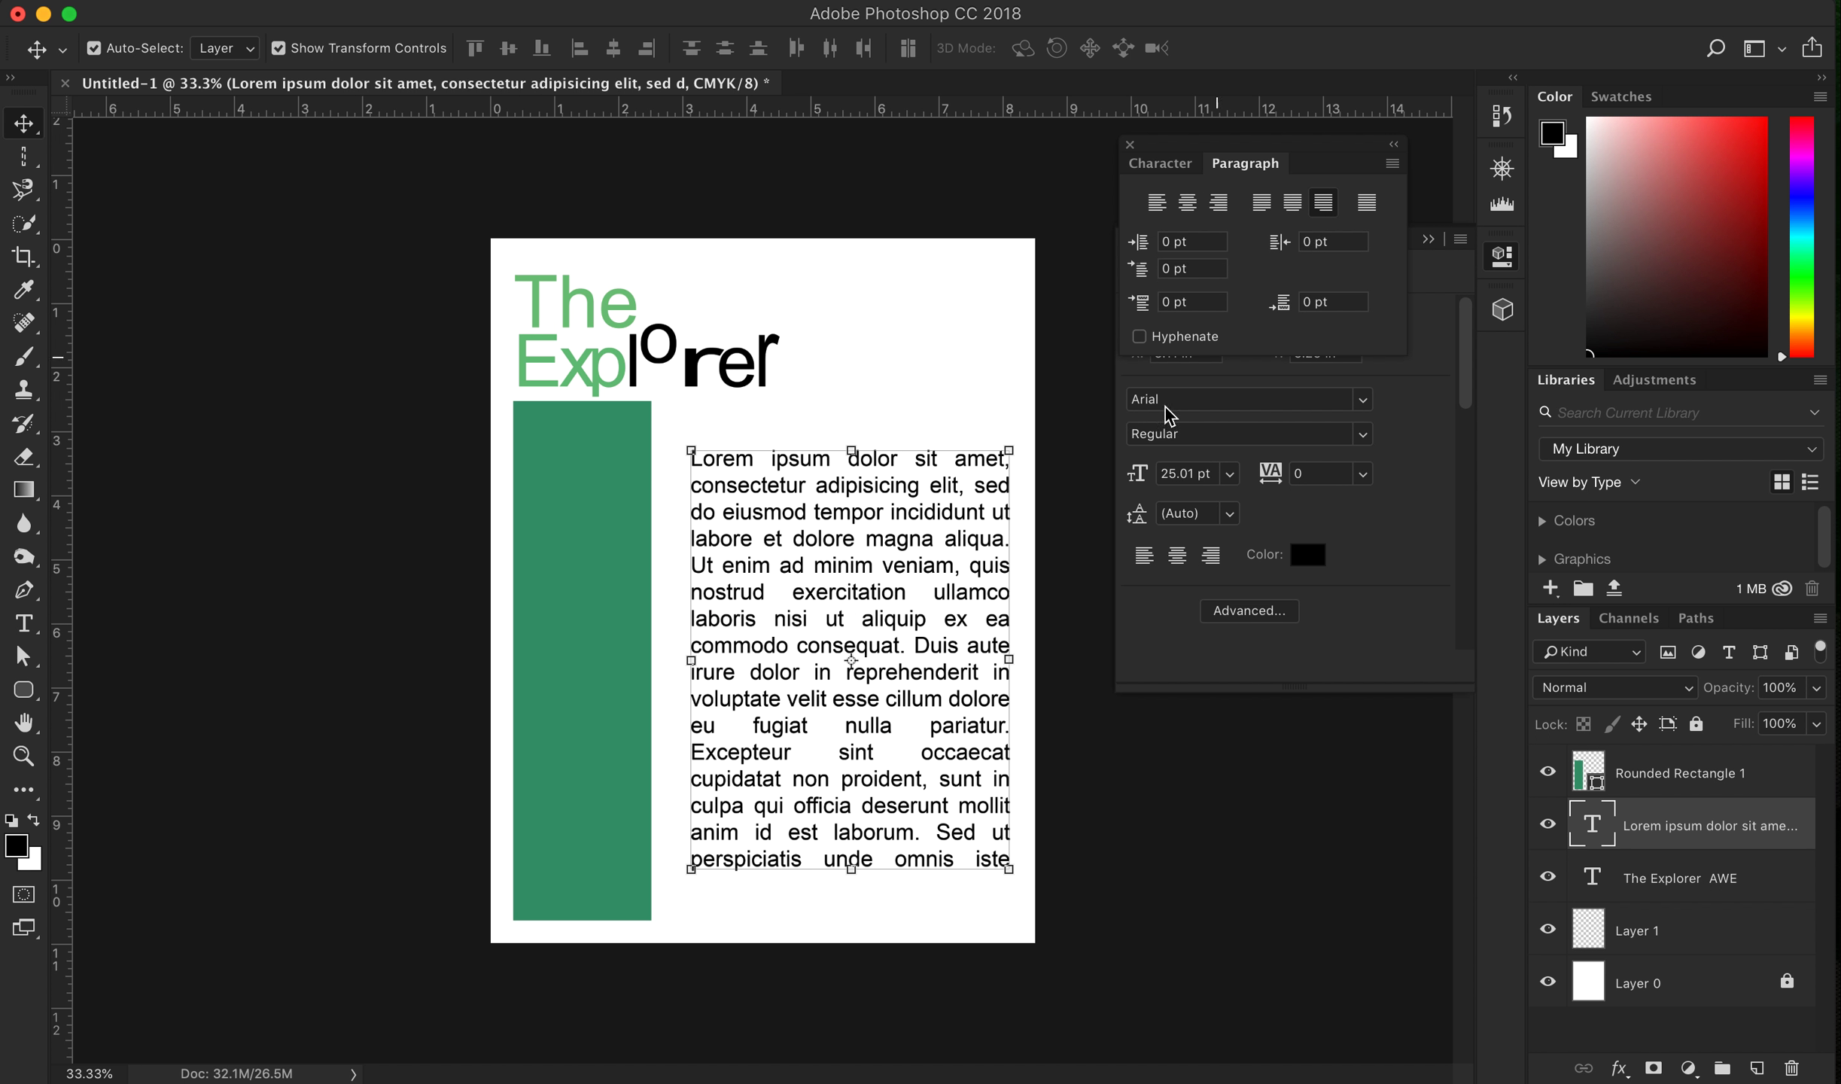
mouse_move(1183, 426)
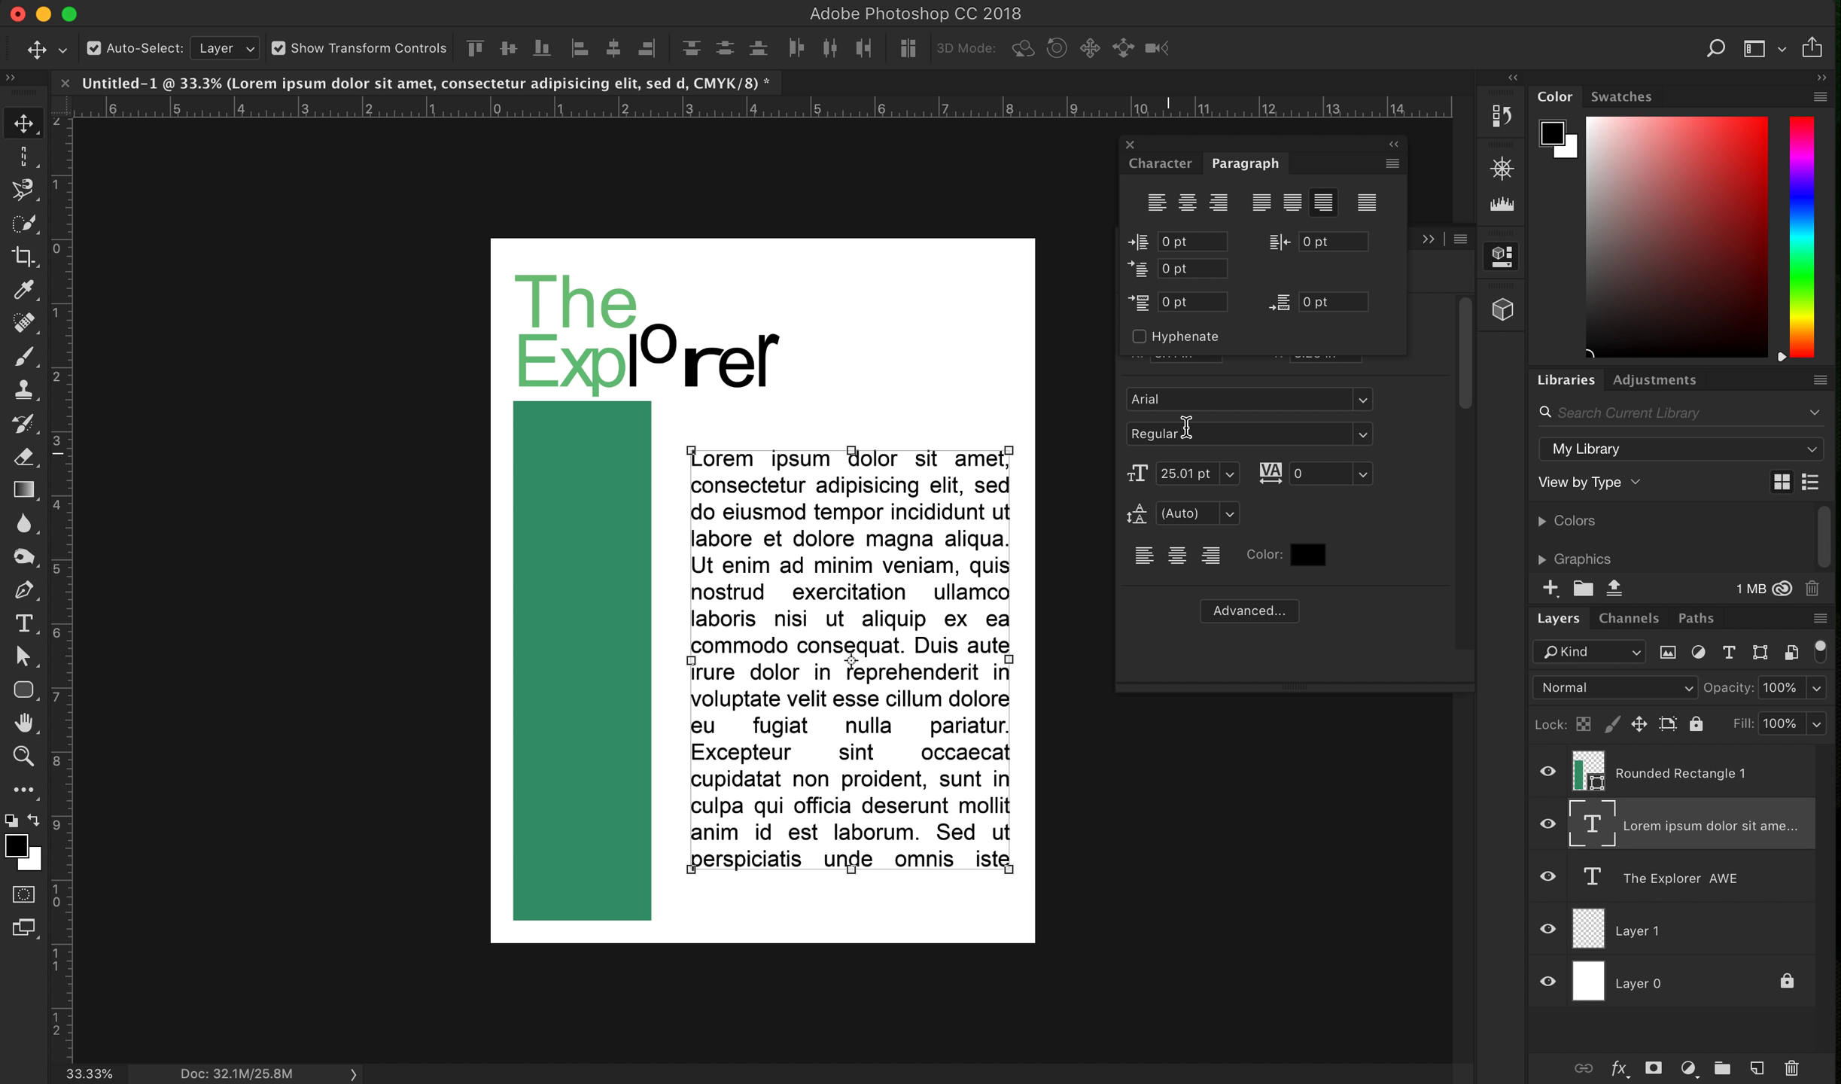
mouse_move(690, 468)
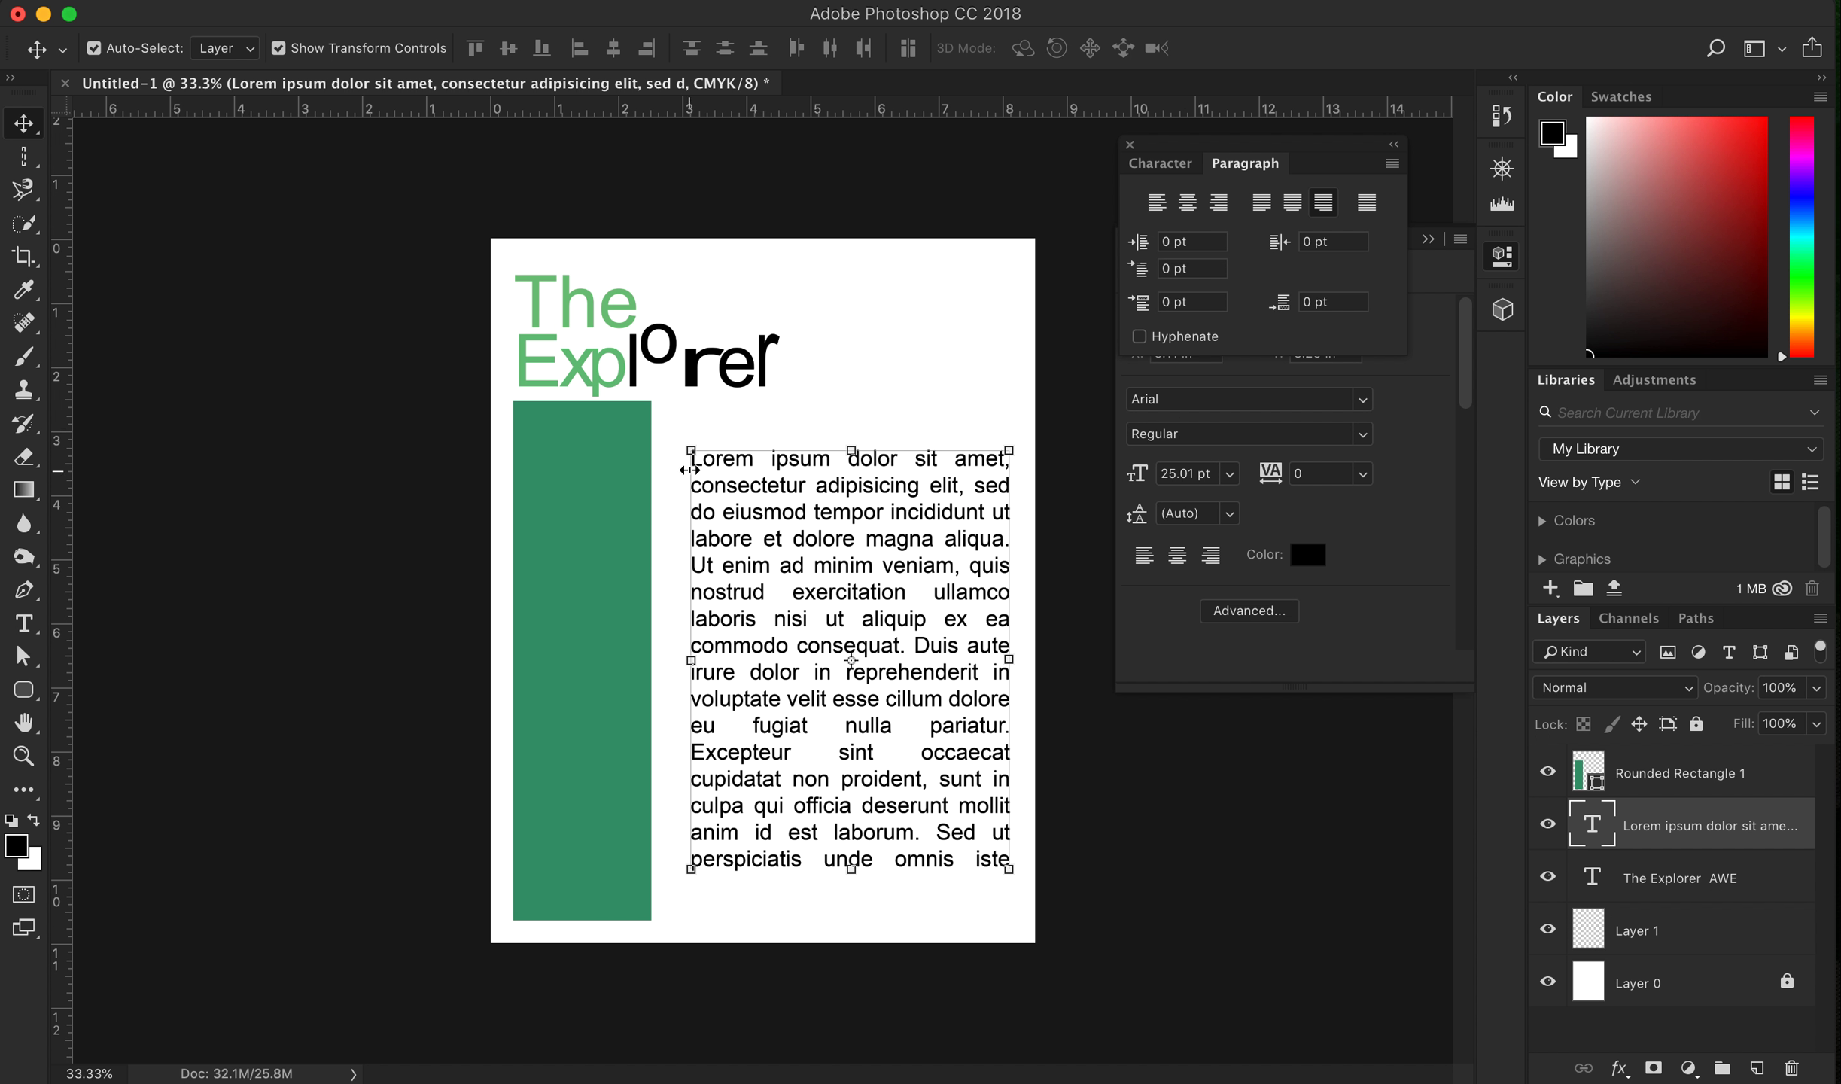
mouse_move(761, 693)
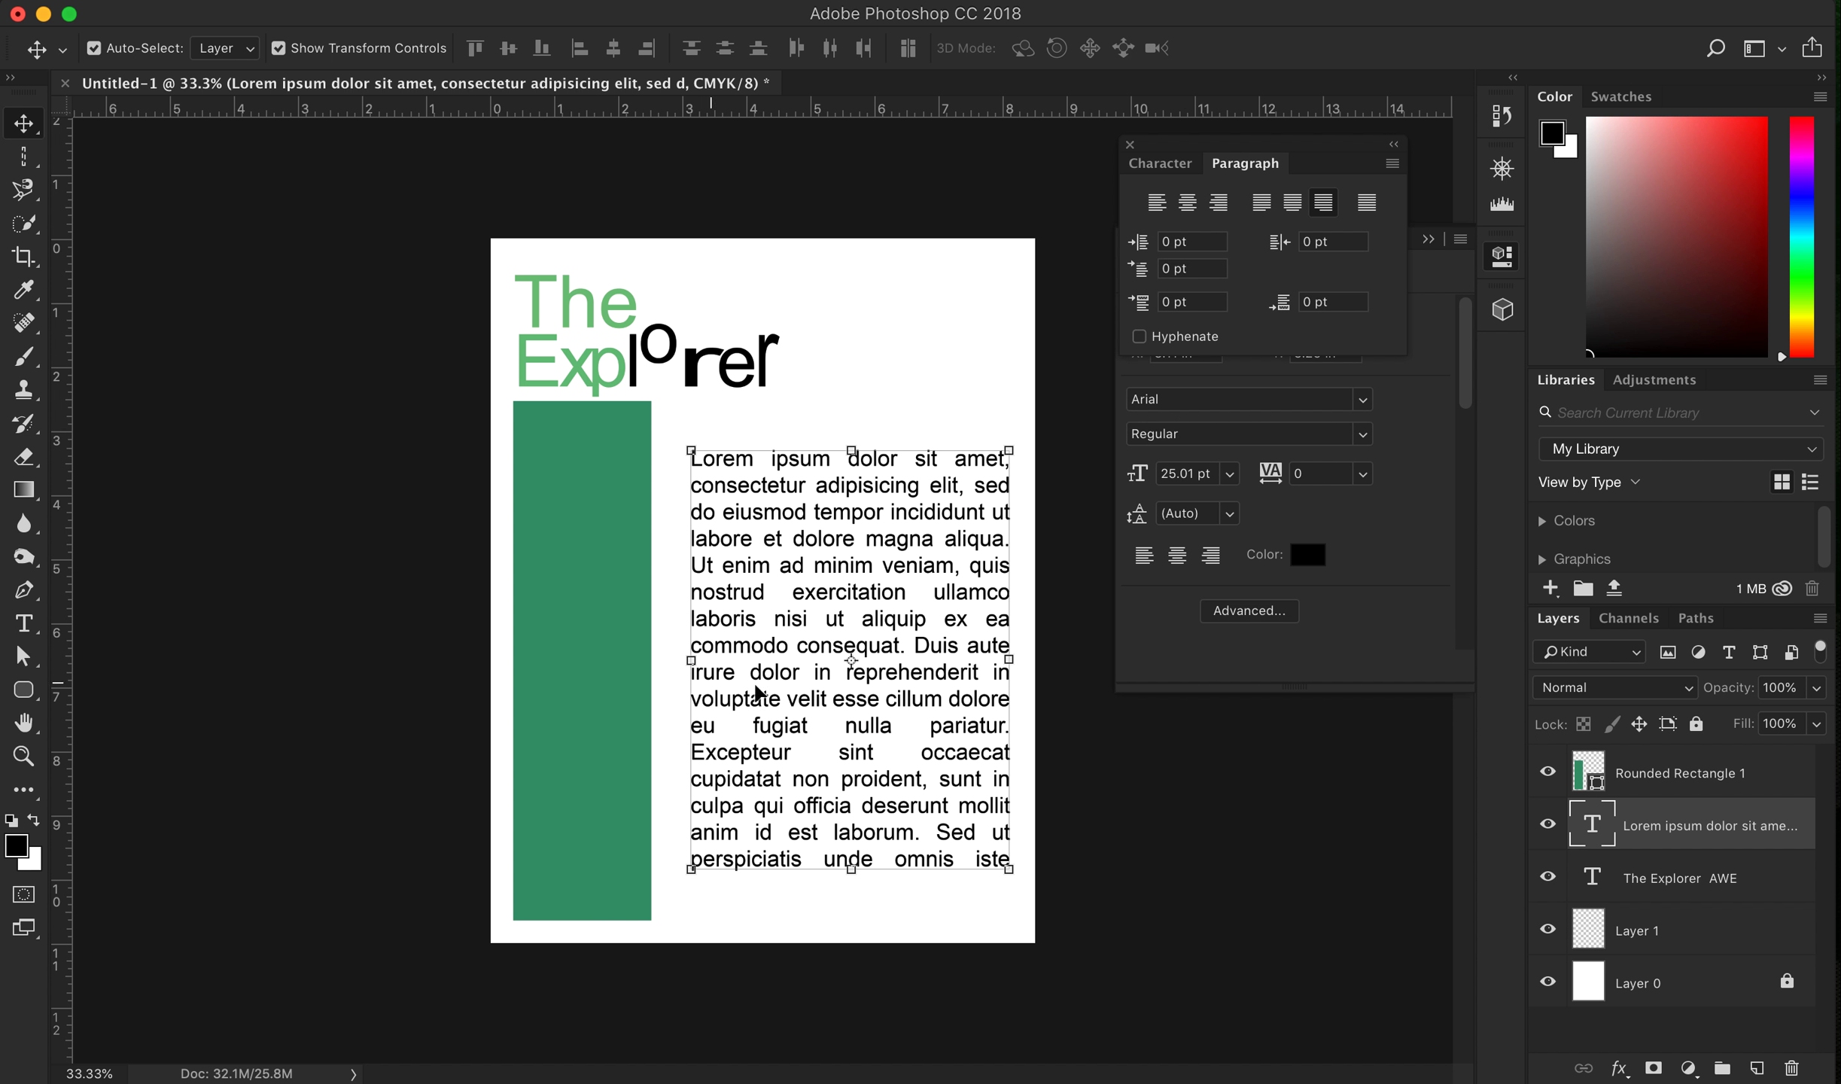
mouse_move(818, 752)
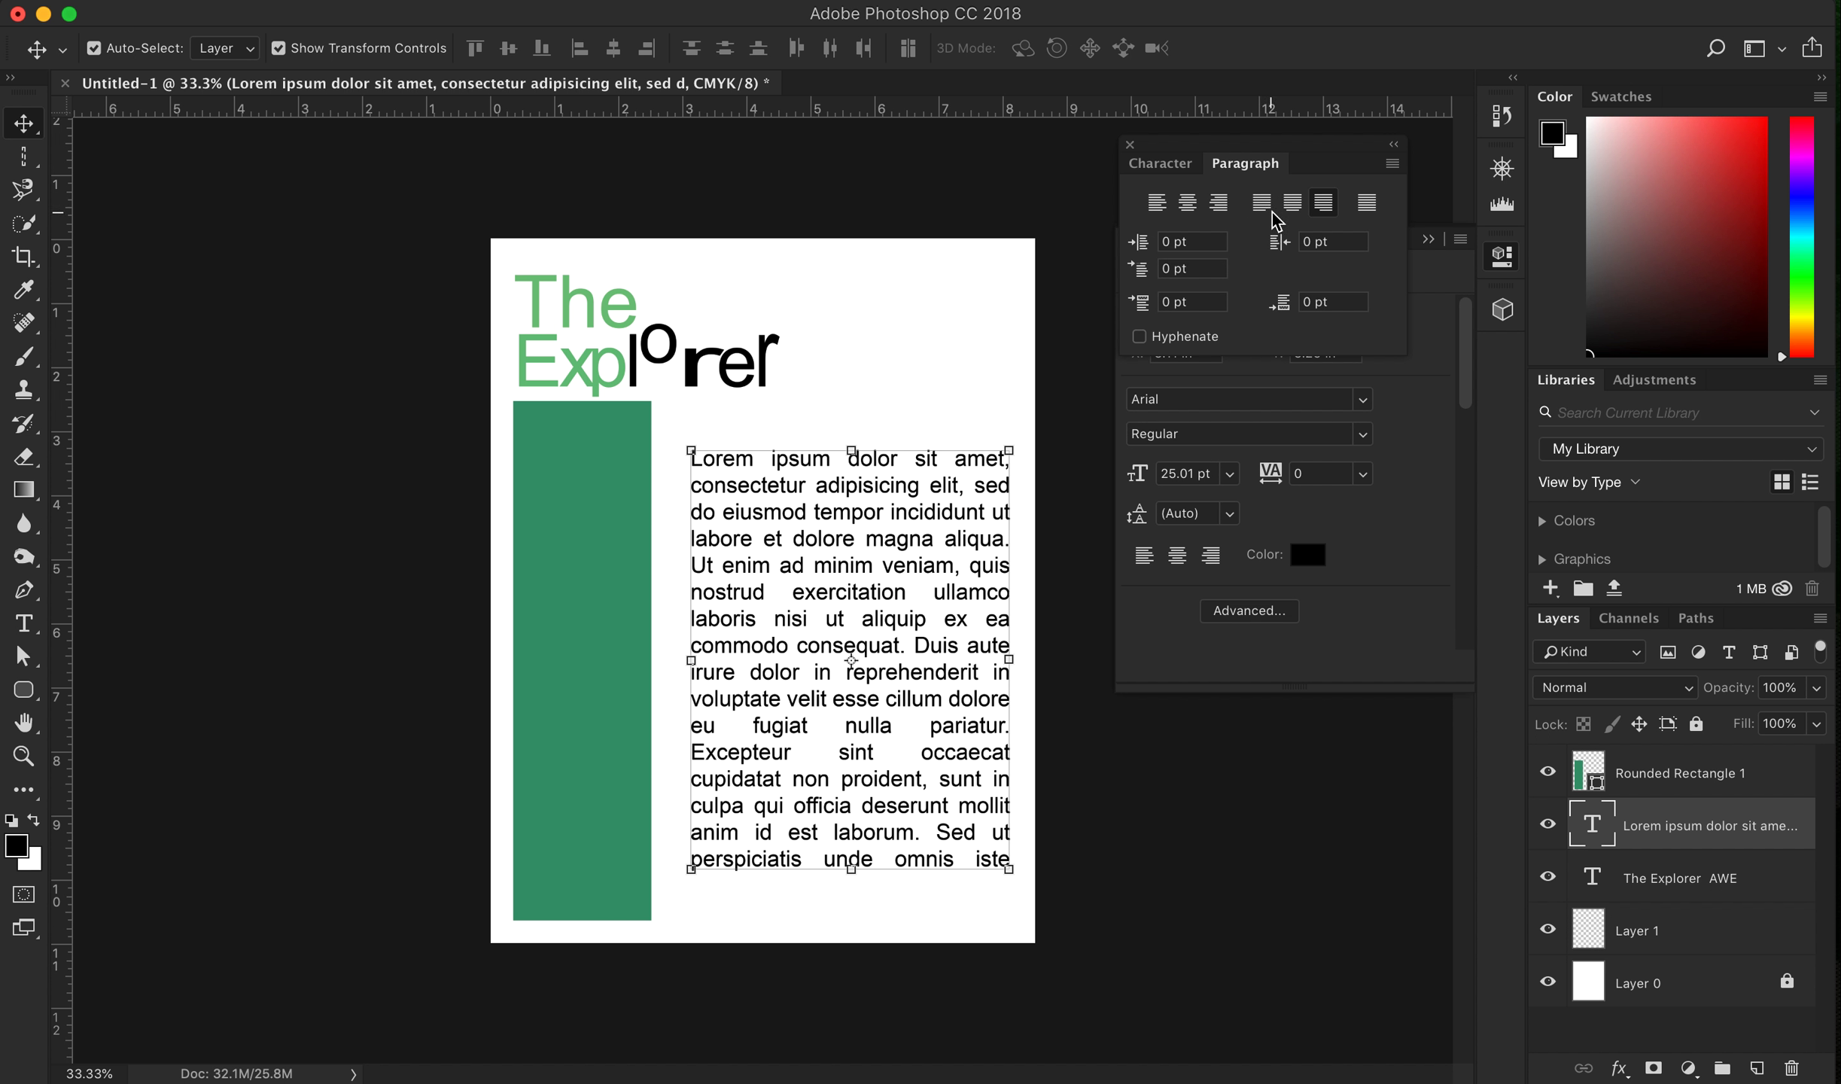
Switch the Lorem Ipsum paragraph from justified back to right alignment and show the Character panel
left_click(1218, 202)
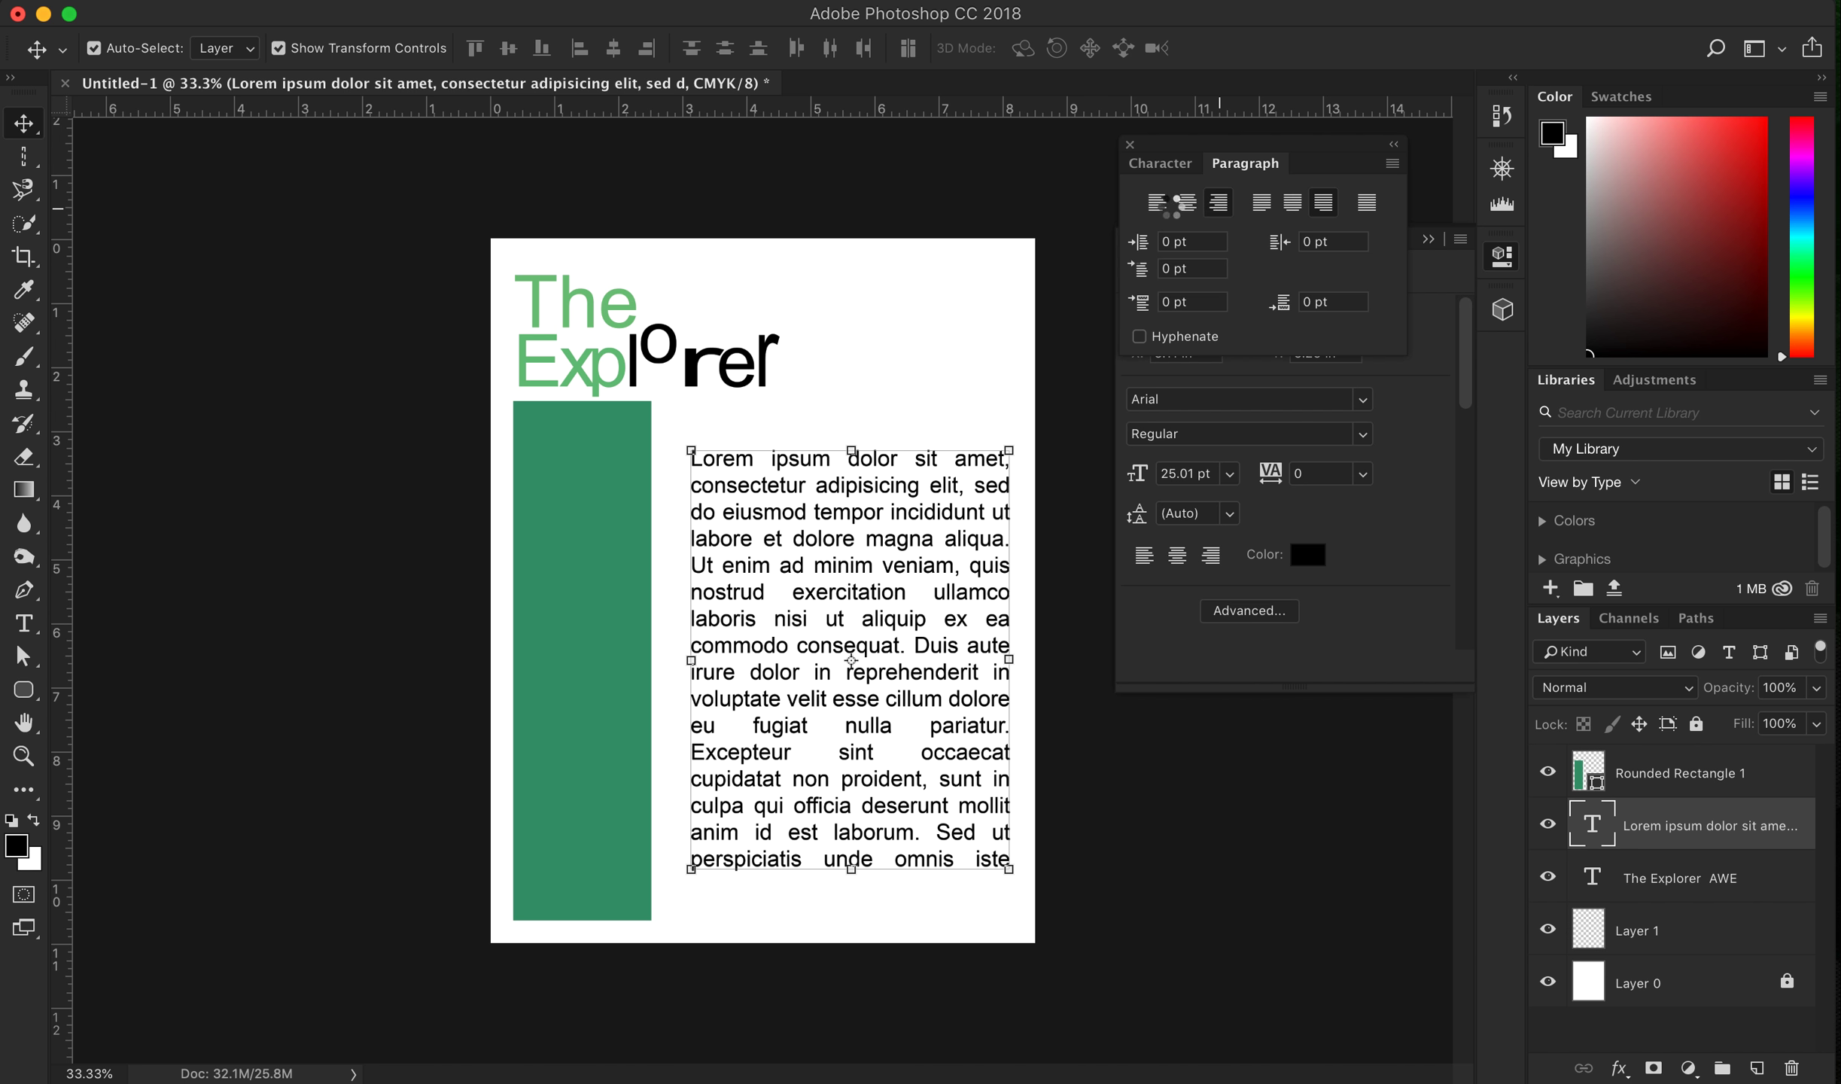
left_click(1218, 201)
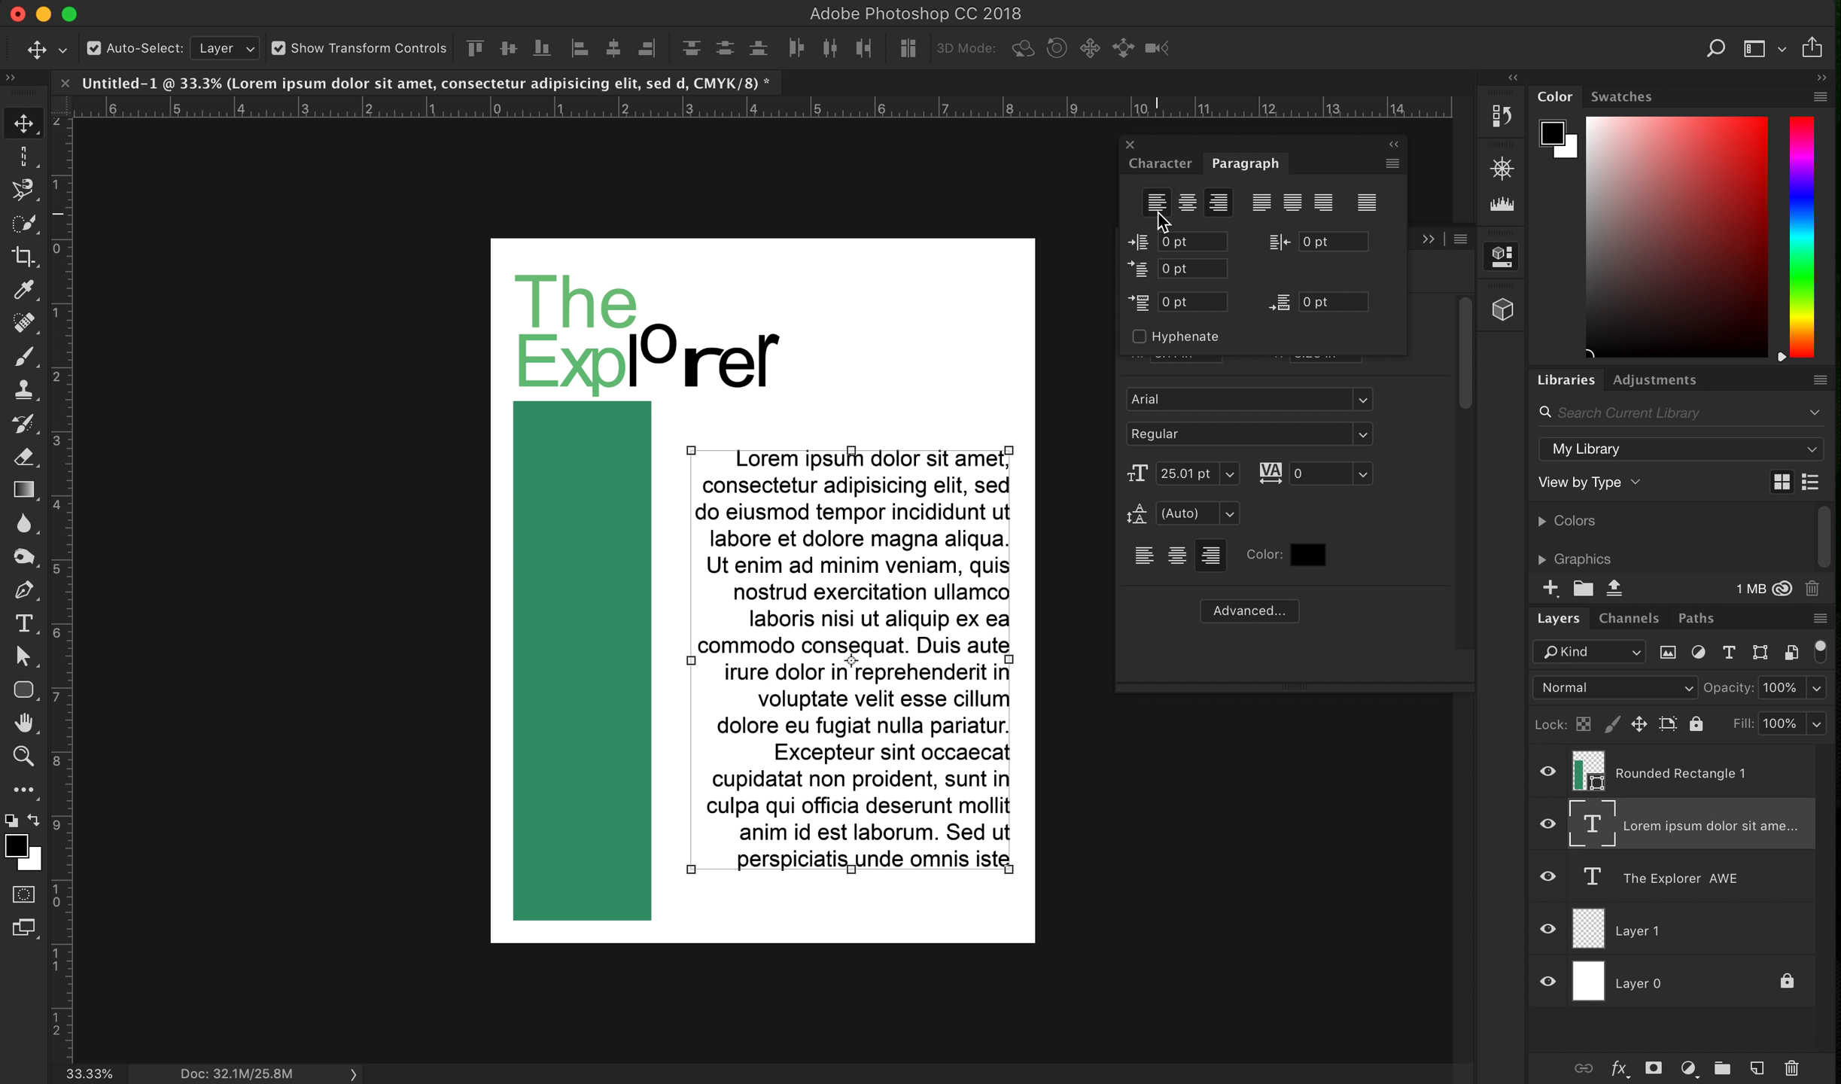
left_click(1154, 201)
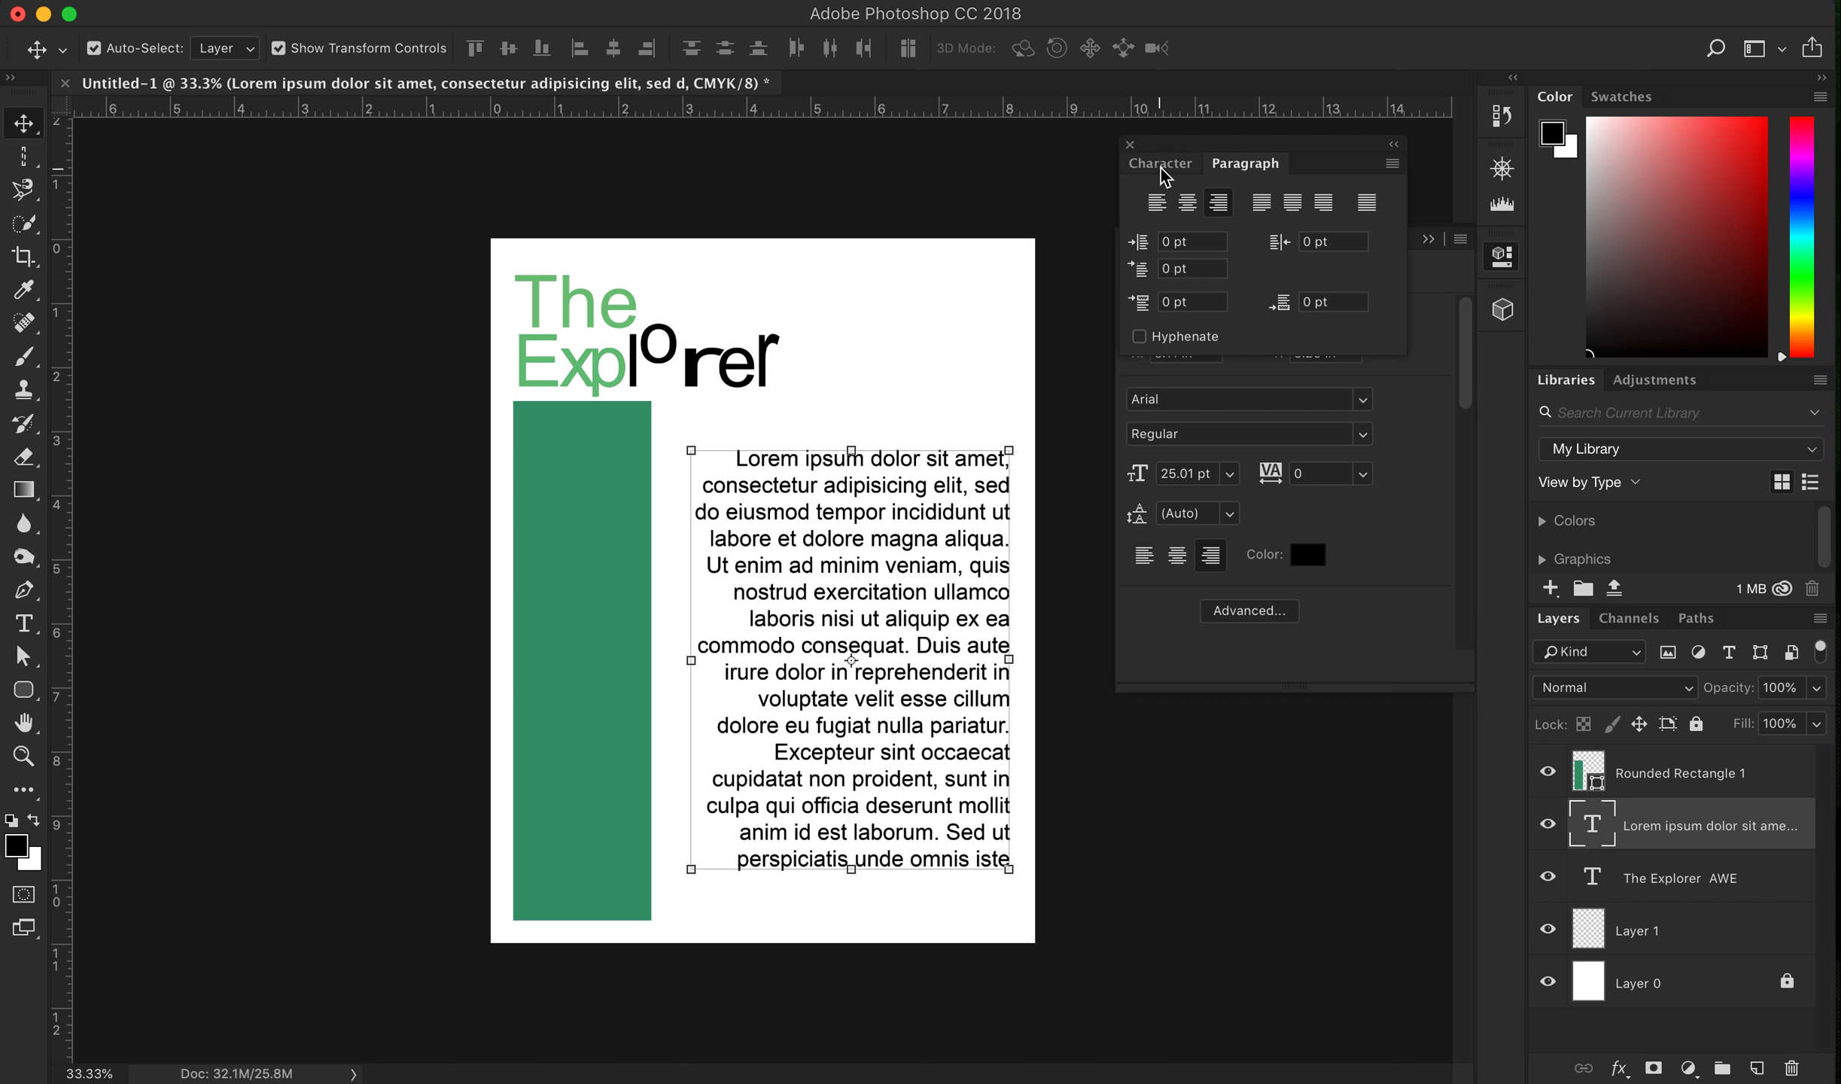
left_click(1159, 163)
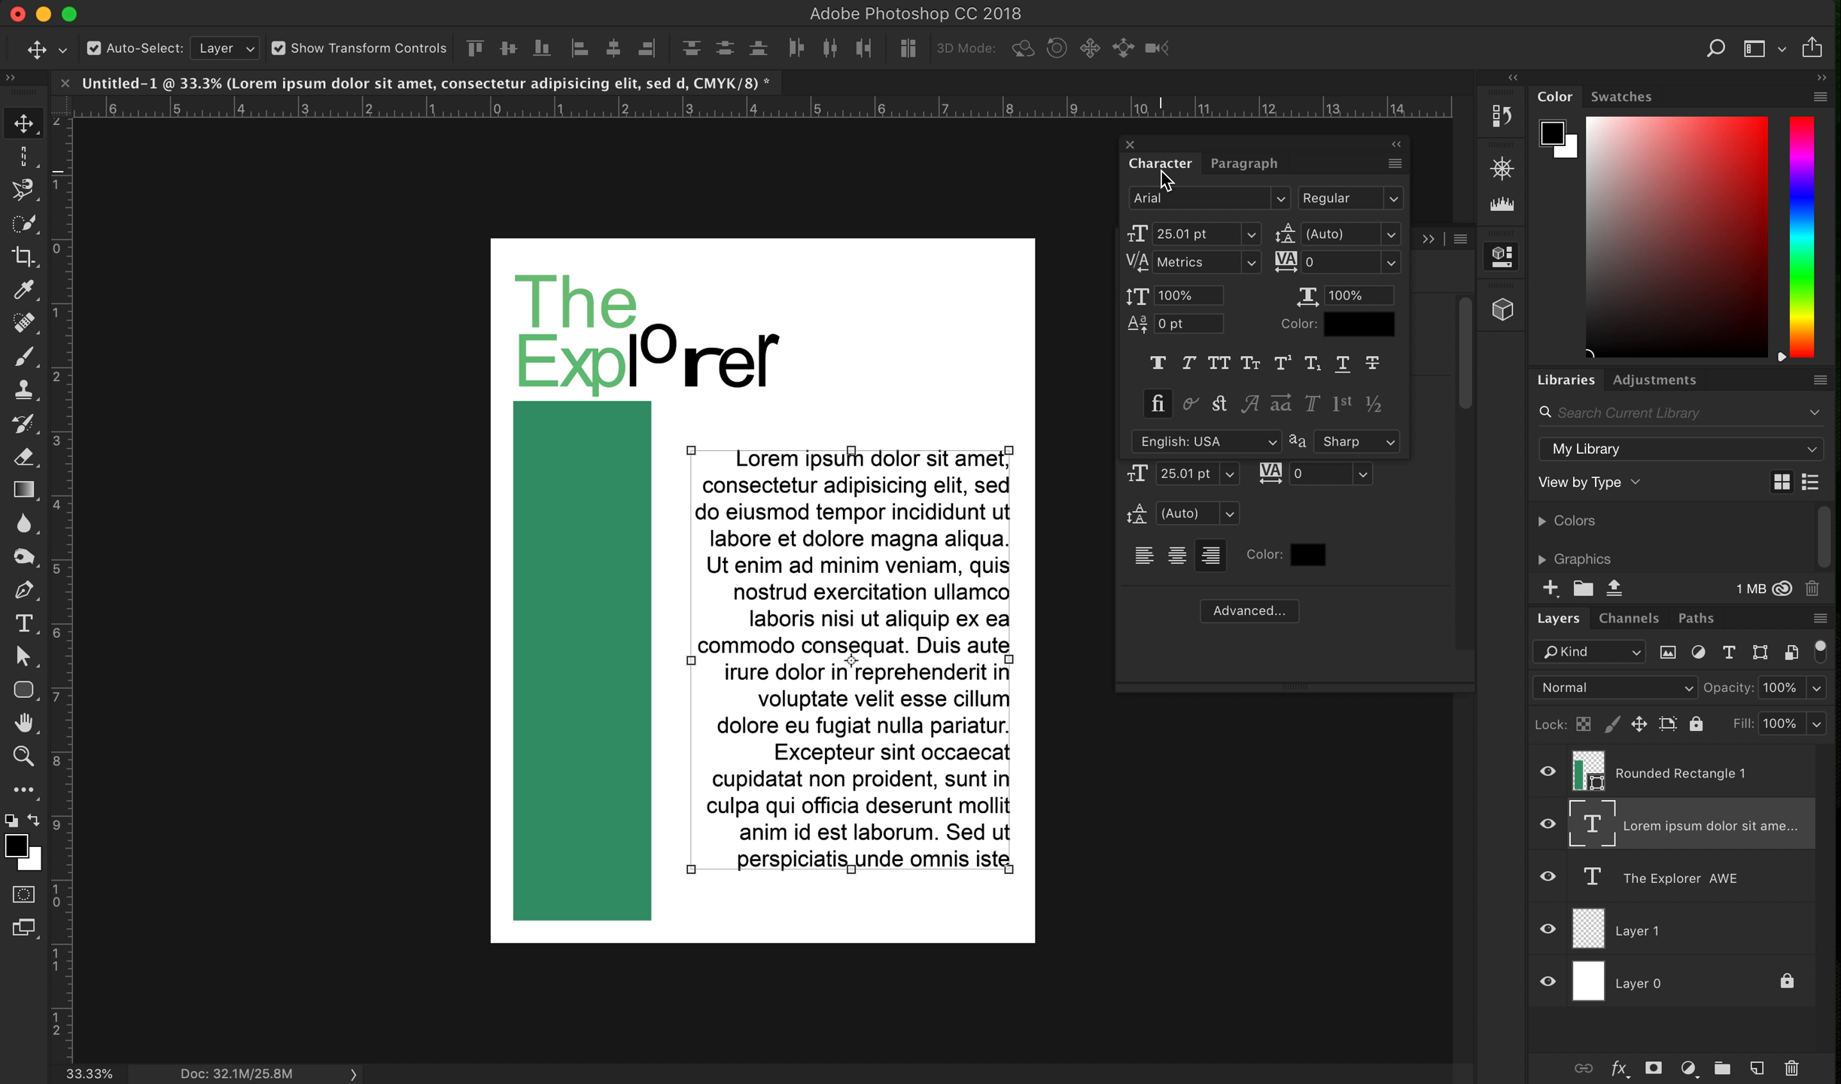
mouse_move(1036, 68)
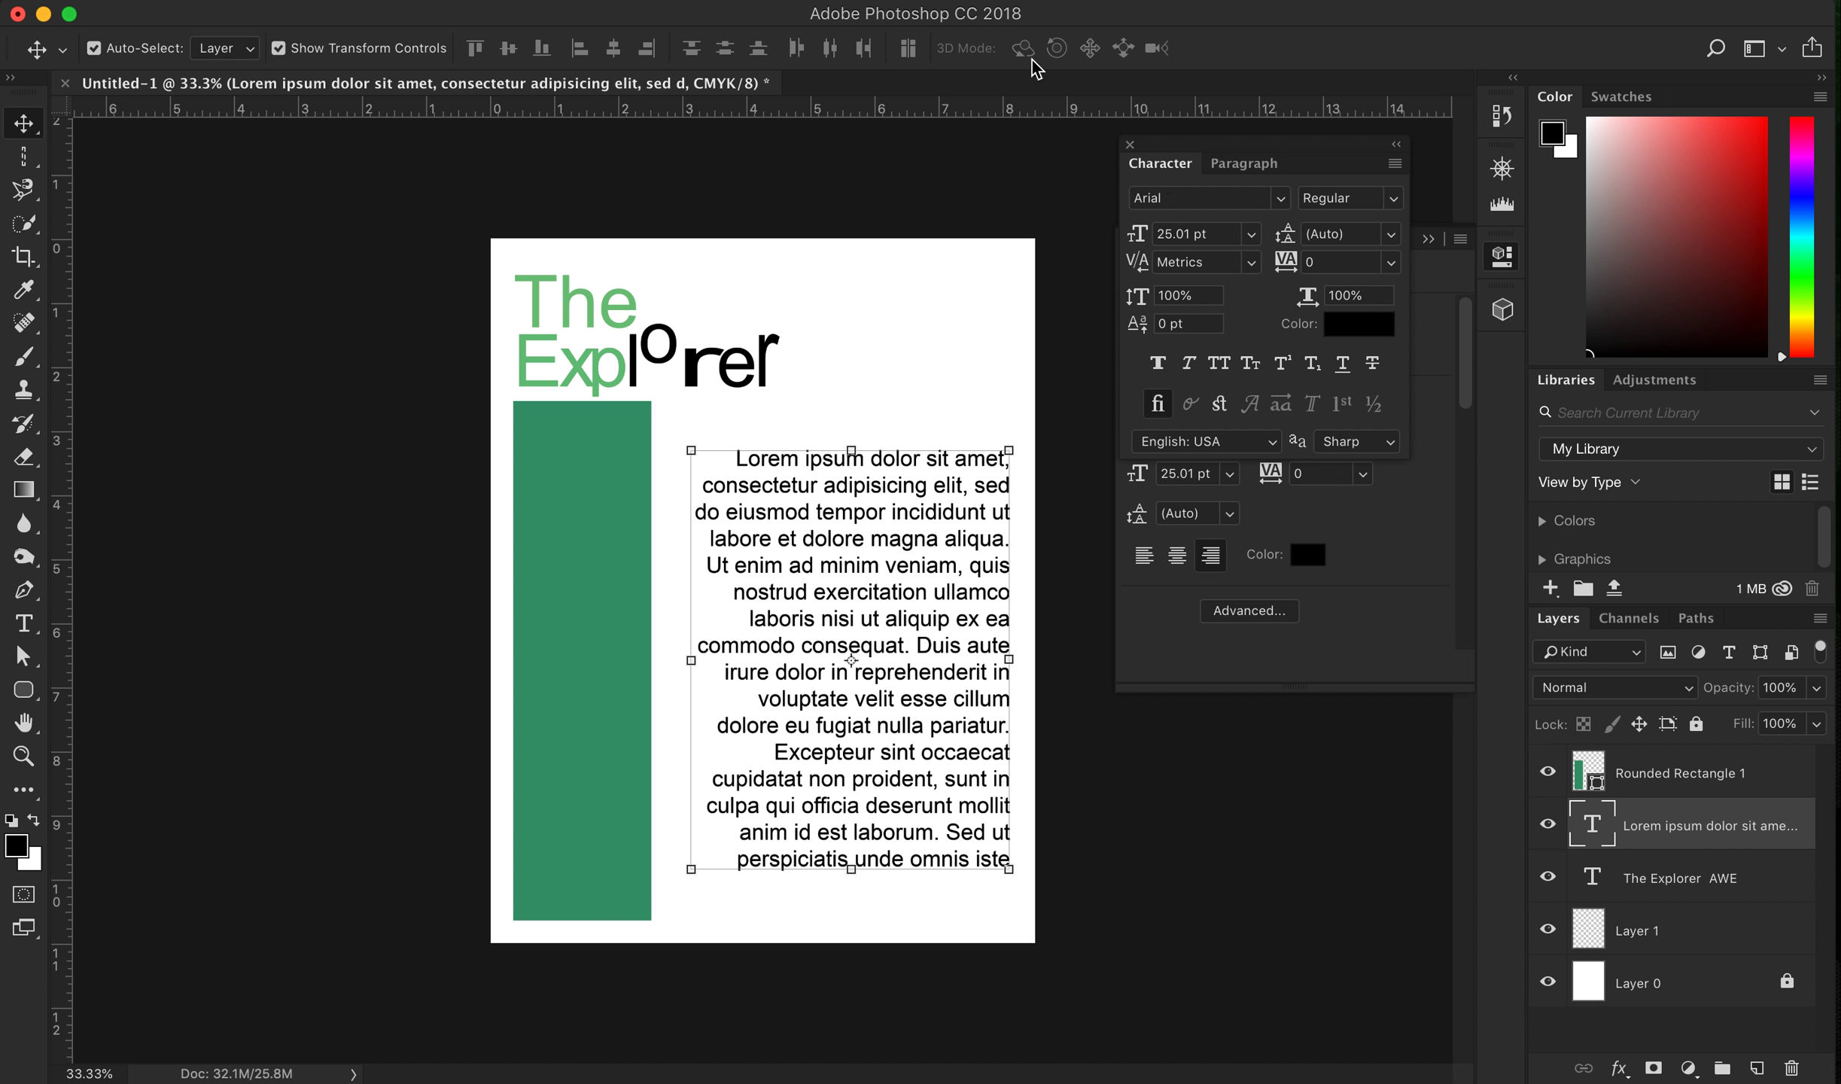